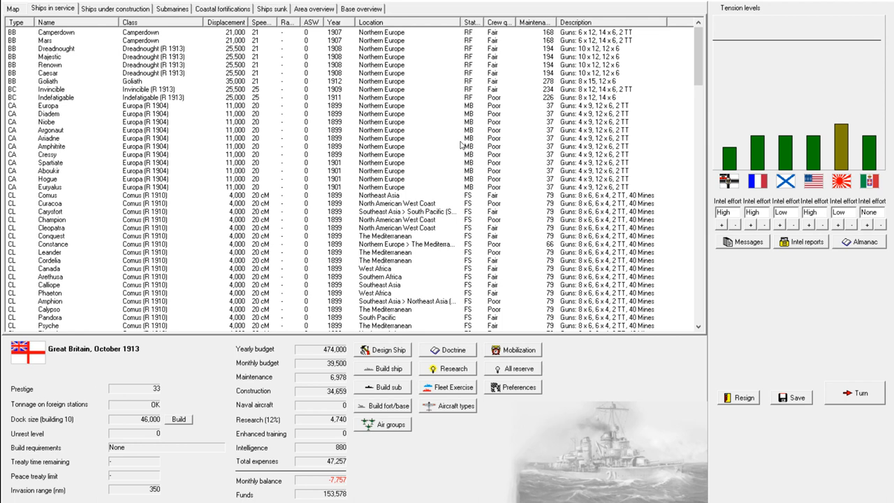
pyautogui.moveTo(427, 176)
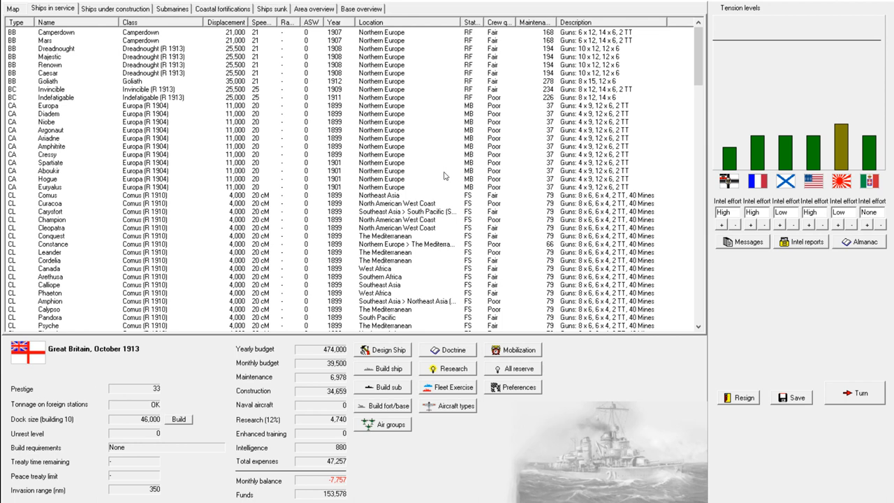
pyautogui.moveTo(427, 132)
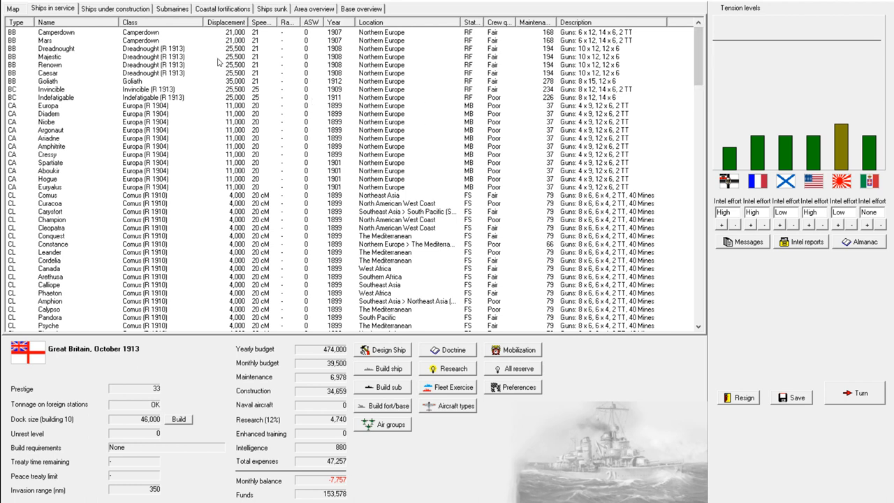
pyautogui.moveTo(165, 106)
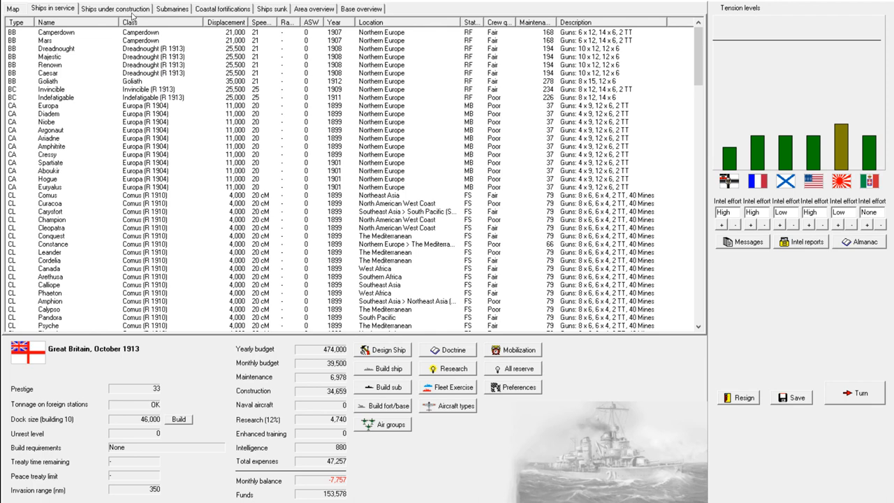
# List the ships under construction and inspect Incomparable, Formidable, Hood and Magnificent
pyautogui.click(117, 10)
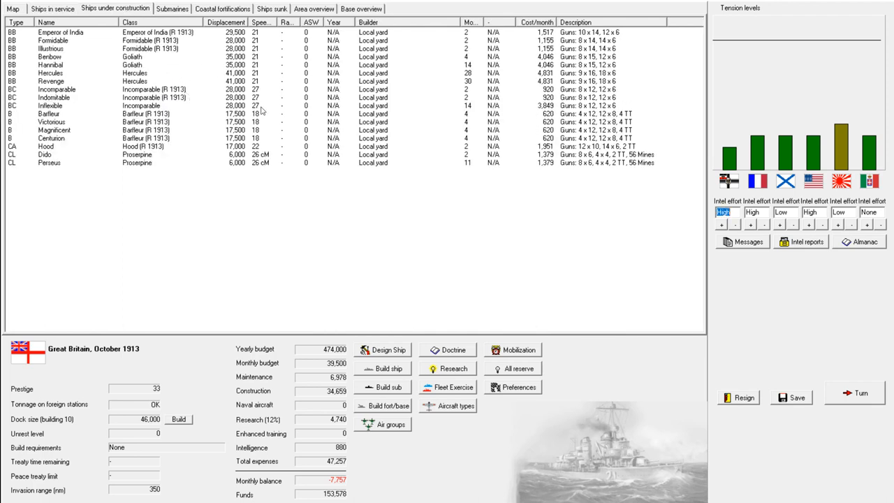
pyautogui.moveTo(190, 63)
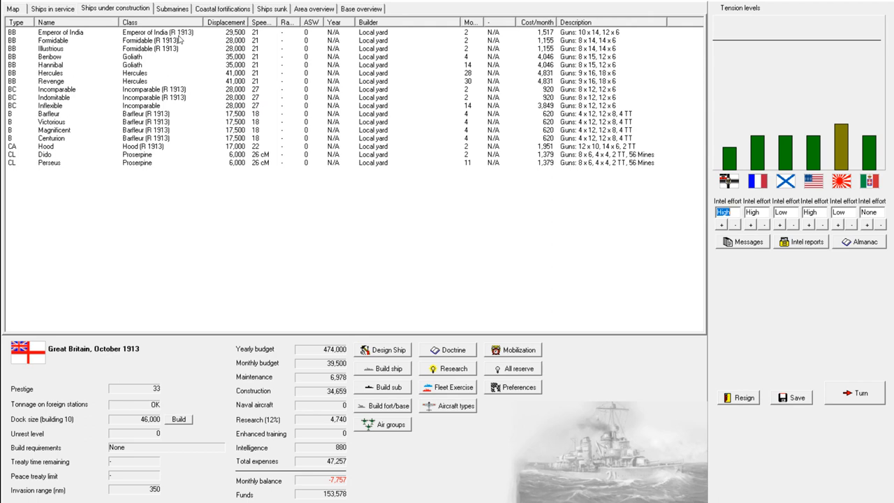
pyautogui.moveTo(187, 98)
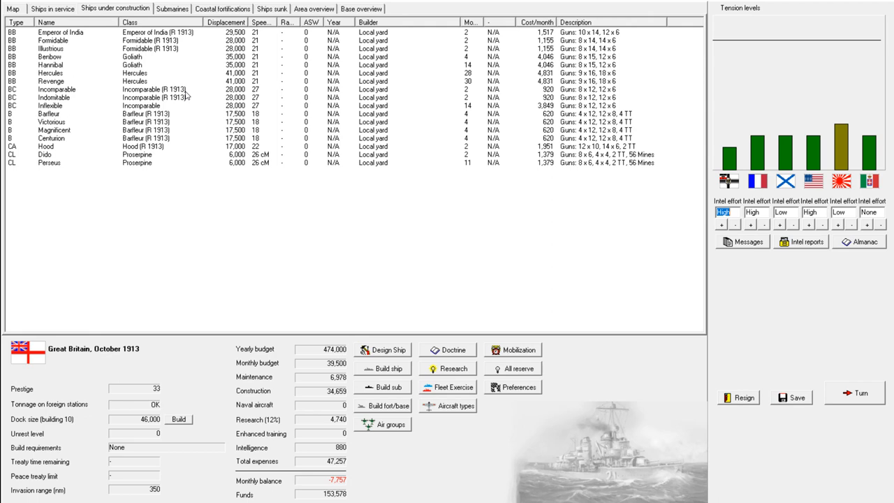
pyautogui.click(70, 90)
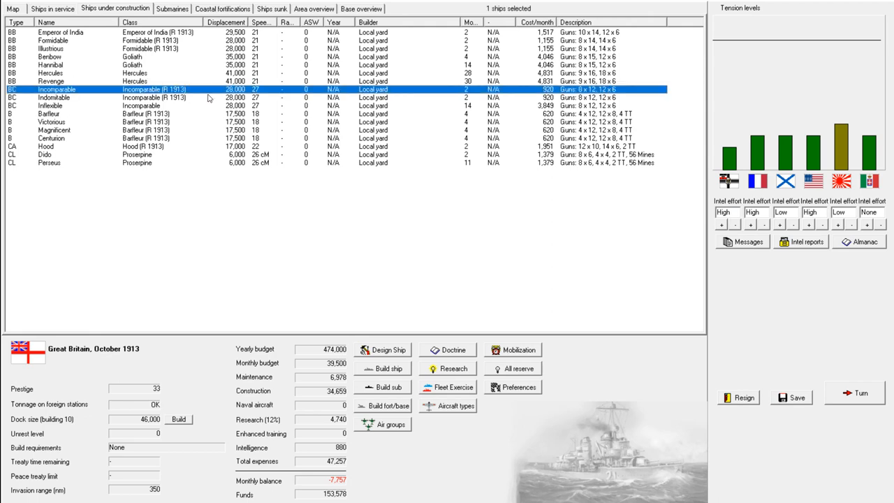
pyautogui.click(63, 51)
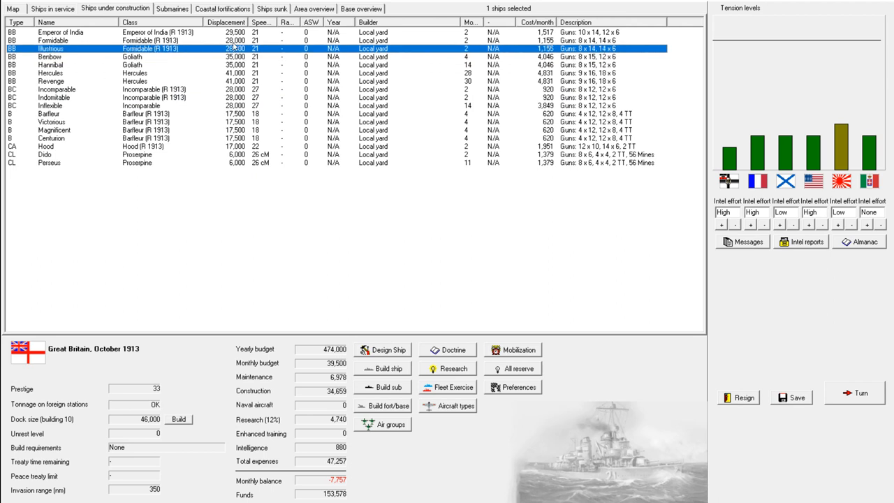
pyautogui.click(53, 41)
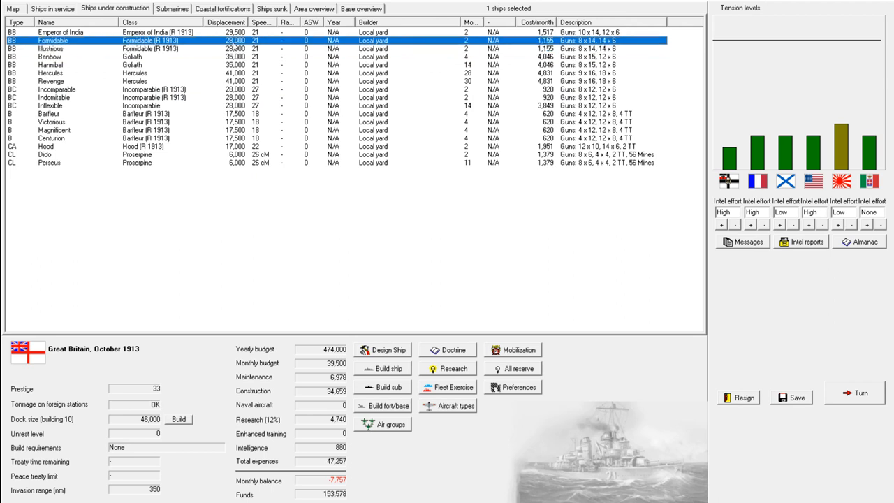
pyautogui.click(70, 146)
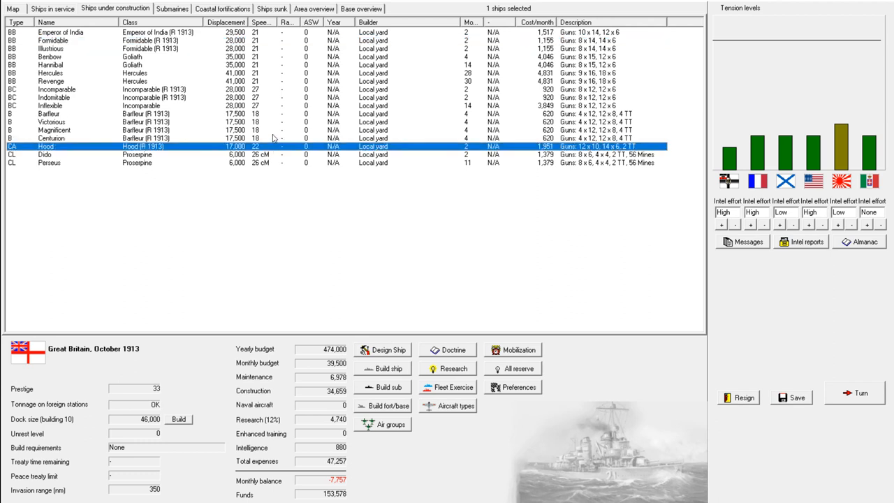
pyautogui.click(69, 130)
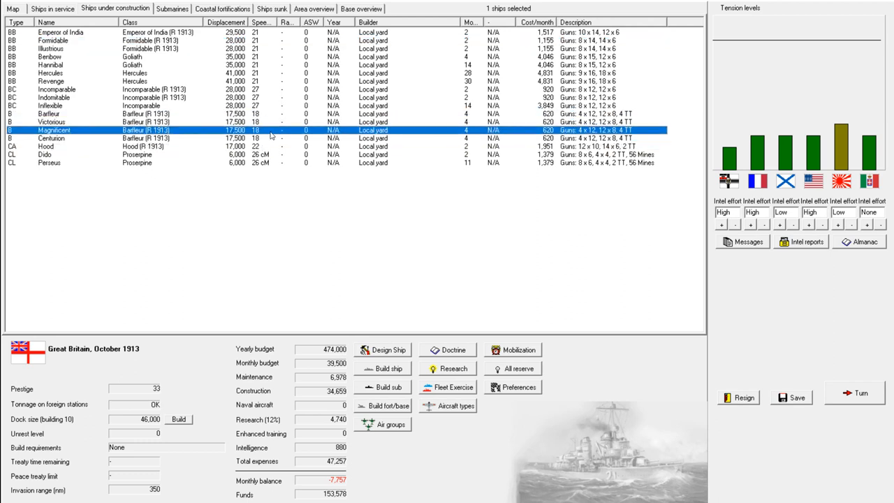
# Inspect Barfleur, Hood again, Revenge, Benbow and the battlecruiser Inflexible
pyautogui.click(56, 138)
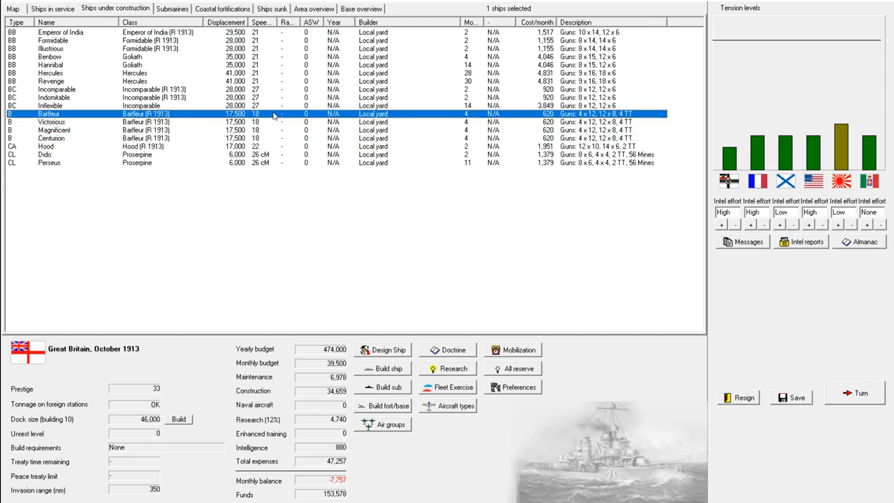
pyautogui.click(69, 130)
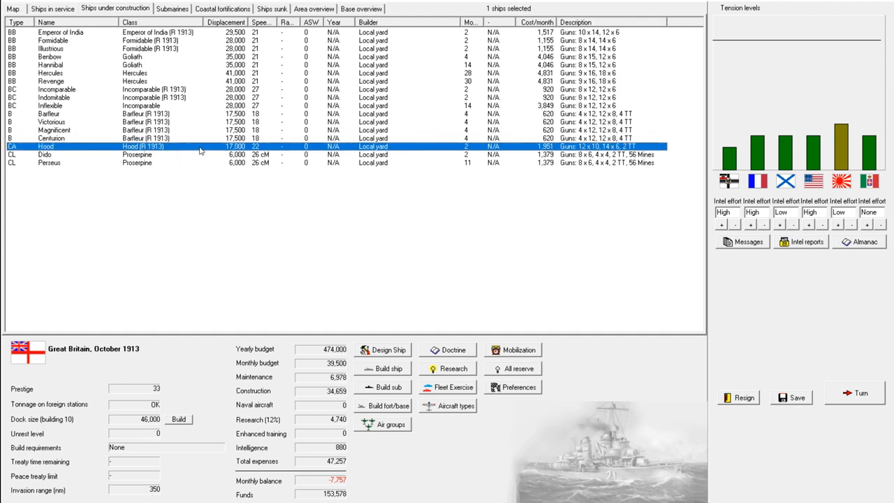
pyautogui.moveTo(204, 148)
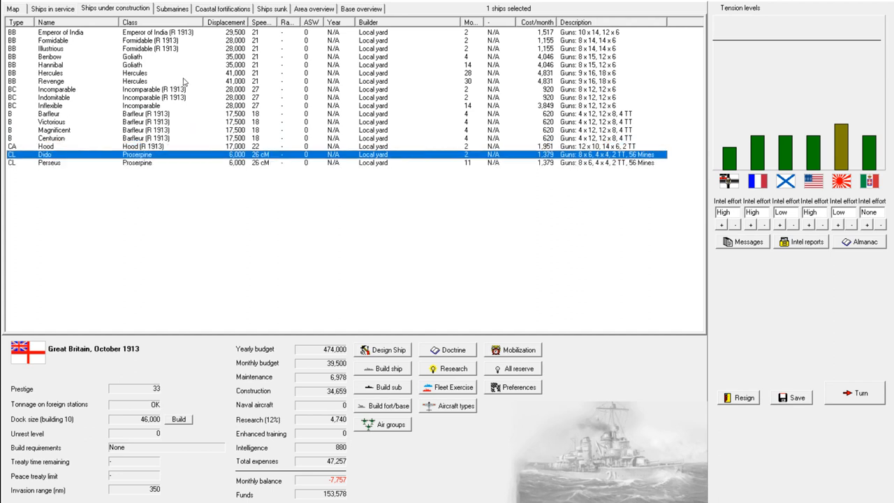
pyautogui.click(70, 81)
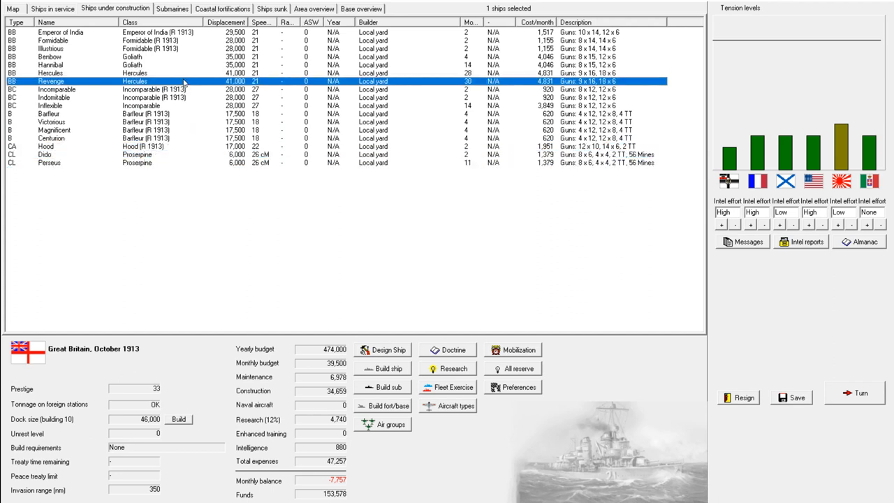
pyautogui.click(49, 56)
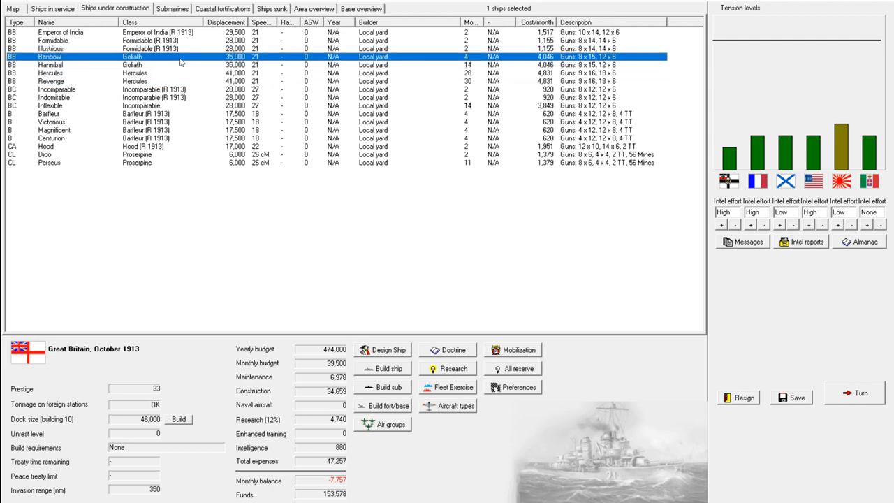
pyautogui.click(70, 84)
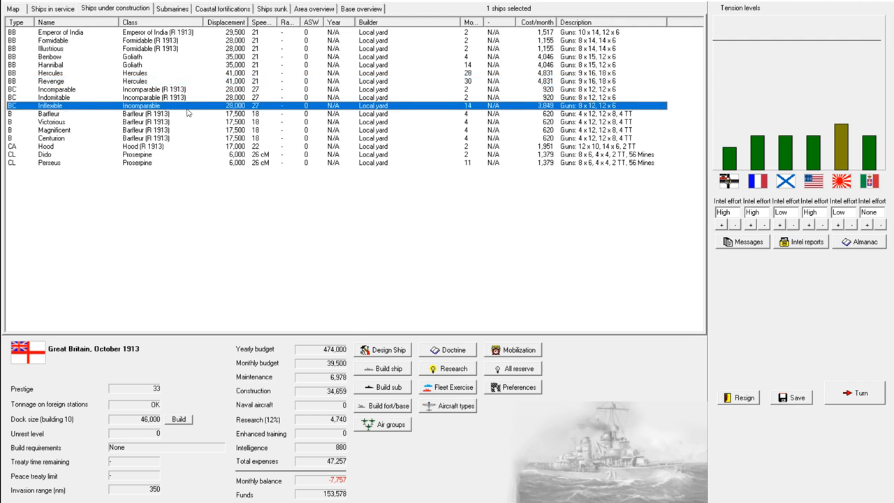
pyautogui.moveTo(190, 109)
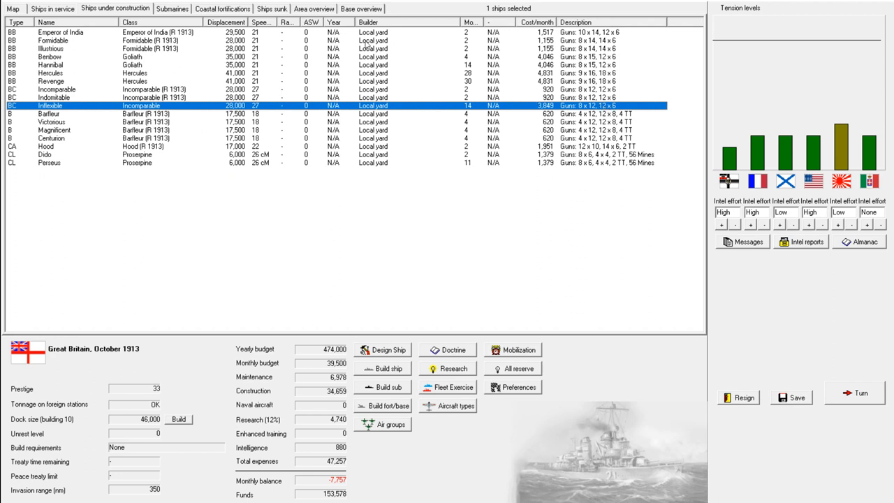
pyautogui.moveTo(411, 265)
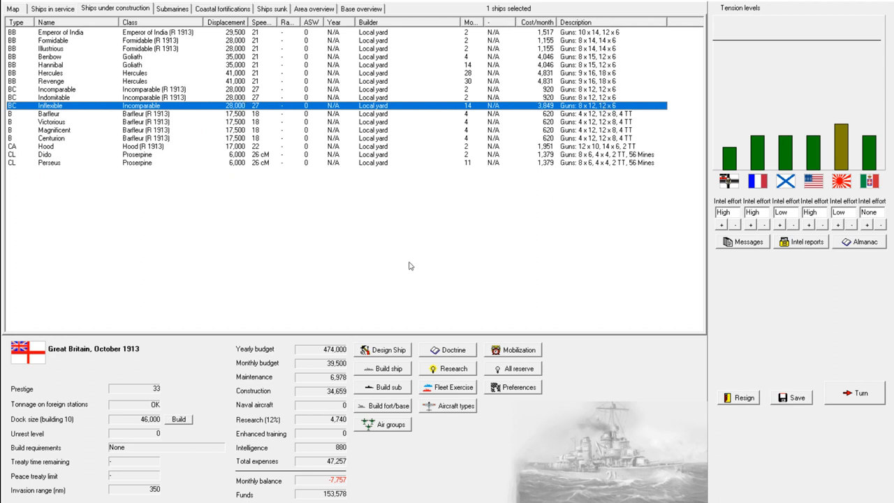
pyautogui.moveTo(391, 369)
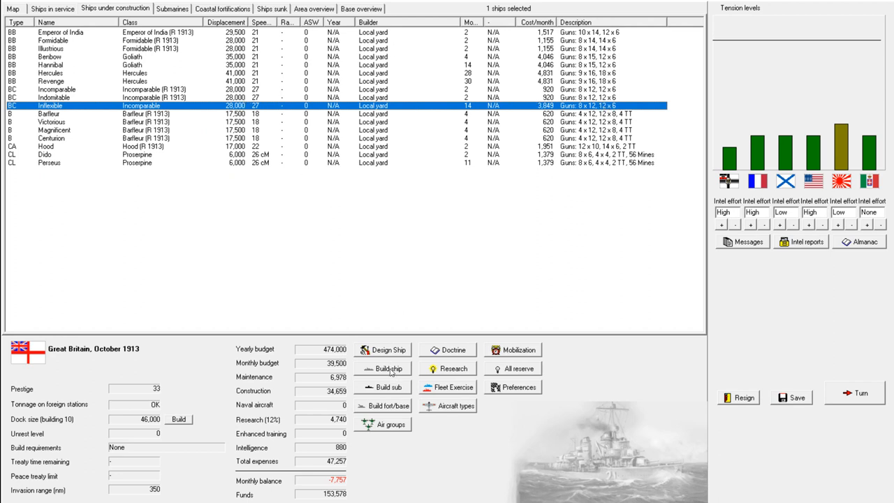
pyautogui.click(387, 369)
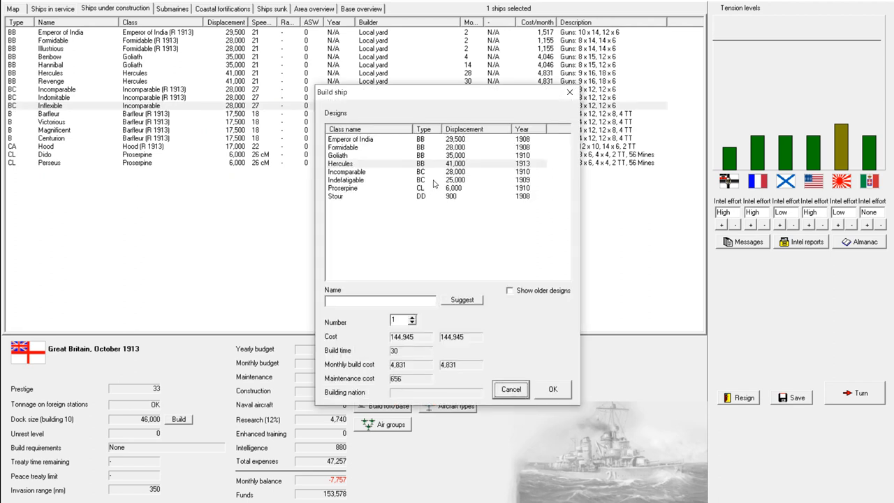
pyautogui.click(366, 178)
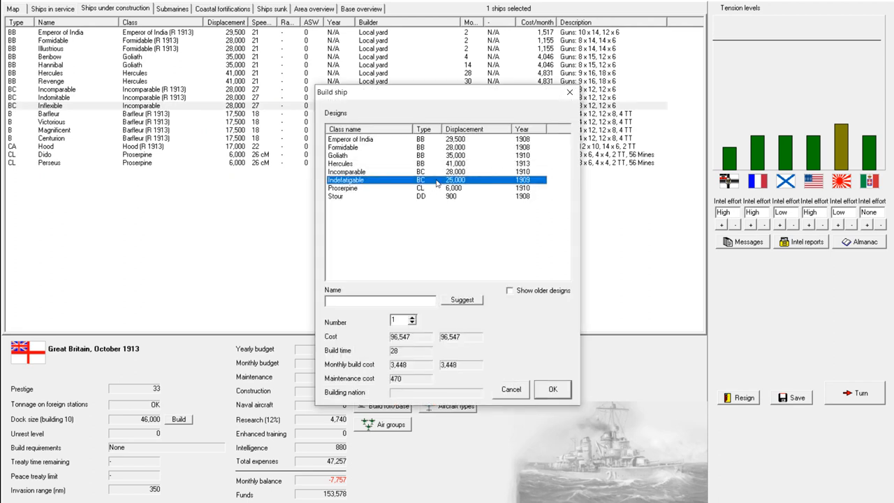
pyautogui.moveTo(472, 162)
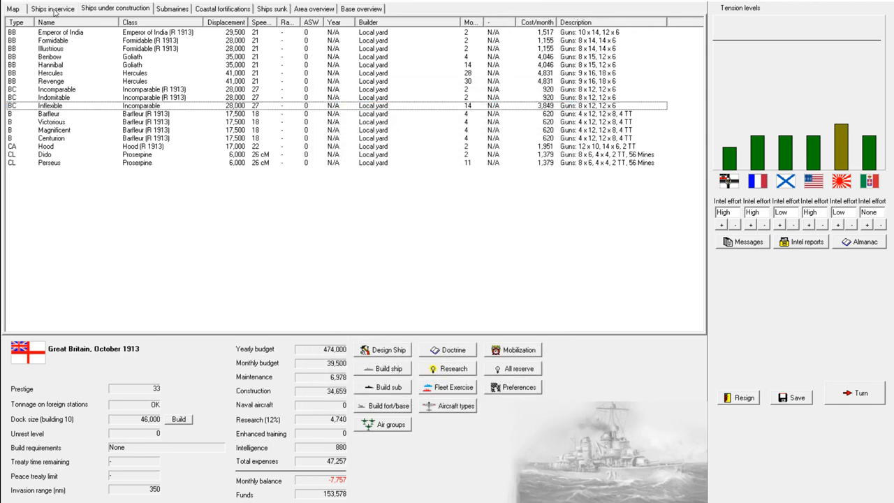
pyautogui.click(53, 9)
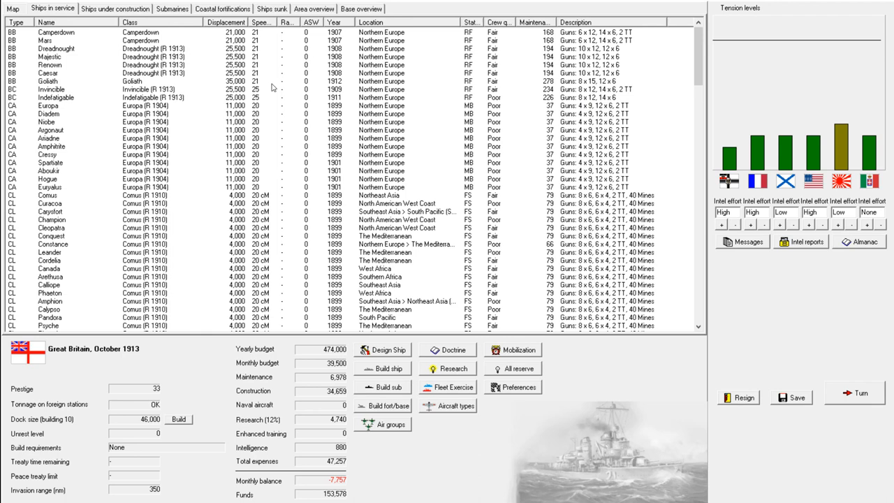
pyautogui.moveTo(347, 134)
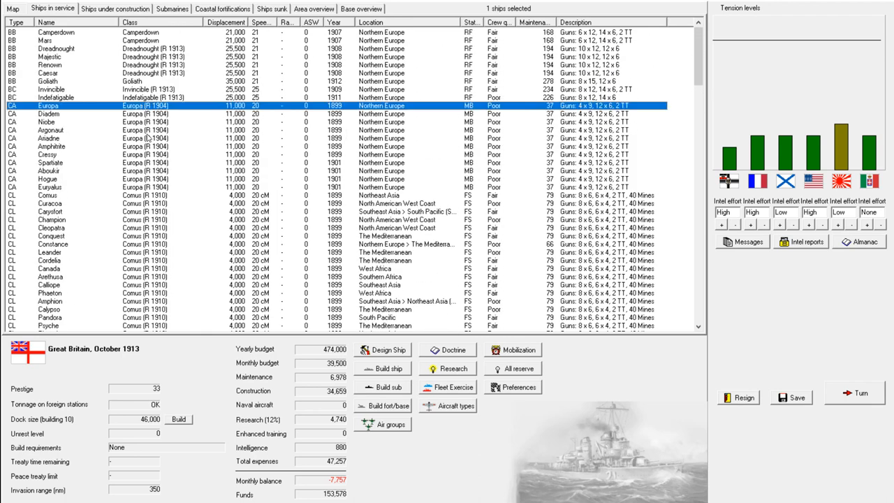
pyautogui.click(49, 187)
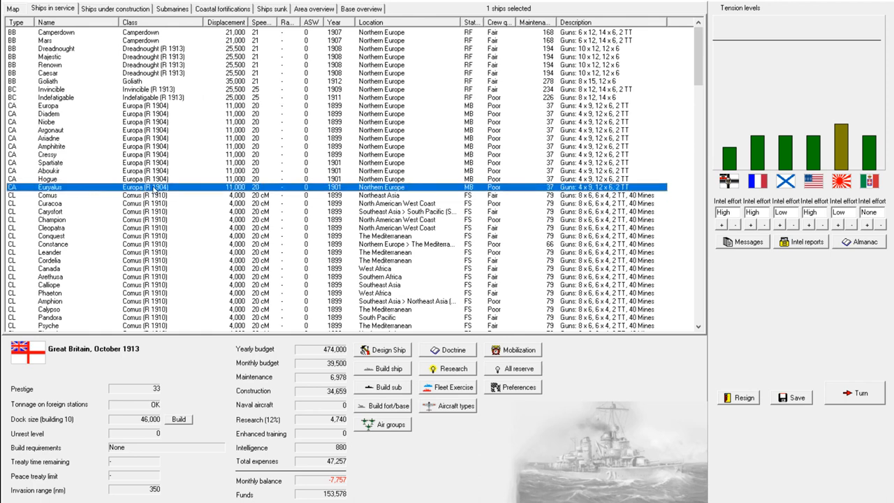
pyautogui.moveTo(280, 137)
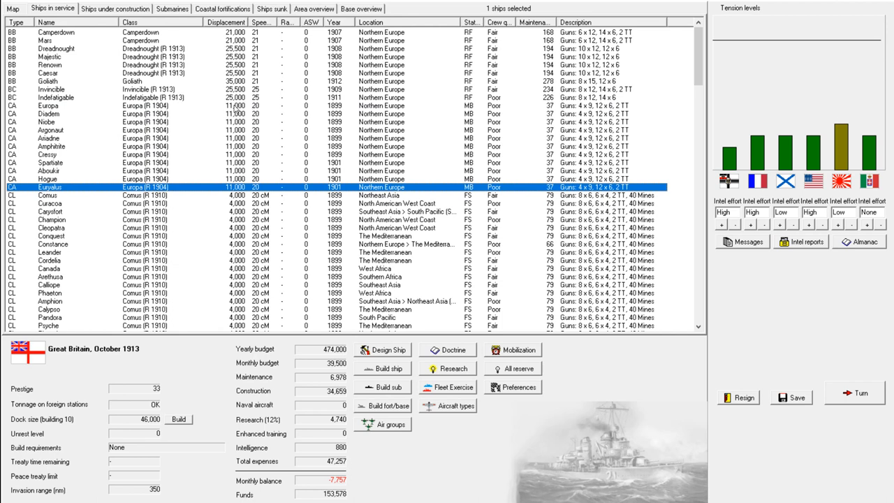
pyautogui.moveTo(246, 109)
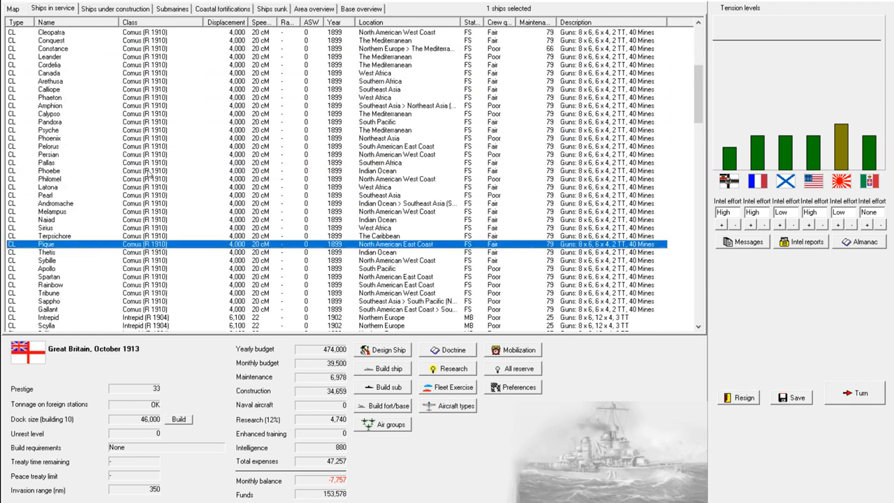
pyautogui.scroll(-3)
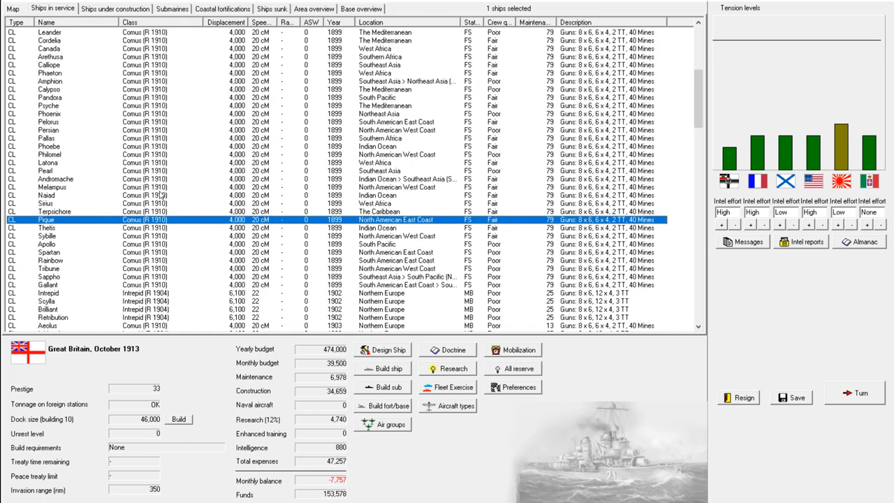
pyautogui.scroll(-3)
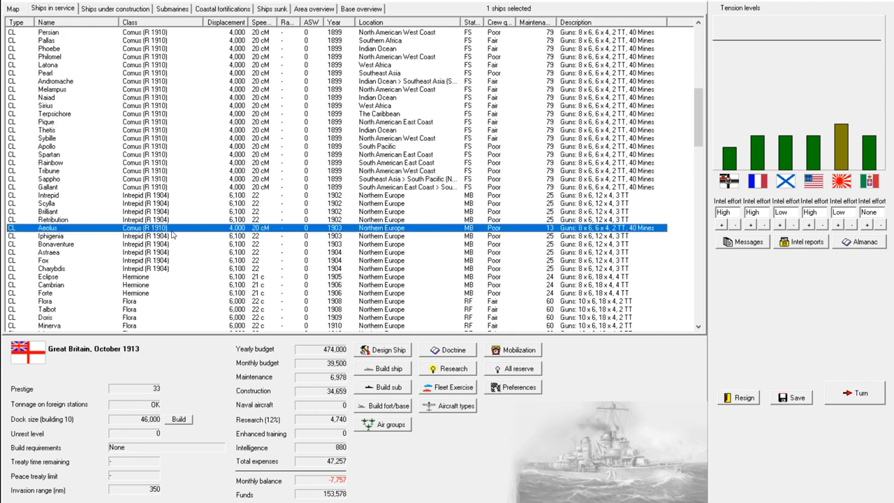
pyautogui.moveTo(181, 231)
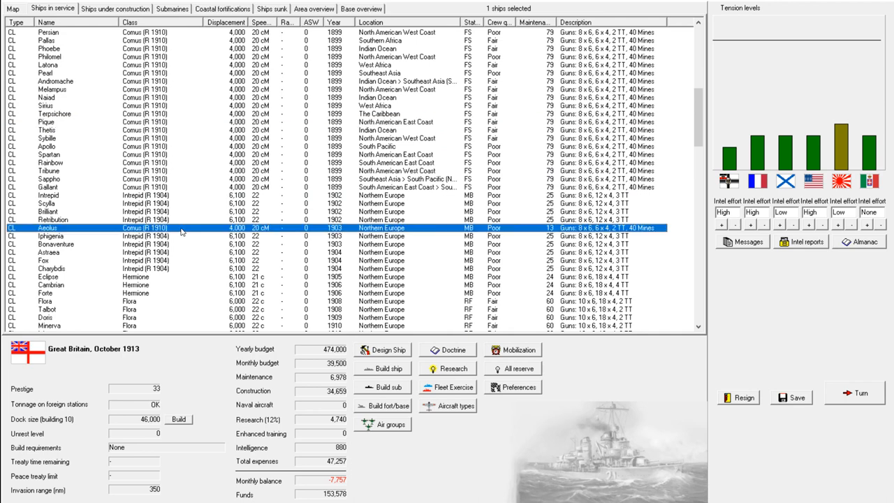
pyautogui.moveTo(184, 229)
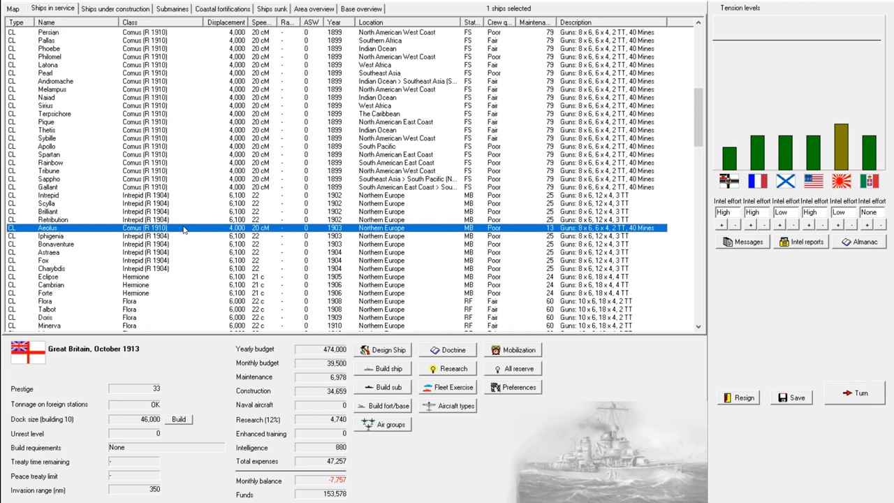
pyautogui.scroll(-3)
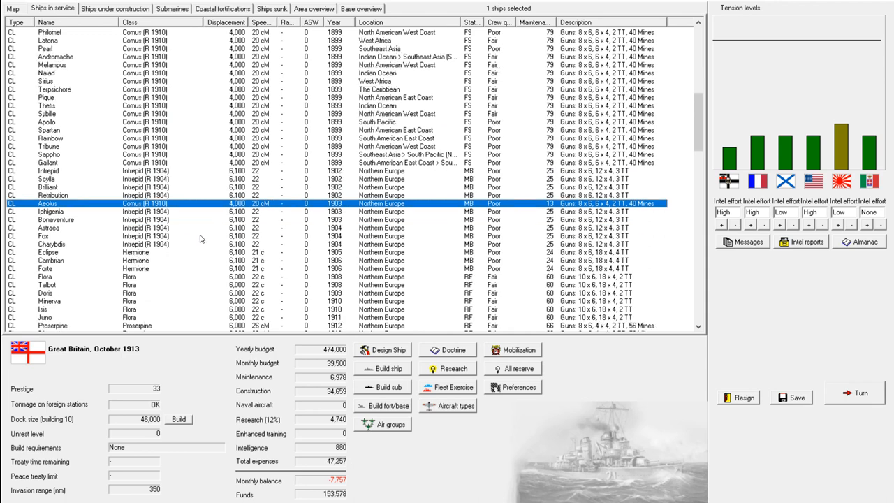
pyautogui.scroll(-3)
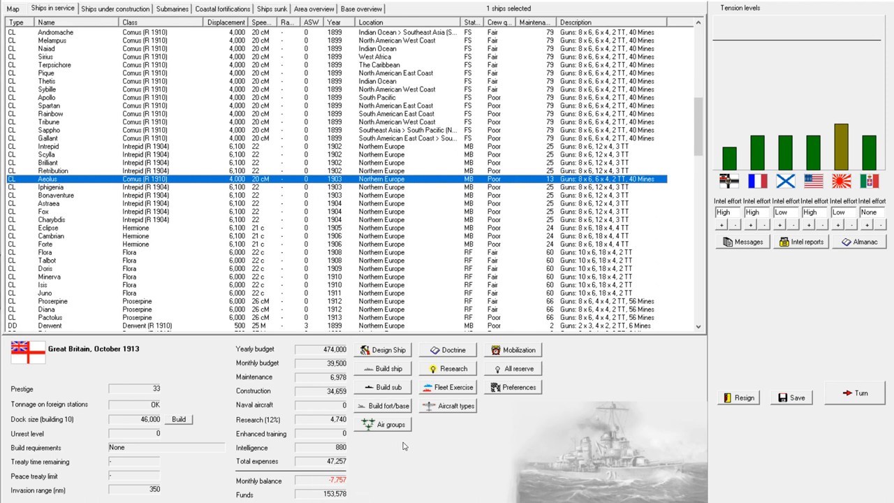
pyautogui.moveTo(190, 83)
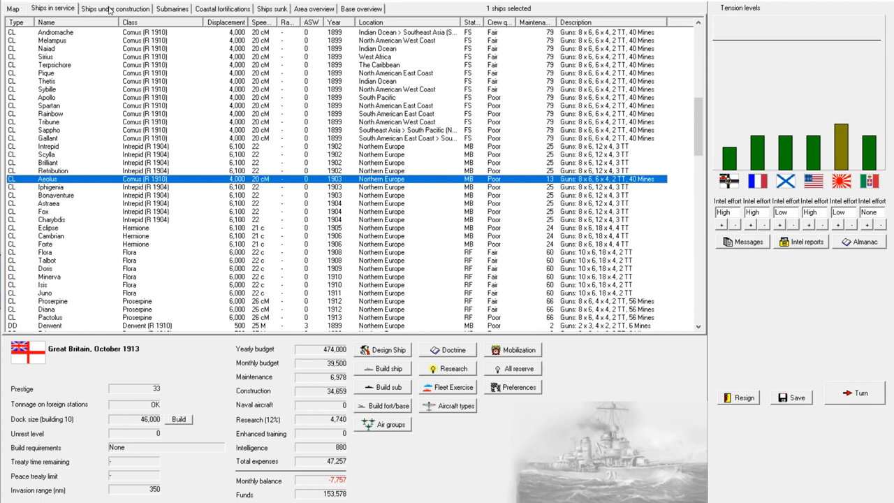
# Review the submarines and coastal fortifications, selecting Battery 21 at Weihaiwei
pyautogui.click(175, 9)
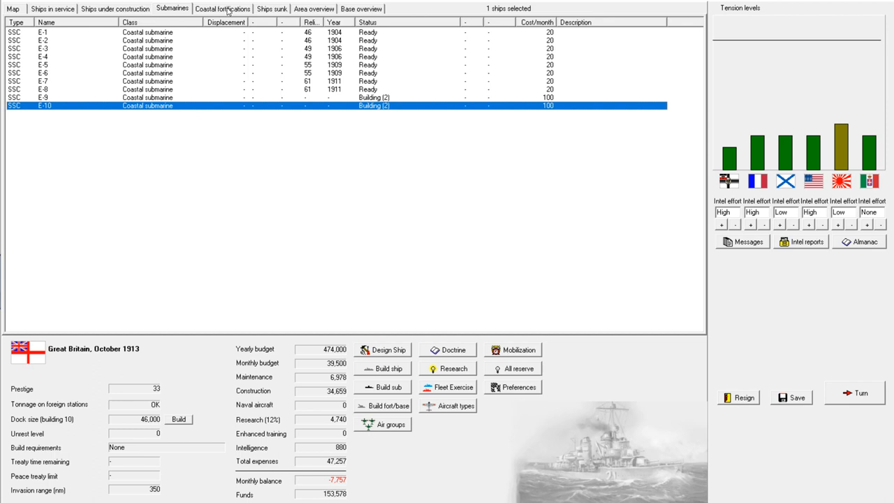
pyautogui.click(225, 9)
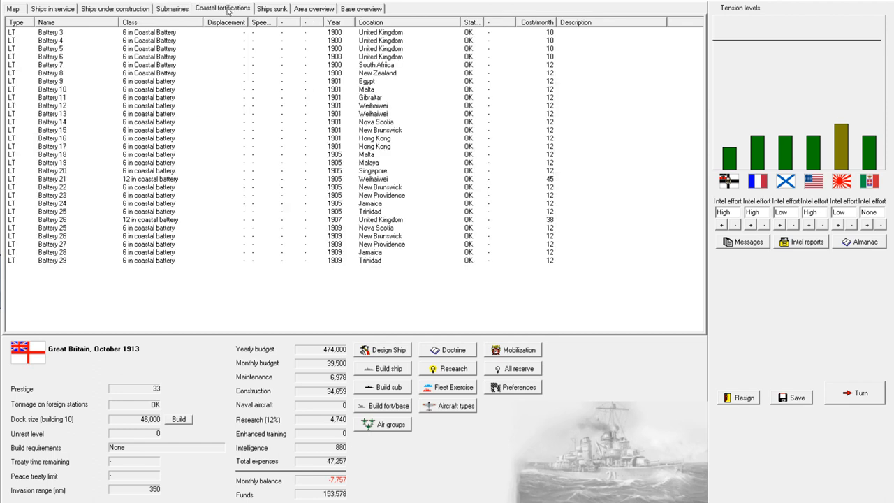
pyautogui.moveTo(257, 237)
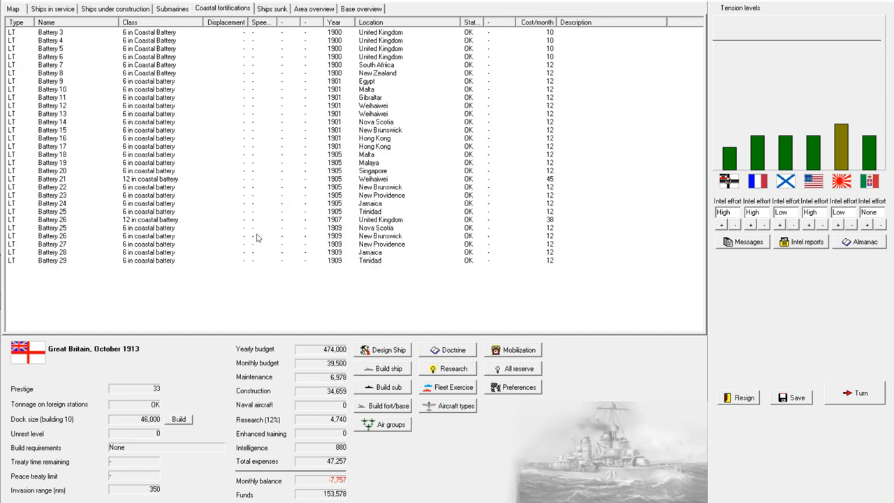
pyautogui.moveTo(235, 8)
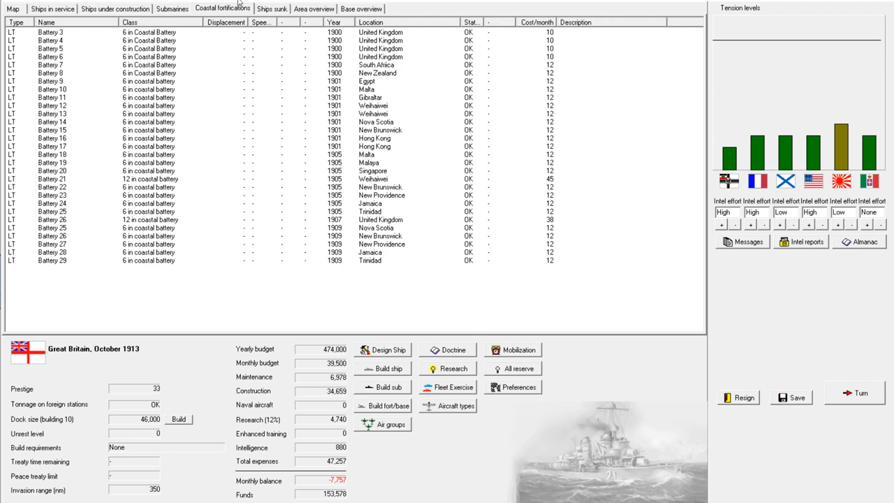
pyautogui.moveTo(277, 263)
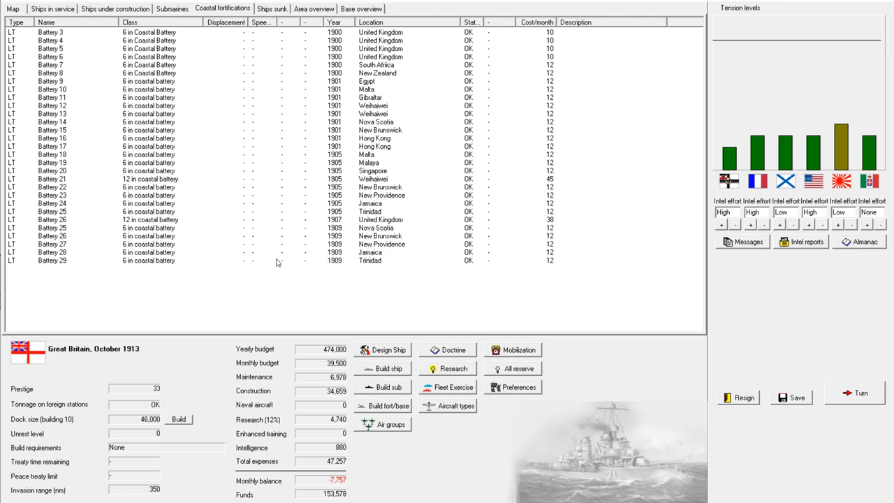
pyautogui.moveTo(183, 212)
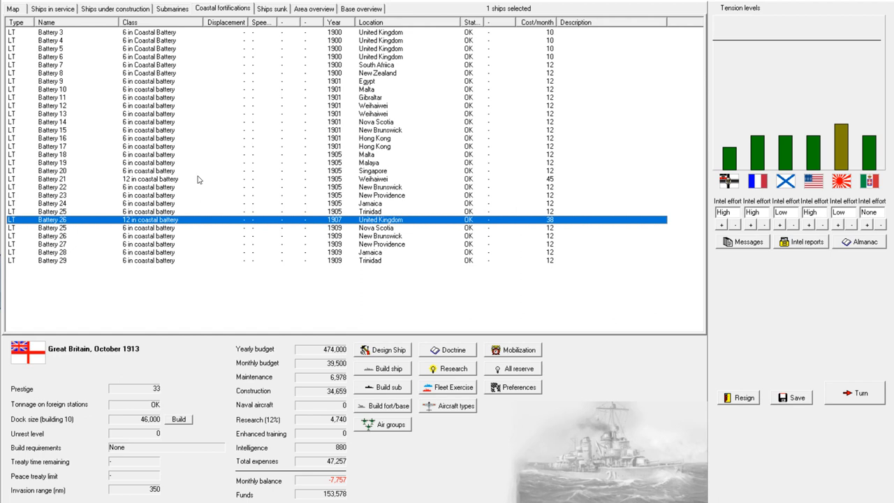
pyautogui.click(198, 178)
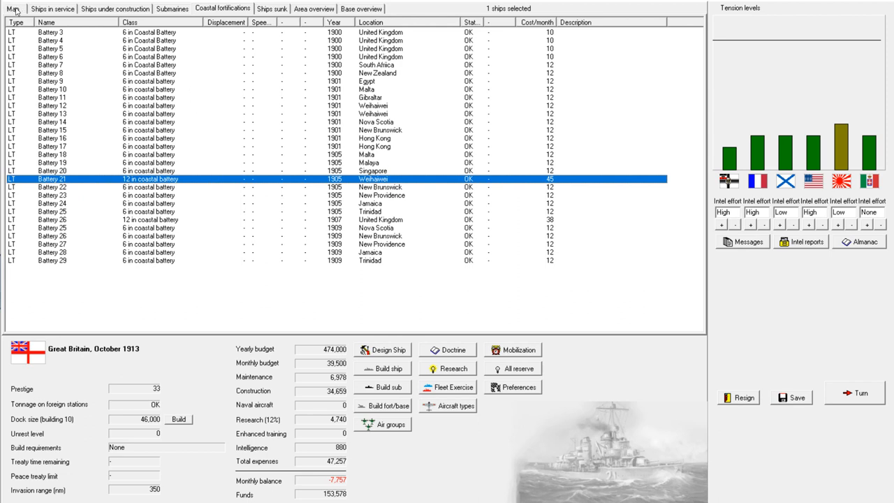
pyautogui.moveTo(840, 142)
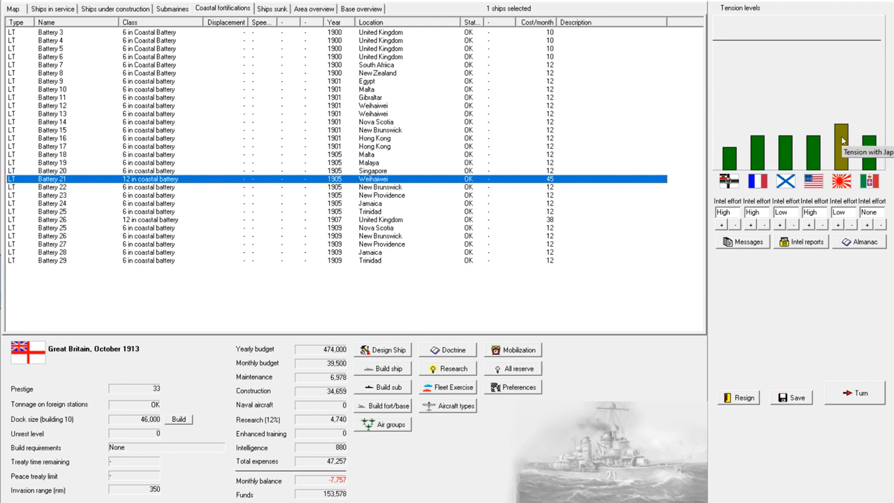
pyautogui.moveTo(292, 98)
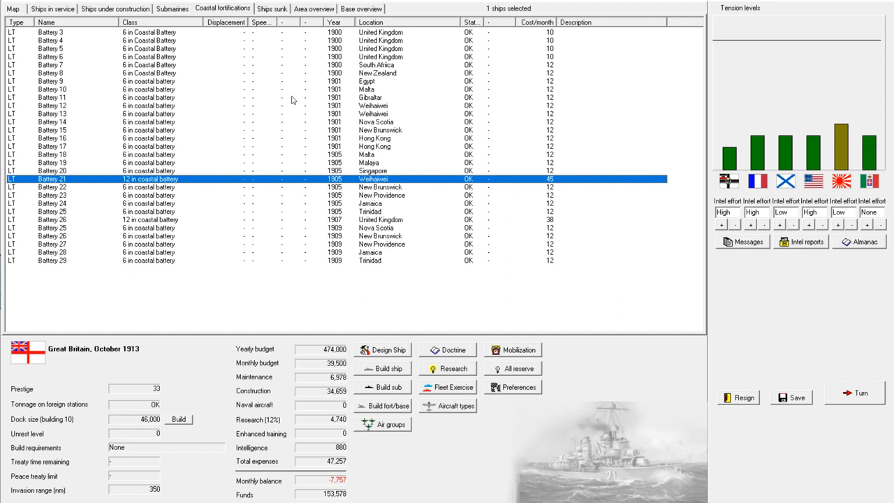
# Switch between ships under construction and ships in service, ending on the construction list
pyautogui.click(276, 8)
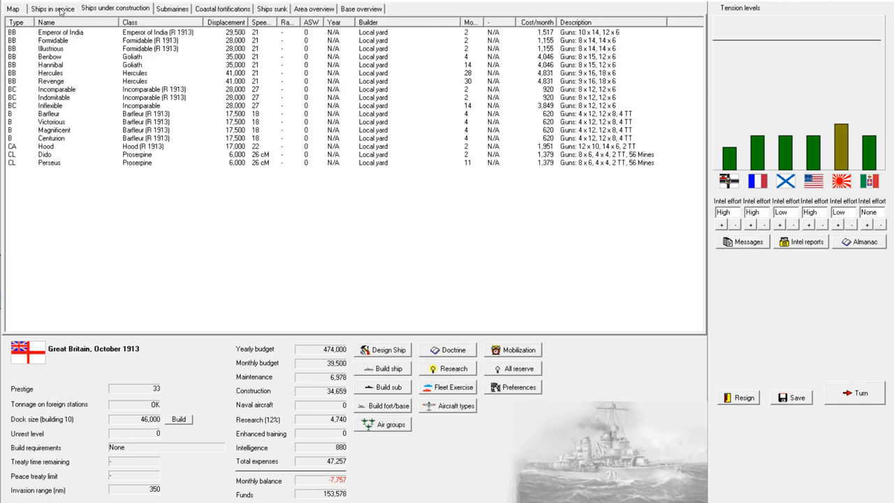
pyautogui.click(51, 8)
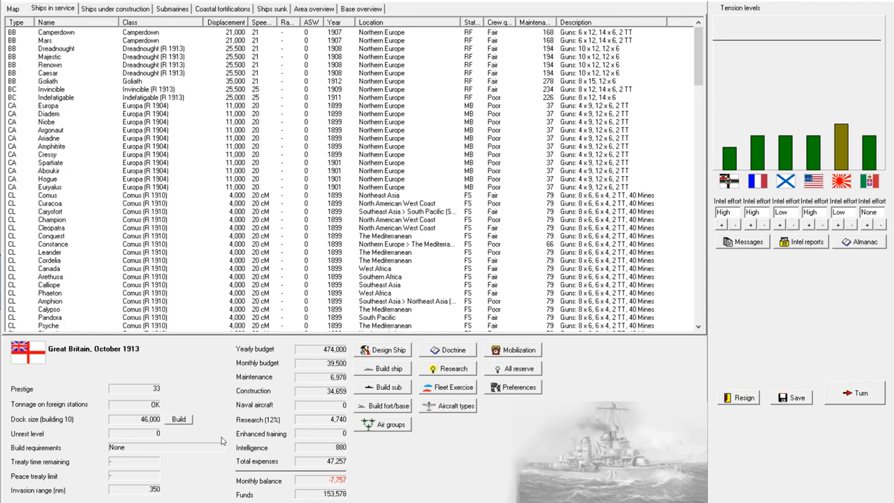
pyautogui.moveTo(95, 422)
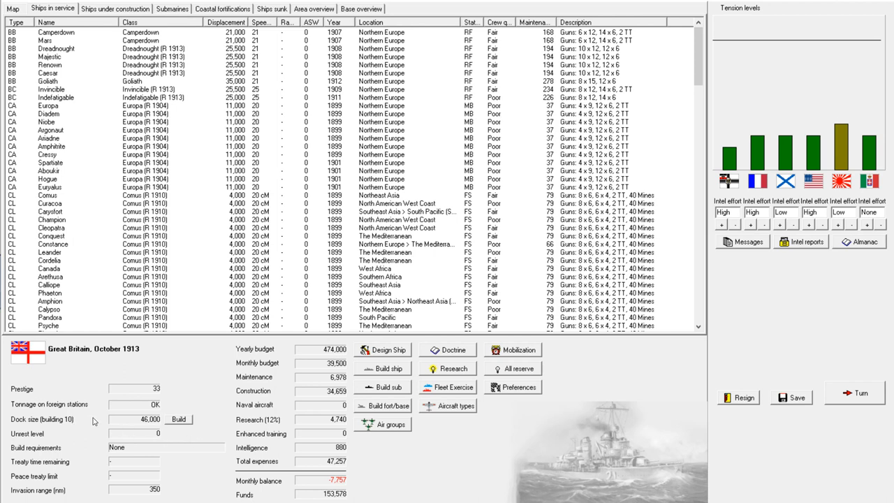
pyautogui.moveTo(230, 380)
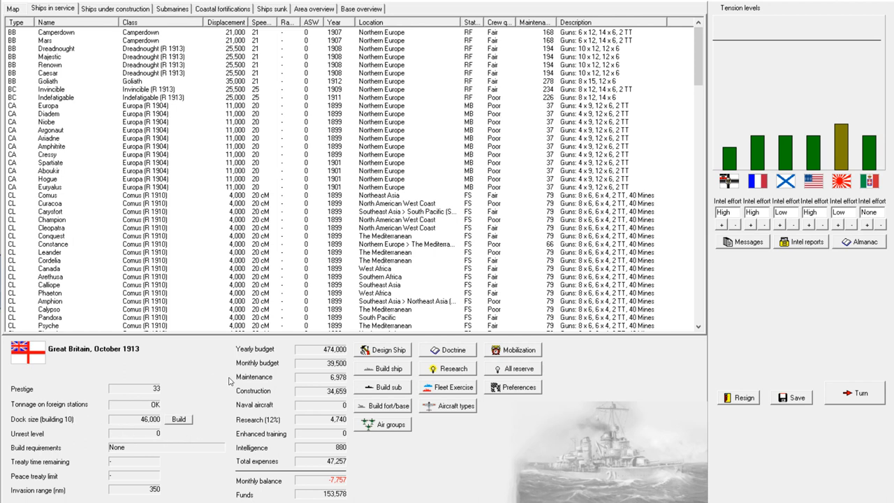
pyautogui.moveTo(417, 380)
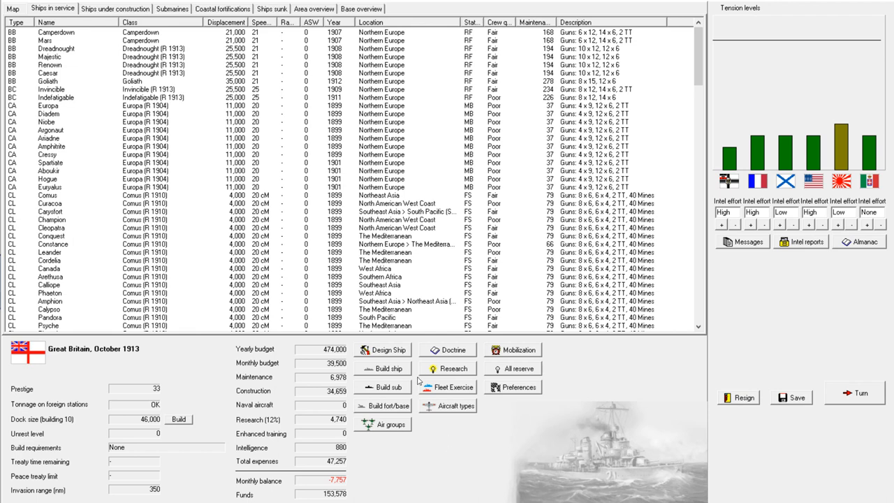
pyautogui.click(115, 9)
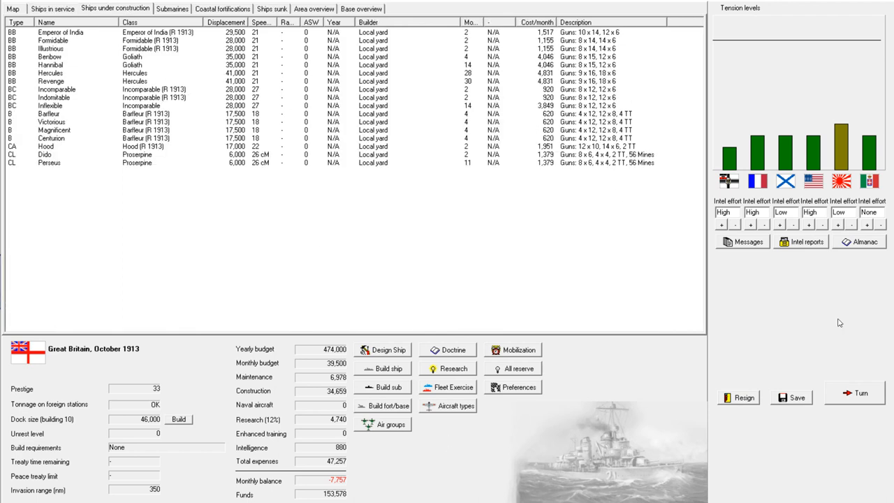
pyautogui.moveTo(850, 396)
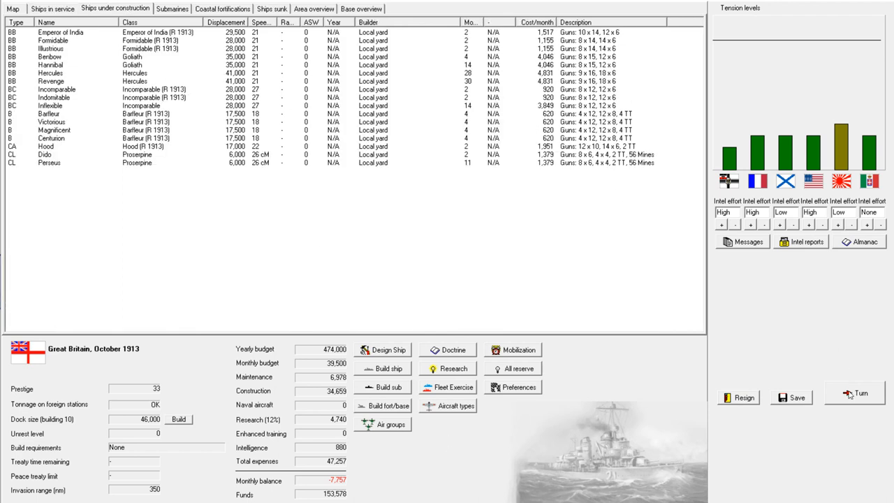
# Advance the turn, buy Italy's superheater rights and acknowledge the machinery and torpedo breakthroughs
pyautogui.click(860, 394)
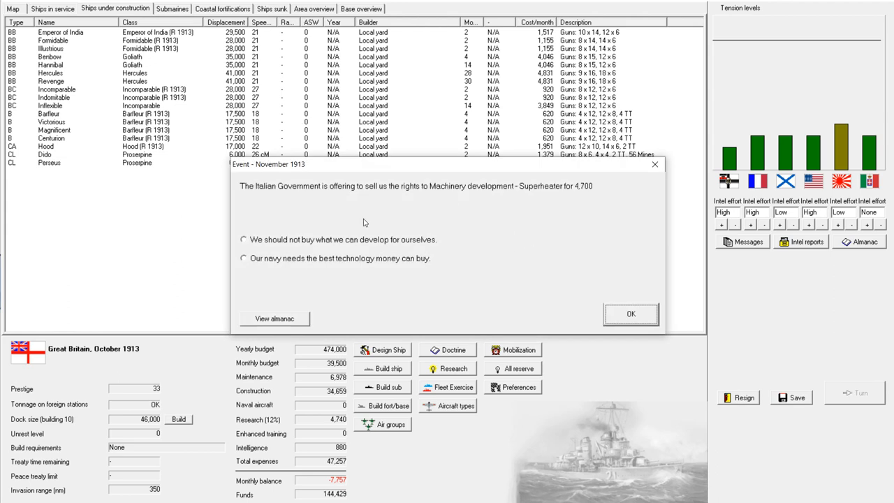
pyautogui.moveTo(345, 212)
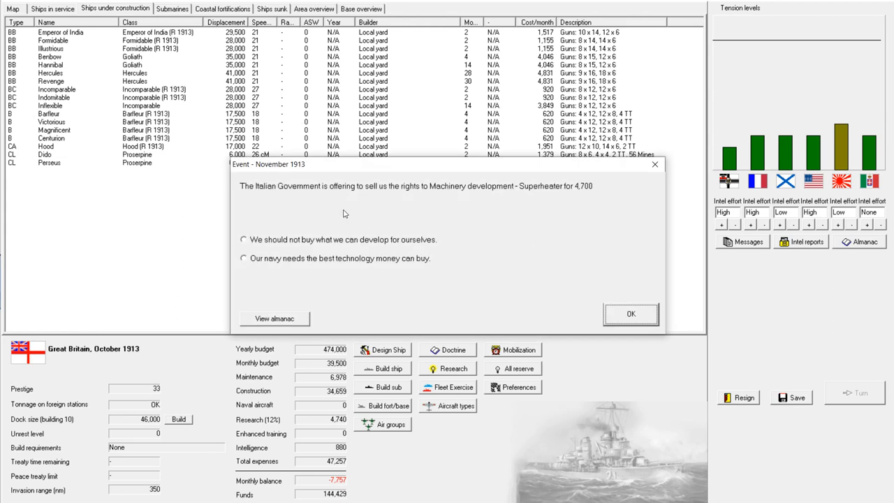
pyautogui.moveTo(578, 201)
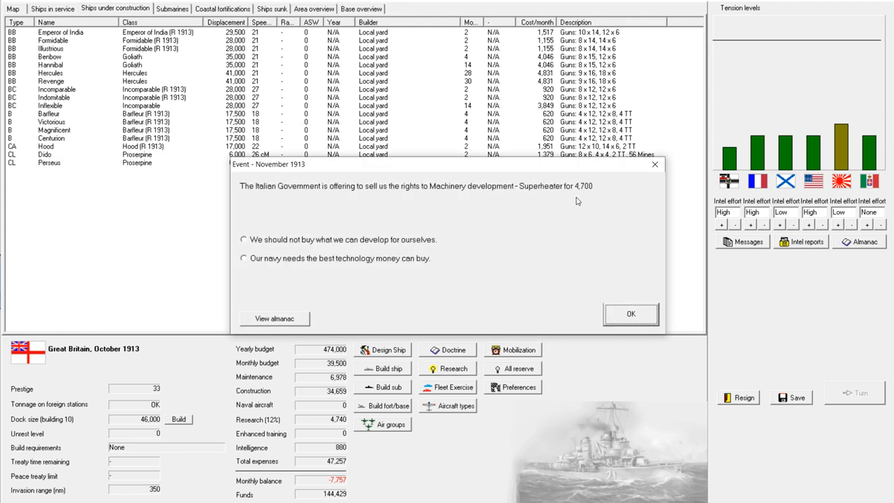
pyautogui.moveTo(307, 208)
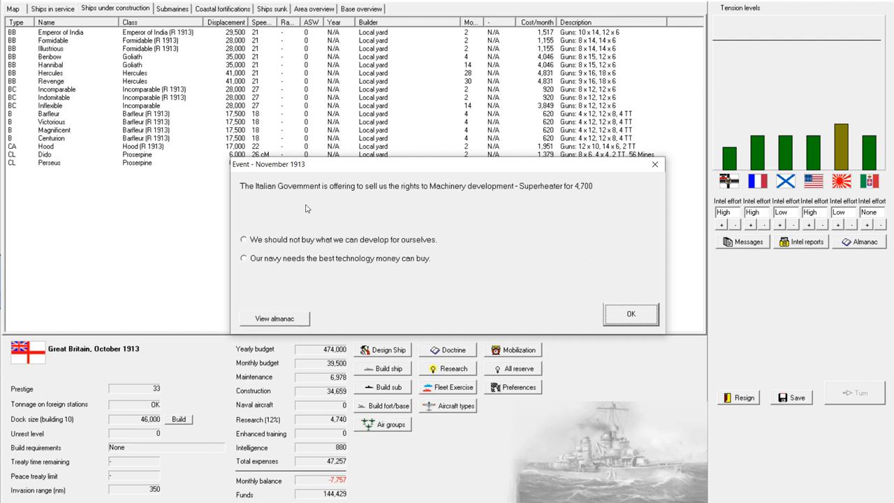
pyautogui.moveTo(291, 226)
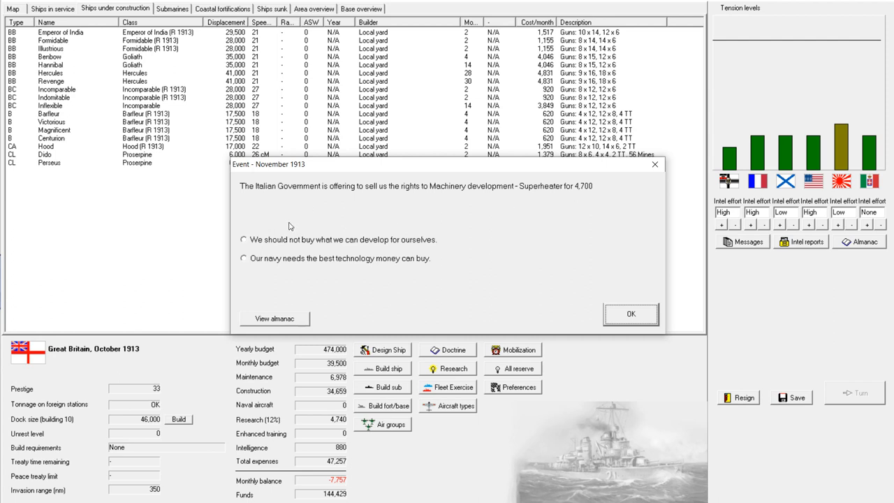
pyautogui.click(243, 259)
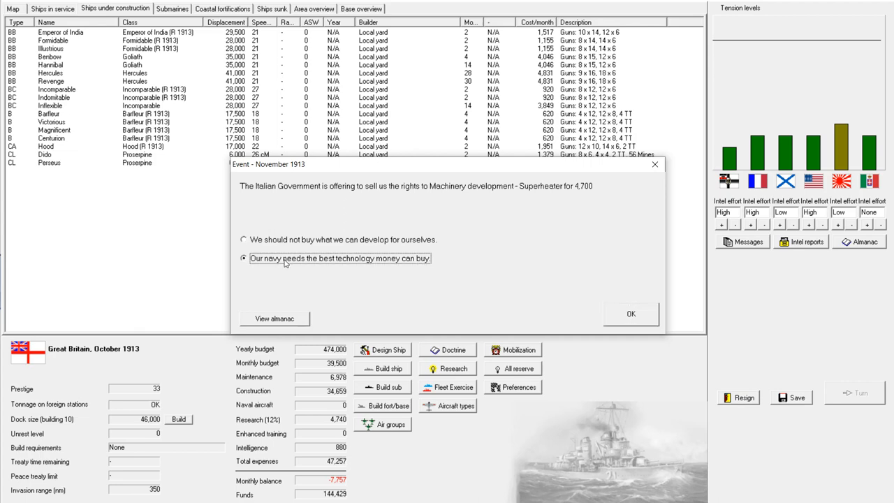
pyautogui.click(632, 312)
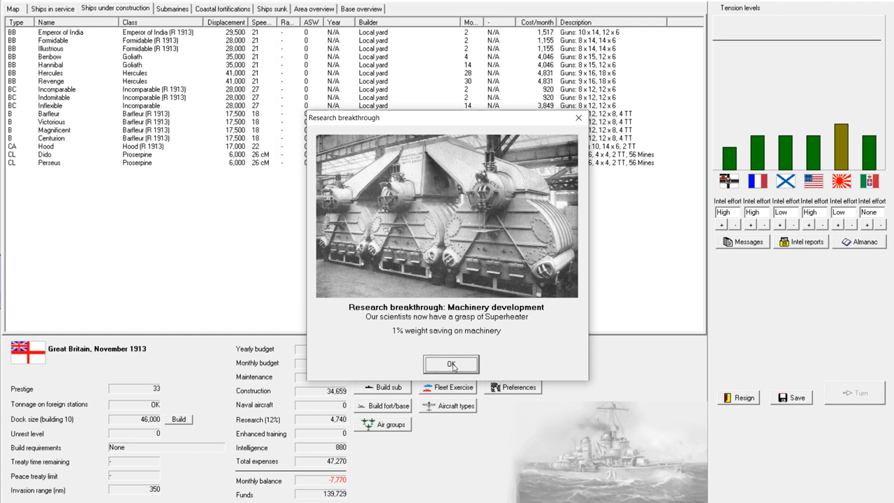
pyautogui.click(451, 365)
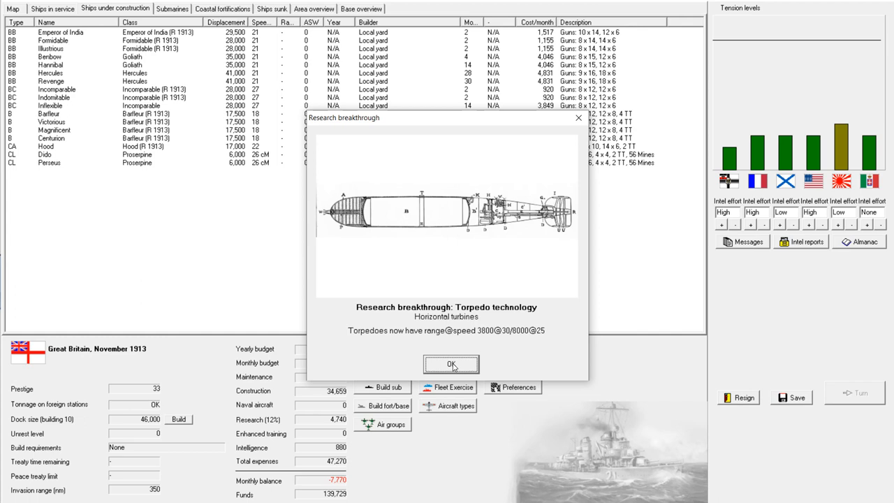
pyautogui.click(453, 363)
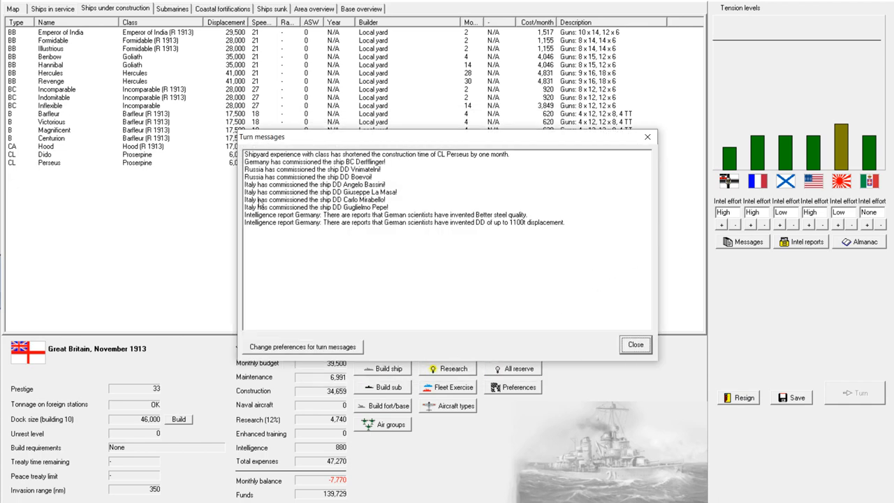
# Close the November 1913 turn messages and return to the ships under construction list
pyautogui.click(431, 222)
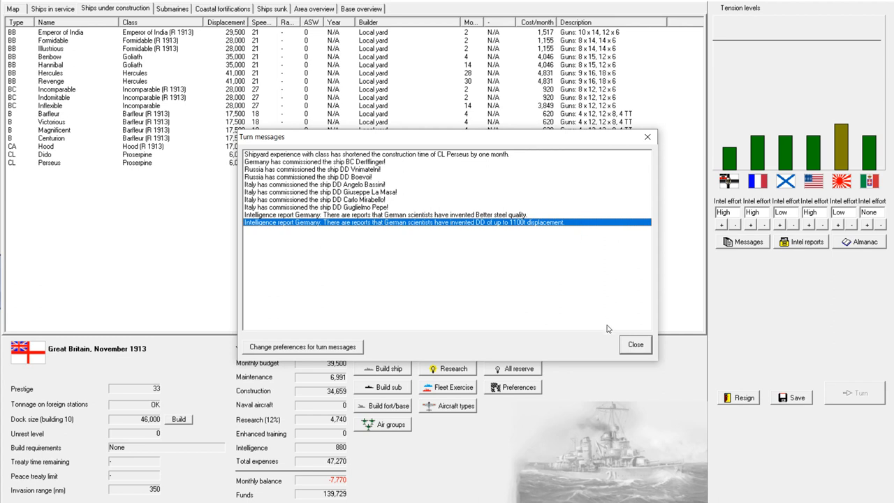
pyautogui.click(634, 344)
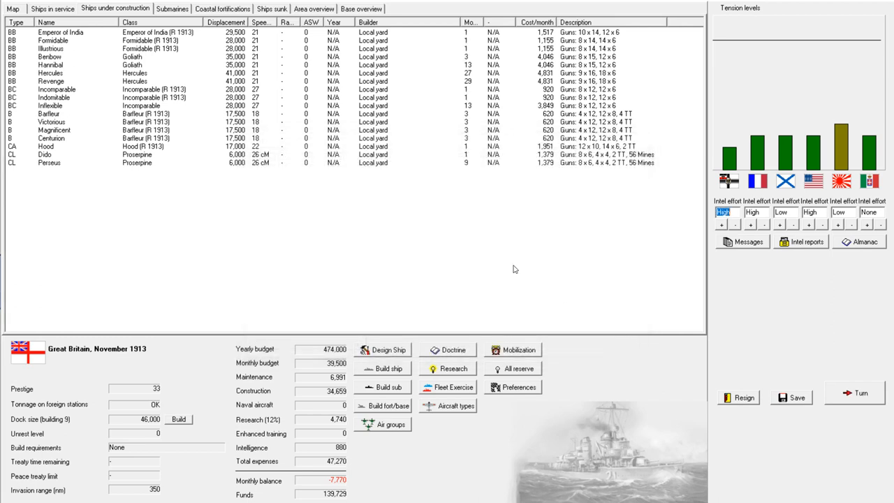
pyautogui.click(48, 8)
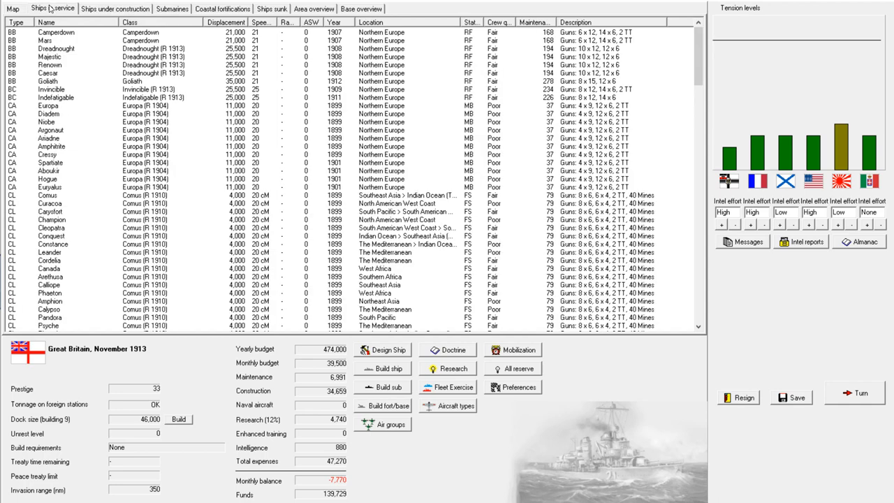
pyautogui.moveTo(483, 201)
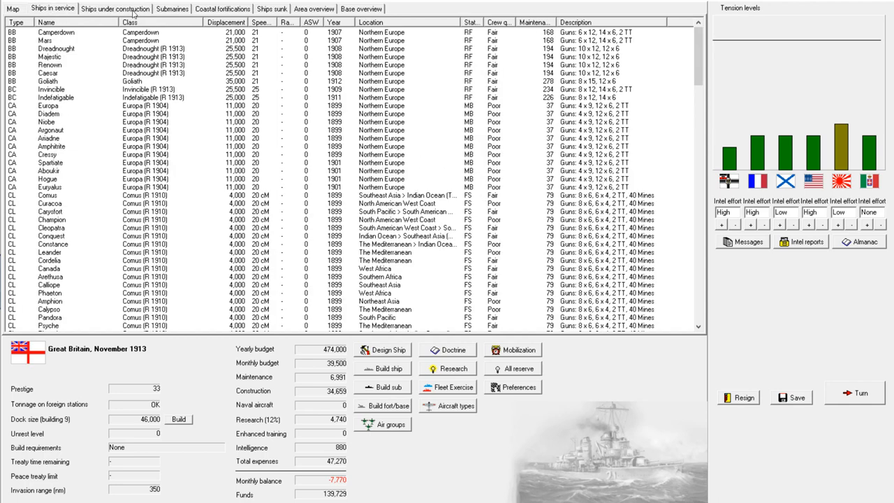
pyautogui.click(115, 8)
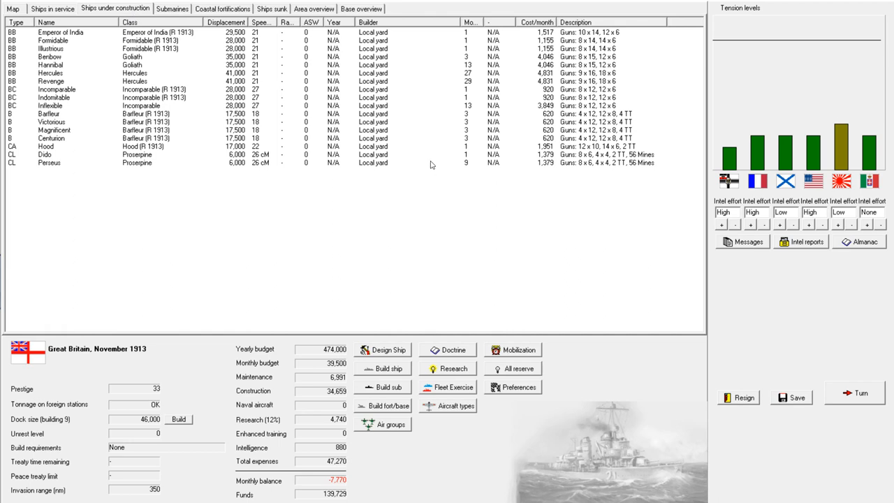
pyautogui.click(69, 147)
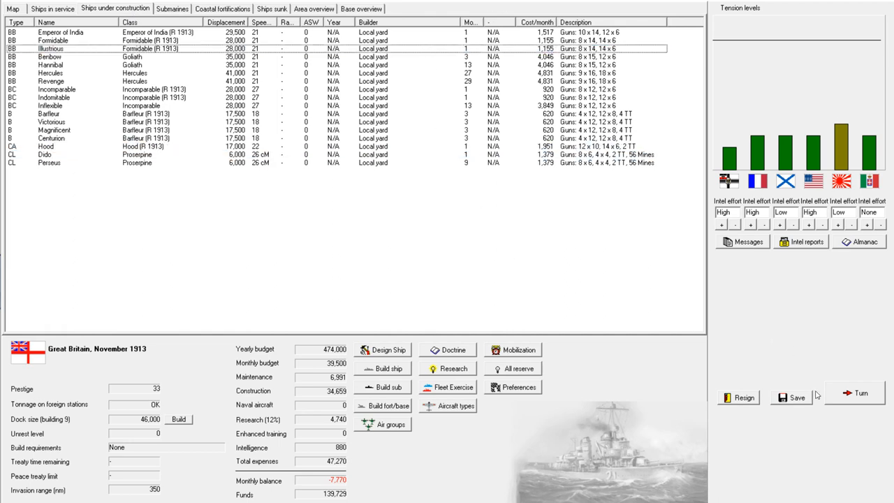
pyautogui.moveTo(852, 394)
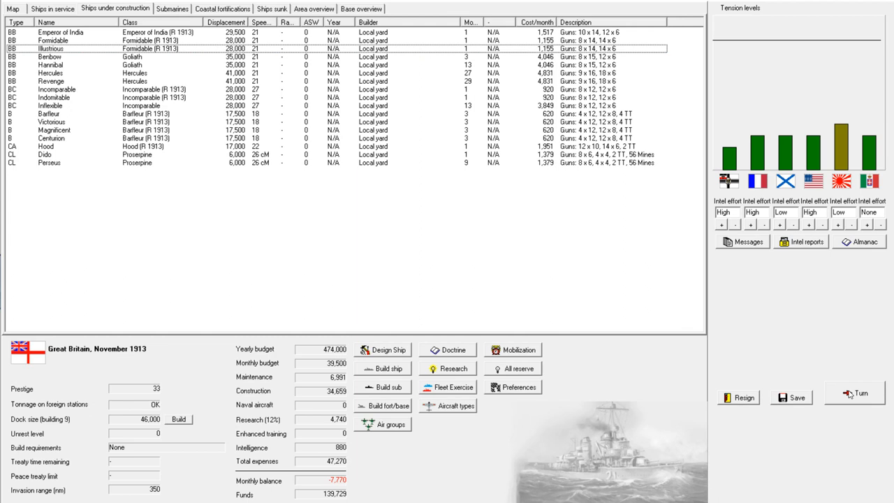
# Advance the turn, acknowledge the submarine and Dido commissionings, and decline delaying Benbow for fire control
pyautogui.click(857, 394)
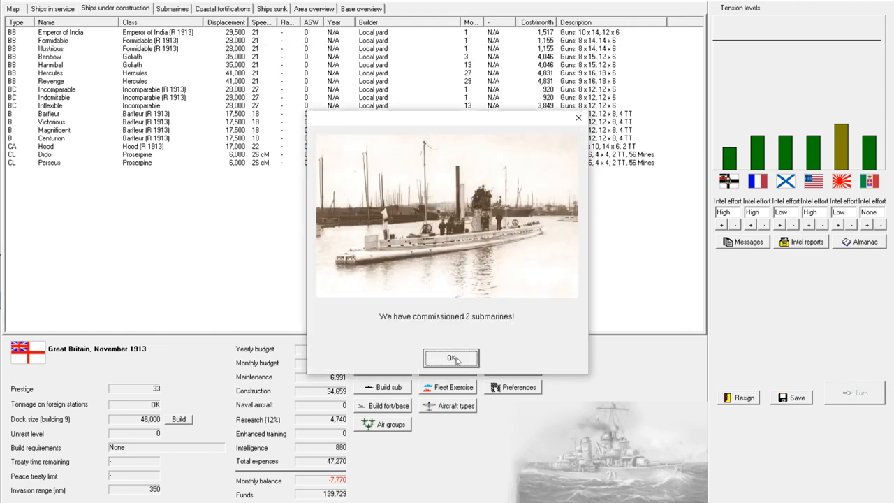
pyautogui.click(450, 357)
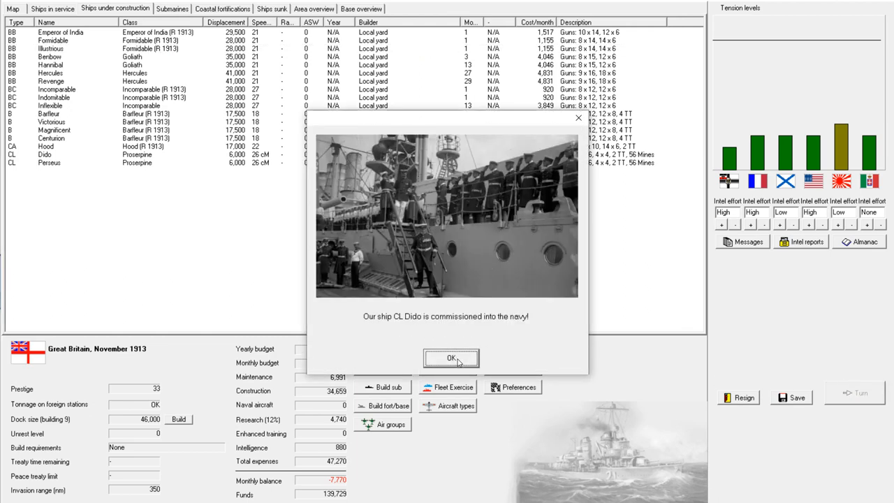
pyautogui.click(451, 358)
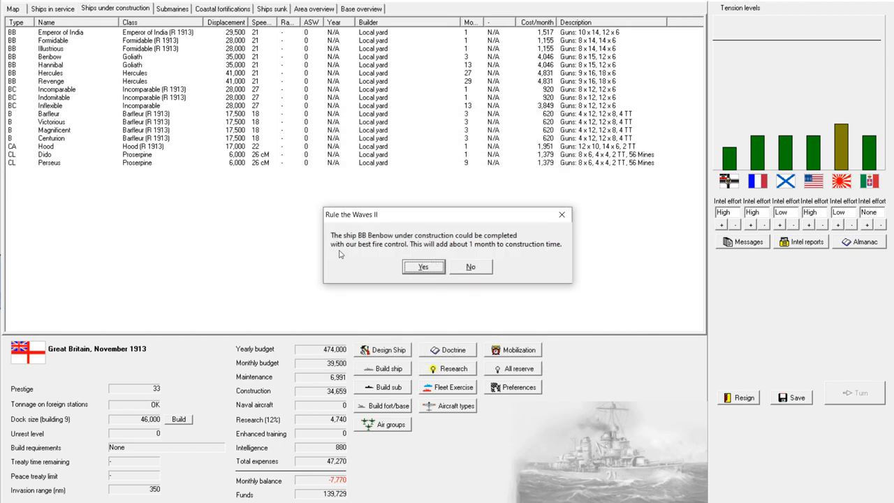
pyautogui.moveTo(358, 243)
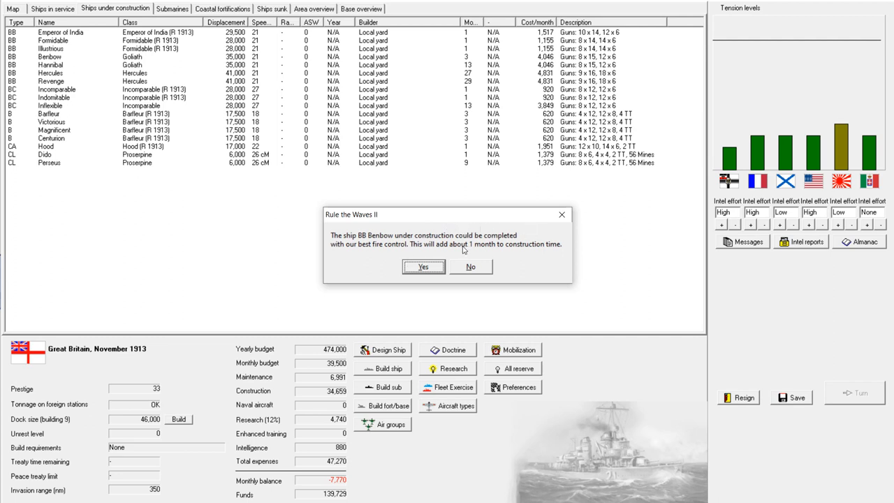
pyautogui.moveTo(505, 257)
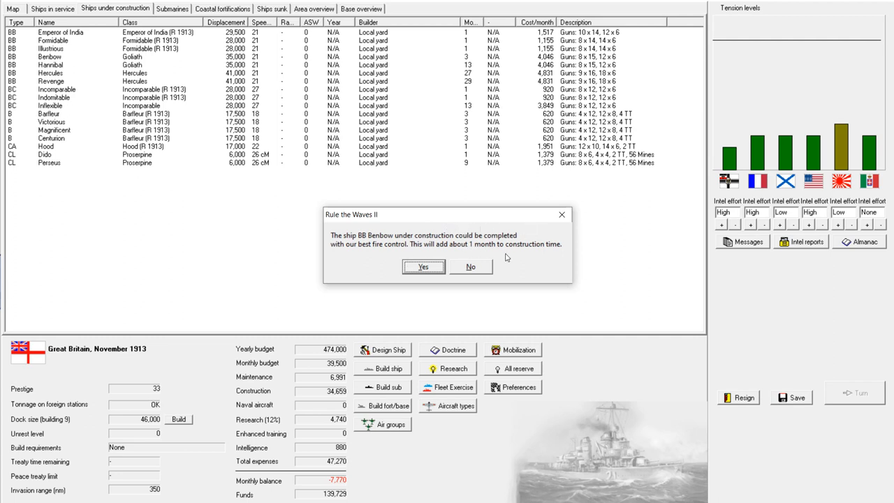
pyautogui.moveTo(472, 267)
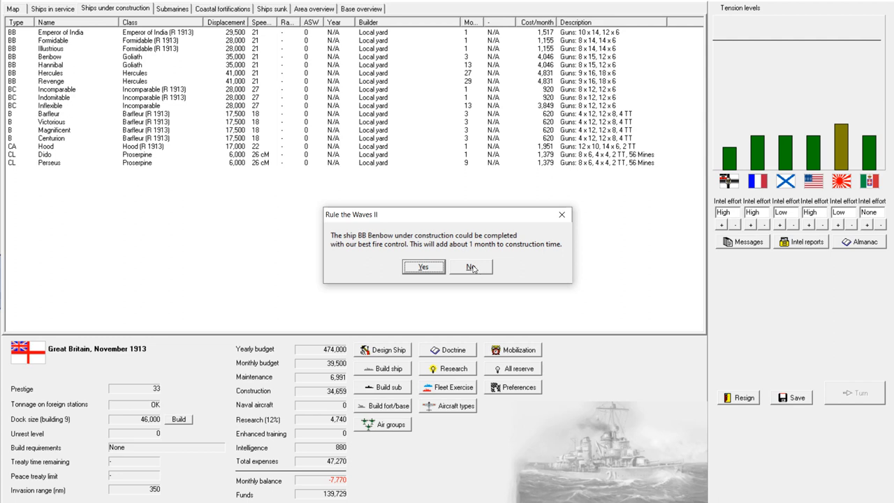
pyautogui.moveTo(471, 267)
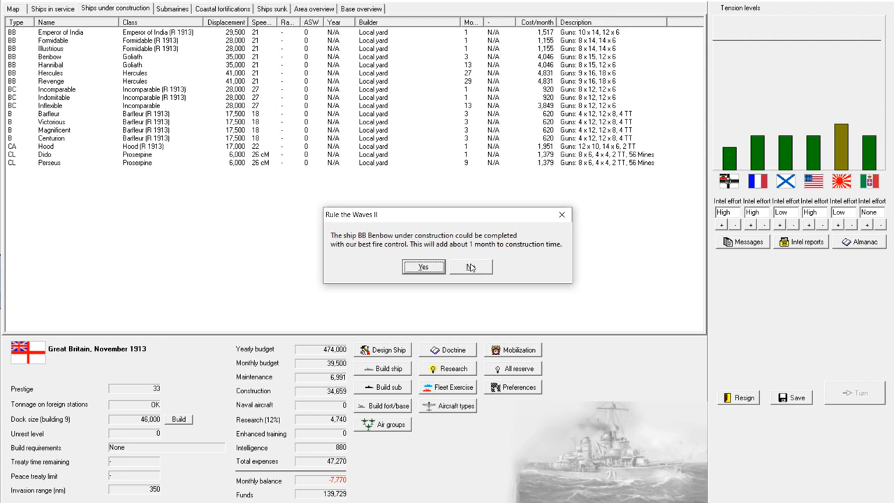
pyautogui.click(470, 266)
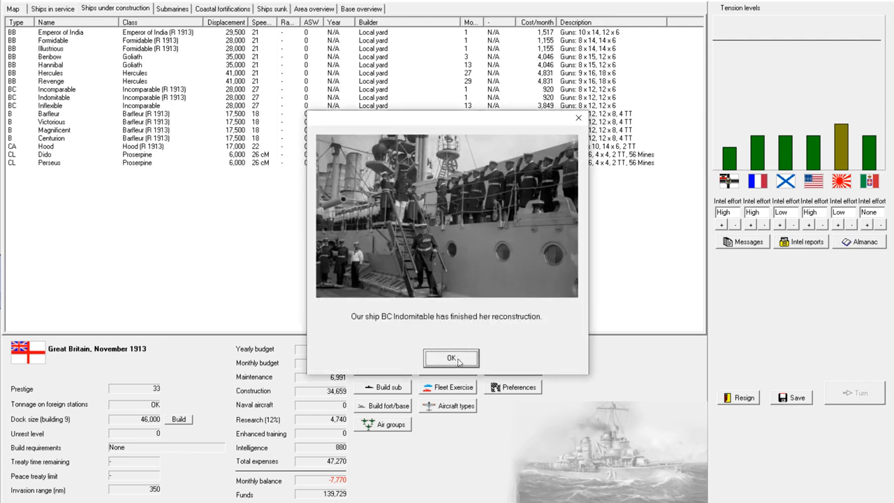
# Acknowledge the finished reconstructions of Indomitable, Incomparable, Illustrious, Formidable and Hood
pyautogui.click(453, 357)
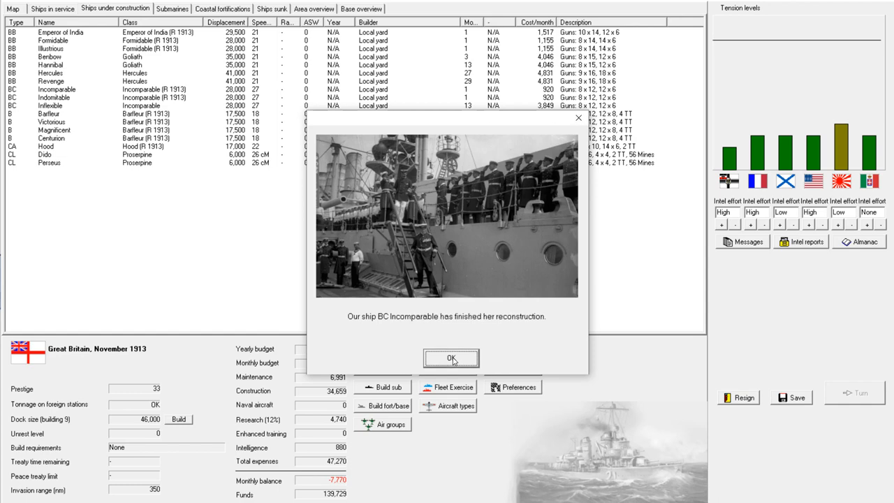
pyautogui.click(451, 357)
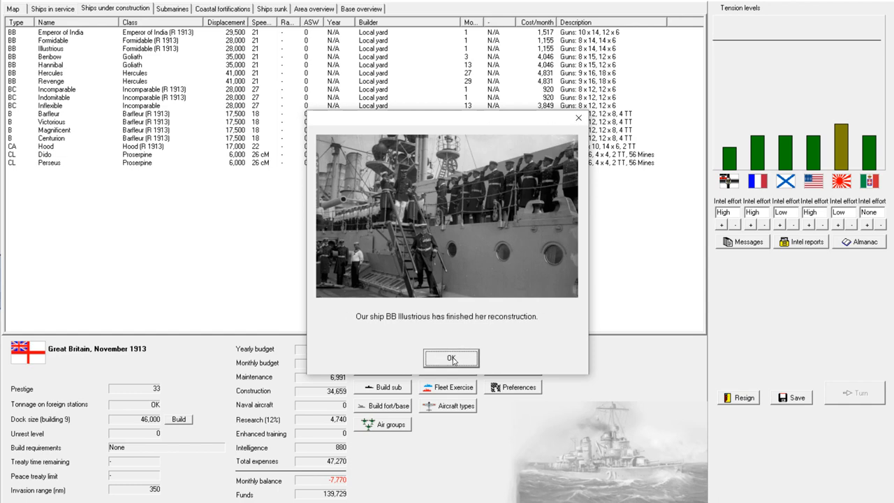
pyautogui.click(451, 357)
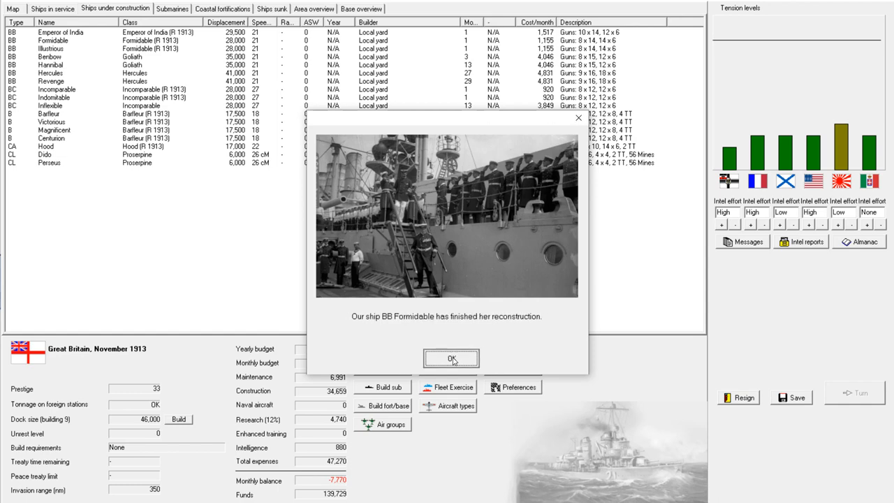
pyautogui.click(453, 358)
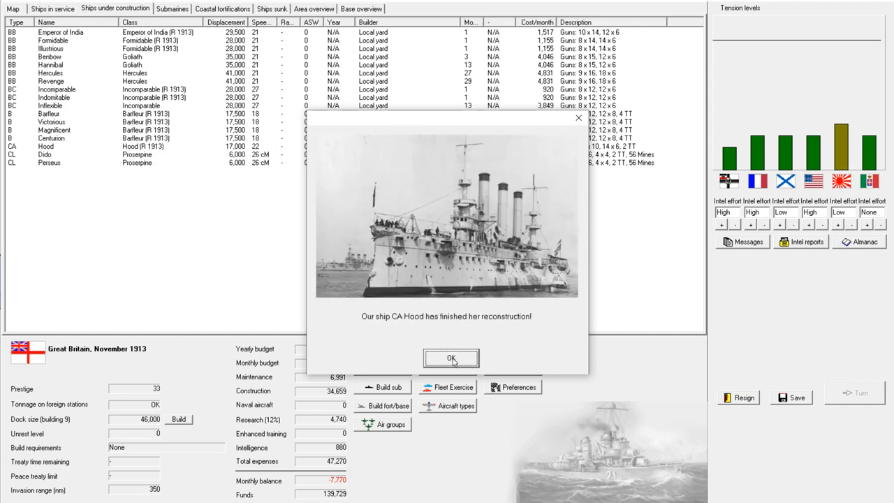
pyautogui.click(450, 357)
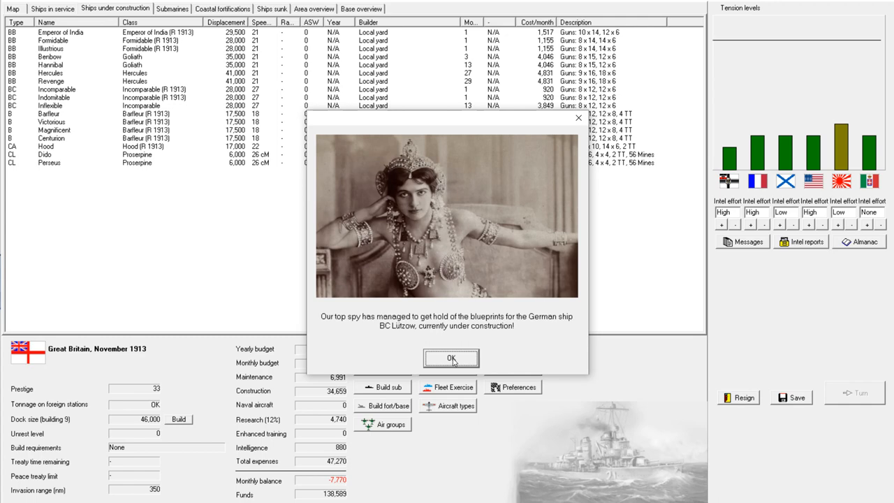
# Accept the spy report to view the captured Lützow battlecruiser blueprints
pyautogui.click(451, 358)
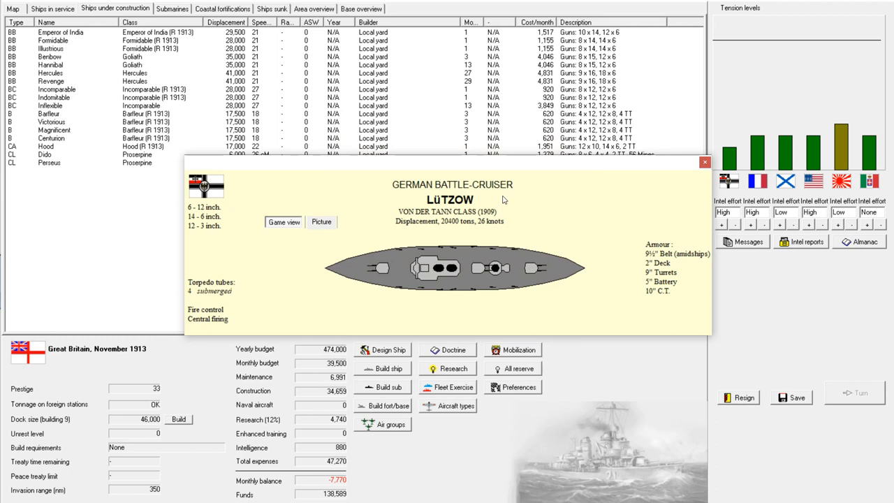
pyautogui.moveTo(402, 237)
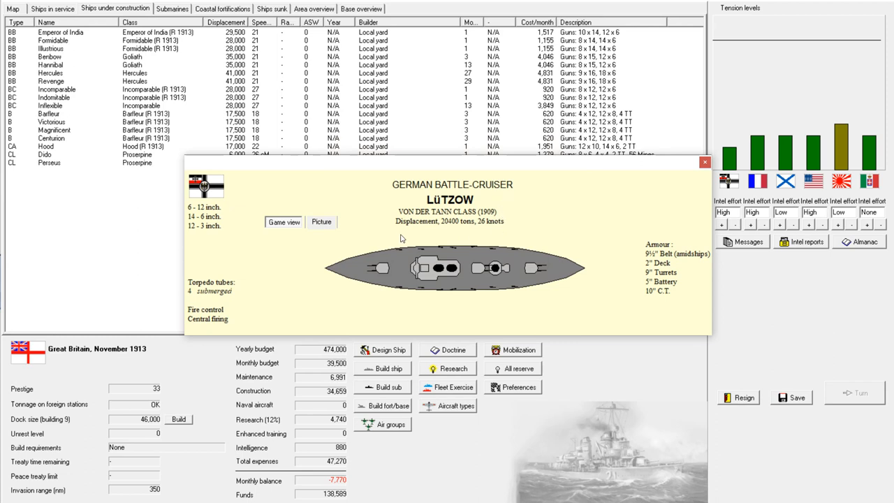
pyautogui.moveTo(374, 246)
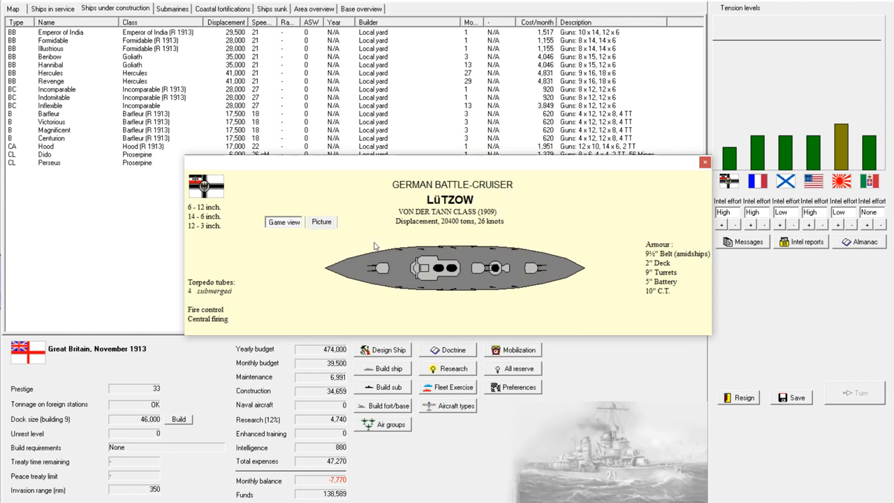
pyautogui.moveTo(559, 276)
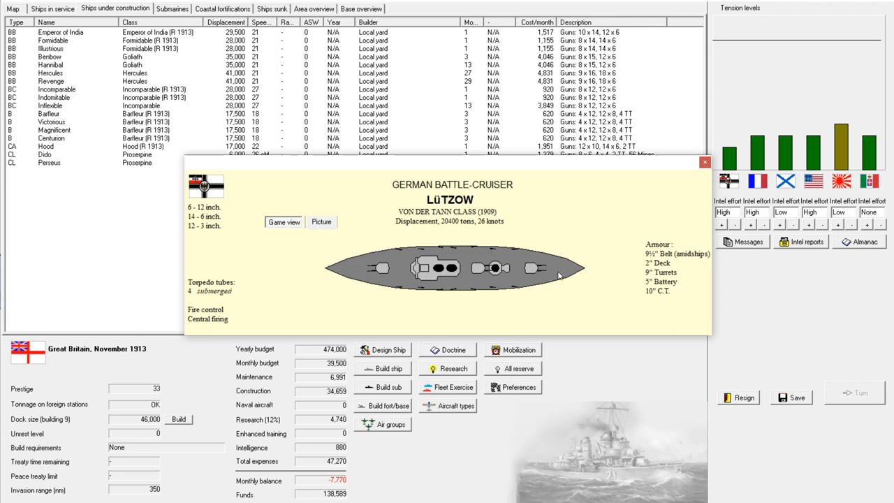
pyautogui.moveTo(634, 258)
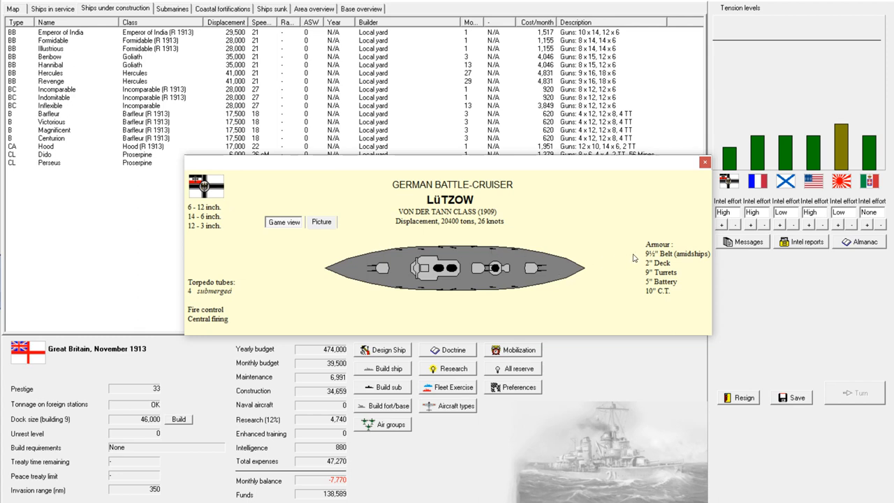
pyautogui.moveTo(636, 257)
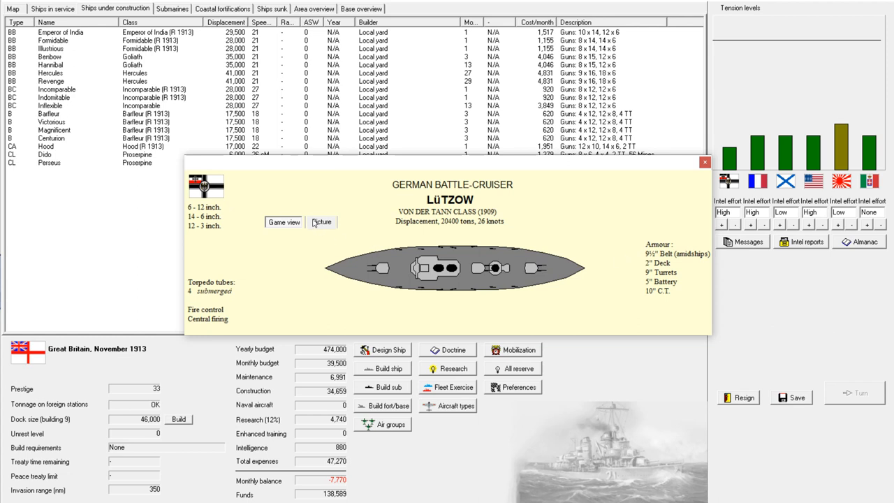
pyautogui.moveTo(439, 236)
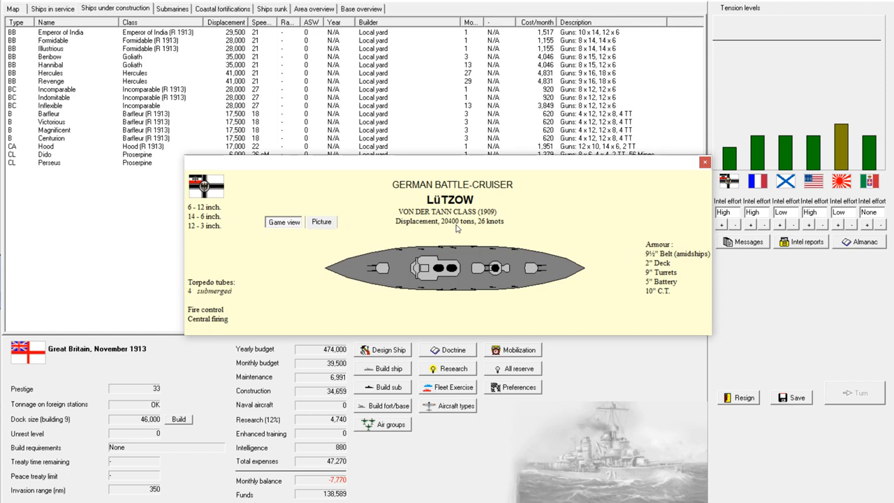
pyautogui.moveTo(650, 199)
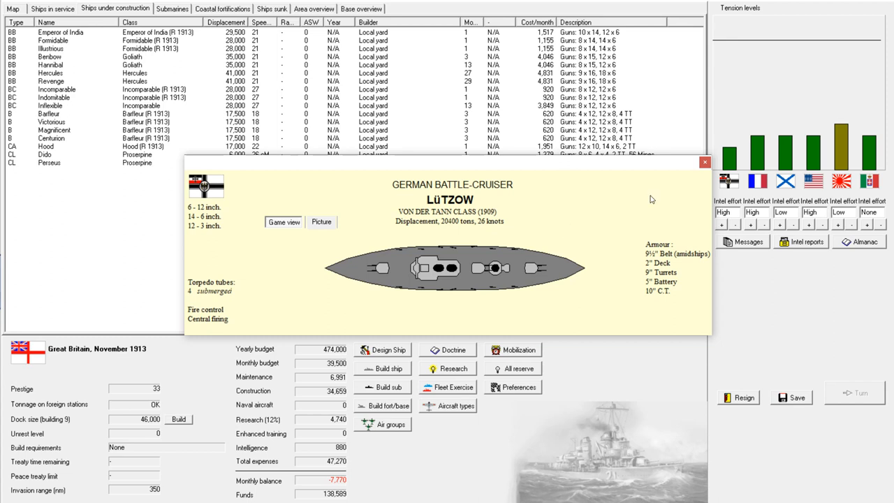
pyautogui.moveTo(704, 163)
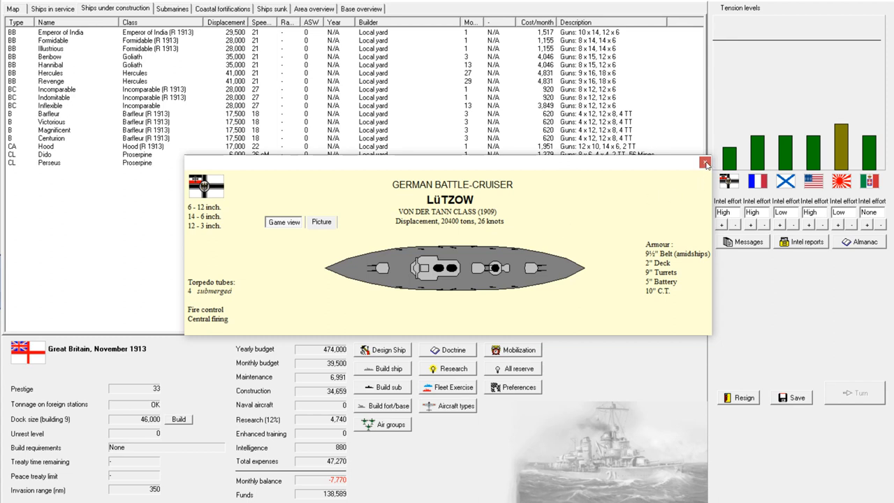
# Close the Lützow blueprint and the month's message log to reach December 1913
pyautogui.click(704, 164)
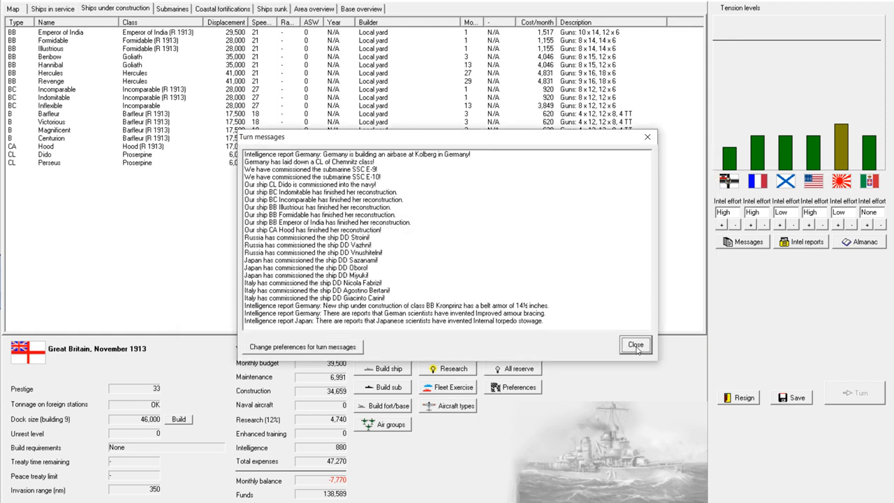
pyautogui.click(636, 344)
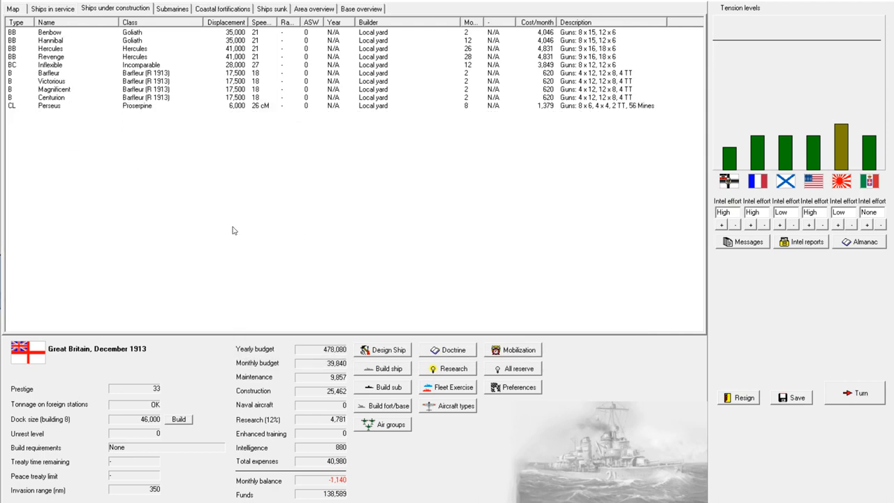
pyautogui.moveTo(428, 120)
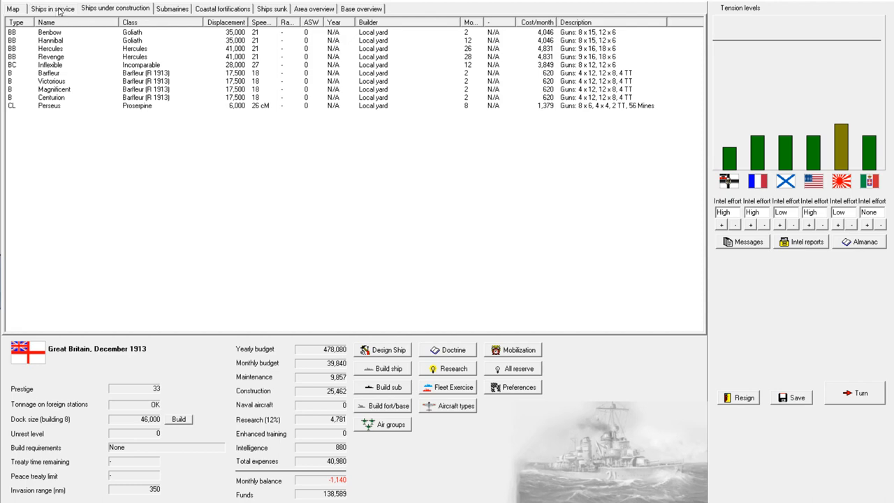
# From the ships in service list, move Emperor of India and the selected ships into the reserve fleet
pyautogui.click(53, 9)
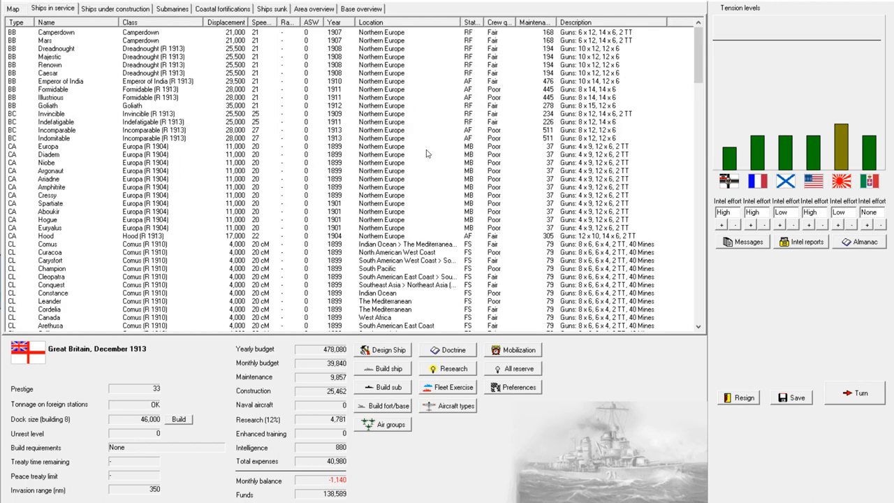
pyautogui.click(56, 81)
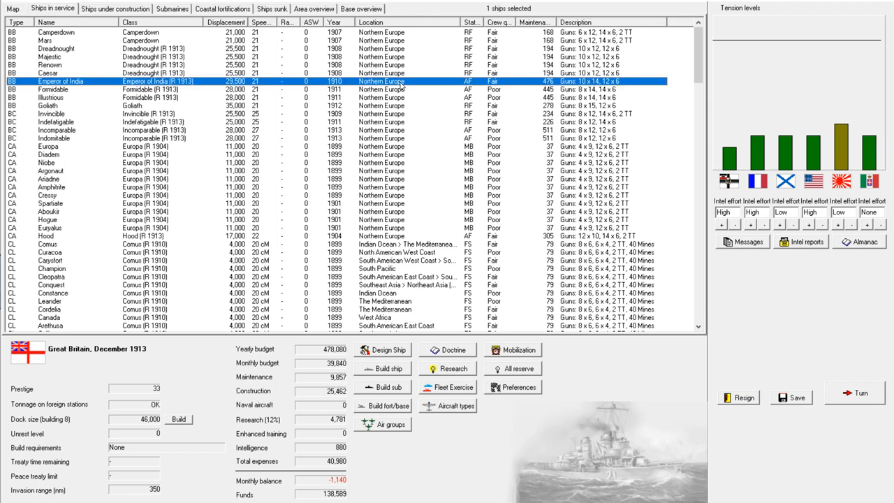
pyautogui.moveTo(409, 95)
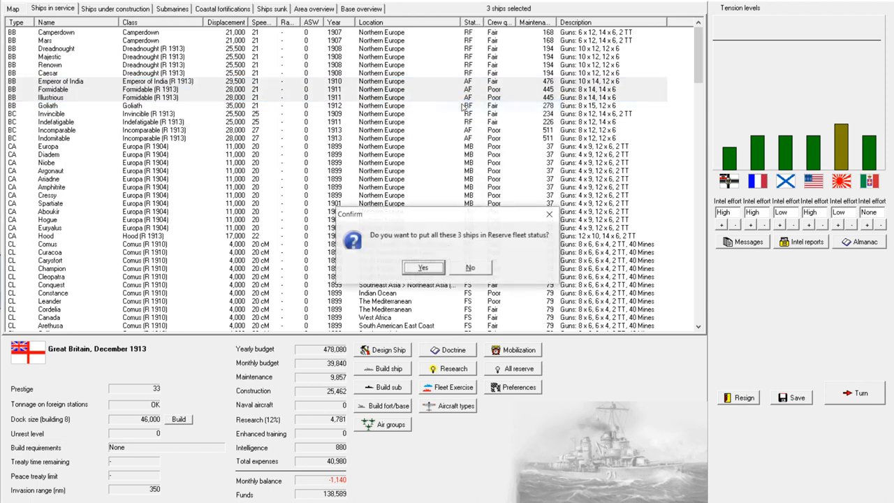
pyautogui.click(422, 267)
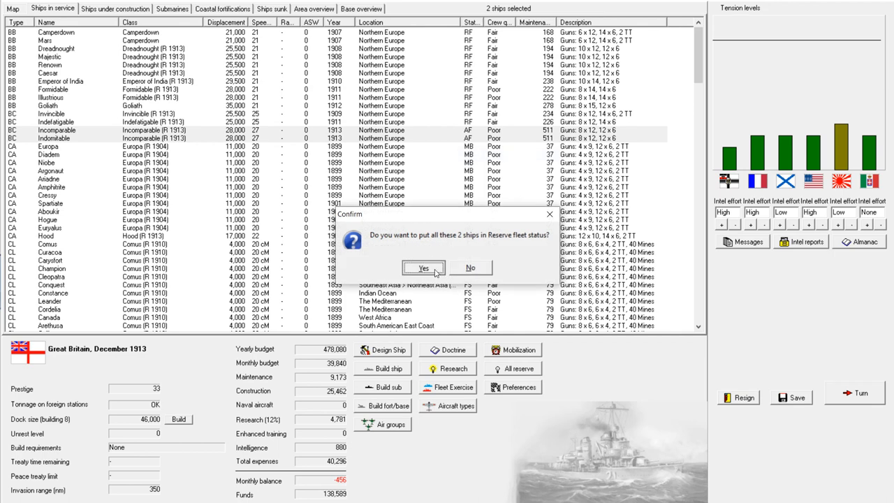
pyautogui.click(423, 268)
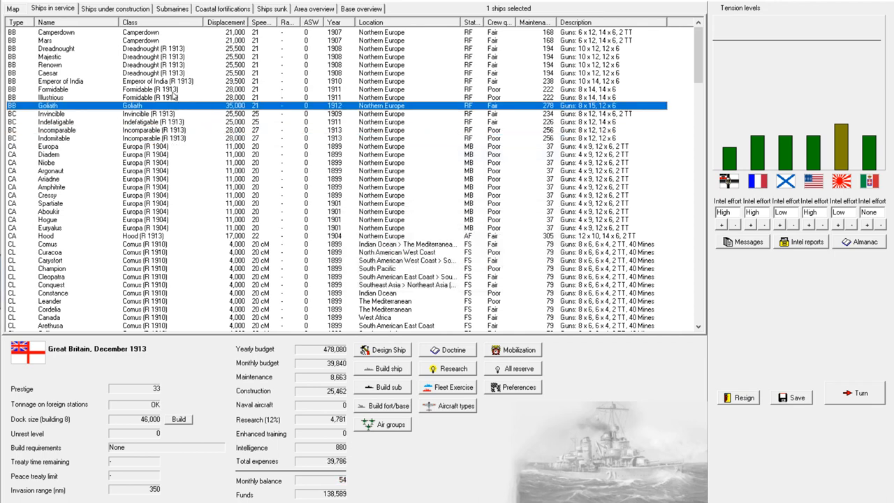
# Open Goliath's design for rebuild, switch fire control to Director and save it
pyautogui.click(114, 8)
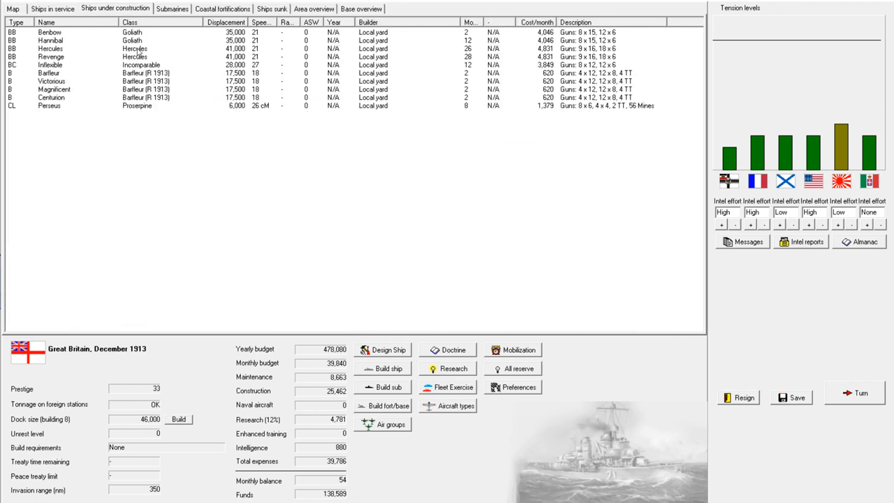
pyautogui.moveTo(53, 9)
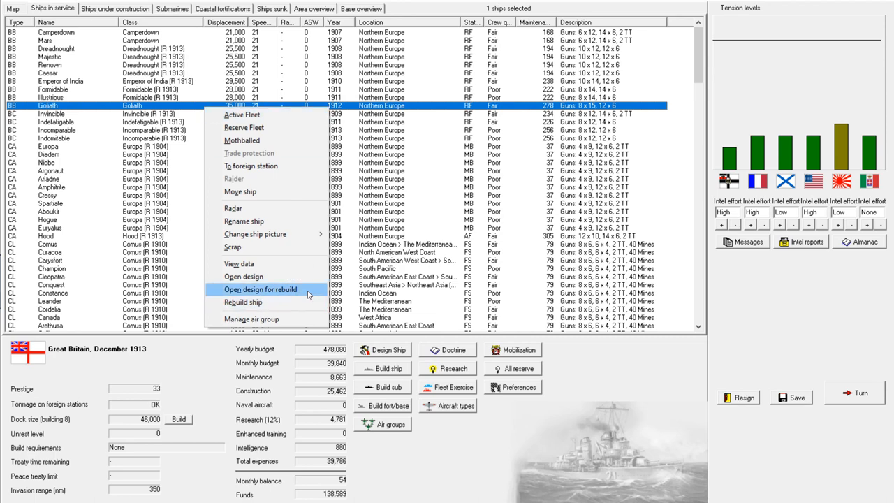
pyautogui.click(261, 289)
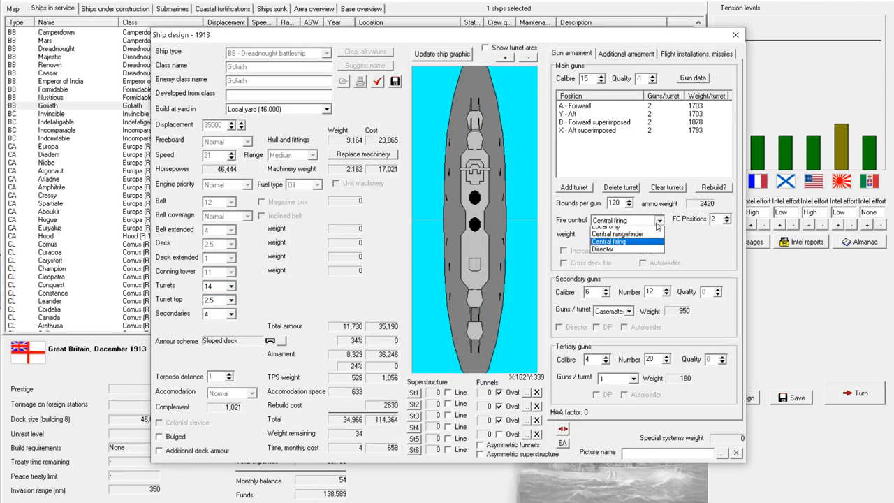
pyautogui.click(602, 249)
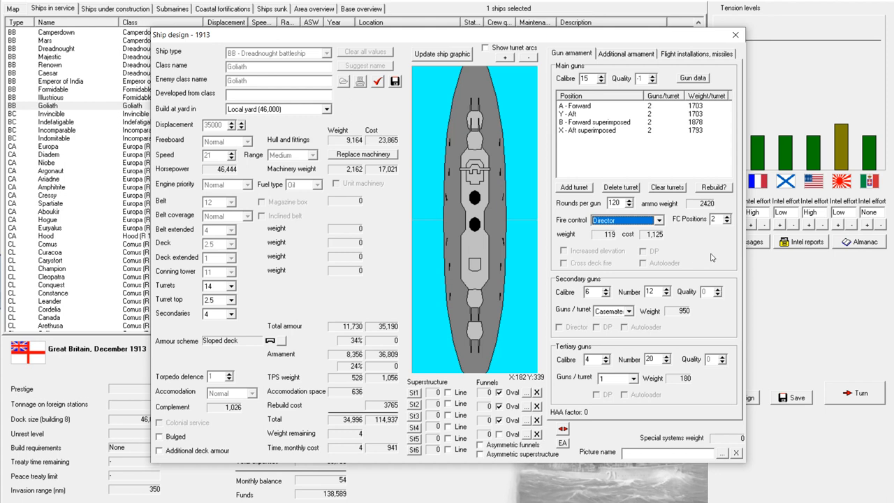
pyautogui.moveTo(592, 159)
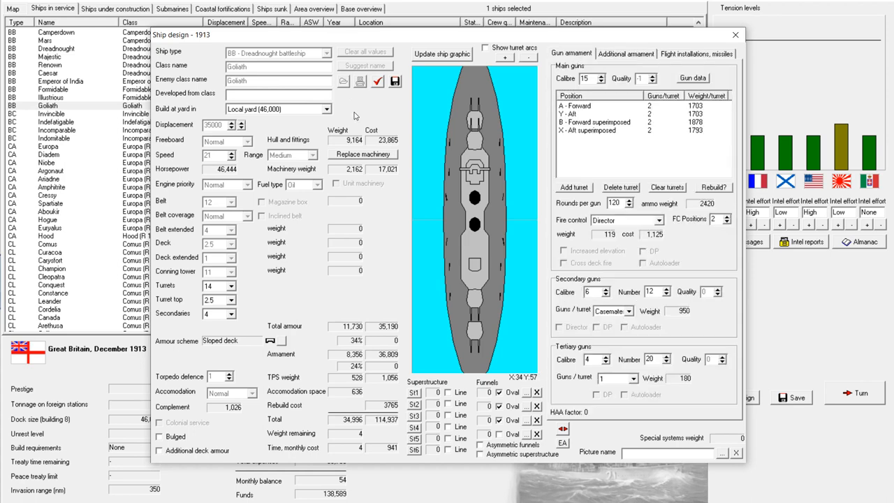
pyautogui.moveTo(393, 81)
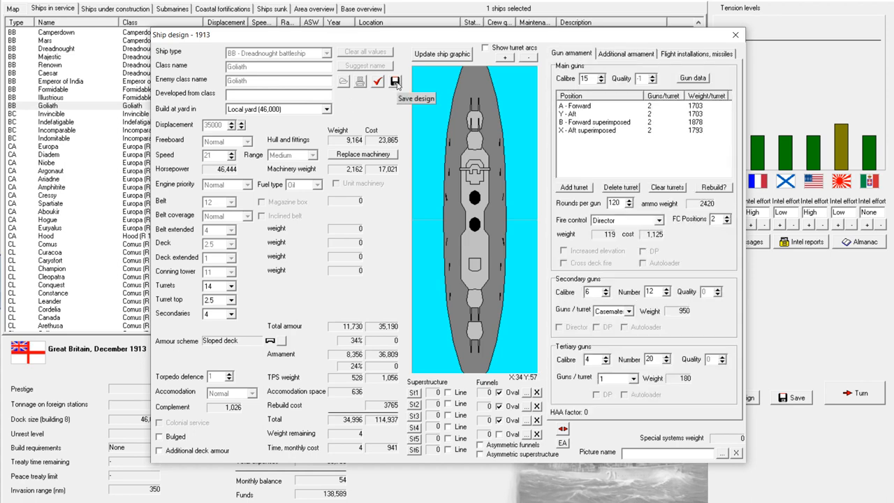
pyautogui.click(394, 81)
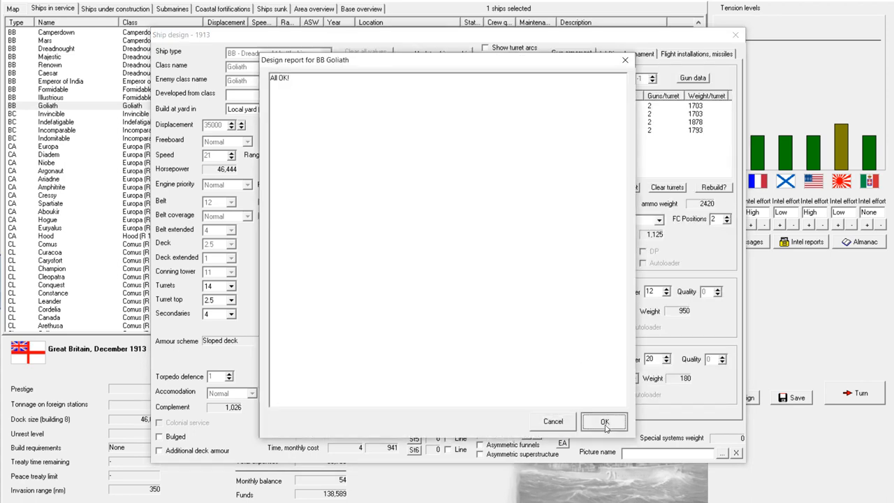
# Accept the design report and order Goliath rebuilt to the Goliath (R1913) design
pyautogui.click(604, 421)
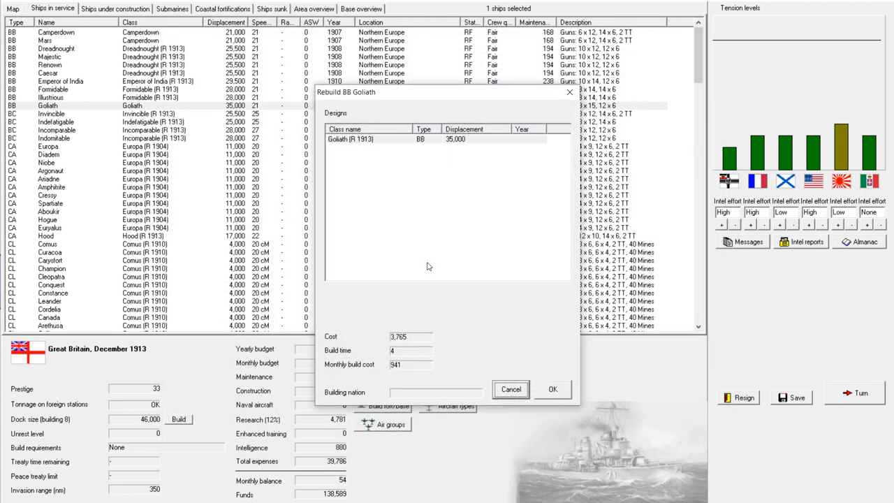
pyautogui.click(371, 139)
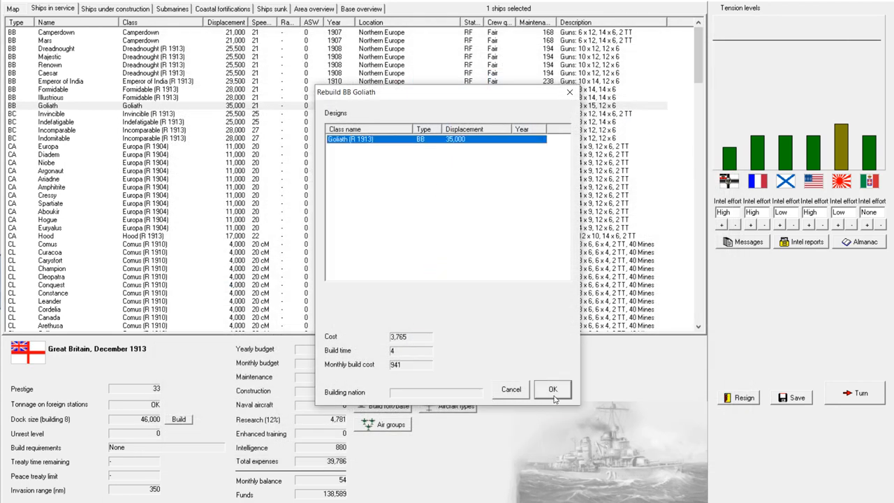
pyautogui.click(554, 388)
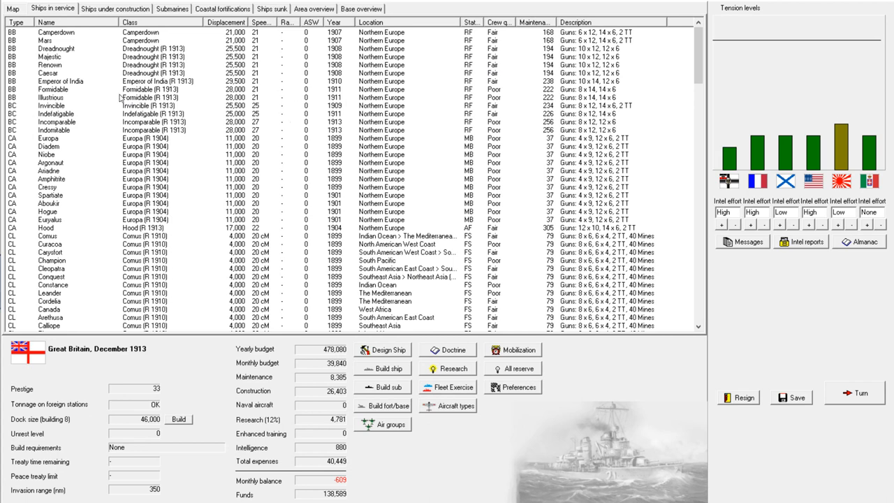
pyautogui.moveTo(196, 111)
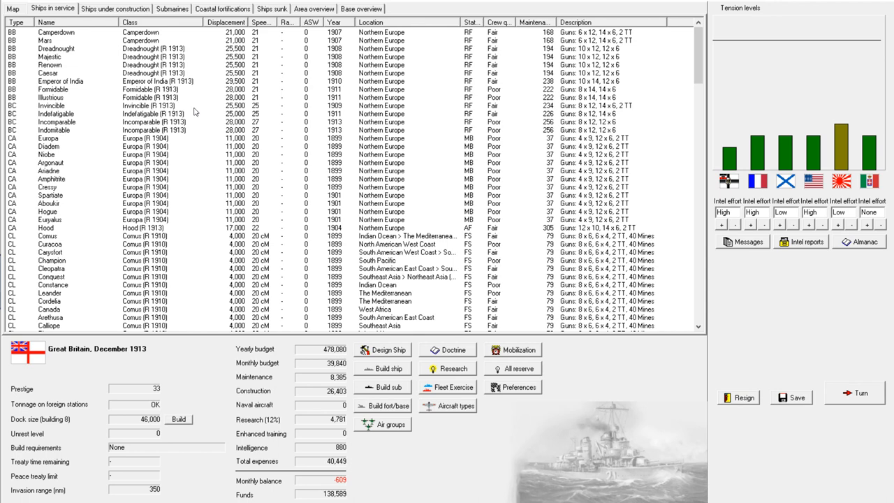
# Open Camperdown and Mars for rebuild with Director fire control and check the design
pyautogui.click(41, 39)
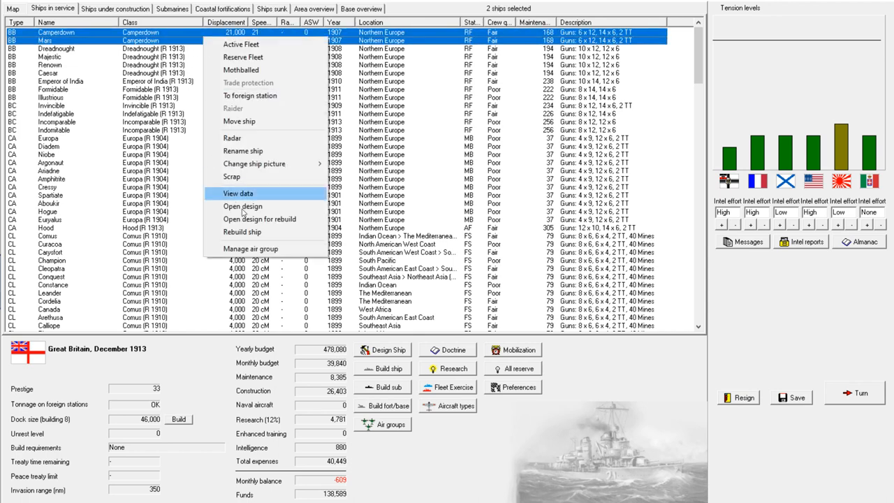
pyautogui.click(243, 207)
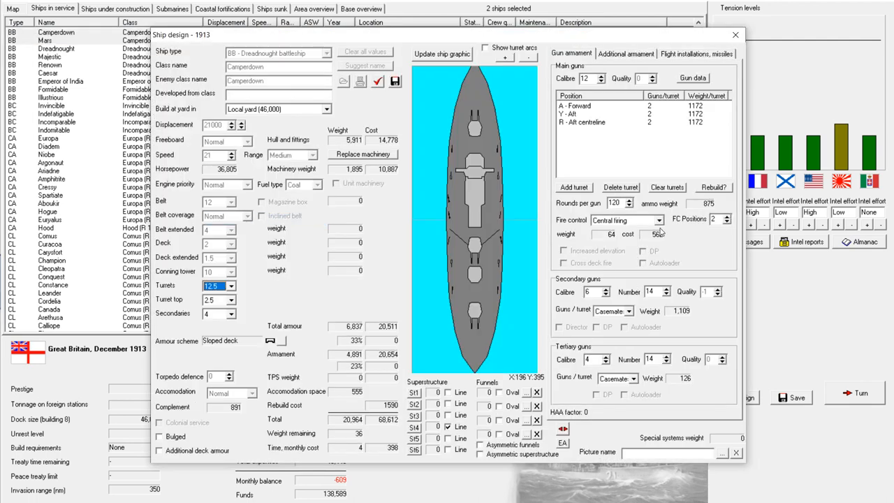
pyautogui.click(661, 221)
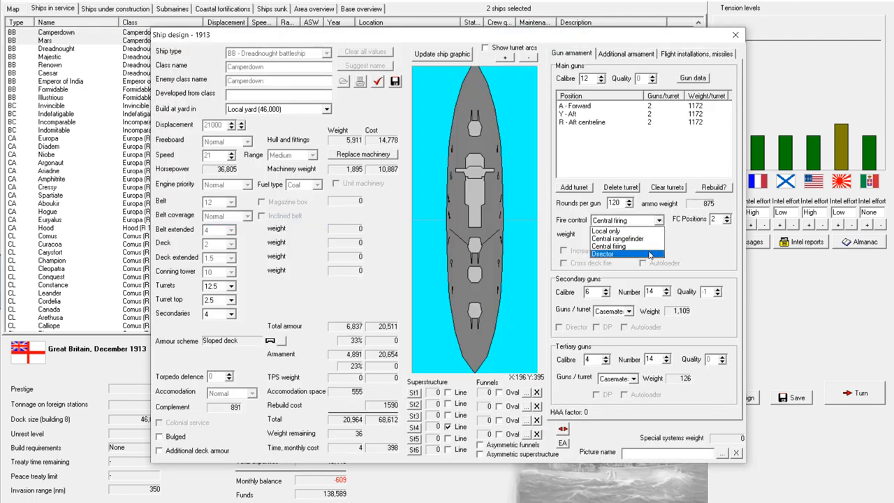
pyautogui.click(602, 253)
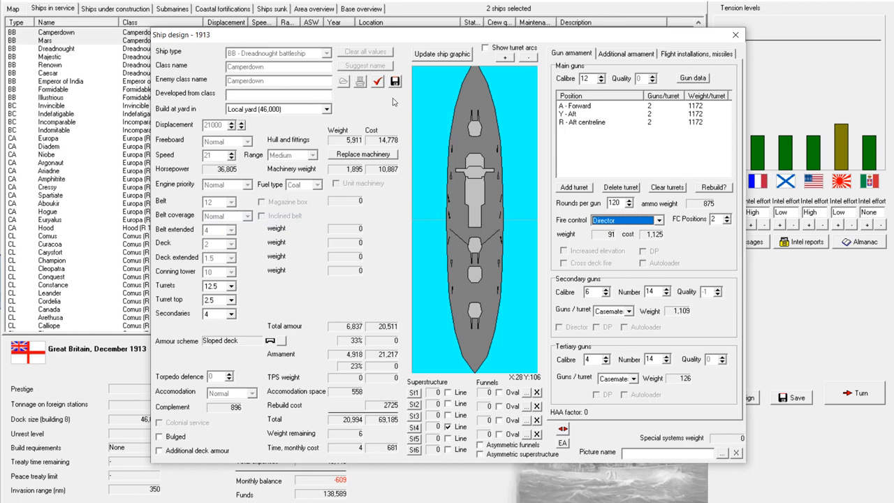
pyautogui.click(375, 81)
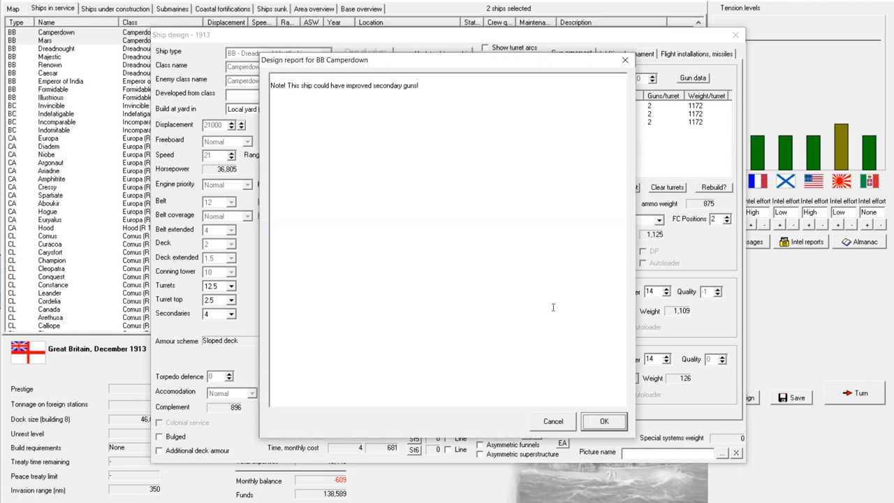
pyautogui.click(604, 421)
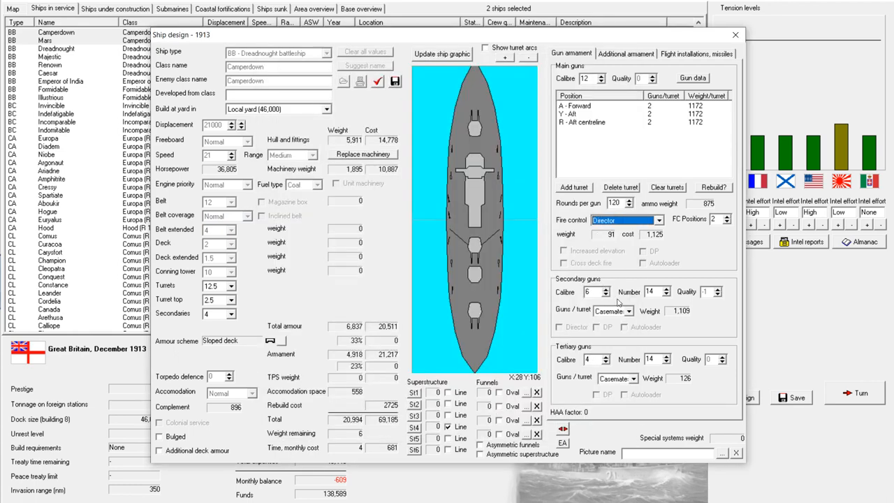
# Accept the more powerful 6-inch guns, save Camperdown (R1913) and confirm rebuilding both ships
pyautogui.click(606, 292)
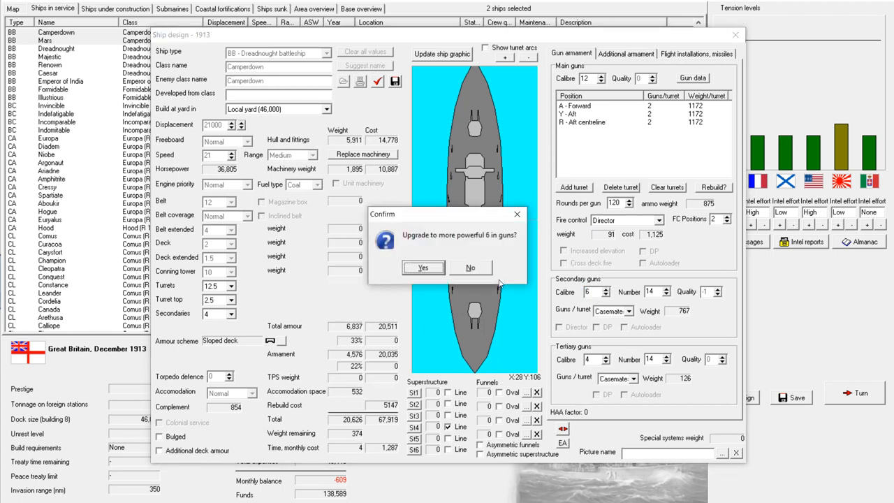
pyautogui.click(425, 268)
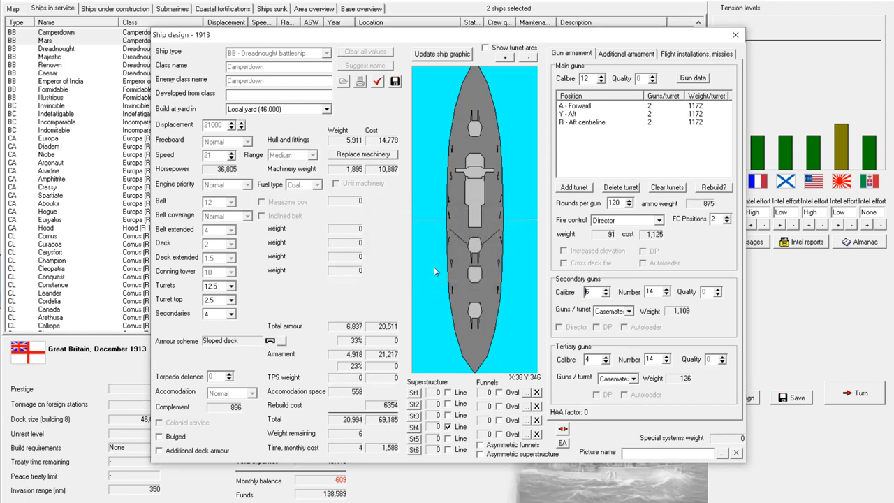
pyautogui.moveTo(341, 79)
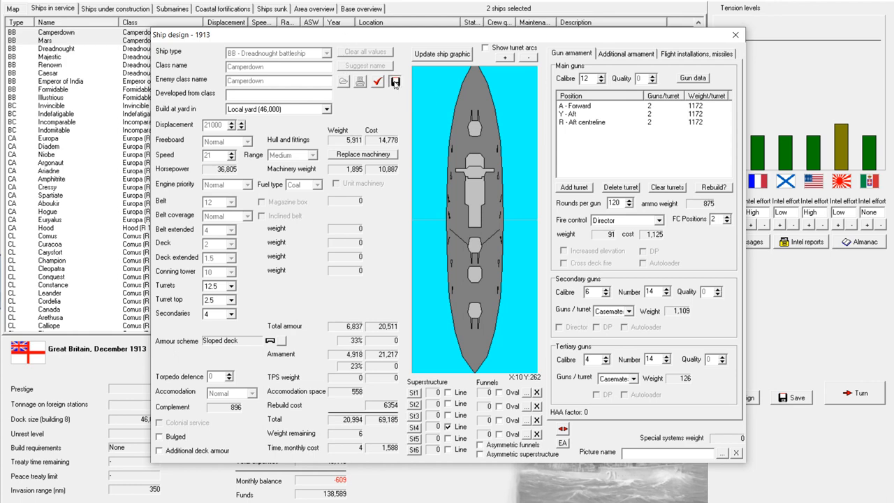
pyautogui.click(394, 81)
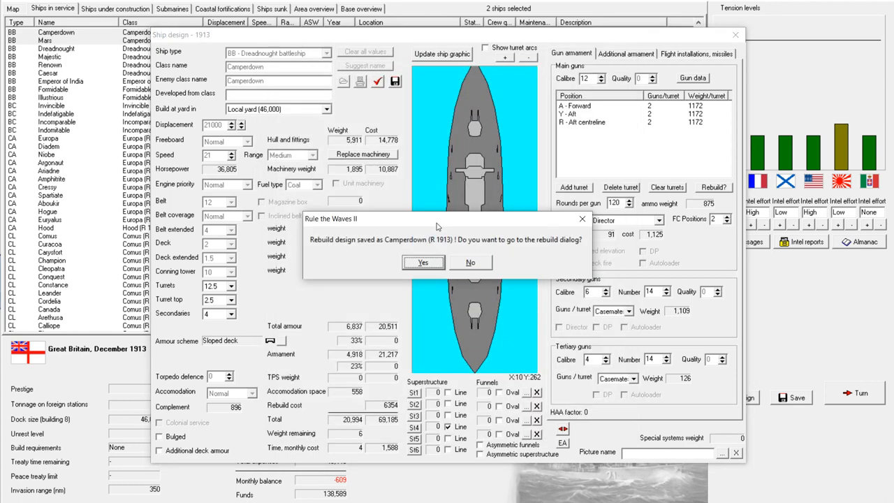
pyautogui.click(422, 263)
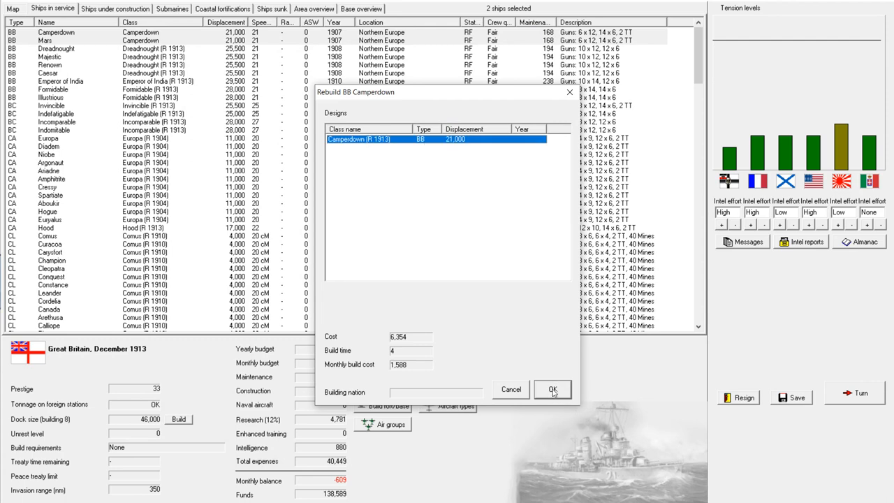
pyautogui.click(552, 388)
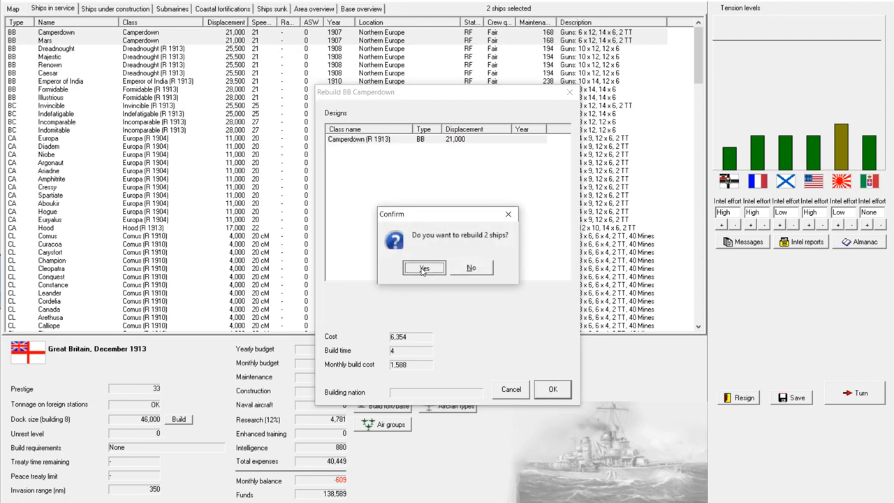
pyautogui.click(425, 267)
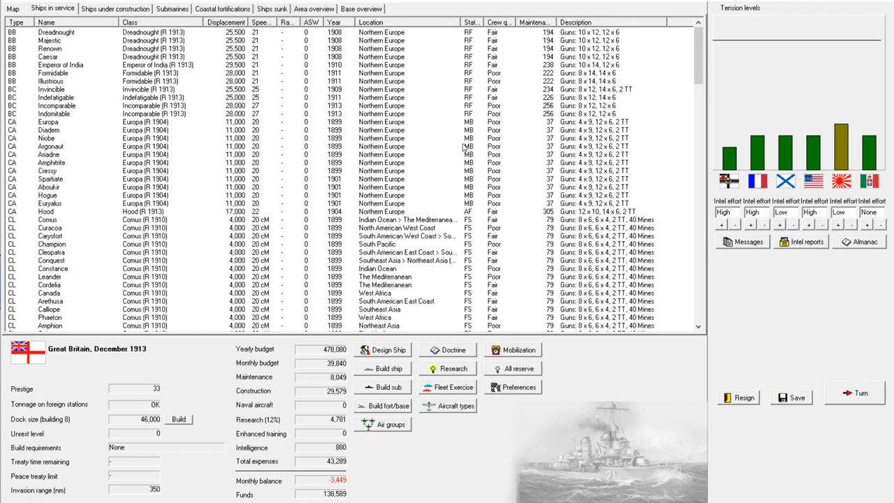
# Select the cruiser Hood and scroll the in-service list down to the light cruisers
pyautogui.click(70, 211)
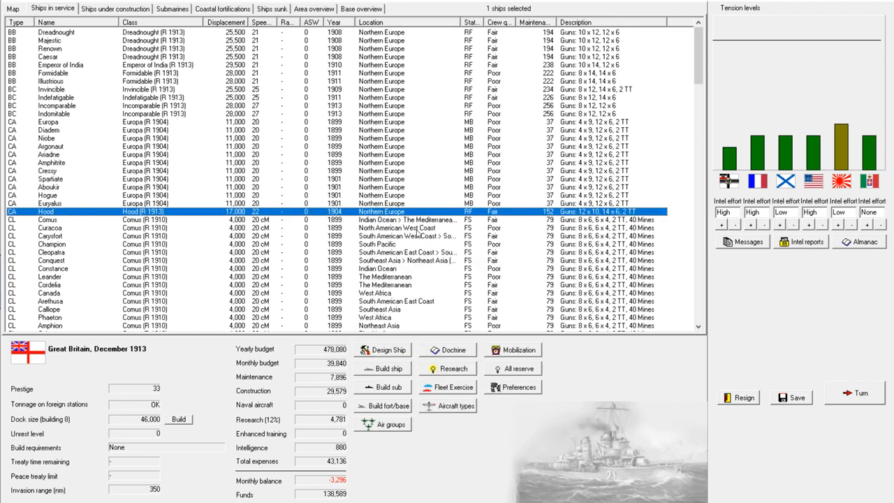
pyautogui.scroll(-3)
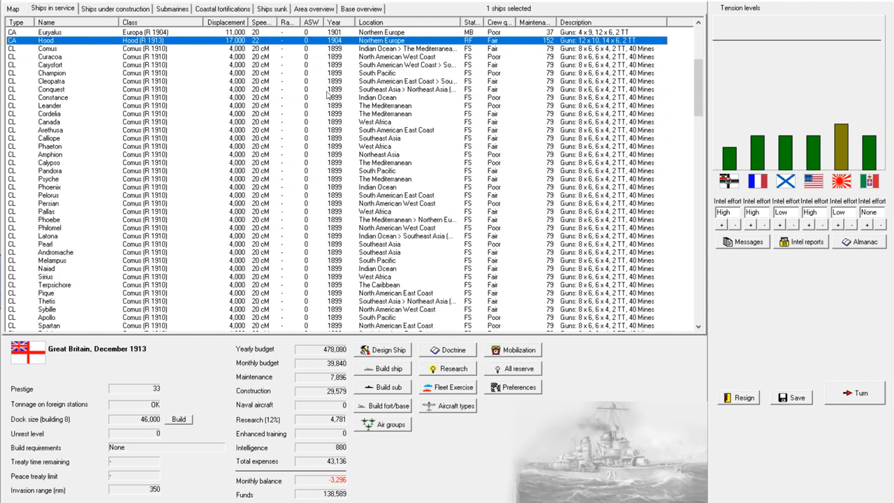
pyautogui.scroll(-3)
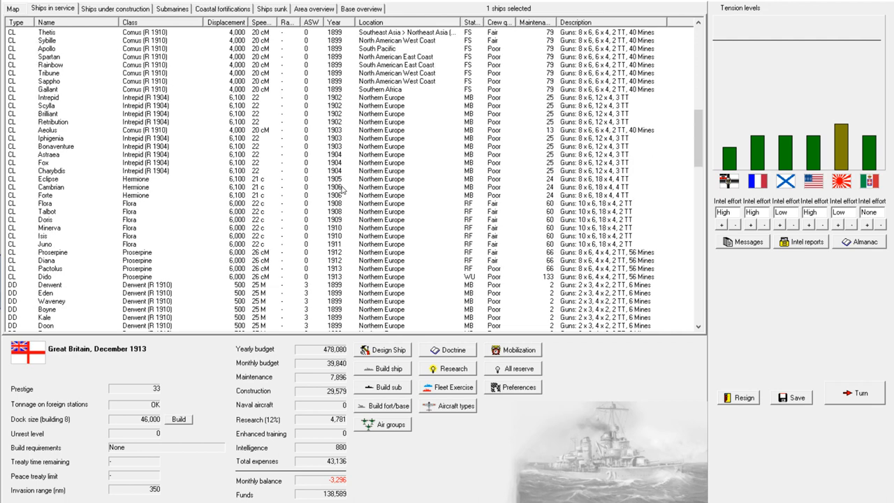
pyautogui.moveTo(208, 257)
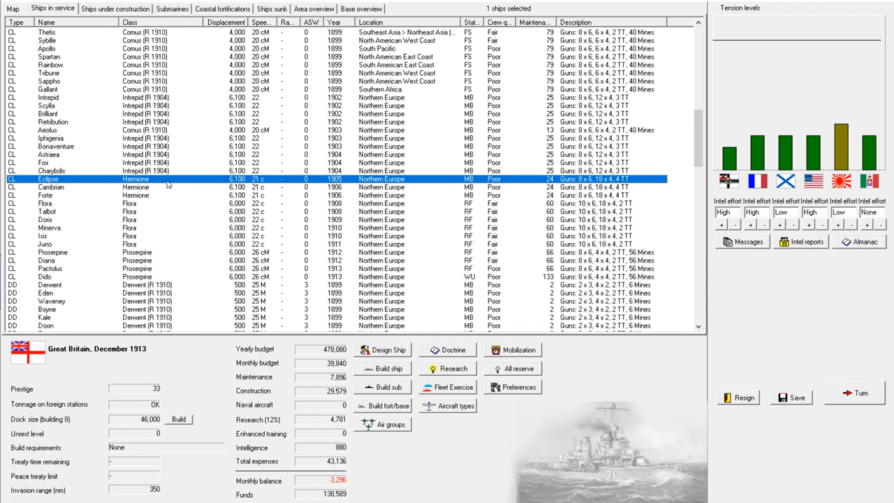
pyautogui.moveTo(175, 134)
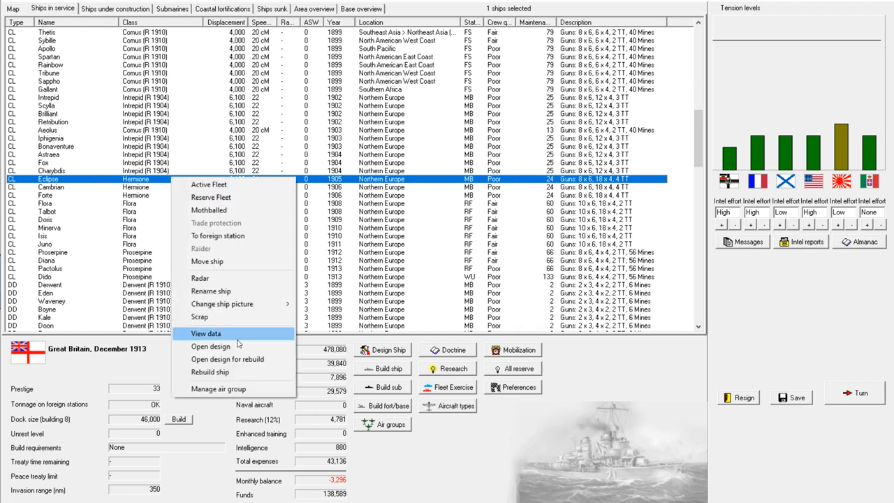
# Inspect Eclipse's Hermione-class design with director fire control, then close it
pyautogui.click(206, 333)
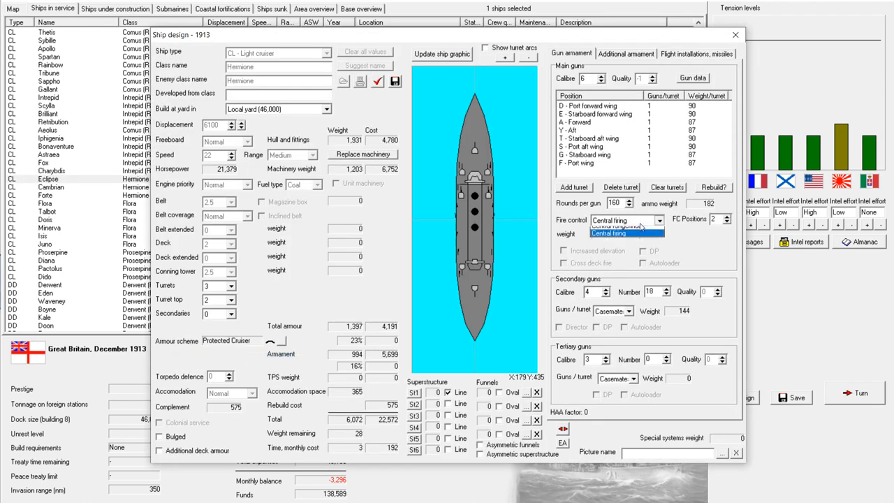
pyautogui.click(626, 231)
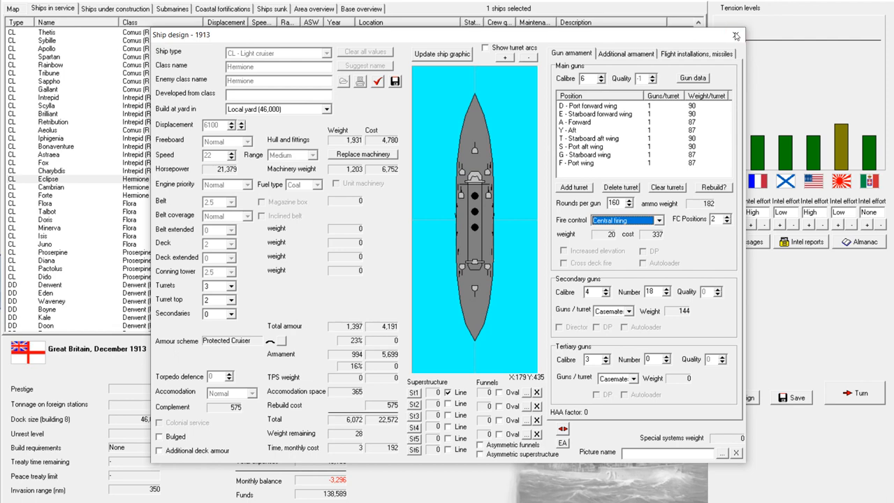
pyautogui.click(734, 33)
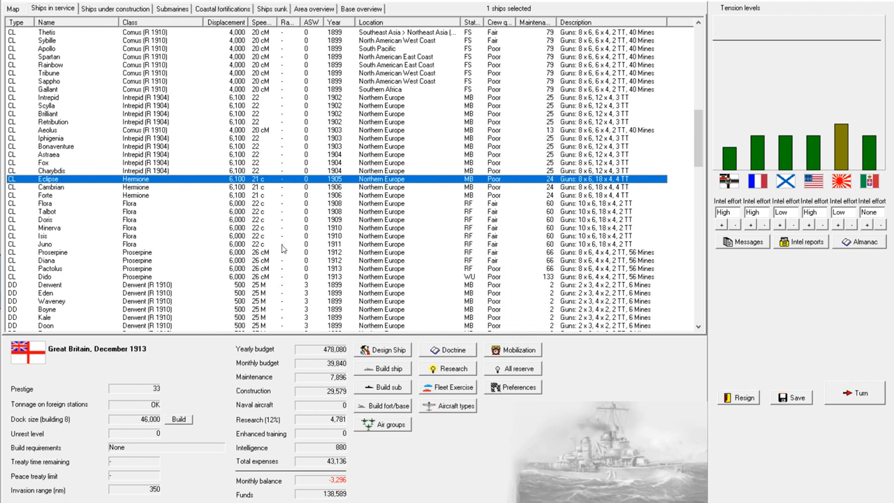
# Look through the rest of the in-service fleet and switch to Ships under construction
pyautogui.scroll(-3)
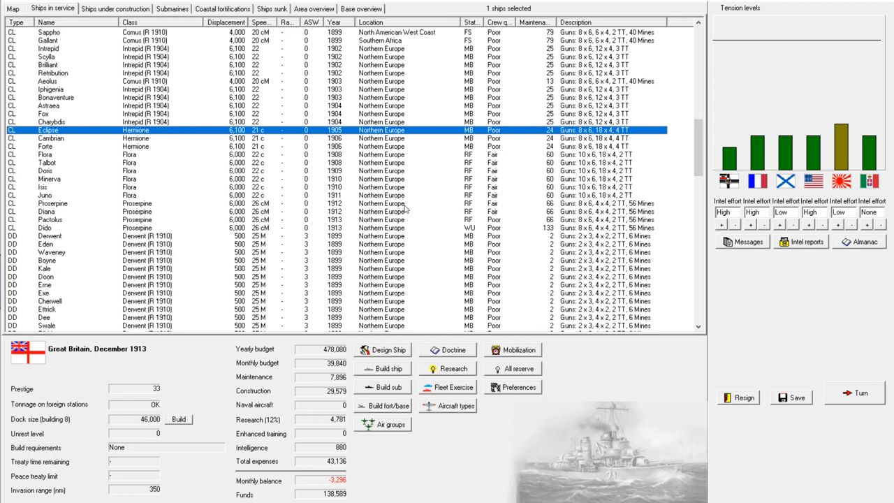
pyautogui.scroll(-3)
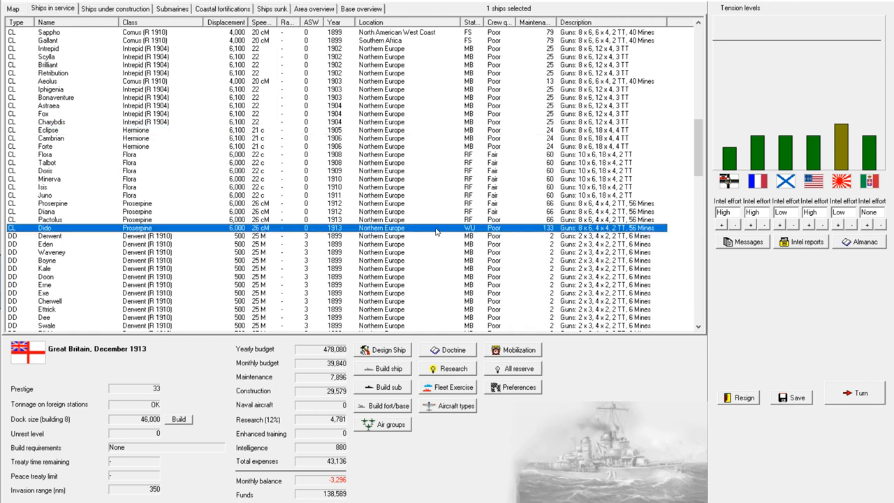
pyautogui.rightClick(436, 228)
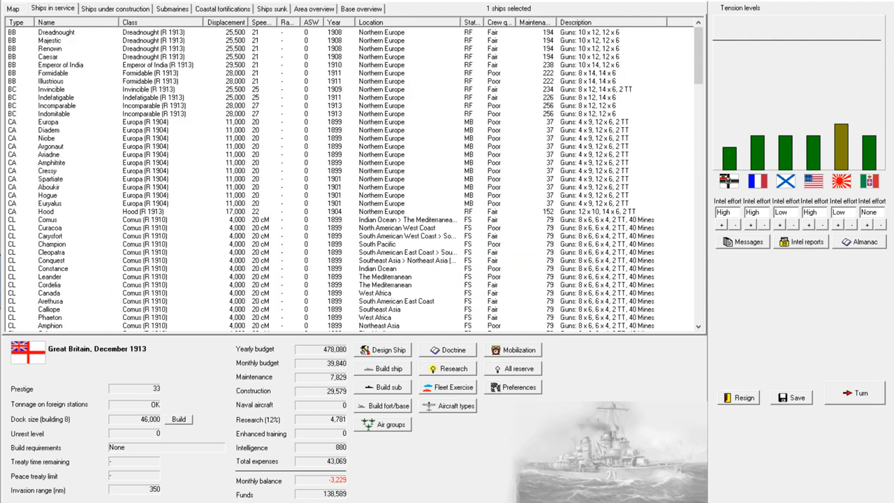
pyautogui.click(116, 9)
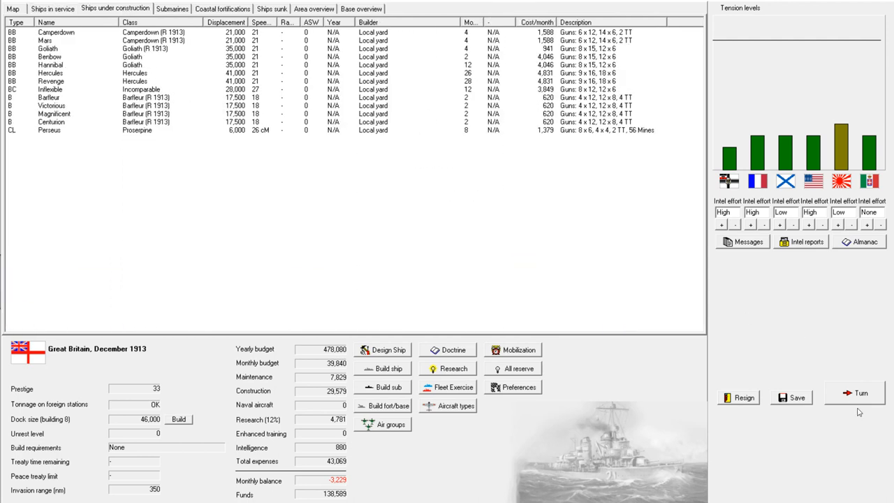
# End the turn and accept the shipyard's discounted Hercules-class battleship offer
pyautogui.click(860, 392)
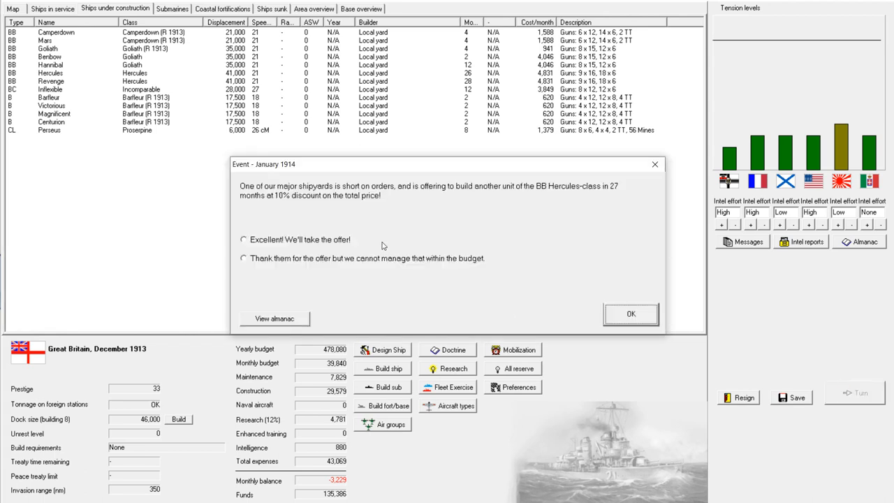
pyautogui.moveTo(324, 209)
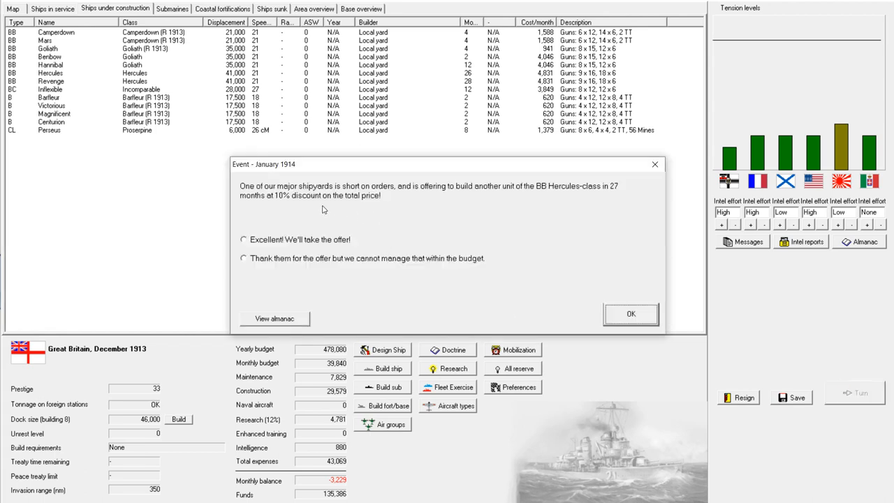
pyautogui.moveTo(477, 201)
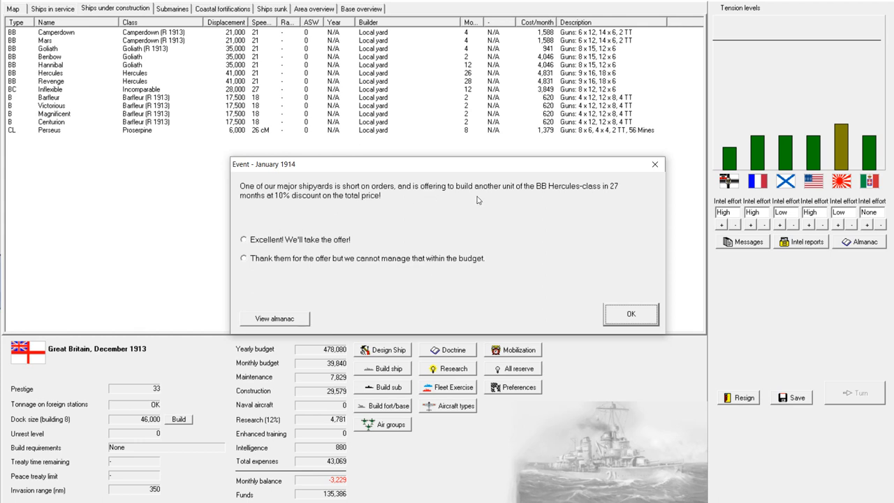
pyautogui.moveTo(600, 204)
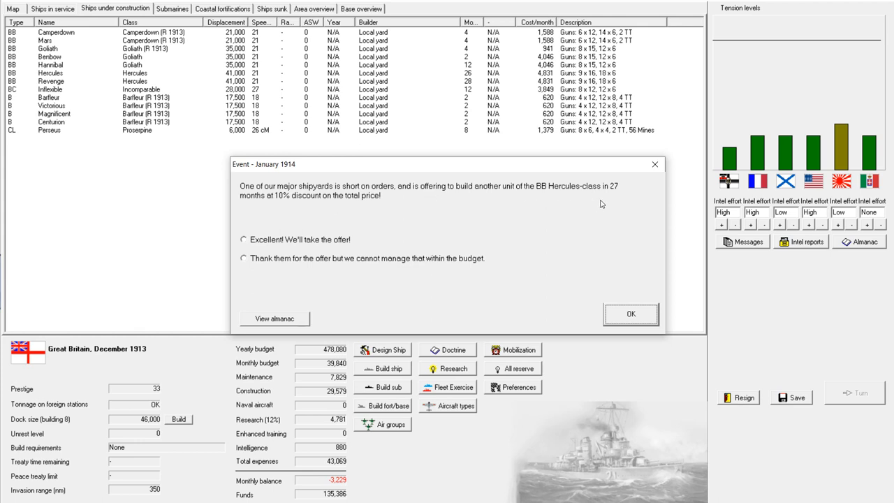
pyautogui.moveTo(293, 215)
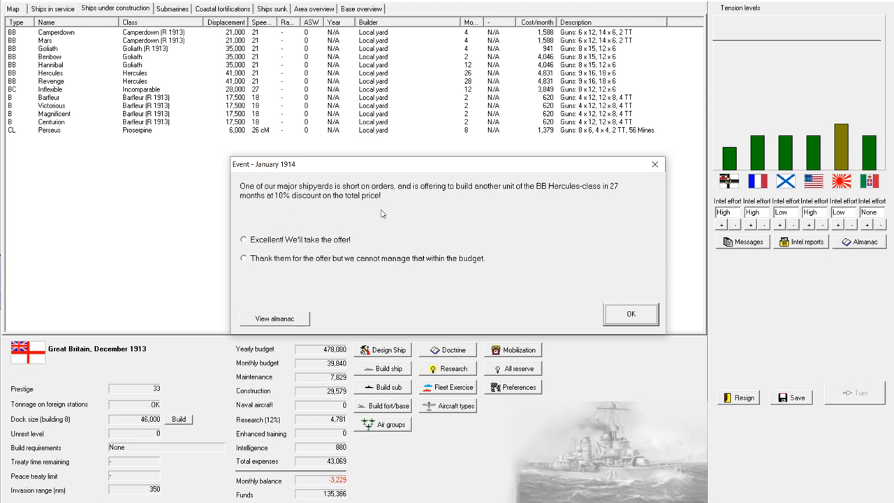
pyautogui.moveTo(419, 215)
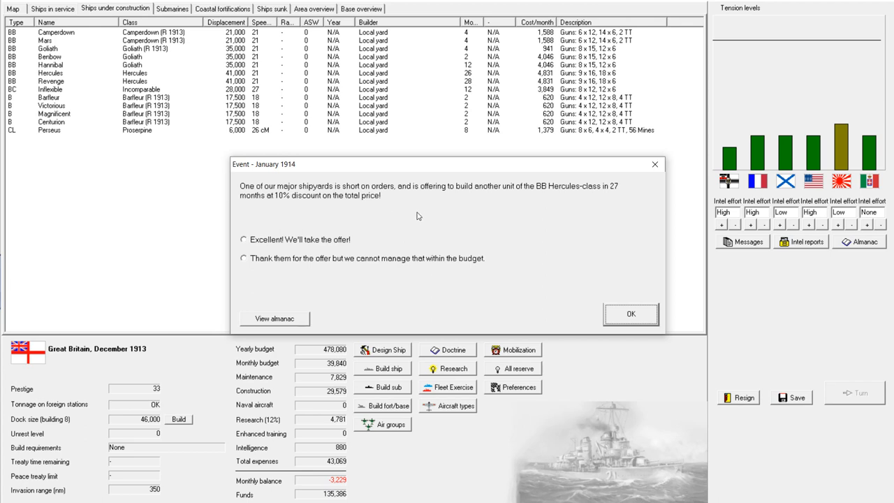
pyautogui.moveTo(502, 218)
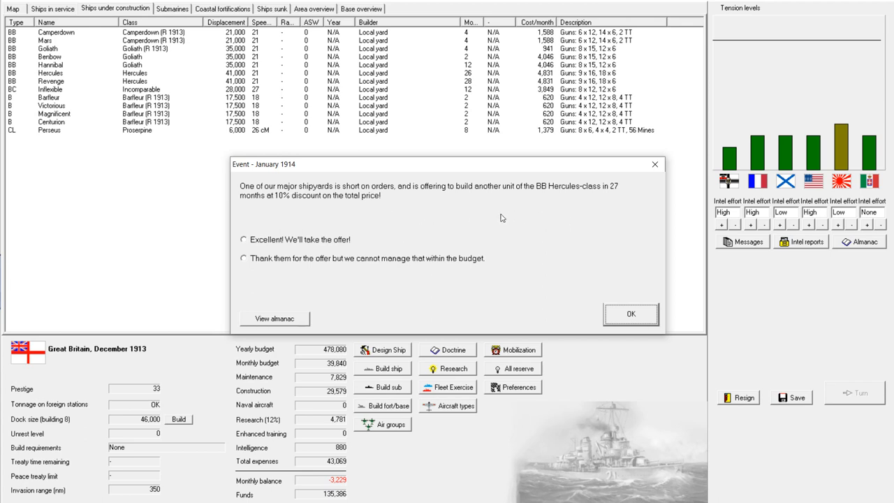
pyautogui.moveTo(558, 204)
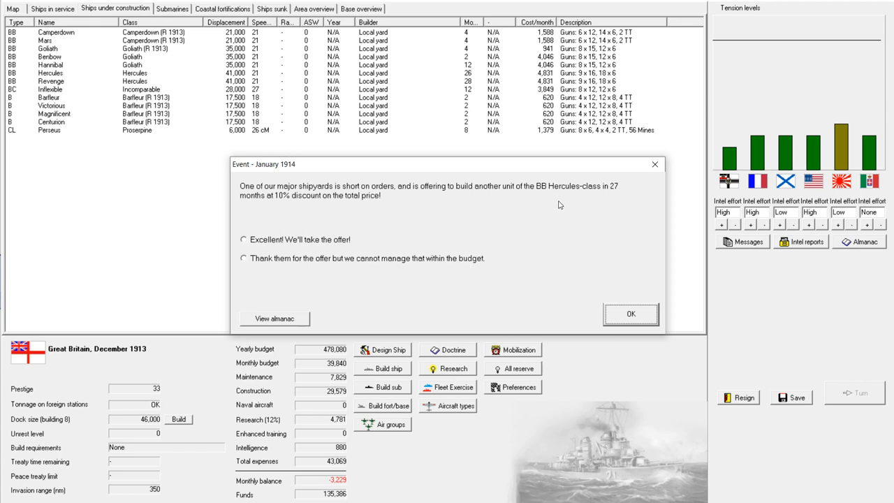
pyautogui.moveTo(553, 223)
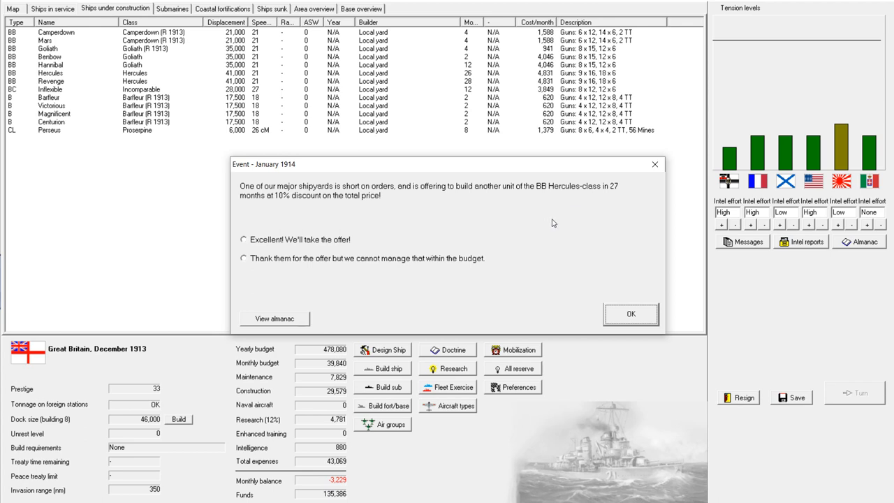
pyautogui.moveTo(399, 210)
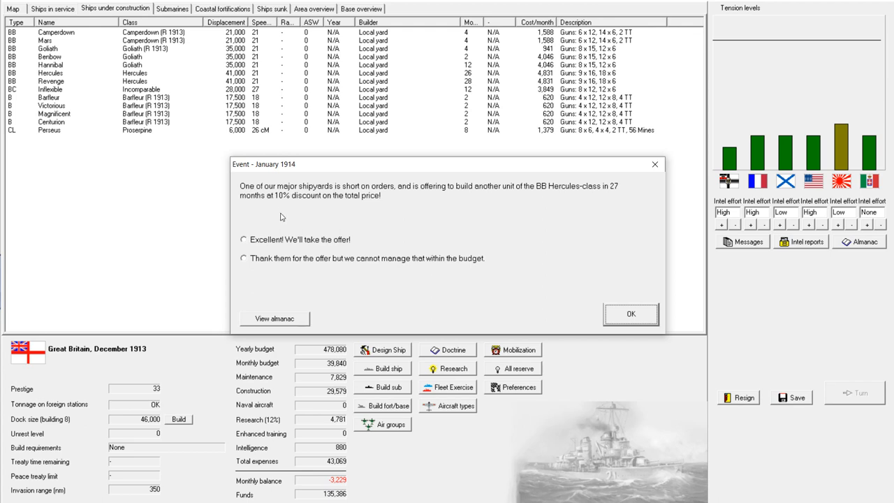
pyautogui.moveTo(386, 206)
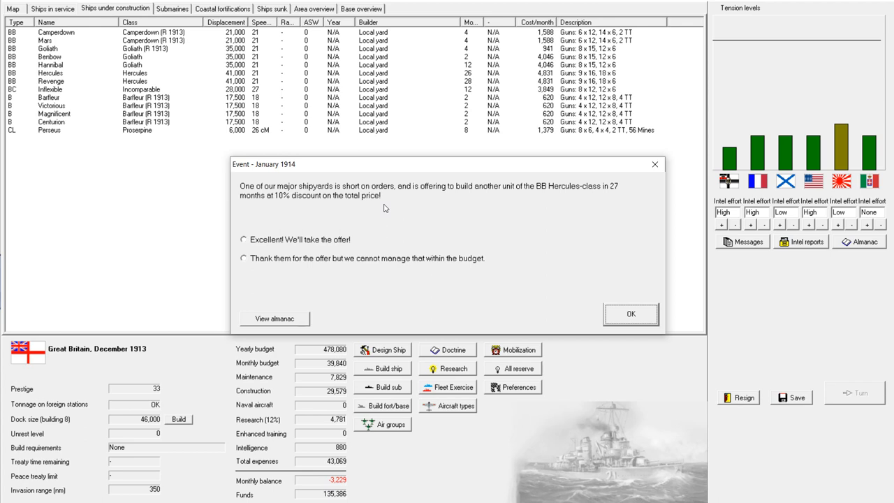
pyautogui.click(241, 240)
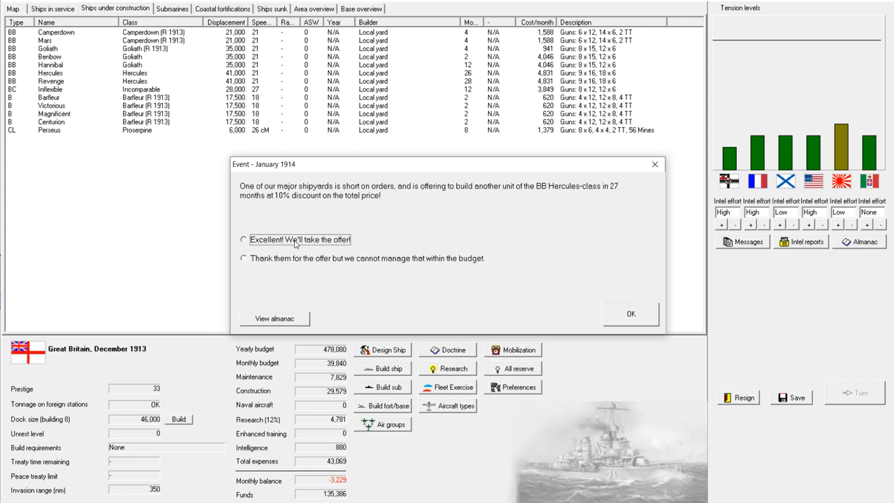
pyautogui.click(240, 240)
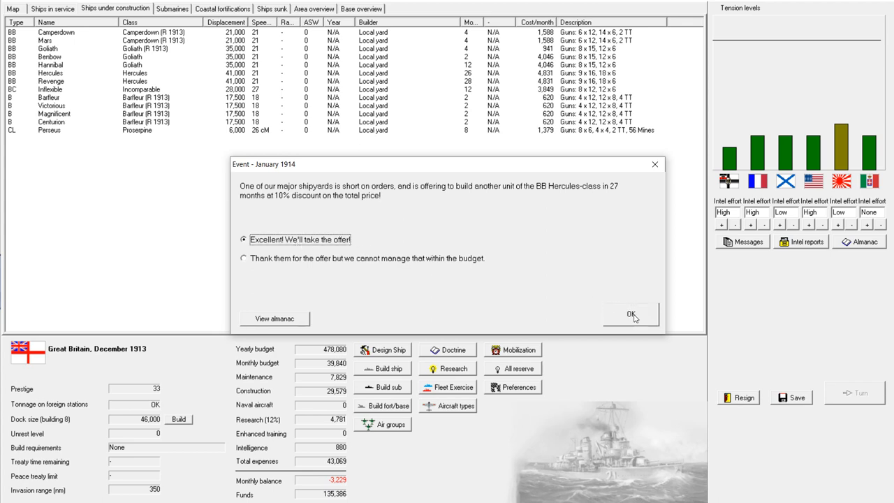
pyautogui.click(632, 315)
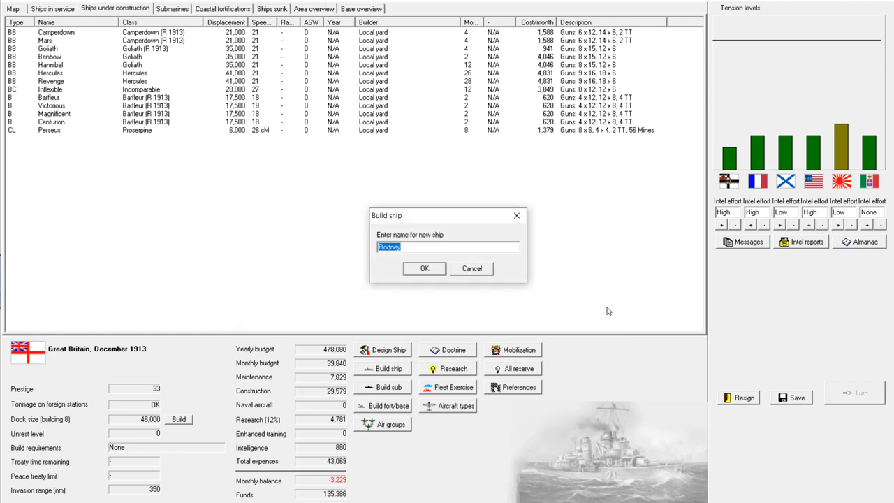
pyautogui.moveTo(402, 268)
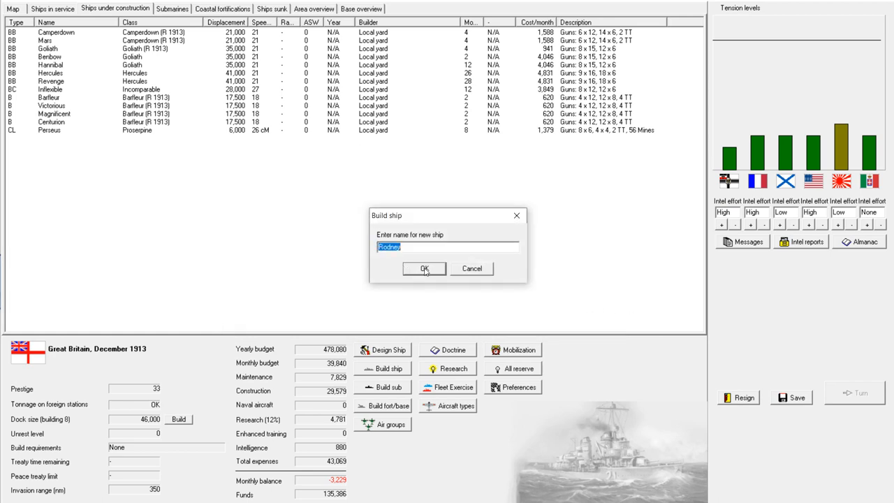
# Accept the battleship's default name and answer the arms cuts with 'doom for our proud nation'
pyautogui.click(424, 269)
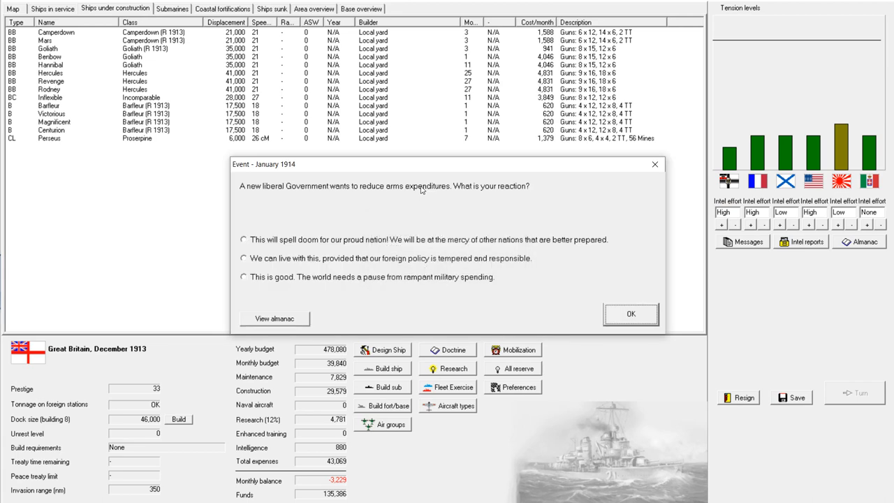
pyautogui.moveTo(299, 201)
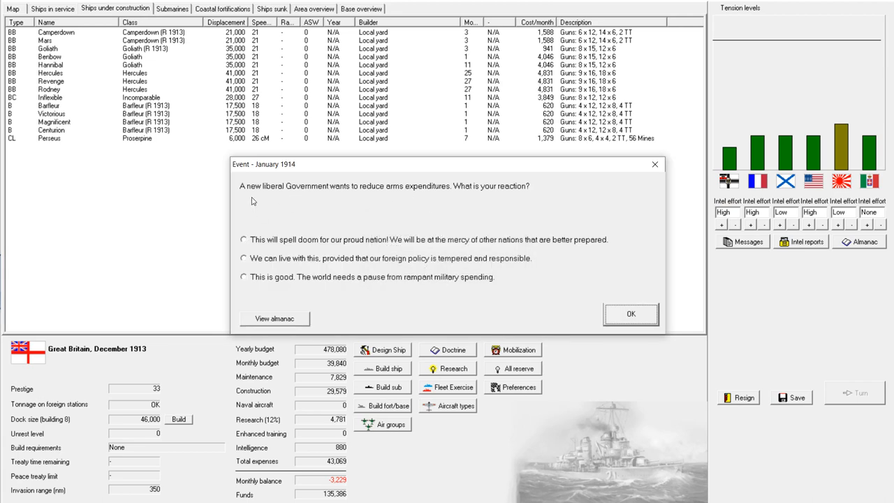
pyautogui.moveTo(447, 201)
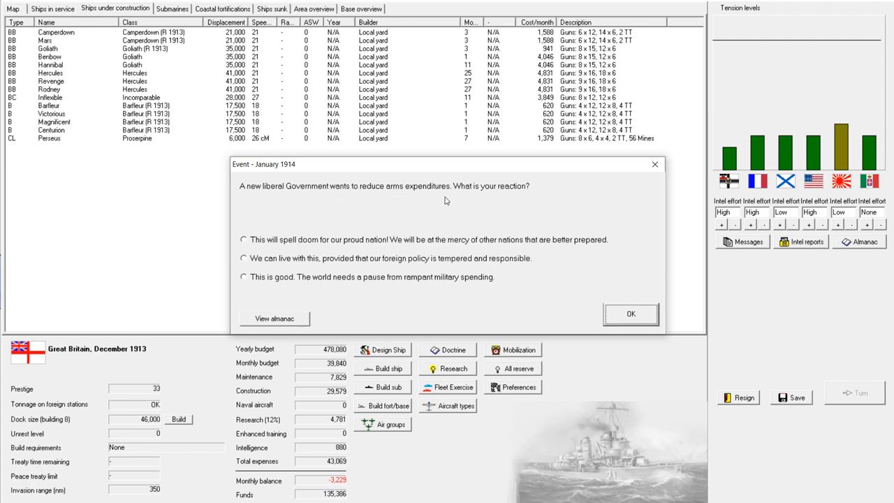
pyautogui.moveTo(516, 196)
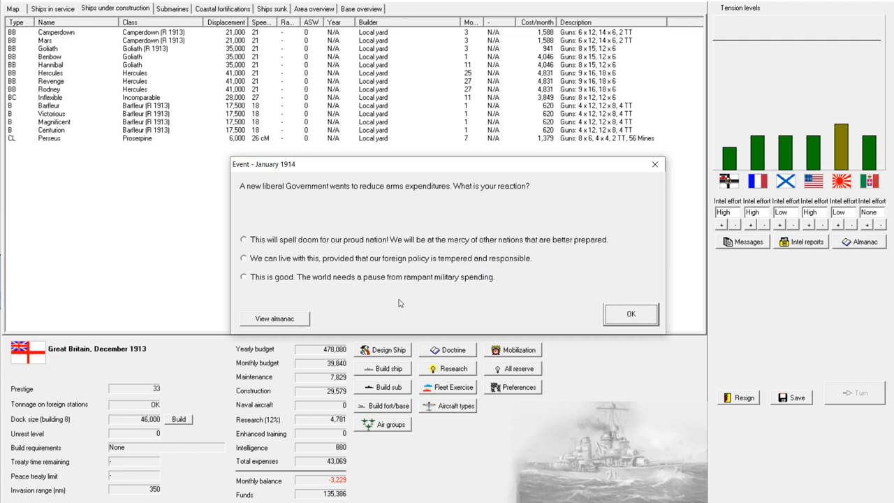
pyautogui.moveTo(305, 245)
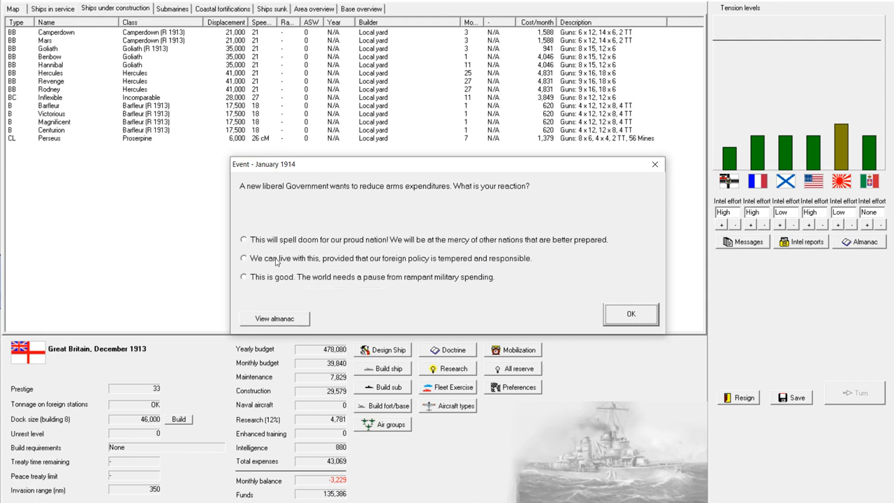
pyautogui.moveTo(274, 261)
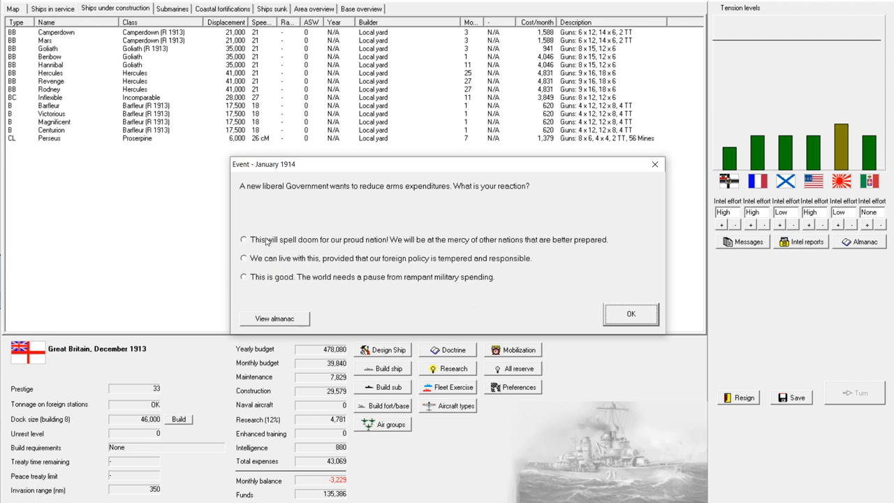
pyautogui.moveTo(267, 245)
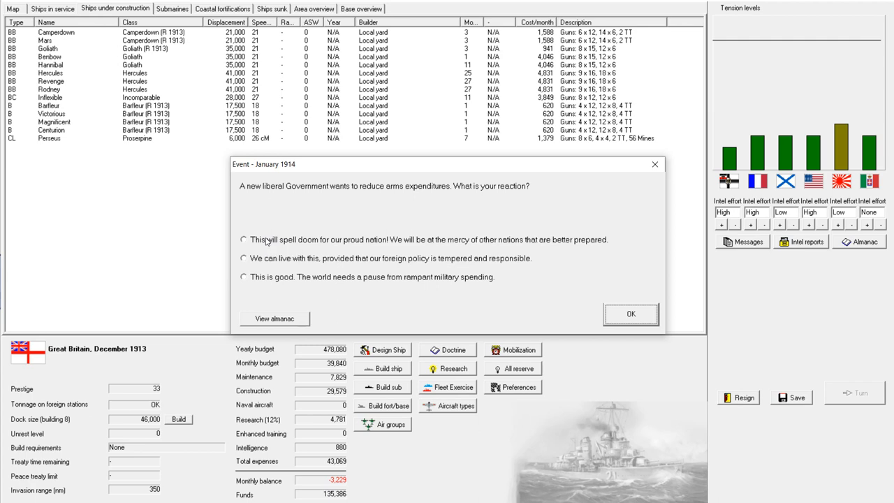
pyautogui.moveTo(286, 218)
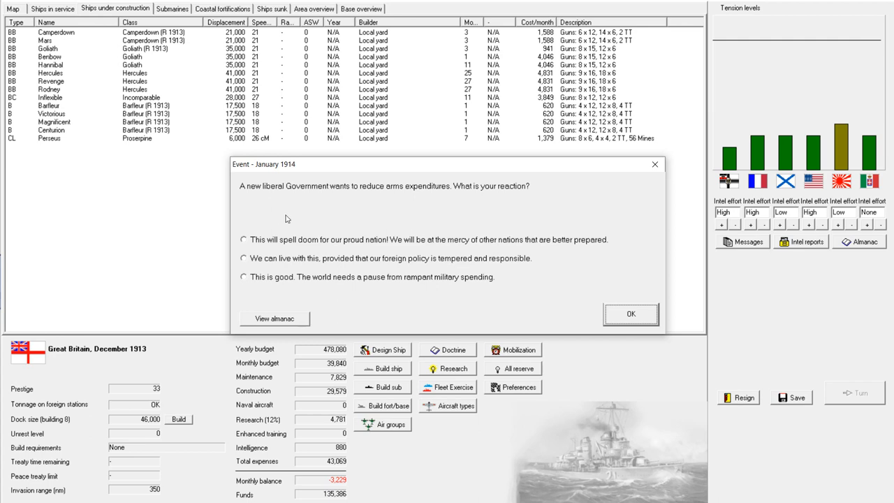
pyautogui.moveTo(346, 298)
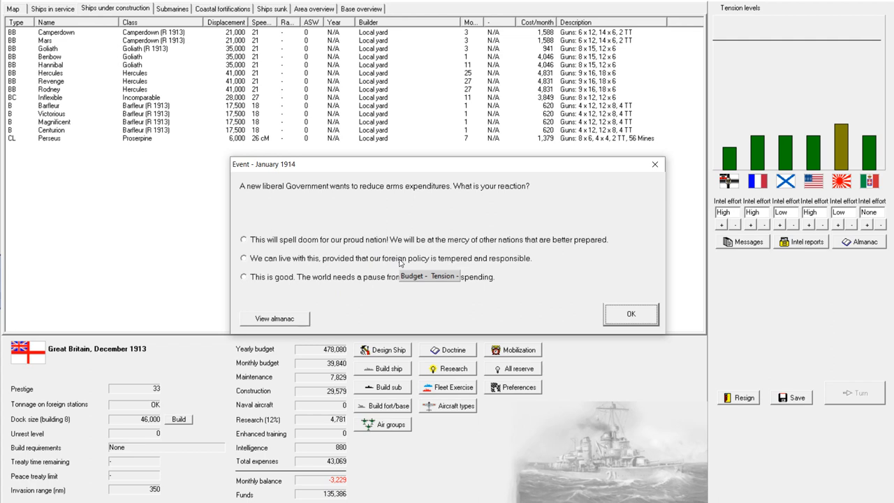
pyautogui.moveTo(347, 295)
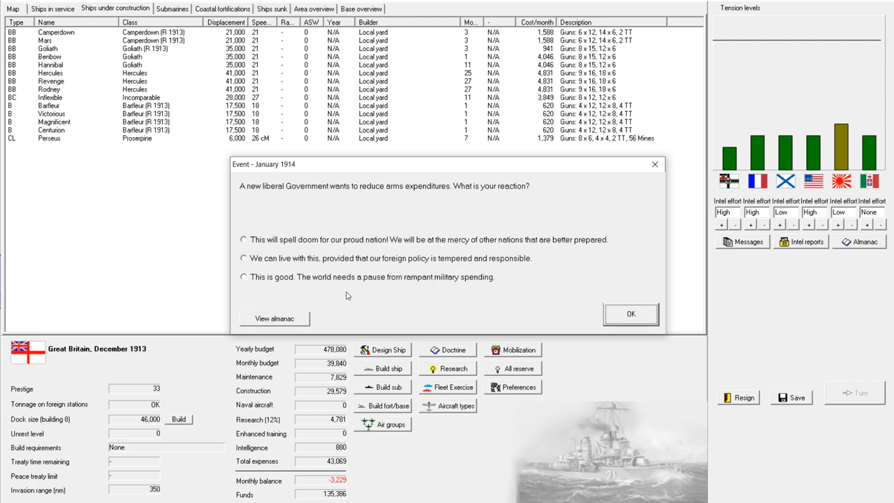
pyautogui.moveTo(246, 243)
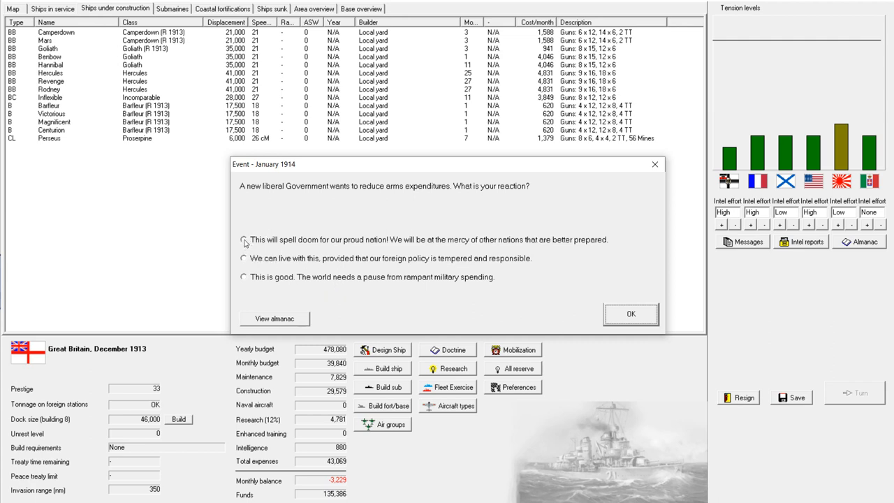
pyautogui.click(243, 241)
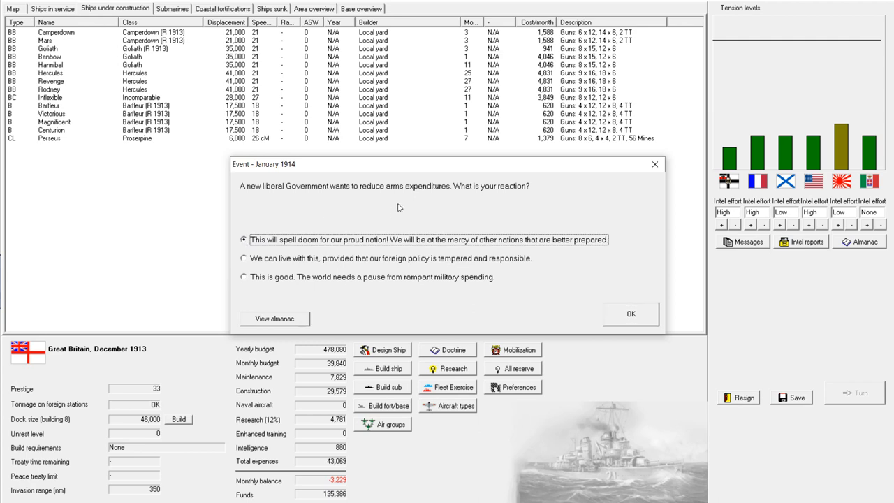
pyautogui.moveTo(632, 313)
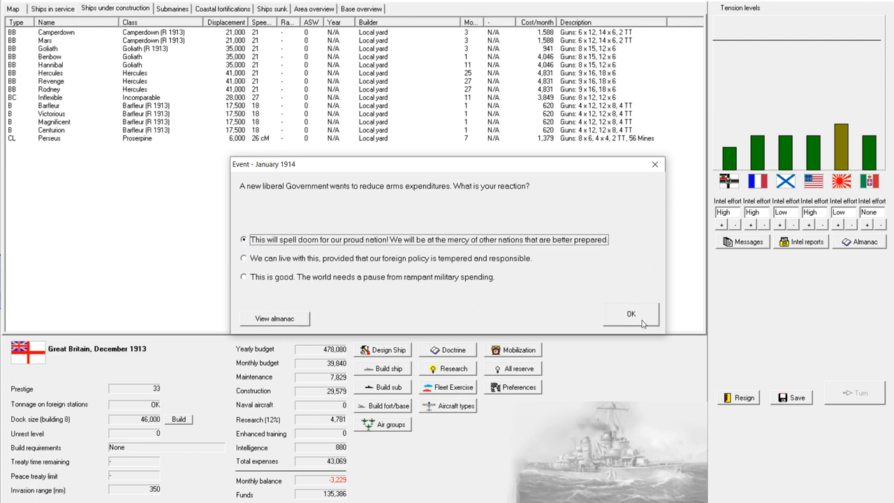
pyautogui.moveTo(313, 243)
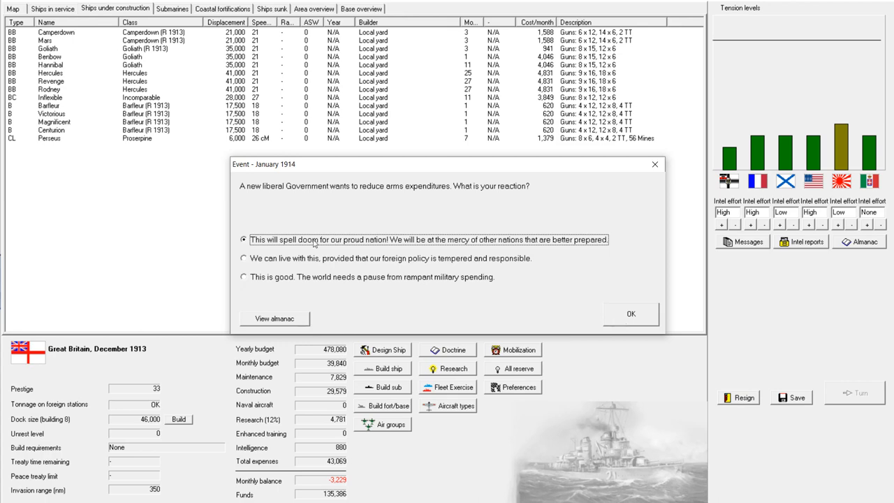
pyautogui.moveTo(619, 299)
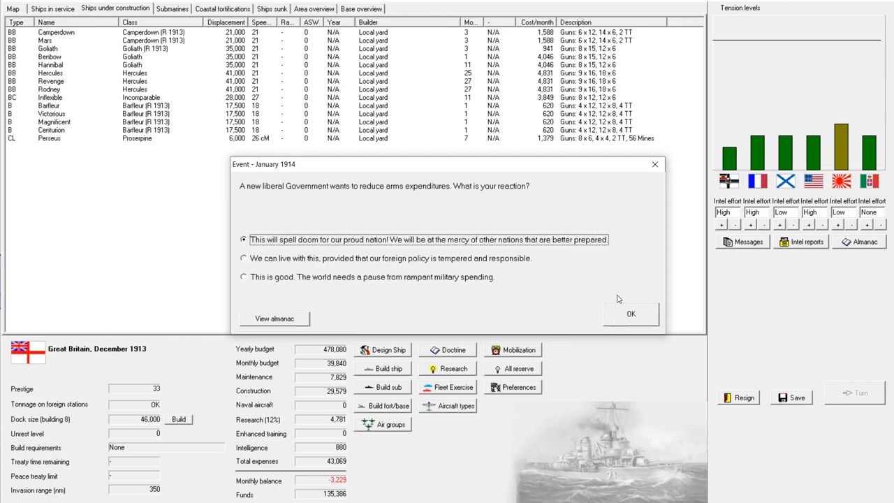
pyautogui.click(631, 313)
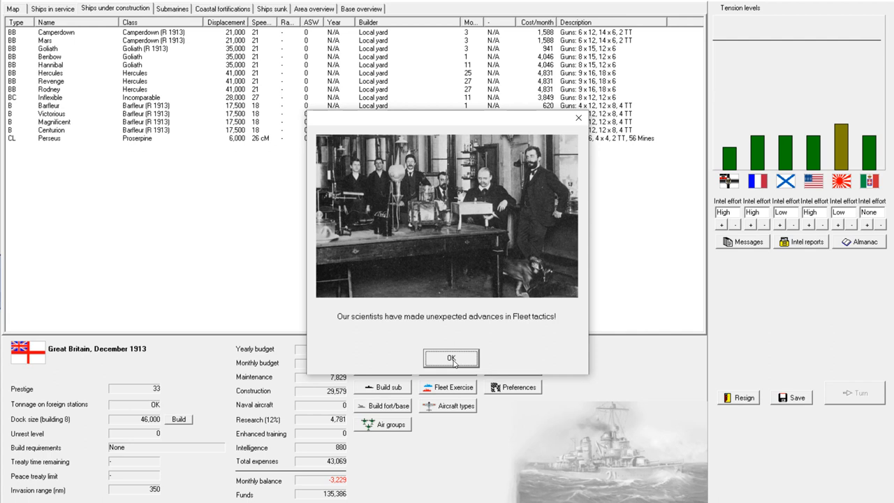
# Dismiss the fleet tactics, 11-inch and 18-inch gun notices and close the turn messages
pyautogui.click(451, 357)
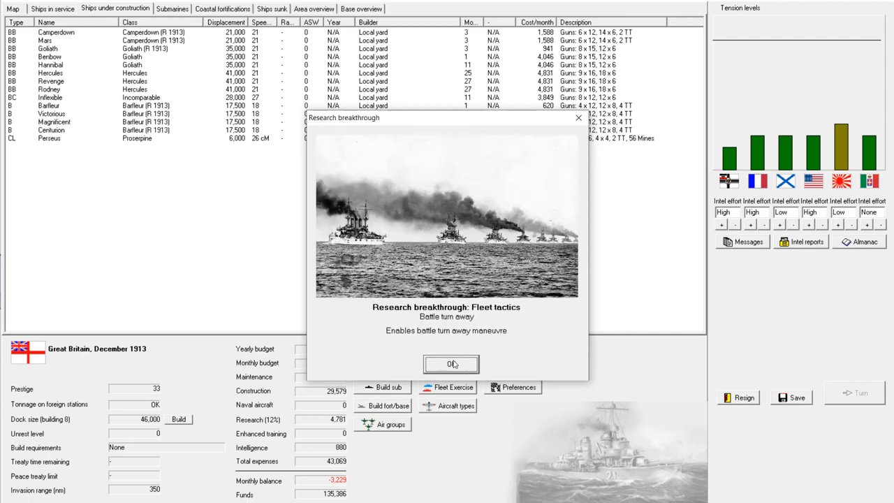
pyautogui.moveTo(461, 365)
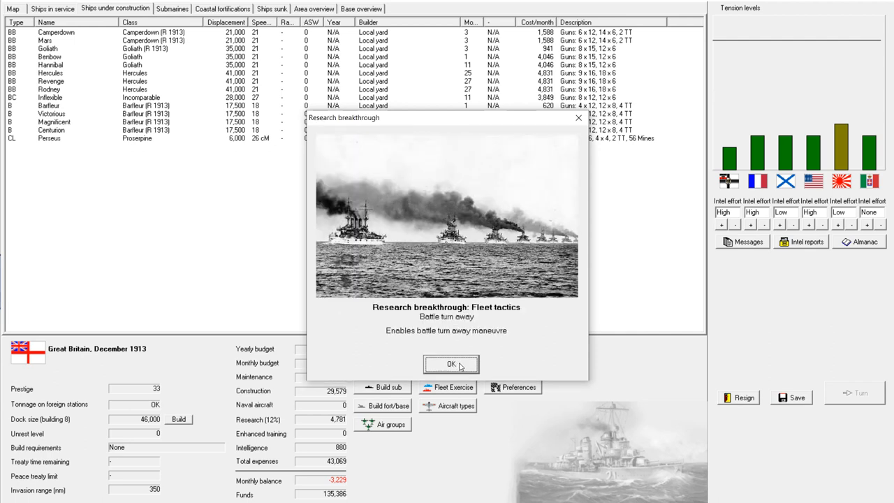
pyautogui.moveTo(456, 366)
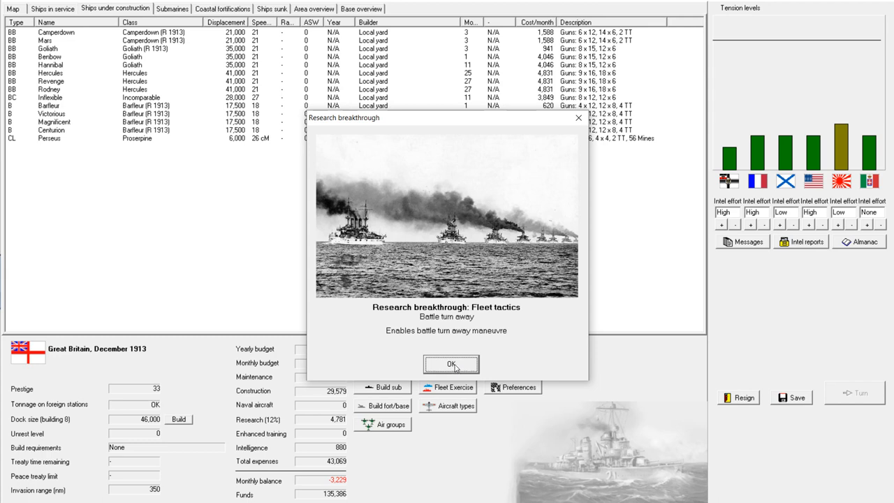
pyautogui.moveTo(454, 366)
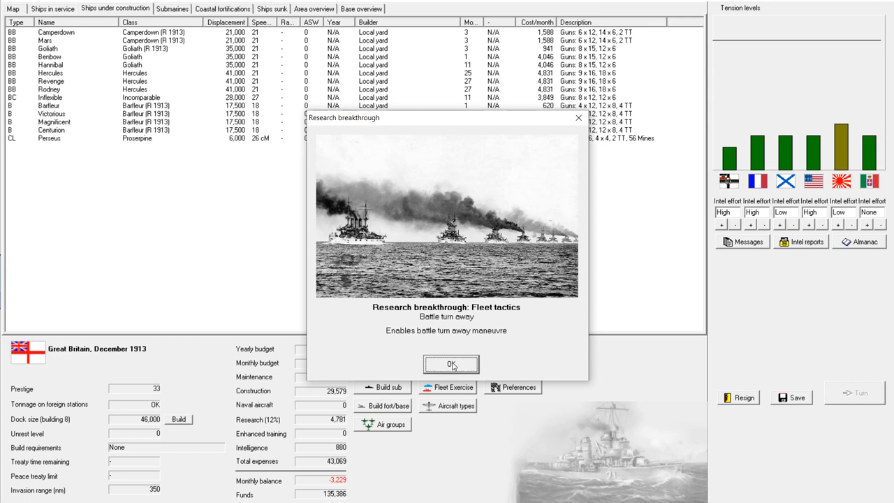
pyautogui.click(452, 364)
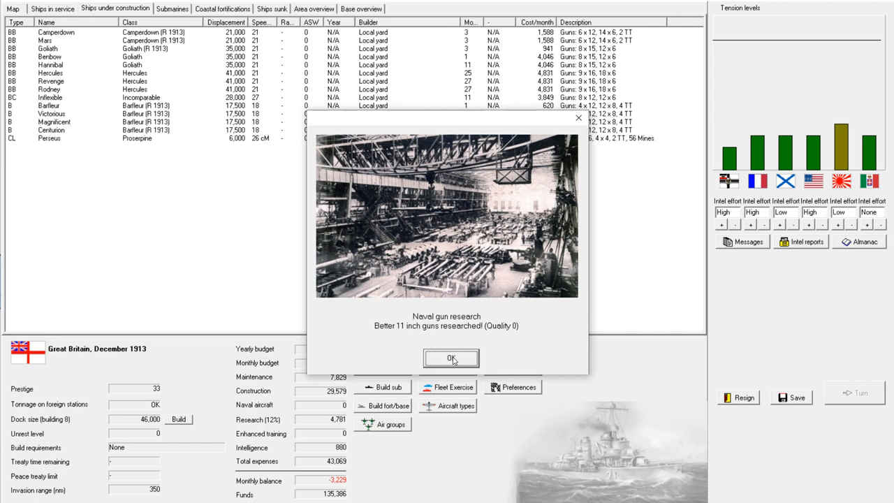
pyautogui.click(451, 357)
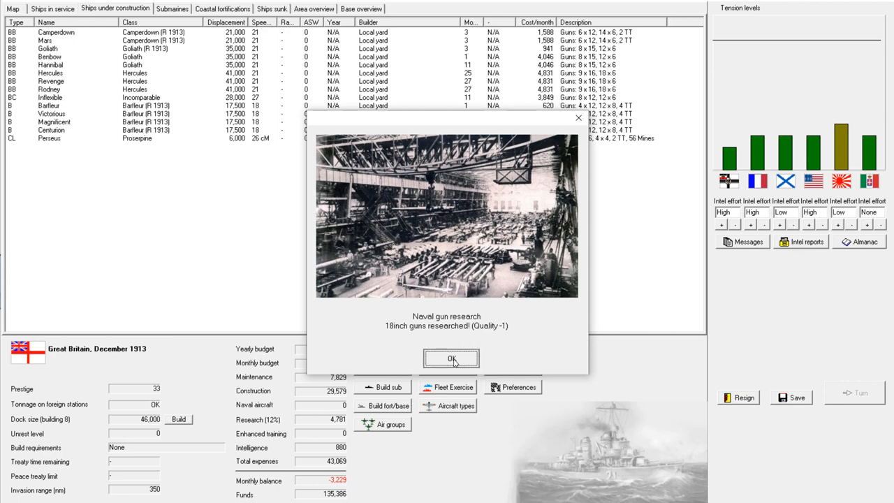
pyautogui.click(451, 358)
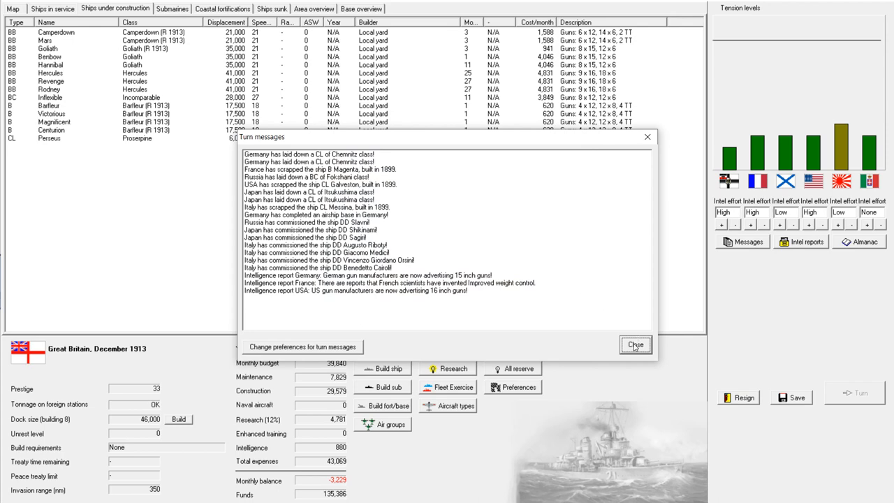
pyautogui.moveTo(635, 344)
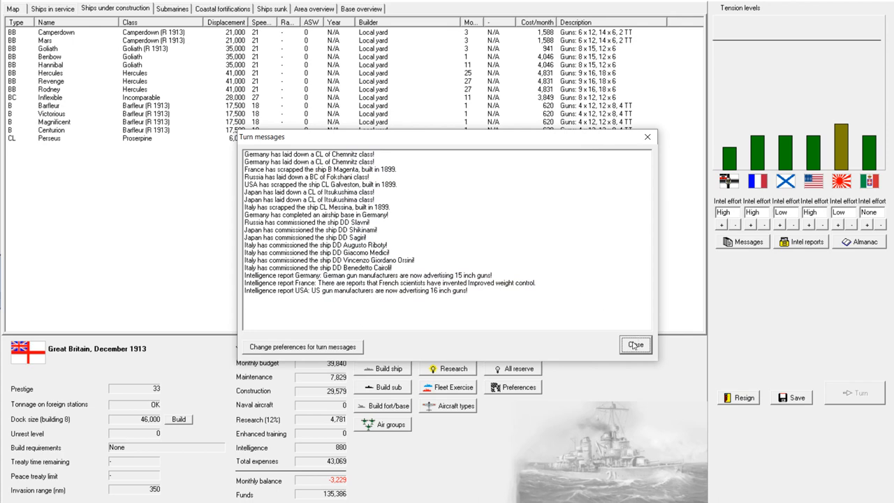
pyautogui.click(634, 343)
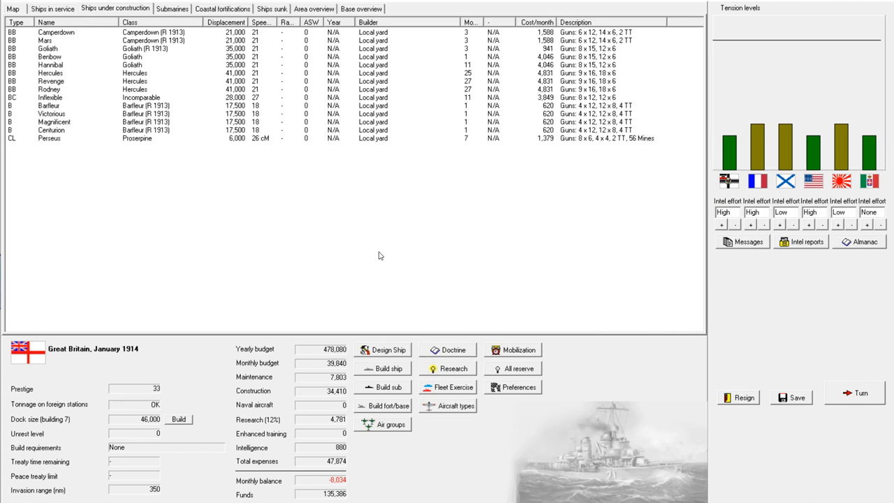
# Start a new battlecruiser (BC) design and accept the automatic layout
pyautogui.click(382, 349)
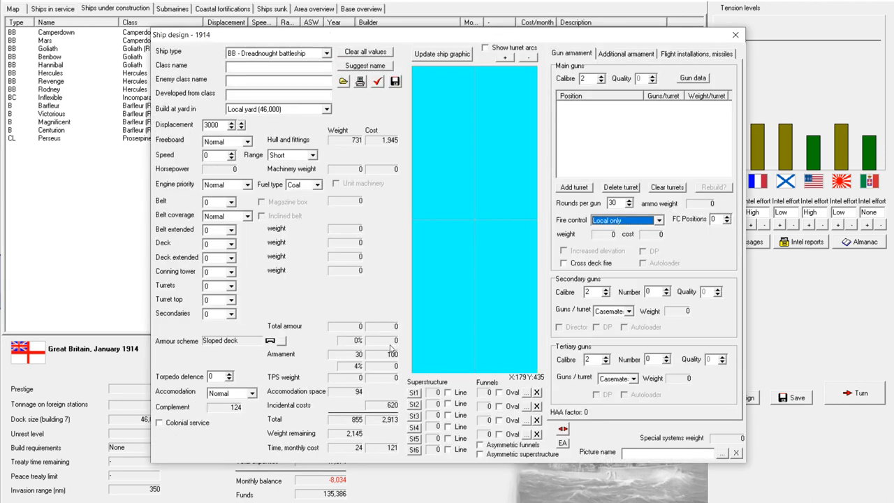
pyautogui.click(327, 53)
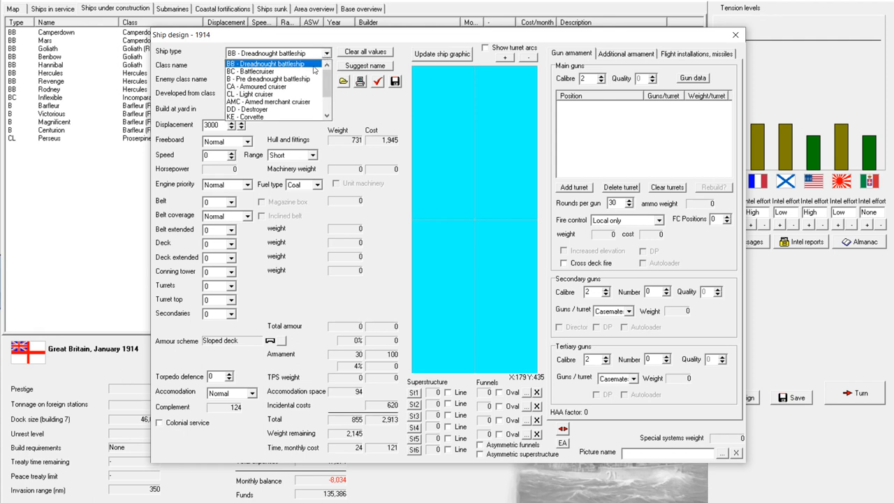
pyautogui.click(250, 72)
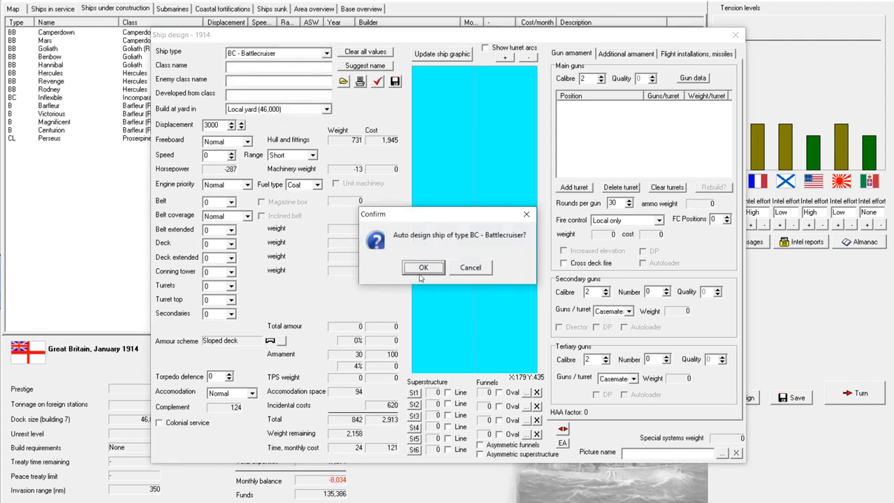
pyautogui.click(425, 267)
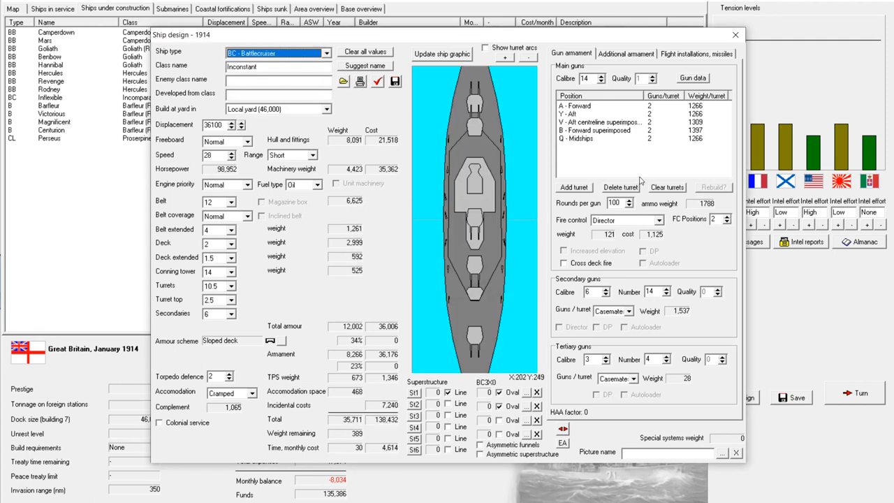
pyautogui.moveTo(665, 187)
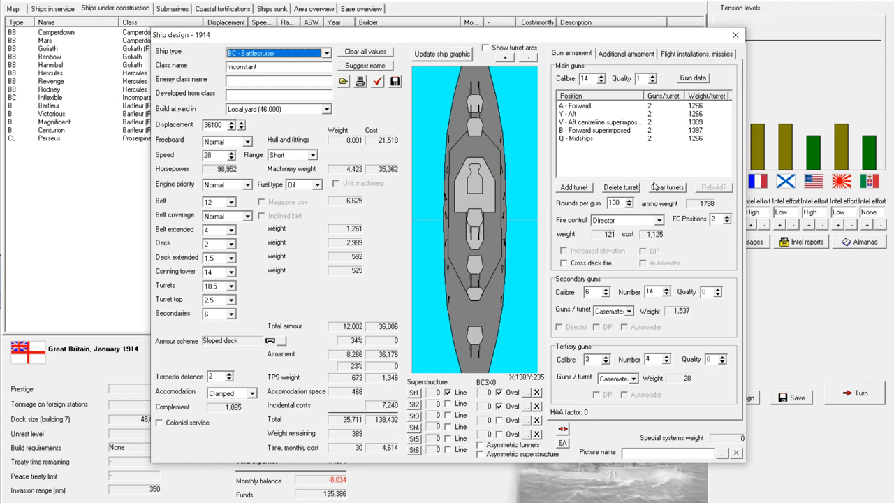
# Replace the main battery with single 18-inch turrets at A-Forward and Y-Aft, then close the designer
pyautogui.click(666, 187)
pyautogui.write('18')
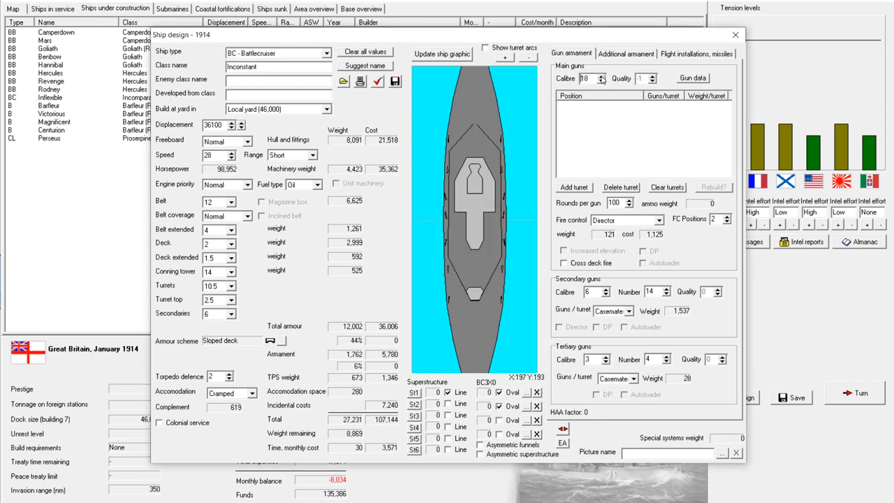
pyautogui.click(572, 187)
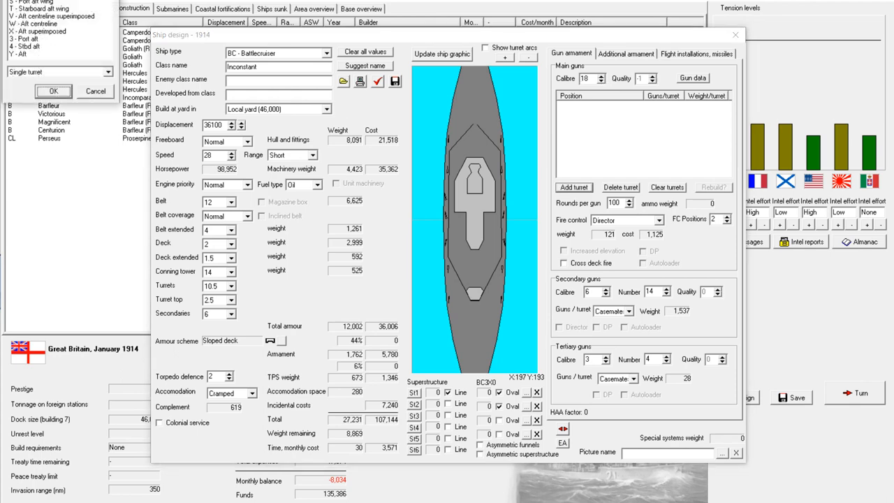
pyautogui.click(572, 187)
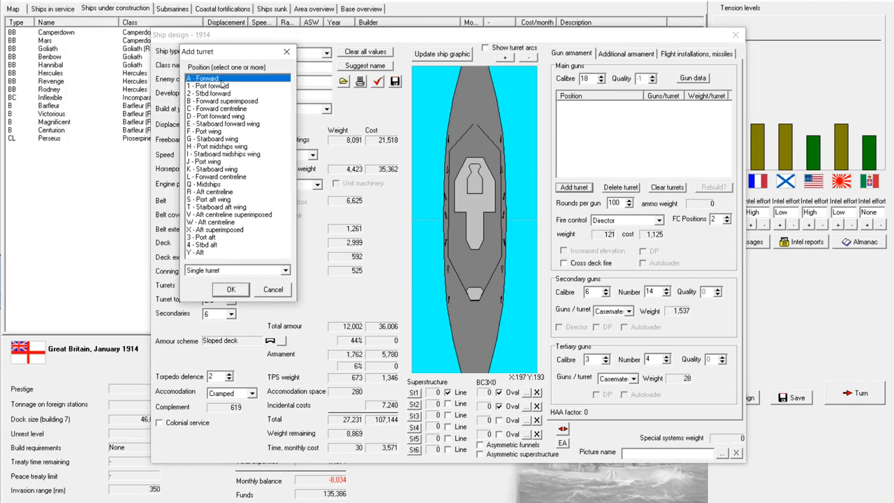
pyautogui.click(232, 289)
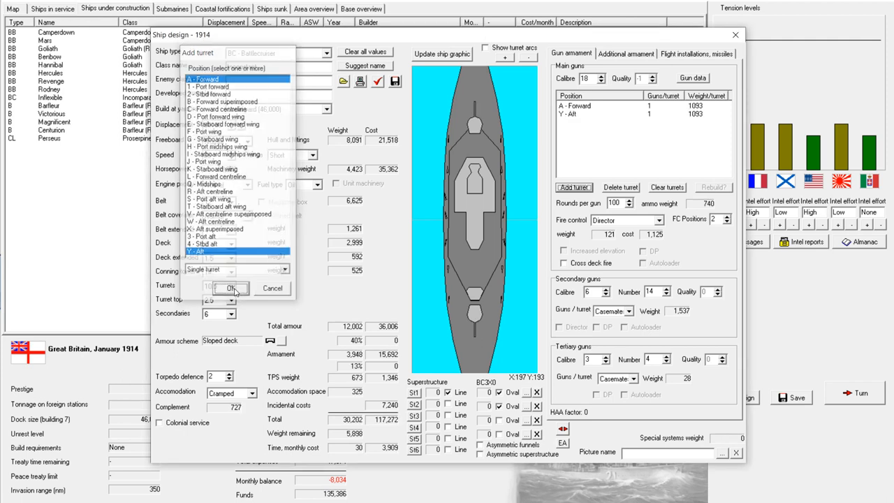
pyautogui.click(230, 288)
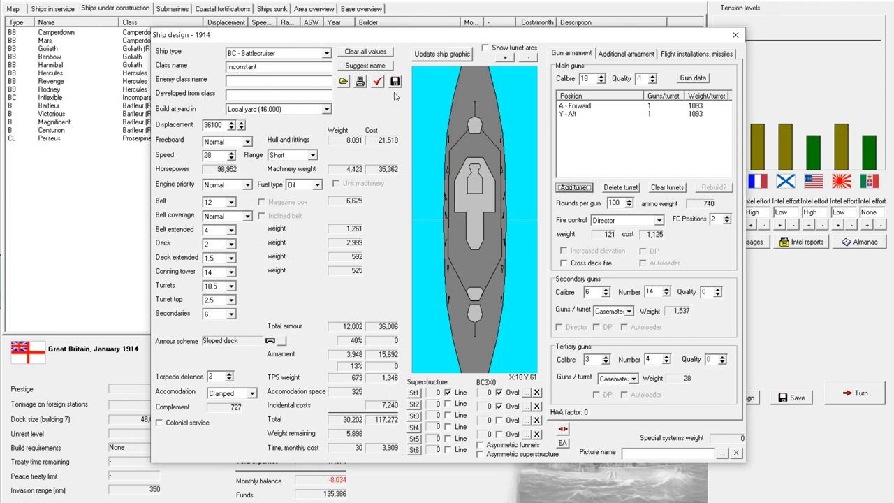
pyautogui.click(732, 34)
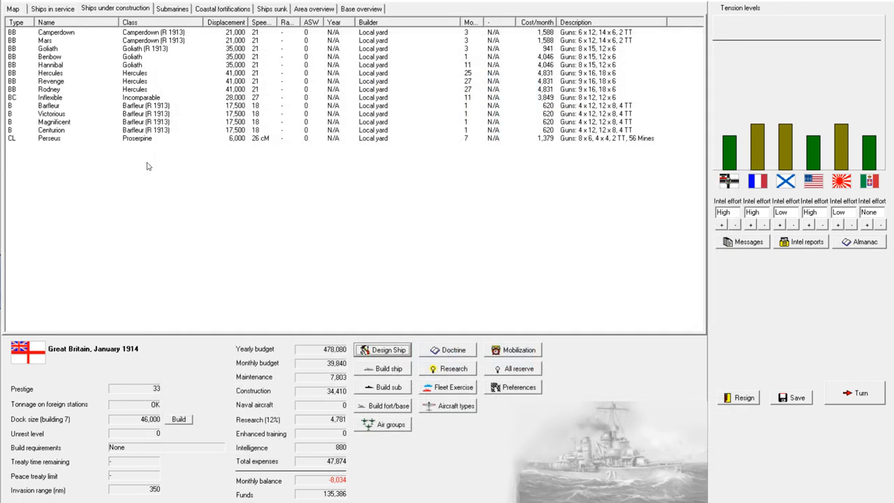
pyautogui.click(50, 8)
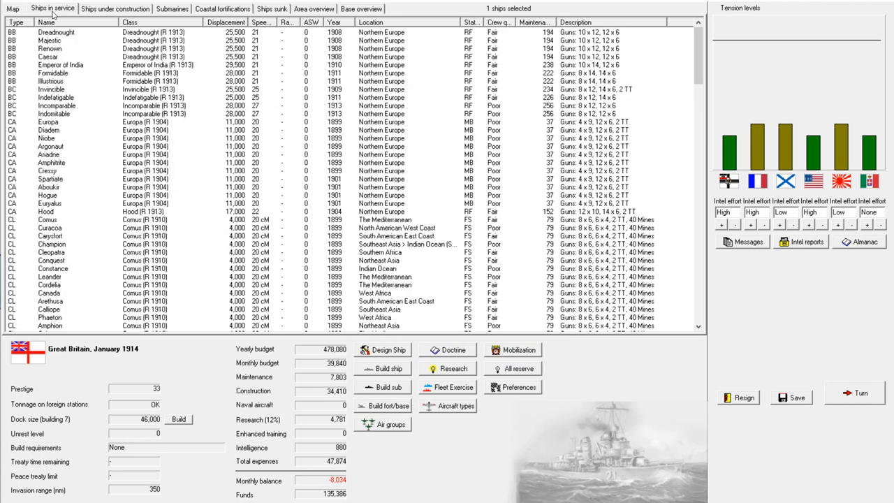
pyautogui.moveTo(439, 141)
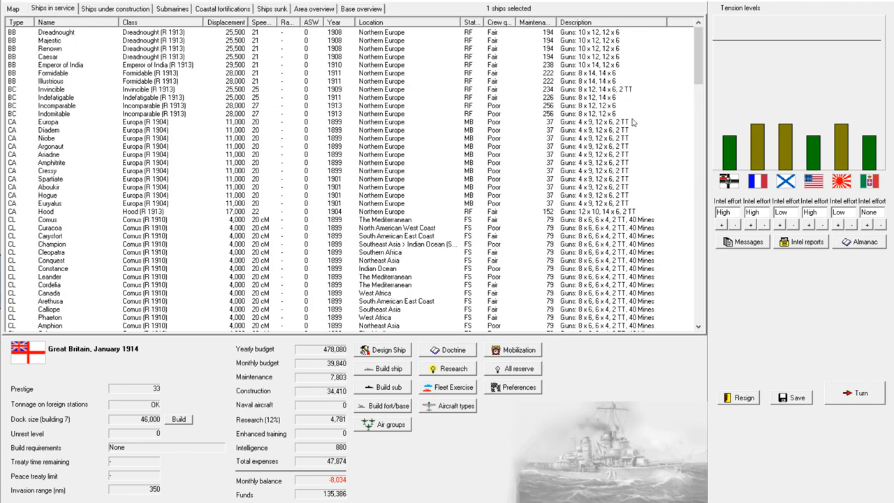
pyautogui.moveTo(350, 450)
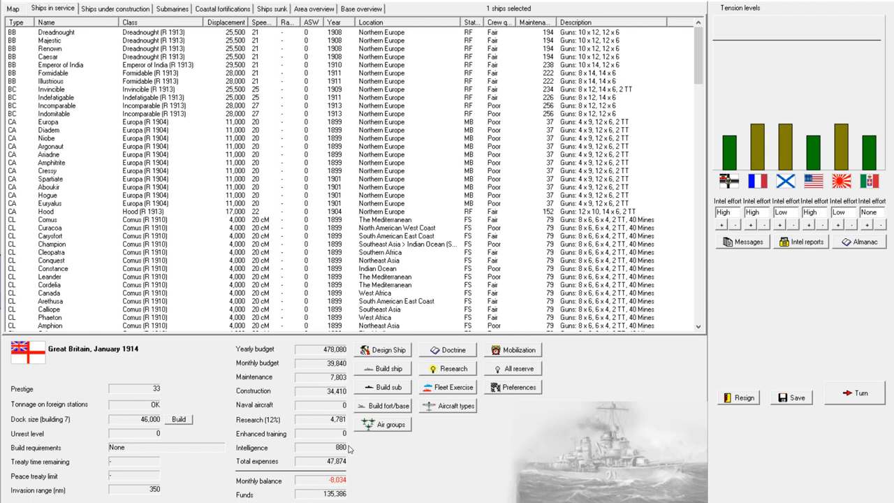
pyautogui.click(114, 8)
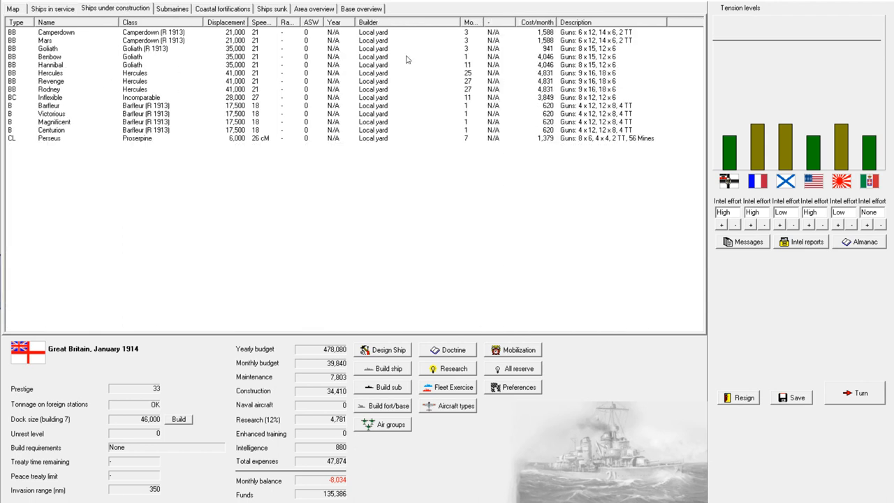
pyautogui.moveTo(453, 48)
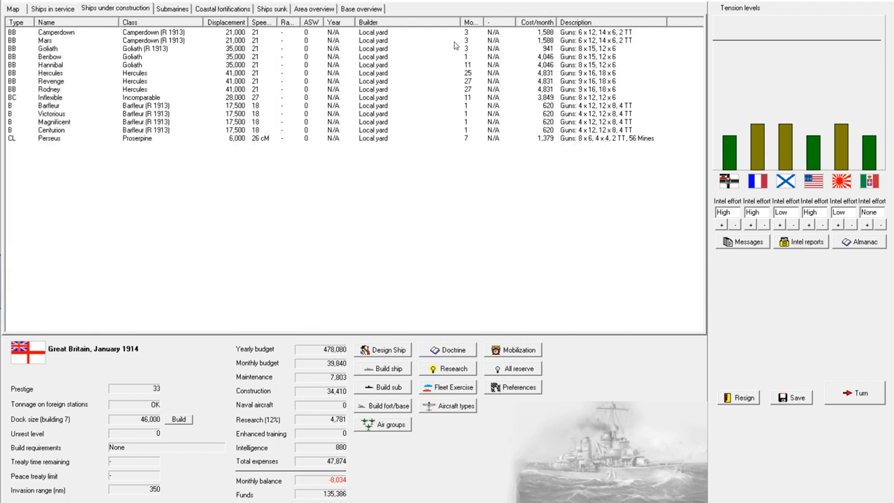
pyautogui.click(49, 56)
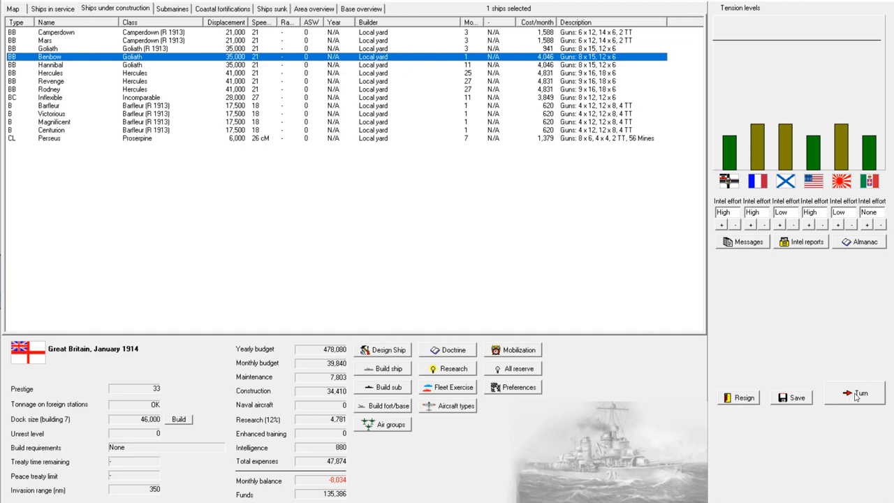
# End the turn, acknowledge Magnificent's reconstruction and the Russian Sobrazitelni spy report, and close turn messages
pyautogui.click(856, 394)
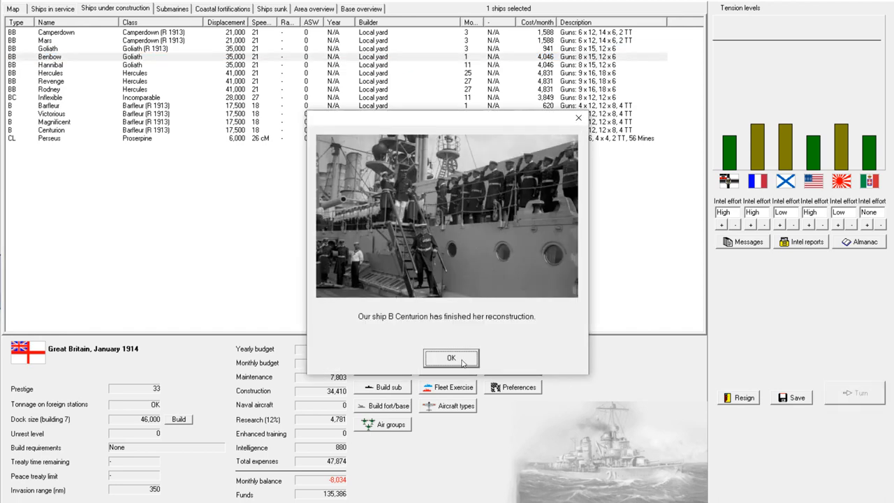
pyautogui.click(450, 358)
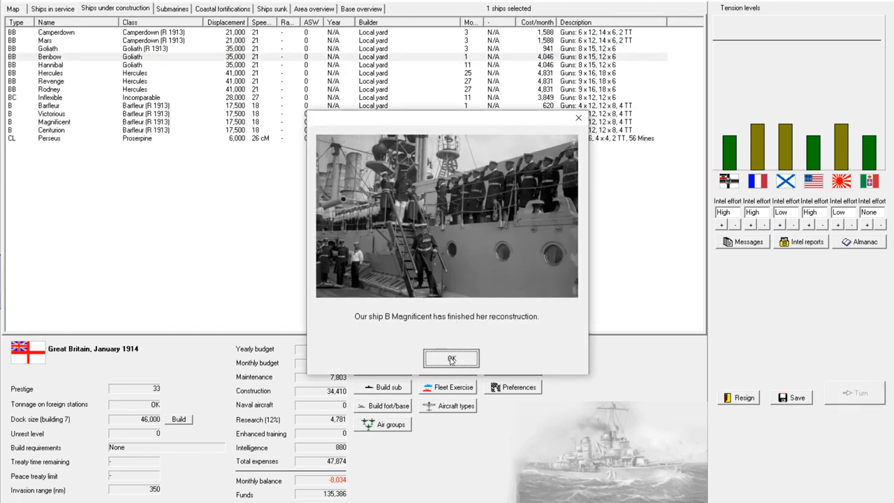
pyautogui.click(451, 358)
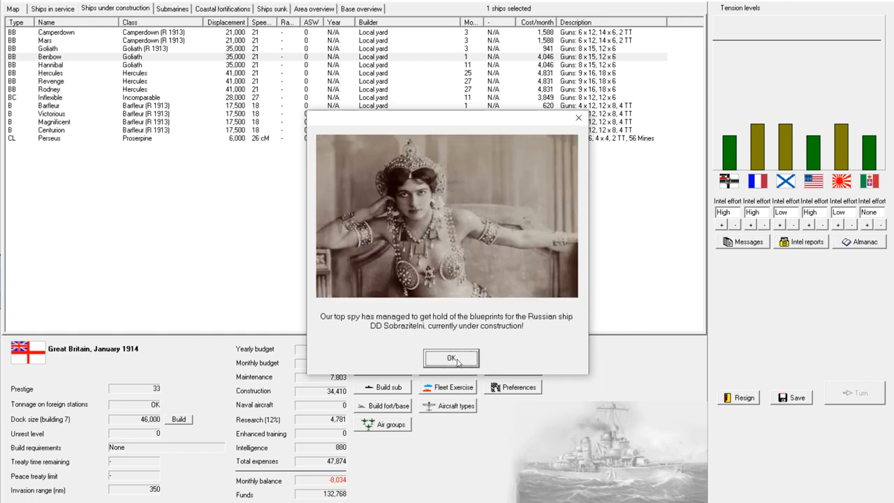
pyautogui.click(451, 358)
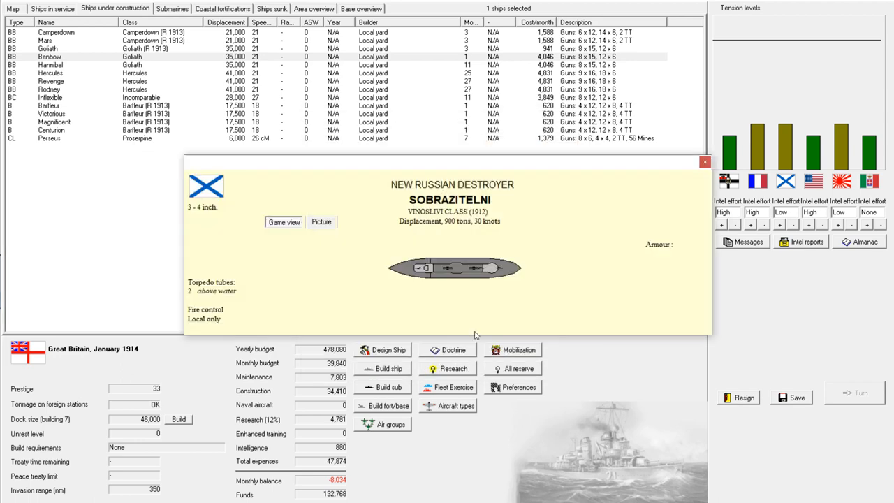
pyautogui.moveTo(570, 218)
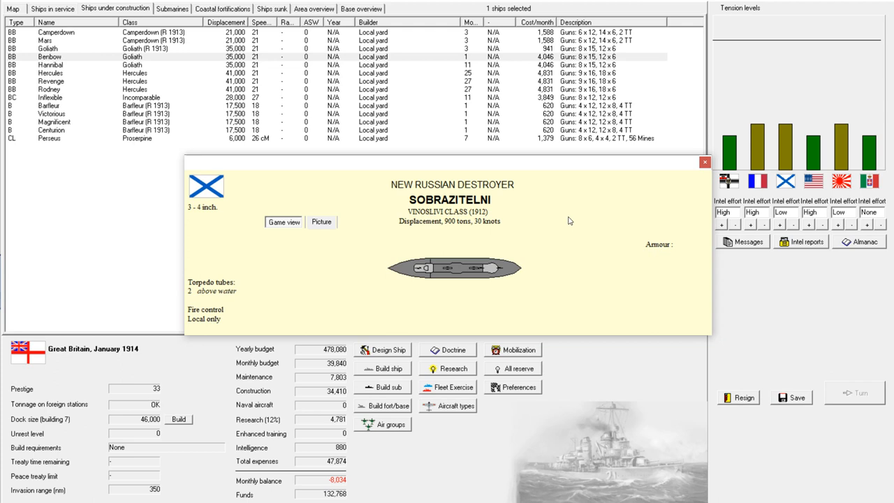
pyautogui.moveTo(720, 182)
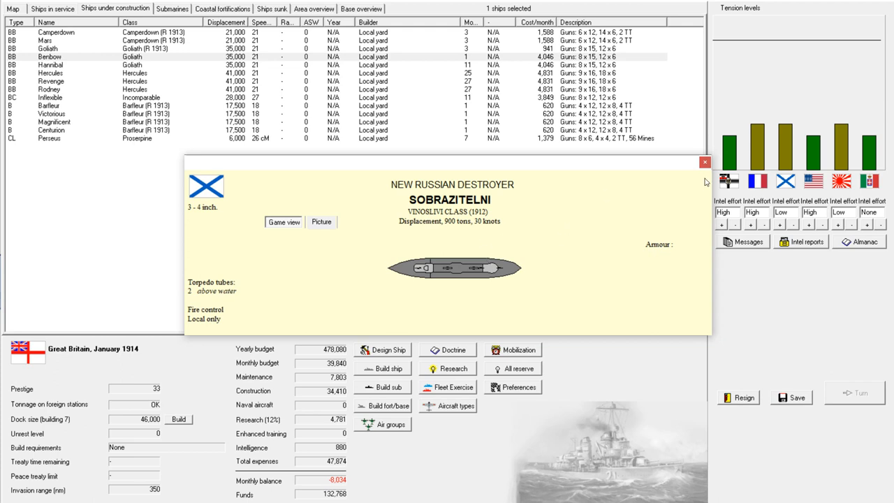
pyautogui.moveTo(720, 163)
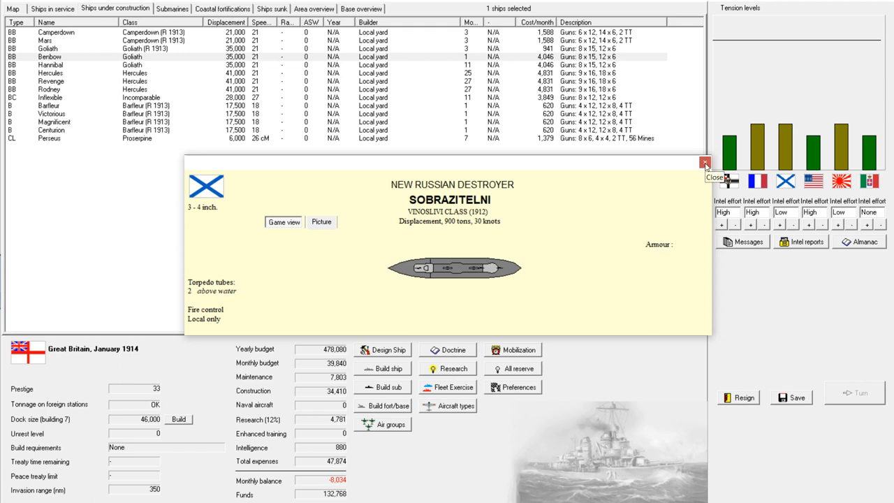
pyautogui.click(704, 162)
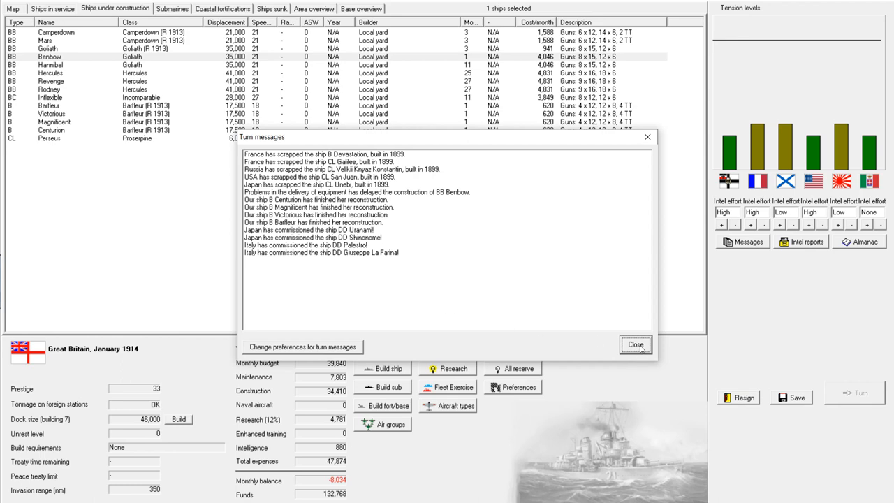
pyautogui.click(634, 343)
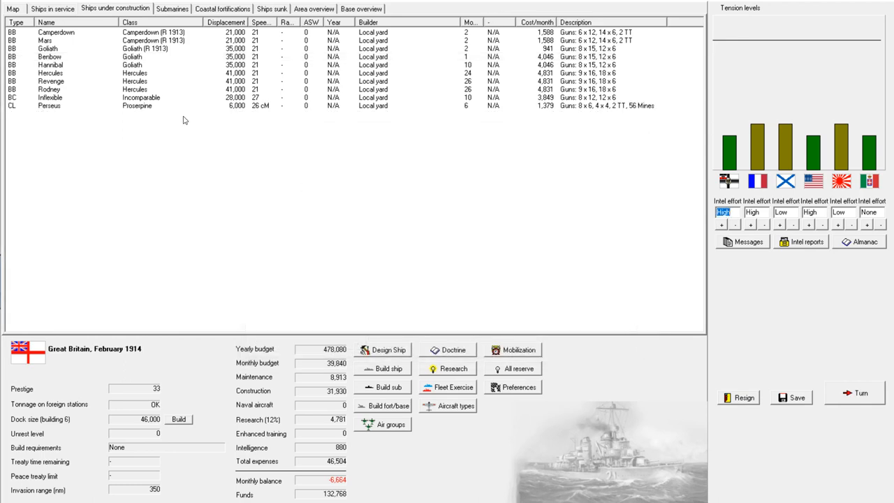
# Mothball the four Barfleur-class battleships on the in-service list and end the turn
pyautogui.click(51, 10)
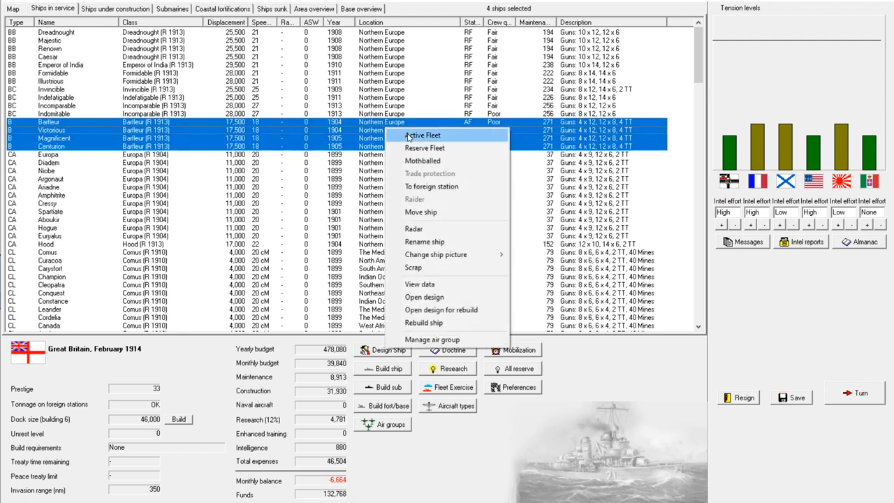
pyautogui.moveTo(428, 161)
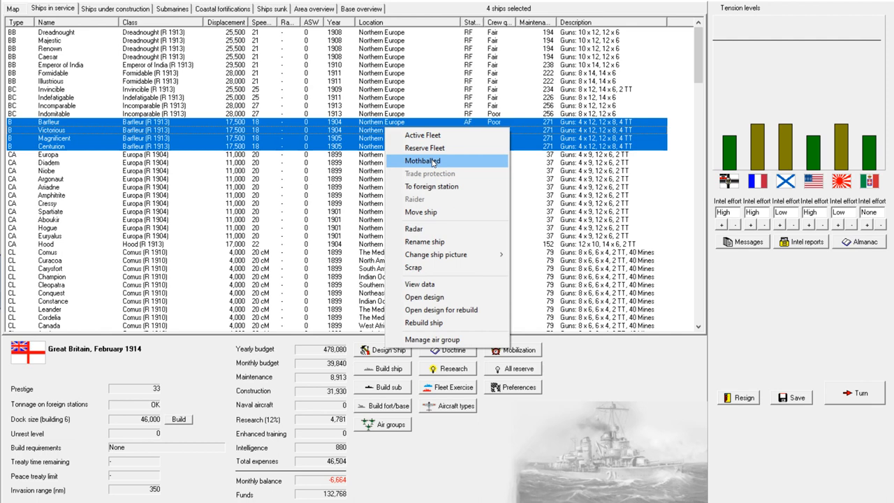
pyautogui.click(421, 160)
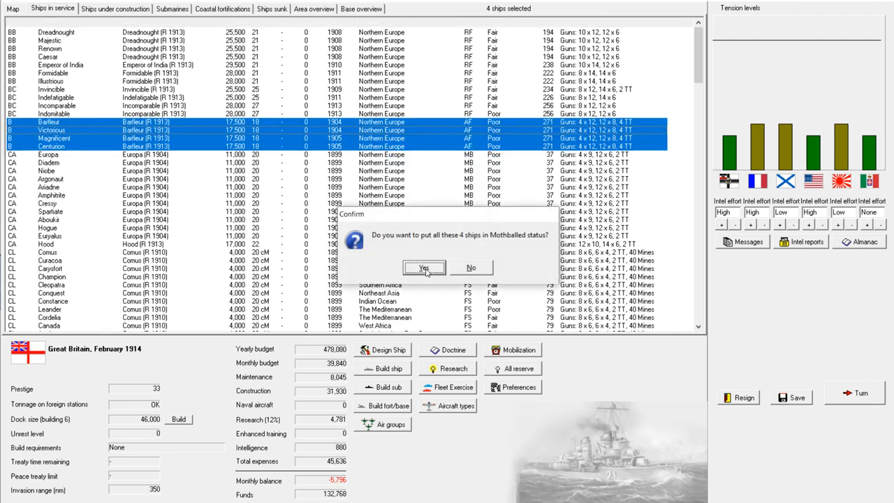
pyautogui.click(424, 268)
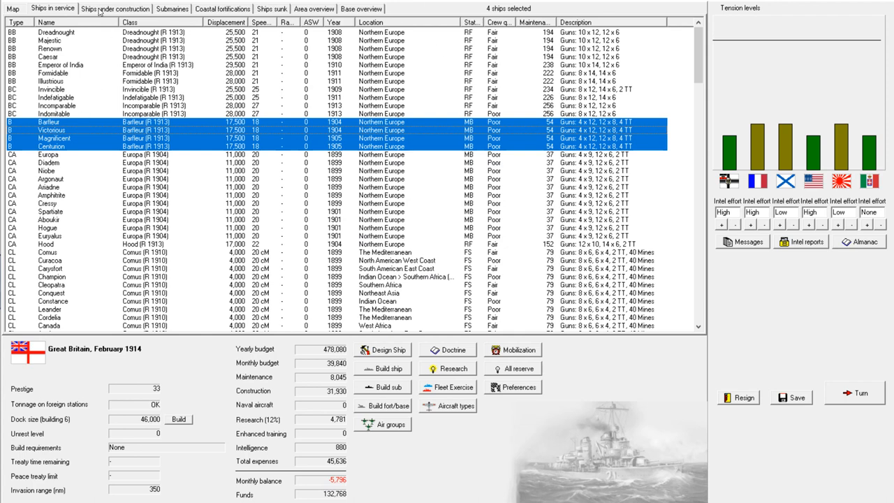
pyautogui.click(857, 396)
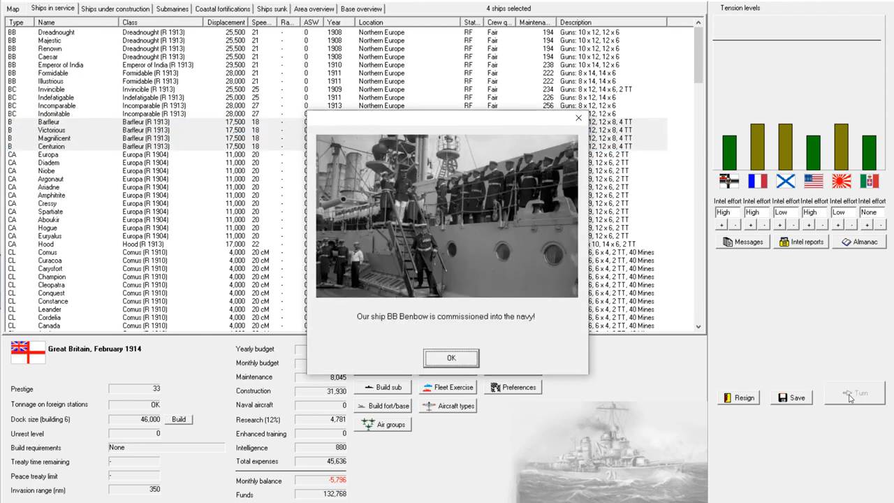
# Acknowledge Benbow's commissioning, sell armour rights to Russia 'By all means!', dismiss the ASW breakthrough and close messages
pyautogui.click(451, 358)
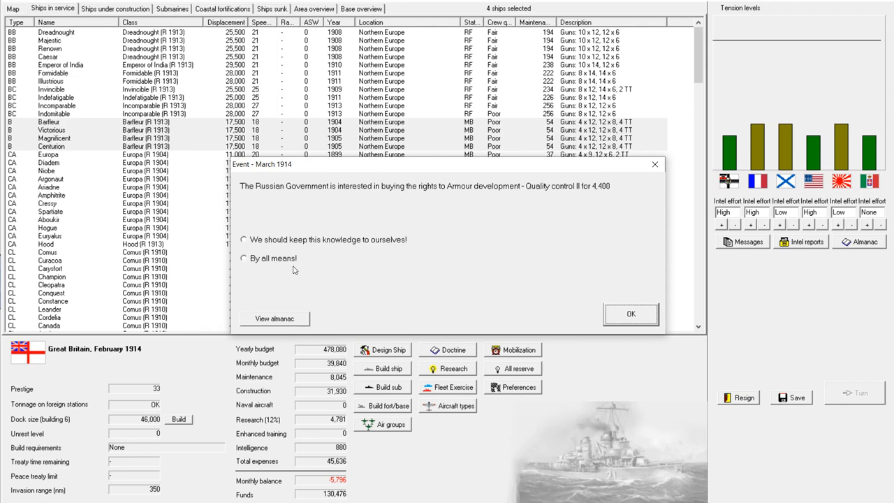
pyautogui.click(243, 258)
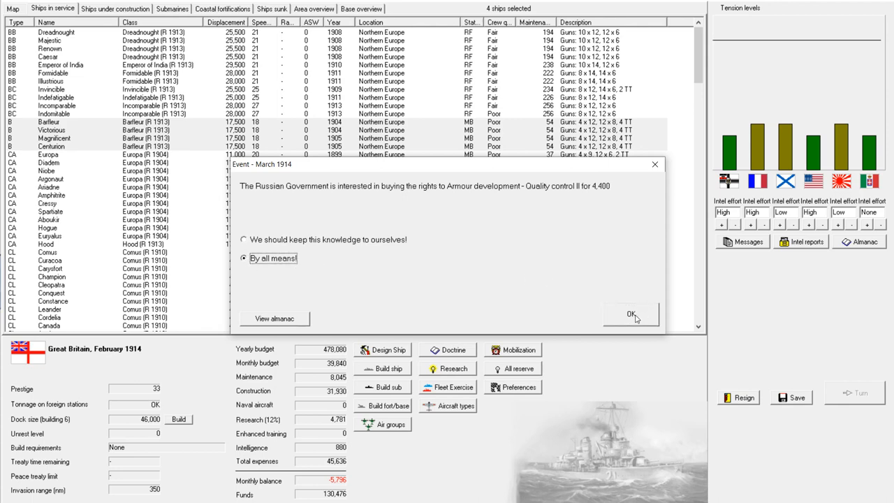
pyautogui.click(631, 314)
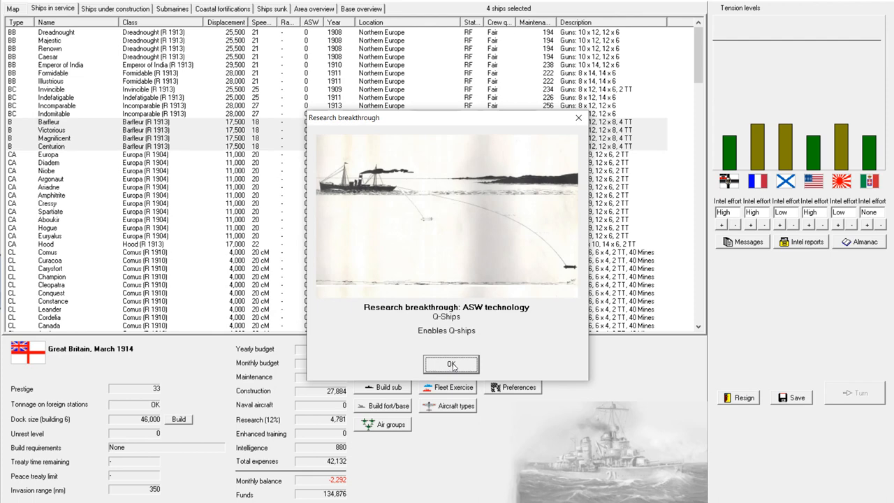
pyautogui.click(451, 364)
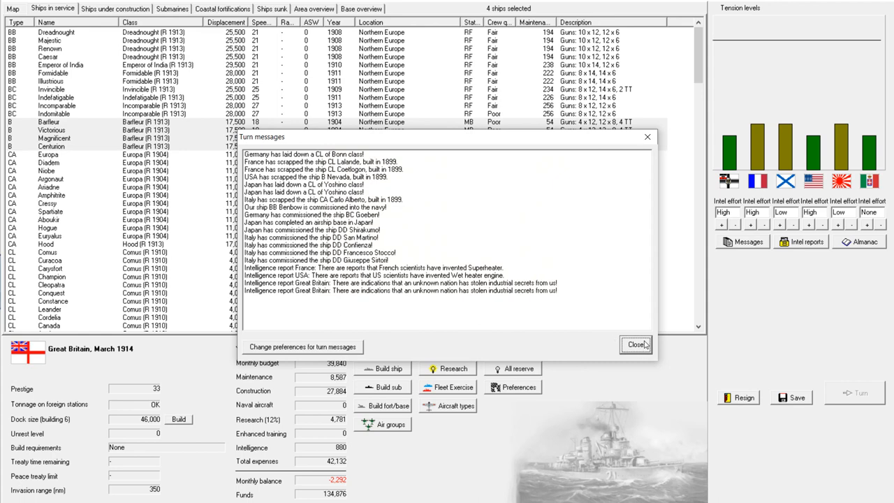
pyautogui.click(634, 344)
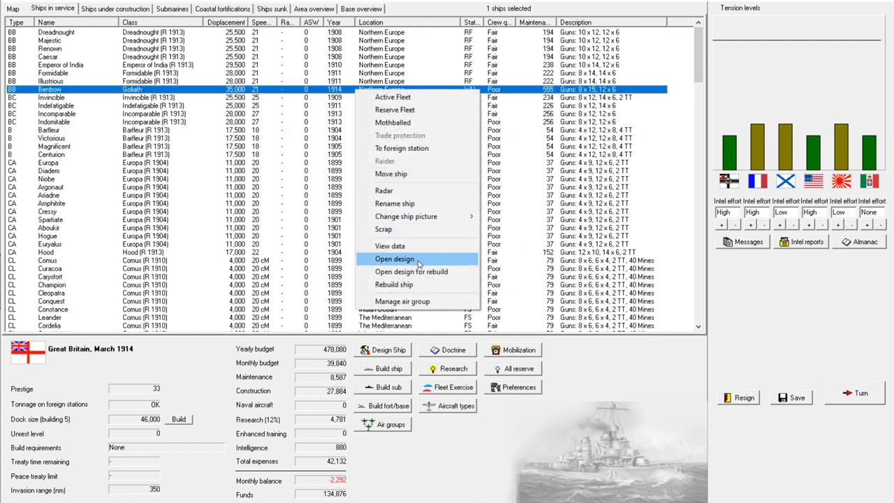
# Order Benbow rebuilt to the Goliath (R 1913) design and confirm
pyautogui.click(410, 271)
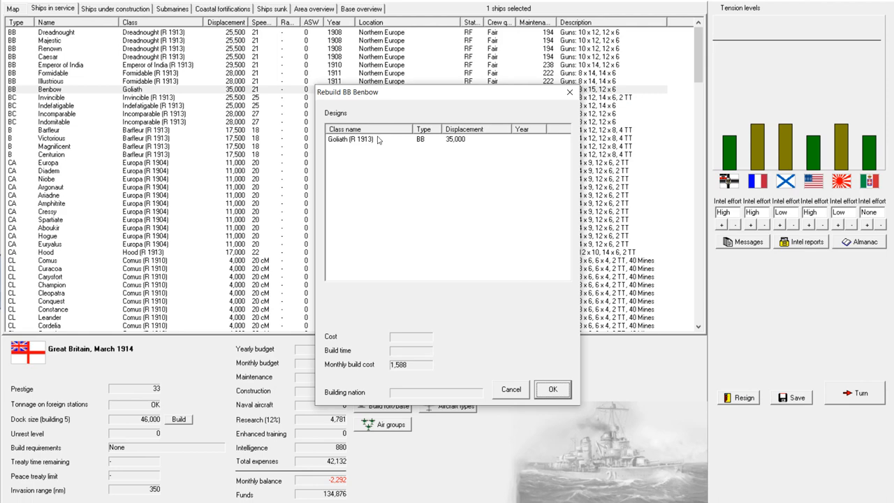
pyautogui.click(370, 138)
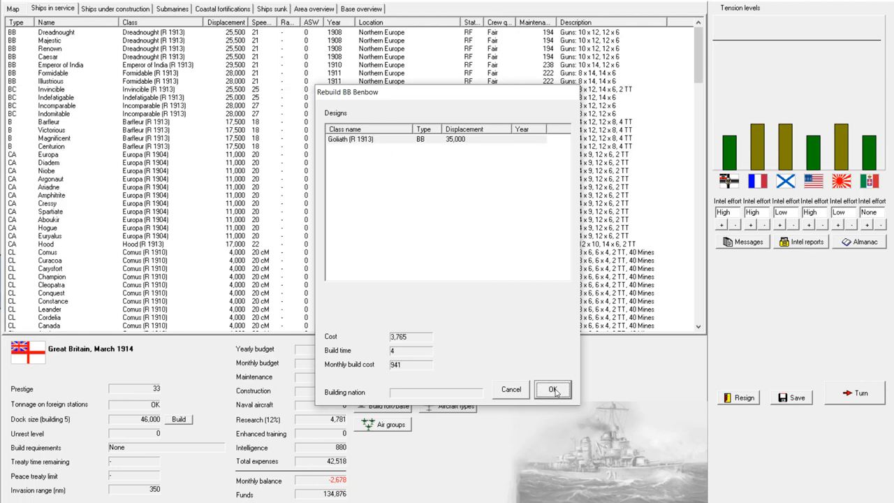
pyautogui.click(553, 389)
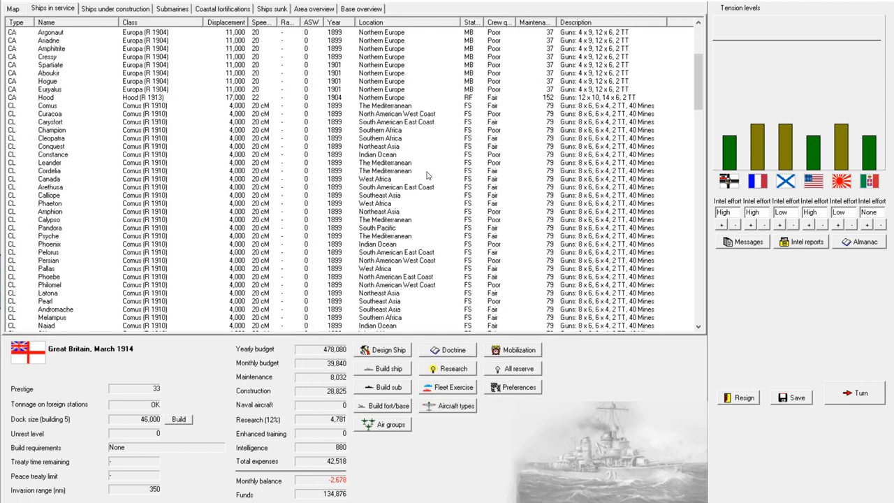
pyautogui.scroll(-3)
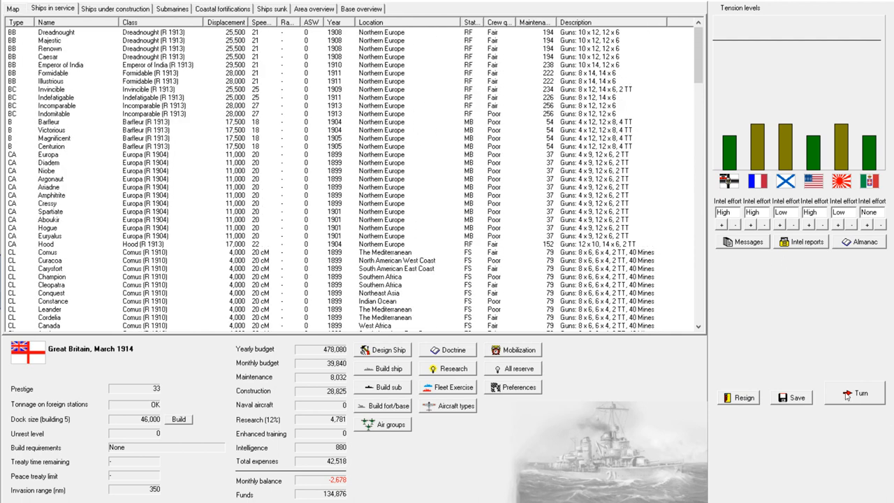
# End the turn and acknowledge the Kamchatka oil find and Goliath and Mars reconstruction notices
pyautogui.click(860, 394)
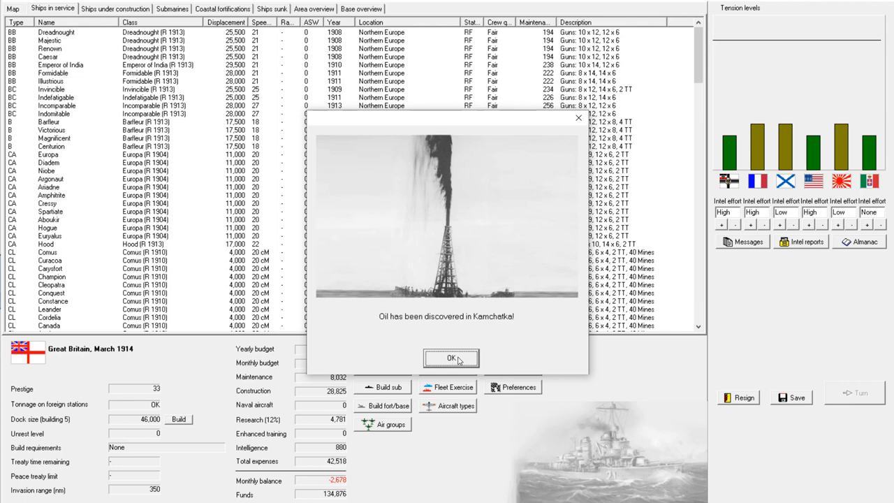
pyautogui.click(450, 357)
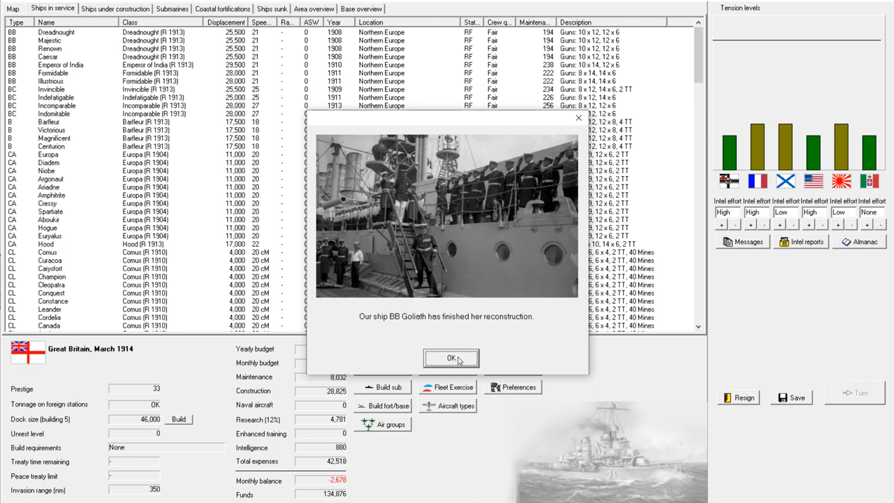
pyautogui.click(450, 357)
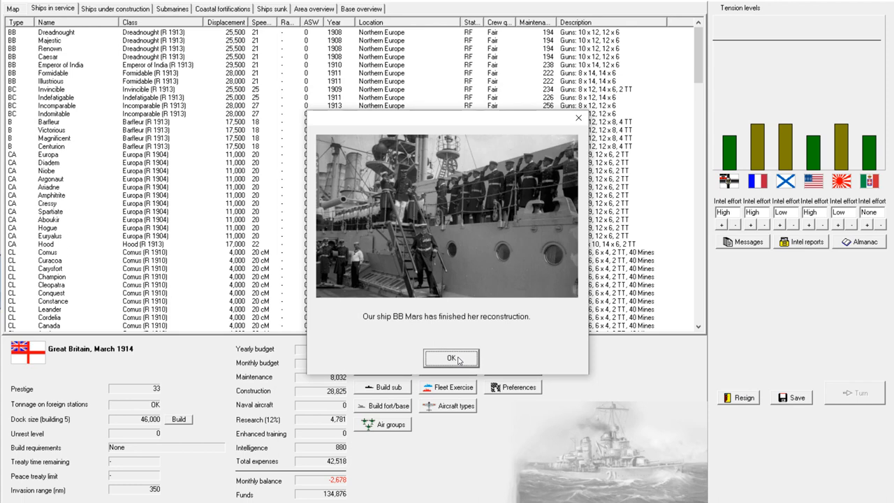
pyautogui.click(453, 358)
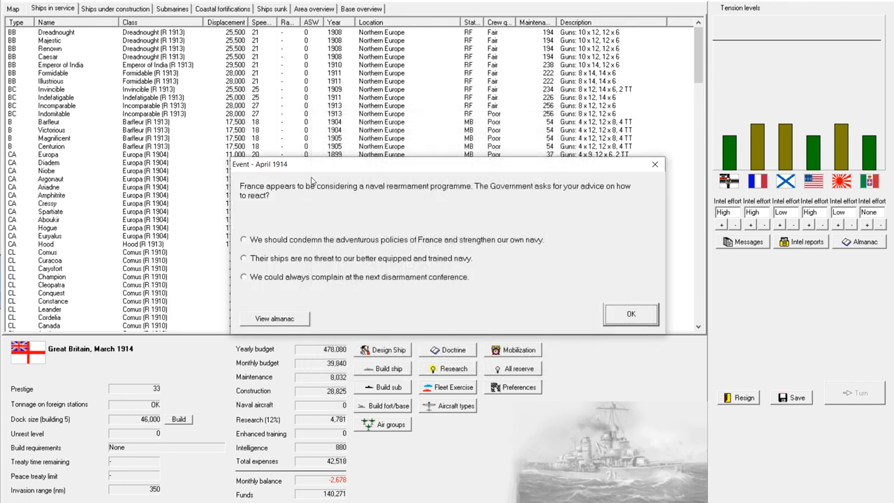
pyautogui.moveTo(539, 212)
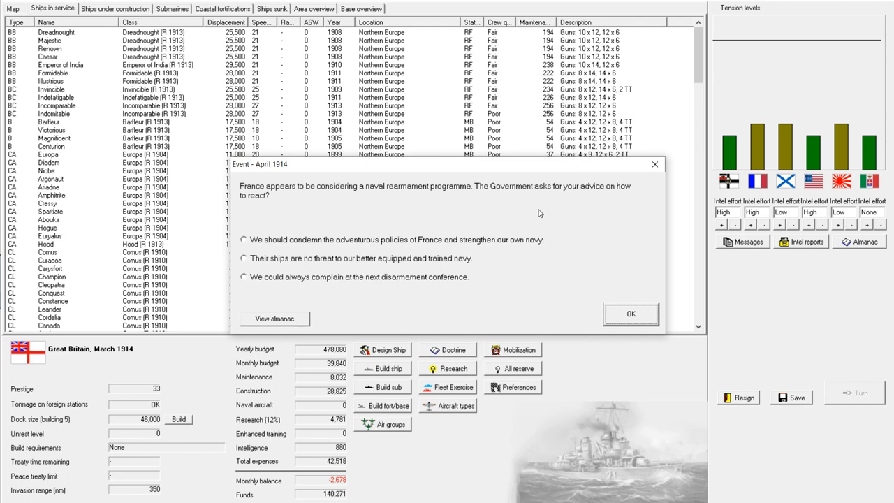
pyautogui.moveTo(234, 221)
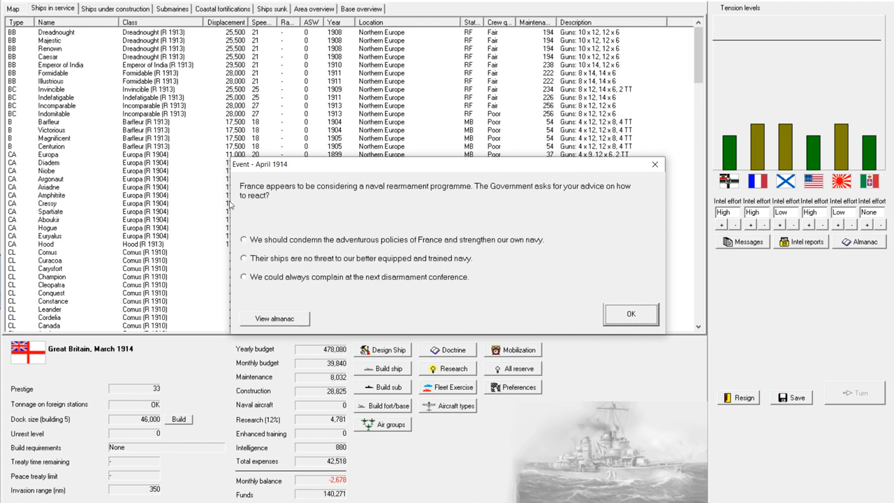
pyautogui.moveTo(342, 214)
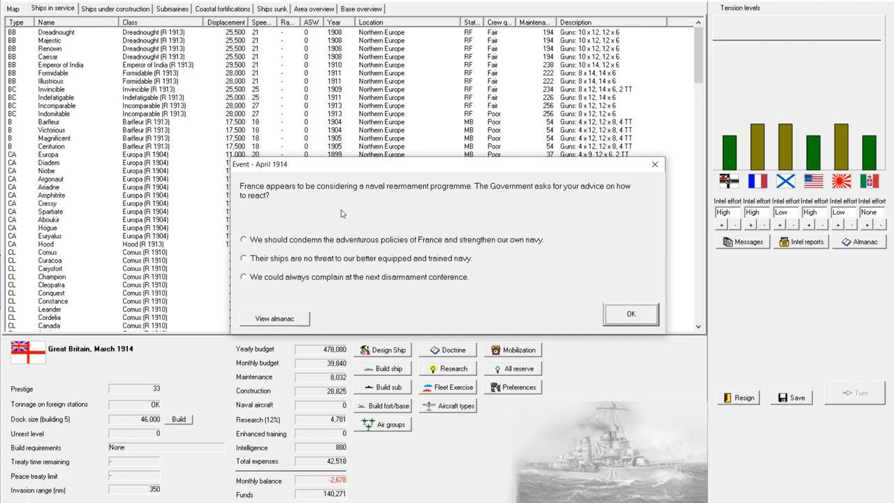
pyautogui.moveTo(327, 268)
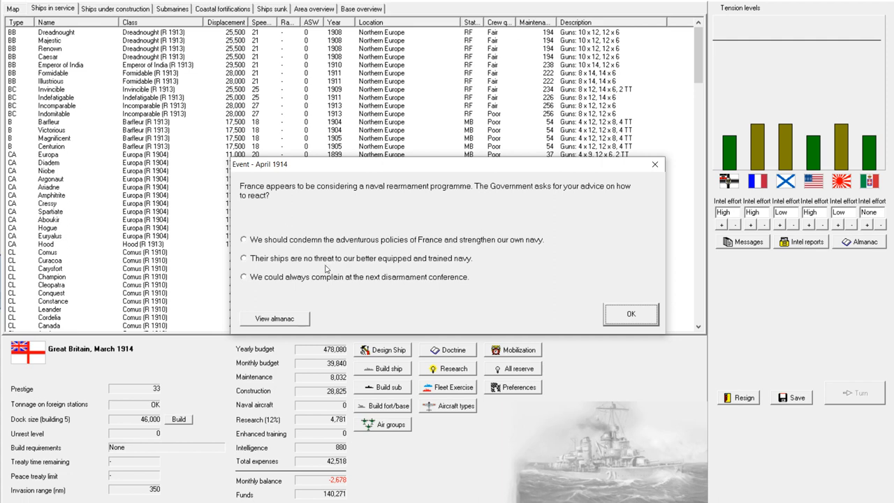
pyautogui.moveTo(323, 260)
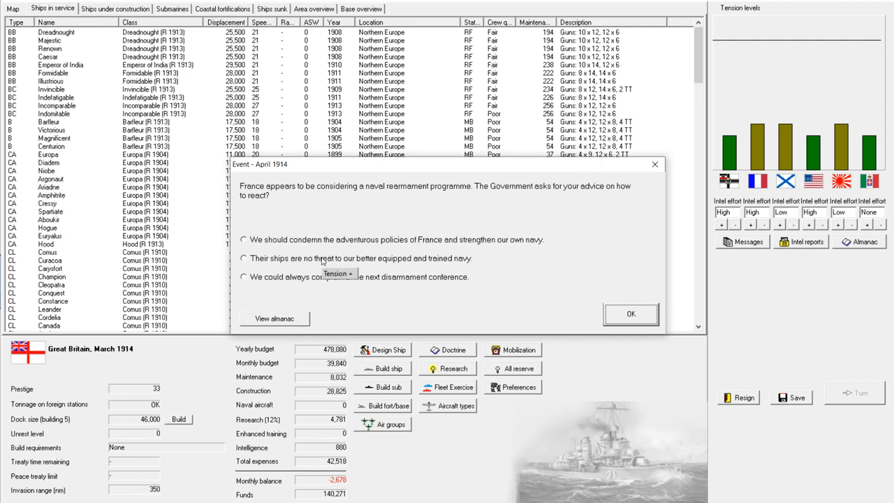
pyautogui.moveTo(308, 271)
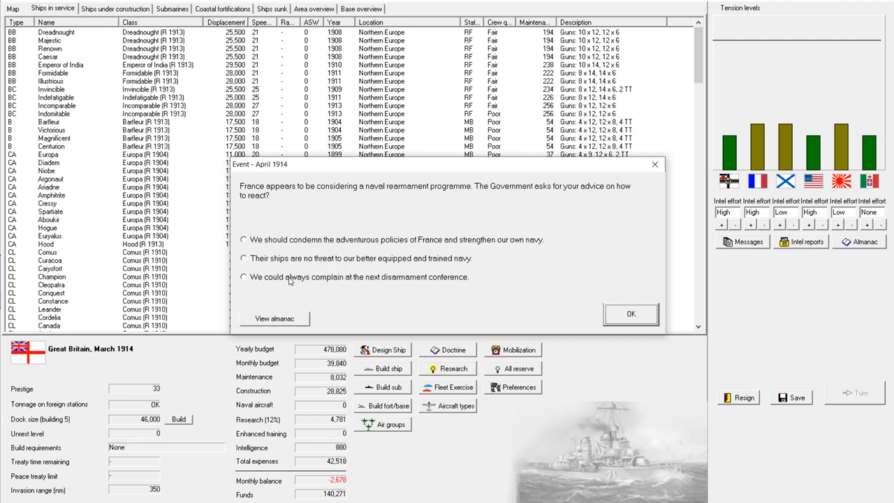
pyautogui.moveTo(290, 280)
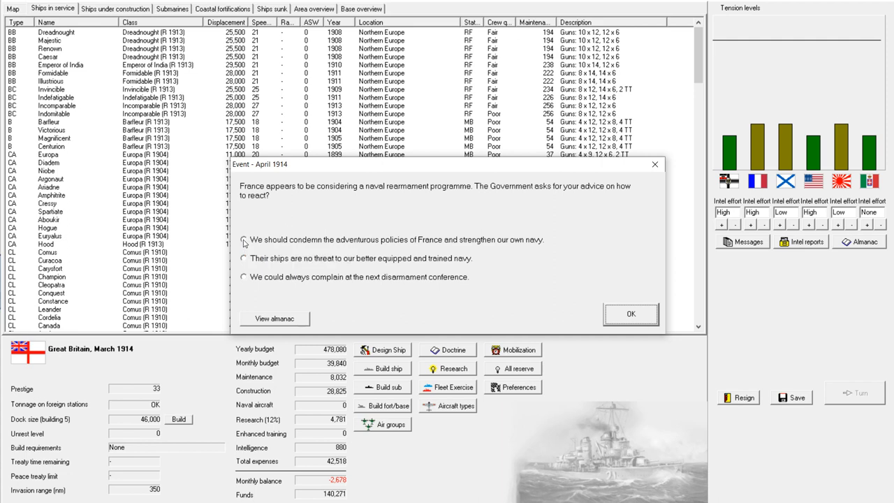
# Condemn France and pledge a stronger navy, then acknowledge the submarine torpedo-stowage breakthrough
pyautogui.click(243, 241)
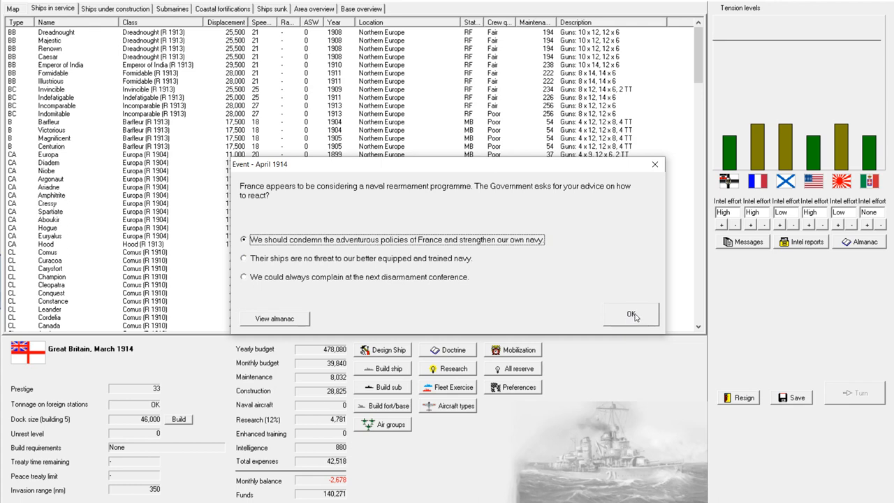
pyautogui.click(631, 314)
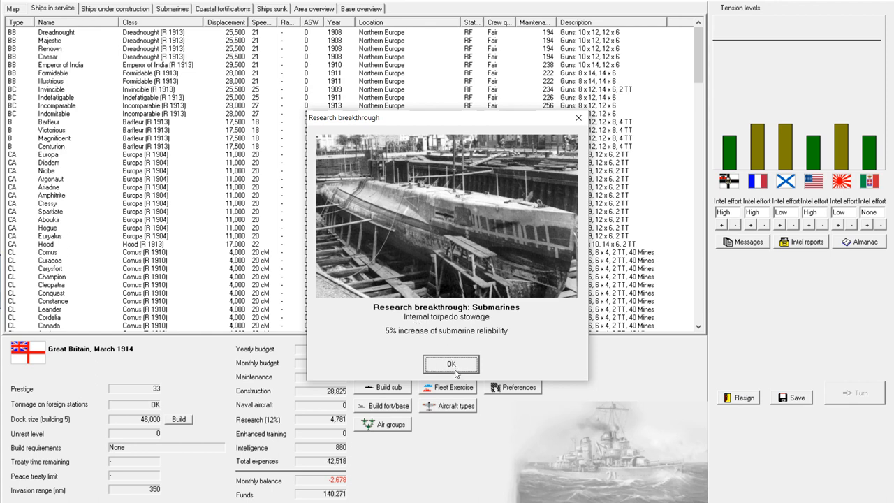
pyautogui.moveTo(455, 373)
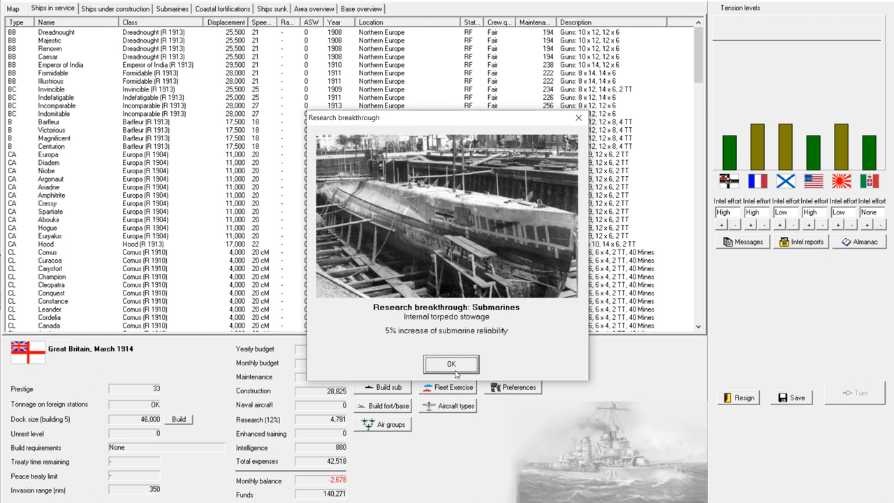
pyautogui.moveTo(455, 370)
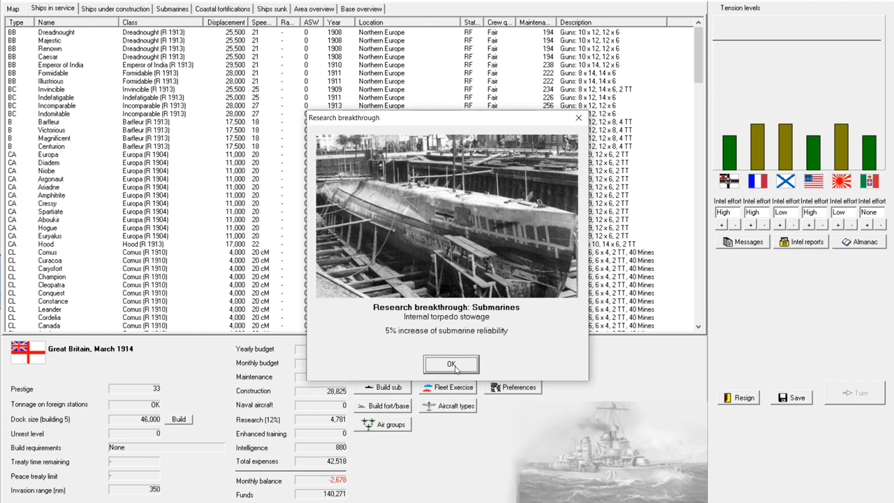
pyautogui.click(453, 363)
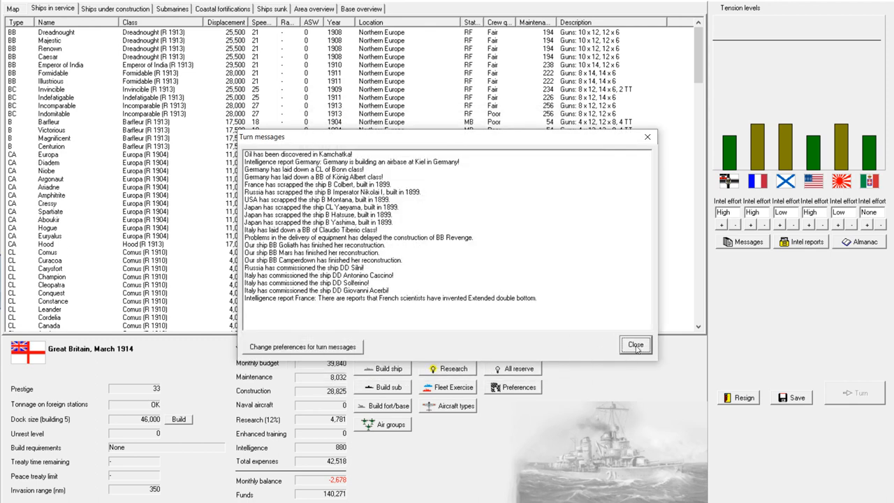
# Close April's turn messages and browse the ships in service list
pyautogui.click(634, 344)
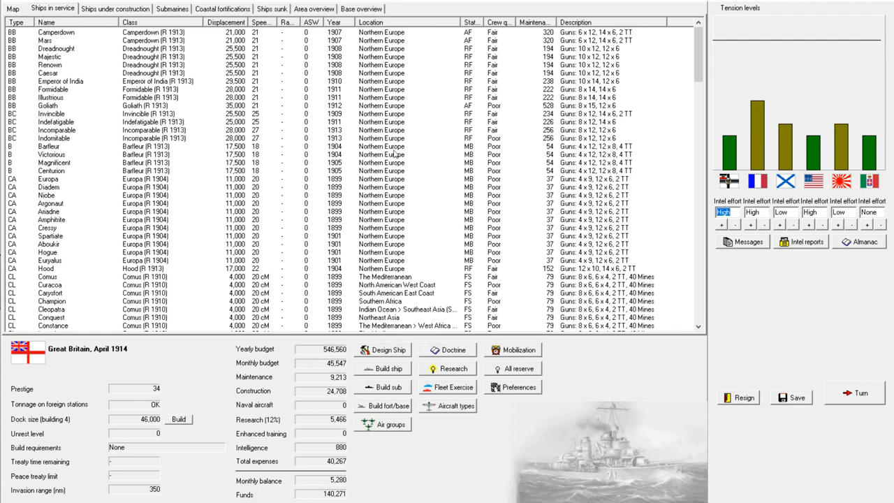
pyautogui.click(53, 106)
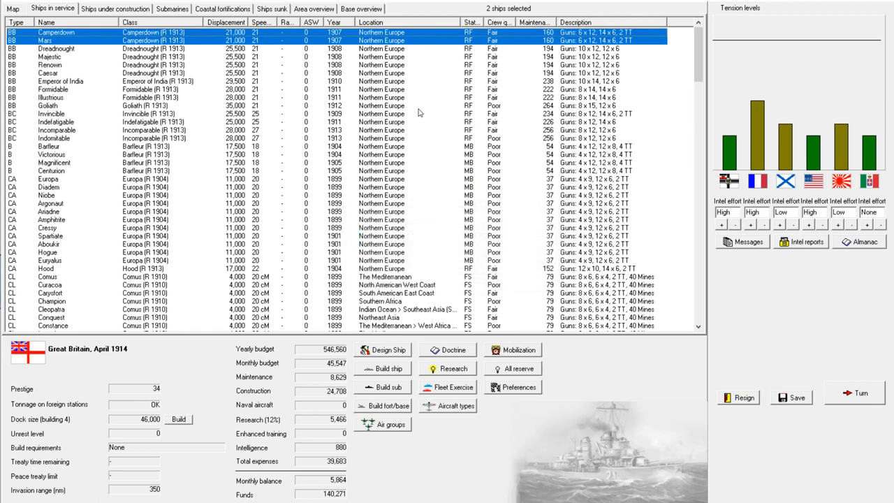
pyautogui.scroll(-3)
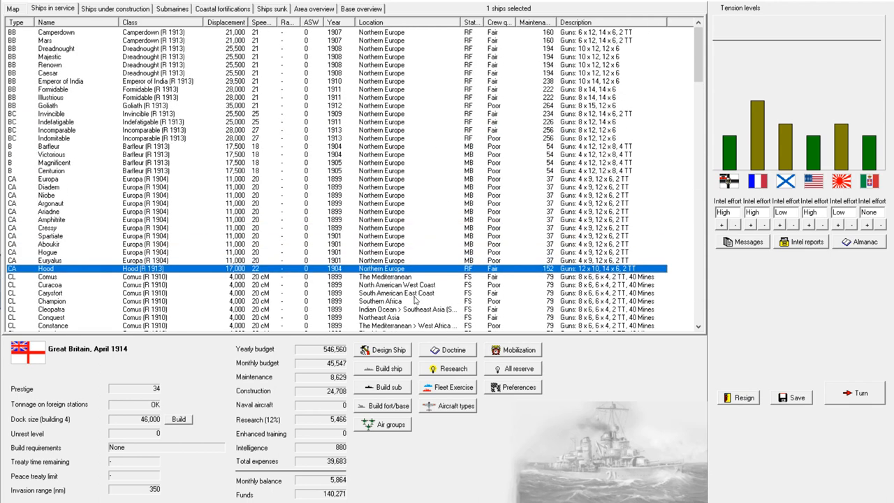
pyautogui.moveTo(782, 126)
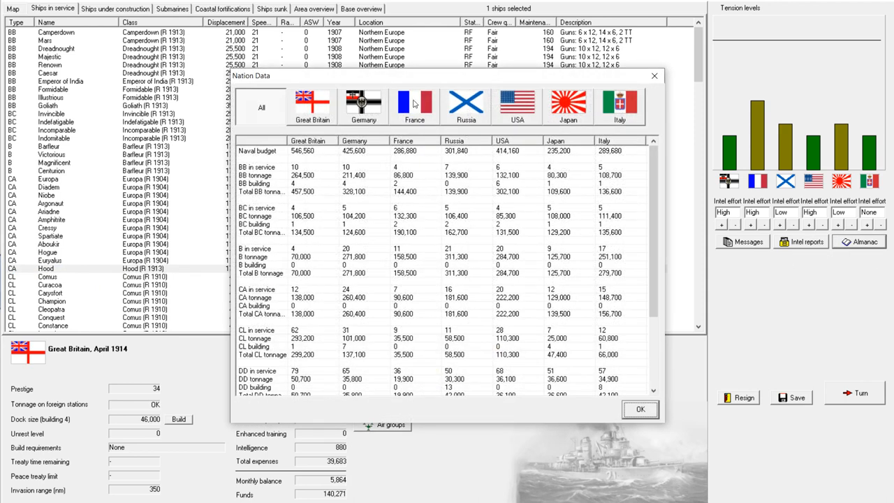
pyautogui.moveTo(421, 170)
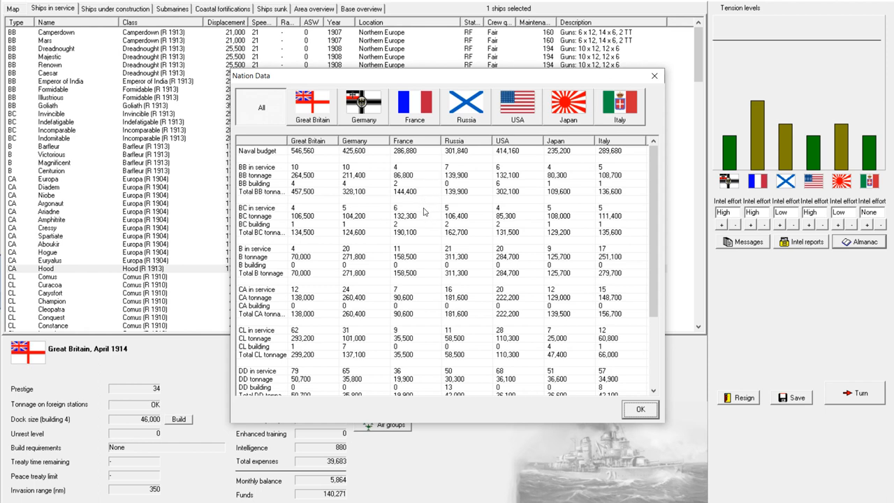
pyautogui.moveTo(425, 240)
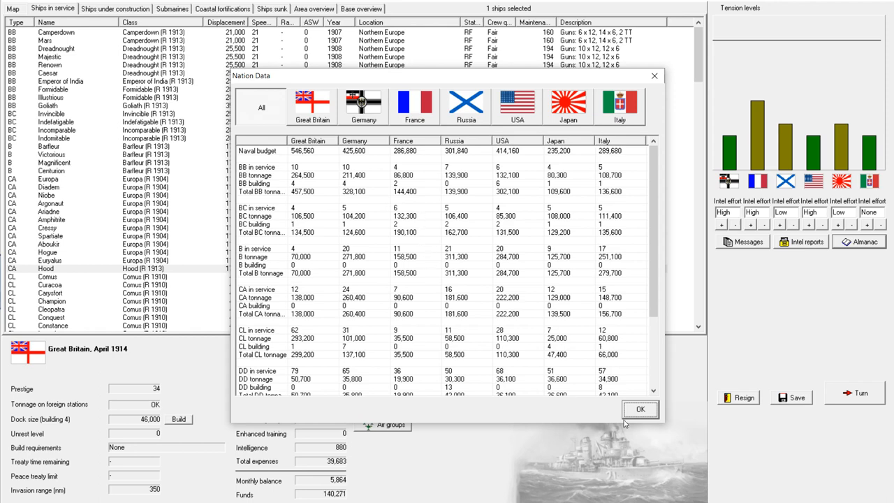
pyautogui.click(640, 408)
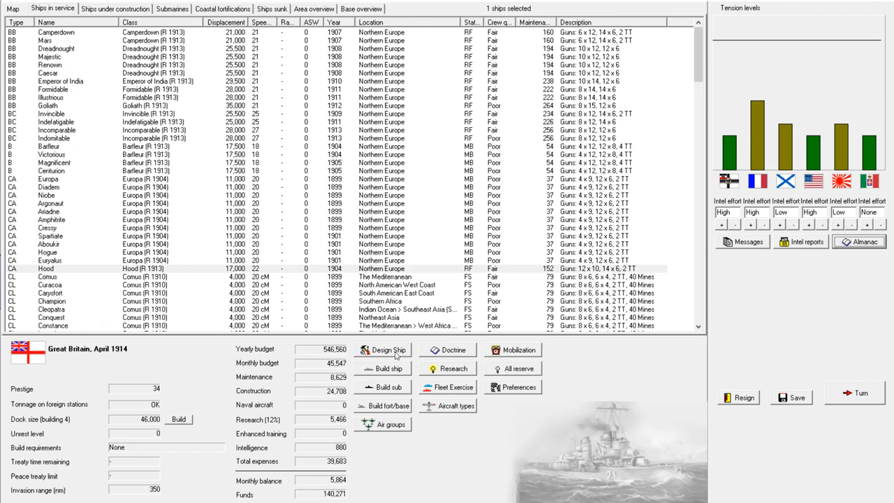
# Open and discard a blank ship design, then show Britain's ships under construction
pyautogui.click(383, 349)
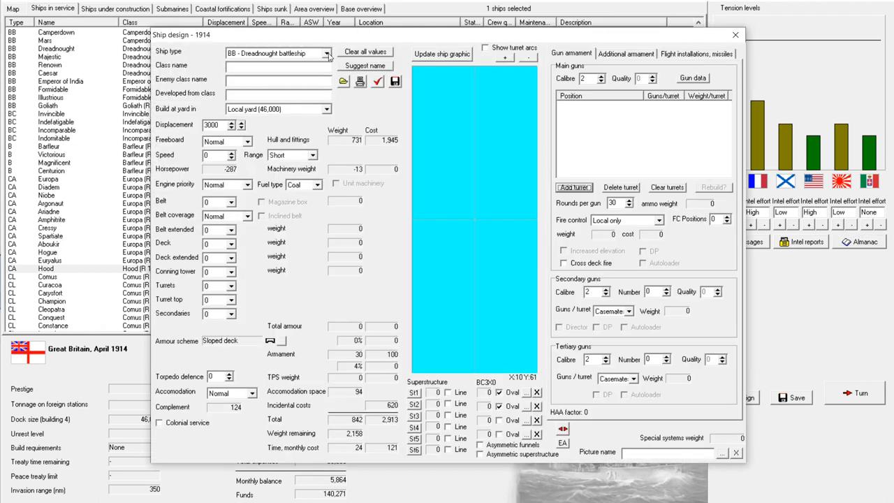
pyautogui.click(324, 53)
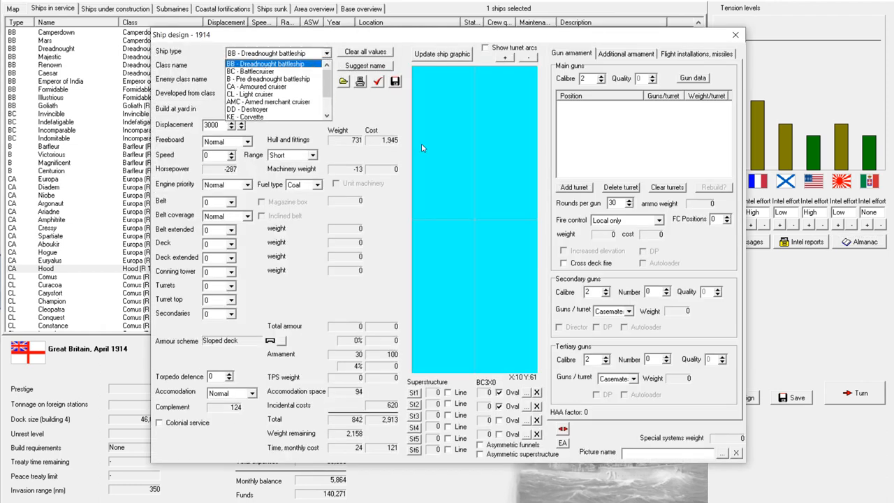
pyautogui.click(276, 64)
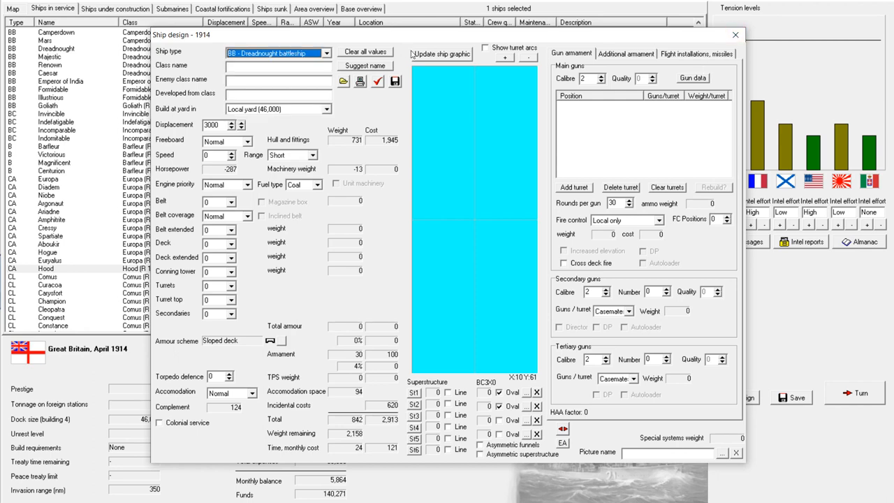
pyautogui.click(732, 34)
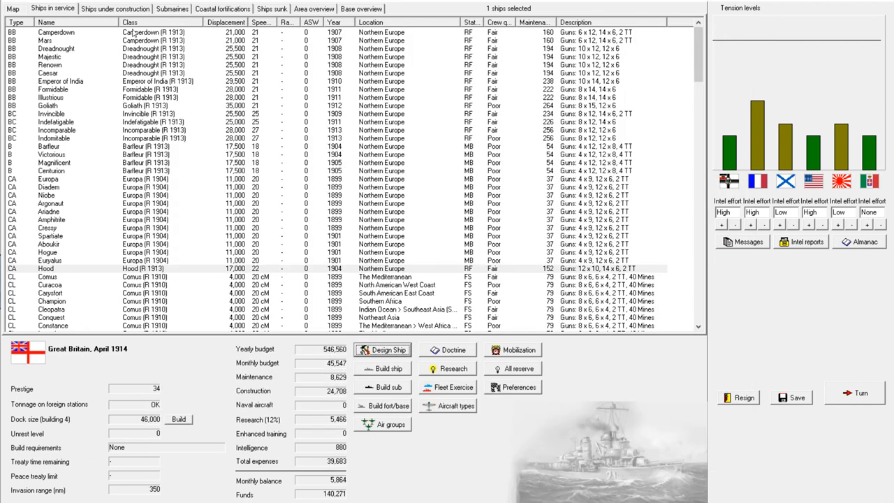
pyautogui.click(115, 8)
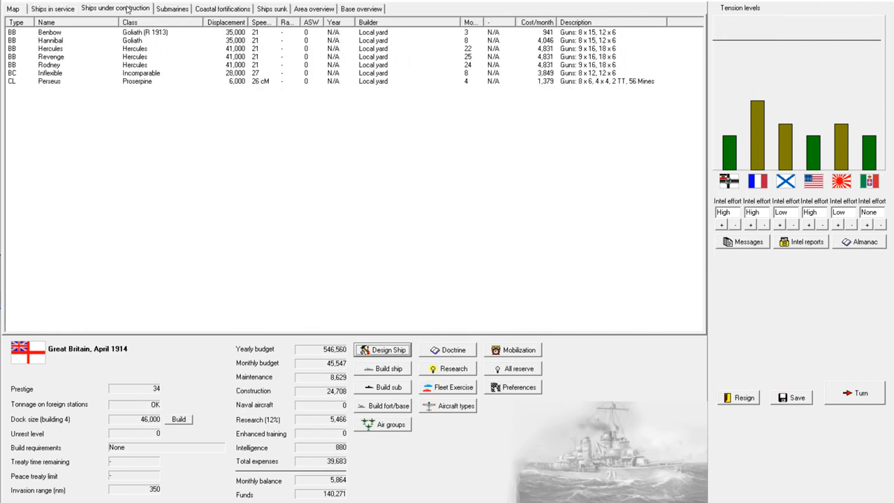
# Open Incomparable's design, clear its main turrets and add three triples at A, superimposed B and Y
pyautogui.click(63, 81)
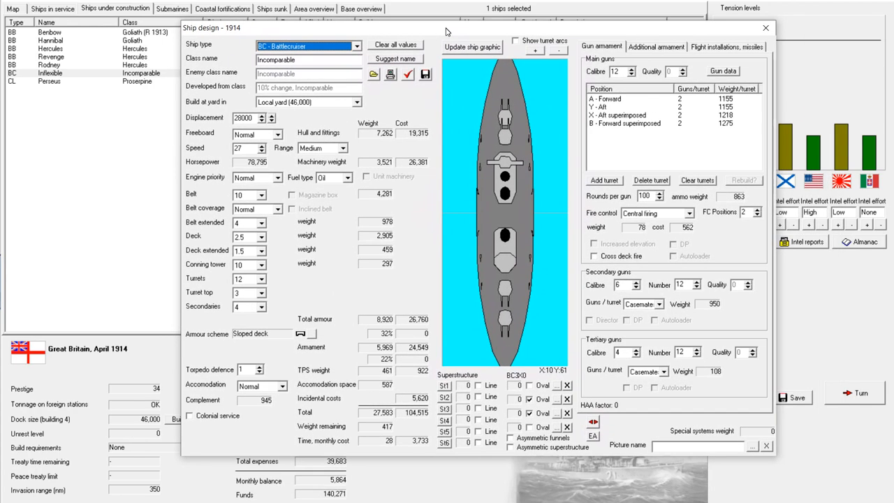
pyautogui.moveTo(556, 109)
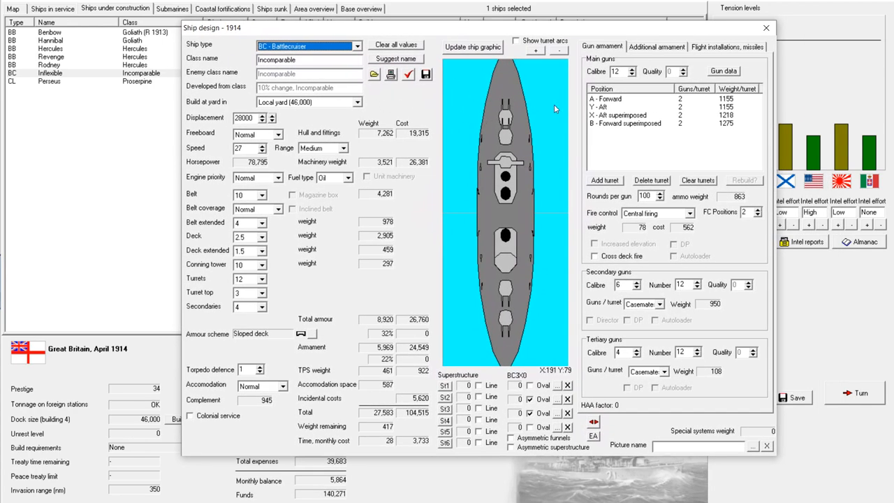
pyautogui.click(696, 181)
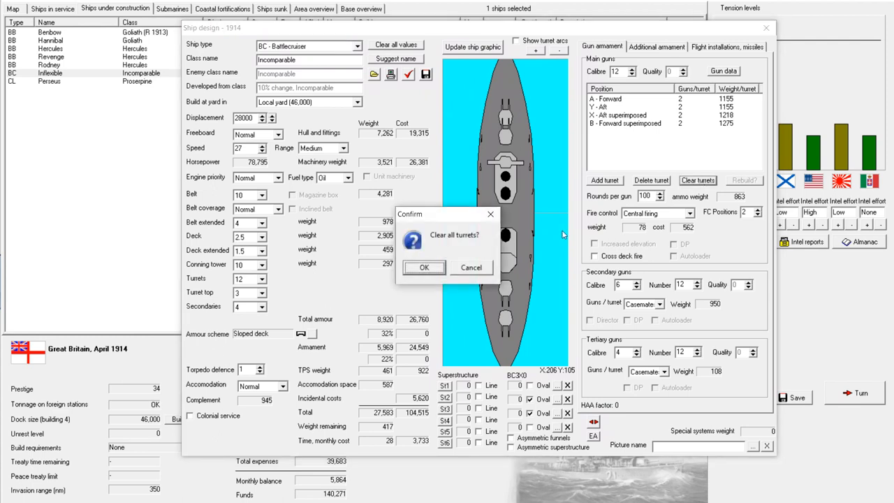
pyautogui.click(423, 267)
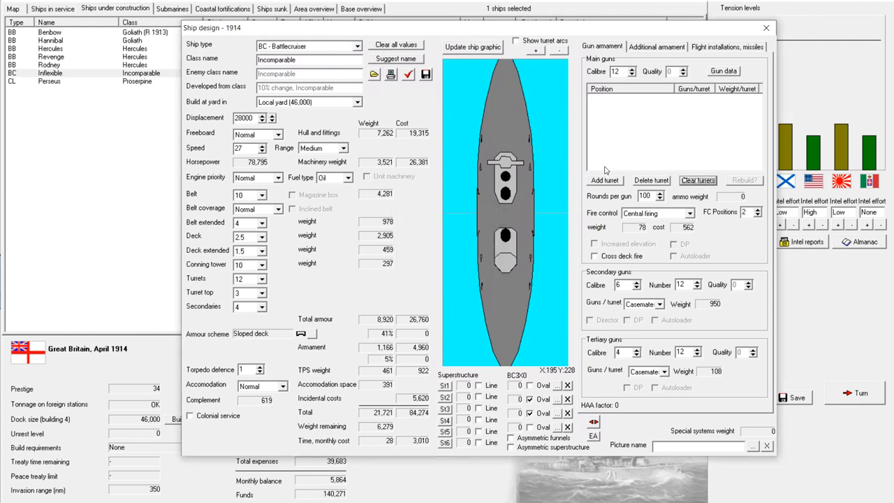
pyautogui.click(604, 179)
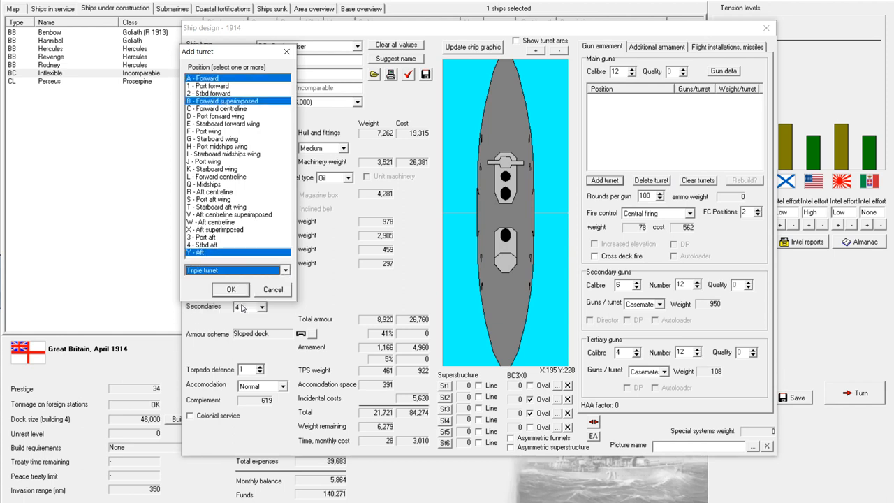
pyautogui.click(230, 289)
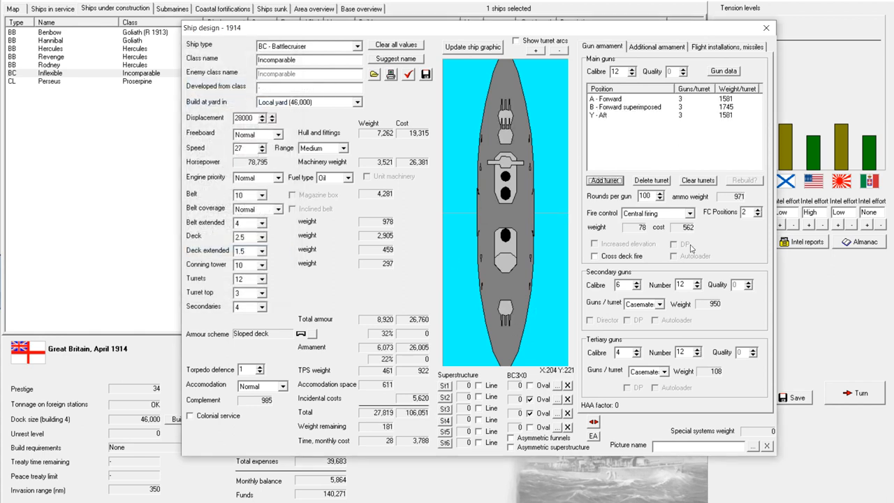
# Switch Incomparable's fire control to Director and move to the torpedo and AA armament
pyautogui.click(689, 212)
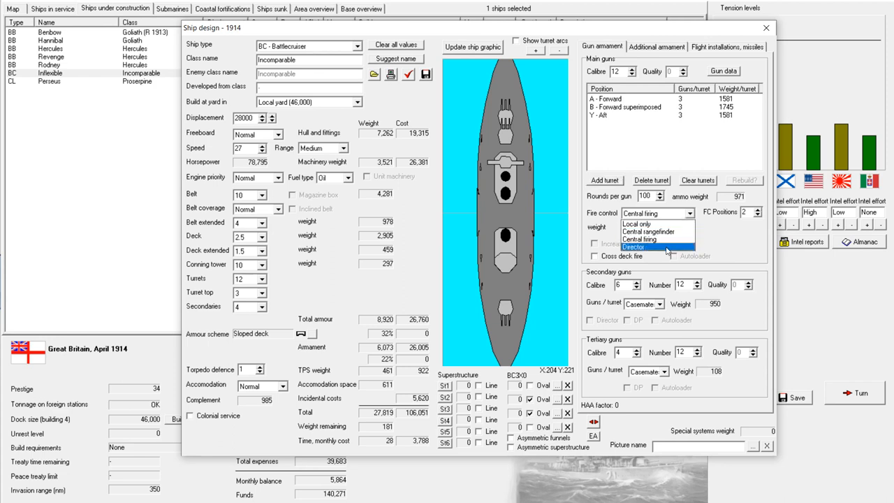
pyautogui.click(634, 245)
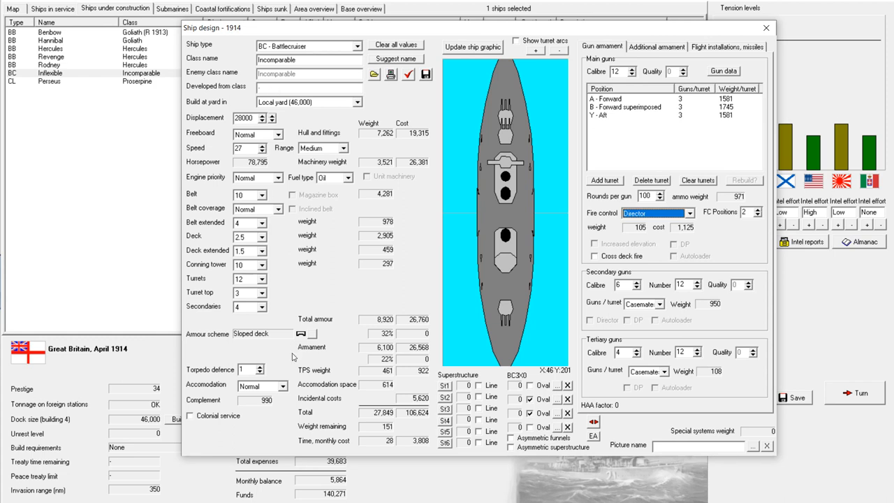
pyautogui.click(260, 366)
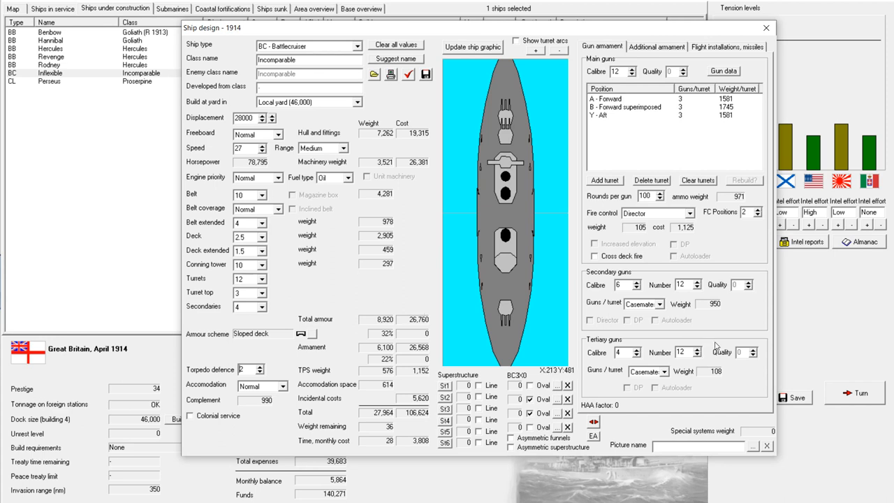
pyautogui.click(651, 46)
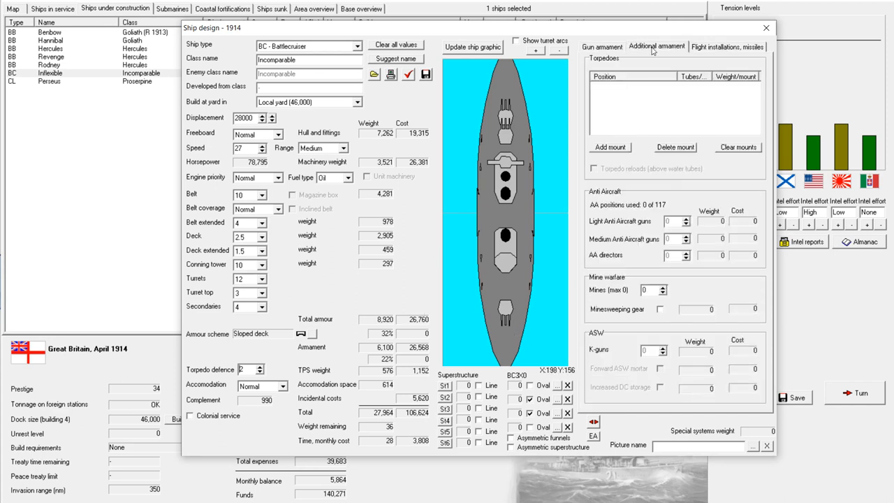
# Cycle through suggested class names until the battlecruiser is named Inconstant
pyautogui.click(602, 47)
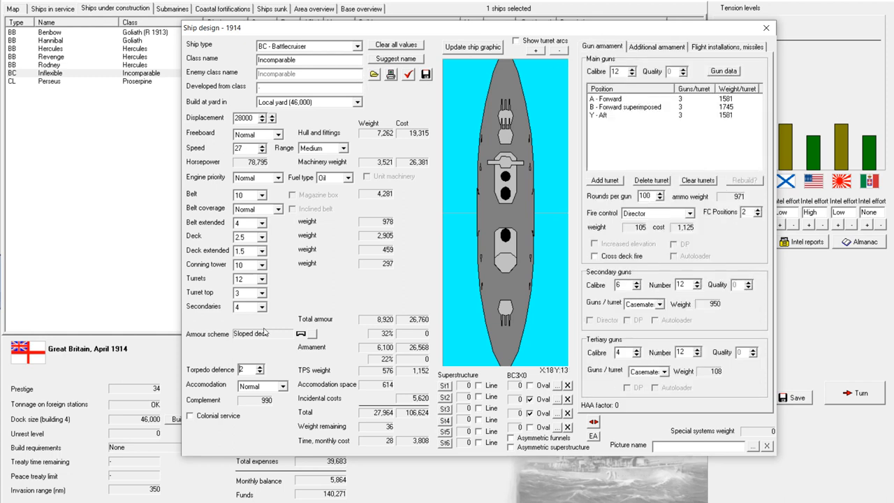
pyautogui.moveTo(316, 297)
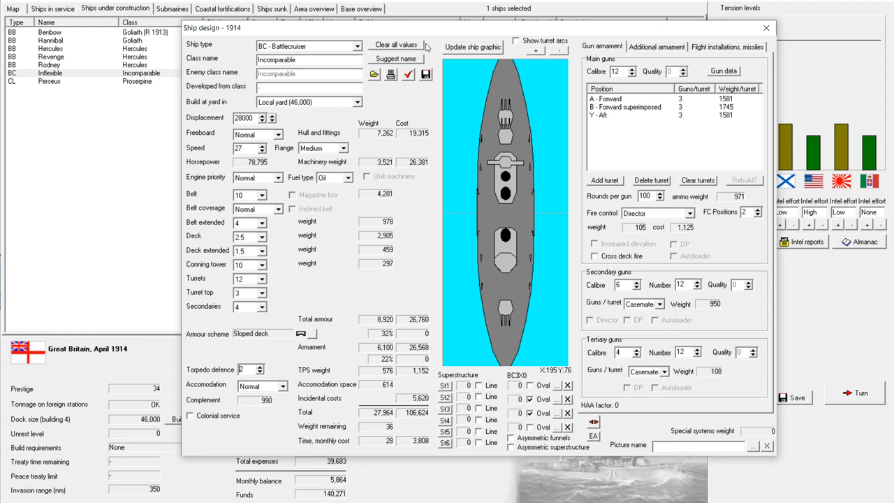
pyautogui.moveTo(388, 129)
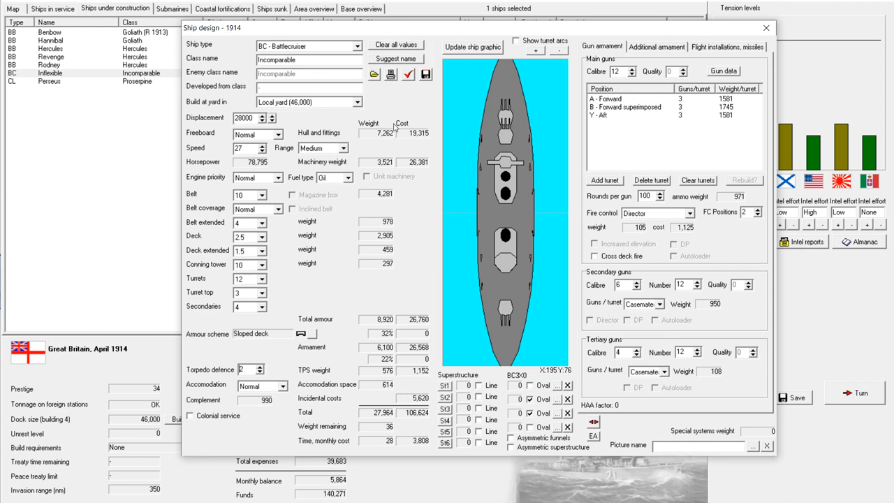
pyautogui.moveTo(394, 111)
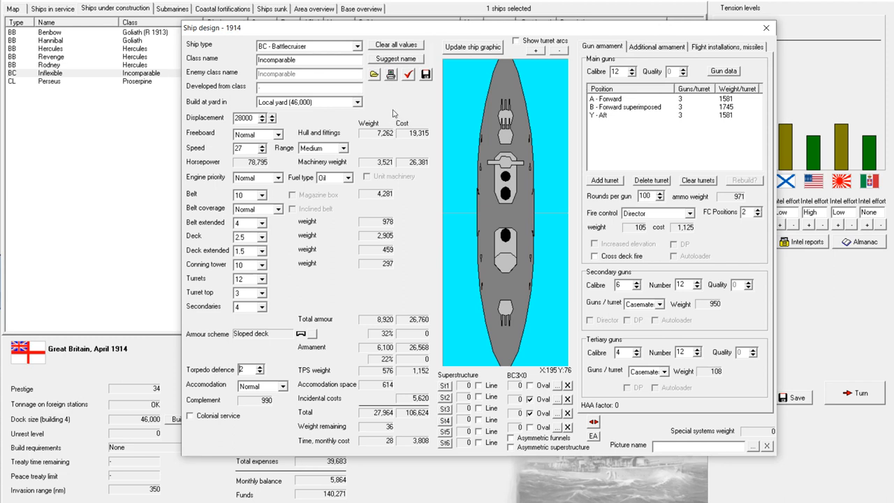
pyautogui.moveTo(413, 92)
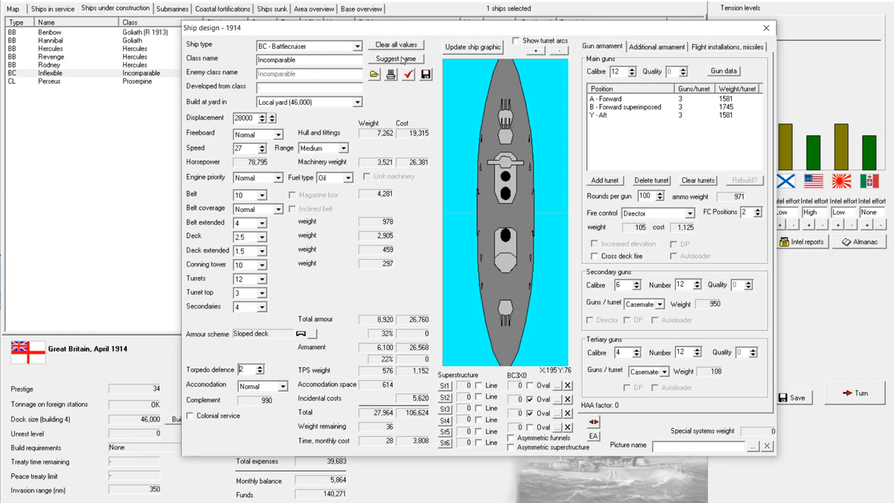
pyautogui.click(398, 59)
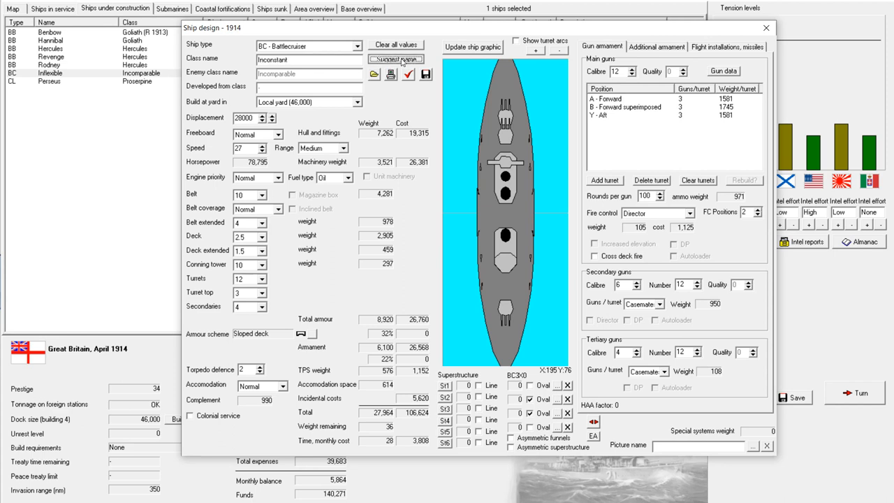
pyautogui.click(401, 59)
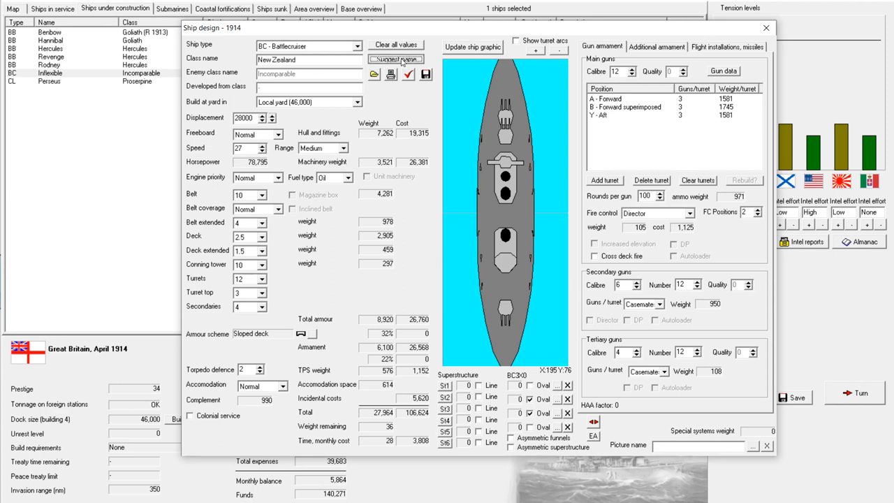
pyautogui.click(400, 59)
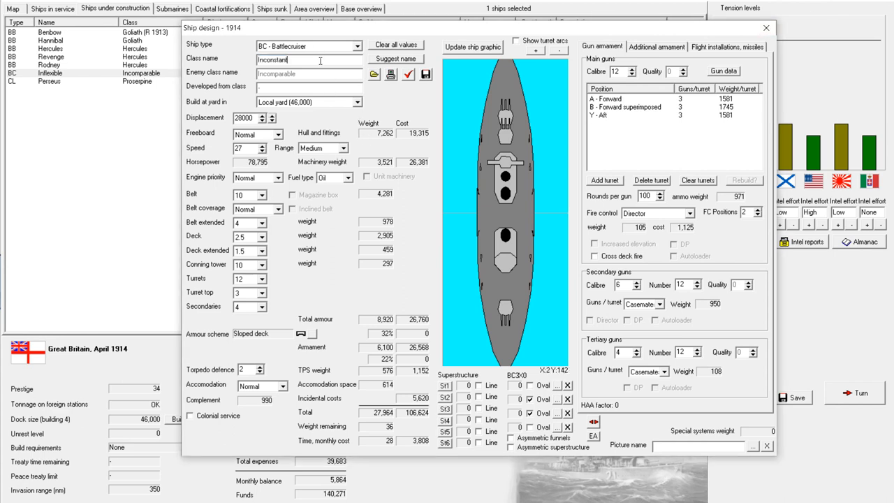
# Replace the class name with Impermeable
pyautogui.doubleClick(282, 59)
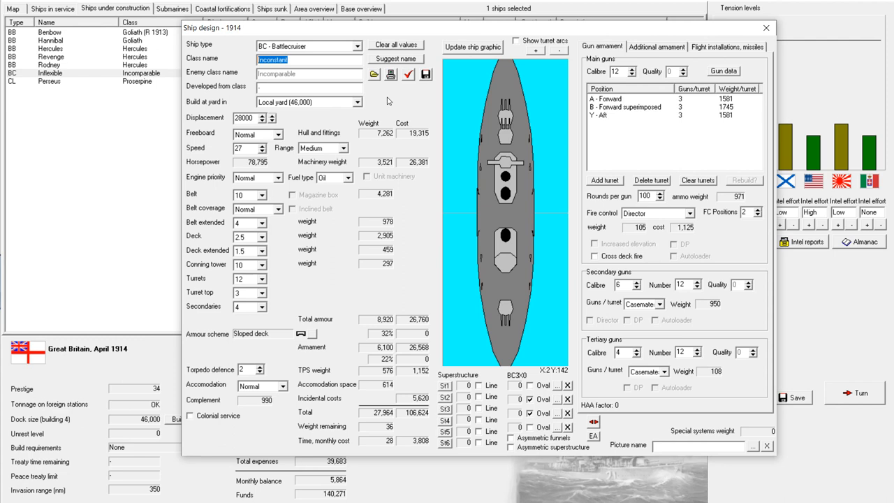
pyautogui.write('Impermeable')
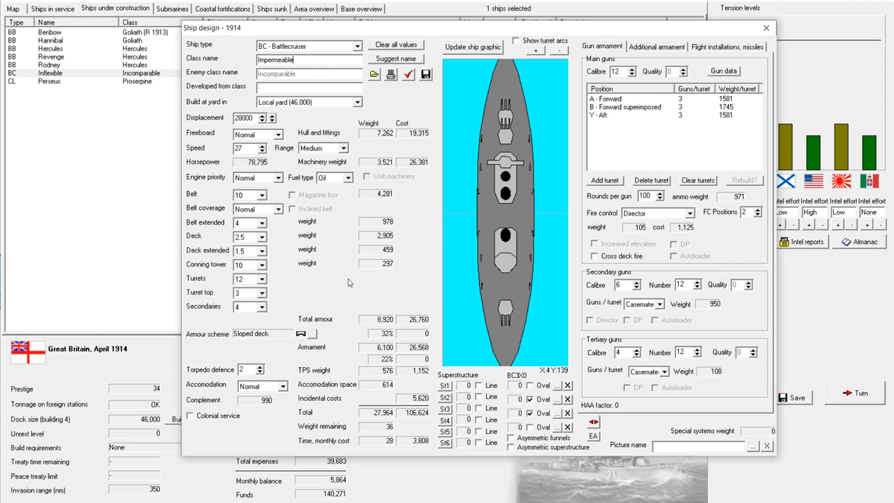
pyautogui.moveTo(271, 223)
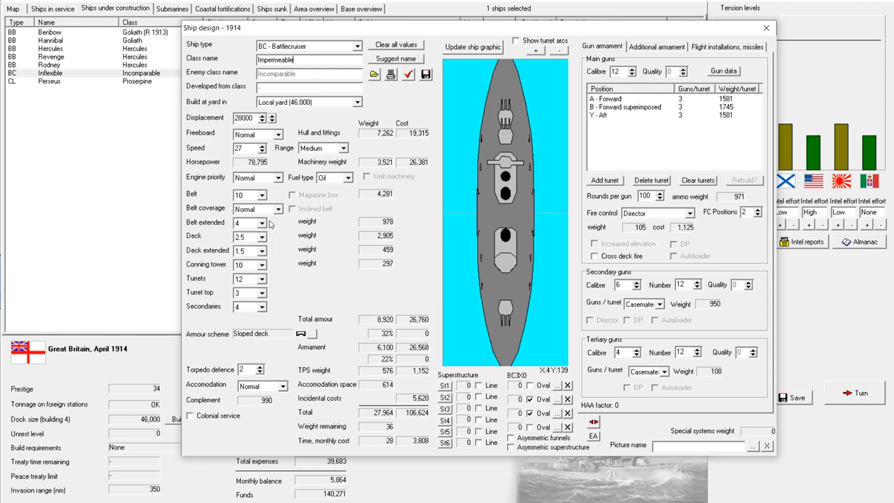
# Adjust the extended belt thickness, confirm the design report is All OK and save Impermeable
pyautogui.click(261, 235)
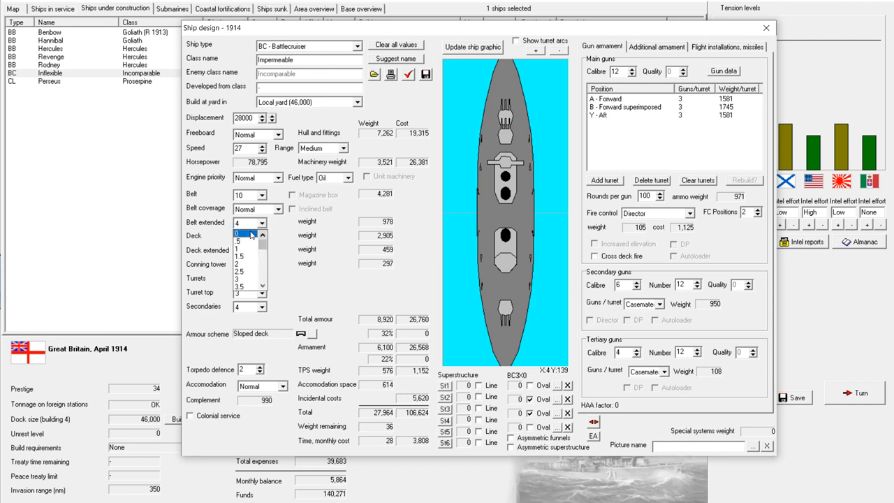
pyautogui.click(240, 234)
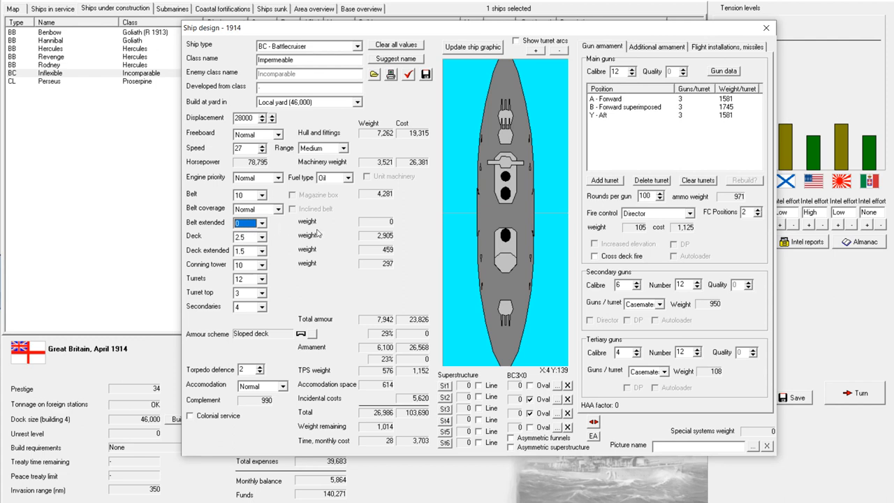
pyautogui.click(258, 235)
pyautogui.write('4')
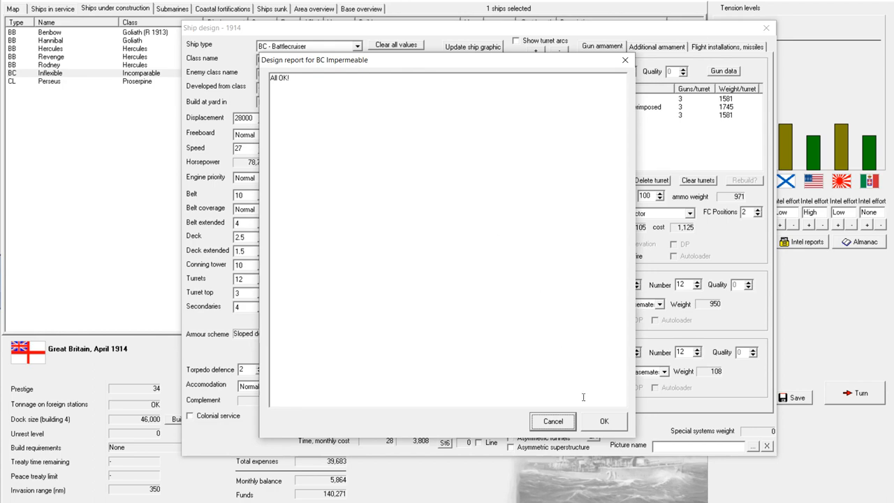
pyautogui.click(603, 420)
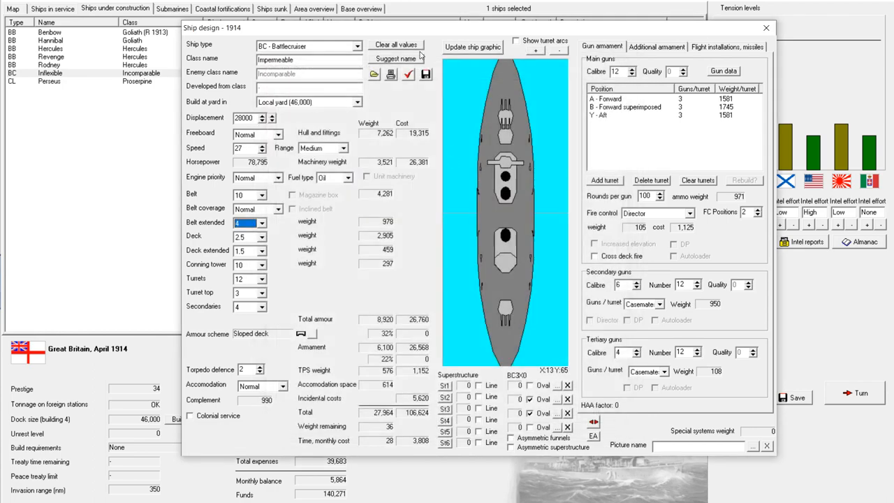
pyautogui.moveTo(424, 74)
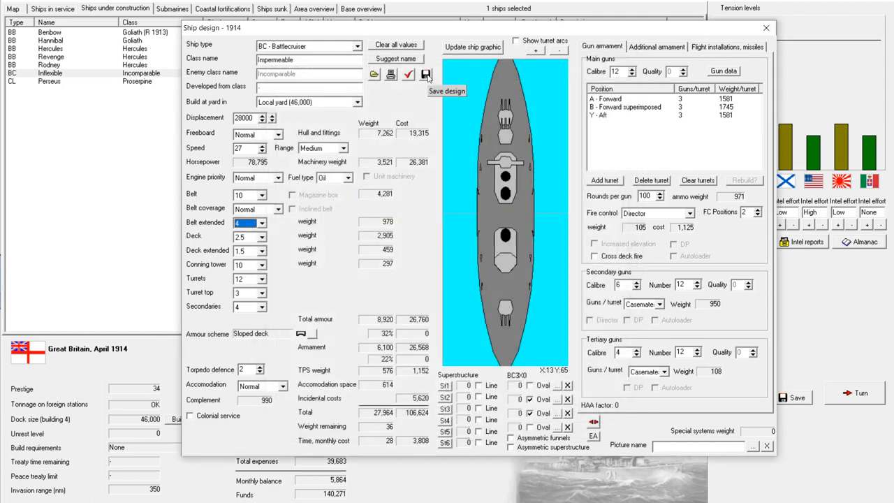
pyautogui.click(424, 73)
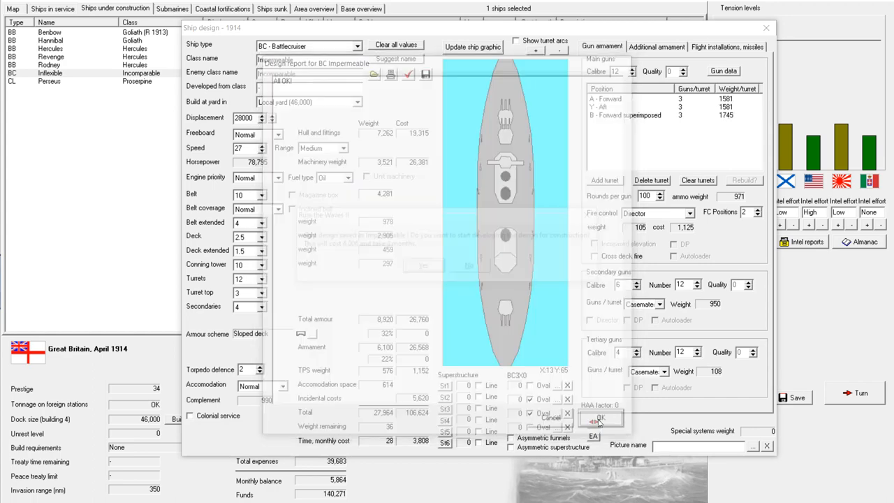
# Close the designer, glance at Benbow and Hannibal under construction, and show the ships in service
pyautogui.click(600, 416)
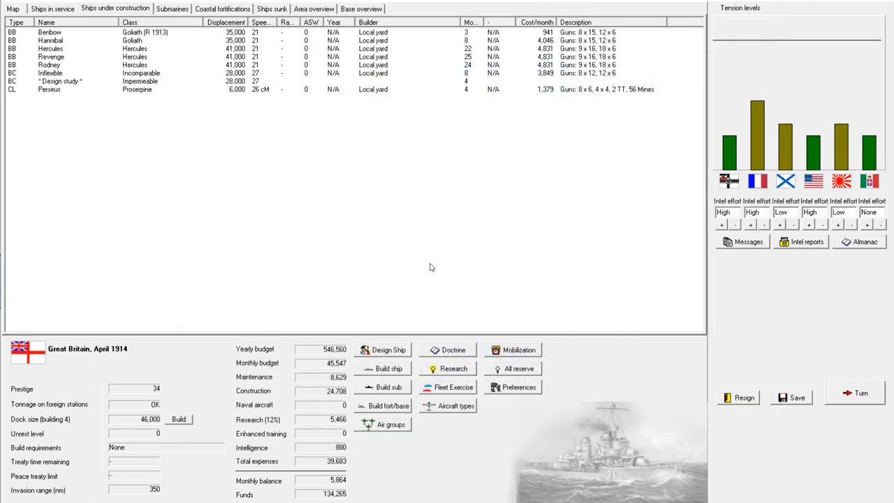
pyautogui.moveTo(432, 183)
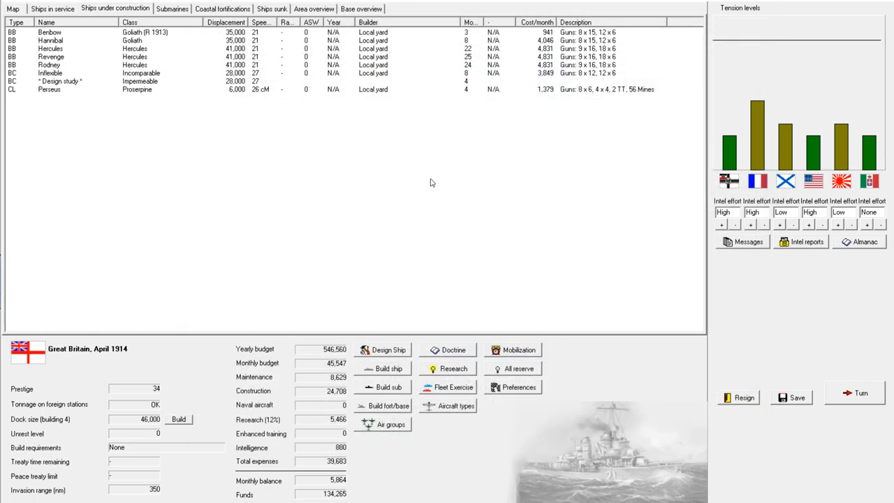
pyautogui.moveTo(424, 175)
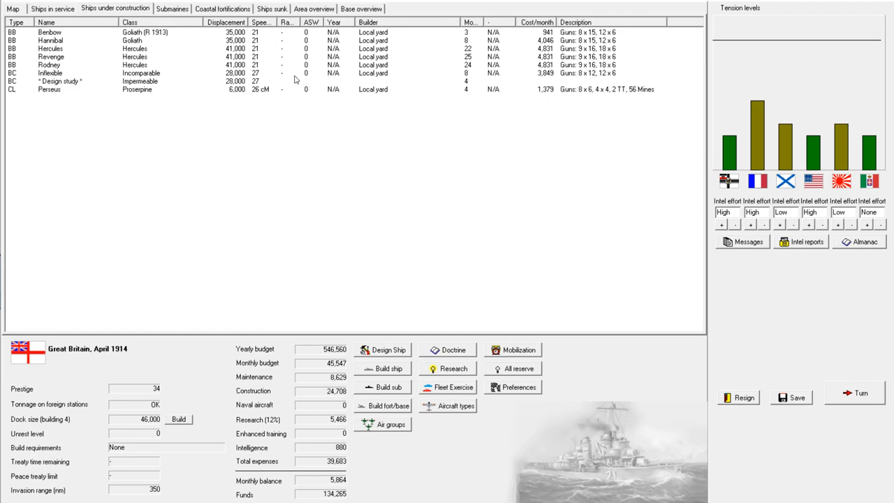
pyautogui.click(63, 32)
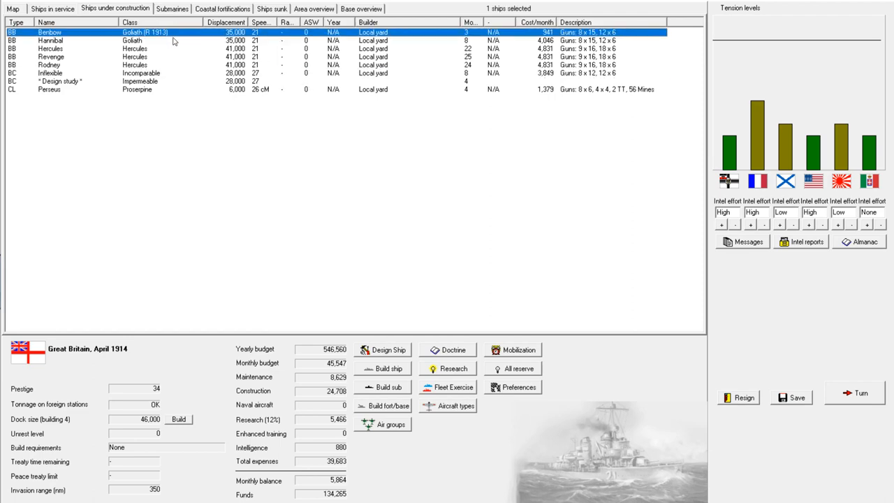
pyautogui.click(56, 40)
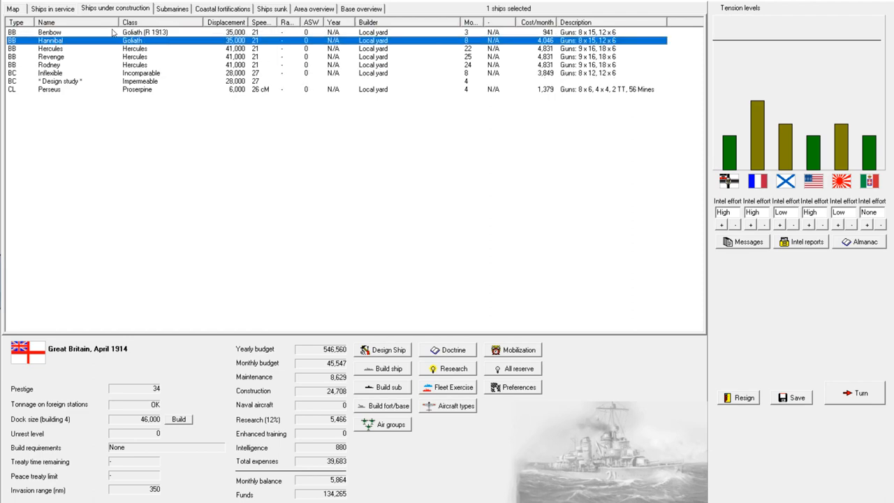
pyautogui.click(53, 8)
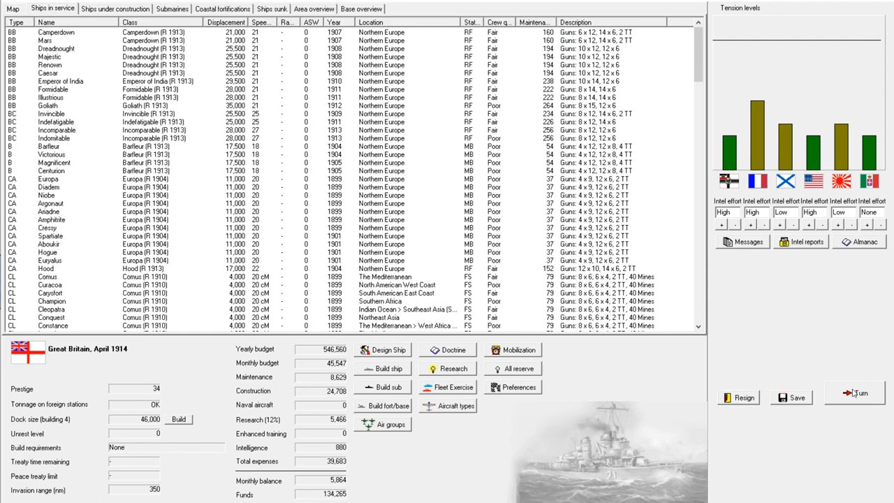
# Advance the turn, bringing up the spy report on the German cruiser Mönchengladbach blueprints
pyautogui.click(856, 394)
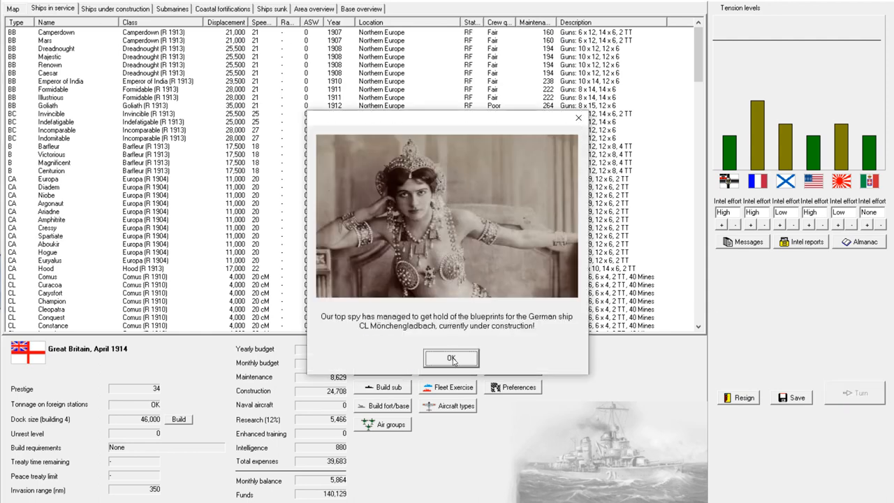
pyautogui.moveTo(426, 327)
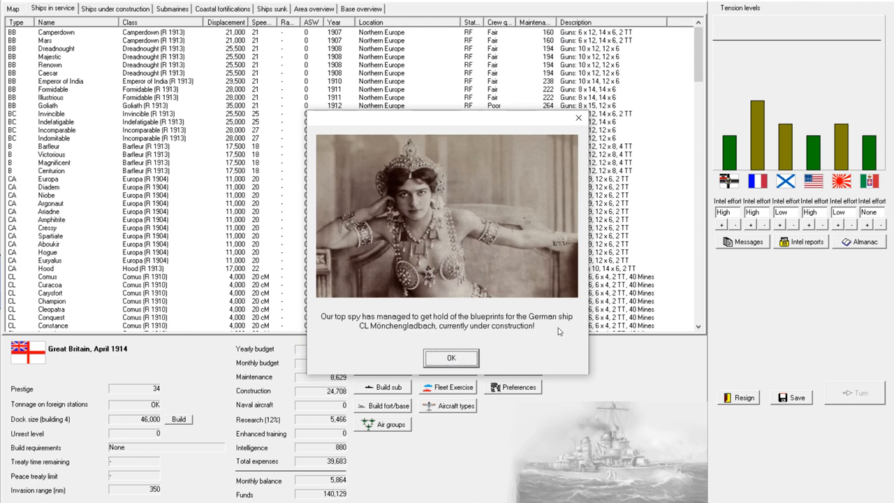
pyautogui.moveTo(380, 335)
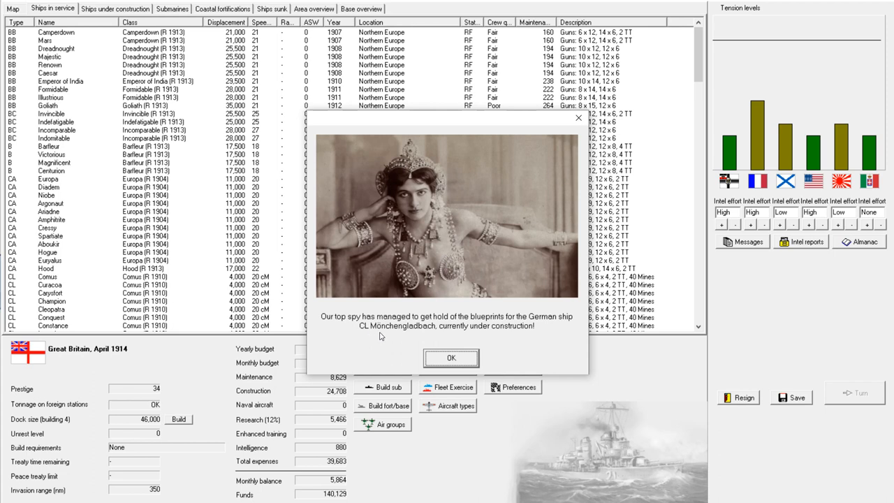
pyautogui.moveTo(384, 337)
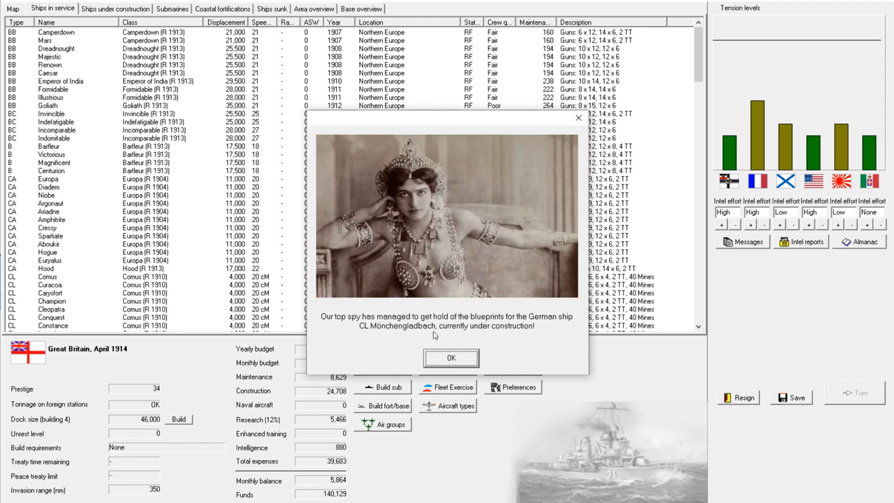
pyautogui.moveTo(413, 338)
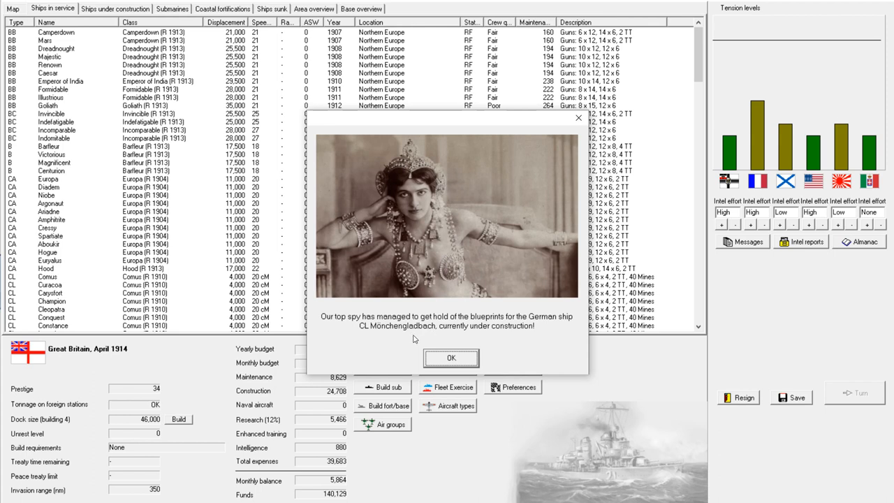
pyautogui.moveTo(391, 339)
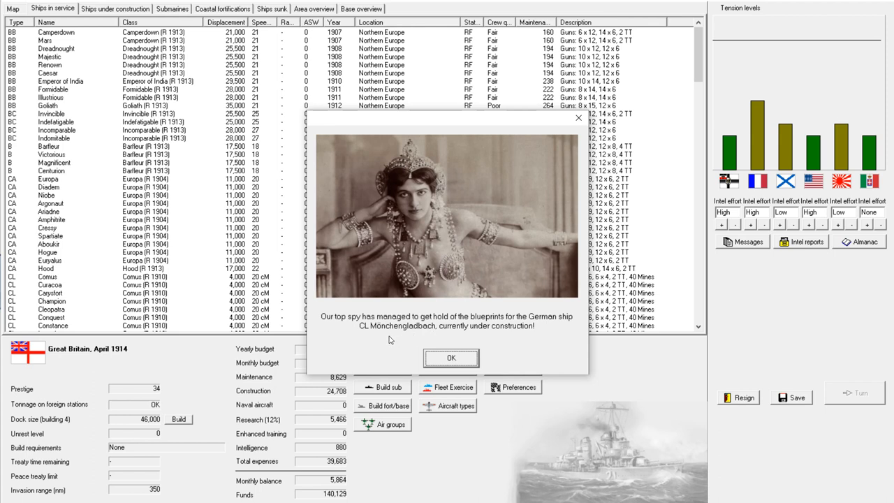
pyautogui.moveTo(439, 341)
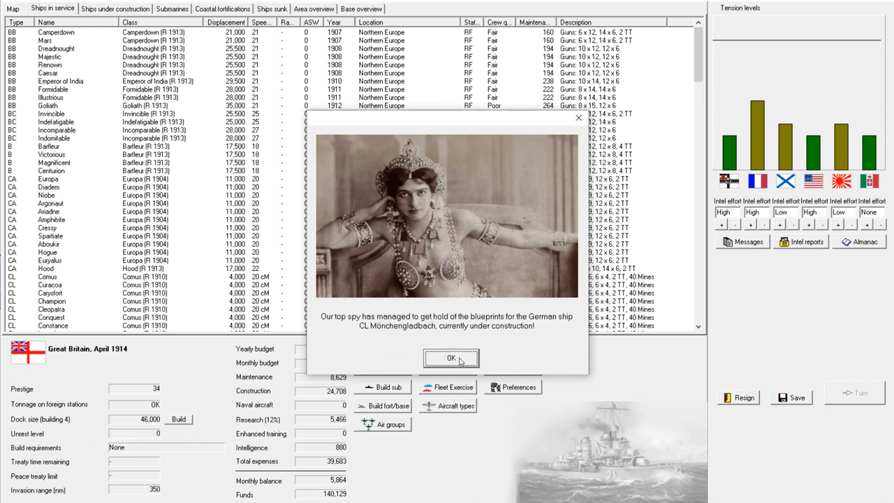
pyautogui.moveTo(447, 357)
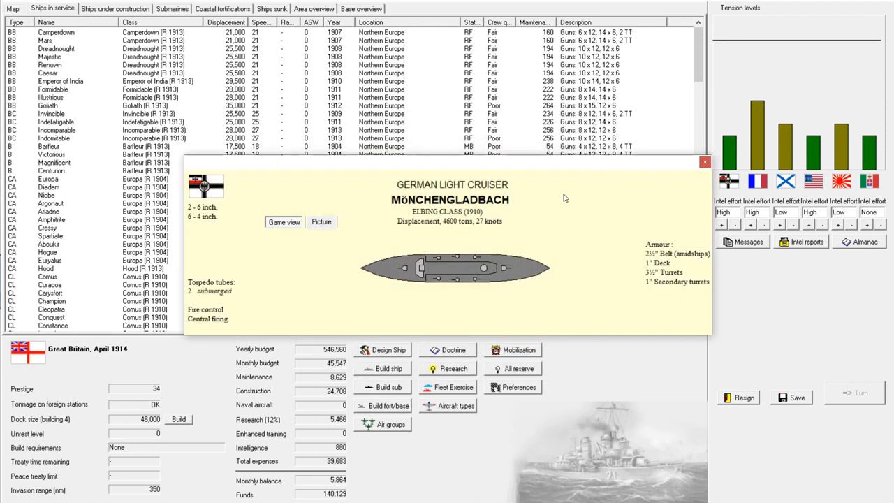
pyautogui.moveTo(536, 244)
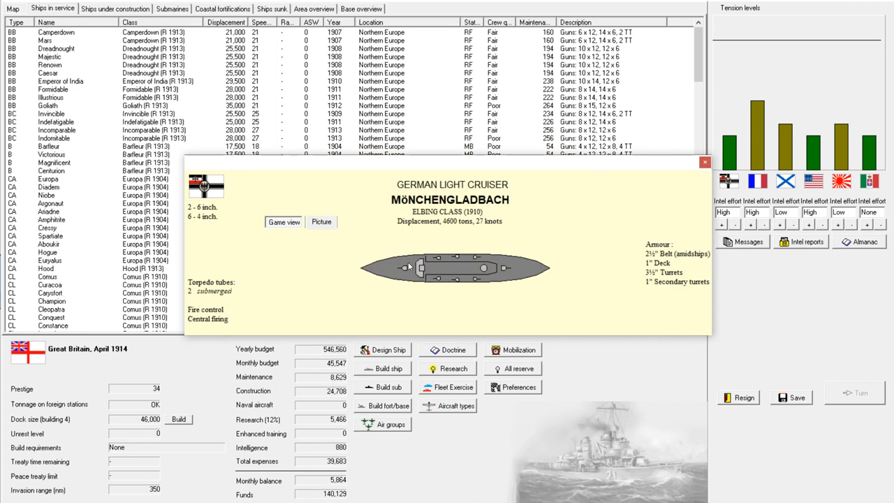
pyautogui.moveTo(536, 282)
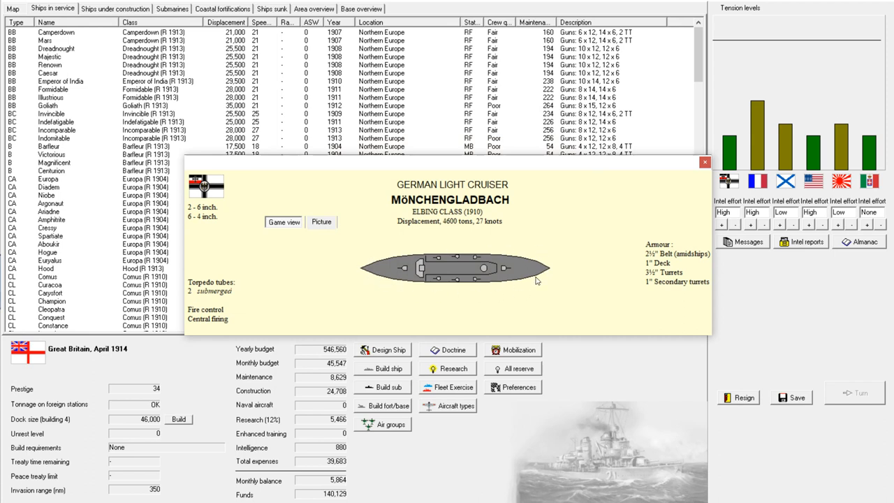
pyautogui.moveTo(568, 215)
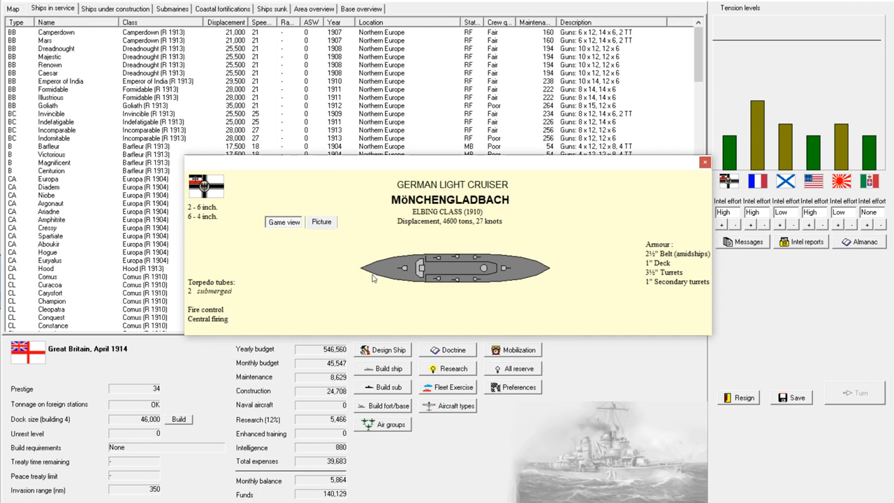
pyautogui.moveTo(791, 219)
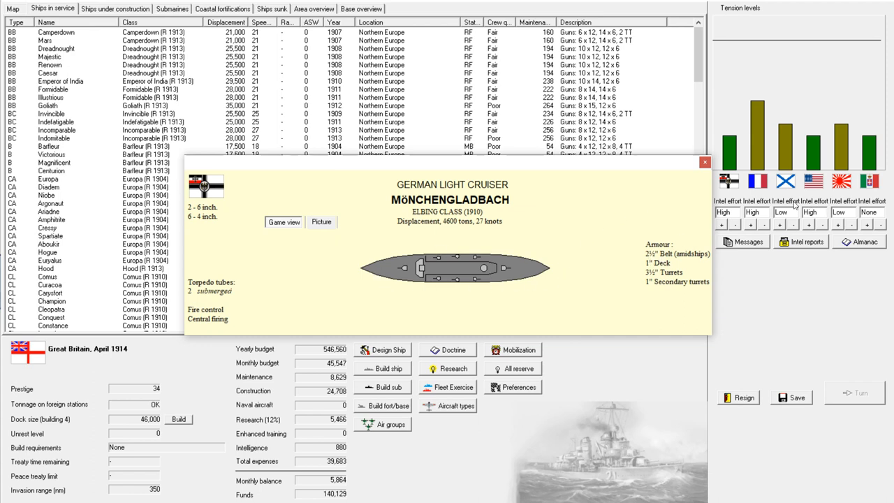
pyautogui.moveTo(704, 162)
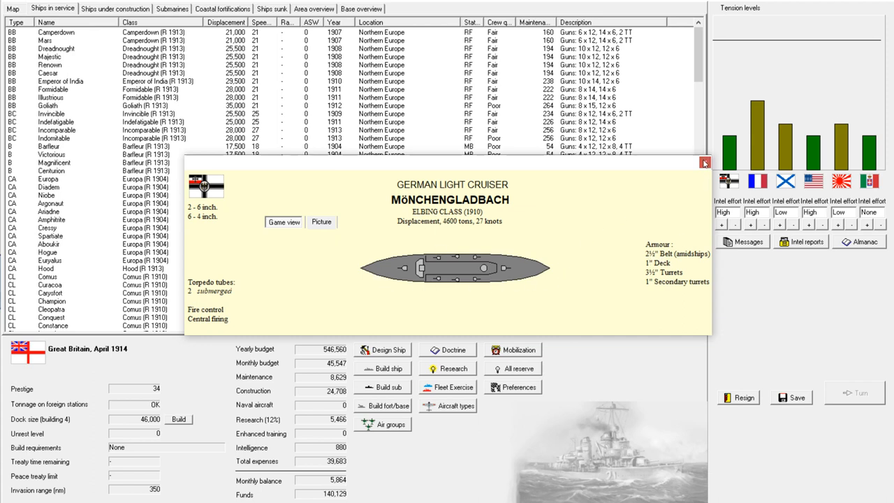
pyautogui.moveTo(704, 162)
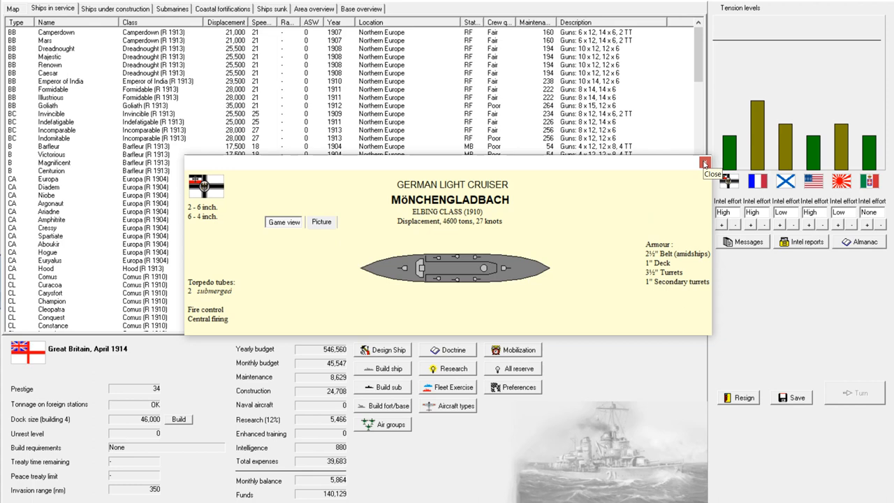
# Close the Elbing-class Mönchengladbach design sheet, reaching the fire-control rangefinder breakthrough
pyautogui.click(704, 163)
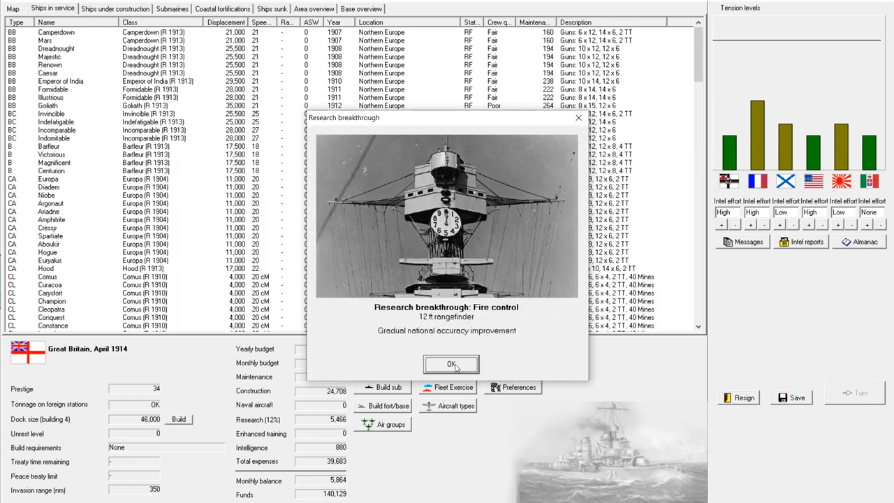
pyautogui.moveTo(494, 319)
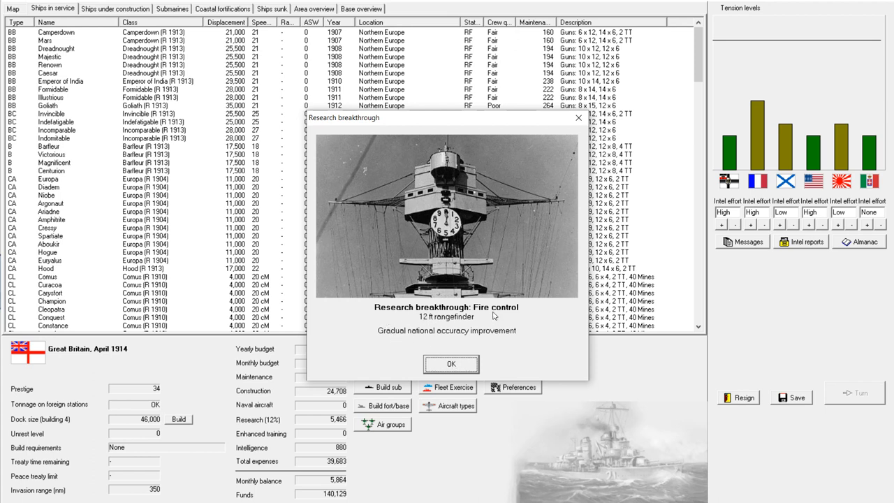
pyautogui.moveTo(479, 327)
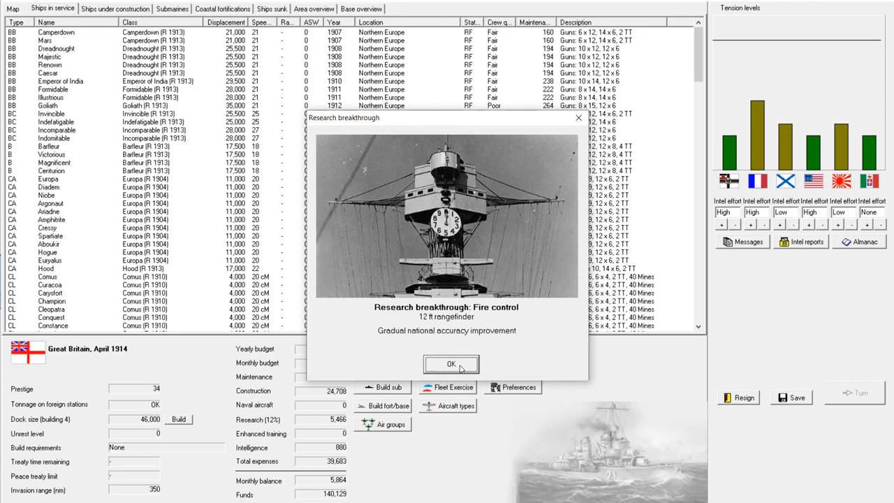
# Dismiss the fire control breakthrough and the stalled extended double bottom notices to reach May's turn messages
pyautogui.click(450, 364)
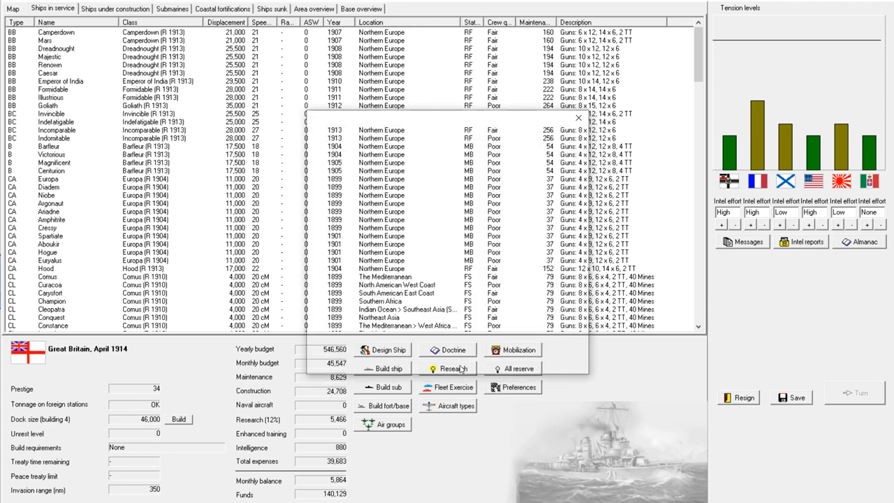
pyautogui.click(447, 368)
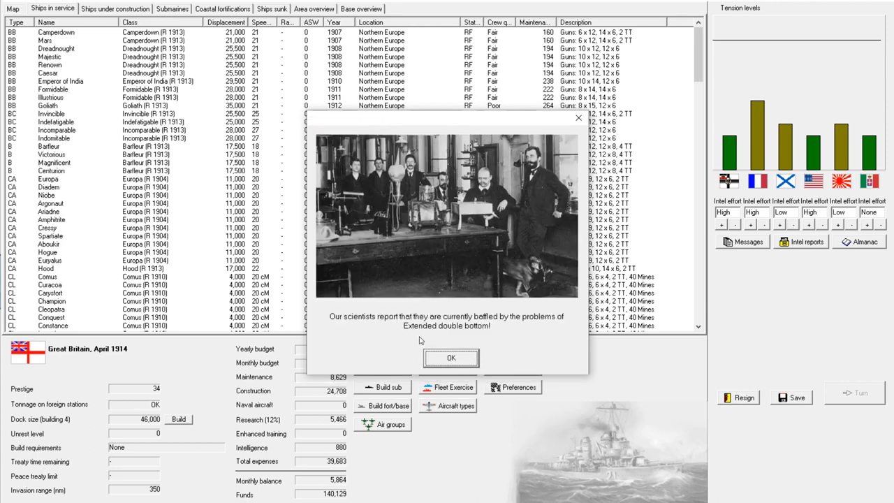
pyautogui.moveTo(550, 330)
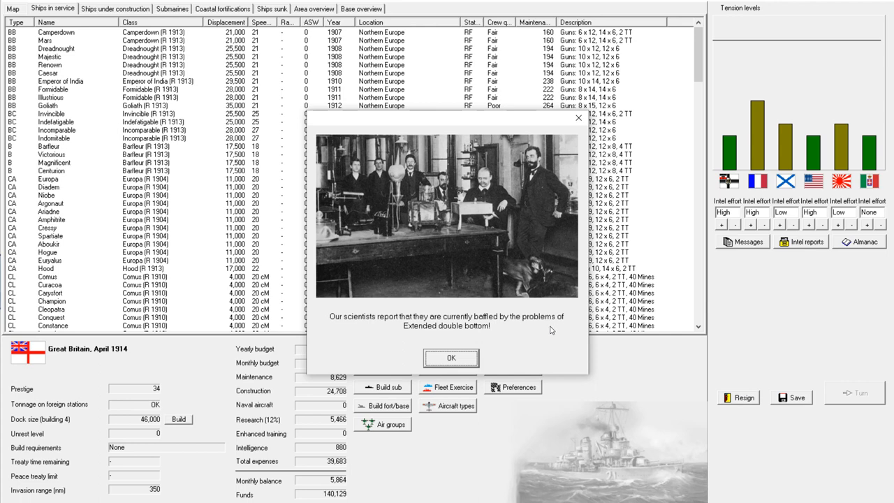
pyautogui.moveTo(503, 337)
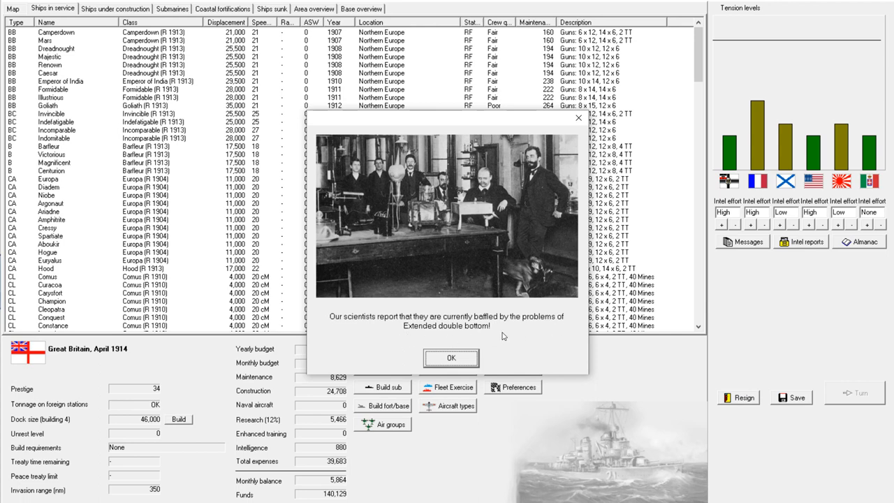
pyautogui.moveTo(503, 337)
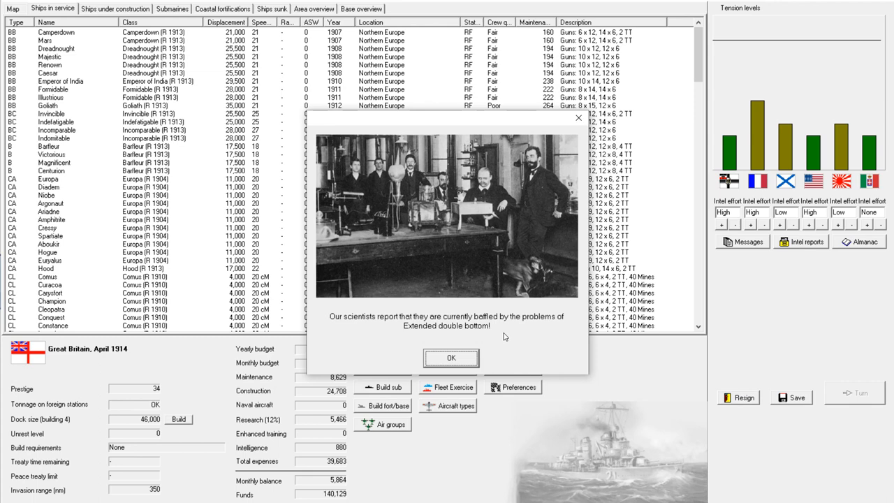
pyautogui.click(451, 357)
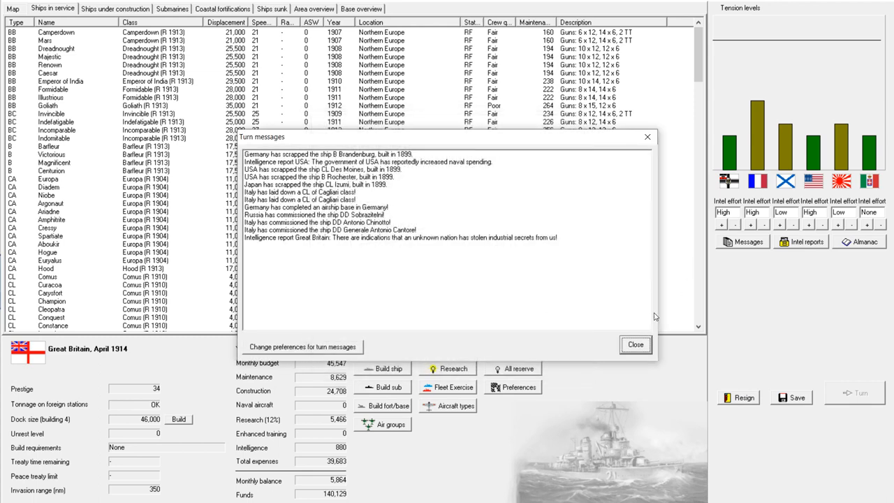
# Close May's messages, check Inflexible under construction and the in-service list, then reach the Ocean blueprint spy report
pyautogui.click(634, 344)
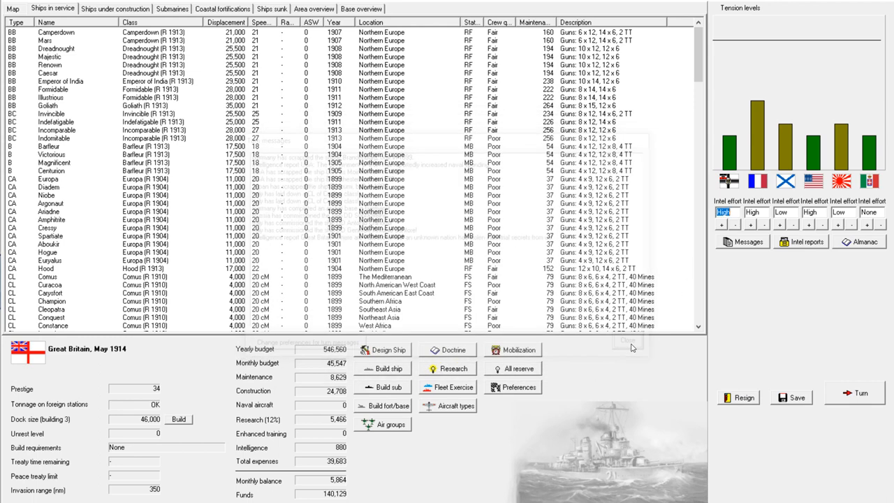
pyautogui.click(115, 9)
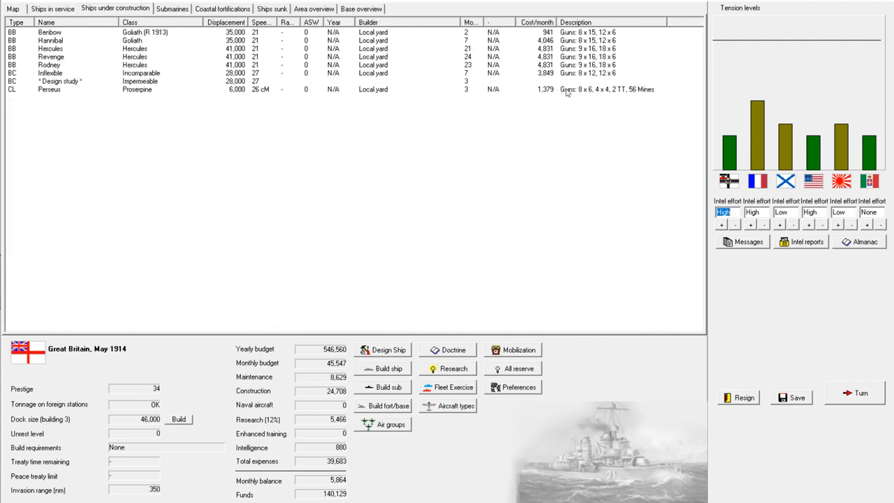
pyautogui.click(63, 73)
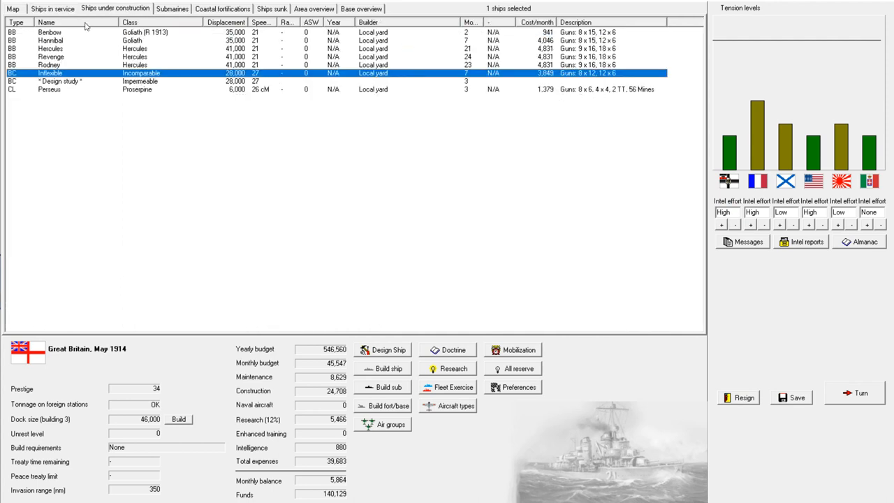
pyautogui.click(51, 9)
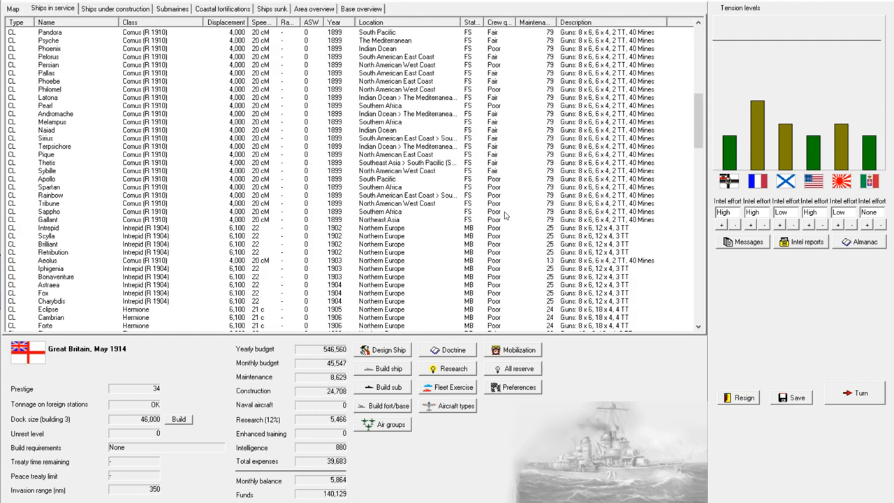
pyautogui.scroll(-3)
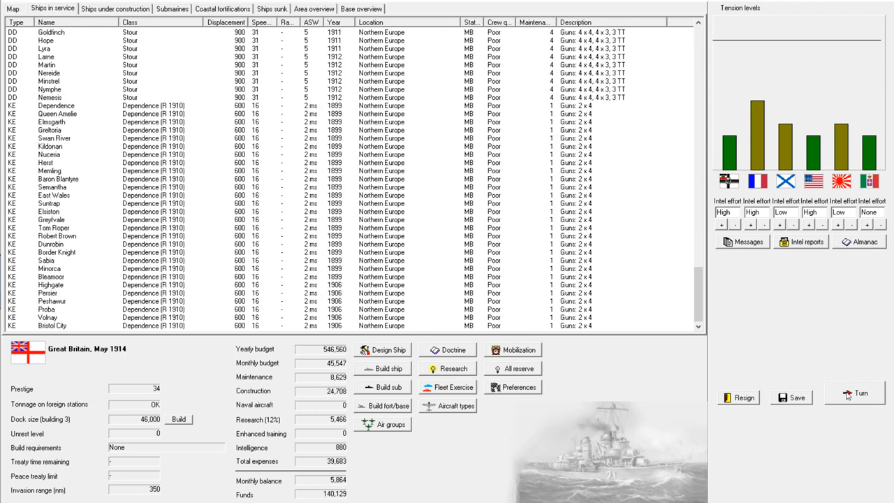
pyautogui.click(860, 393)
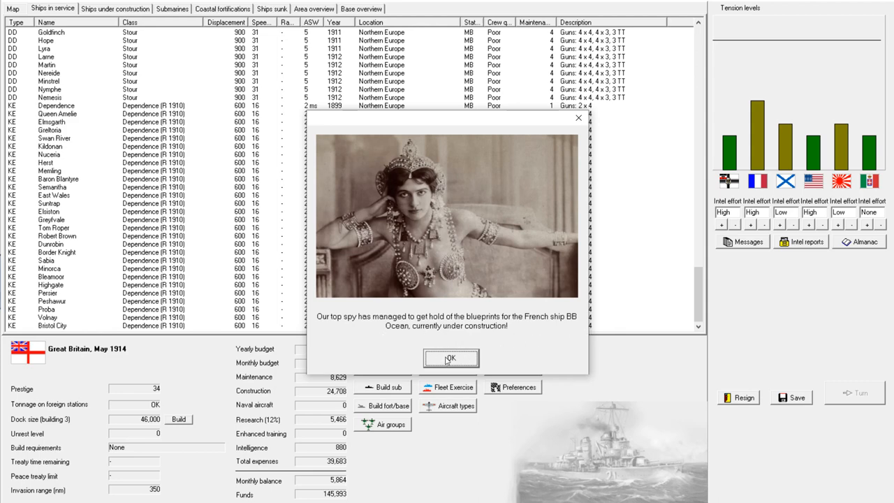
# View the stolen French dreadnought Ocean blueprint and close it, reaching the turret breakthrough news
pyautogui.click(451, 358)
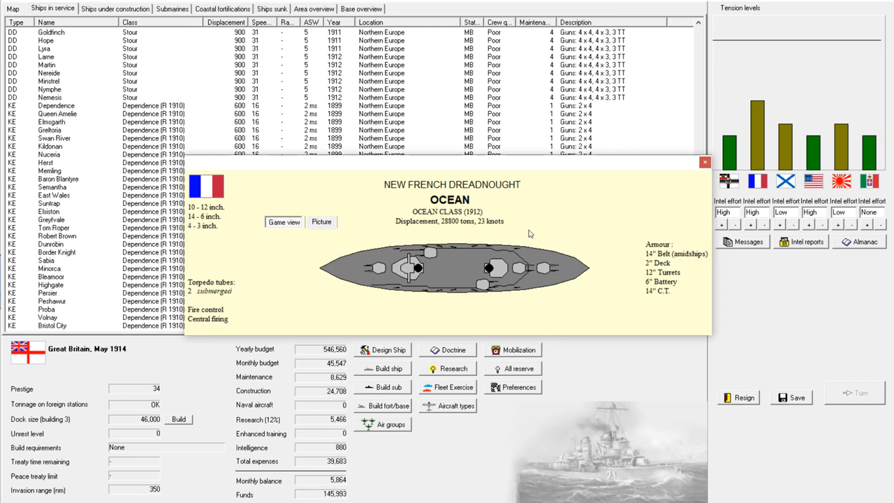
pyautogui.moveTo(374, 271)
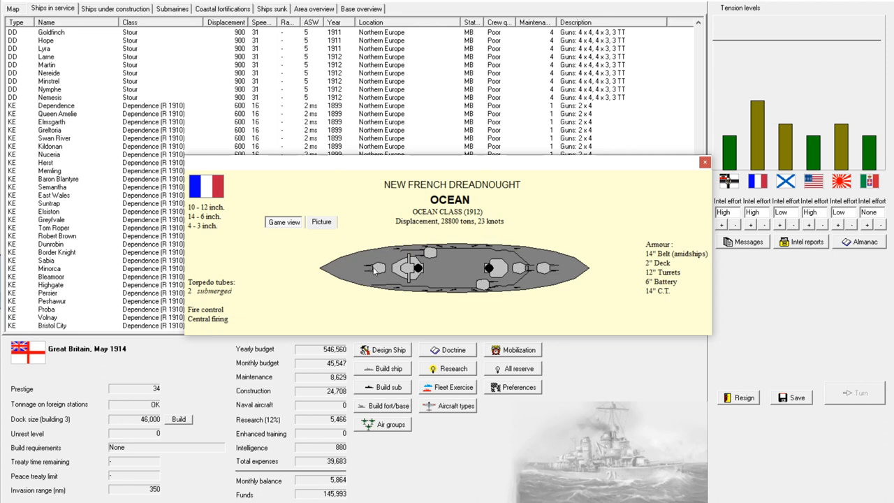
pyautogui.moveTo(395, 272)
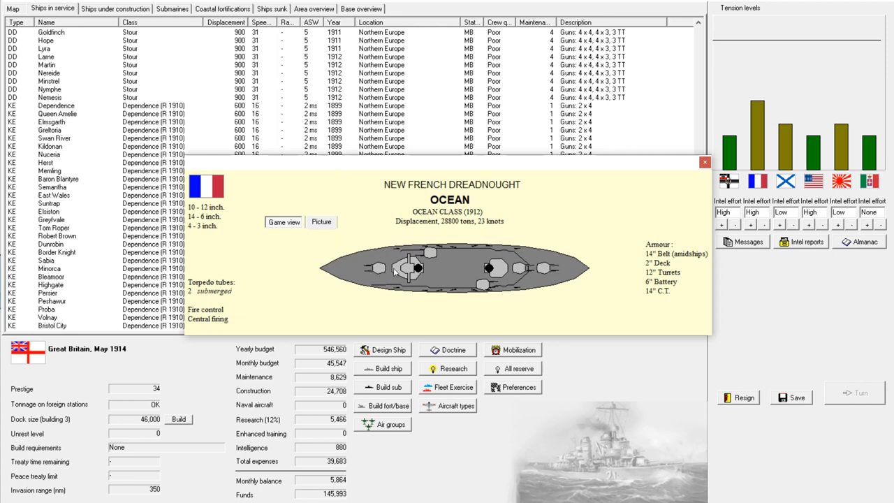
pyautogui.moveTo(232, 215)
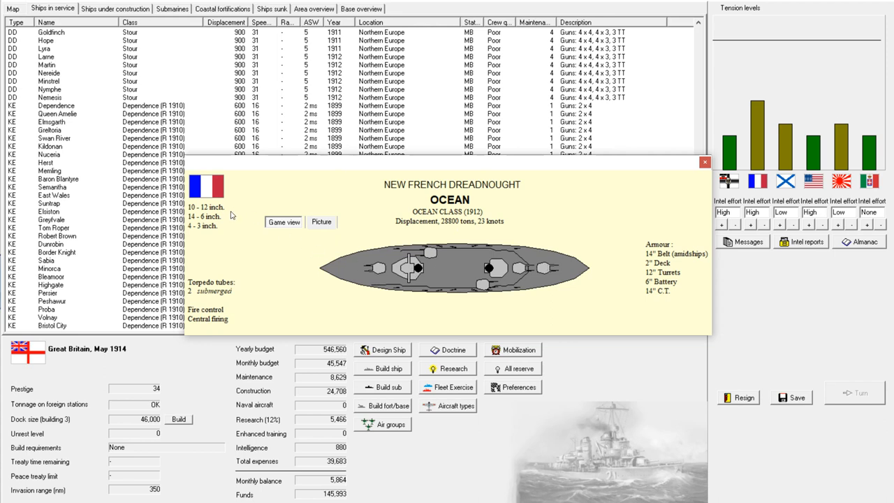
pyautogui.moveTo(421, 266)
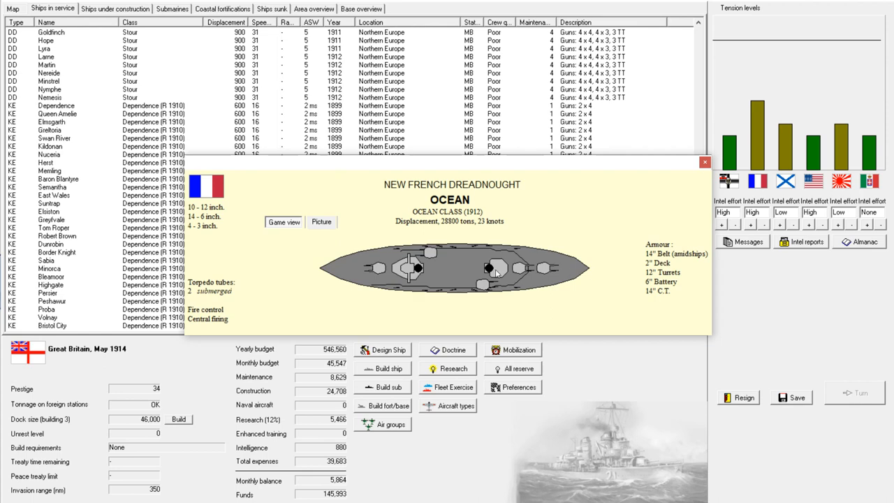
pyautogui.moveTo(640, 260)
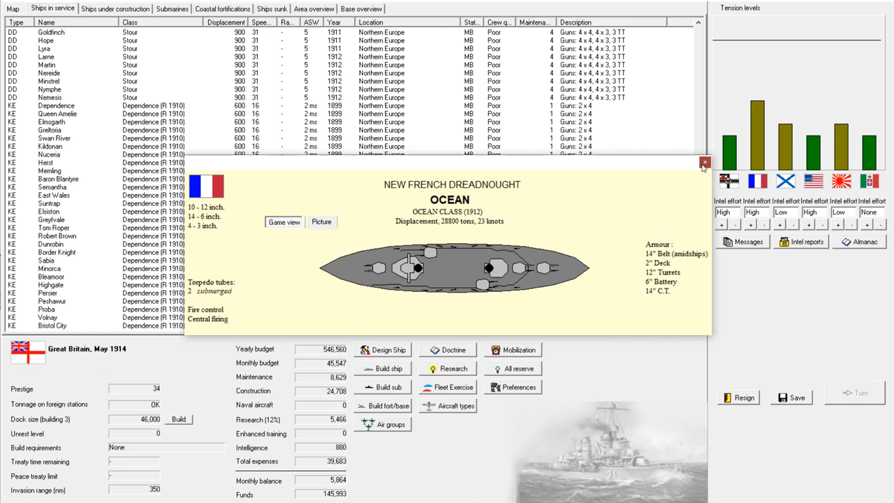
pyautogui.click(704, 162)
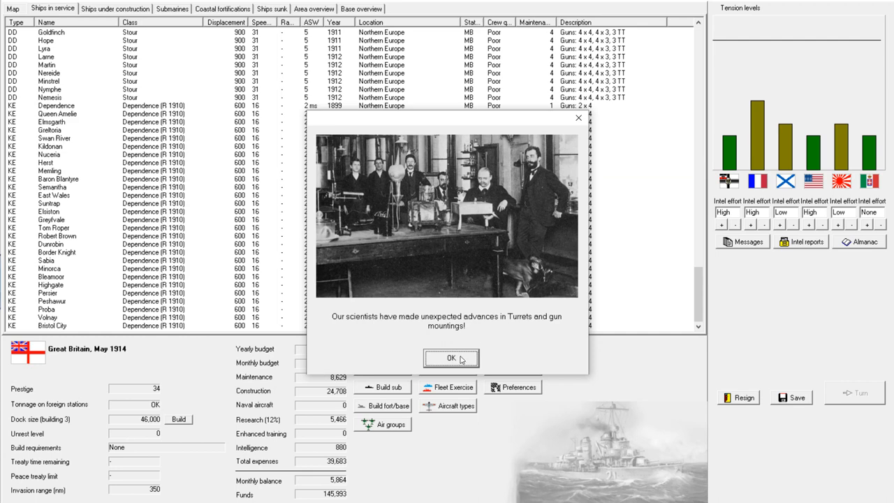
pyautogui.moveTo(458, 369)
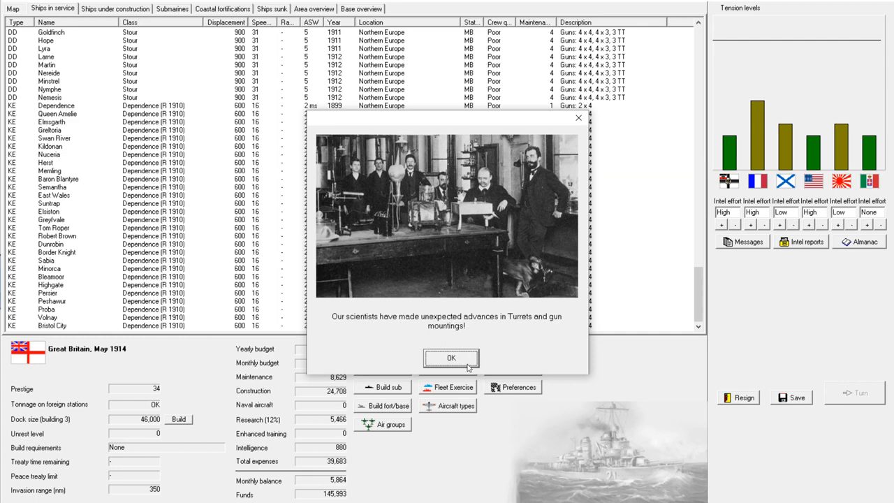
# Acknowledge the turrets, hydraulic rammers and early airships breakthroughs, close the messages and show the Northern Europe map for June 1914
pyautogui.click(451, 358)
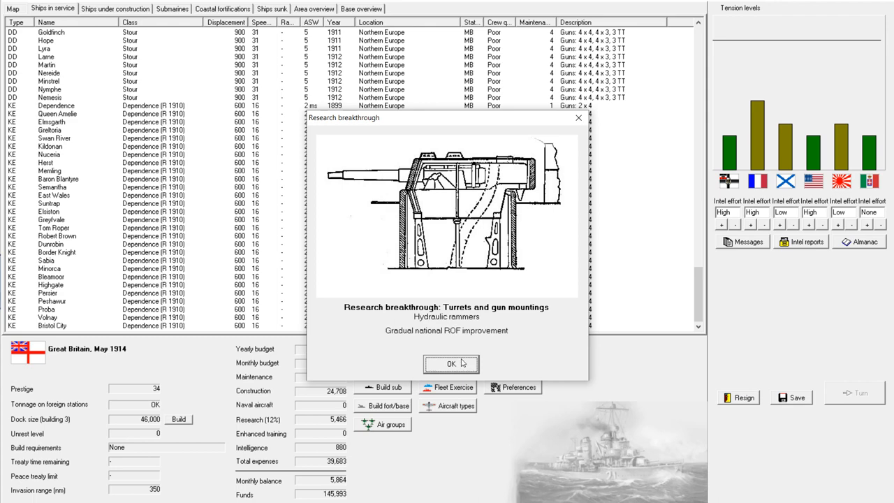
pyautogui.click(452, 364)
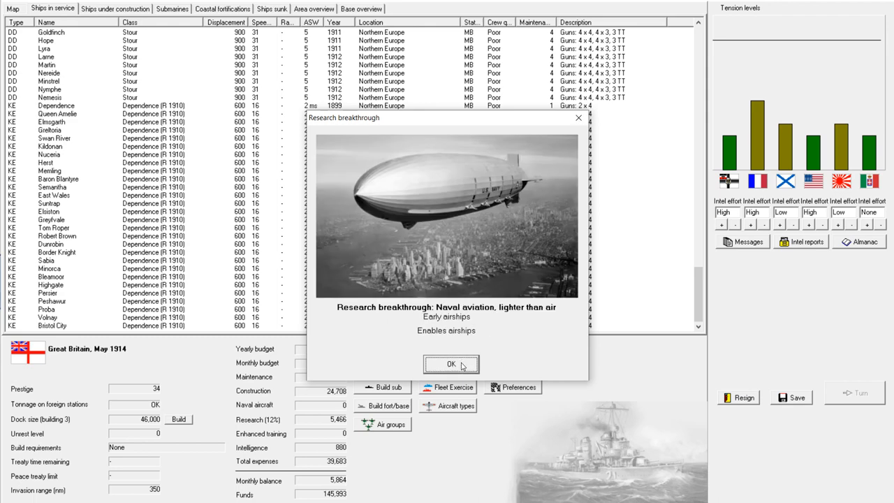
pyautogui.moveTo(486, 318)
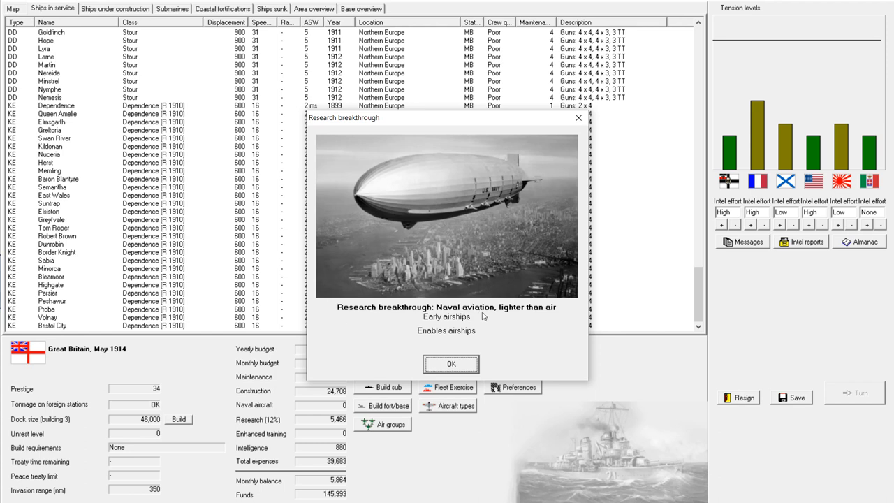
pyautogui.moveTo(490, 319)
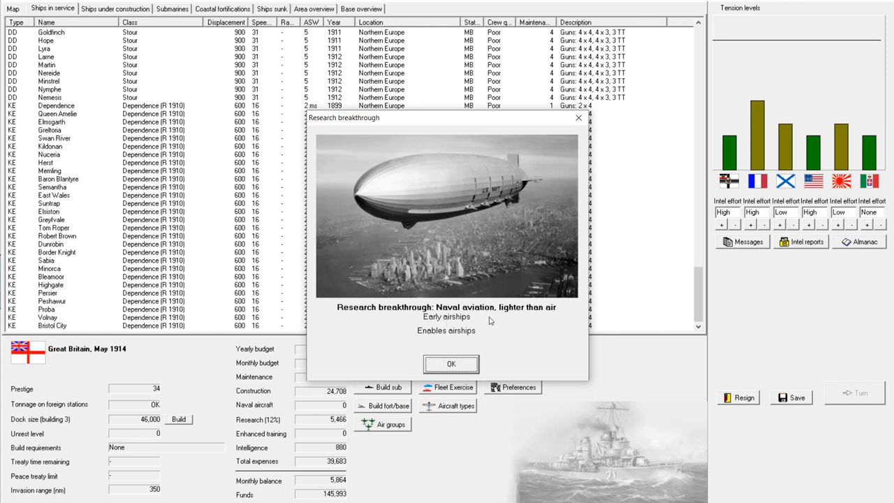
pyautogui.moveTo(451, 363)
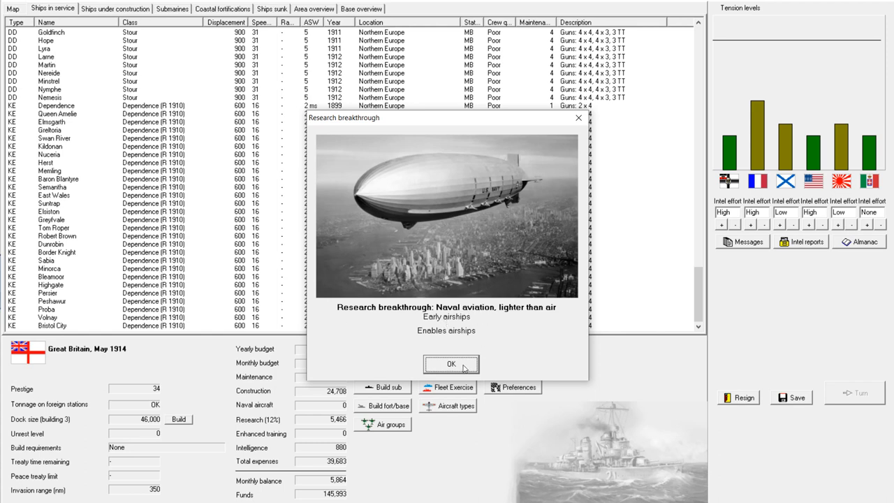
pyautogui.click(450, 363)
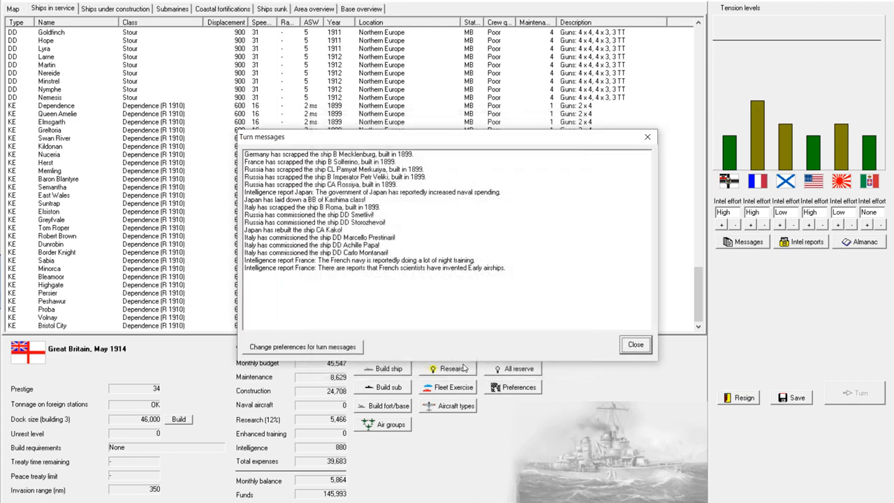
pyautogui.click(634, 344)
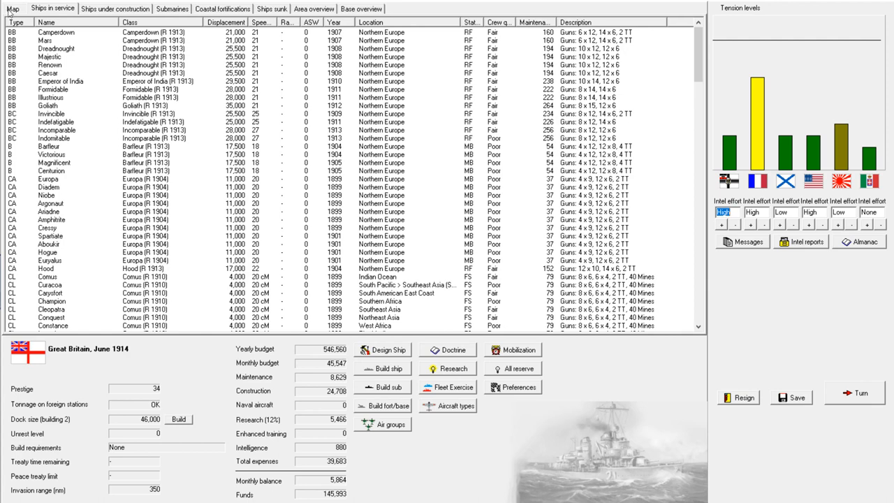
pyautogui.click(8, 9)
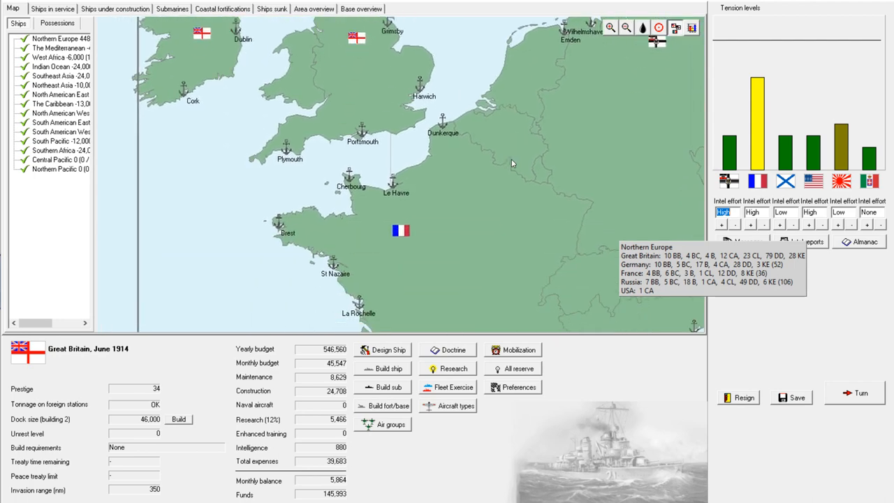
pyautogui.moveTo(553, 203)
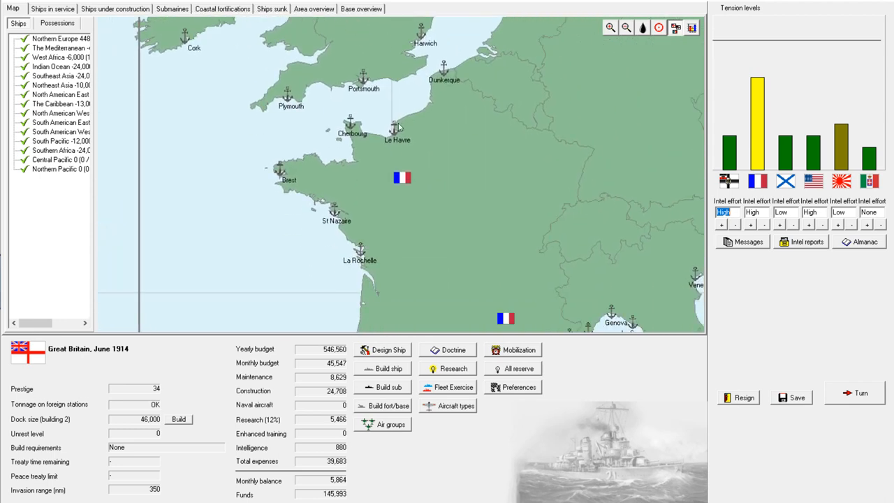
pyautogui.moveTo(492, 156)
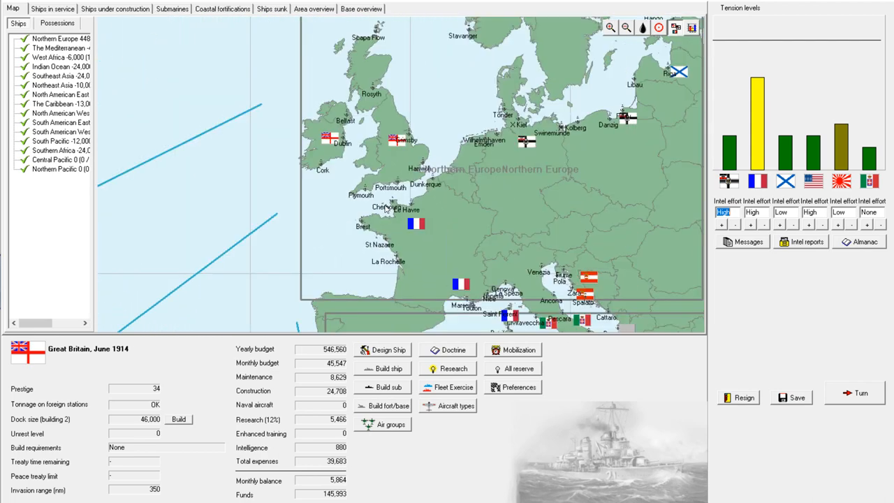
pyautogui.moveTo(402, 189)
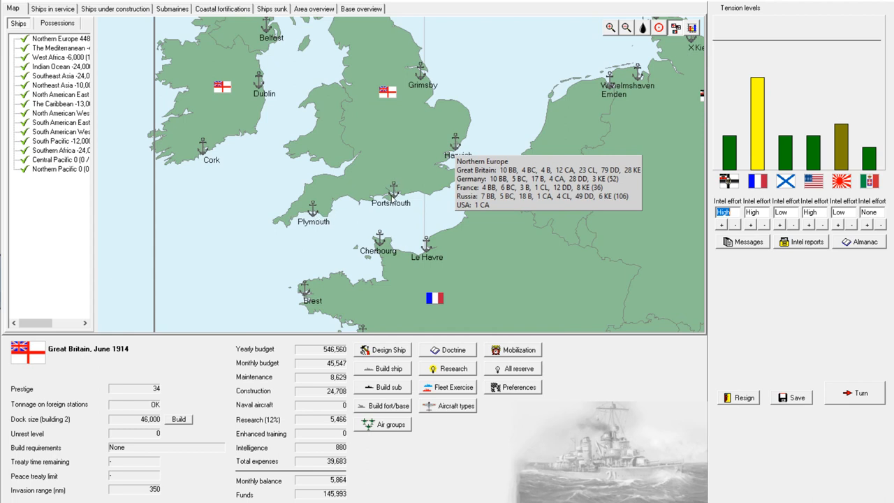
pyautogui.moveTo(393, 190)
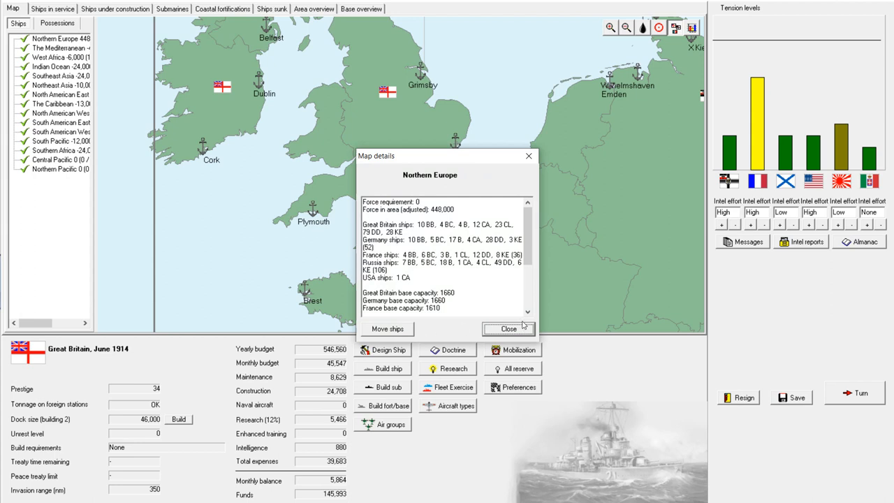
# From the United Kingdom home area details, order a new airship base located at Plymouth
pyautogui.click(508, 330)
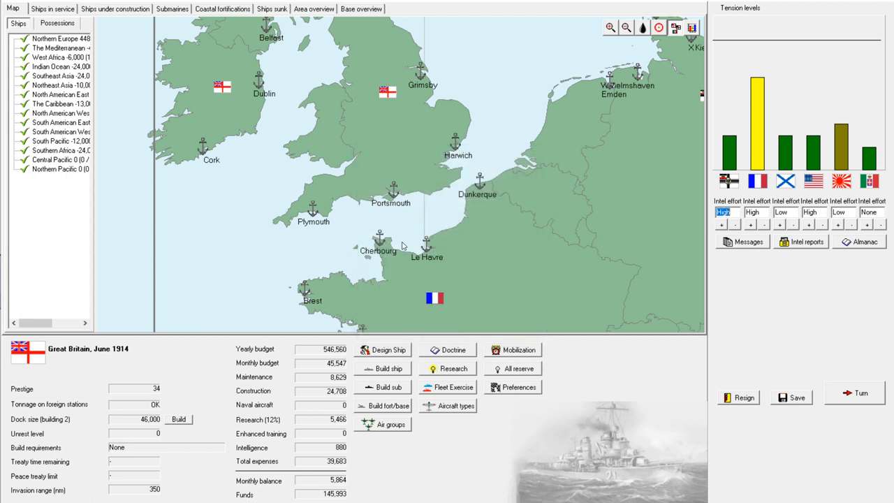
pyautogui.click(403, 245)
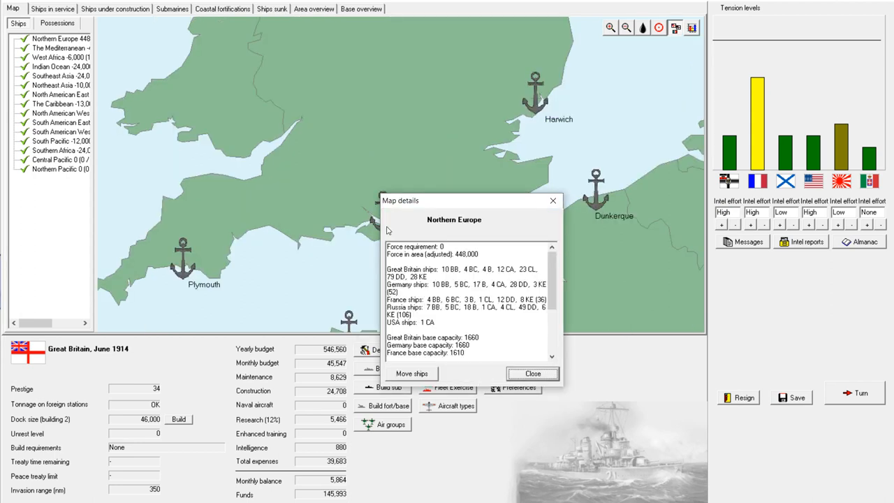
pyautogui.click(532, 373)
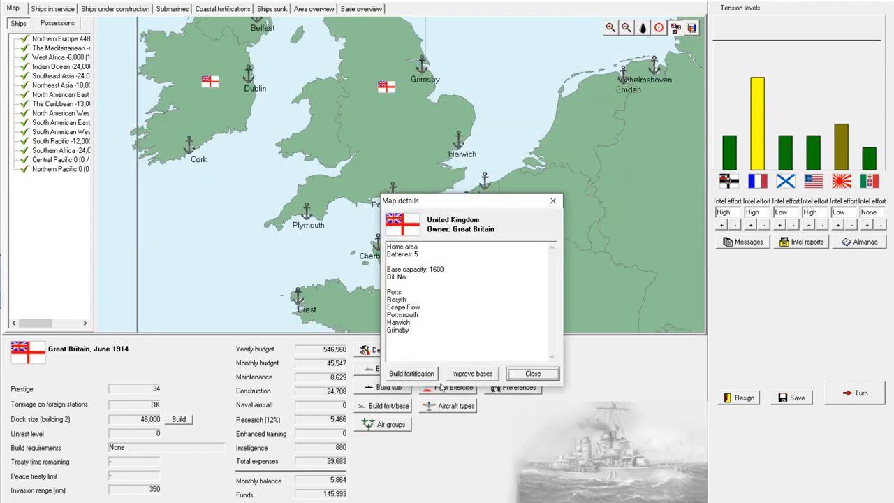
pyautogui.click(411, 373)
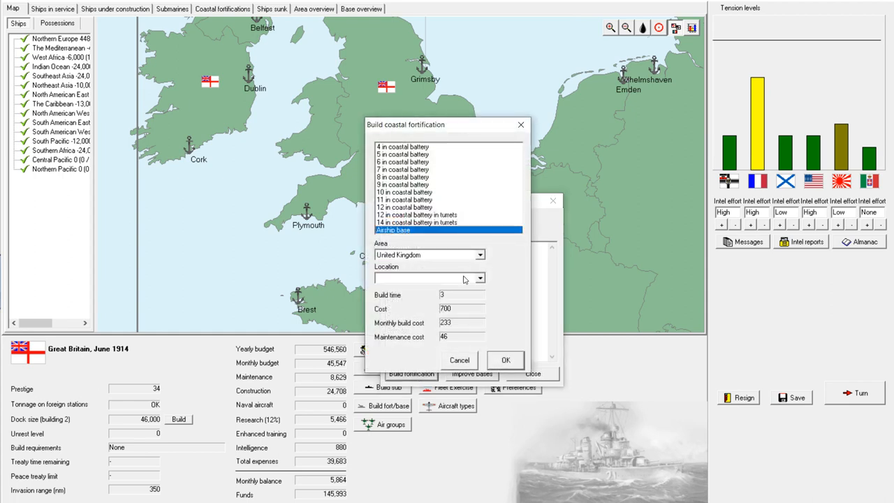
pyautogui.click(478, 276)
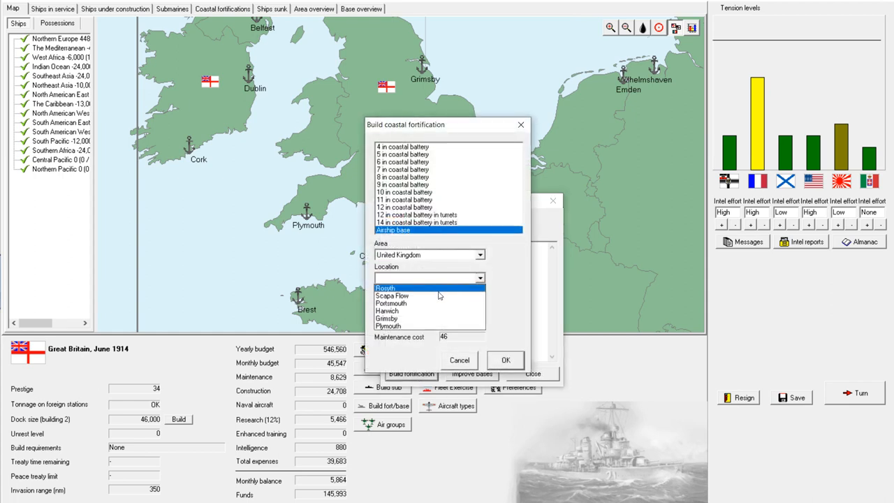
pyautogui.click(387, 326)
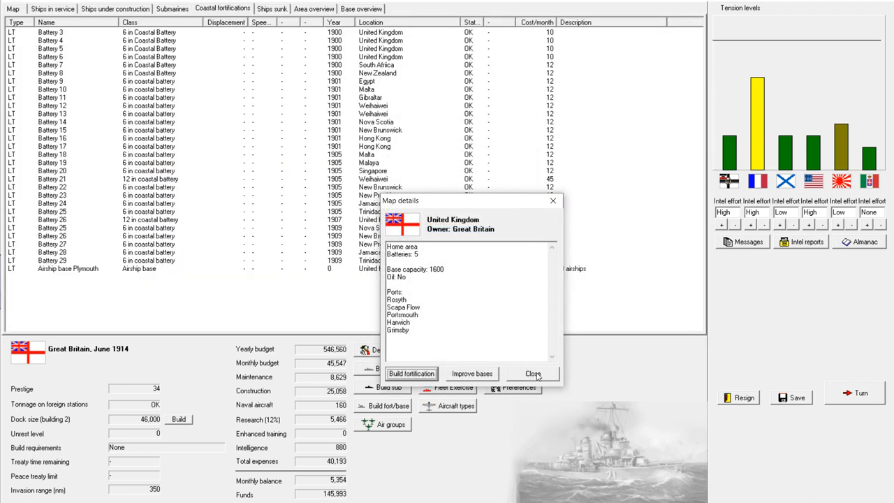
# Close the United Kingdom details, select a light cruiser in the ships-in-service list and return to the Mediterranean map
pyautogui.click(532, 373)
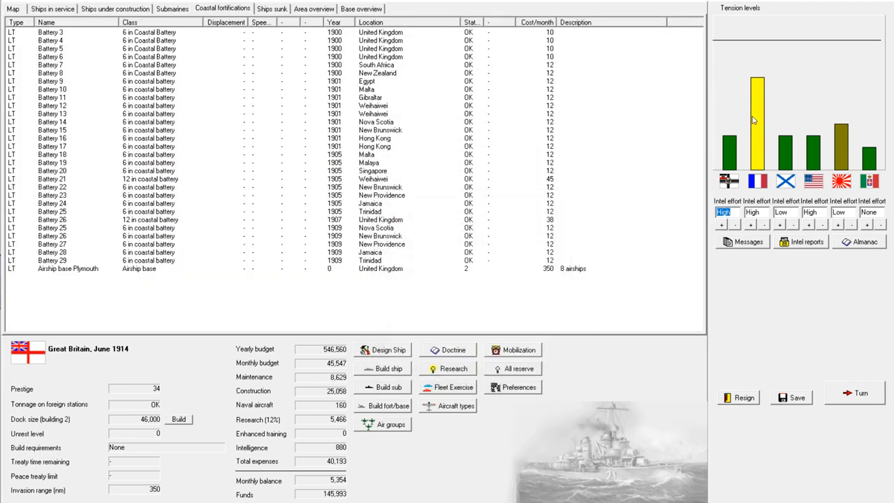
pyautogui.moveTo(755, 120)
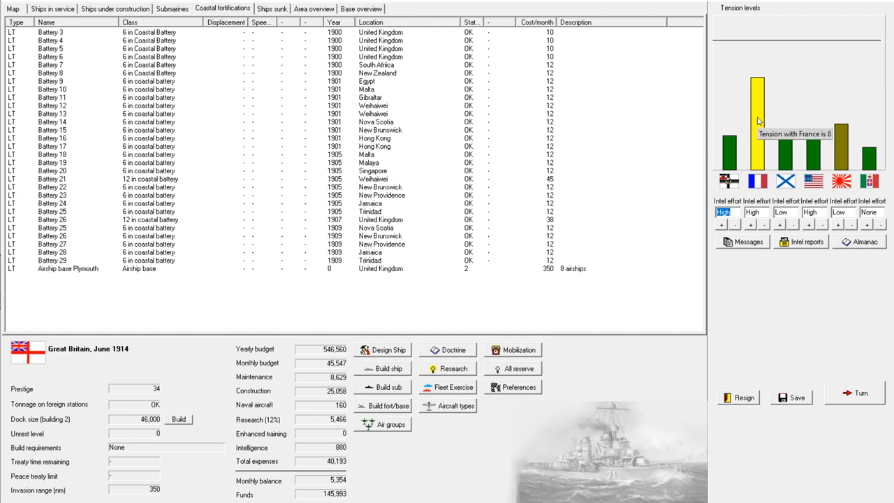
pyautogui.moveTo(209, 234)
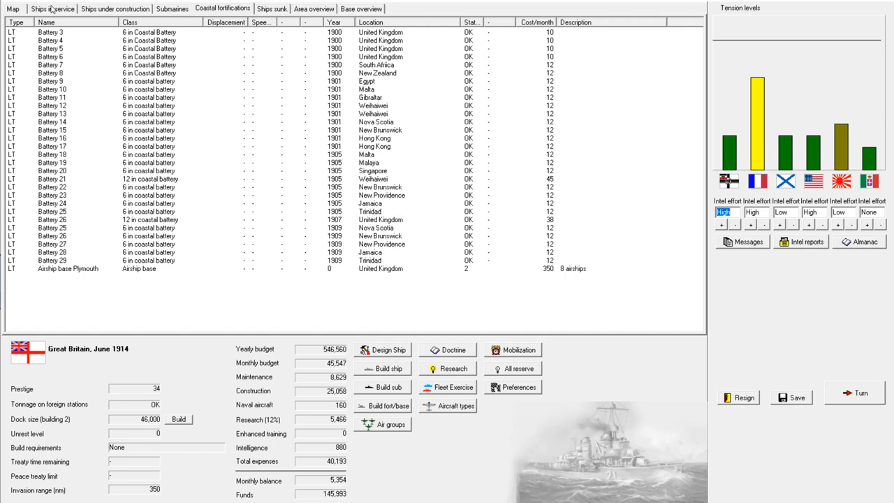
pyautogui.click(53, 8)
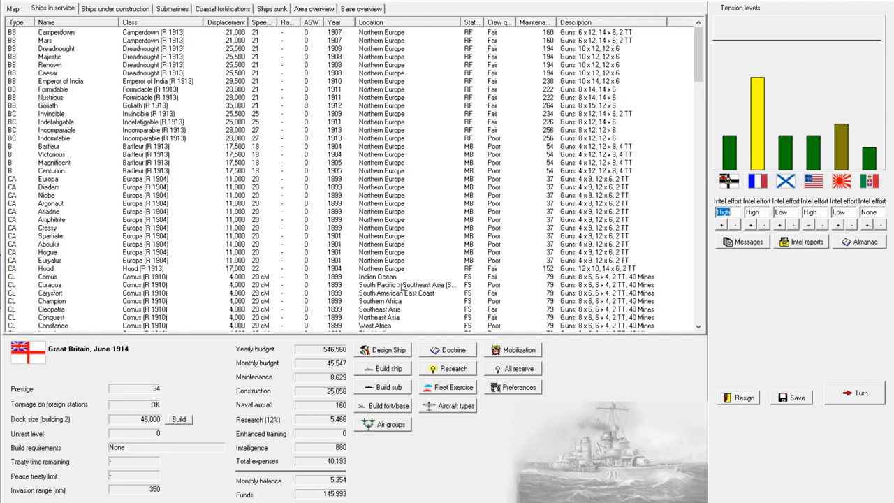
pyautogui.click(39, 273)
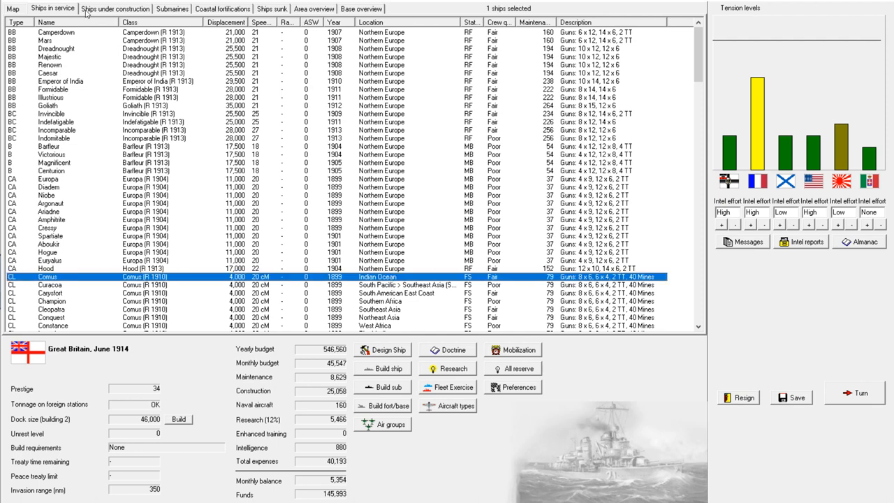
pyautogui.click(9, 9)
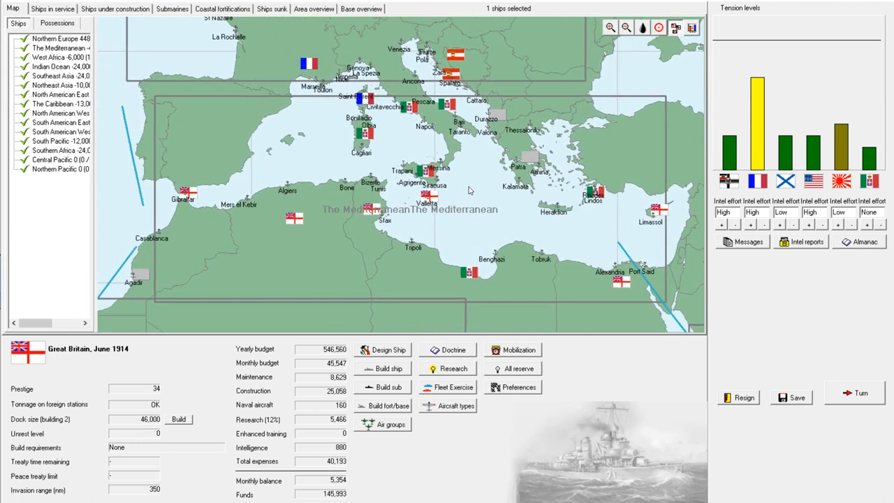
# Widen the sea area list, check The Mediterranean's forces, then move the map to Southeast Asia
pyautogui.click(68, 104)
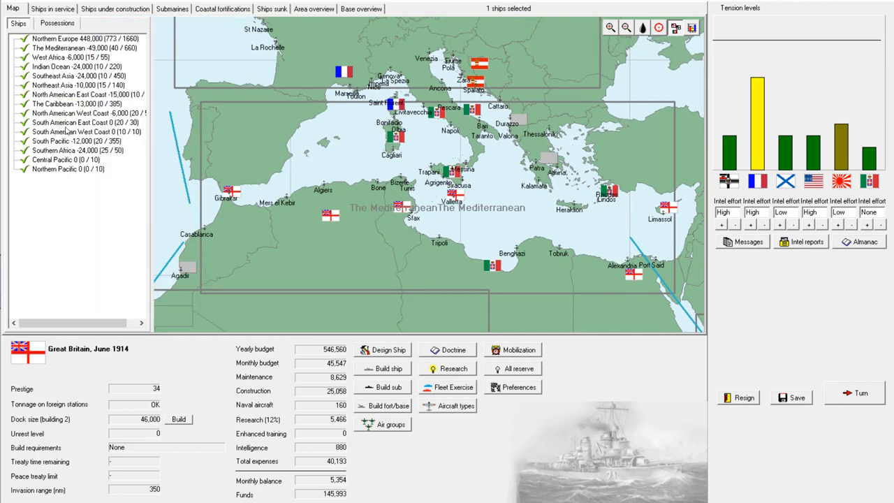
pyautogui.click(69, 47)
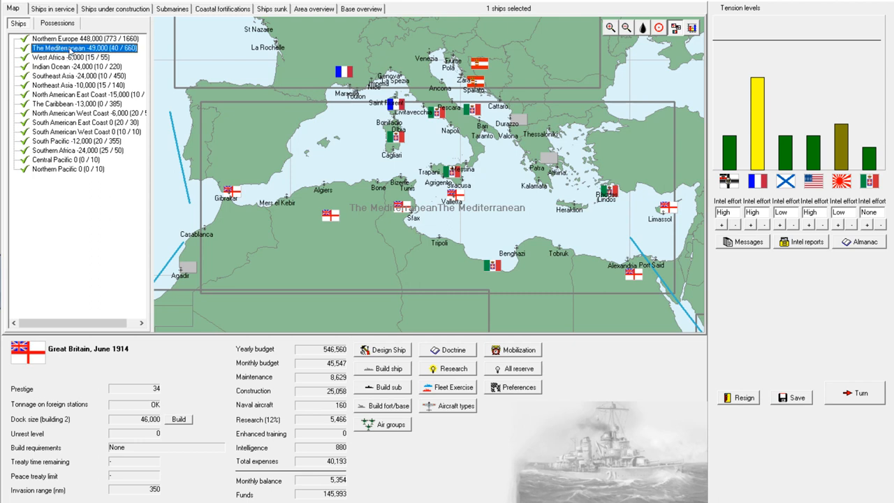
pyautogui.moveTo(120, 53)
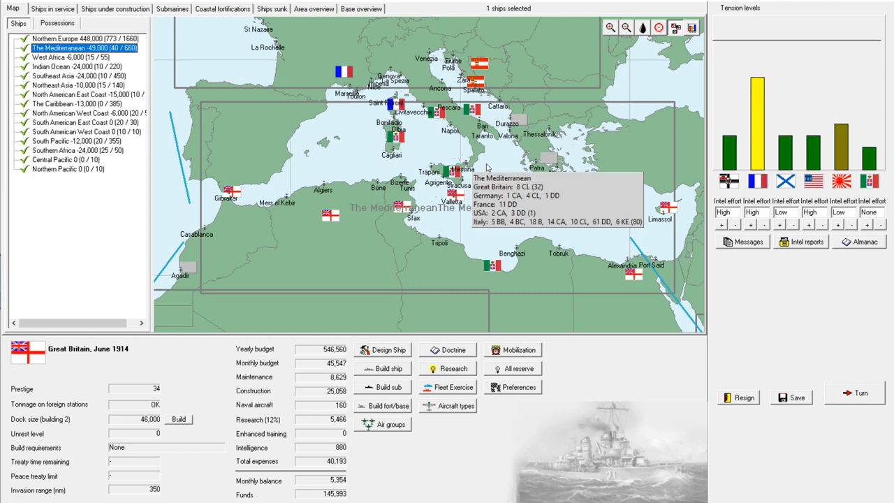
pyautogui.moveTo(158, 114)
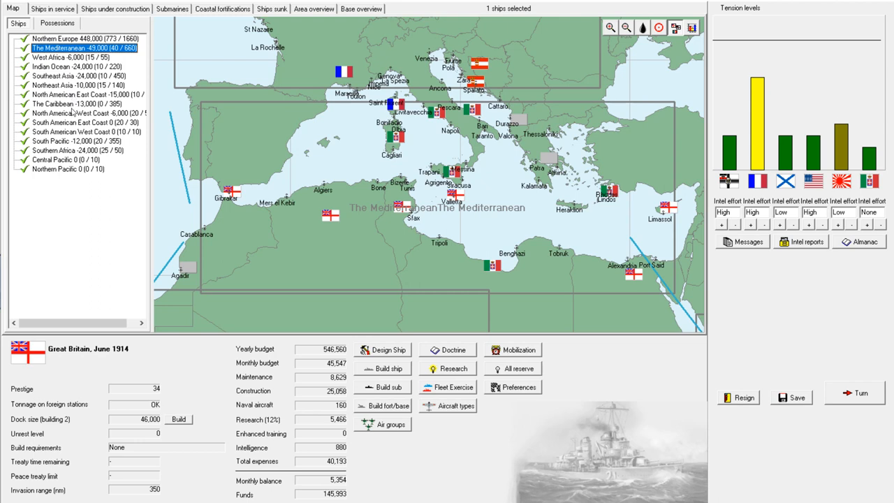
pyautogui.moveTo(151, 168)
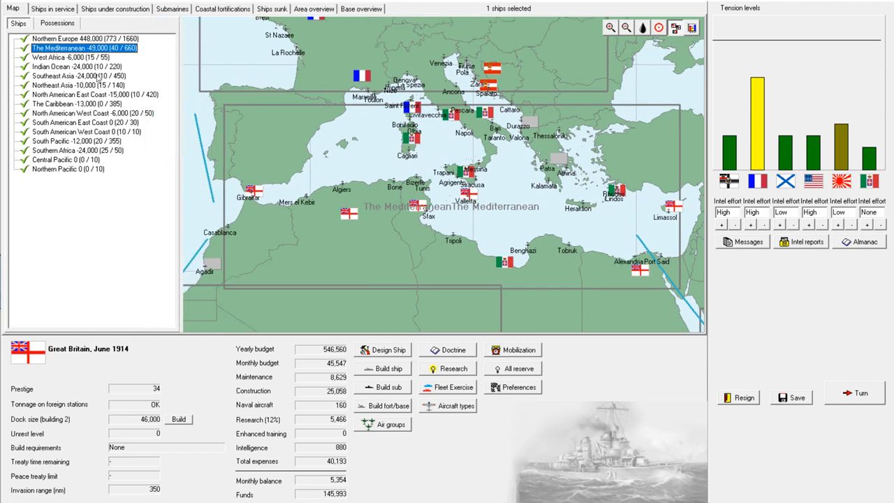
pyautogui.moveTo(72, 67)
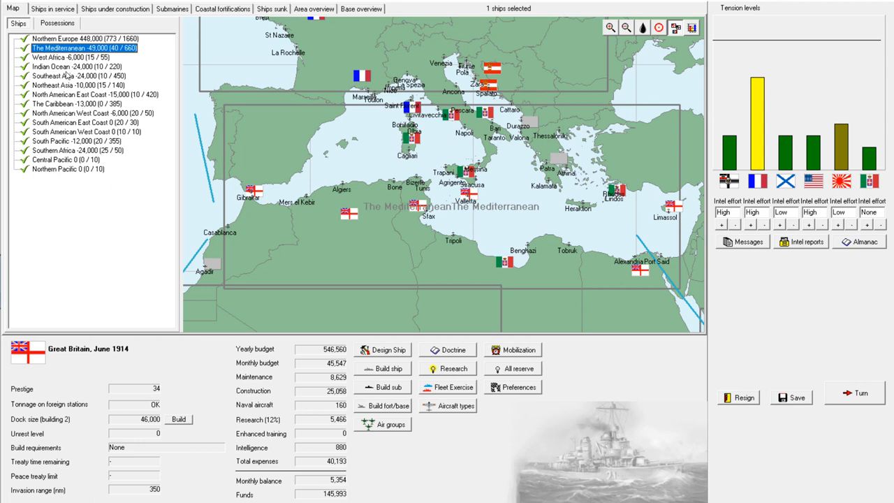
pyautogui.click(70, 75)
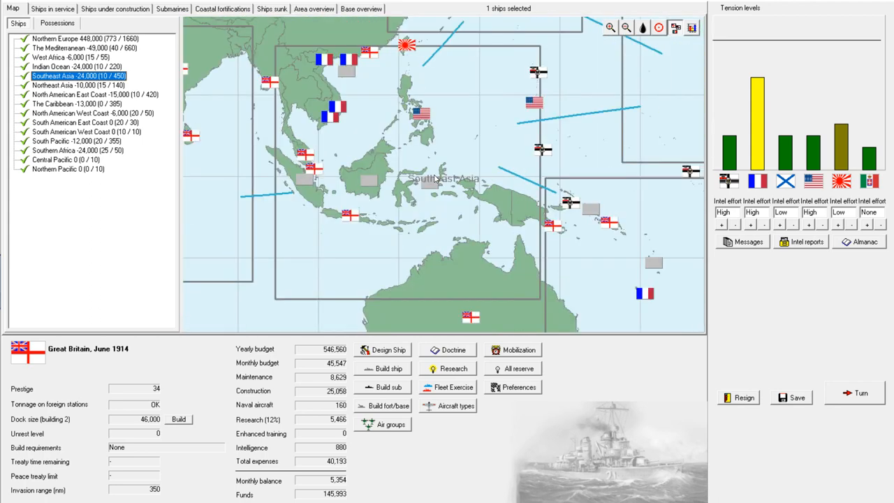
# Check details for Hong Kong, Malaya, the Southeast Asia area and Singapore, then move the map to the Indian Ocean
pyautogui.click(363, 54)
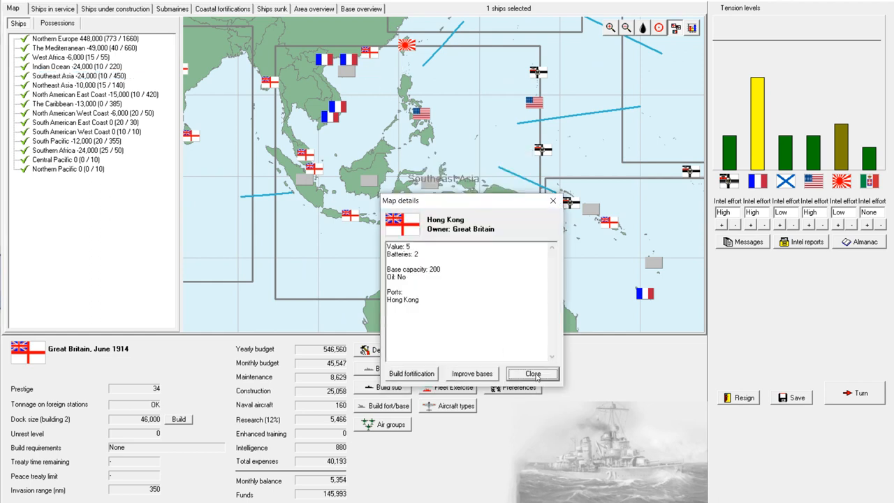
pyautogui.click(534, 373)
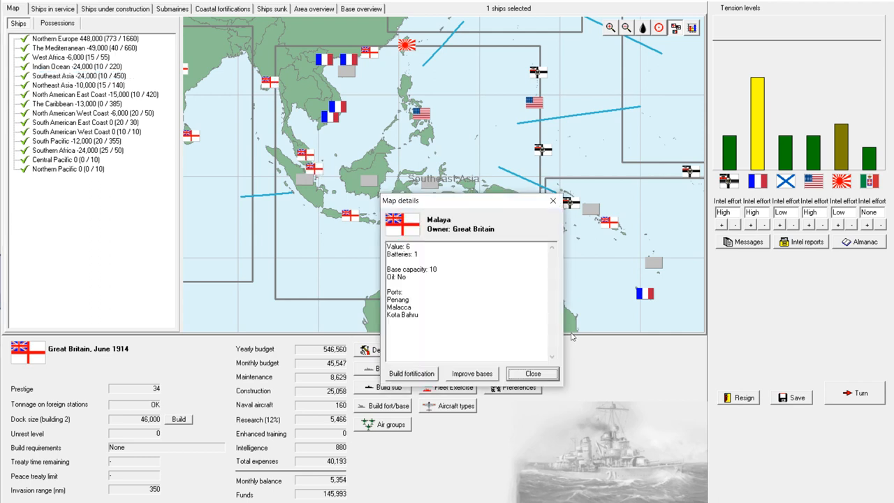
pyautogui.click(532, 374)
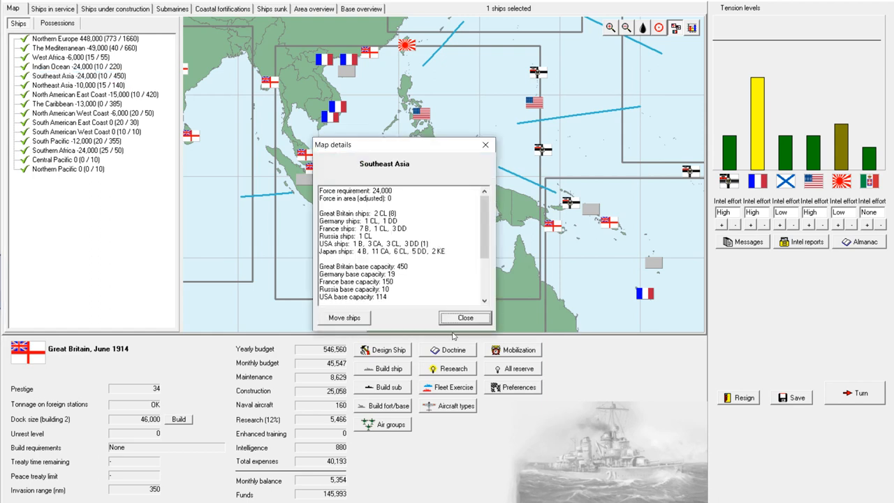
pyautogui.click(463, 319)
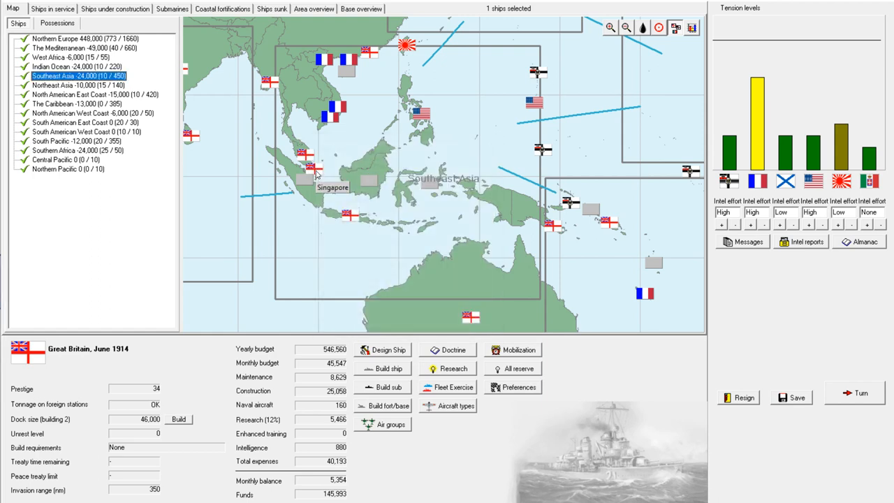
pyautogui.click(307, 166)
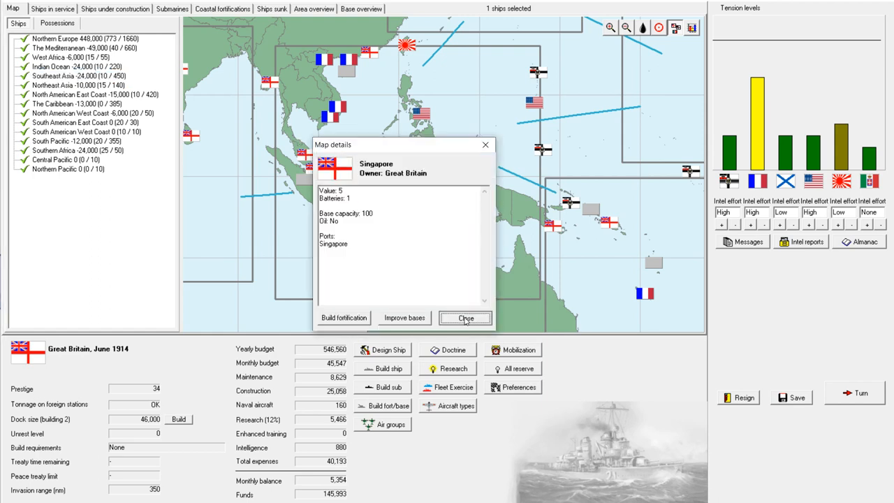
pyautogui.click(465, 317)
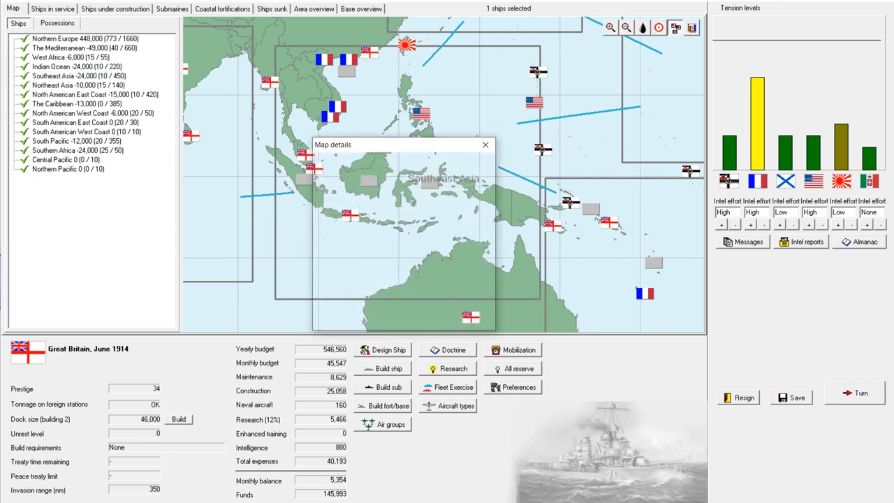
pyautogui.click(485, 144)
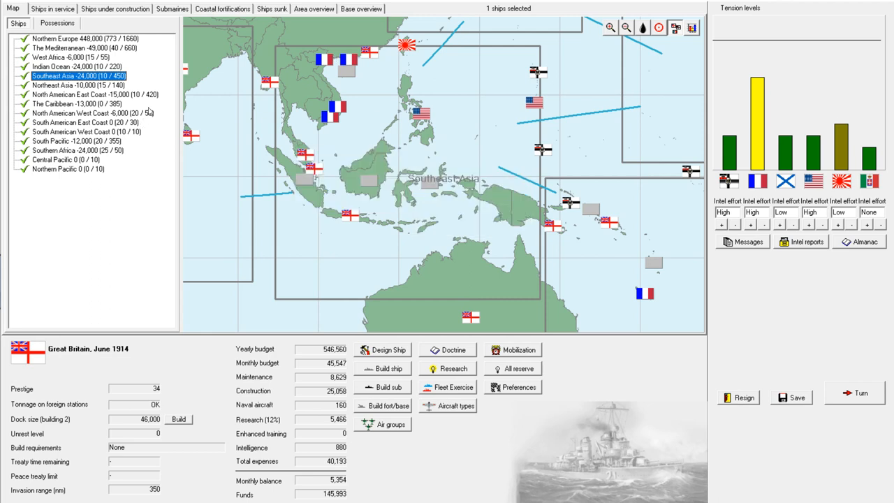
pyautogui.moveTo(158, 99)
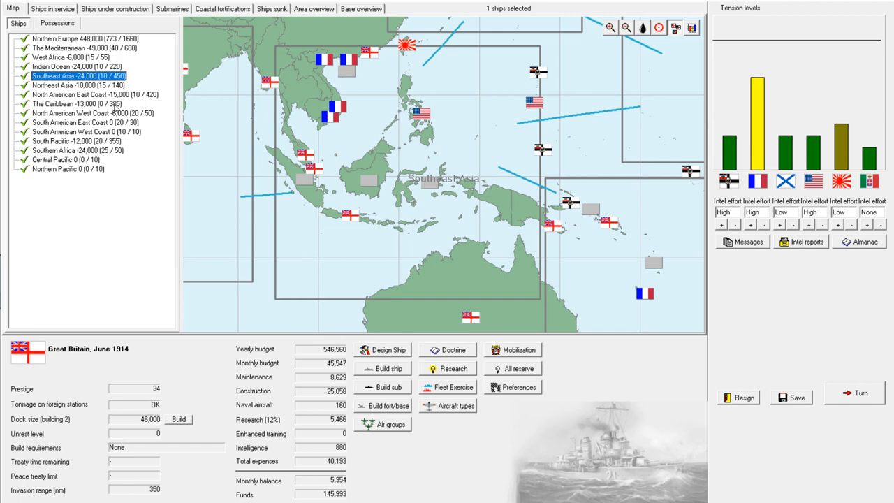
pyautogui.click(76, 104)
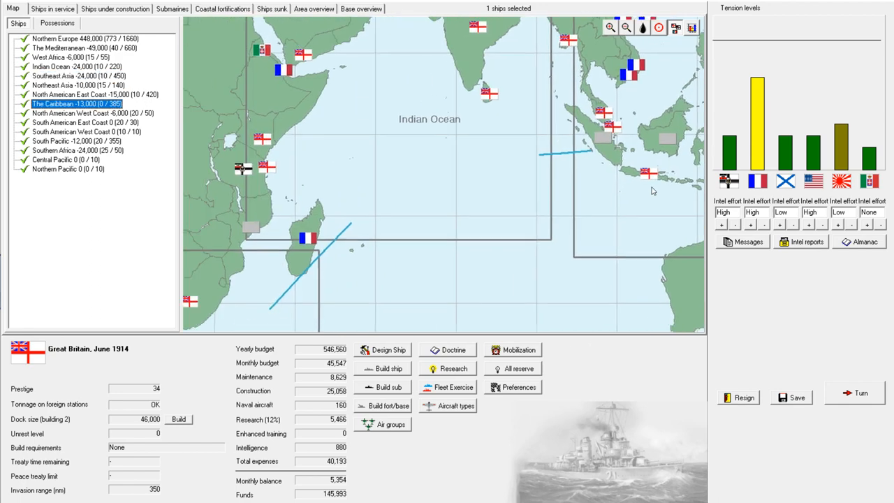
# Check Trinidad's Map details in the Caribbean and close them
pyautogui.click(623, 28)
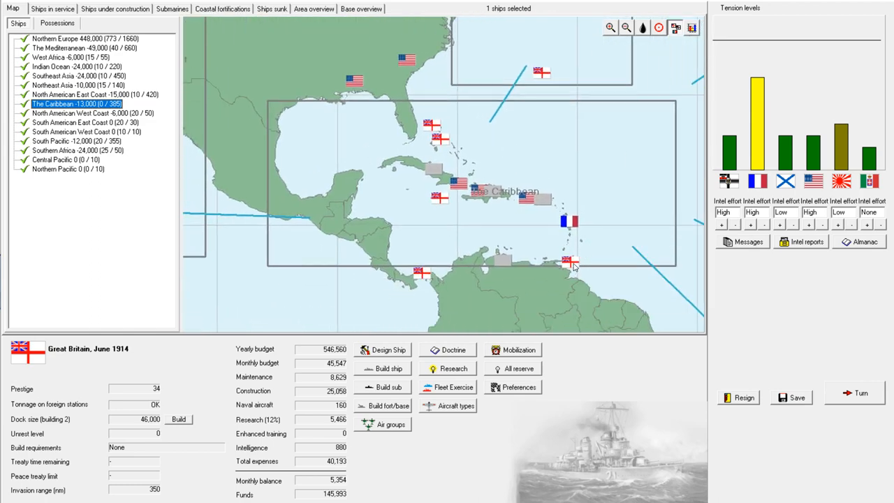
pyautogui.click(567, 259)
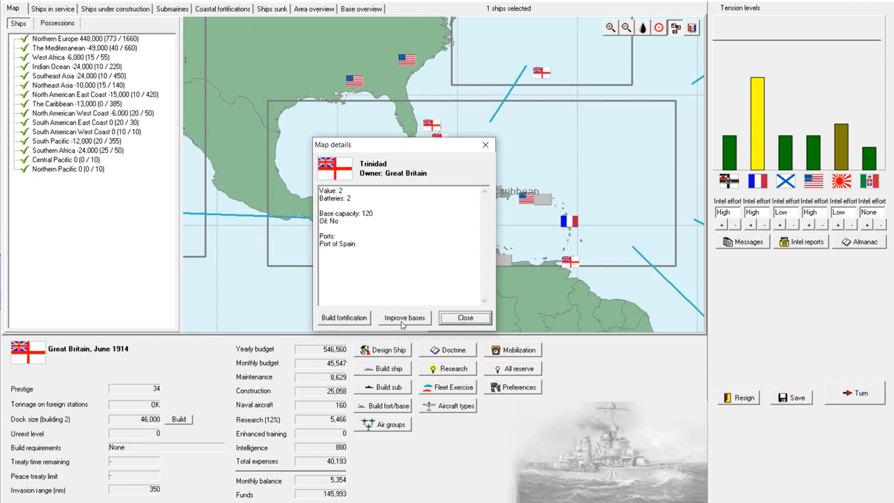
pyautogui.click(463, 317)
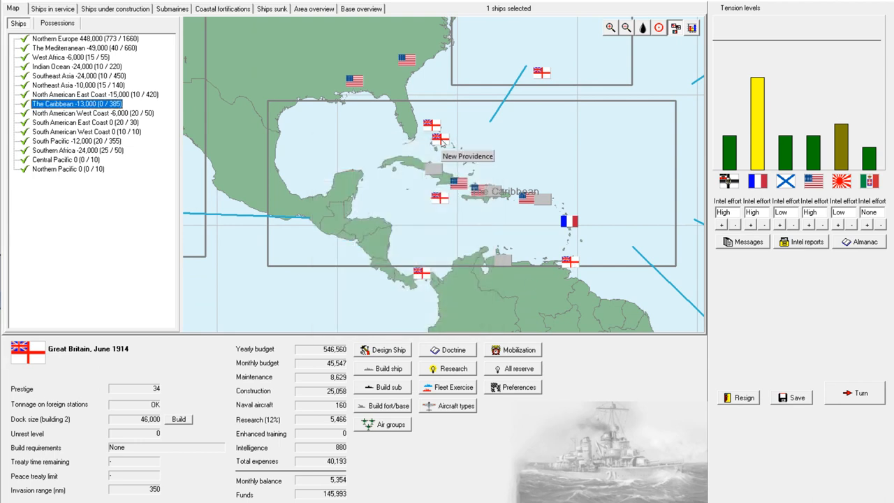
# Check the base details for Jamaica and Panama in turn
pyautogui.click(436, 136)
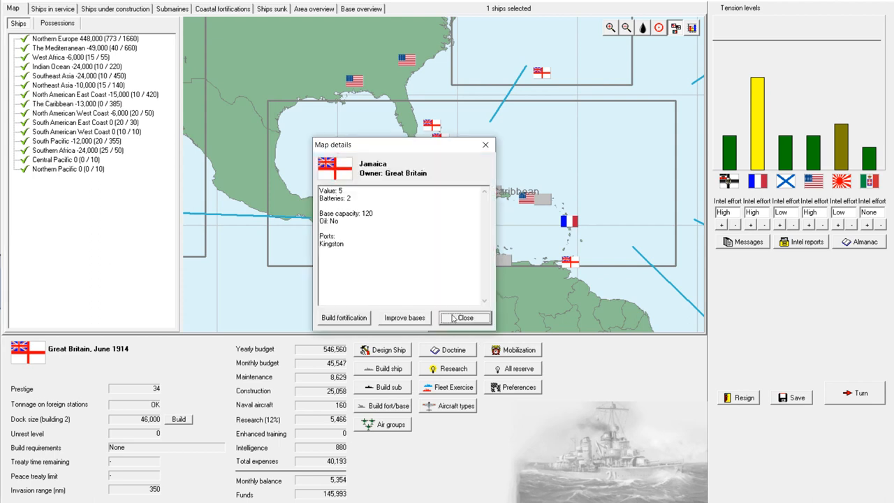
pyautogui.click(464, 317)
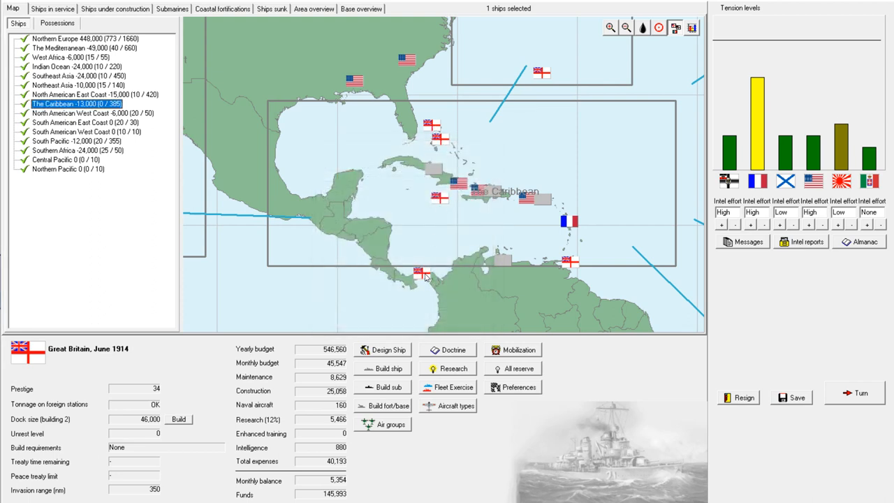
pyautogui.click(424, 274)
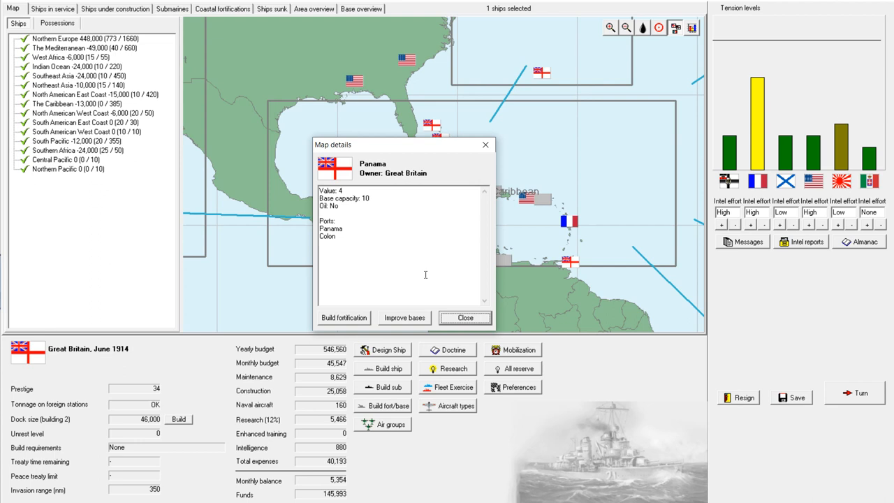
pyautogui.click(463, 317)
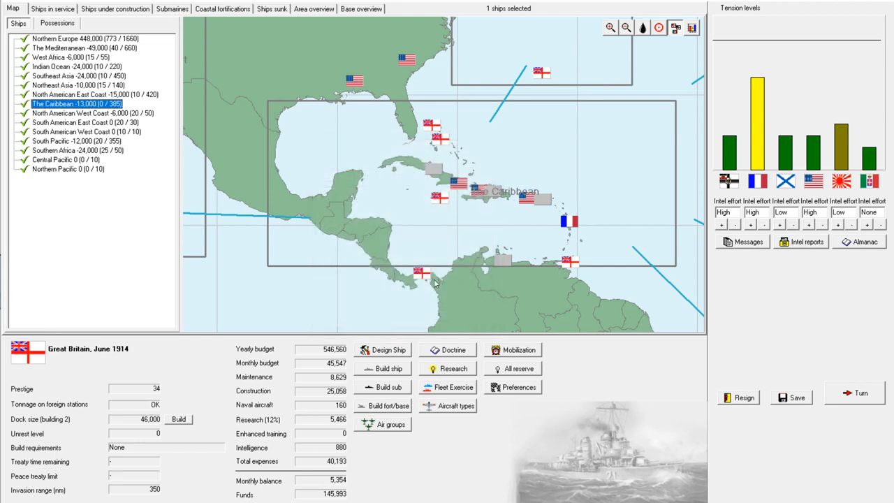
pyautogui.moveTo(435, 285)
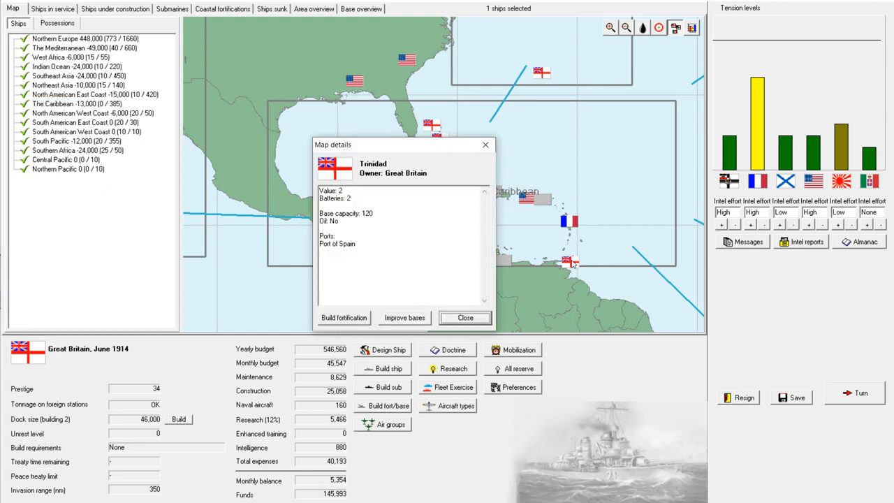
# Improve the Trinidad, Jamaica and New Providence bases for 2,700 each and begin a Panama fortification
pyautogui.click(403, 317)
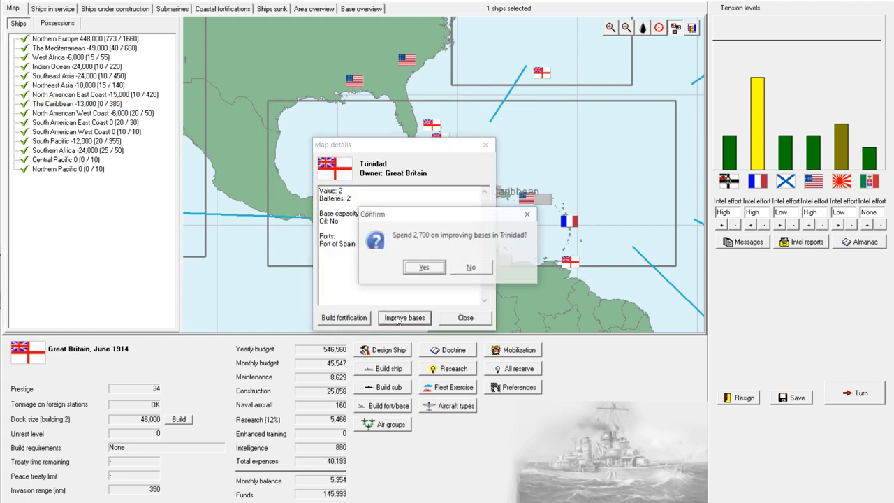
pyautogui.click(424, 267)
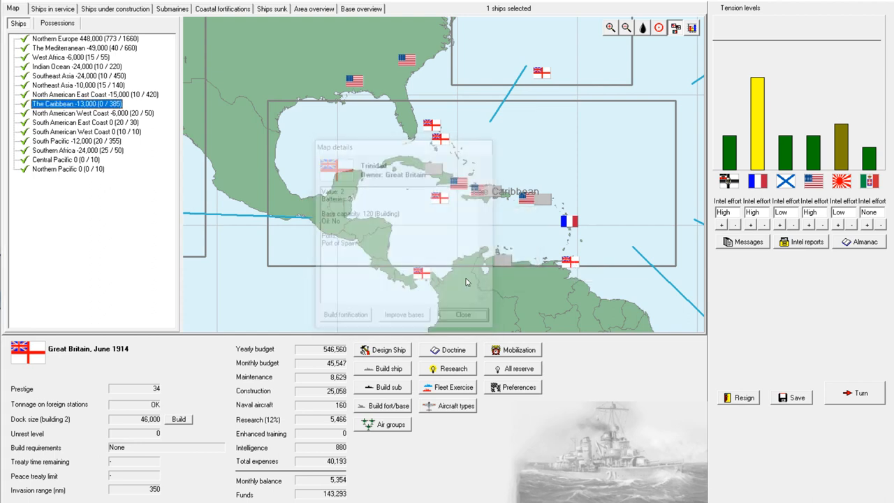
pyautogui.click(404, 318)
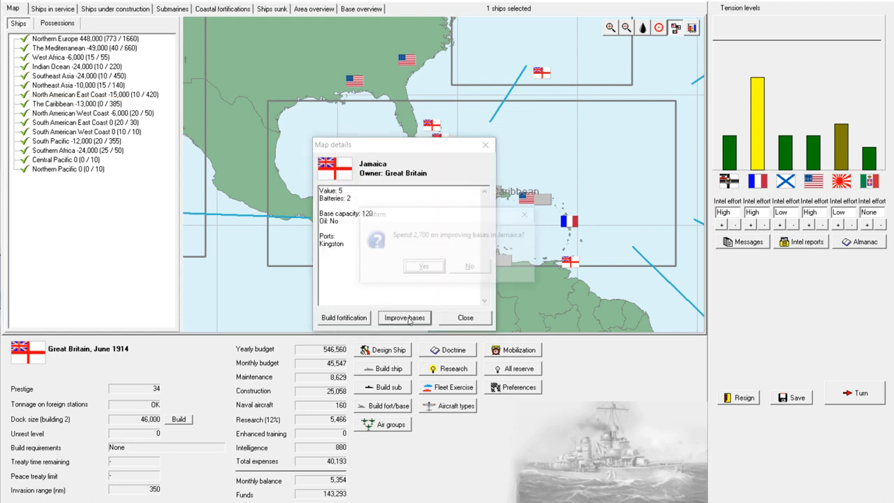
pyautogui.click(422, 265)
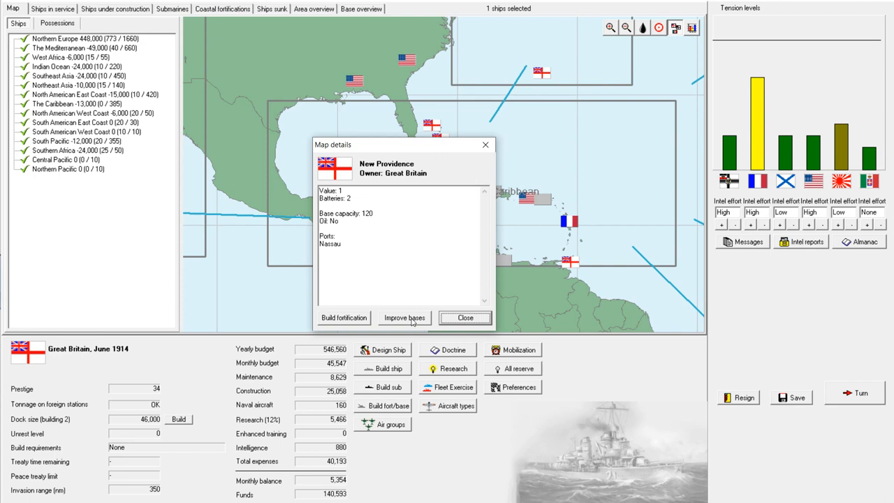
pyautogui.click(404, 318)
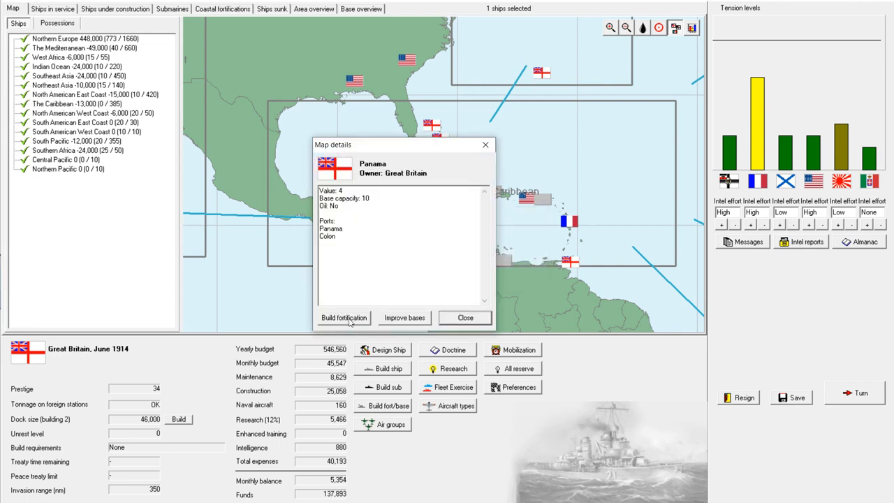
pyautogui.click(344, 317)
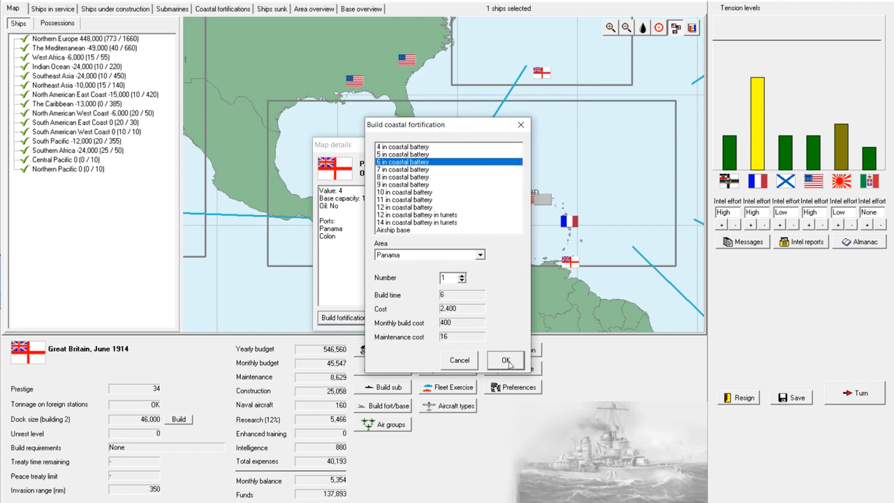
# Order one 6 in coastal battery for Panama and close its Map details
pyautogui.click(464, 274)
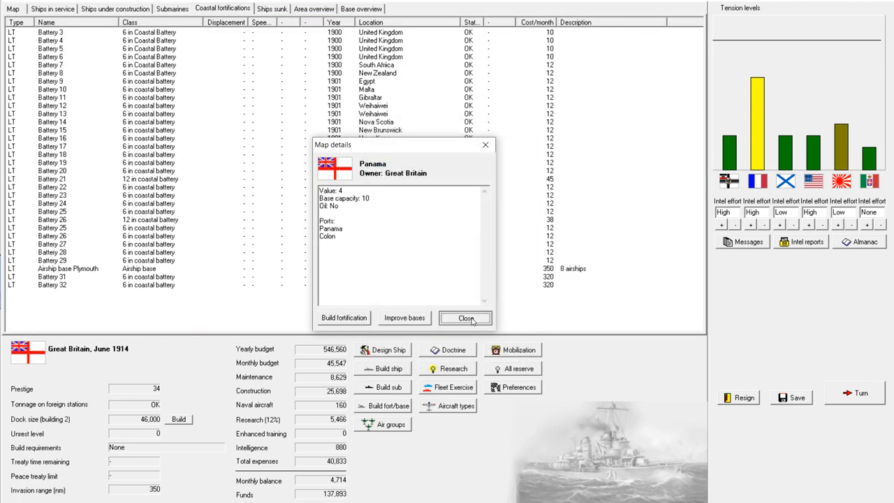
pyautogui.click(464, 319)
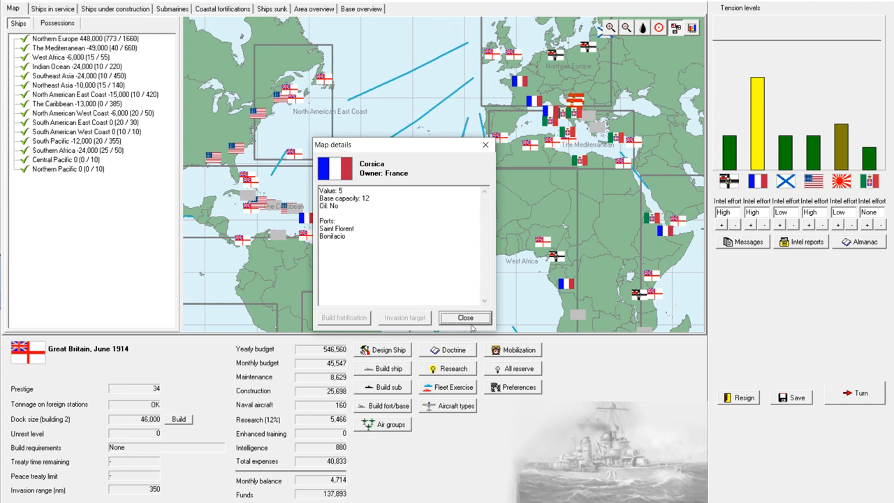
pyautogui.click(464, 317)
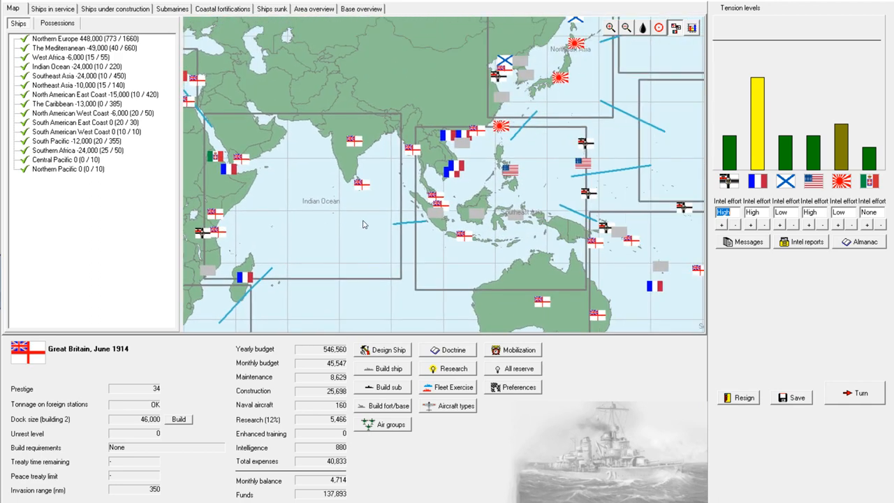
pyautogui.moveTo(467, 190)
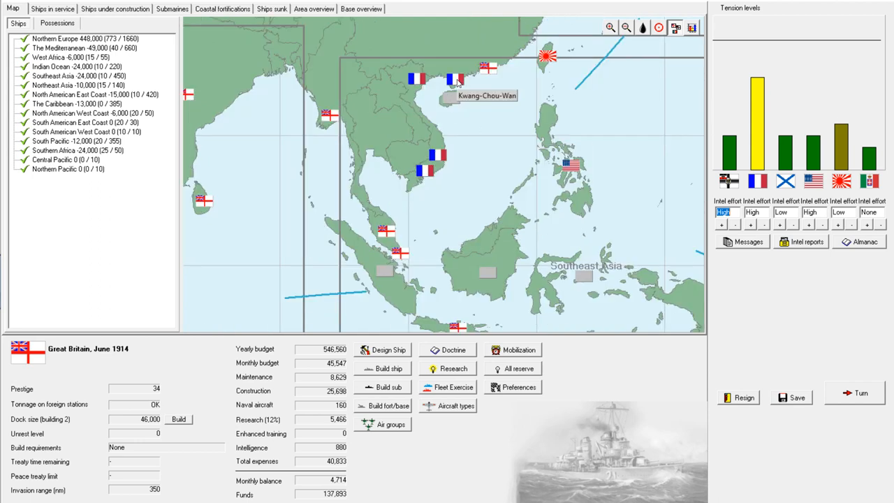
pyautogui.click(449, 95)
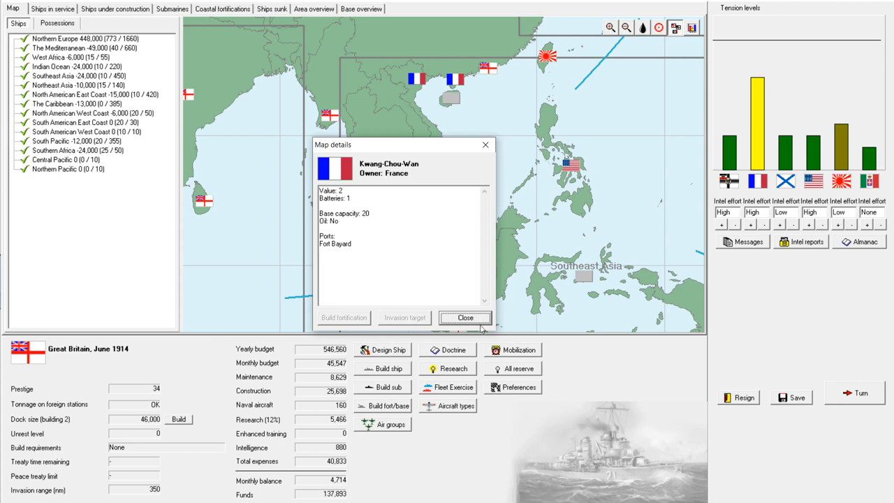
pyautogui.click(466, 317)
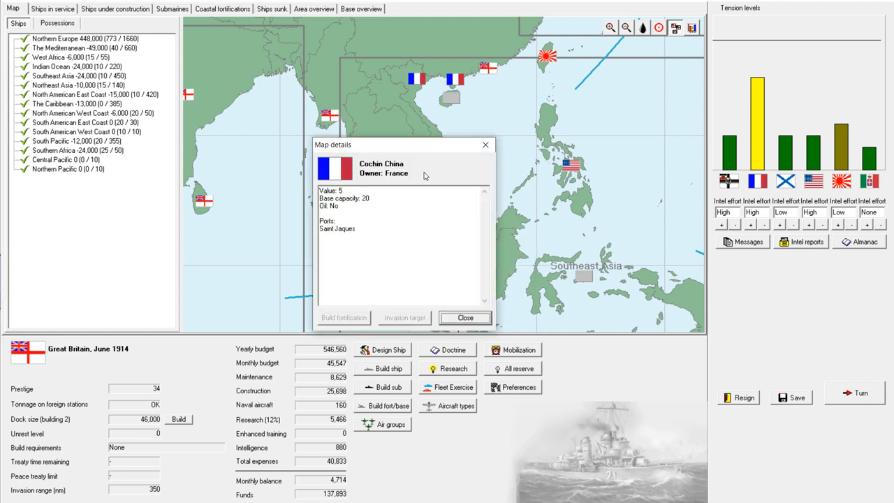
pyautogui.click(464, 317)
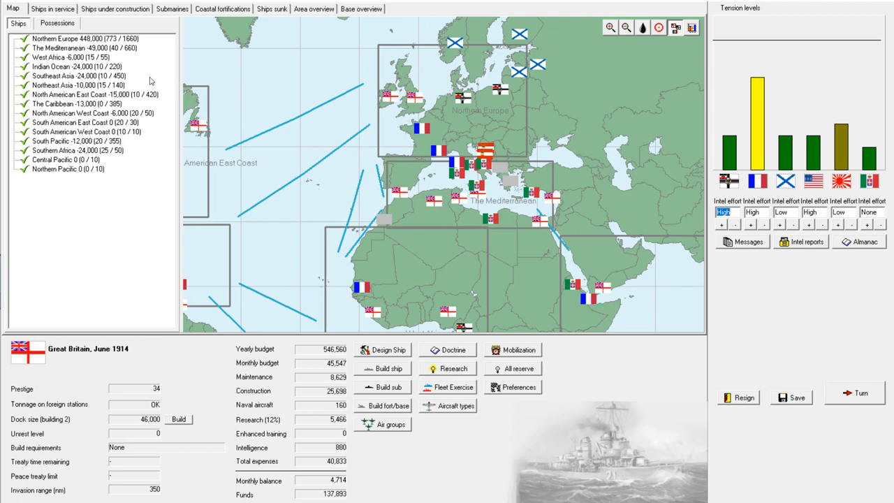
# Put the 12 selected capital ships on Active Fleet status
pyautogui.click(53, 9)
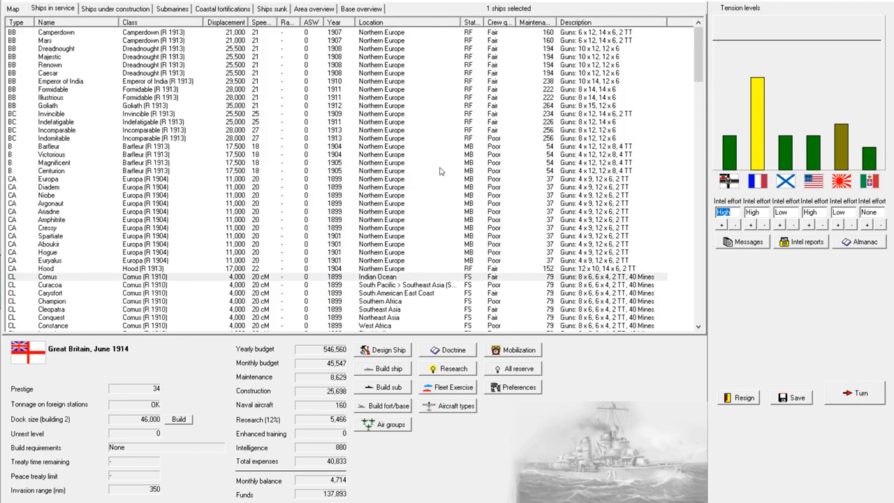
pyautogui.moveTo(436, 171)
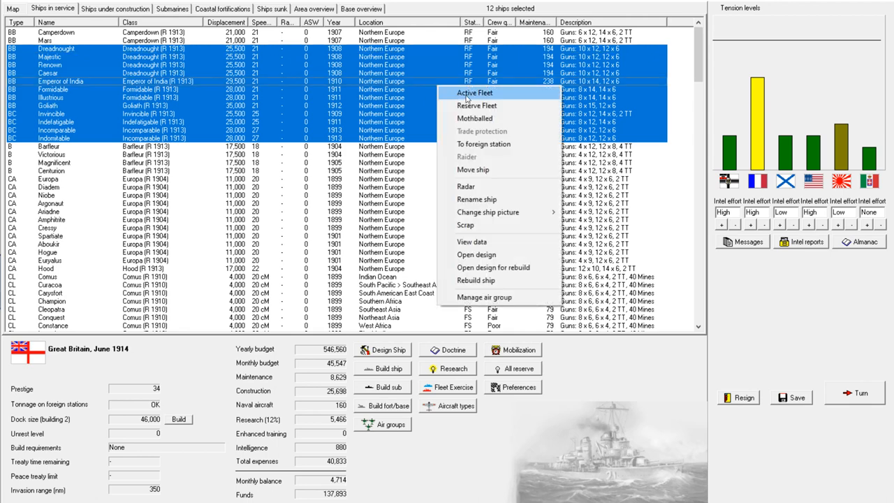
pyautogui.click(473, 93)
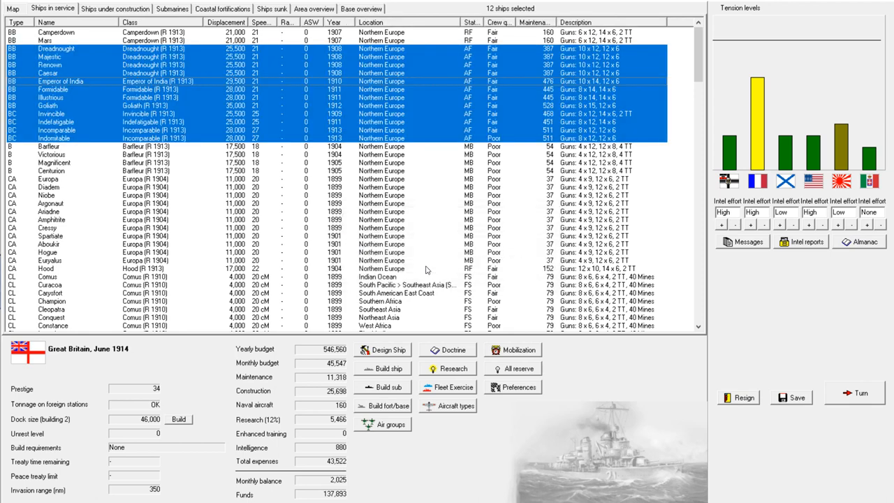
pyautogui.moveTo(441, 165)
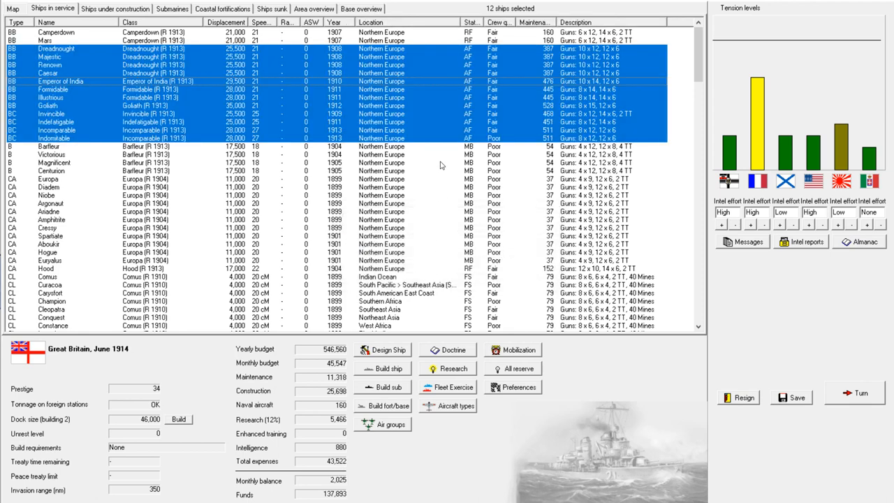
# Set the four Proserpine cruisers and the group of 20 destroyers to Active Fleet
pyautogui.scroll(-3)
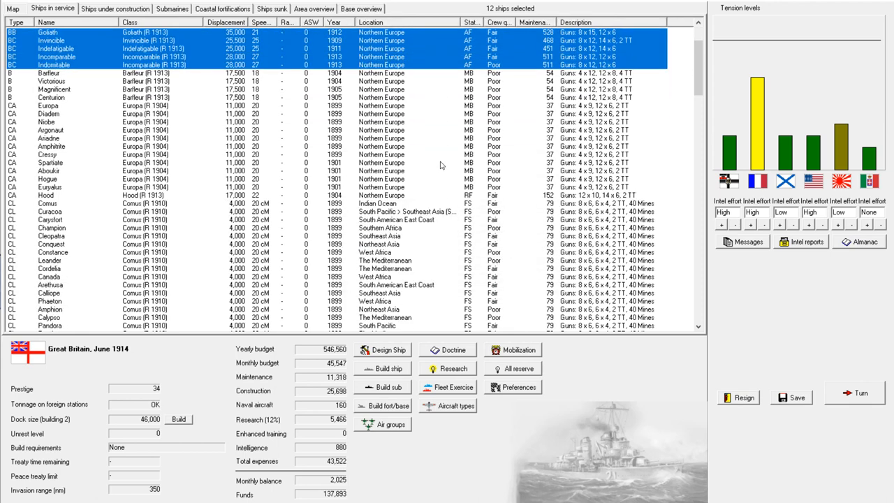
pyautogui.scroll(-3)
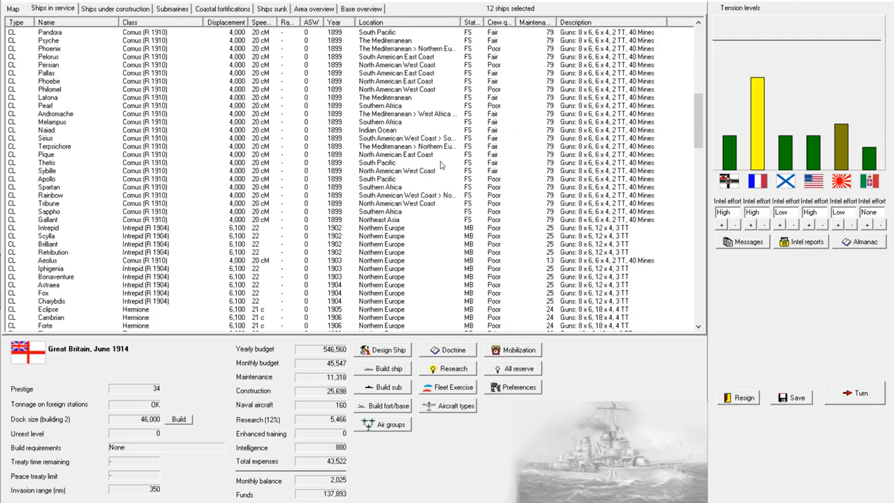
pyautogui.scroll(-3)
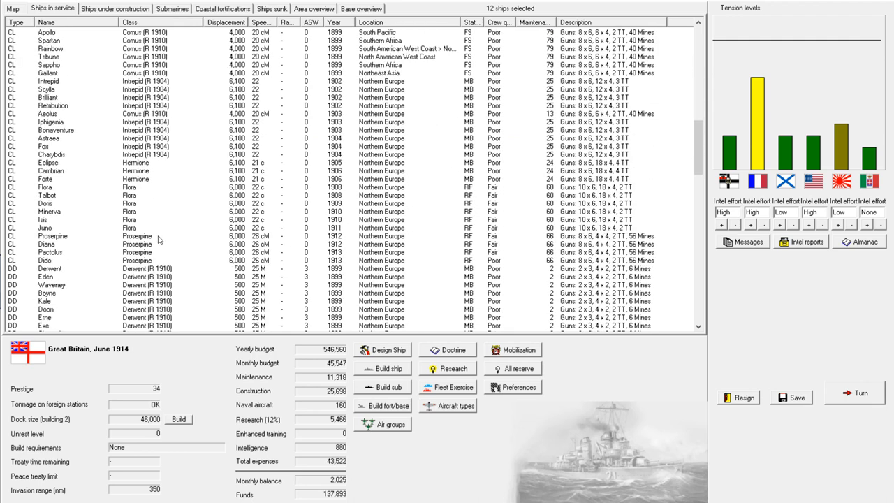
pyautogui.rightClick(180, 253)
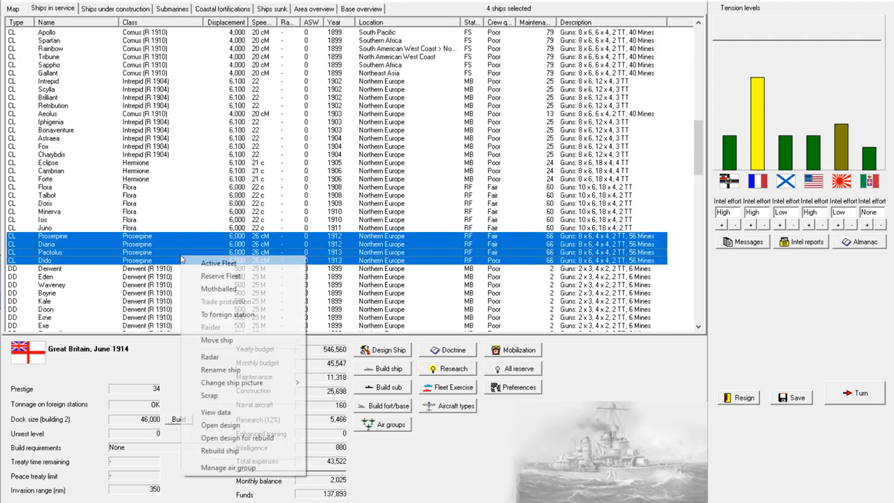
pyautogui.click(217, 263)
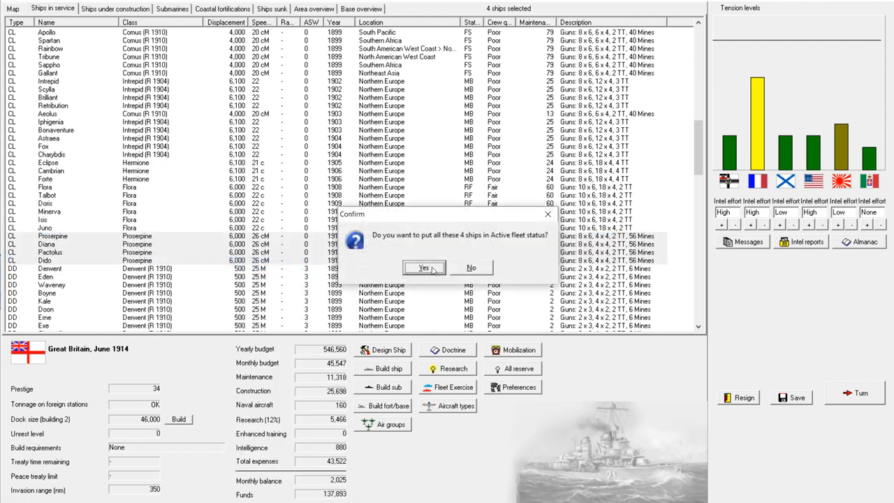
pyautogui.click(425, 268)
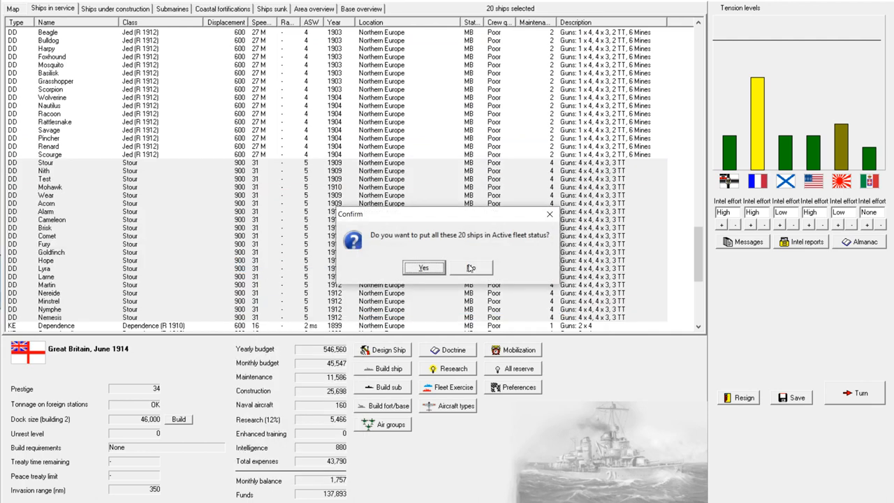
pyautogui.click(423, 268)
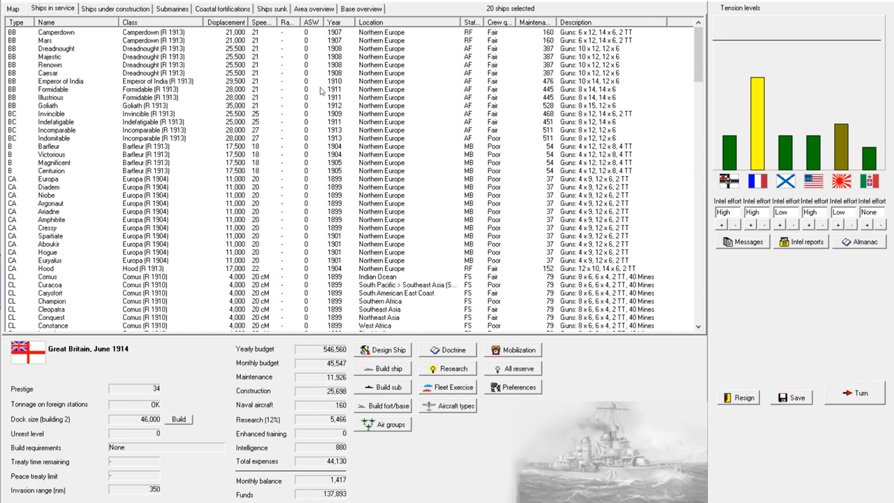
pyautogui.click(115, 8)
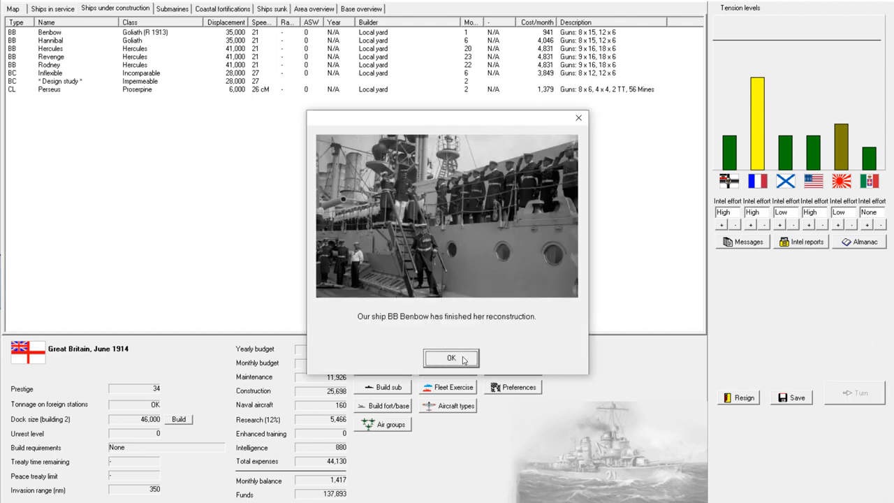
# Acknowledge the Benbow and Senegal reports, reach July 1914 and show ships in service
pyautogui.click(451, 358)
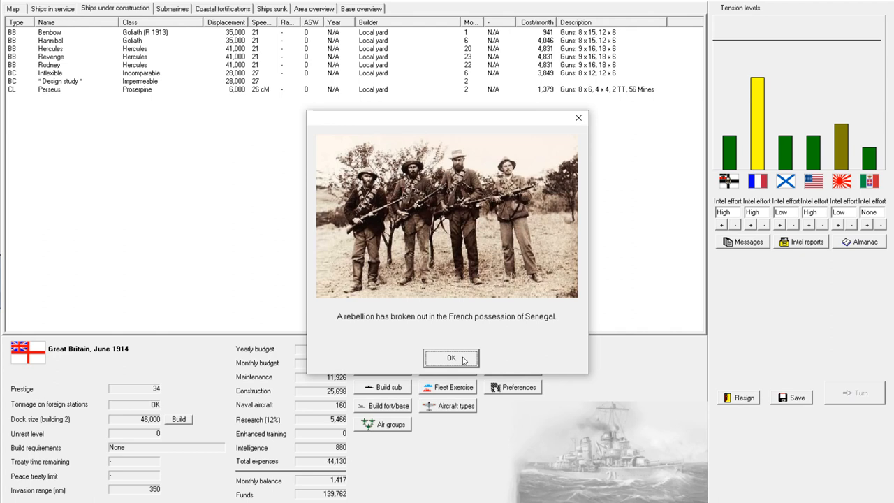
pyautogui.click(451, 358)
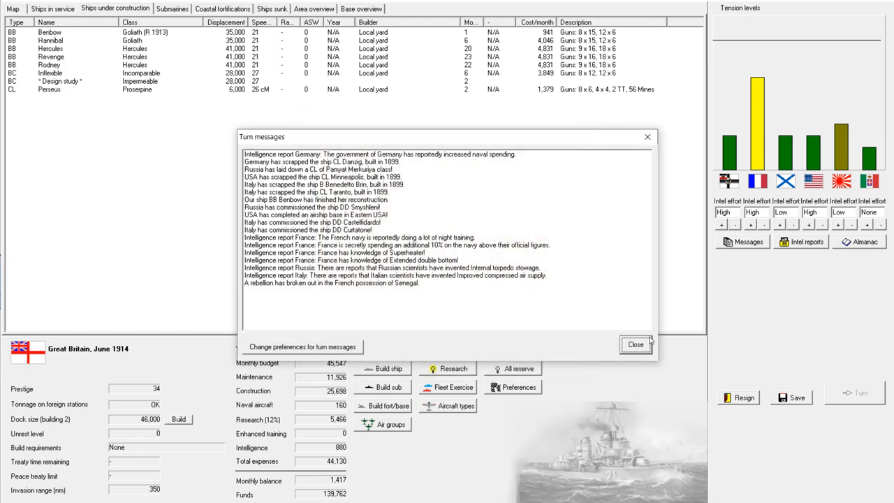
pyautogui.click(637, 344)
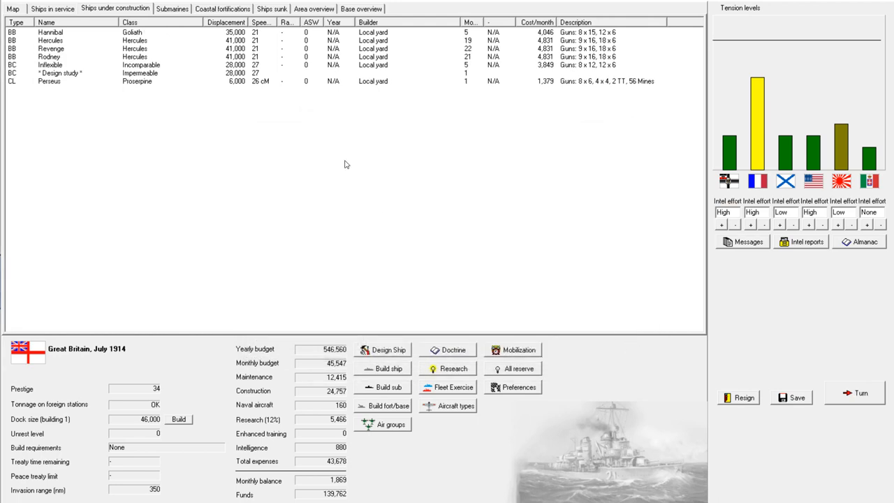
pyautogui.moveTo(141, 142)
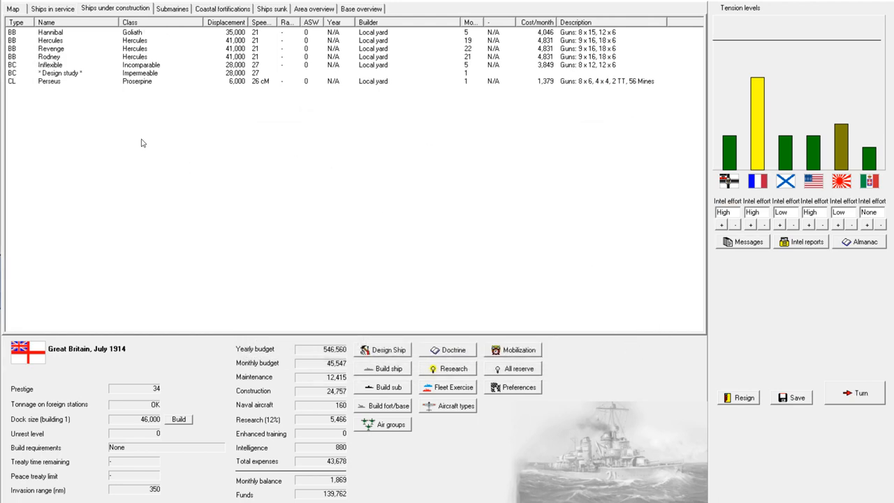
pyautogui.click(54, 9)
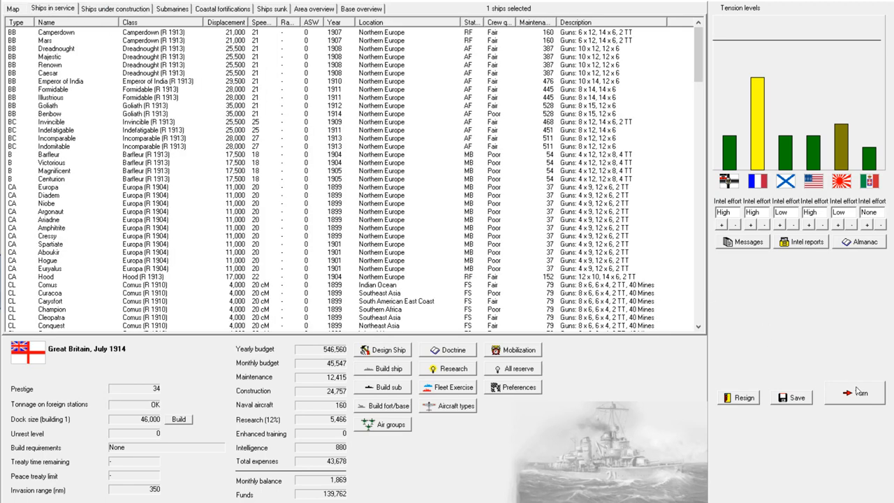
# End the July 1914 turn and acknowledge the docks, airship, Perseus, Panama Canal and Friant spy reports
pyautogui.click(856, 394)
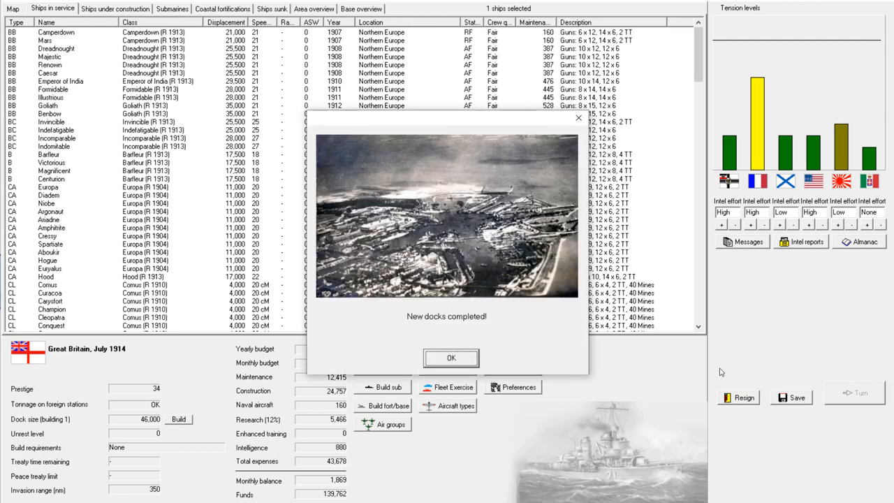
pyautogui.click(452, 358)
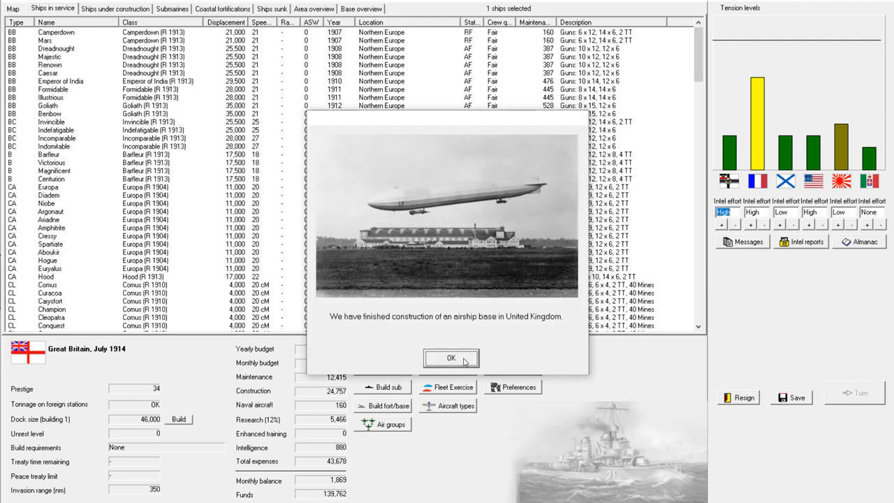
pyautogui.click(451, 357)
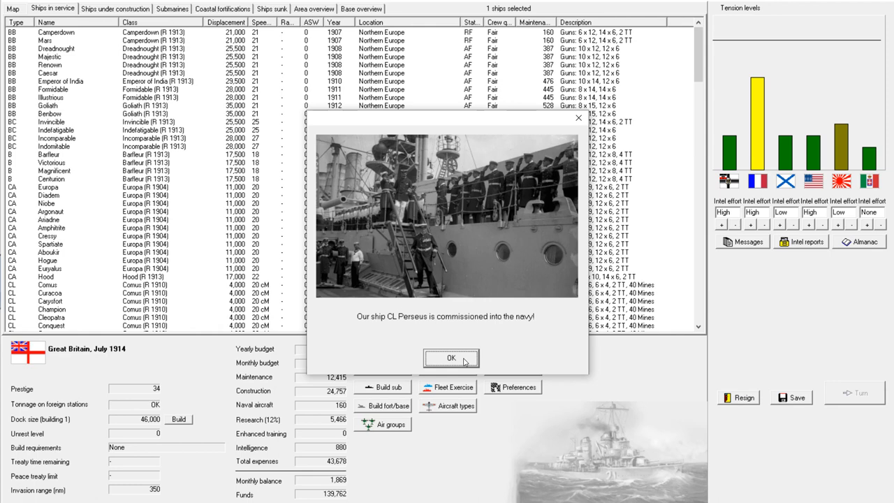
pyautogui.click(450, 358)
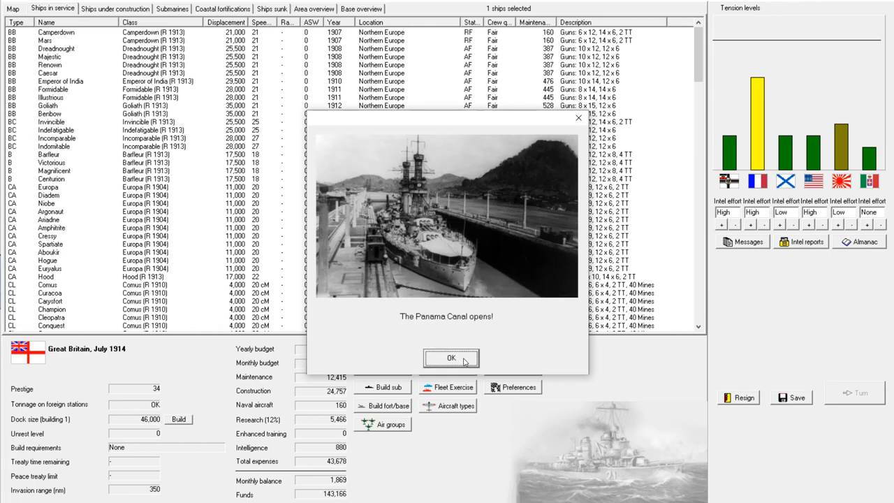
pyautogui.click(450, 357)
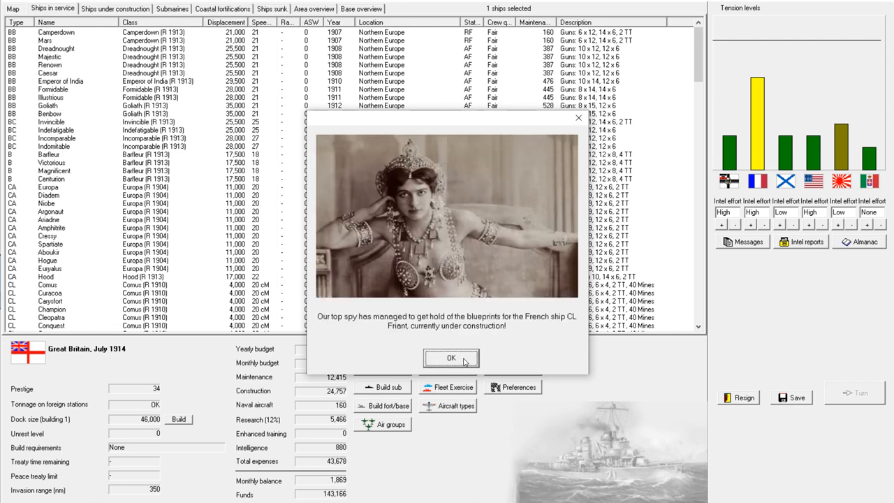
pyautogui.click(450, 357)
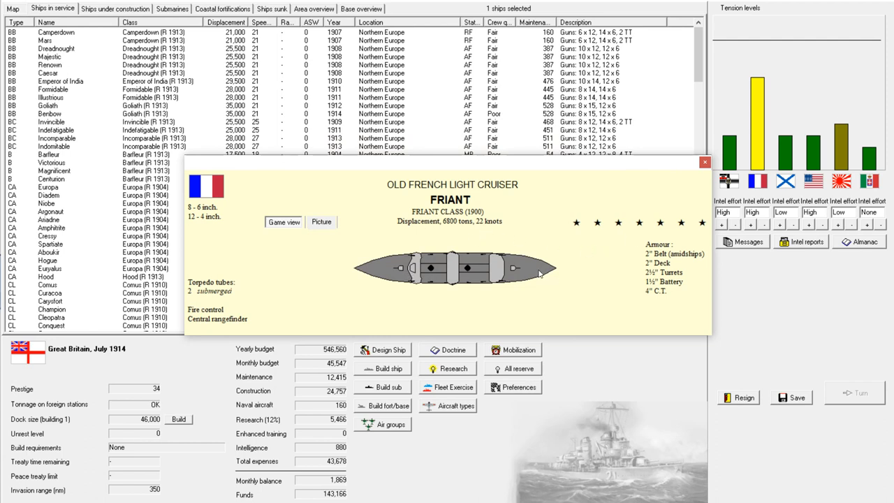
pyautogui.moveTo(533, 271)
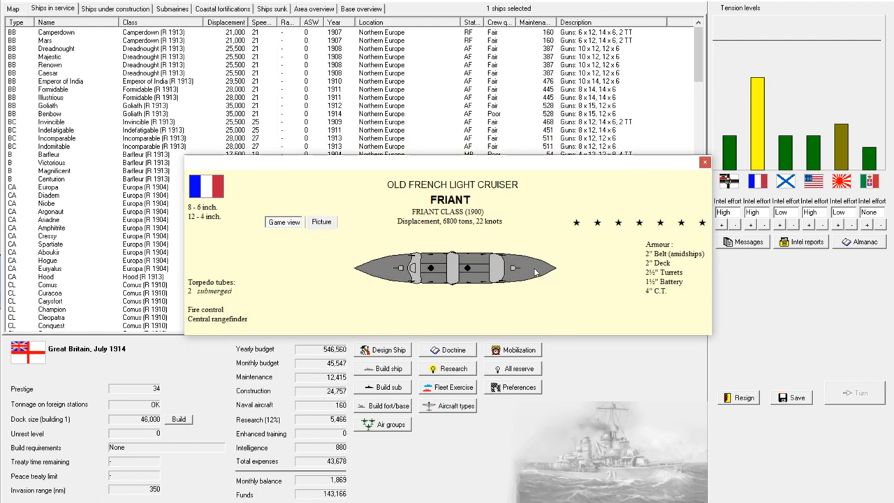
pyautogui.moveTo(579, 289)
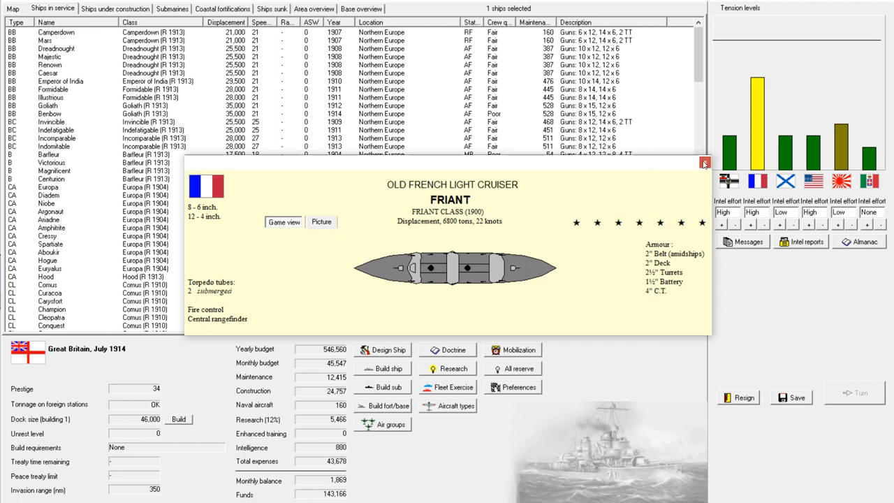
pyautogui.moveTo(704, 162)
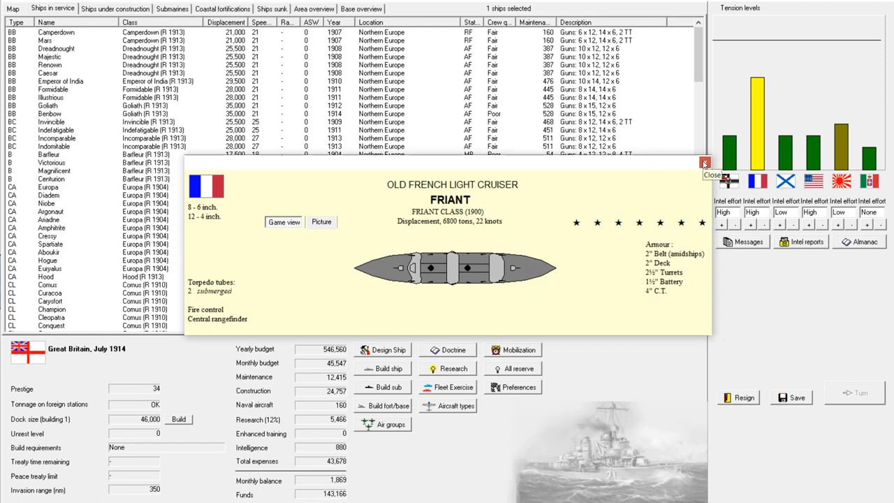
pyautogui.click(704, 162)
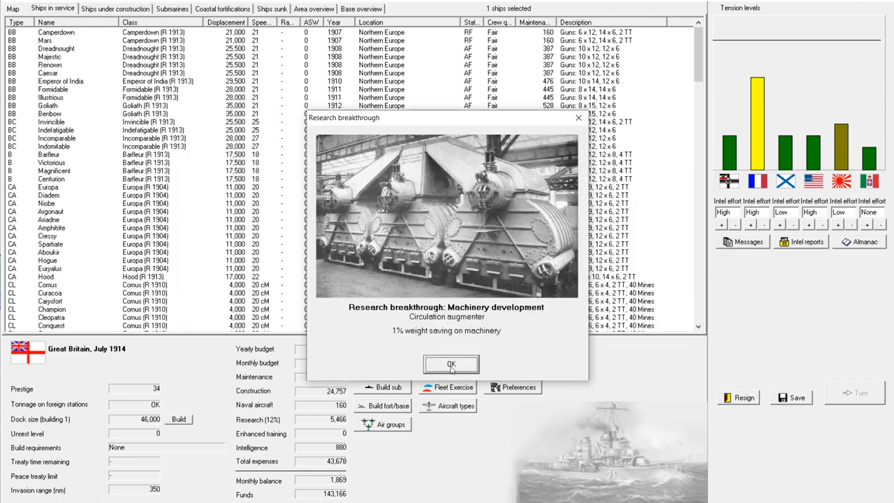
pyautogui.moveTo(458, 366)
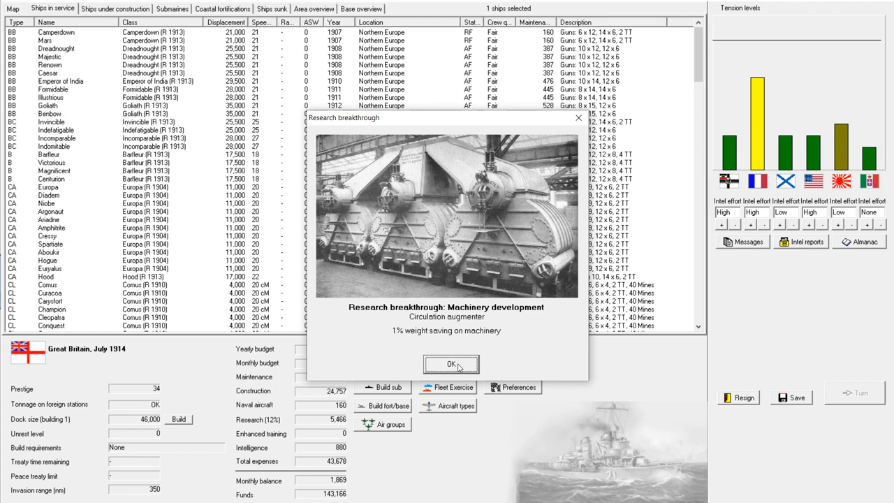
pyautogui.moveTo(463, 366)
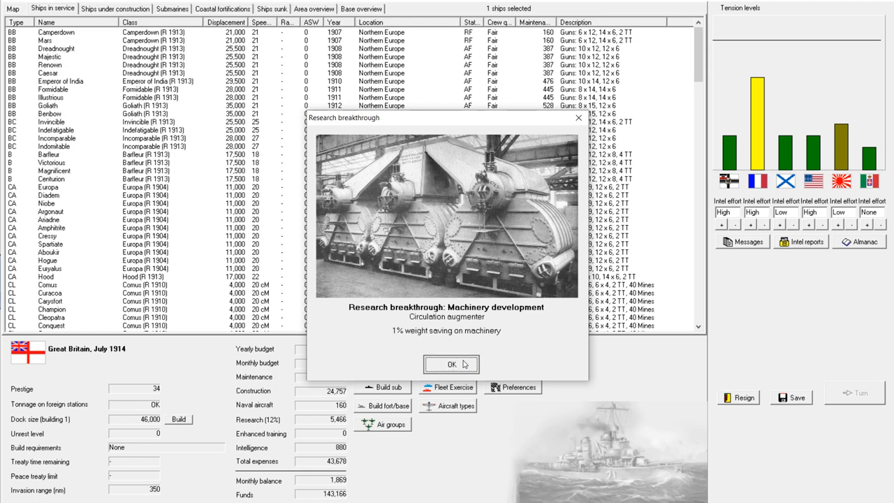
# Acknowledge the machinery and AP projectiles breakthroughs and close the turn messages
pyautogui.click(450, 363)
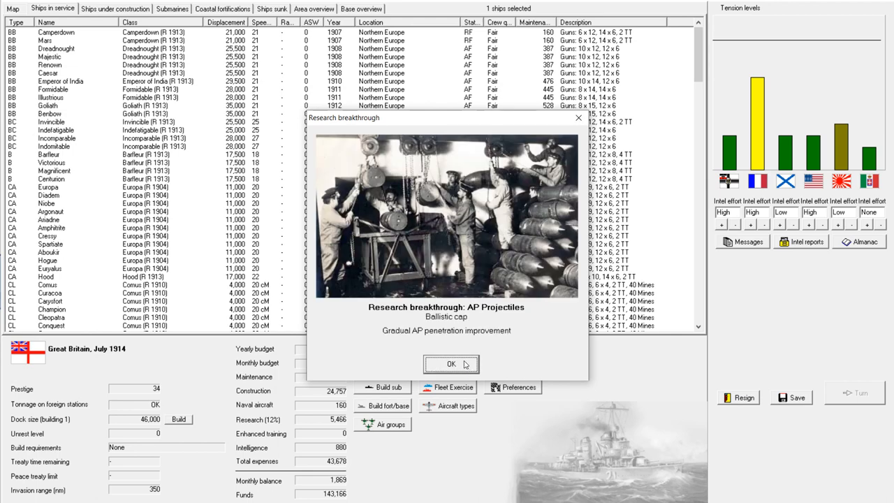
pyautogui.click(449, 363)
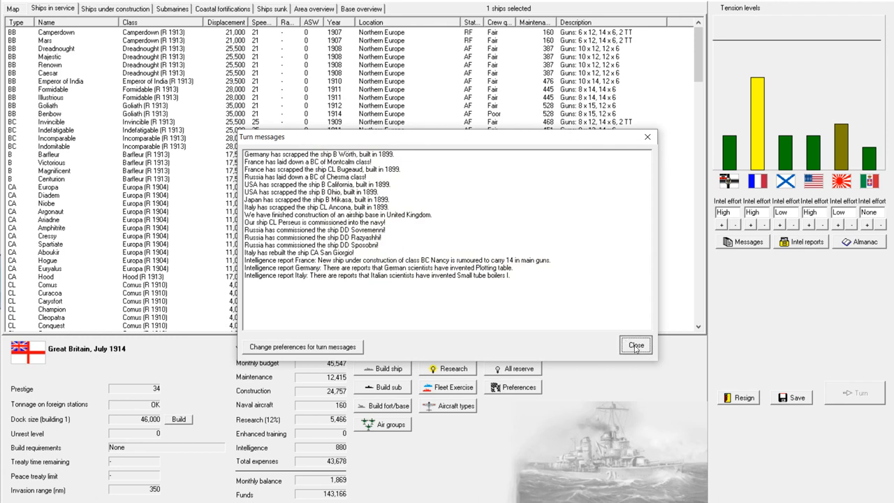
pyautogui.click(634, 345)
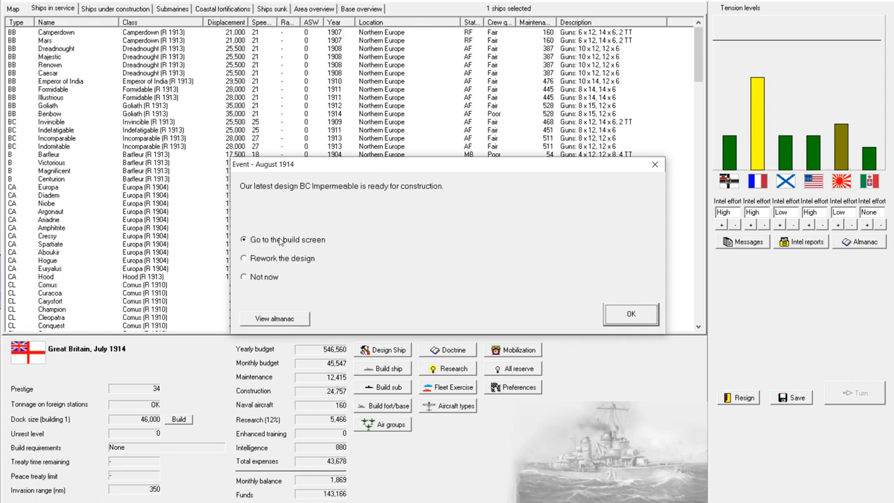
# Choose to rework the Impermeable battlecruiser design and review it
pyautogui.click(262, 257)
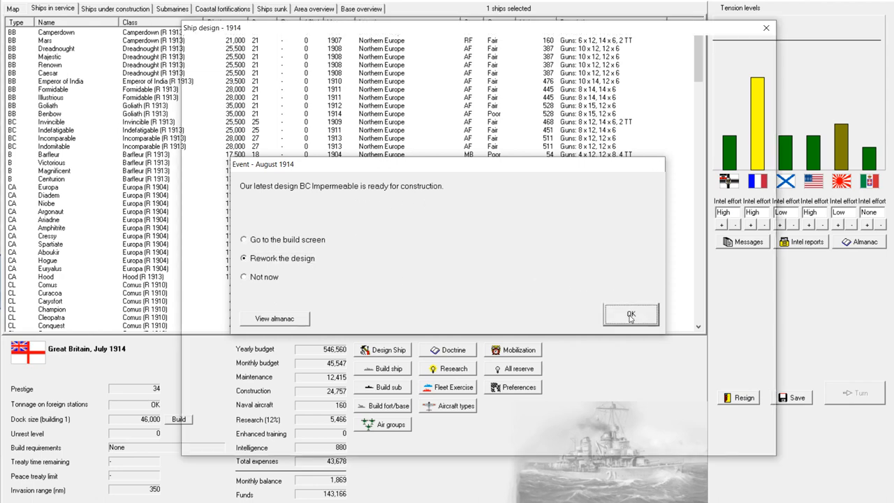
pyautogui.click(632, 312)
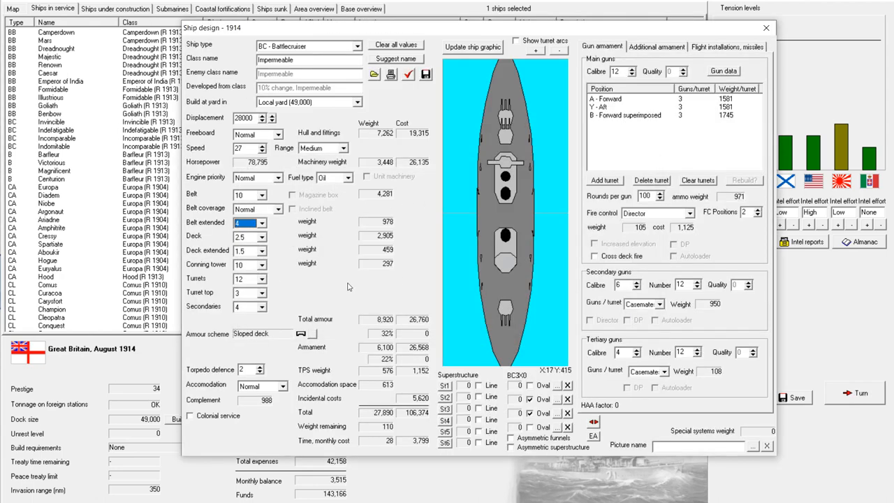
pyautogui.moveTo(350, 286)
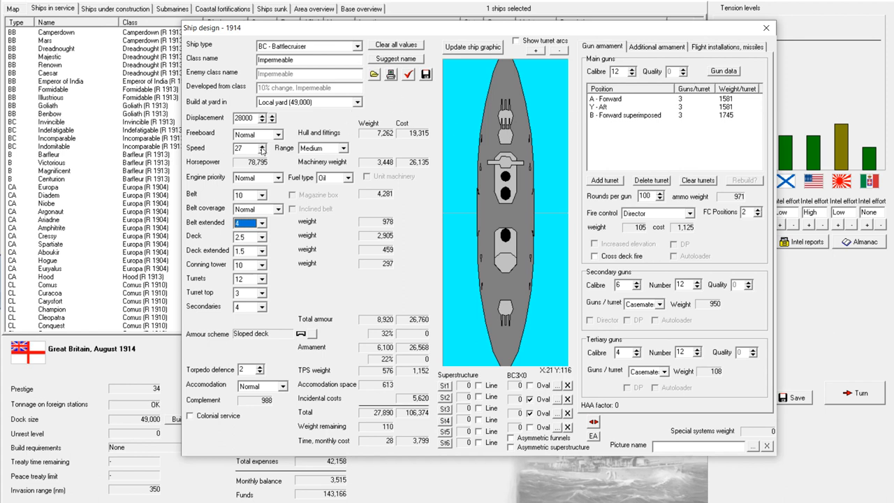
pyautogui.click(263, 144)
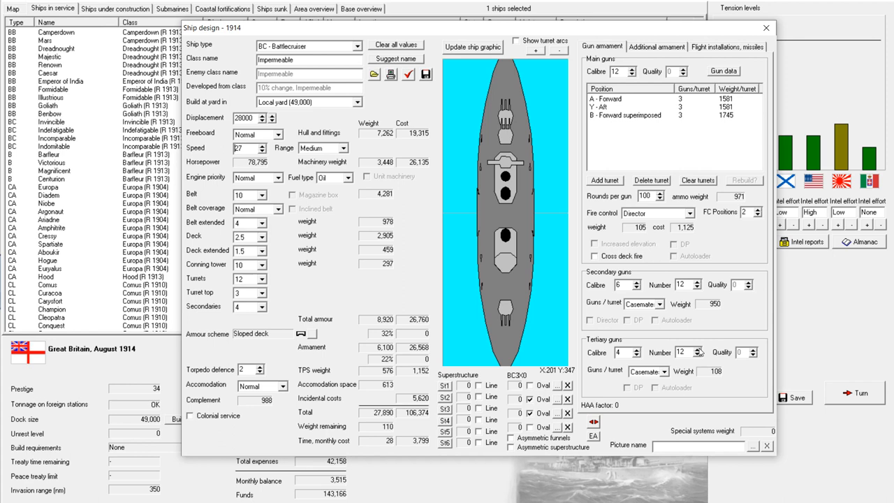
pyautogui.moveTo(318, 275)
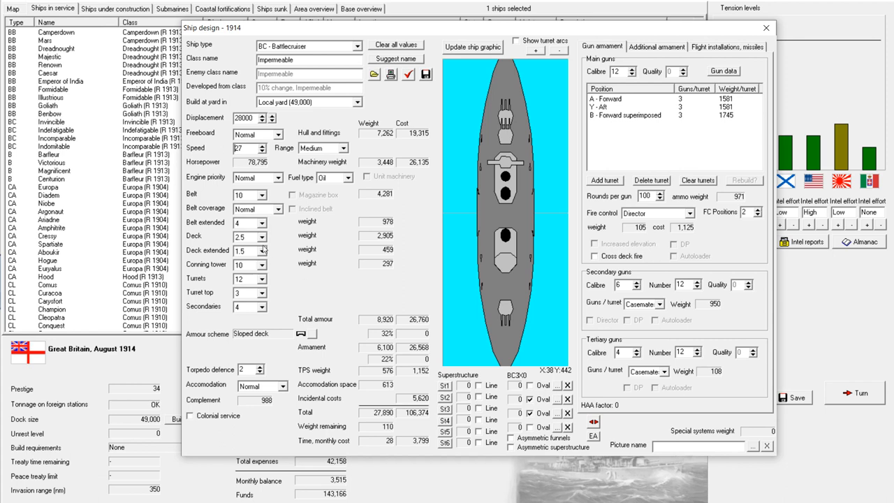
# Try 10.5 belt armour, keep it at 10 and leave the design unchanged
pyautogui.click(260, 195)
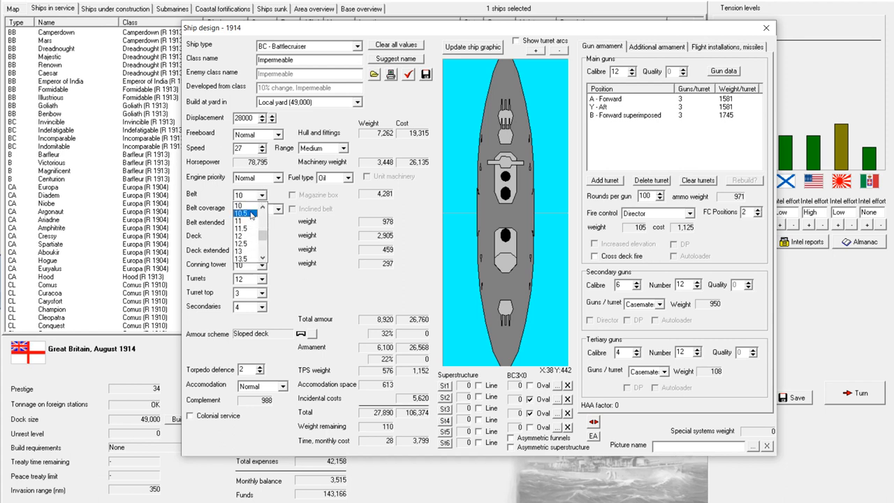
pyautogui.click(240, 210)
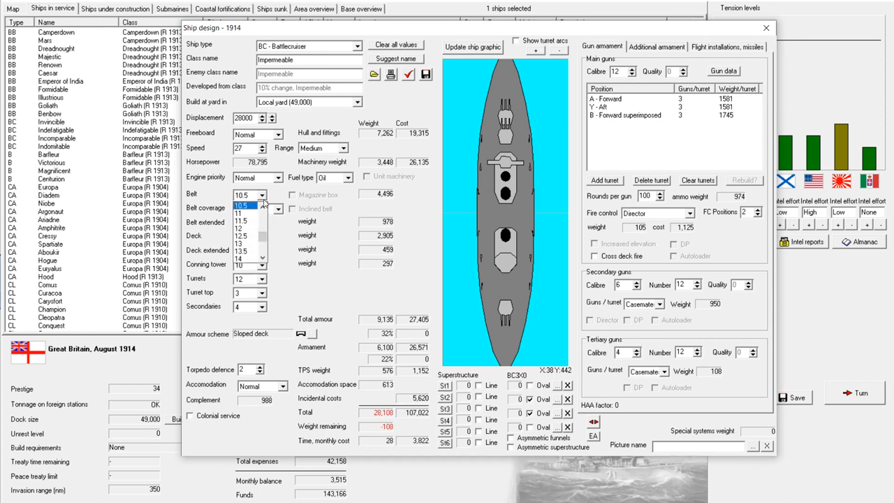
pyautogui.click(243, 207)
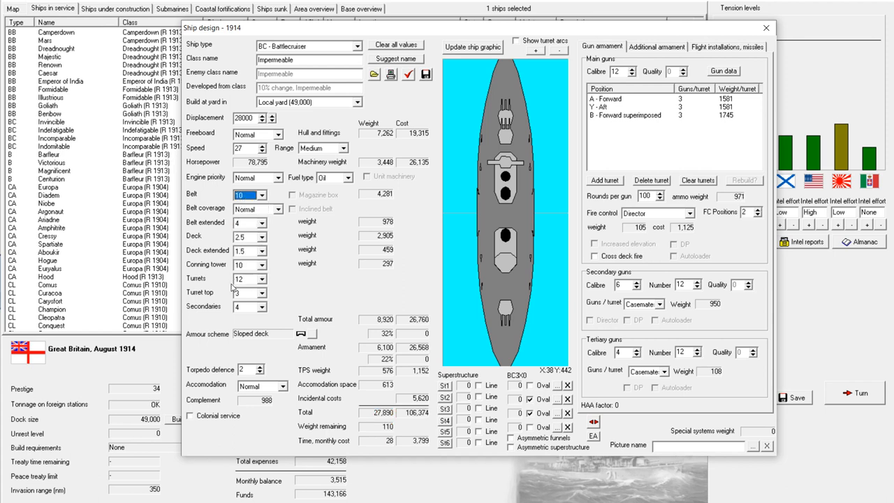
pyautogui.moveTo(377, 294)
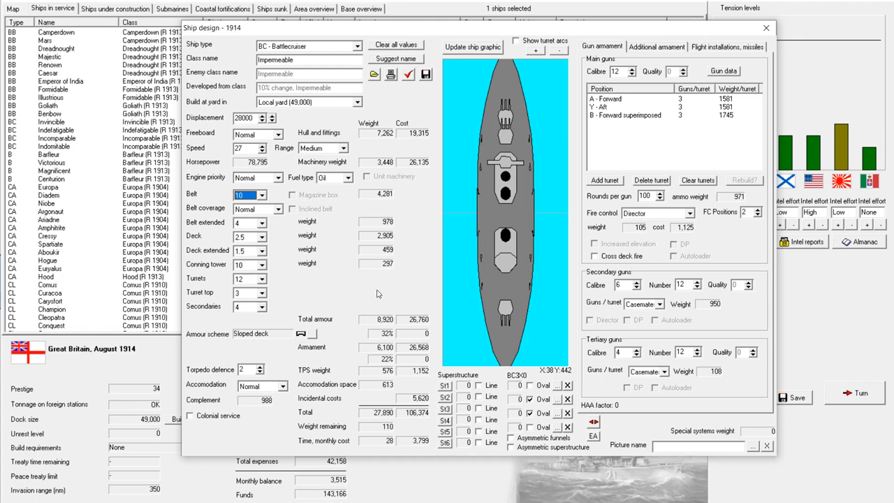
pyautogui.click(765, 28)
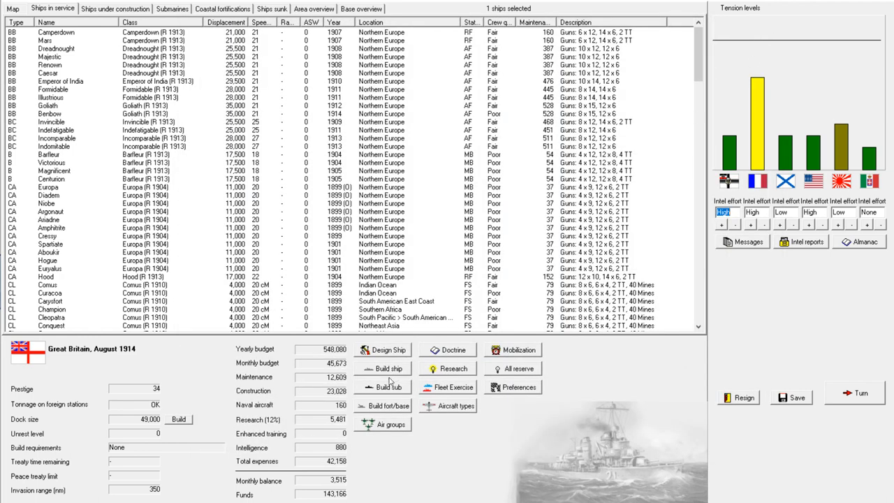
# Order a new Impermeable-class battlecruiser with the suggested name Impermeable
pyautogui.click(383, 369)
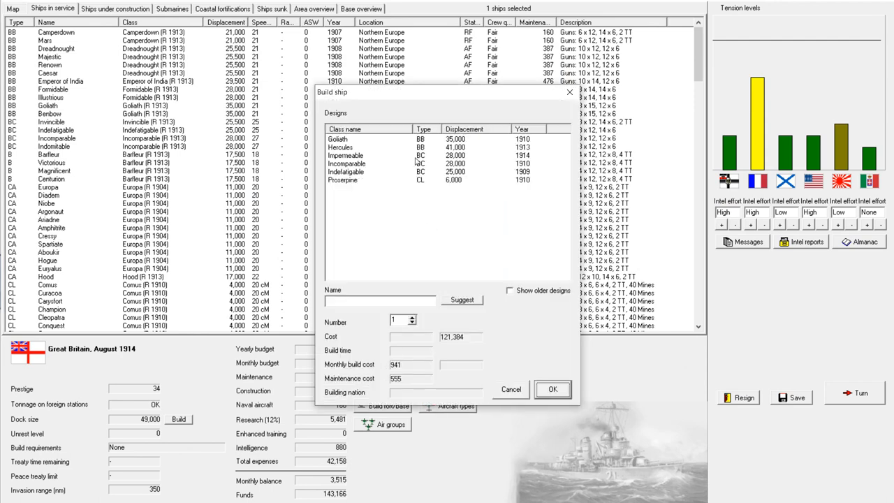
pyautogui.moveTo(394, 165)
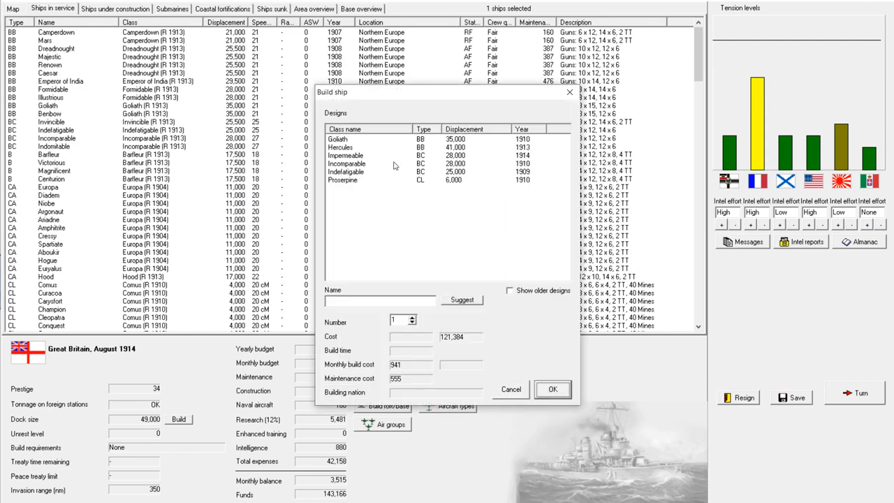
pyautogui.click(347, 155)
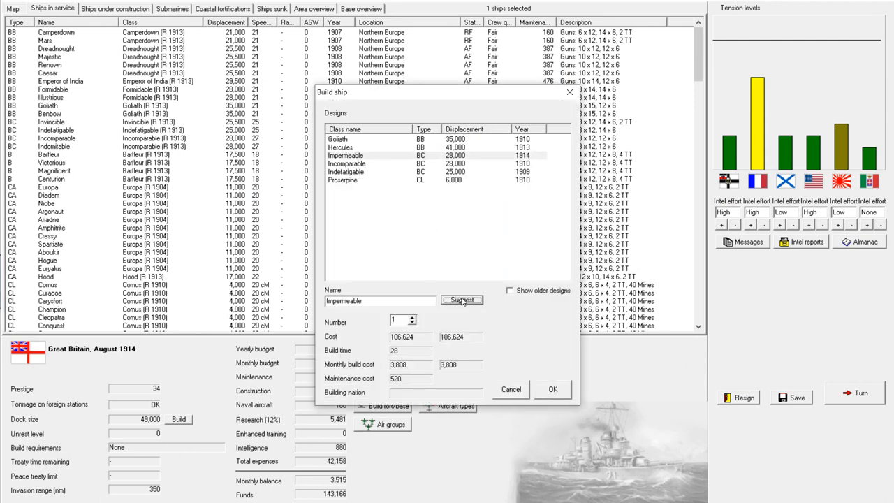
pyautogui.click(553, 388)
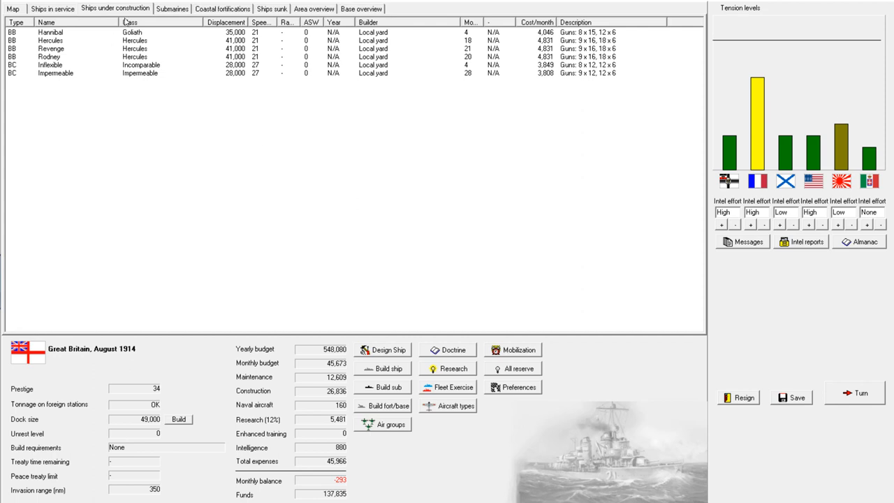
# Advance to September 1914 and acknowledge the production, torpedo research and Senegal reports
pyautogui.click(176, 9)
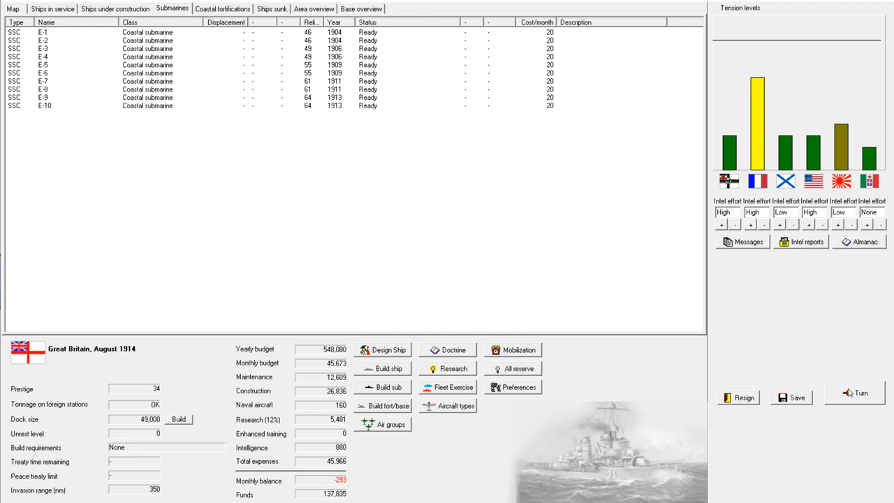
pyautogui.click(855, 393)
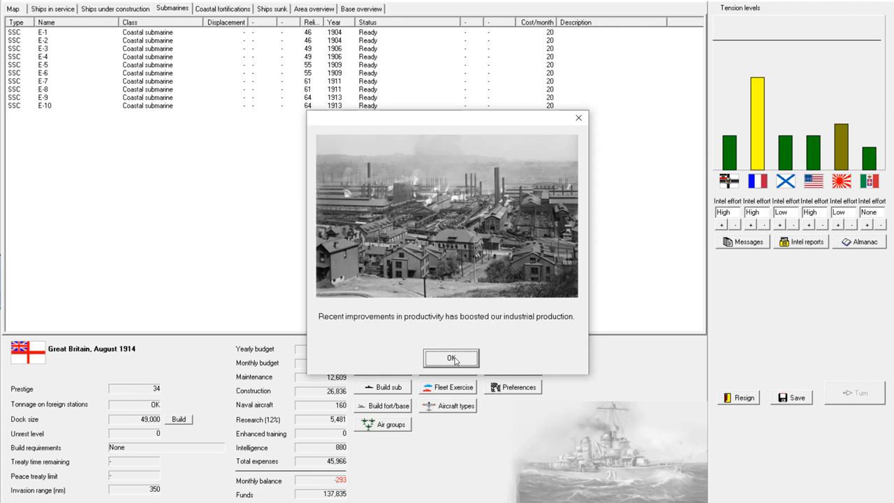
pyautogui.click(451, 358)
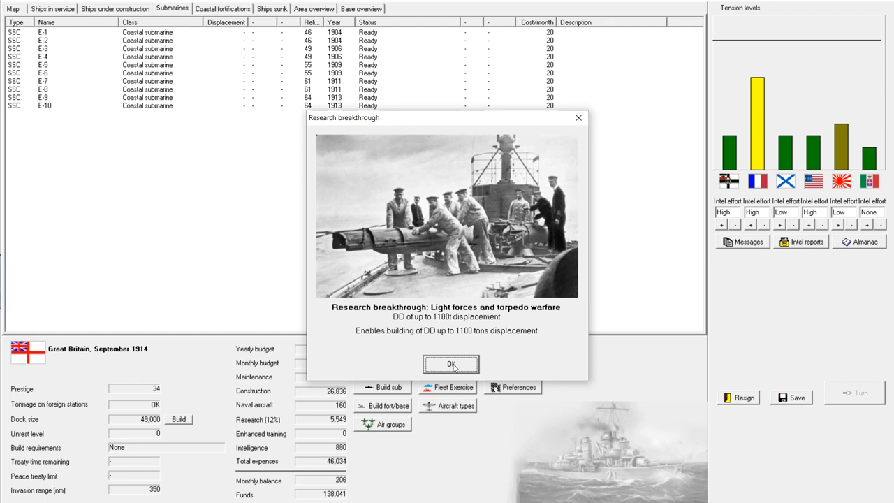
pyautogui.click(451, 363)
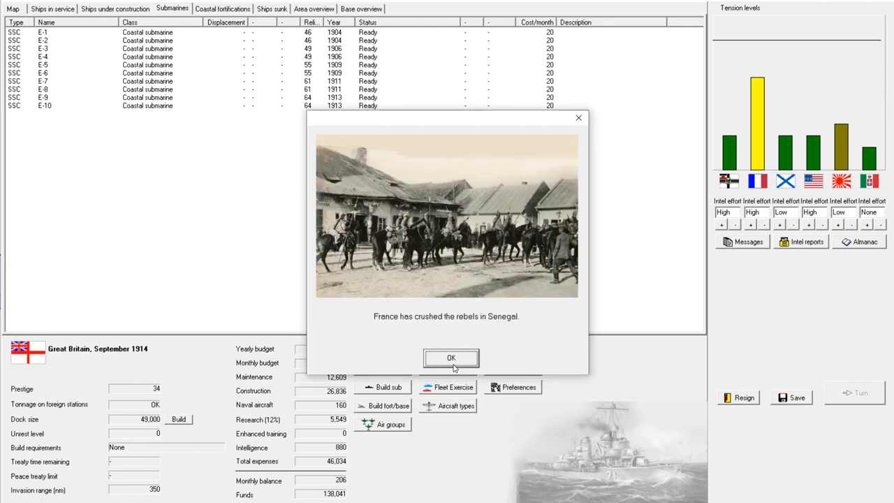
pyautogui.click(450, 357)
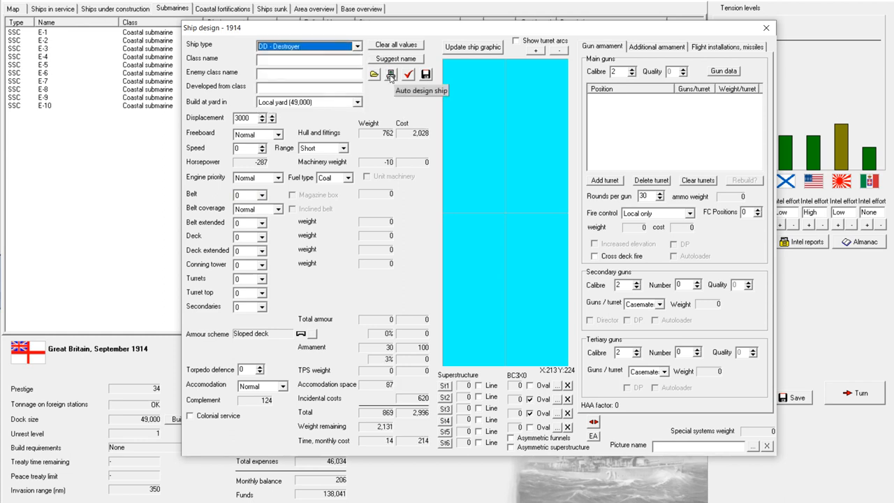
# Auto-design the Acheron destroyer and attempt an extra turret, dismissing the double mounts warning
pyautogui.click(388, 73)
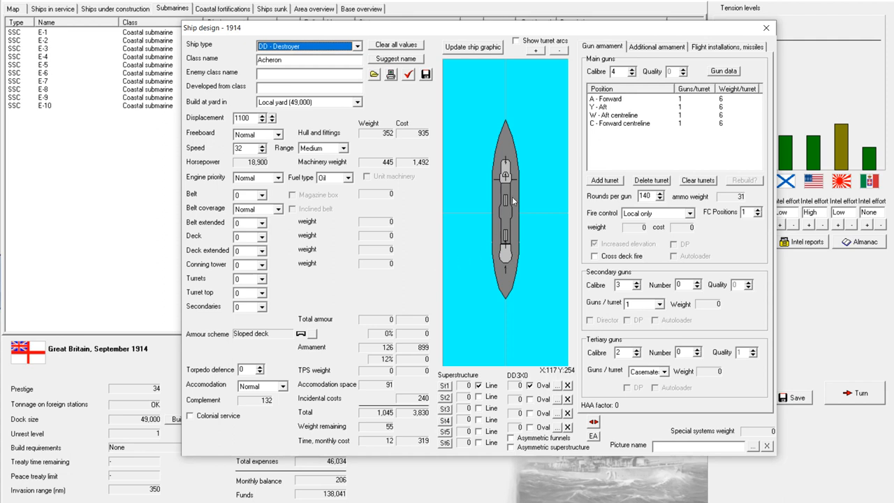
pyautogui.moveTo(507, 222)
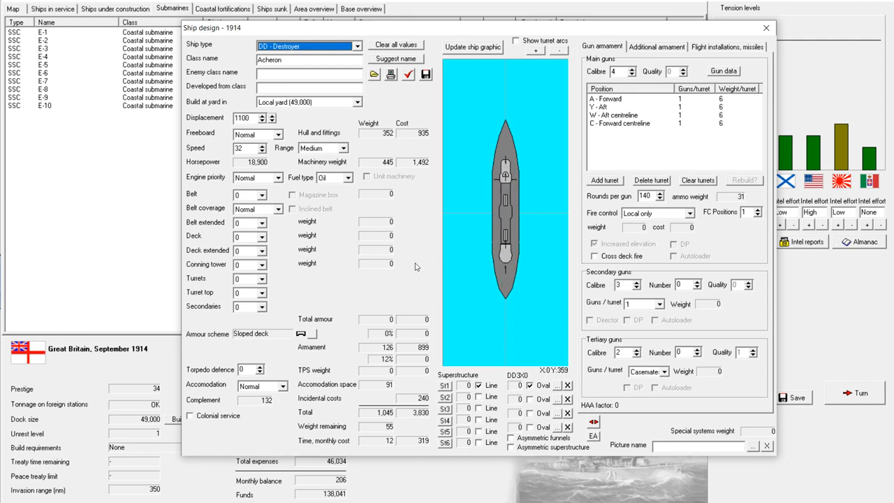
pyautogui.click(603, 179)
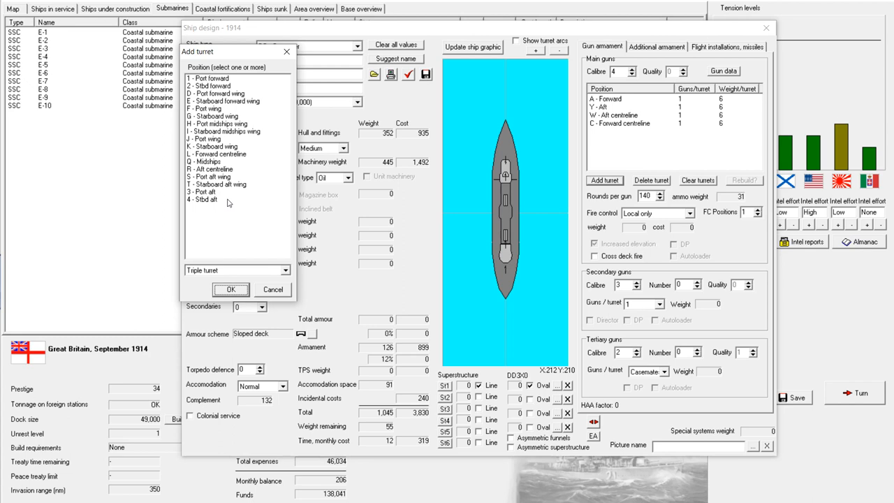
pyautogui.click(230, 289)
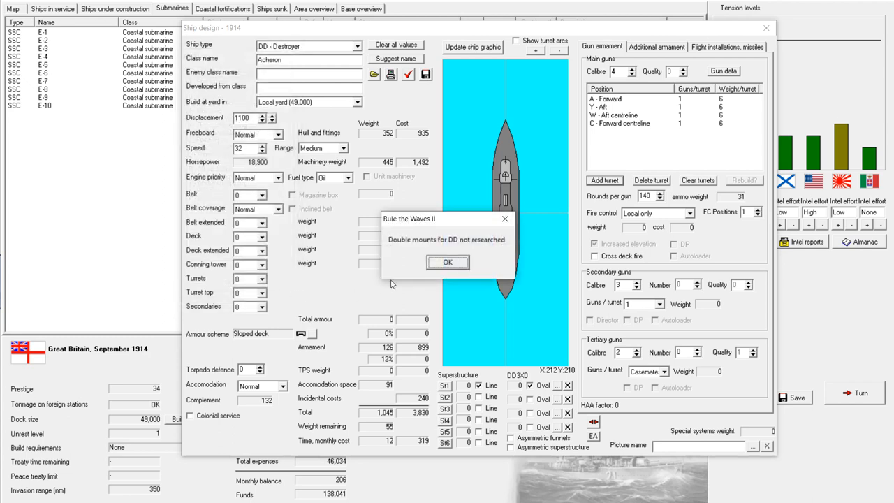
pyautogui.click(447, 263)
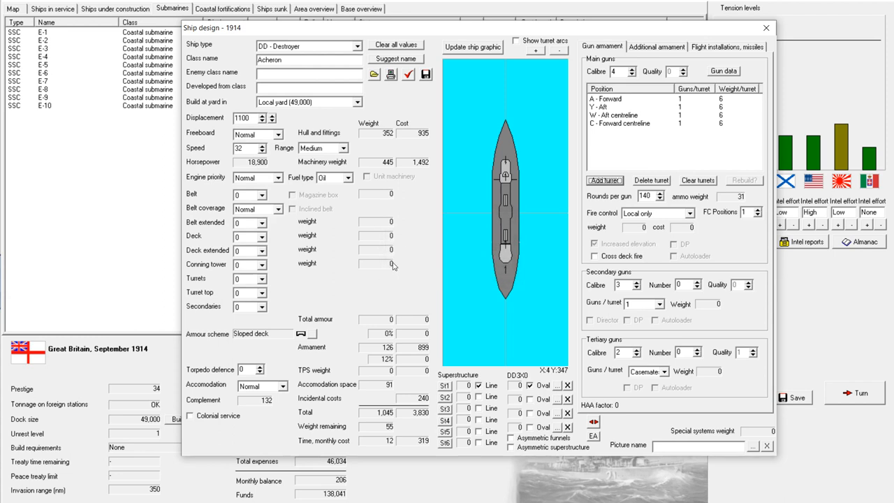
pyautogui.moveTo(492, 222)
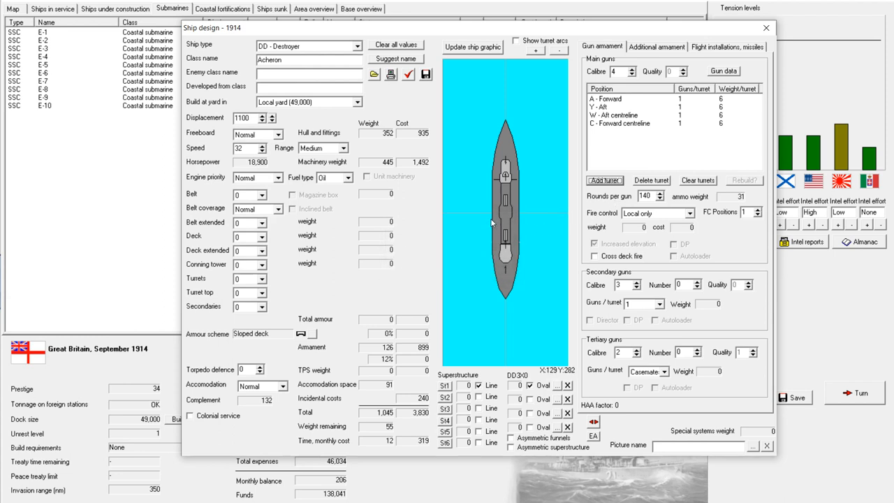
pyautogui.moveTo(492, 221)
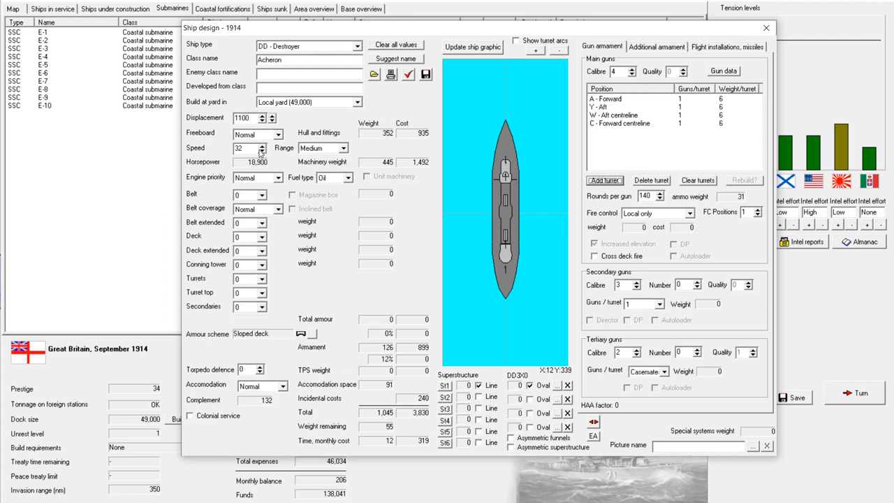
pyautogui.moveTo(291, 185)
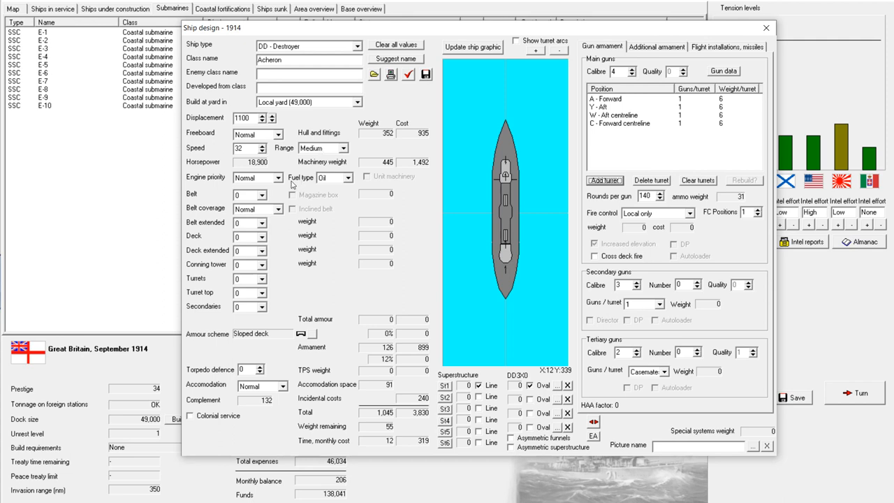
pyautogui.moveTo(293, 372)
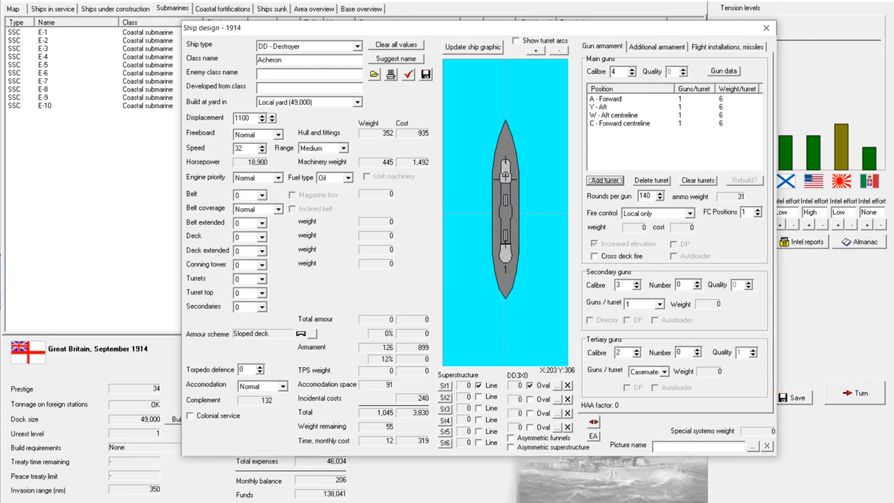
# Check the aircraft options, return to guns and bring up the saved designs to load
pyautogui.click(734, 46)
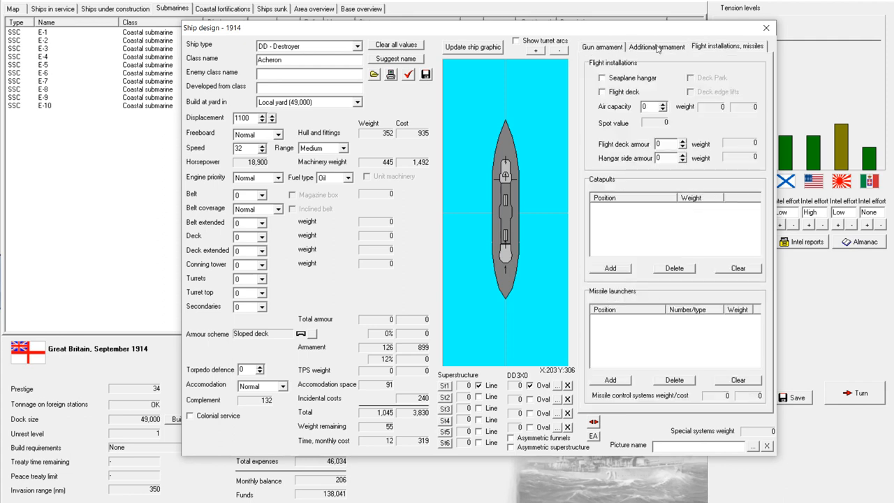
pyautogui.click(601, 45)
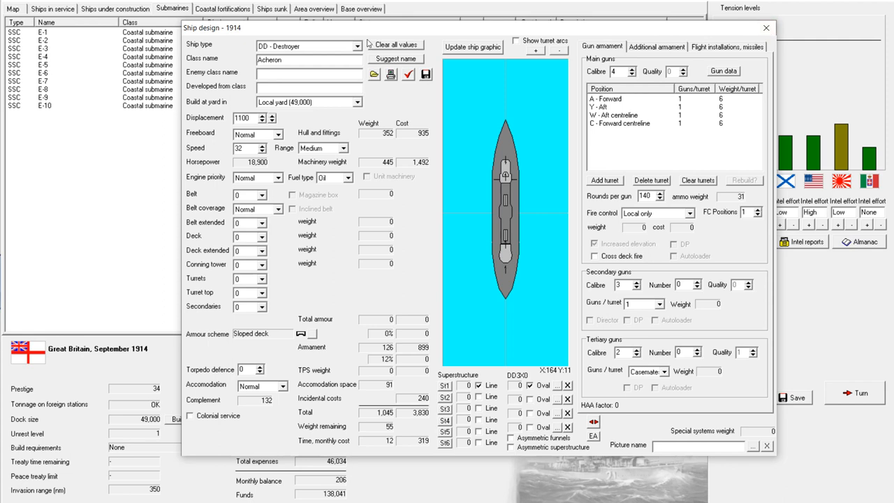
pyautogui.click(392, 75)
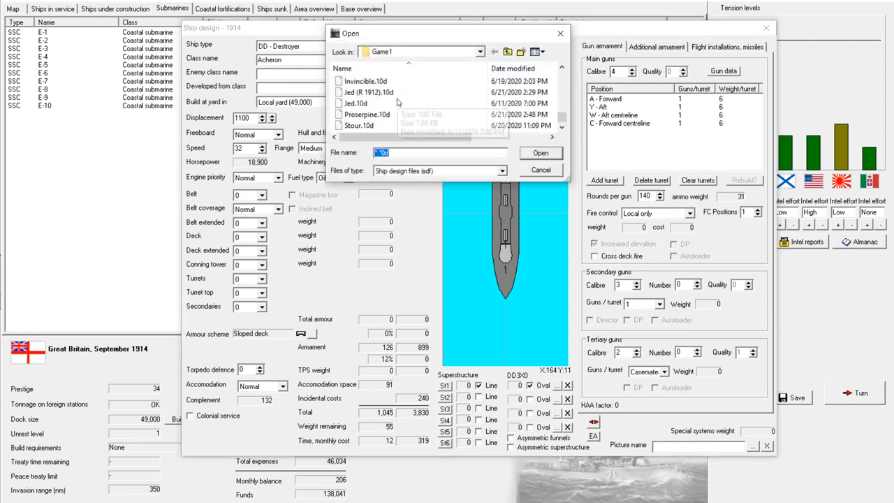
# Load the Stour.10d destroyer design and bring up its additional armament
pyautogui.click(540, 152)
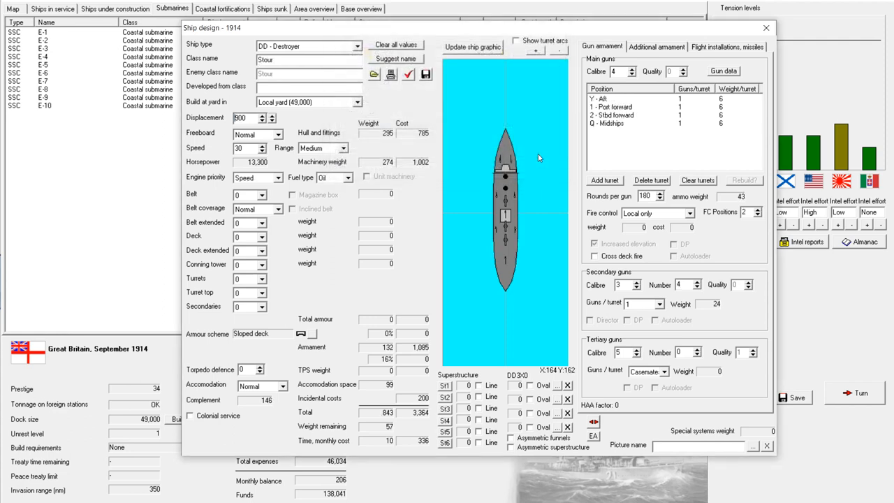
pyautogui.moveTo(327, 253)
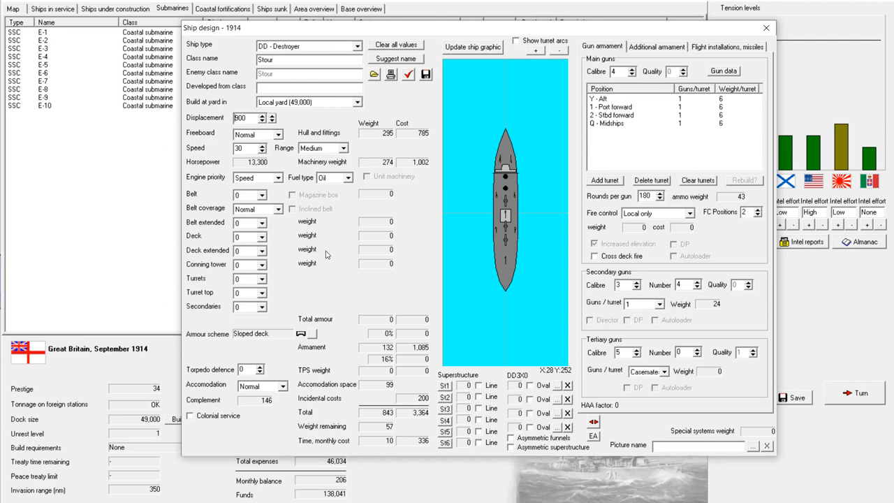
pyautogui.moveTo(422, 204)
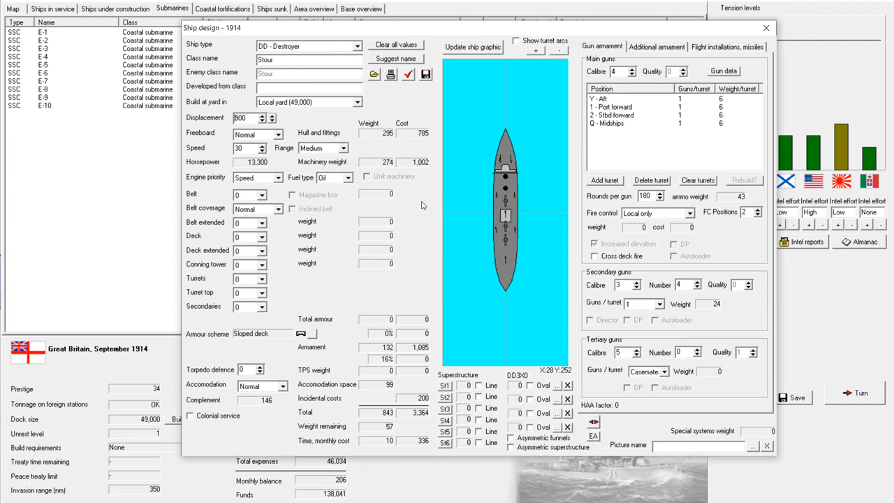
pyautogui.click(657, 46)
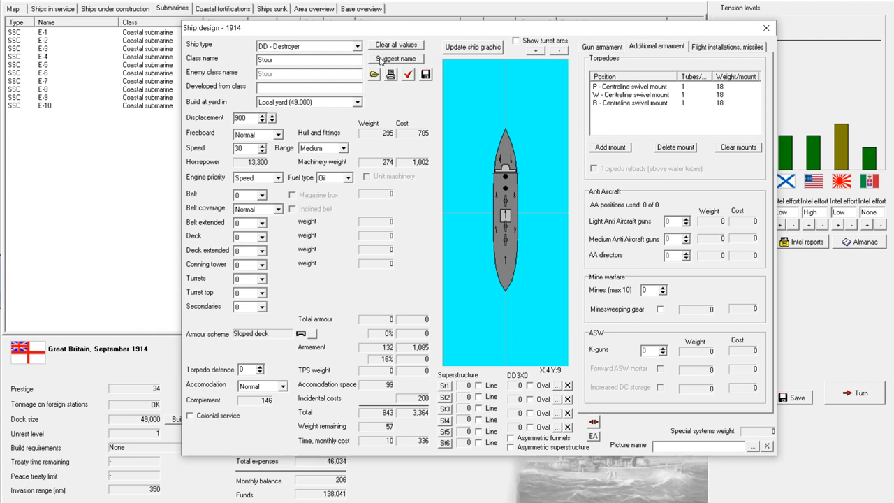
pyautogui.moveTo(674, 179)
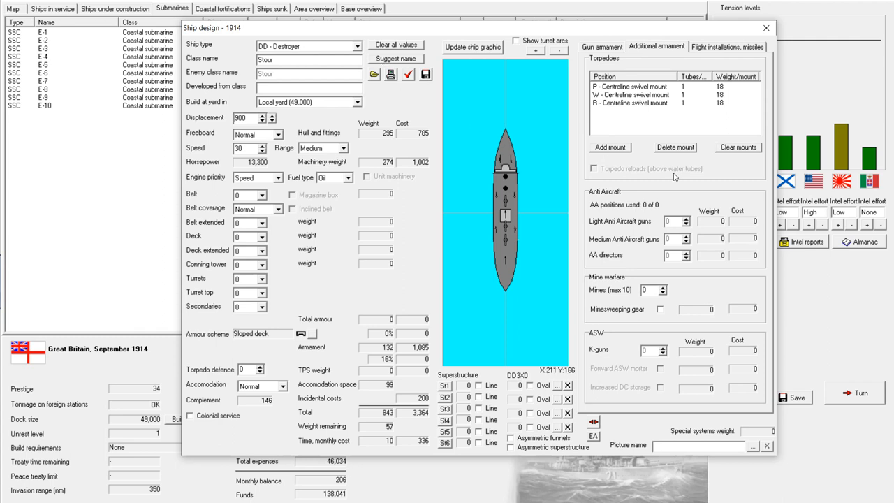
pyautogui.moveTo(737, 148)
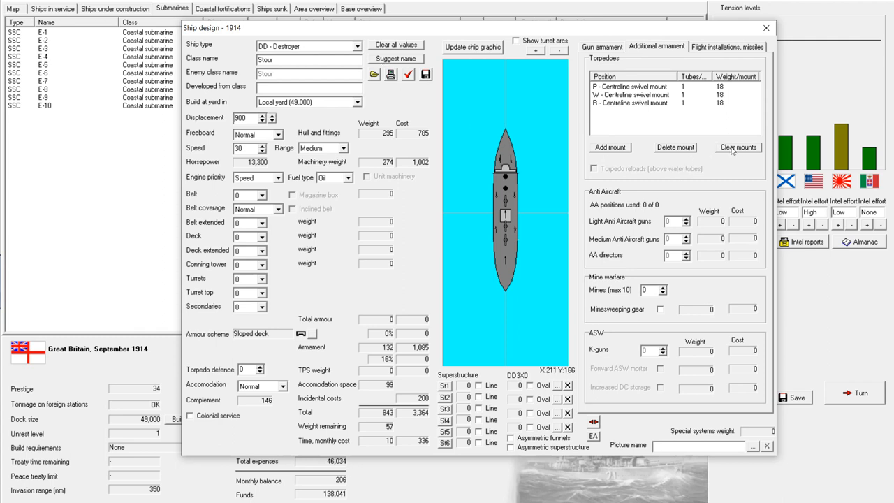
# Replace the existing torpedo mounts with two twin centreline swivel mounts
pyautogui.click(737, 147)
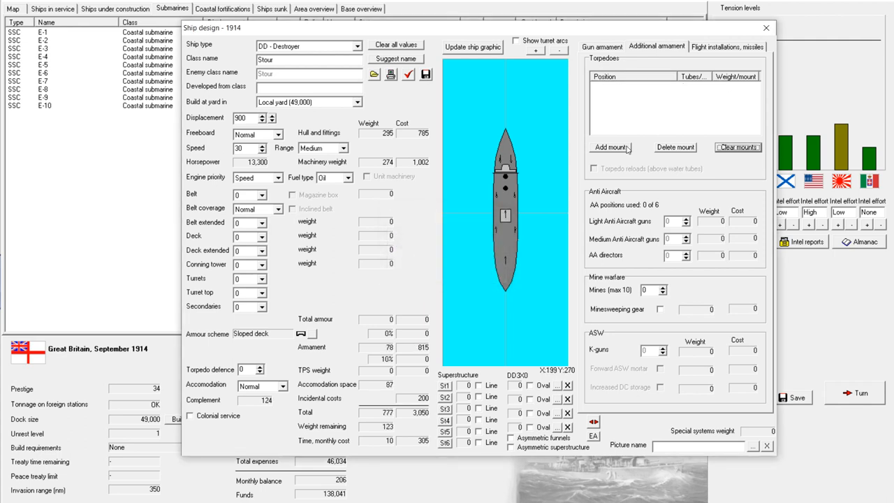
pyautogui.click(609, 146)
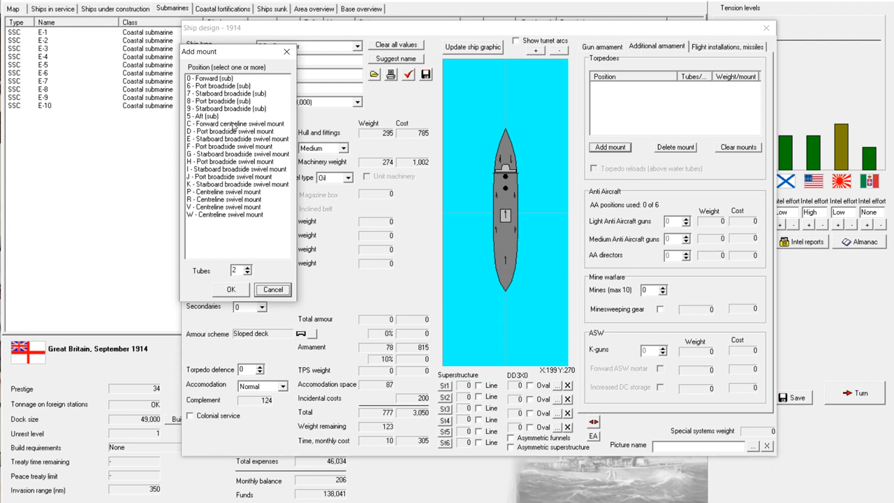
pyautogui.moveTo(230, 192)
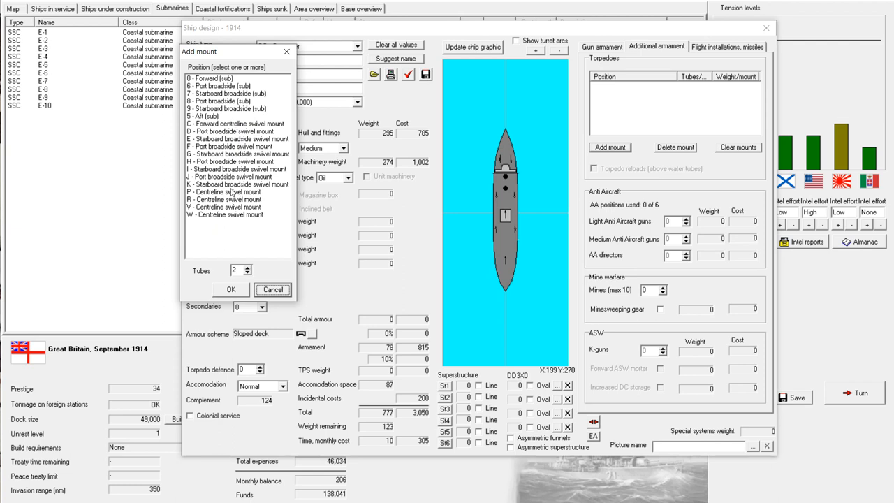
pyautogui.click(230, 192)
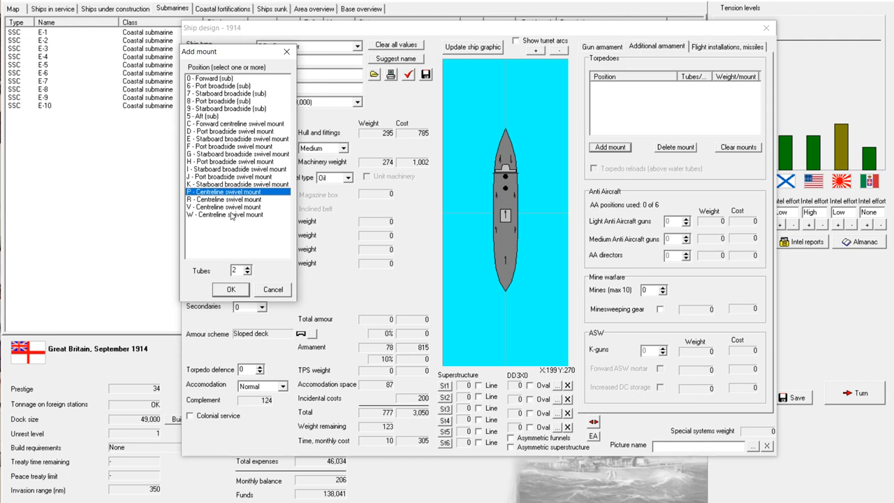
pyautogui.click(230, 289)
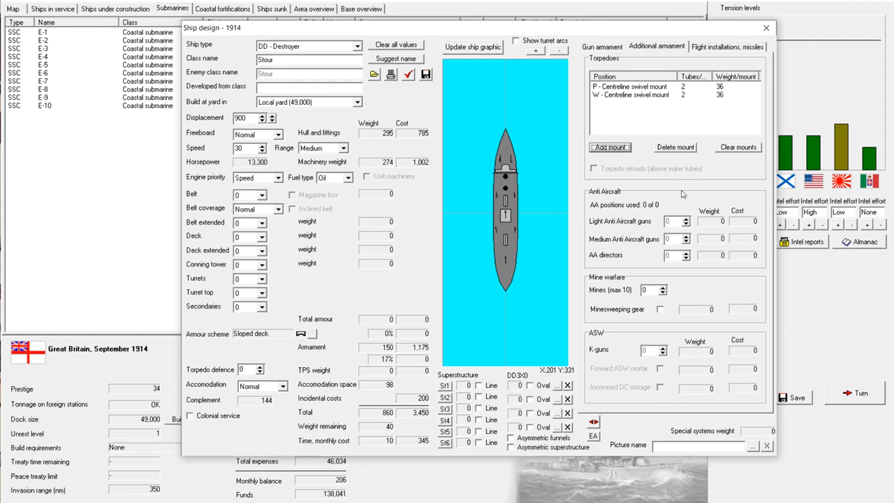
# Glance at the aircraft and missile options, then return to the torpedo fittings
pyautogui.click(732, 46)
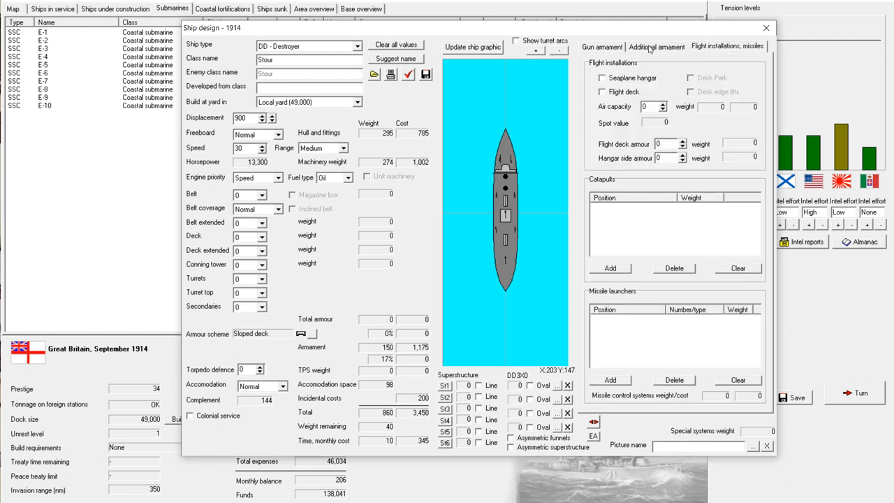
pyautogui.click(646, 46)
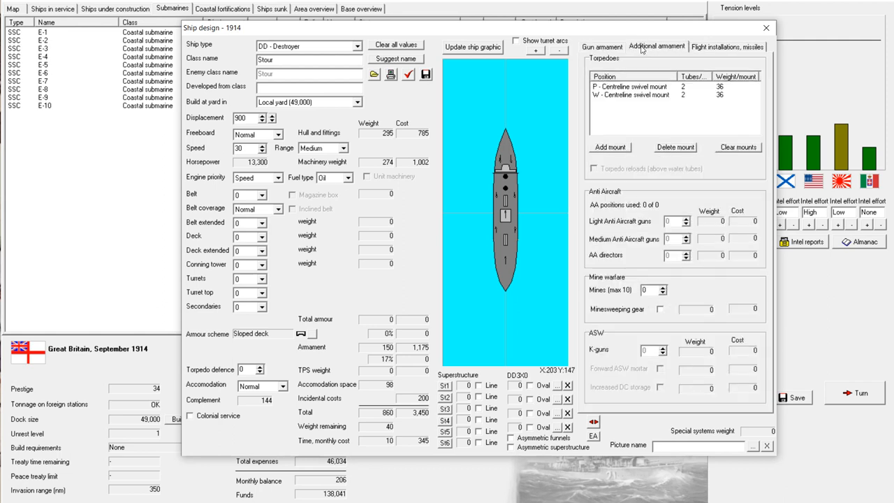
pyautogui.click(662, 286)
pyautogui.write('10')
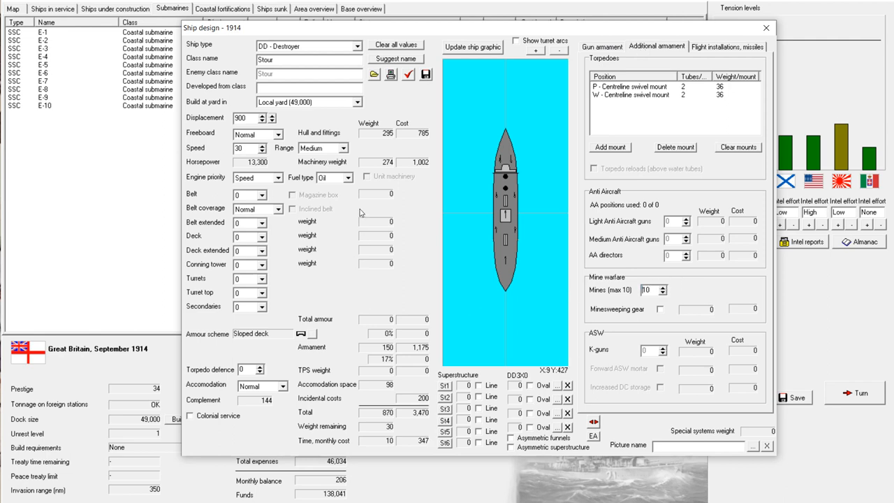
# Try Speed engine priority at 31 knots, then revert to 30 knots with Normal priority
pyautogui.click(274, 176)
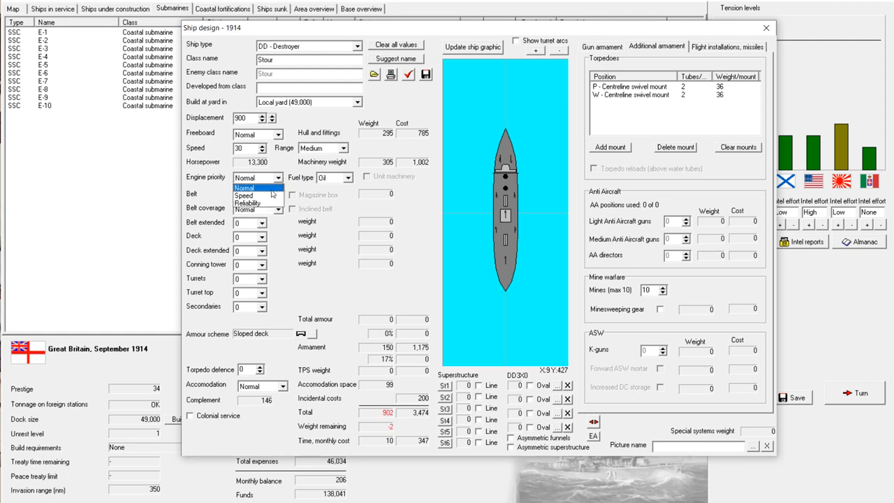
pyautogui.click(251, 195)
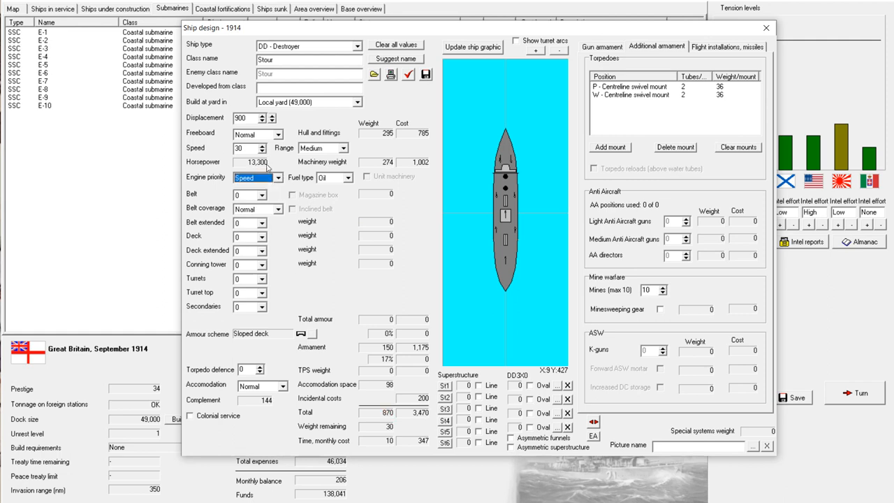
pyautogui.click(262, 144)
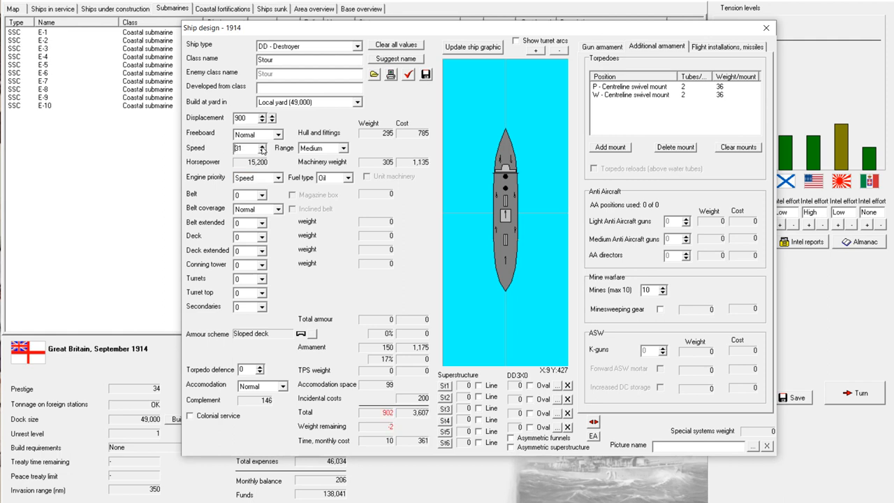
pyautogui.click(260, 151)
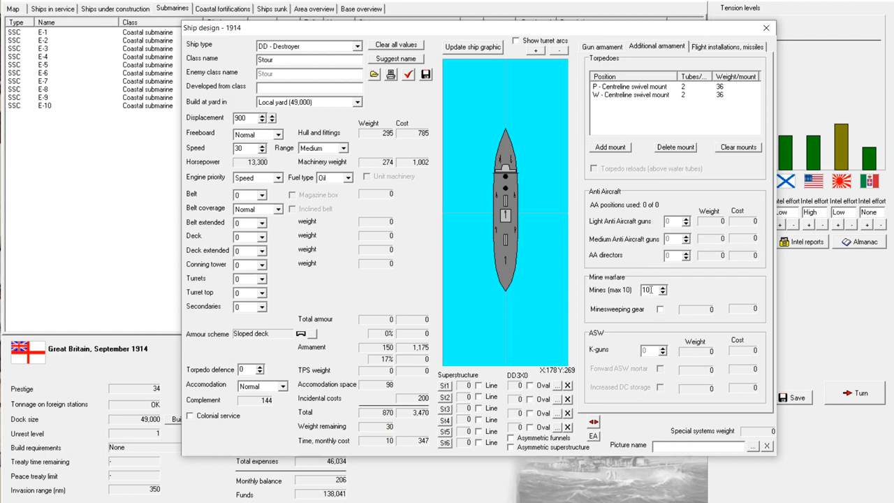
pyautogui.click(273, 176)
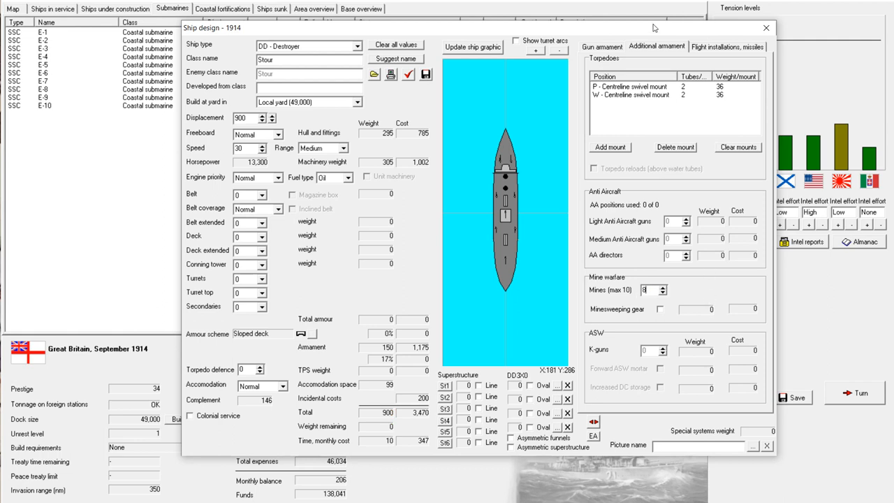
# Bring up the destroyer's gun armament details
pyautogui.click(603, 47)
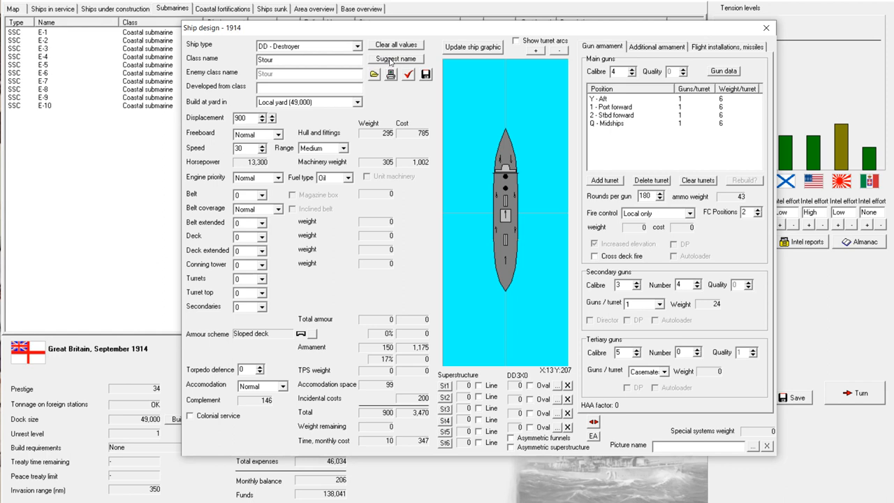
pyautogui.moveTo(403, 59)
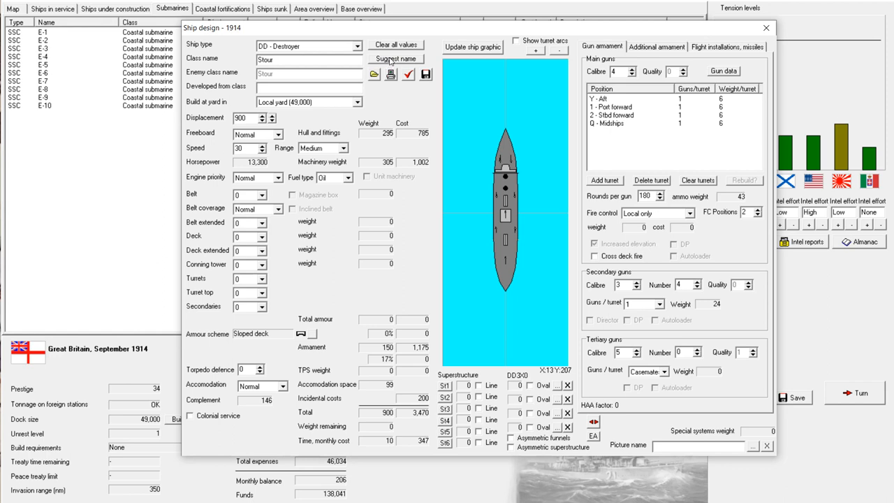
pyautogui.click(400, 59)
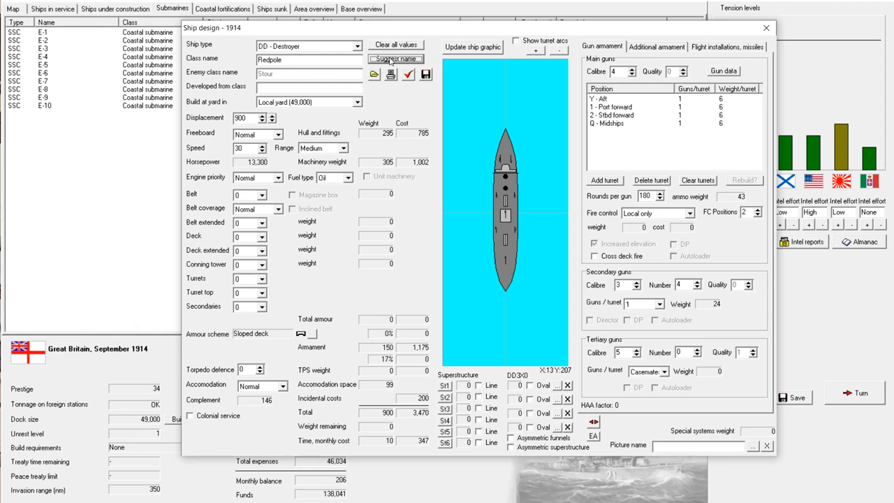
pyautogui.moveTo(402, 113)
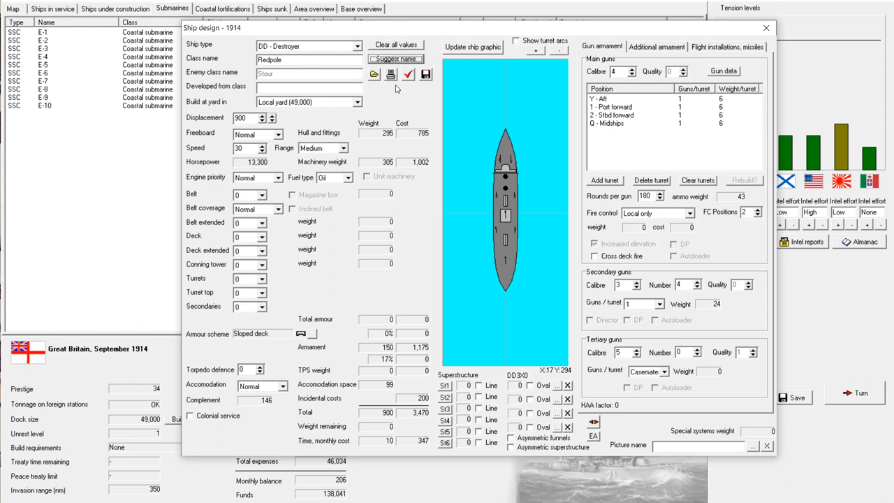
pyautogui.moveTo(399, 97)
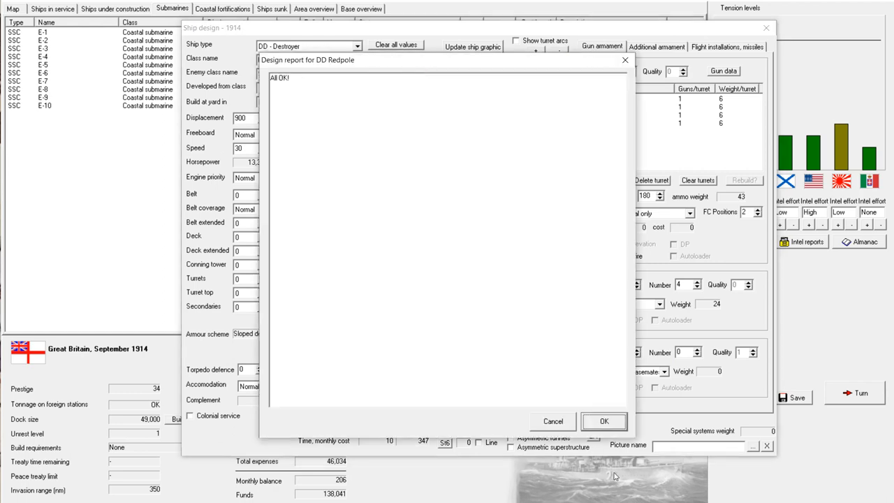
# Accept the all-clear report, start developing Redpole and show the ships under construction
pyautogui.click(603, 420)
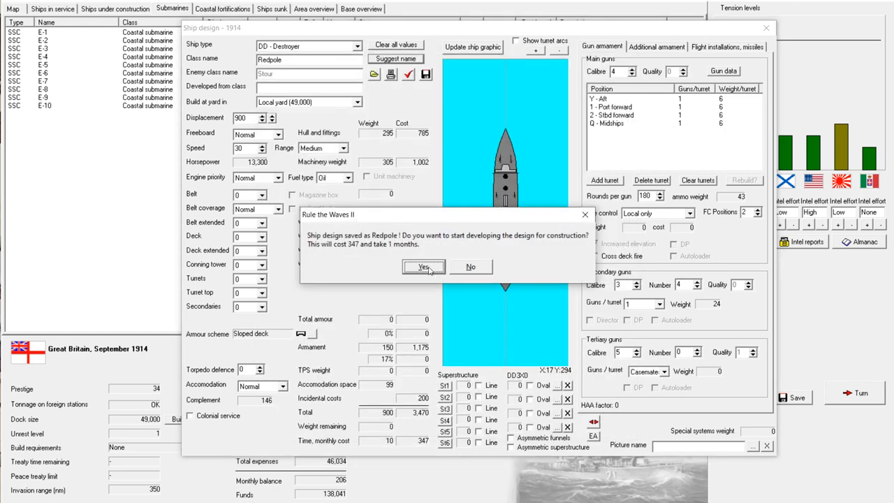
pyautogui.click(423, 267)
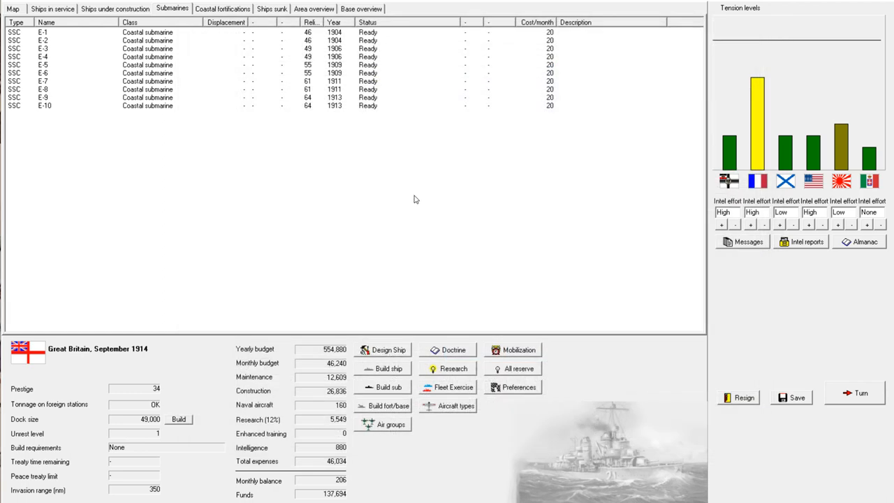
pyautogui.click(114, 8)
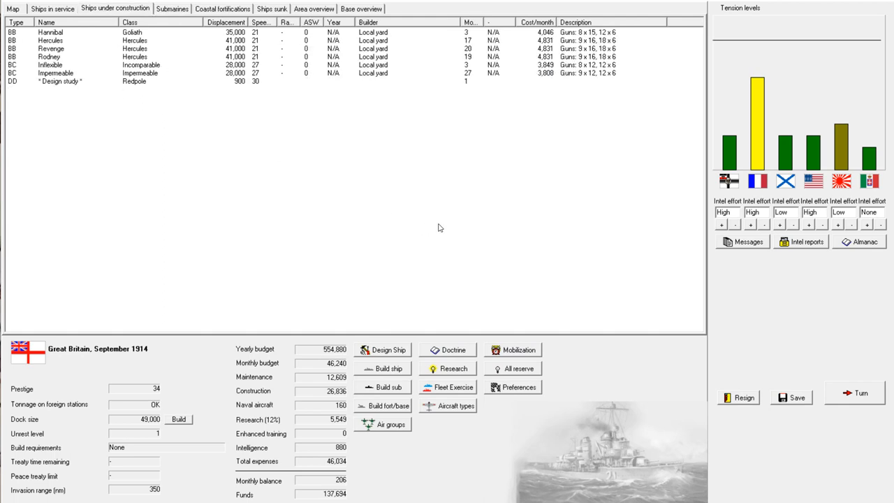
pyautogui.moveTo(819, 279)
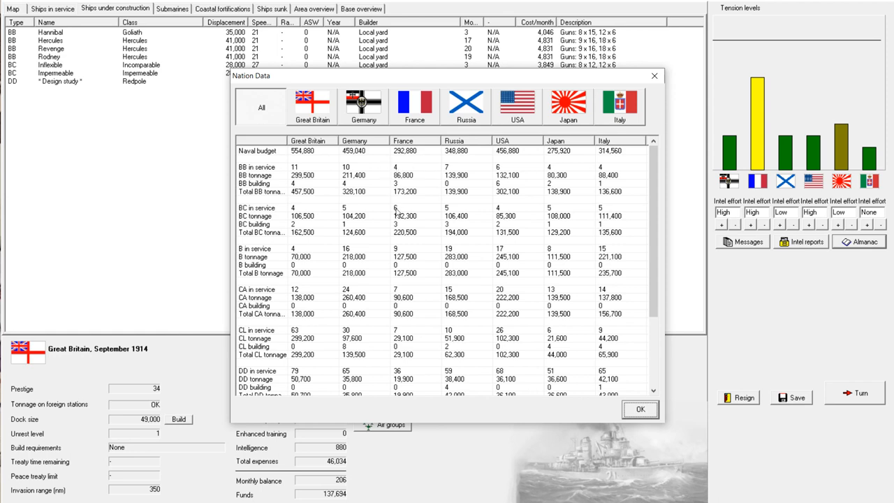
pyautogui.moveTo(412, 231)
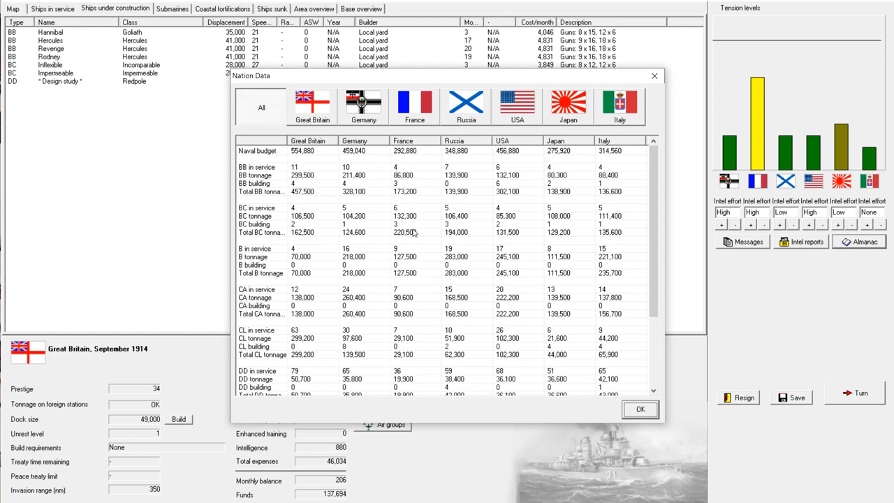
pyautogui.moveTo(422, 212)
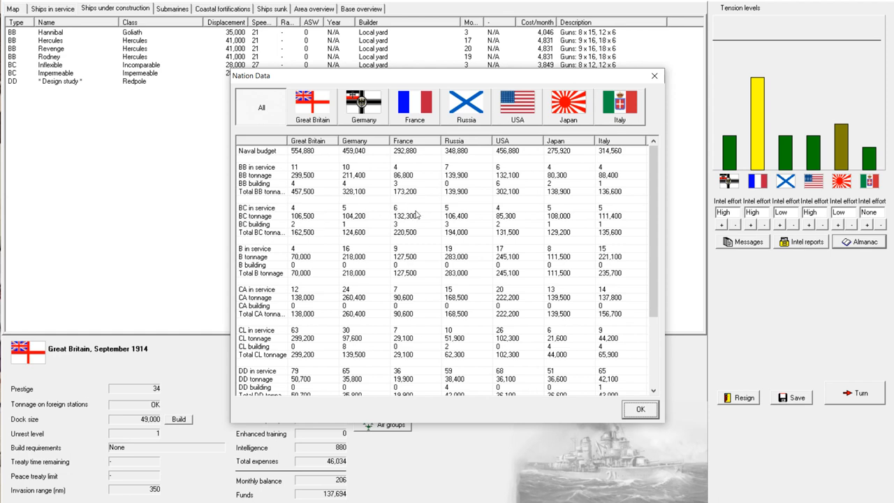
pyautogui.moveTo(424, 235)
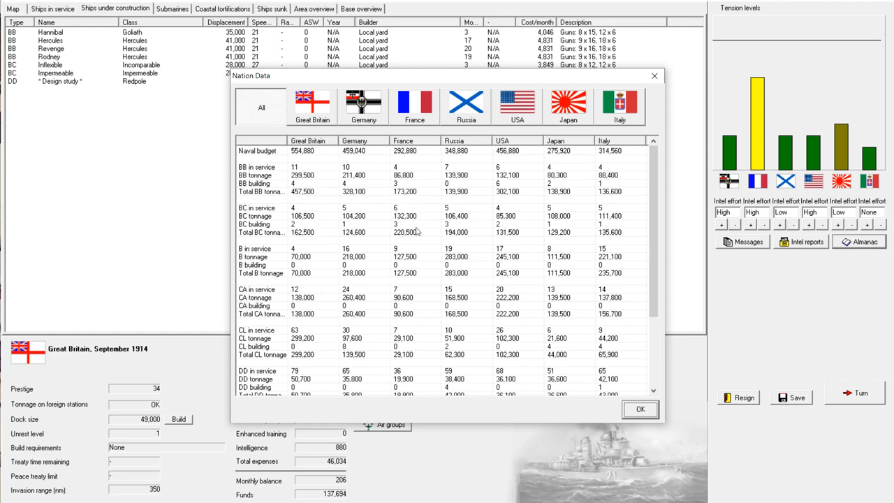
pyautogui.moveTo(420, 166)
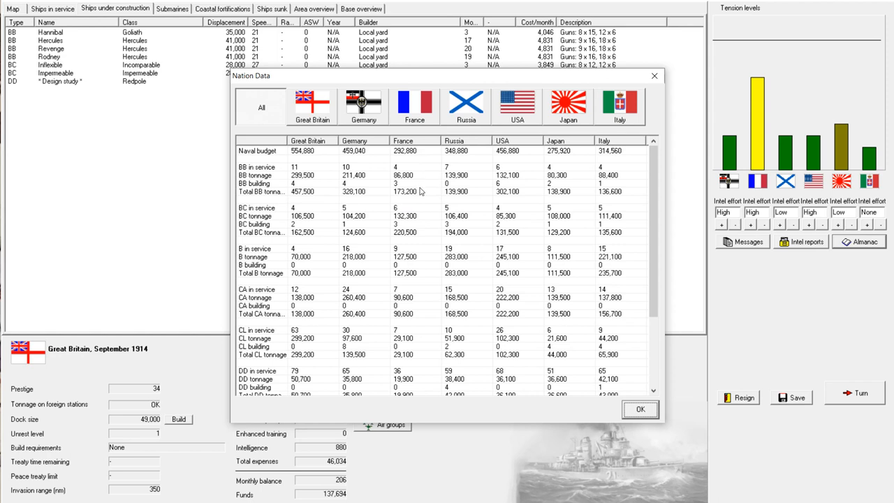
# Scroll down the Nation Data comparison of naval strength
pyautogui.scroll(-3)
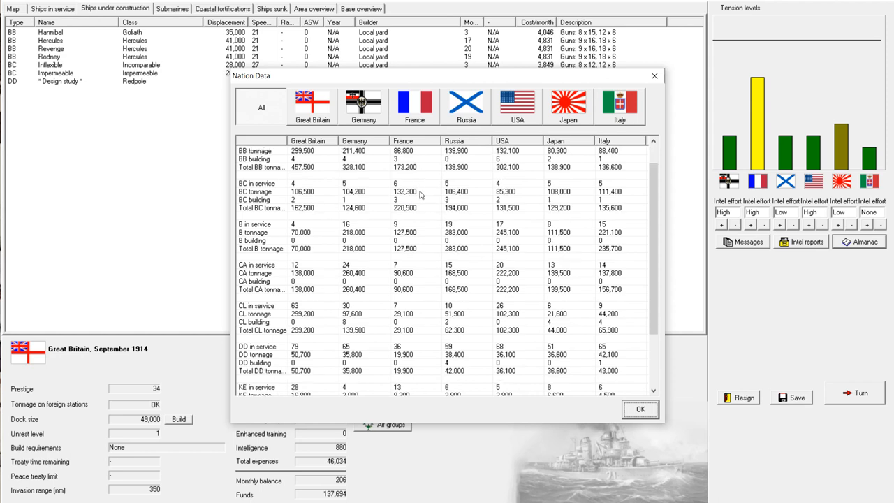
pyautogui.moveTo(413, 232)
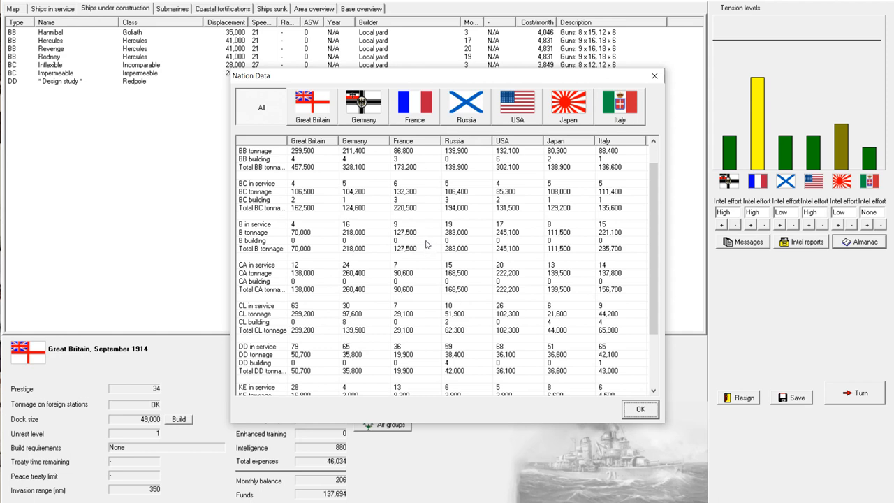
pyautogui.moveTo(420, 282)
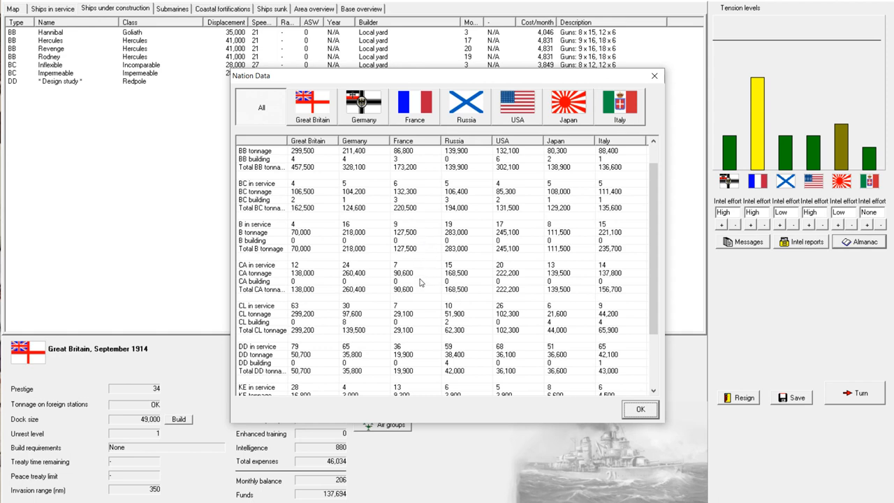
pyautogui.moveTo(422, 282)
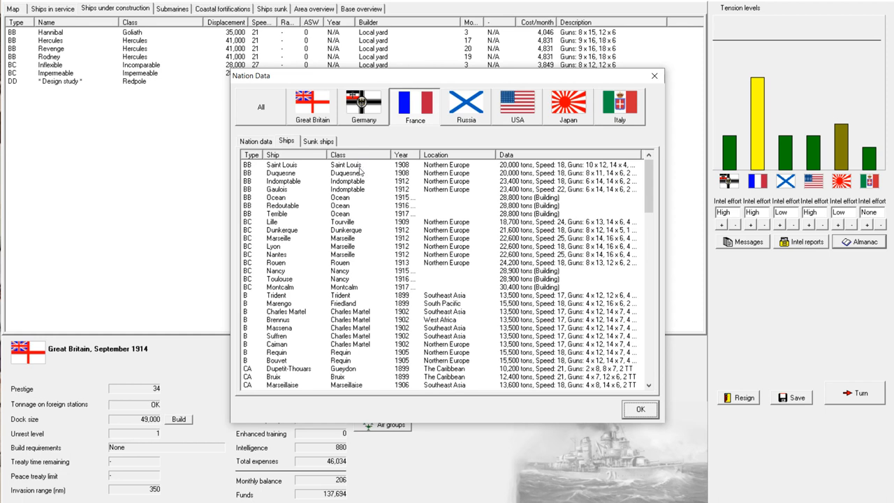
pyautogui.click(279, 205)
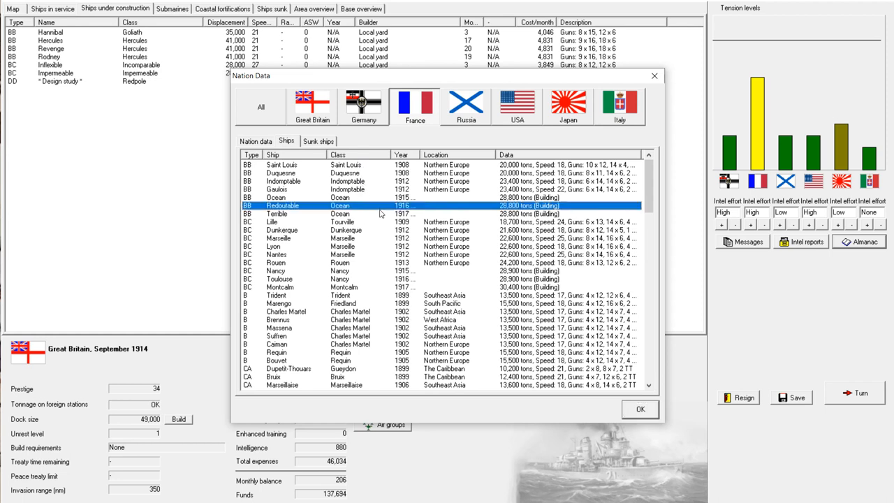
pyautogui.moveTo(383, 231)
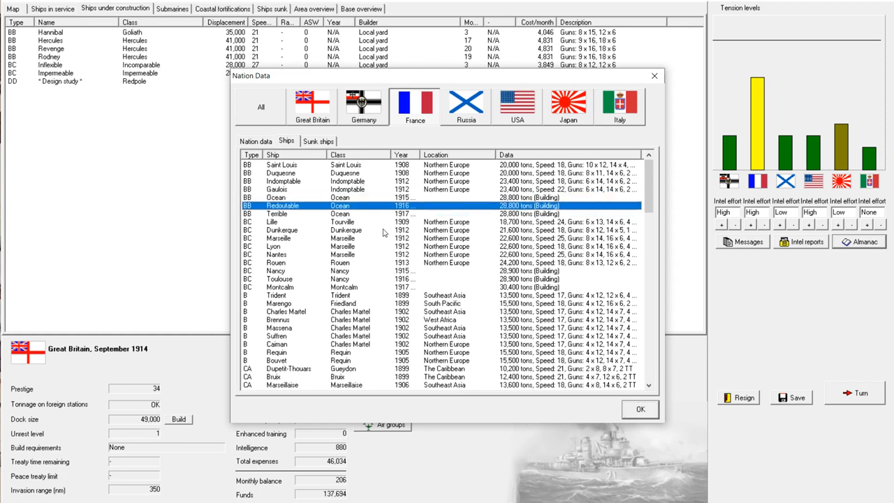
pyautogui.click(300, 214)
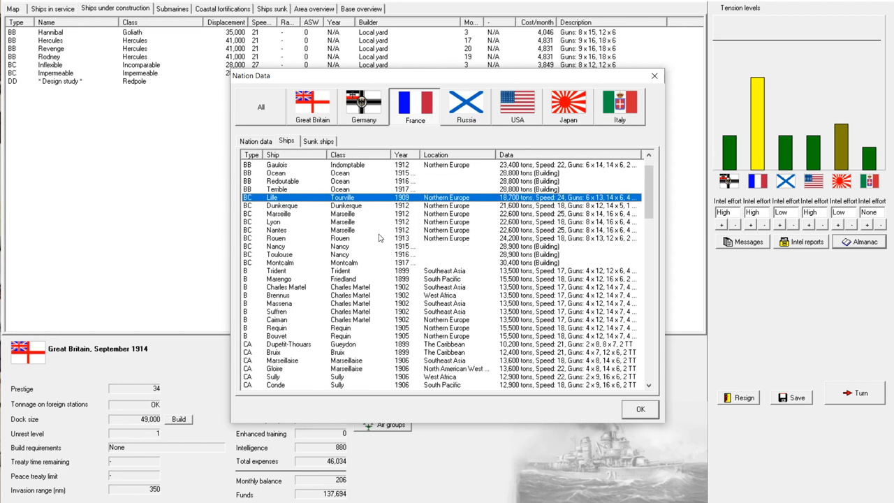
pyautogui.moveTo(364, 240)
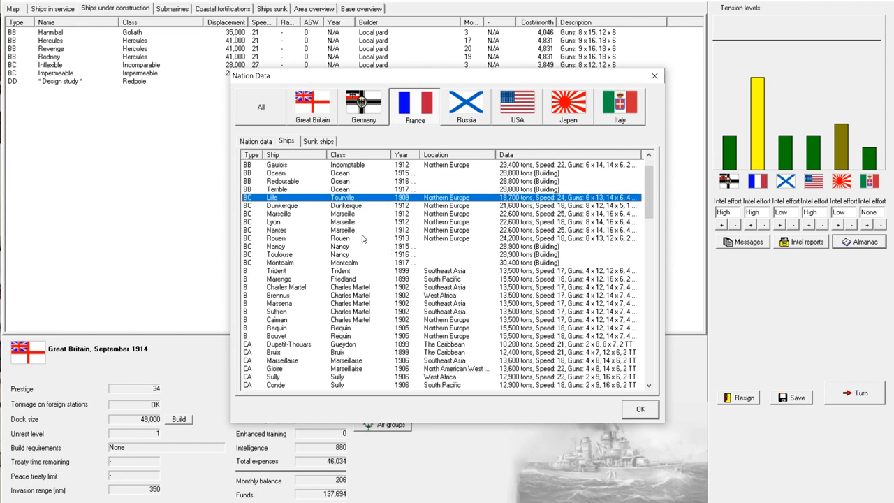
pyautogui.click(301, 238)
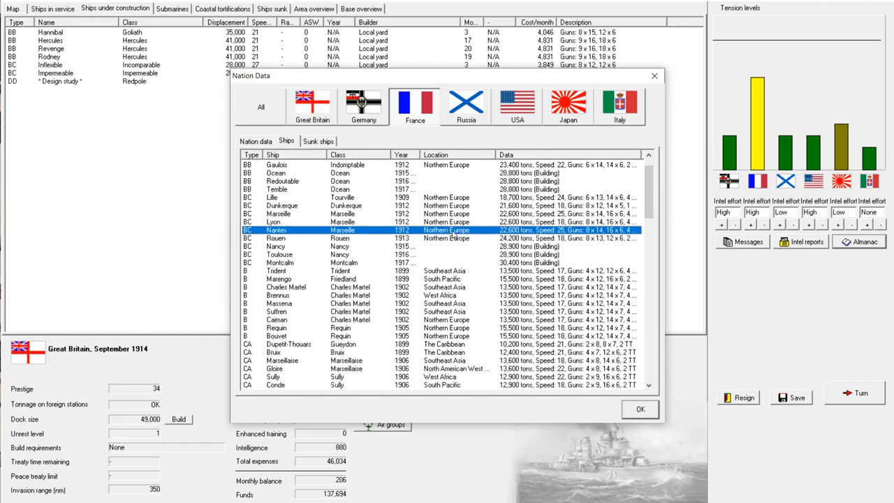
pyautogui.doubleClick(277, 229)
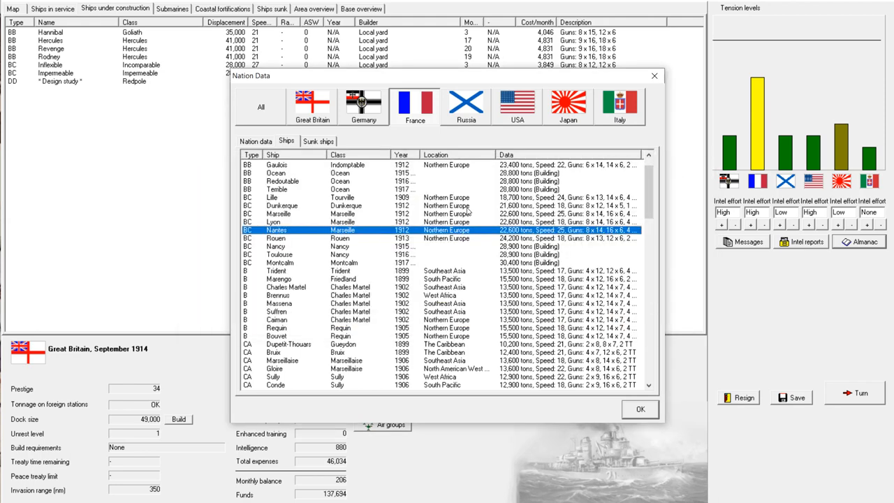
pyautogui.click(300, 271)
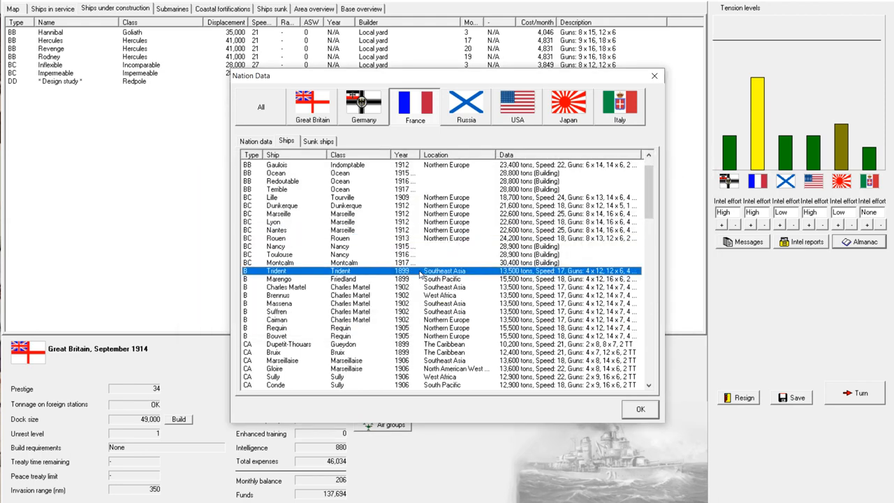
pyautogui.scroll(-3)
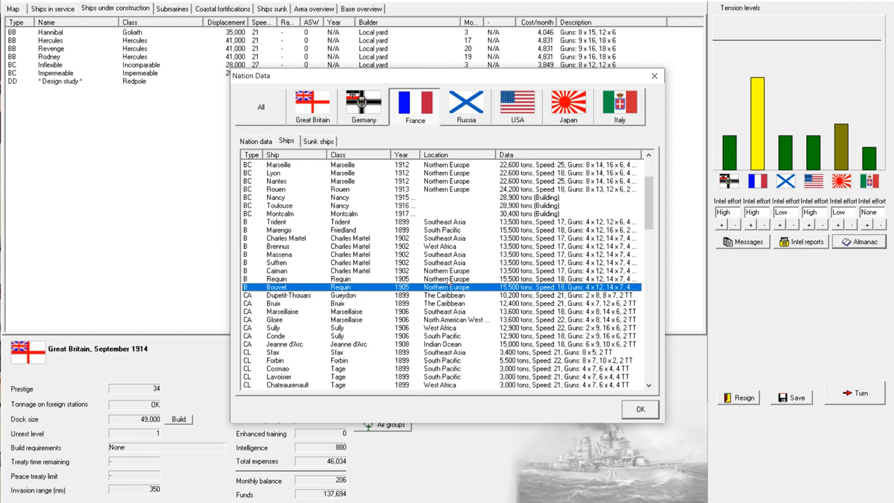
# View the battleship Bouvet's details card twice and close it each time
pyautogui.doubleClick(277, 287)
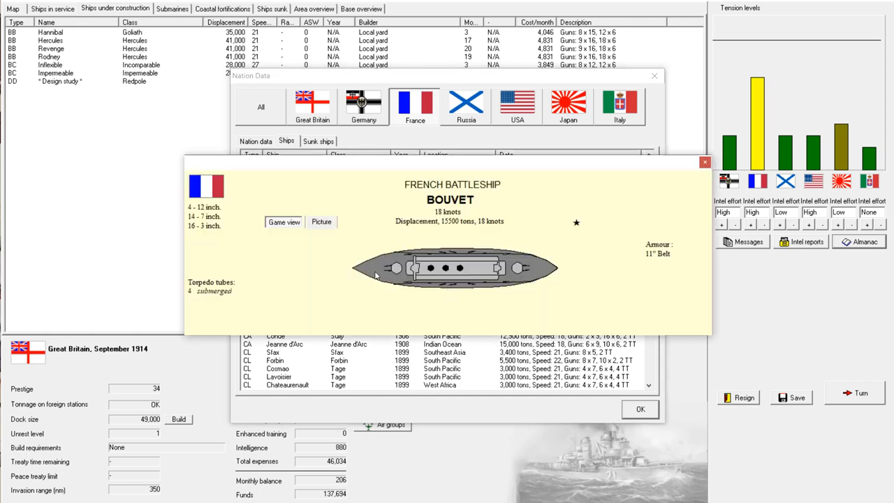
pyautogui.moveTo(693, 167)
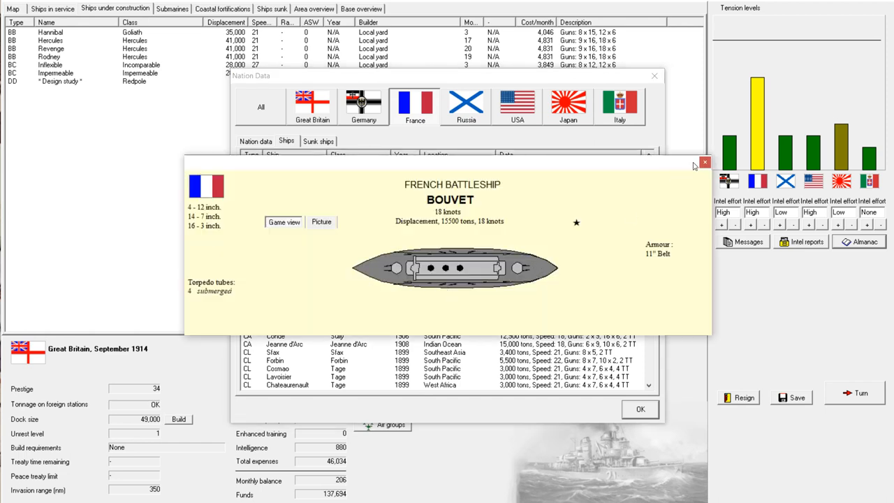
pyautogui.moveTo(704, 162)
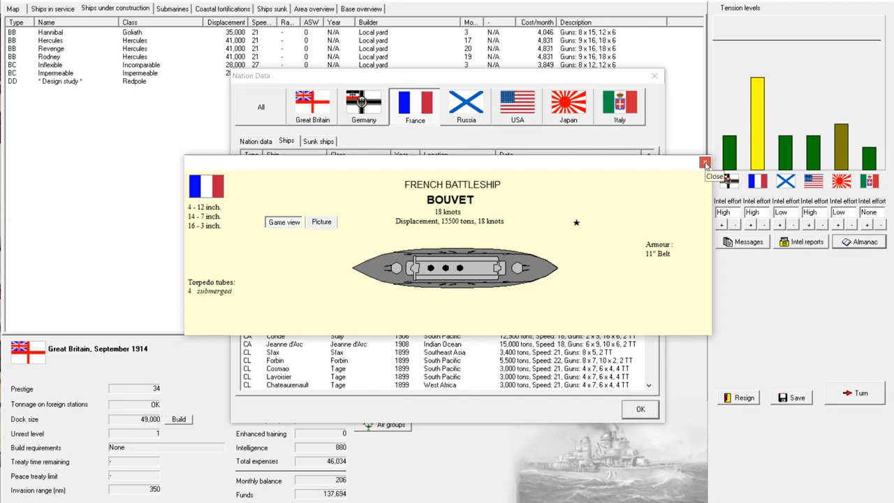
pyautogui.click(706, 162)
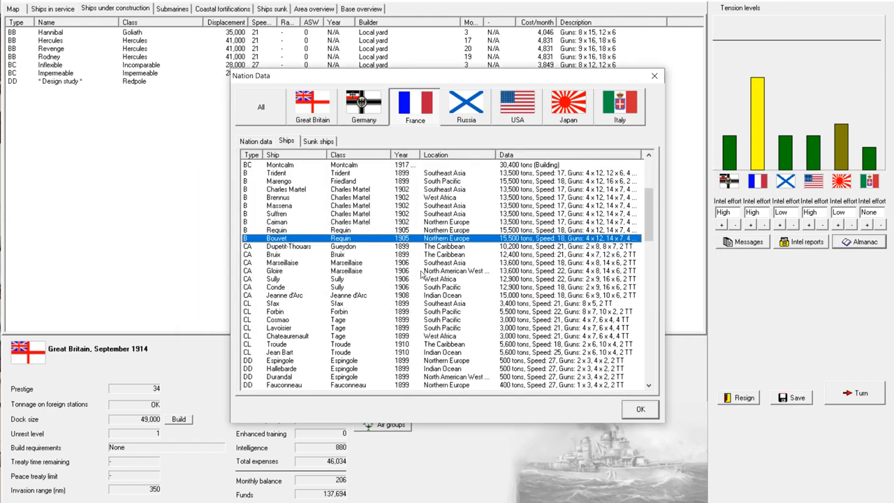
pyautogui.doubleClick(277, 237)
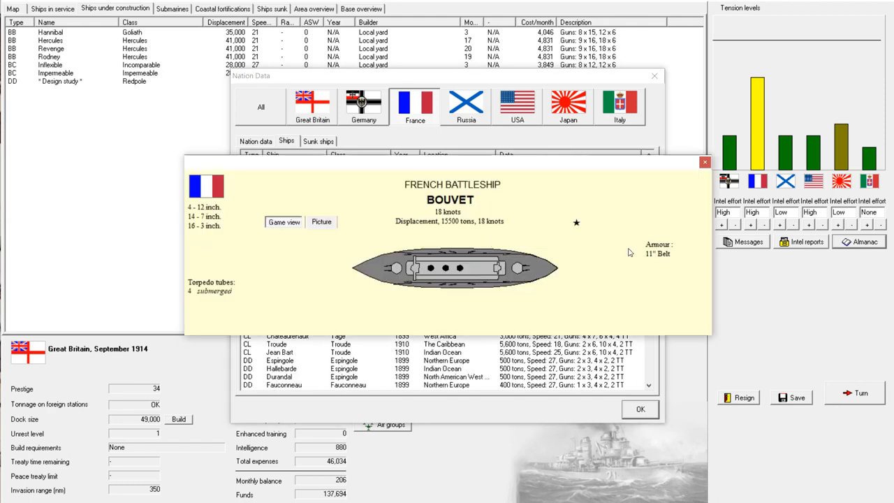
pyautogui.click(704, 162)
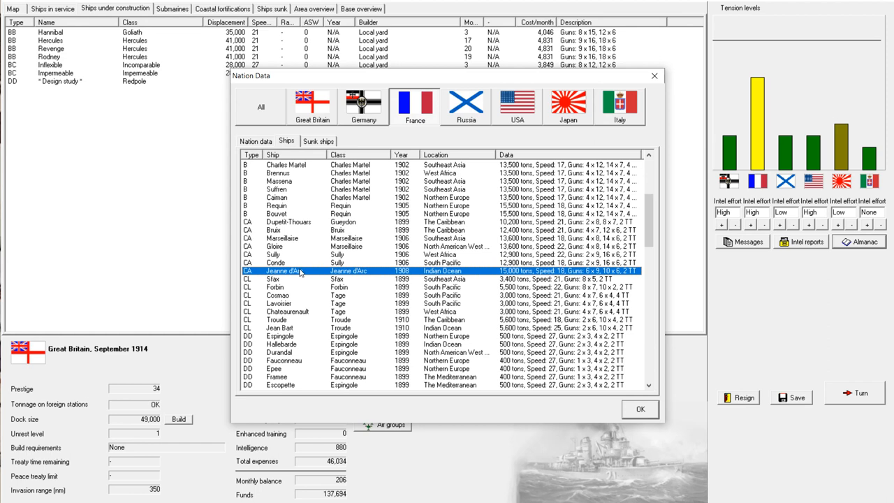
pyautogui.moveTo(475, 276)
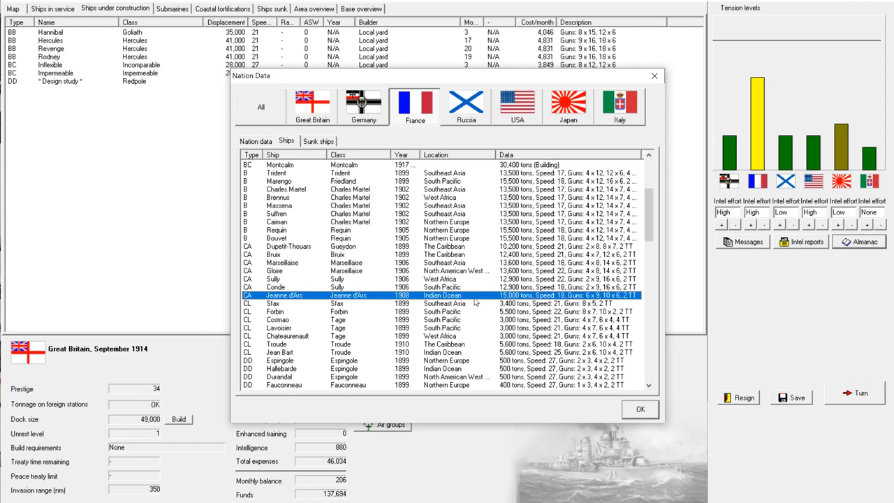
pyautogui.moveTo(475, 299)
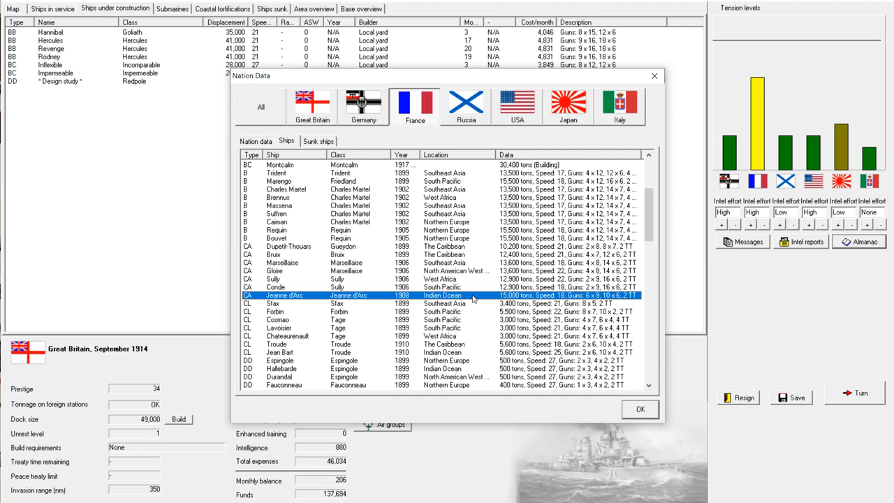
# Open the details card for the armoured cruiser Jeanne d'Arc
pyautogui.doubleClick(285, 295)
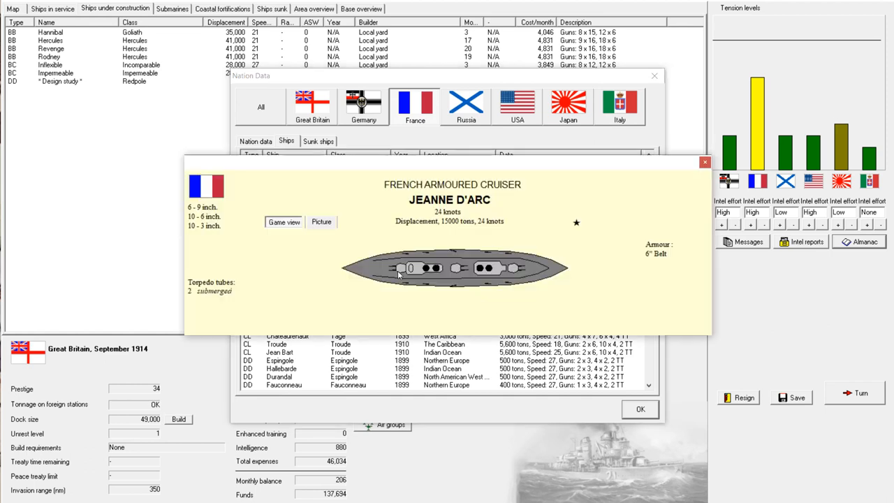
pyautogui.moveTo(523, 276)
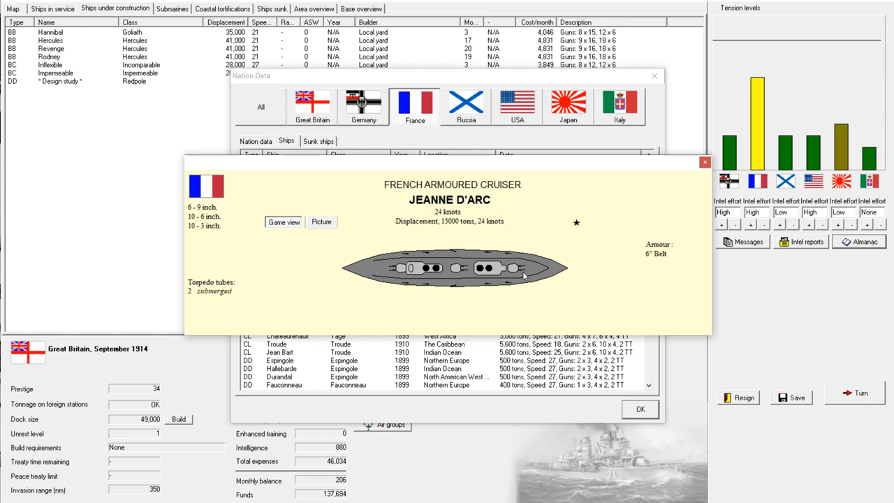
pyautogui.moveTo(455, 271)
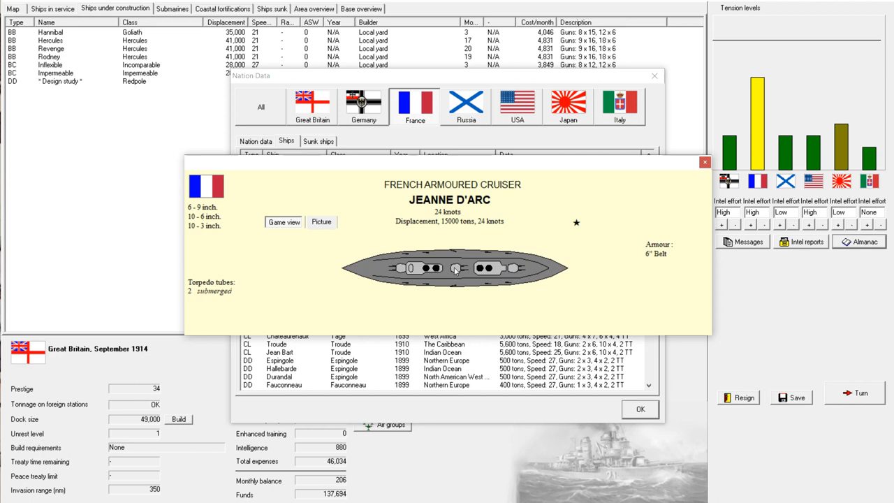
pyautogui.moveTo(466, 279)
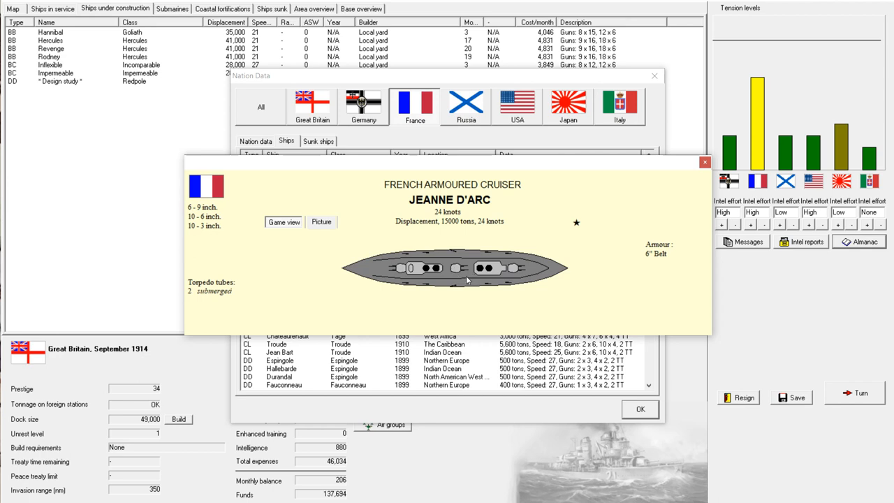
pyautogui.moveTo(467, 285)
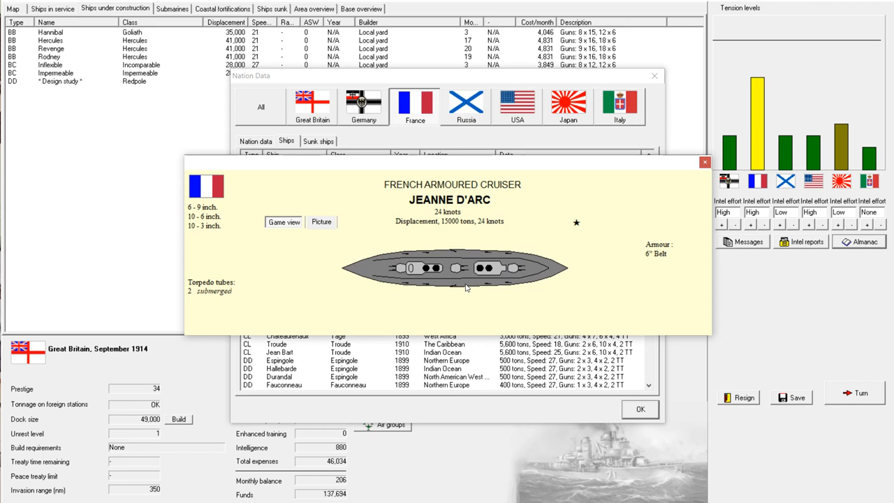
pyautogui.moveTo(654, 204)
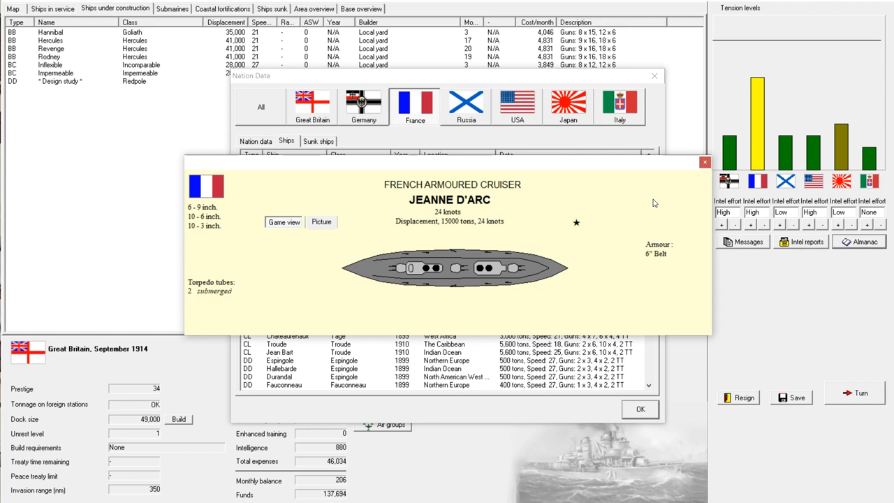
pyautogui.moveTo(403, 248)
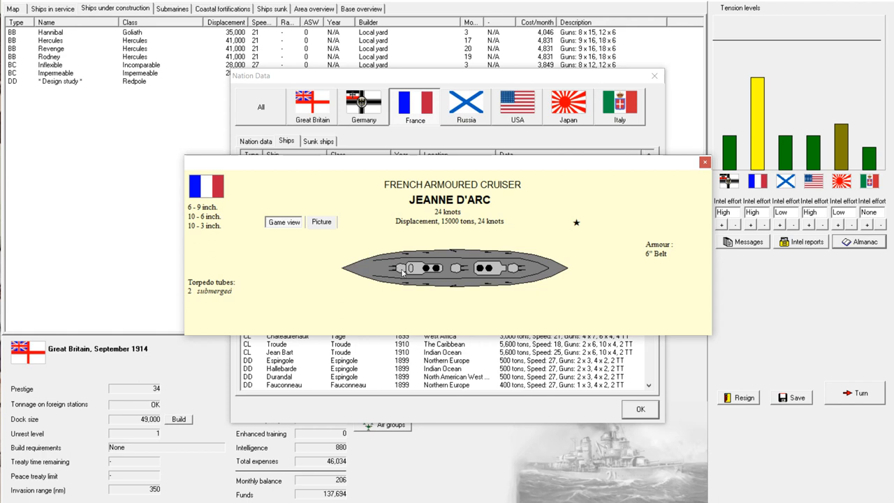
pyautogui.moveTo(368, 197)
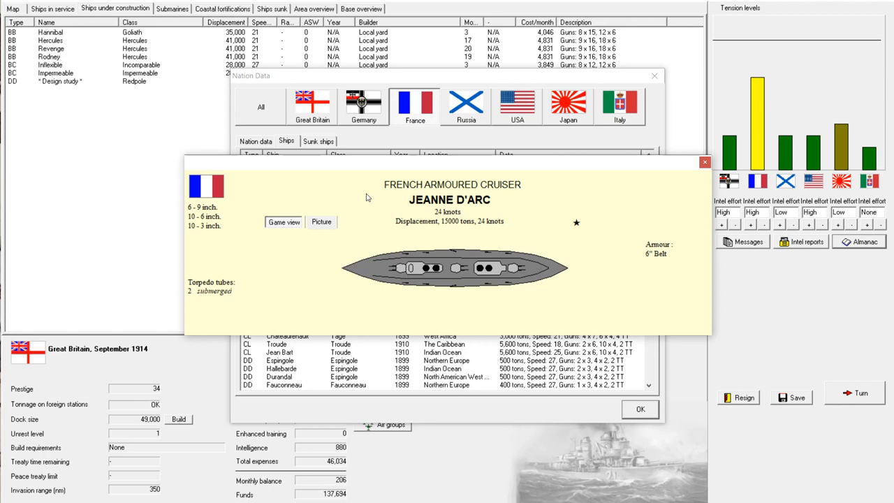
pyautogui.moveTo(464, 233)
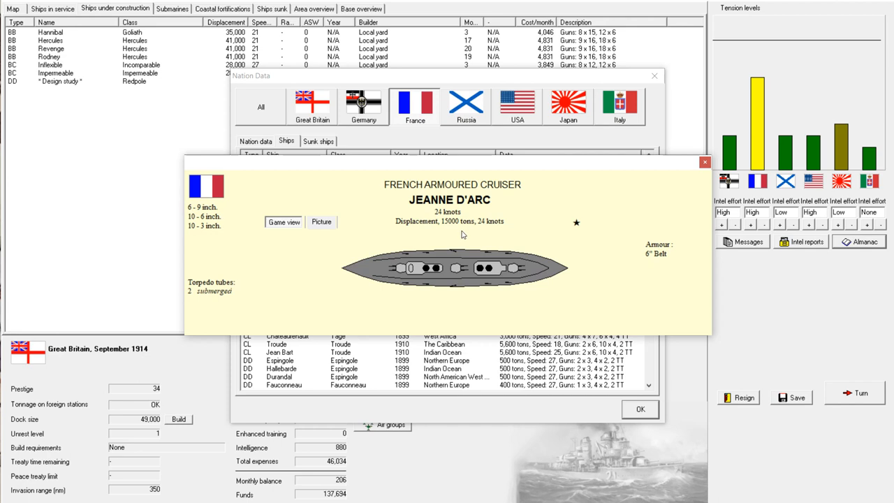
pyautogui.moveTo(525, 236)
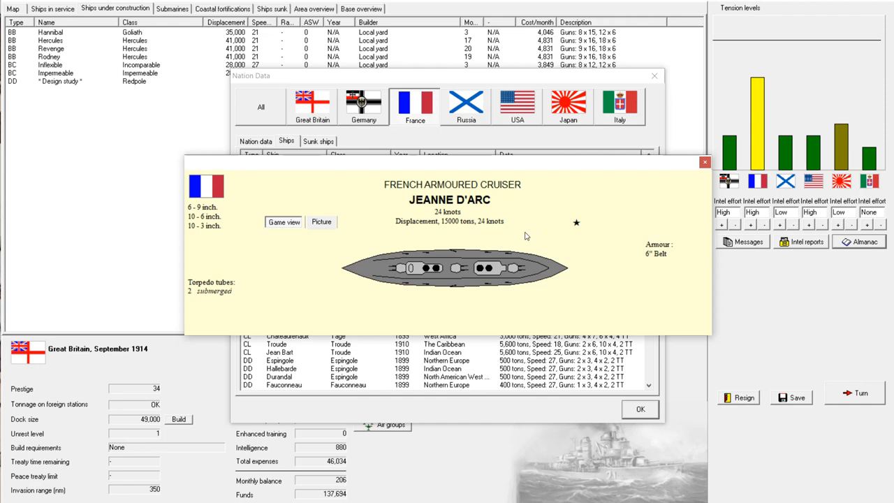
pyautogui.moveTo(629, 168)
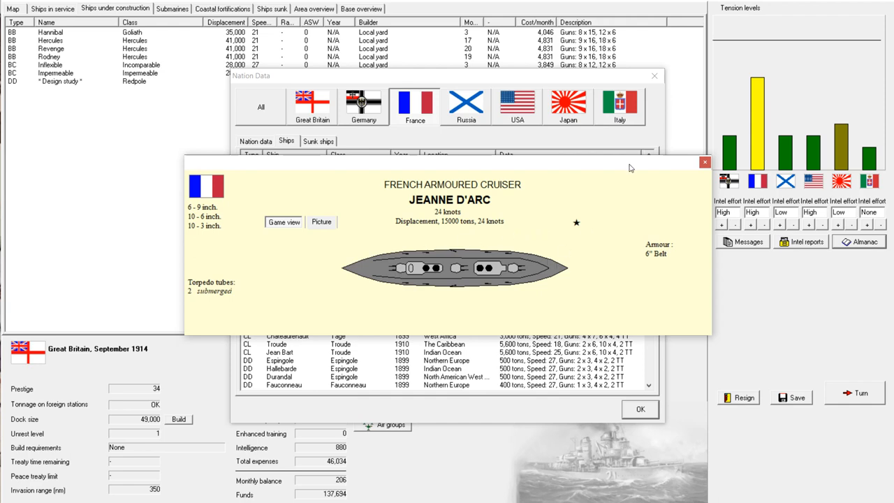
# Close the Jeanne d'Arc card and scroll France's ship list down to its submarines
pyautogui.click(704, 162)
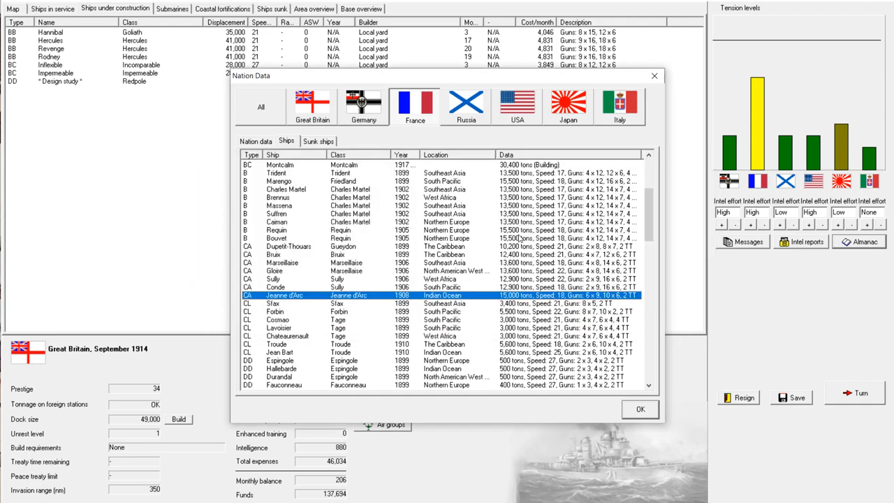
pyautogui.scroll(-3)
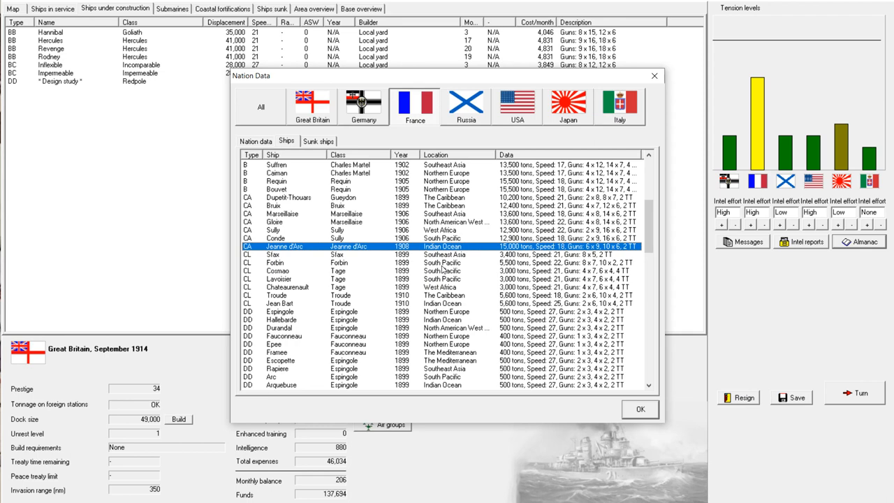
pyautogui.scroll(-3)
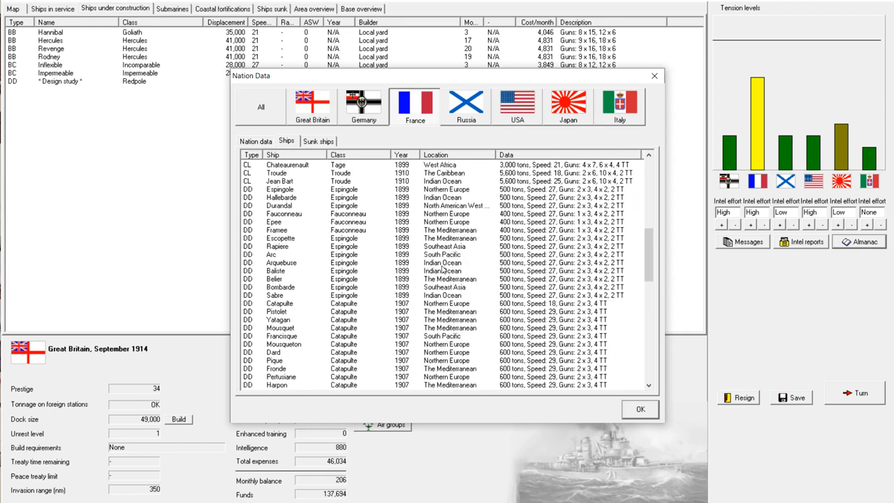
pyautogui.scroll(-3)
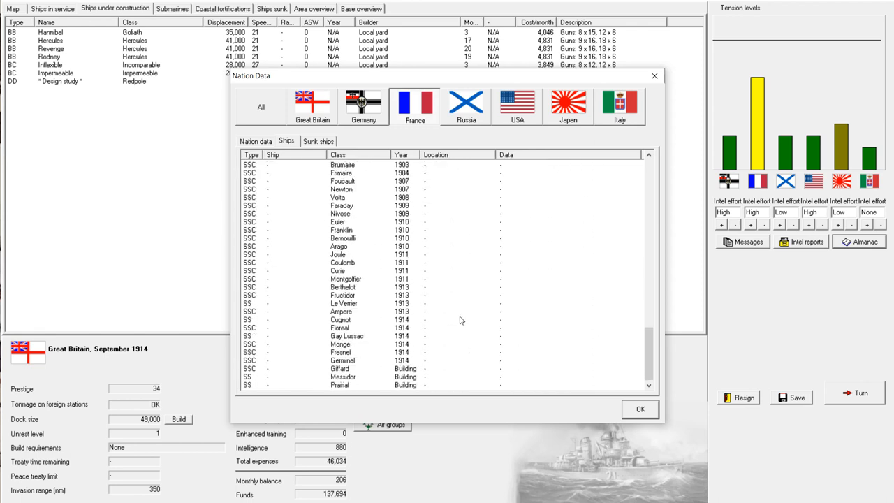
pyautogui.moveTo(476, 313)
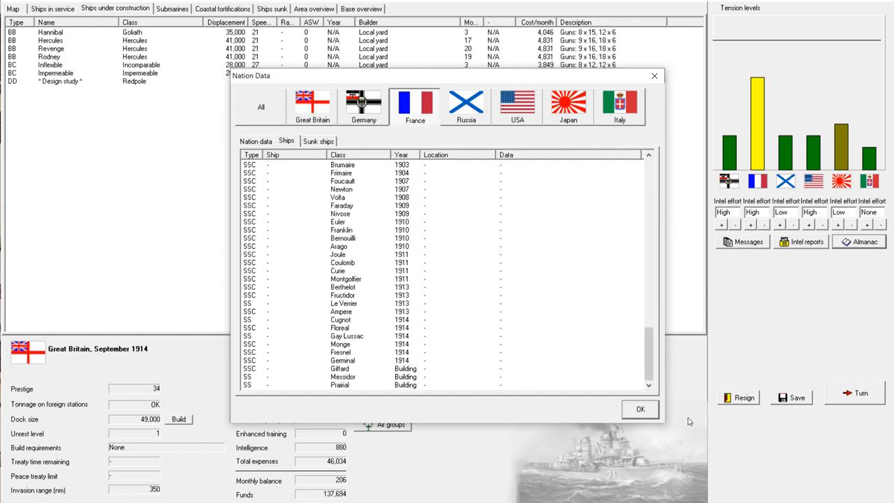
# Compare all nations' fleet tonnage, close Nation Data and show Britain's ships in service
pyautogui.click(640, 409)
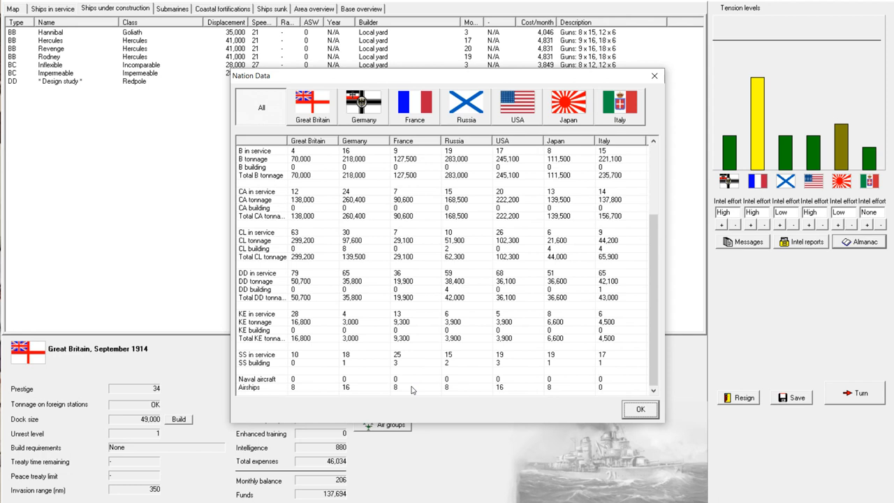
pyautogui.moveTo(422, 201)
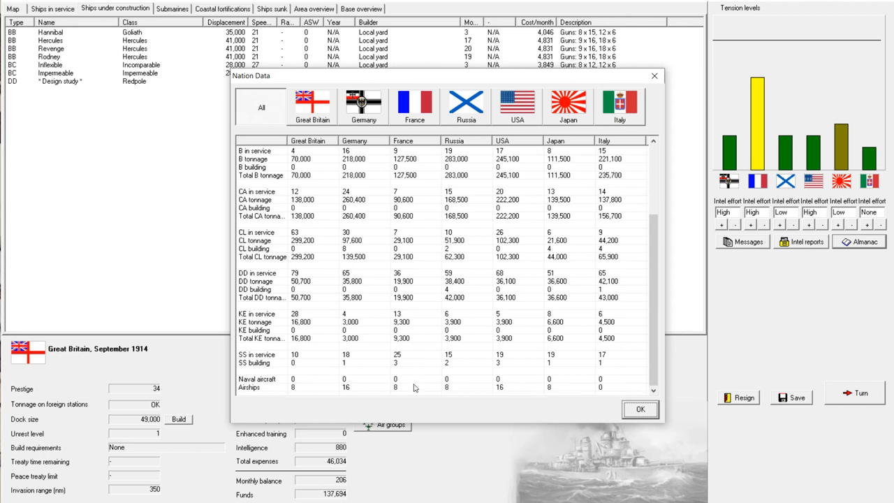
pyautogui.moveTo(684, 369)
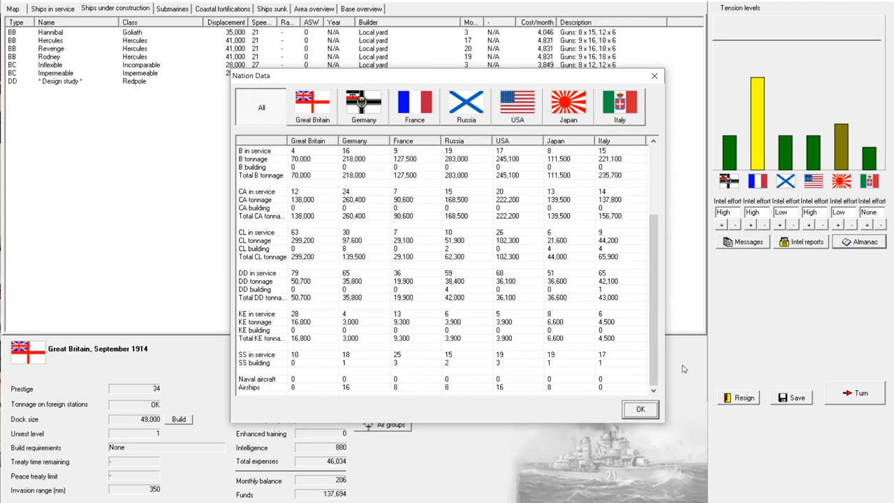
pyautogui.click(640, 410)
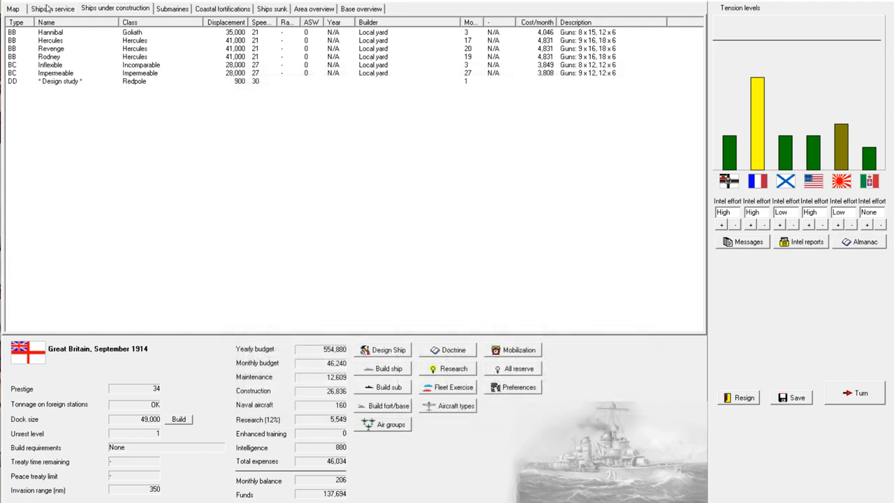
pyautogui.moveTo(335, 419)
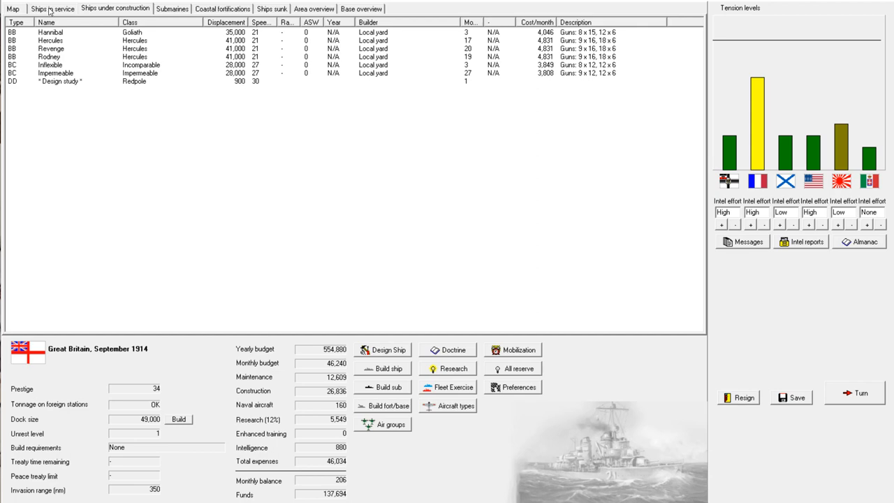
pyautogui.click(50, 9)
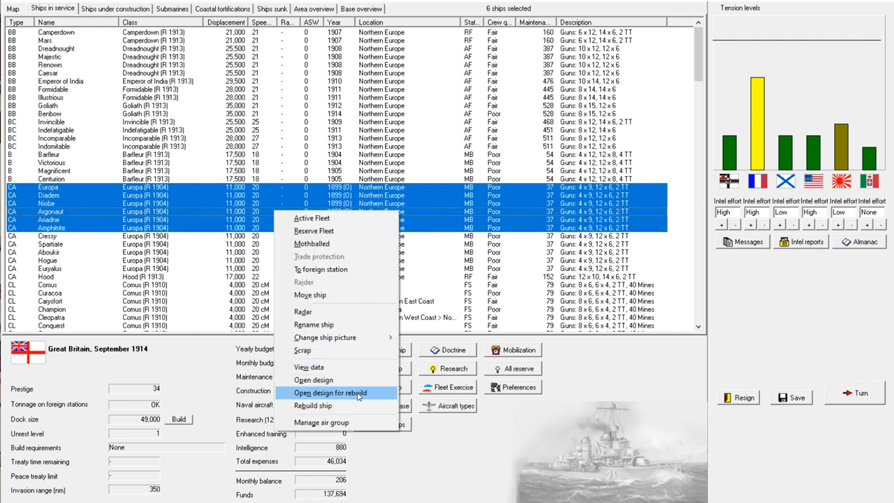
# Open the Europa cruiser design for rebuild and set its fire control to Director
pyautogui.click(329, 392)
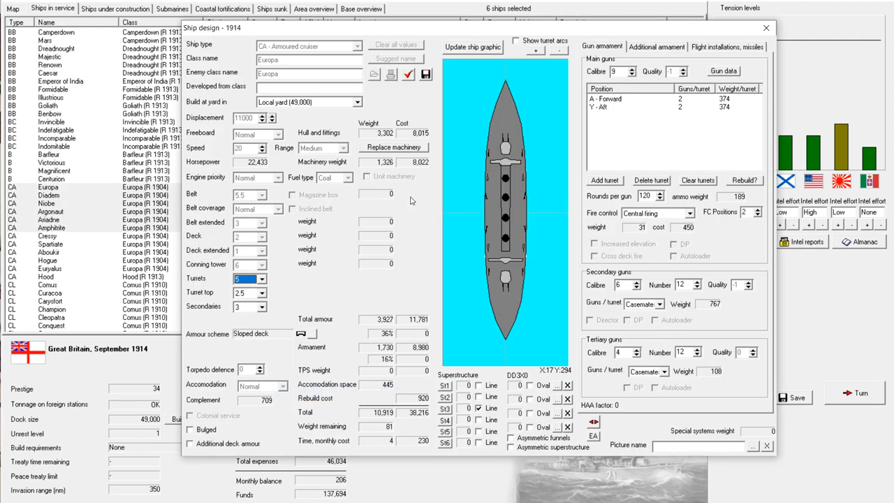
pyautogui.click(652, 46)
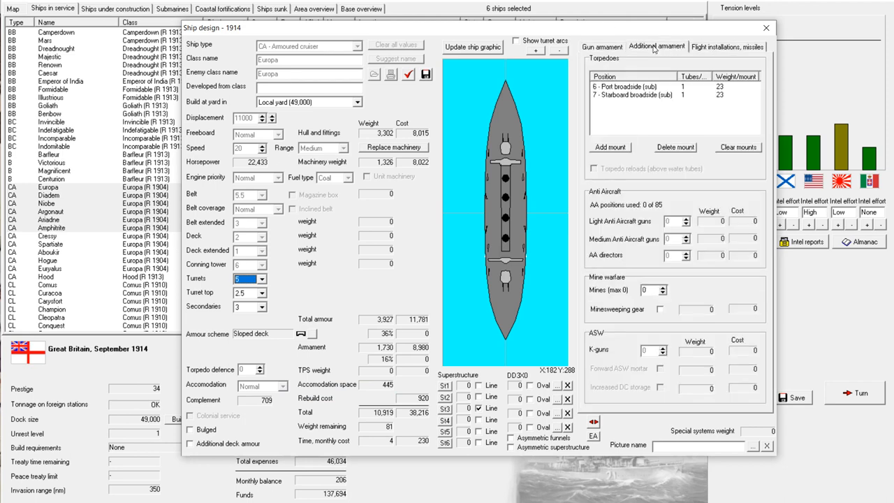
pyautogui.click(601, 46)
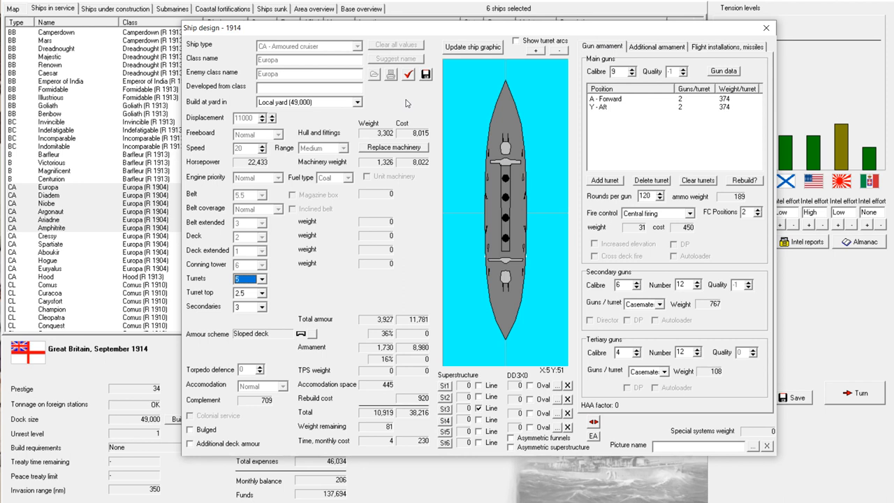
pyautogui.click(690, 214)
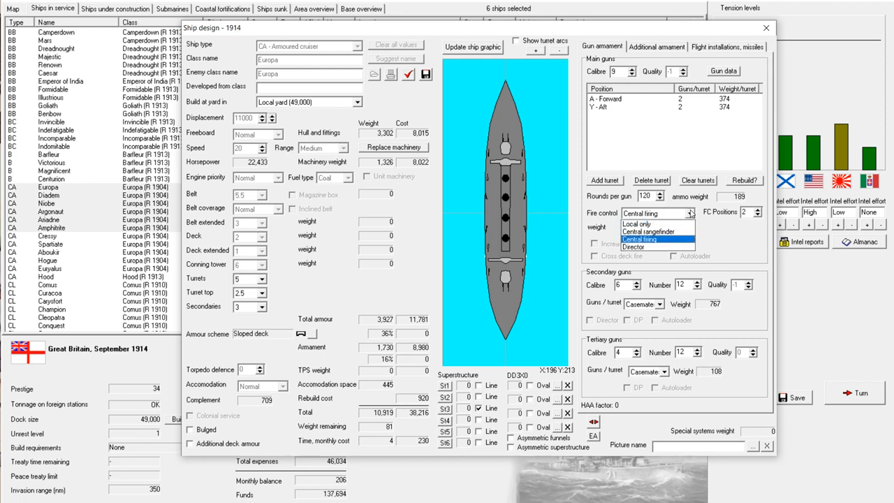
pyautogui.moveTo(676, 245)
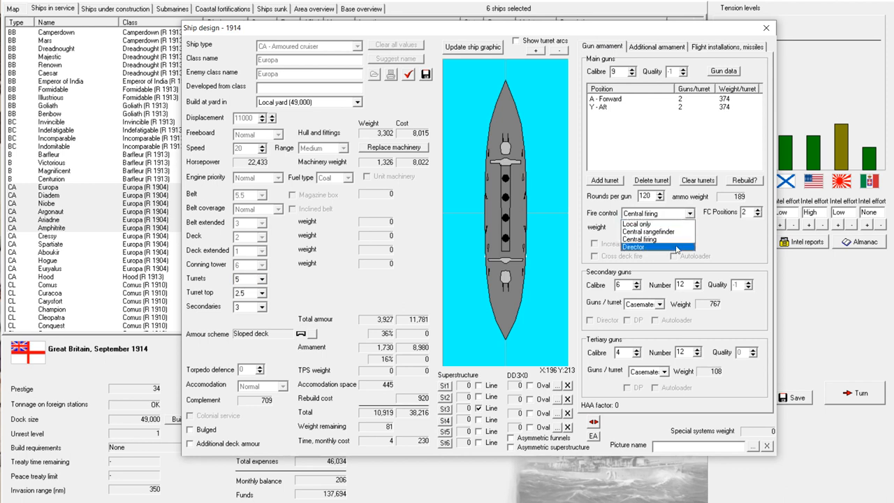
pyautogui.click(634, 246)
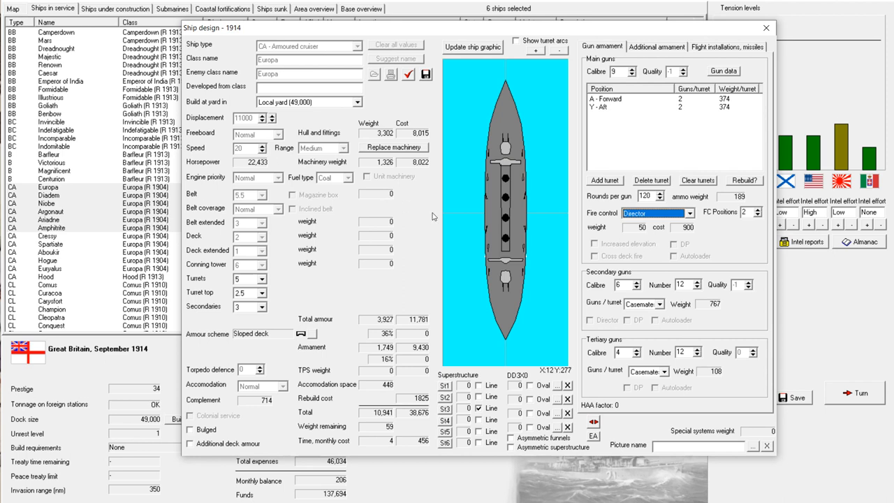
pyautogui.moveTo(422, 263)
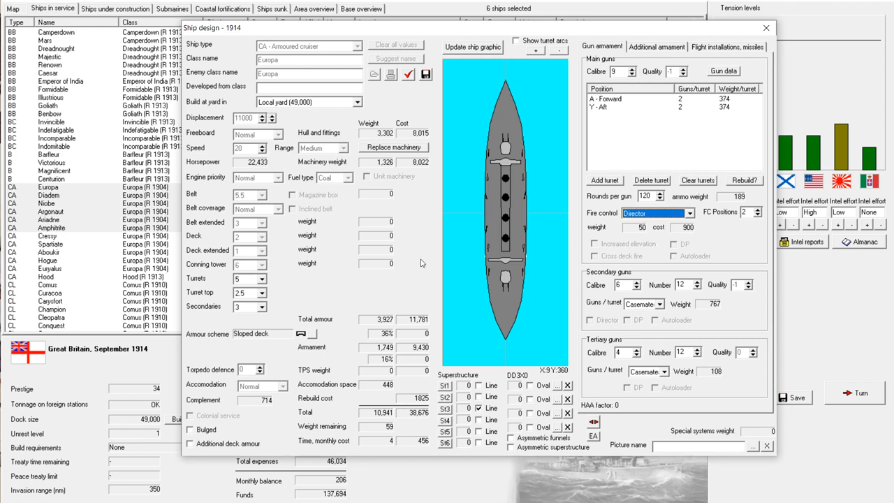
pyautogui.moveTo(410, 244)
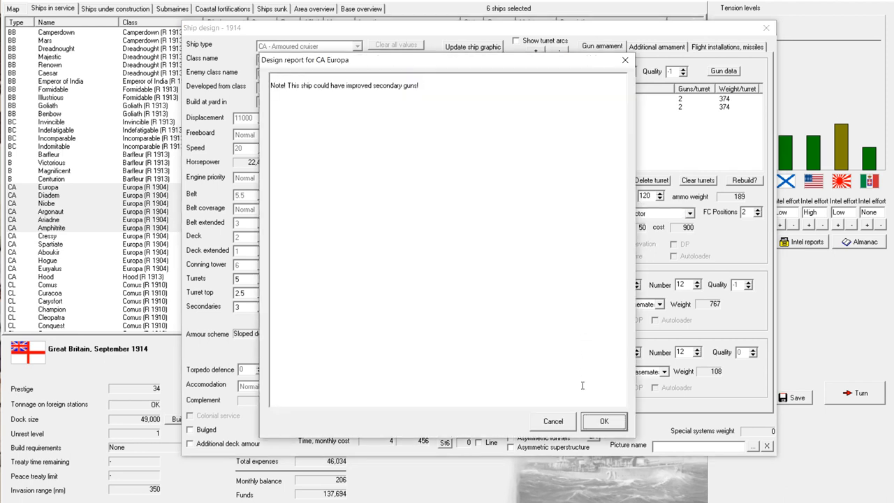
# Accept the Europa (R 1914) design and rebuild all six Europa-class cruisers to it
pyautogui.click(603, 420)
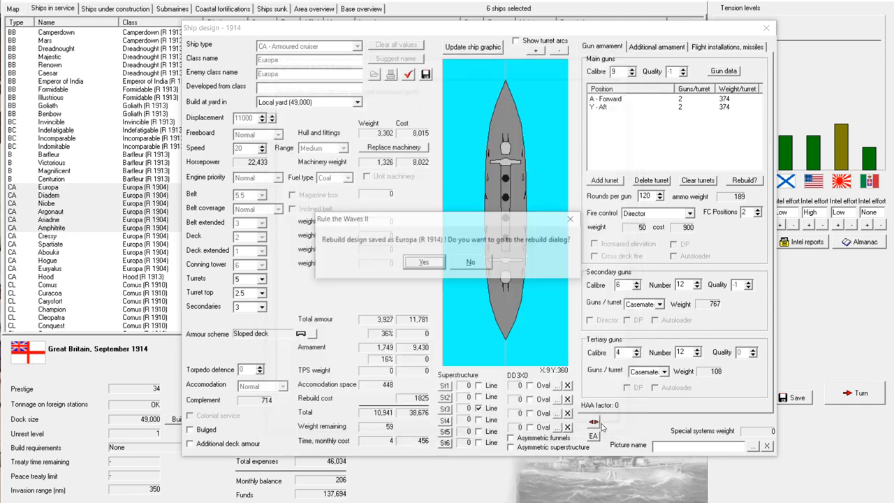
pyautogui.click(423, 263)
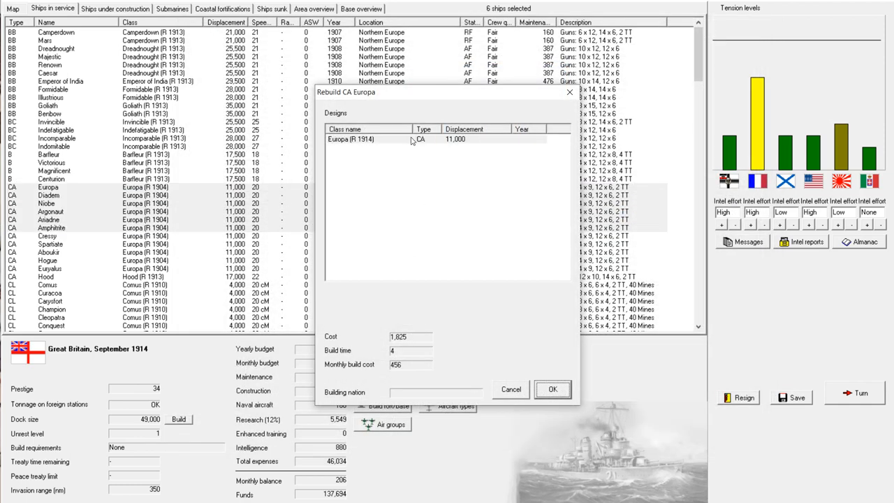
pyautogui.click(551, 389)
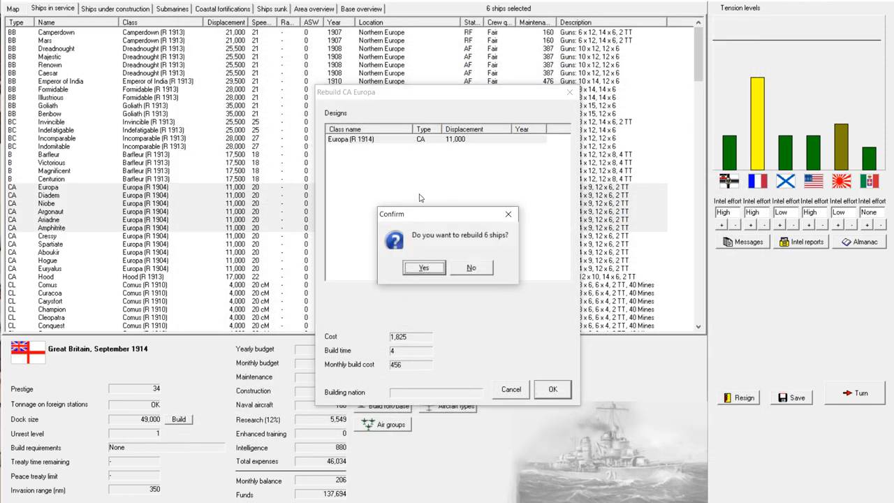
pyautogui.click(425, 268)
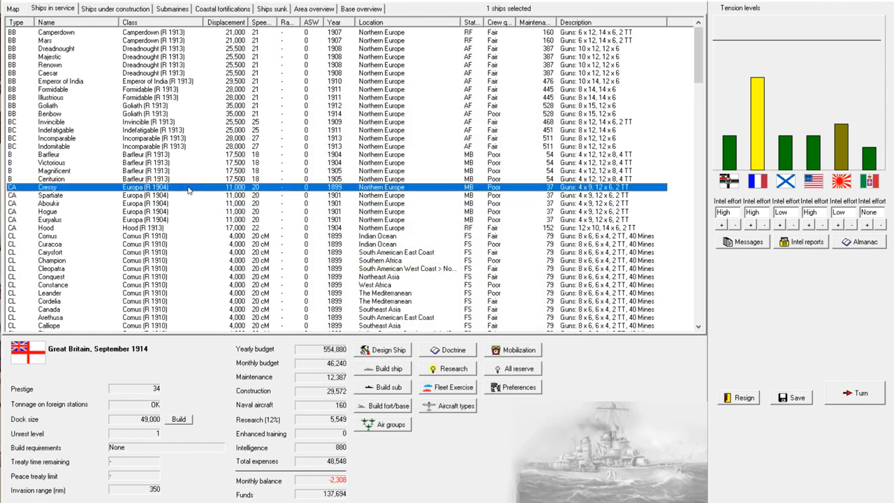
pyautogui.moveTo(194, 212)
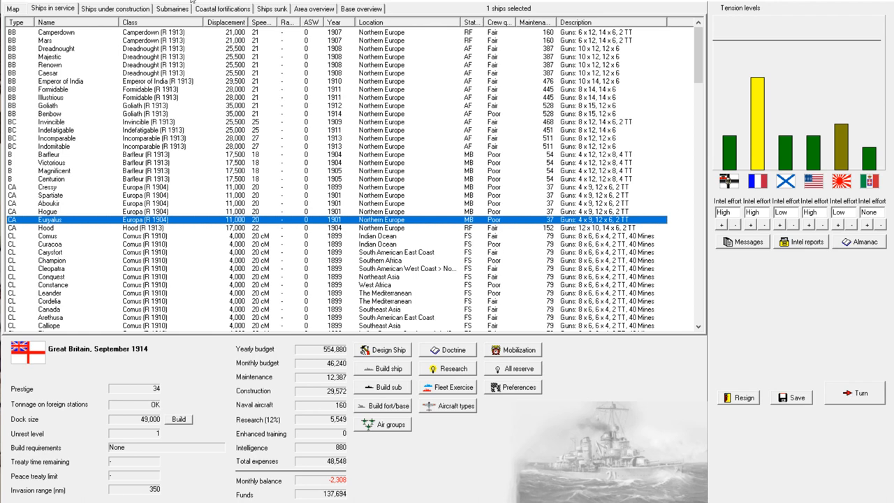
pyautogui.click(115, 8)
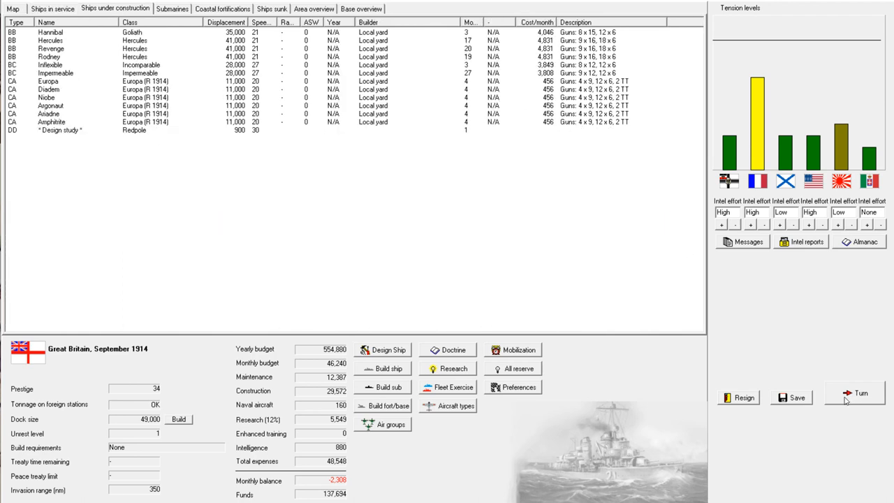
# End the turn, declining best fire control delays for Inflexible and Hannibal
pyautogui.click(862, 394)
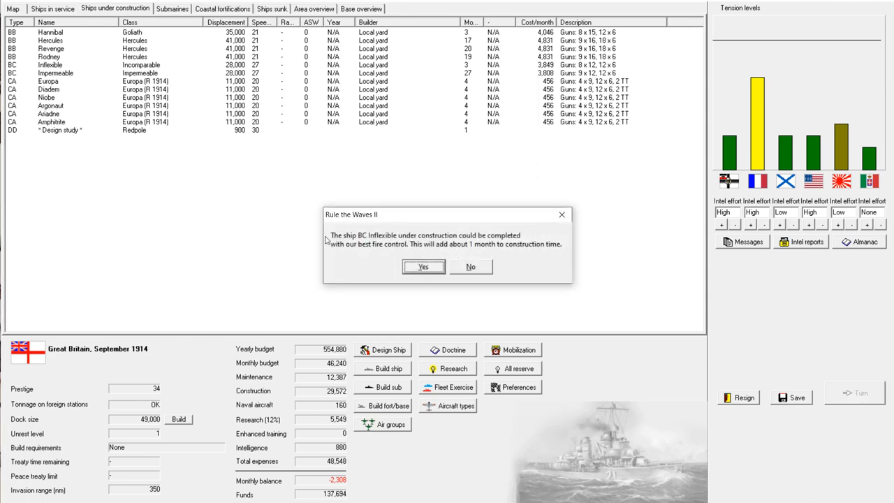
pyautogui.moveTo(489, 264)
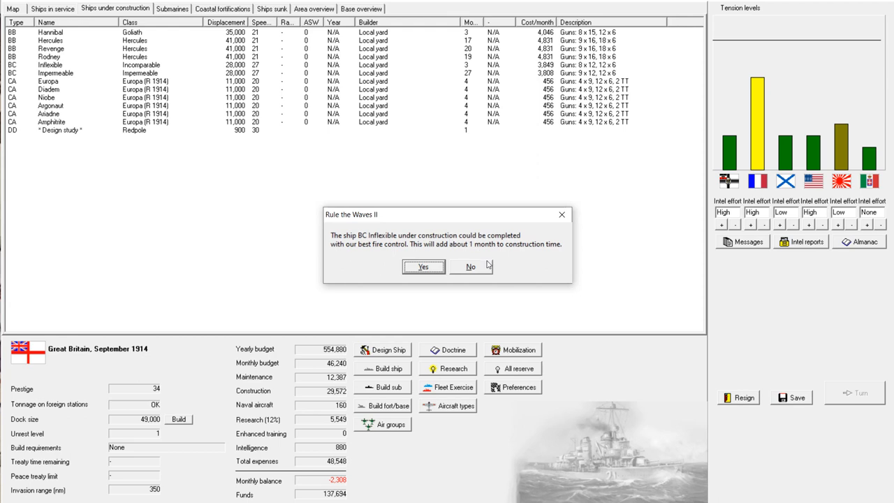
pyautogui.click(469, 265)
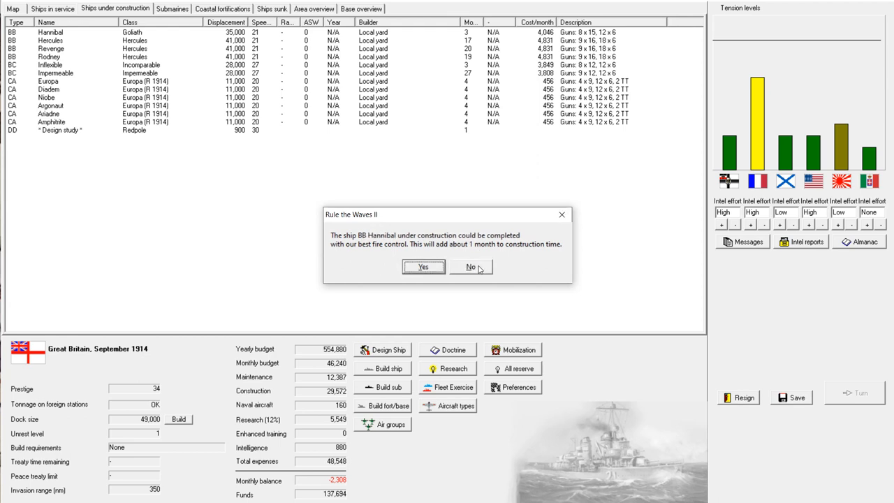
pyautogui.click(468, 267)
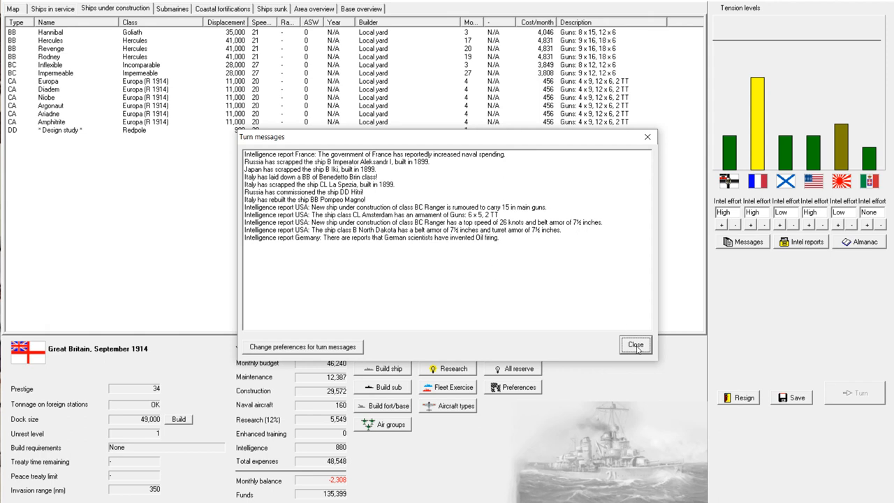
# Dismiss the messages, lay down four Redpole destroyers and return to ships in service
pyautogui.click(634, 343)
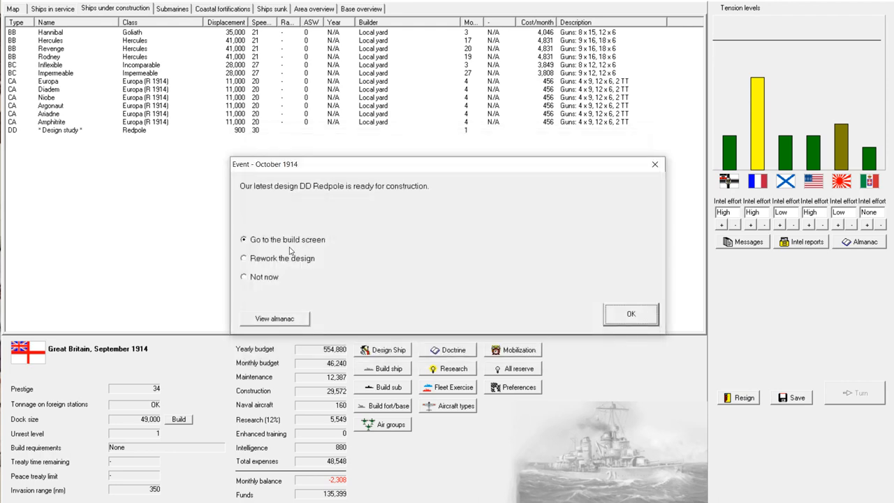
pyautogui.moveTo(295, 243)
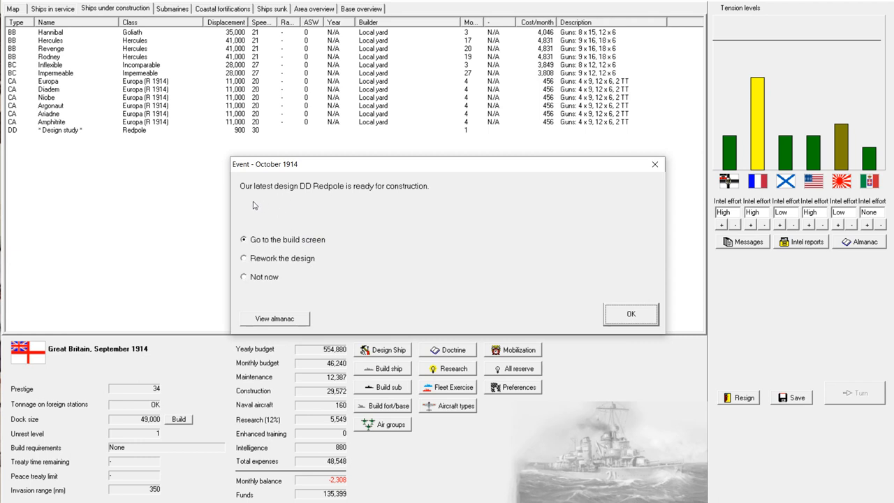
pyautogui.moveTo(369, 253)
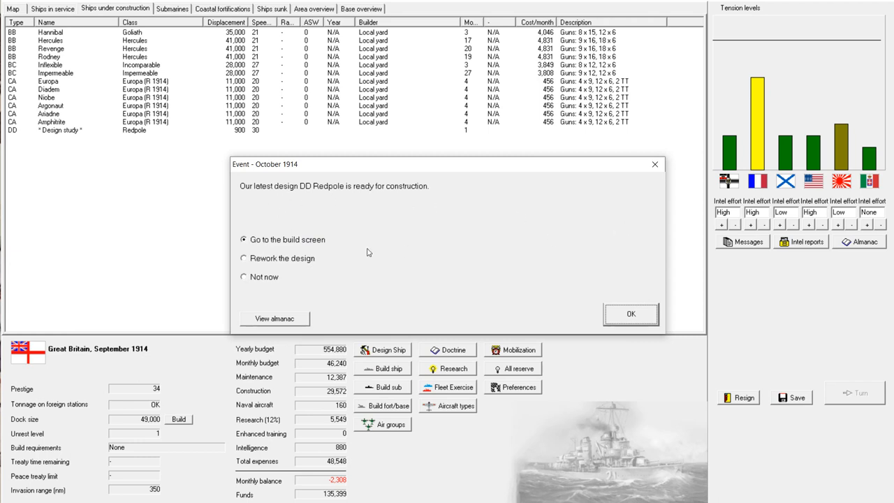
pyautogui.moveTo(278, 207)
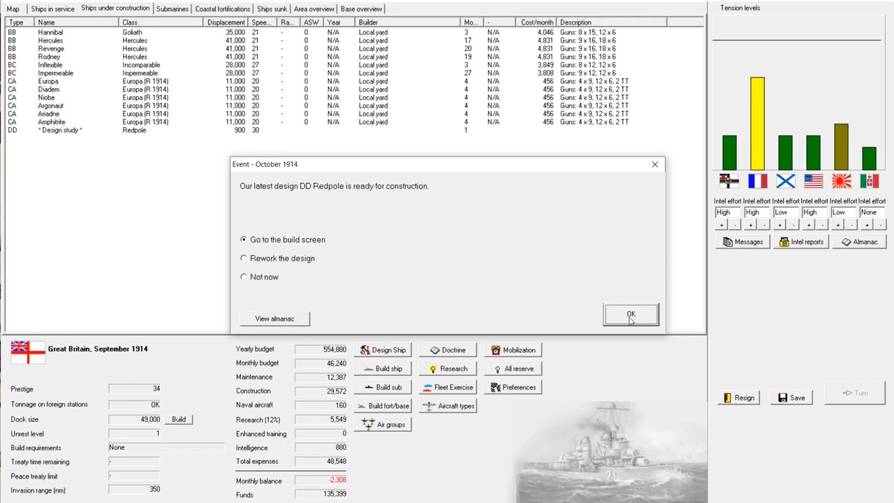
pyautogui.click(634, 313)
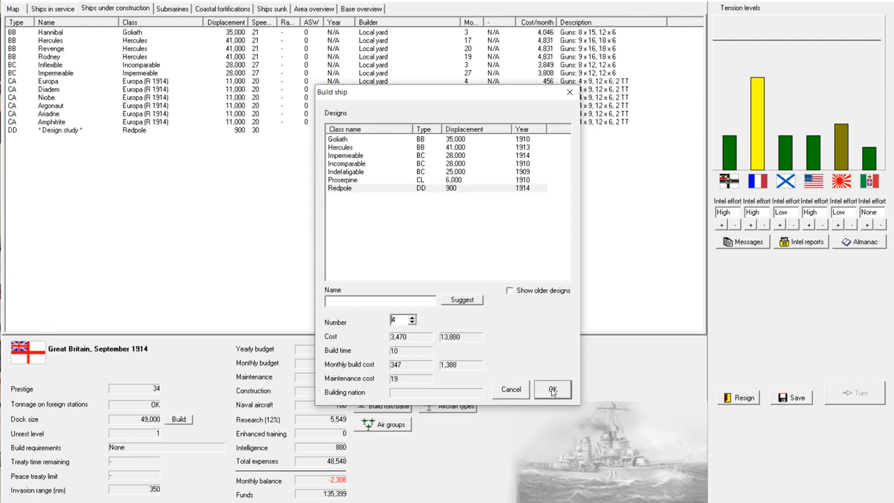
pyautogui.click(553, 388)
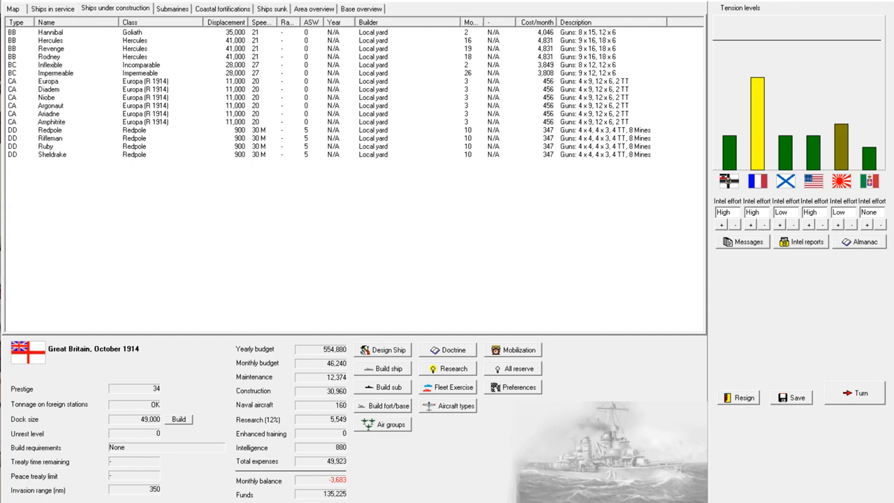
pyautogui.moveTo(430, 152)
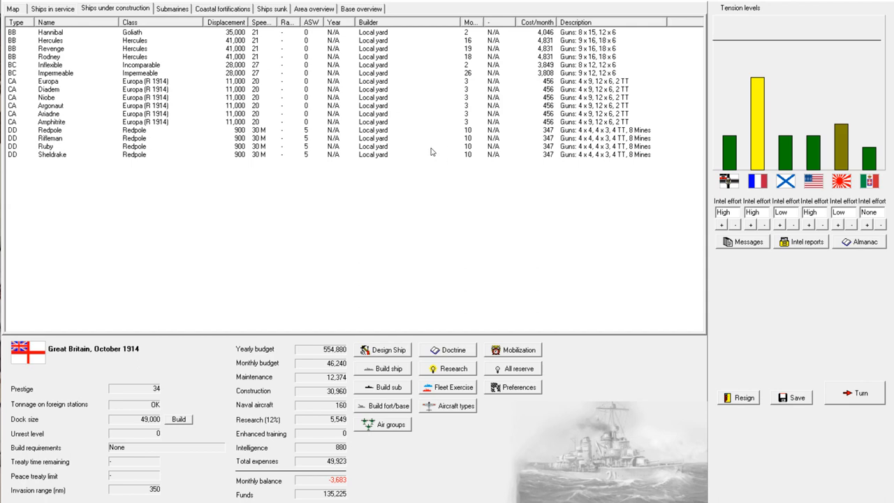
pyautogui.click(53, 8)
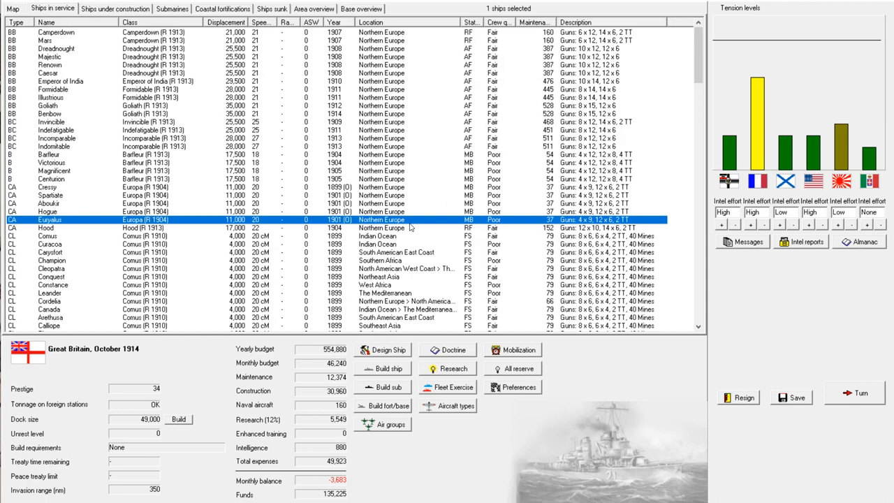
pyautogui.moveTo(407, 222)
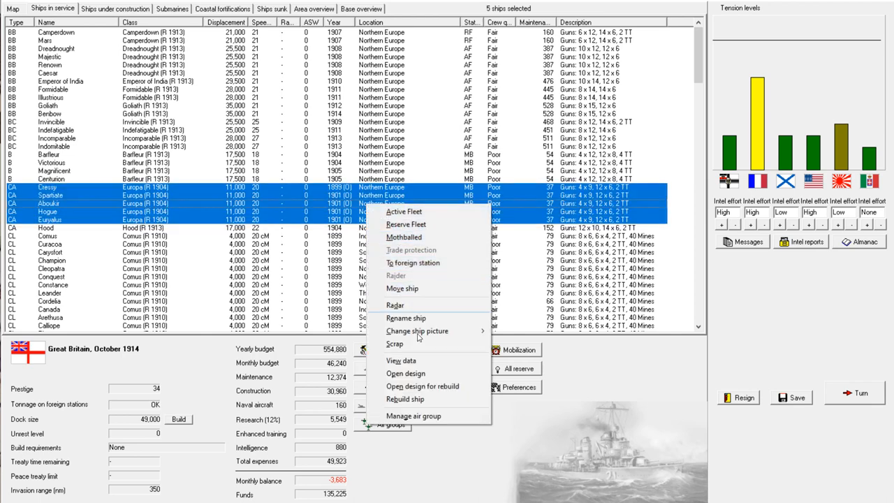
# Rebuild Cressy and its four sister cruisers to the Europa (R 1914) design
pyautogui.click(405, 399)
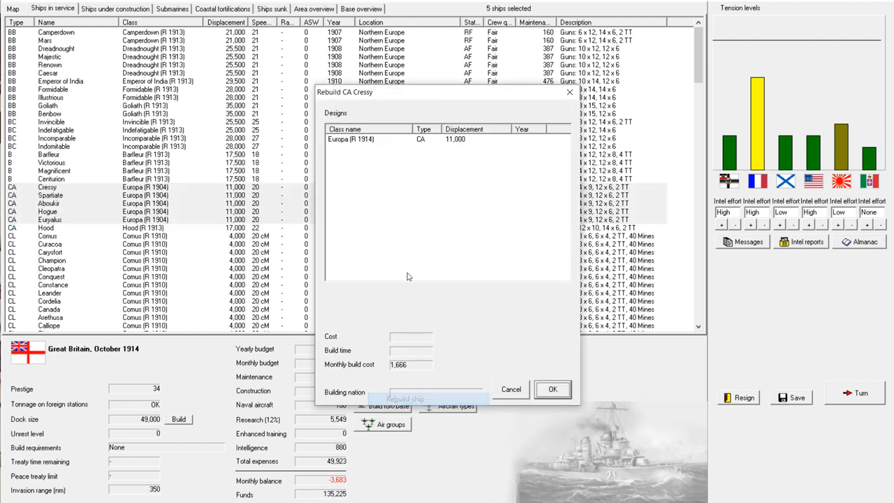
pyautogui.click(552, 388)
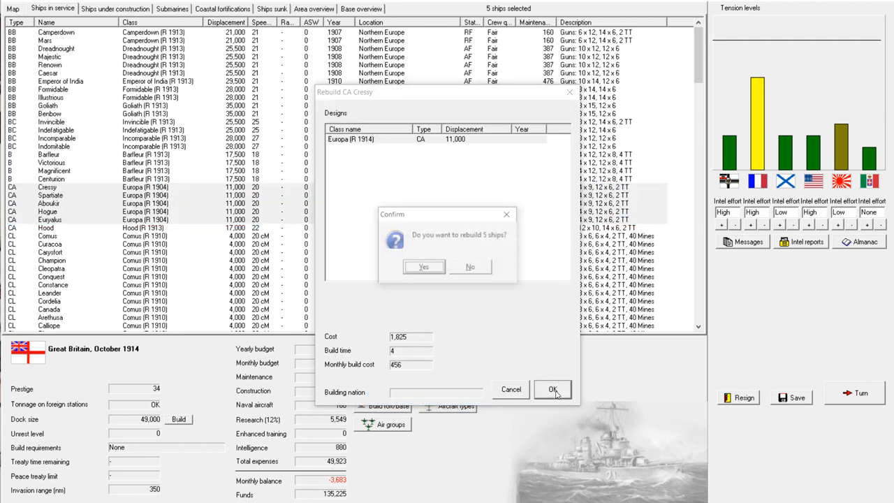
pyautogui.click(423, 265)
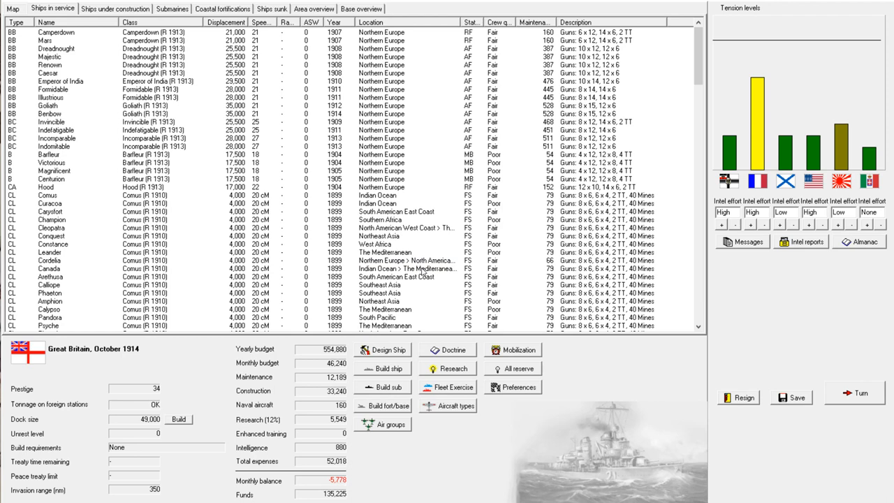
pyautogui.moveTo(419, 184)
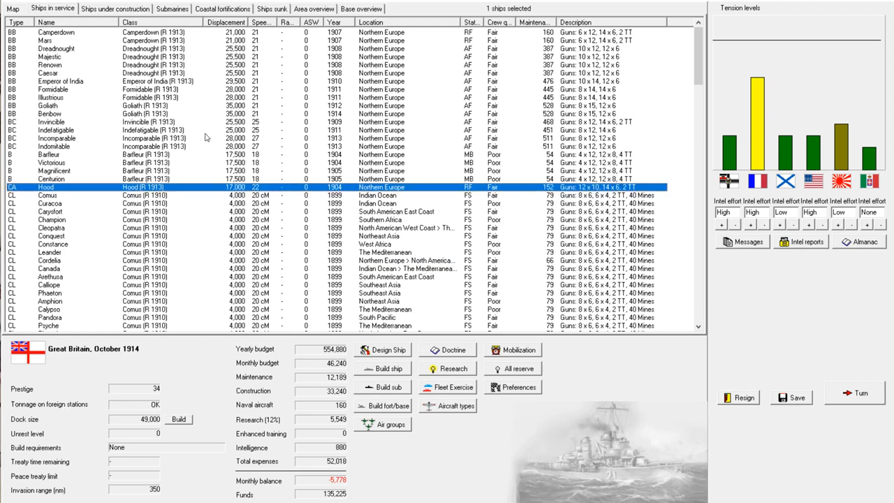
pyautogui.moveTo(202, 137)
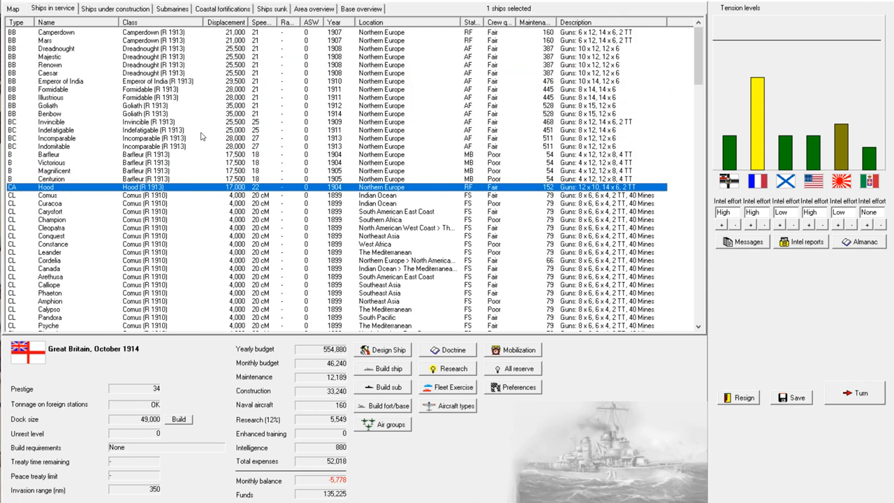
# Check Inflexible in the construction list and end the October 1914 turn
pyautogui.click(120, 8)
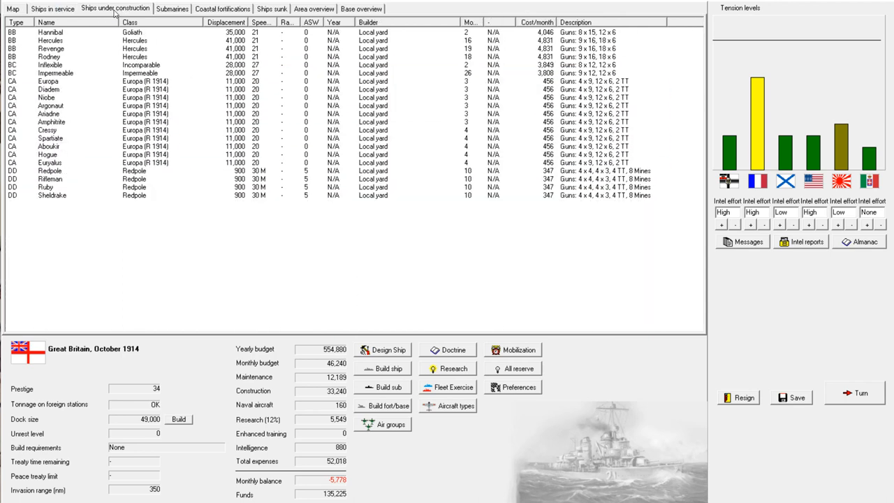
pyautogui.click(49, 64)
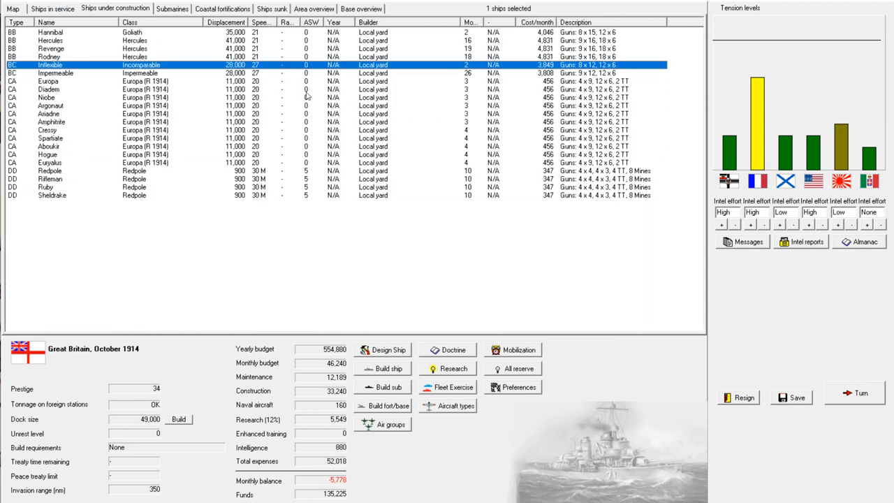
pyautogui.moveTo(700, 307)
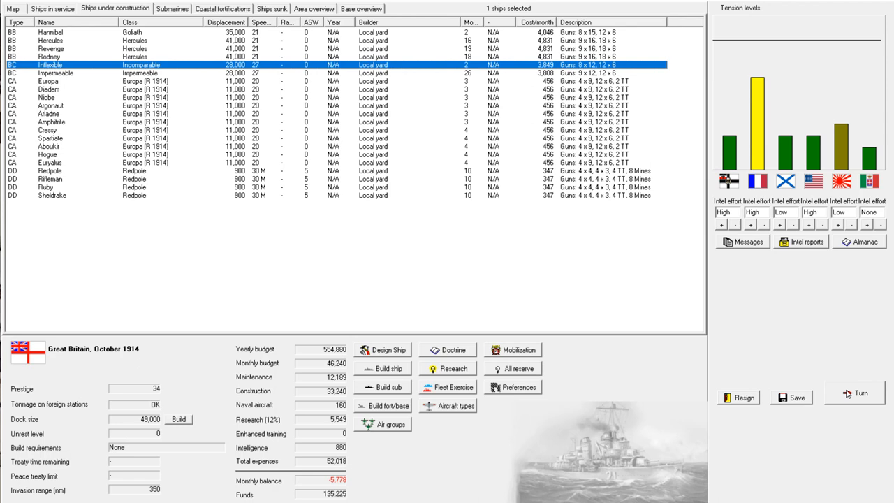
pyautogui.click(860, 393)
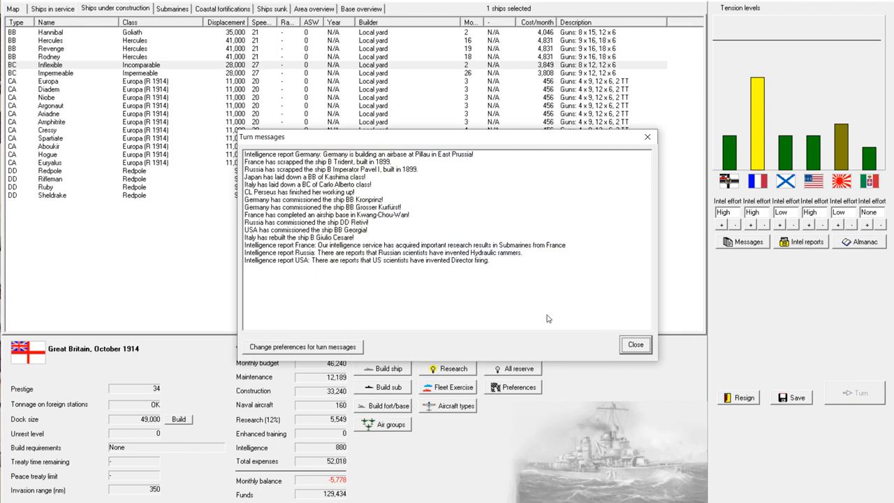
# Clear the November reports: Russian scrapping, Panama battery, Inflexible and Hannibal commissioned
pyautogui.click(330, 162)
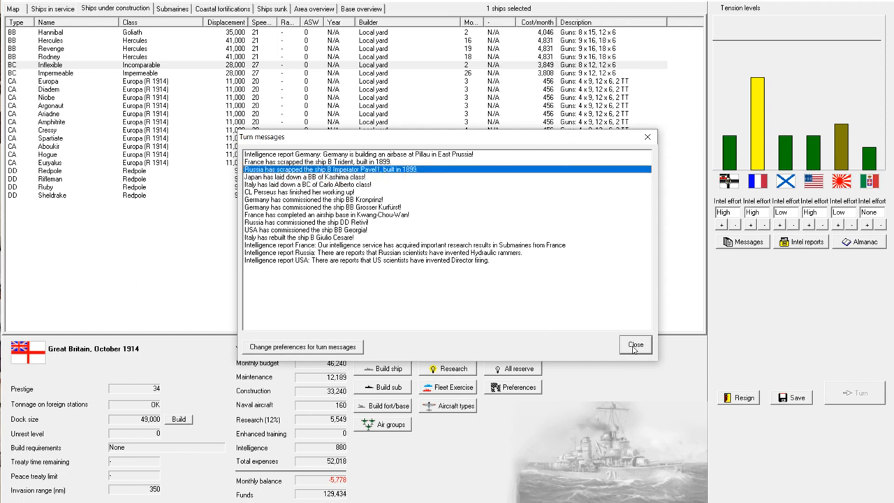
pyautogui.moveTo(640, 346)
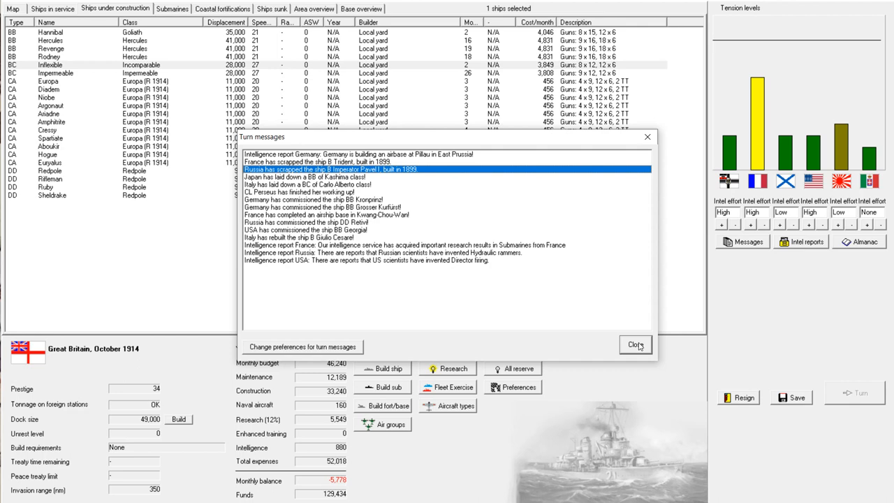
pyautogui.click(634, 344)
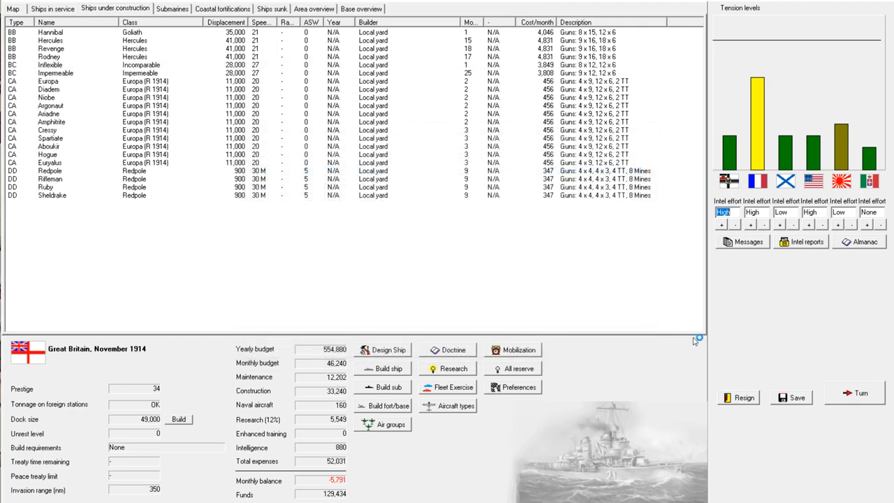
pyautogui.click(858, 394)
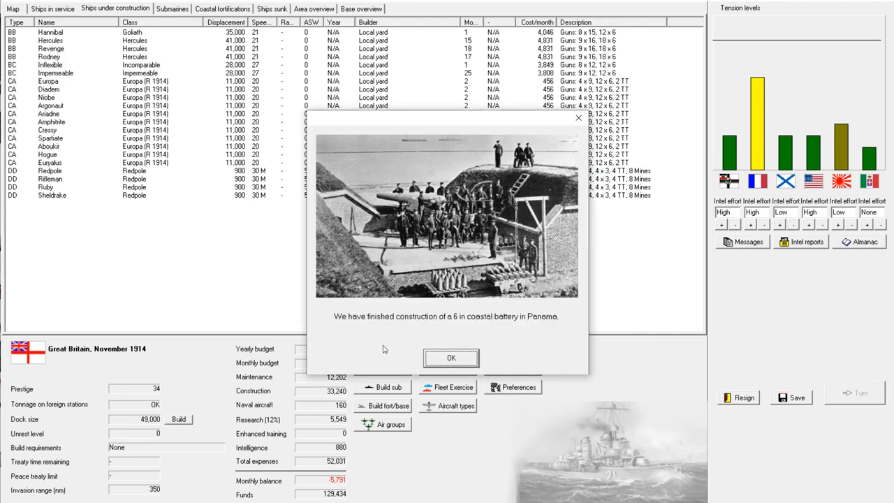
pyautogui.click(450, 358)
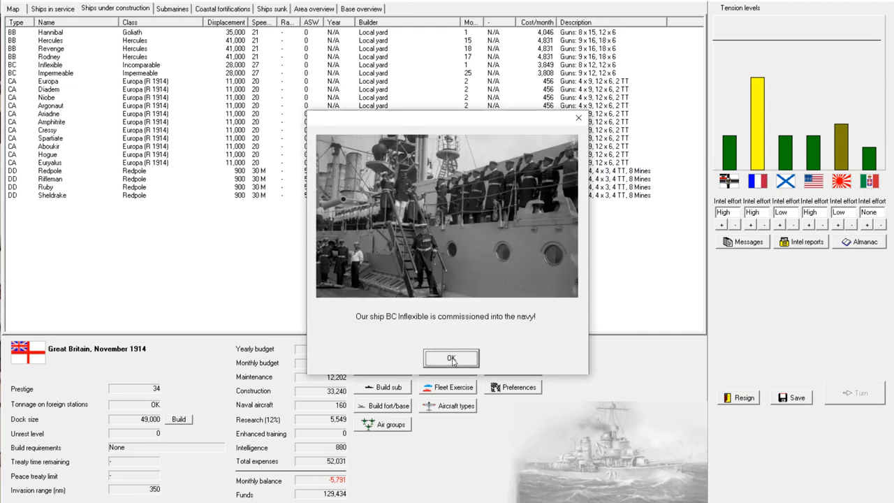
pyautogui.click(450, 358)
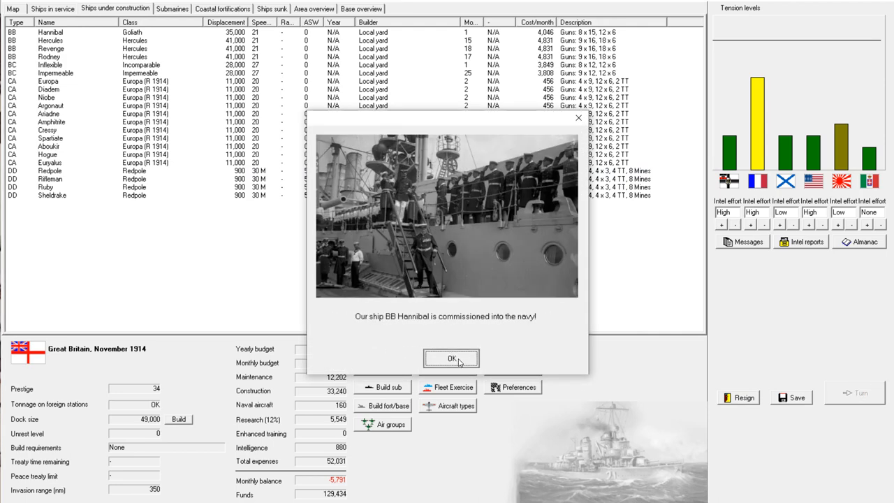
pyautogui.click(450, 357)
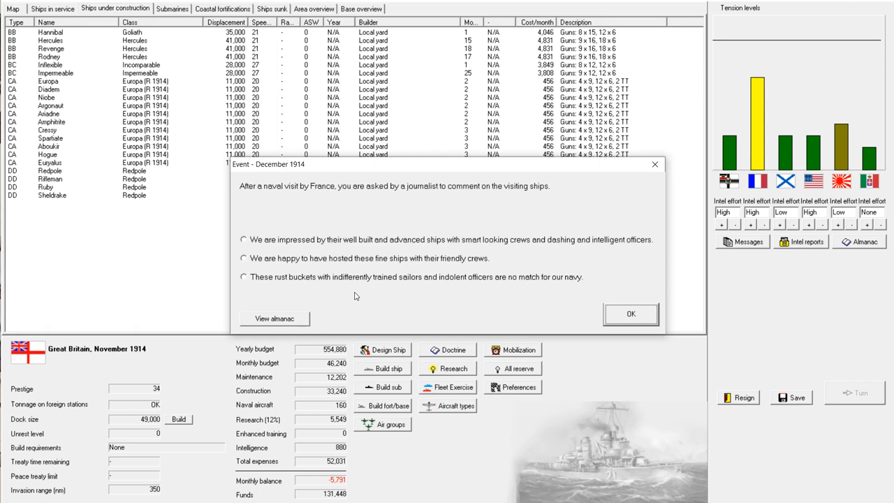
pyautogui.moveTo(315, 204)
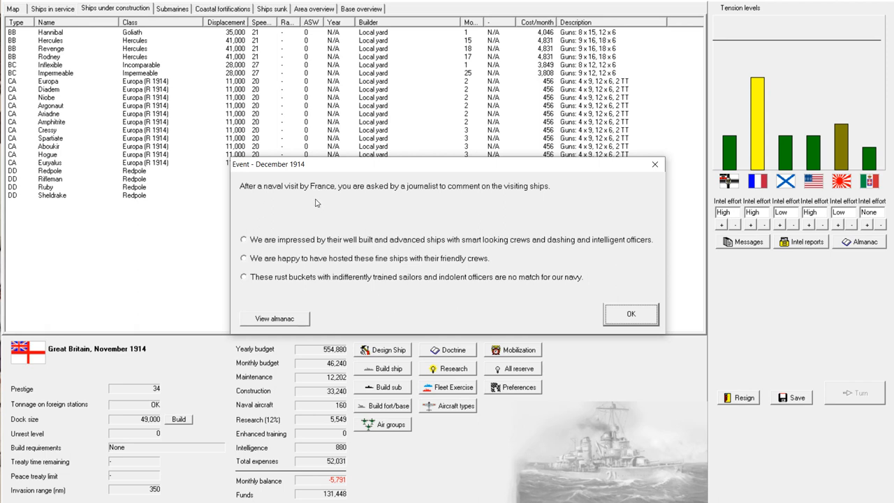
pyautogui.moveTo(413, 199)
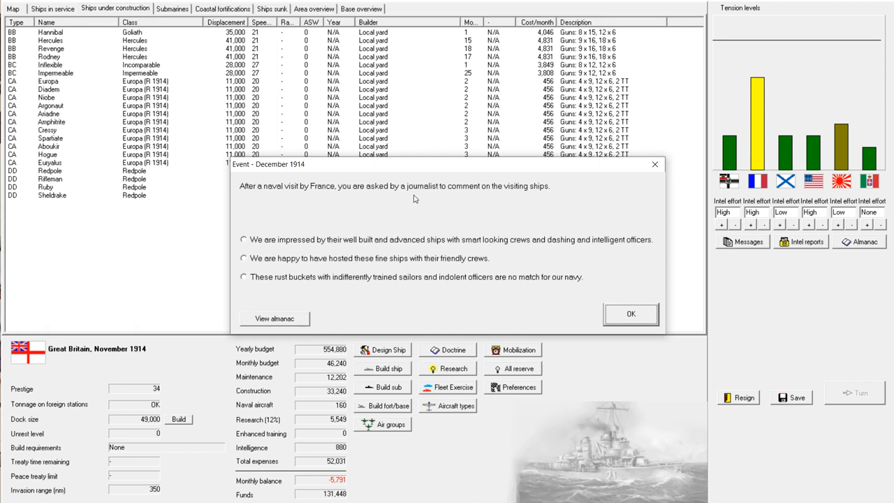
pyautogui.moveTo(363, 243)
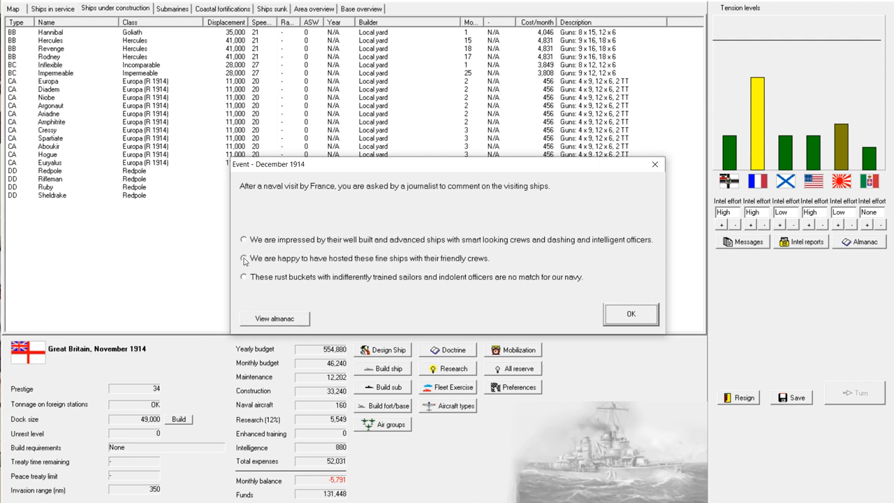
pyautogui.moveTo(243, 278)
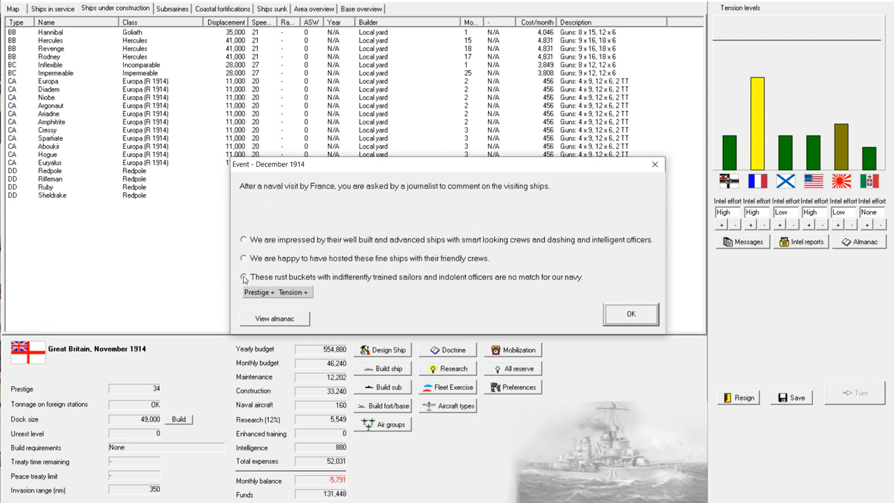
# Answer the French naval visit with the dismissive rust-buckets reply
pyautogui.click(243, 276)
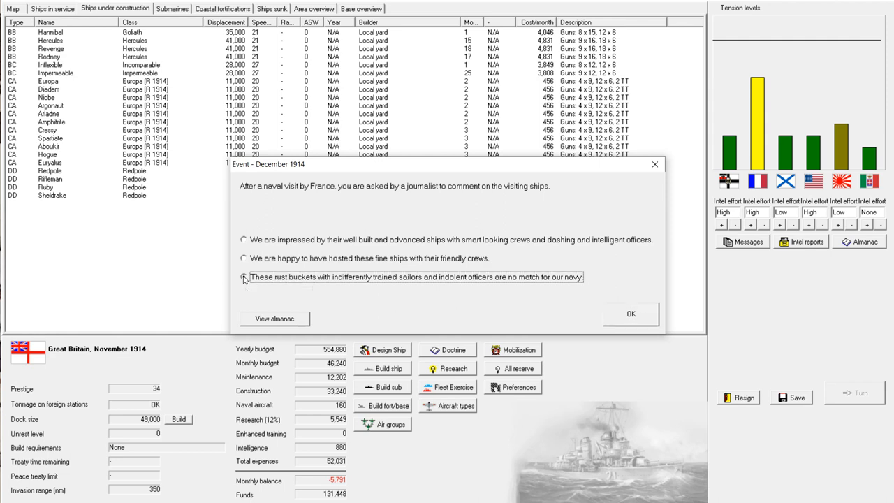
pyautogui.click(243, 277)
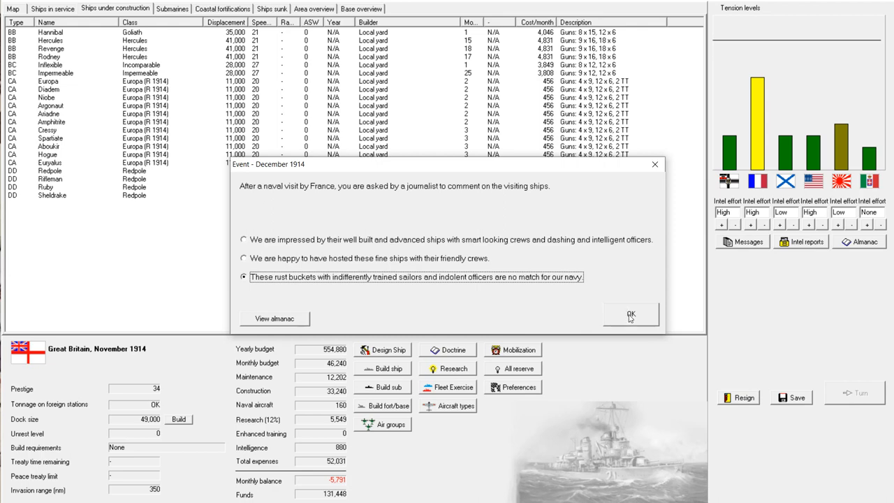
# Confirm the reply and acknowledge the AON armour and TNT warhead breakthroughs
pyautogui.click(632, 314)
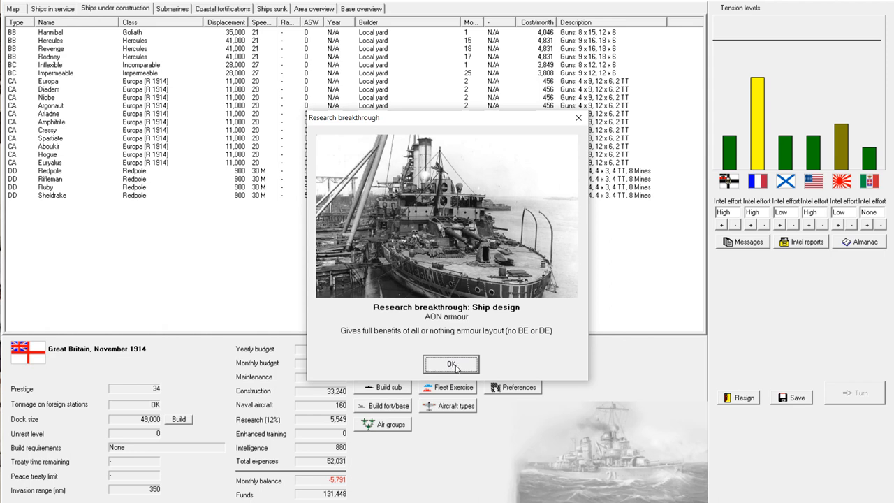
pyautogui.click(452, 363)
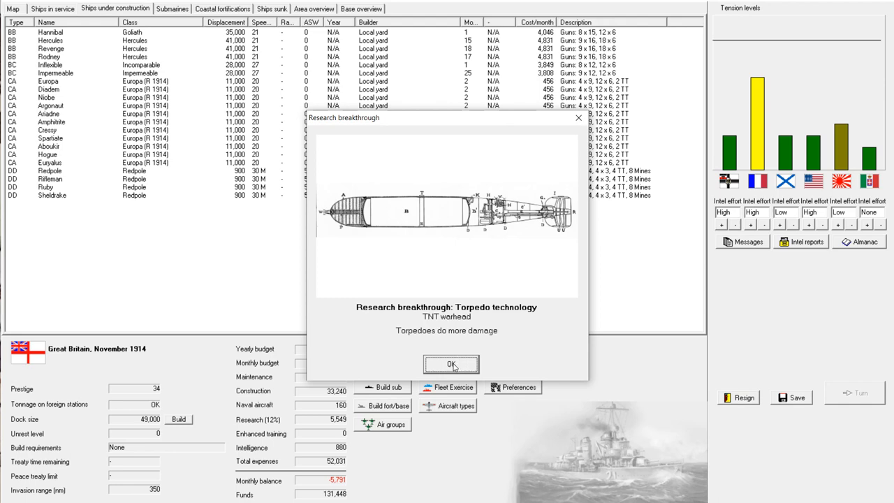
pyautogui.click(452, 364)
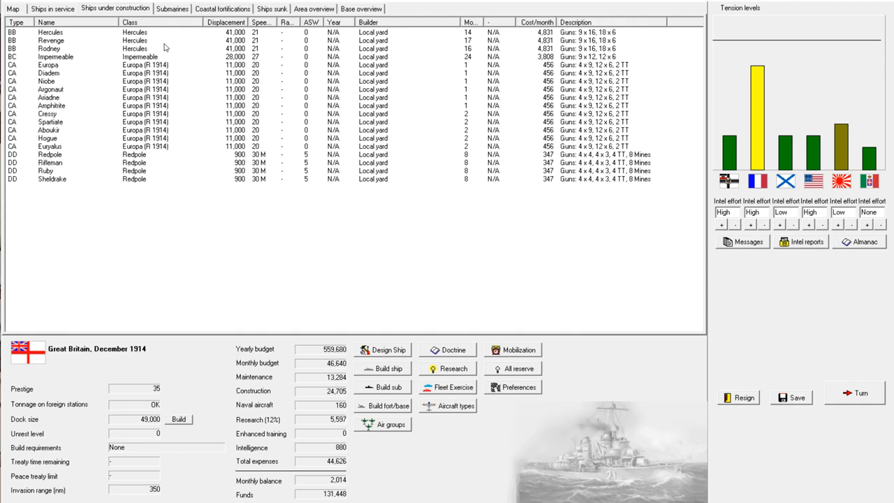
pyautogui.moveTo(217, 98)
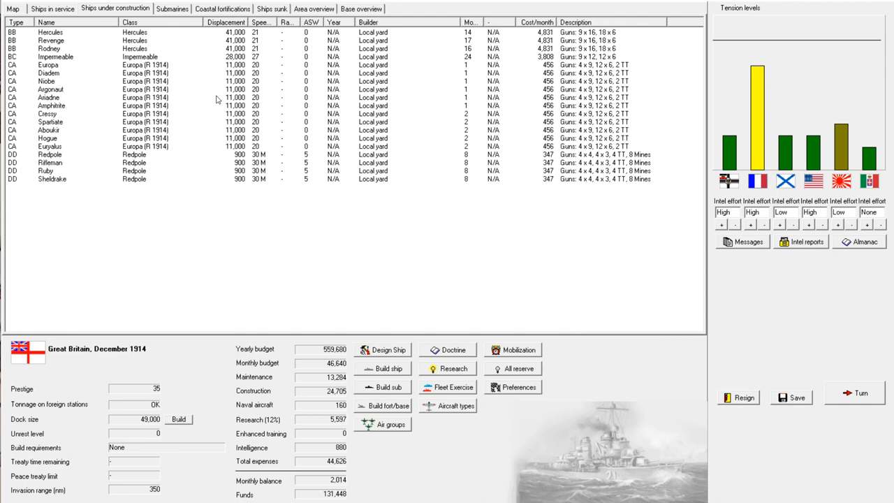
# Rebuild battlecruiser Inflexible to the Incomparable (R 1913) design
pyautogui.click(51, 10)
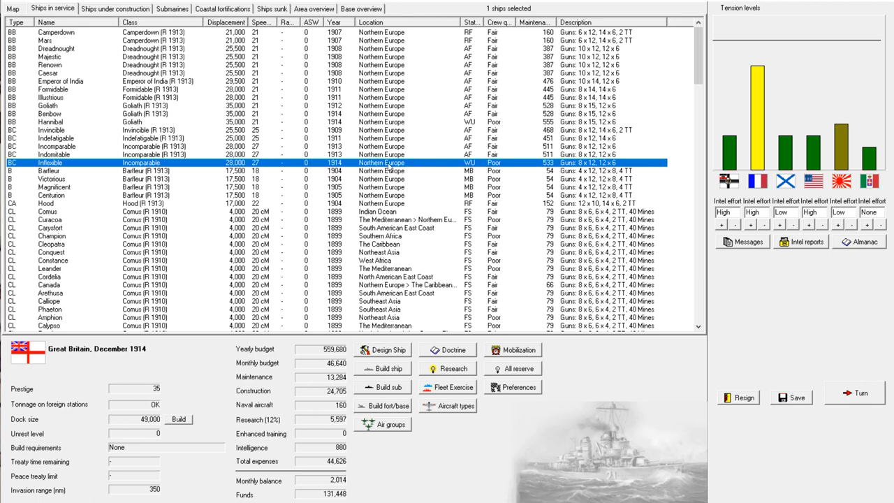
pyautogui.rightClick(380, 163)
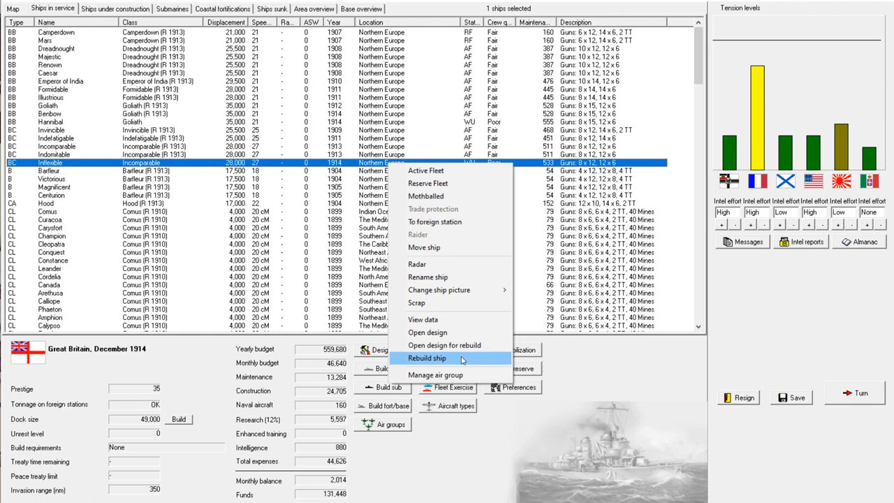
pyautogui.click(428, 358)
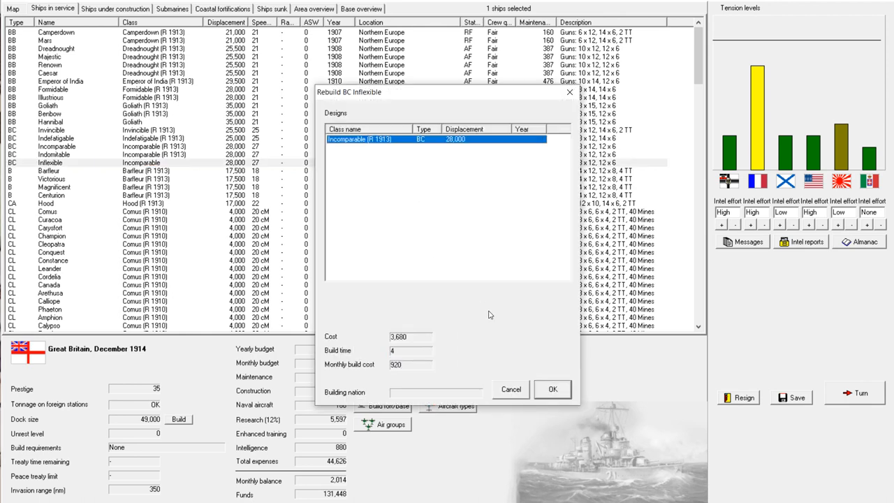
pyautogui.click(553, 388)
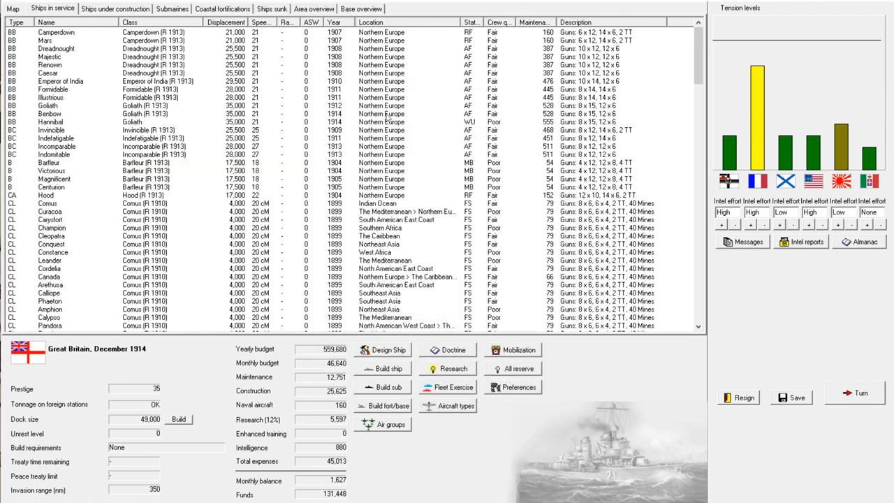
# Rebuild battleship Hannibal to Goliath (R 1913) and view ships under construction
pyautogui.rightClick(49, 123)
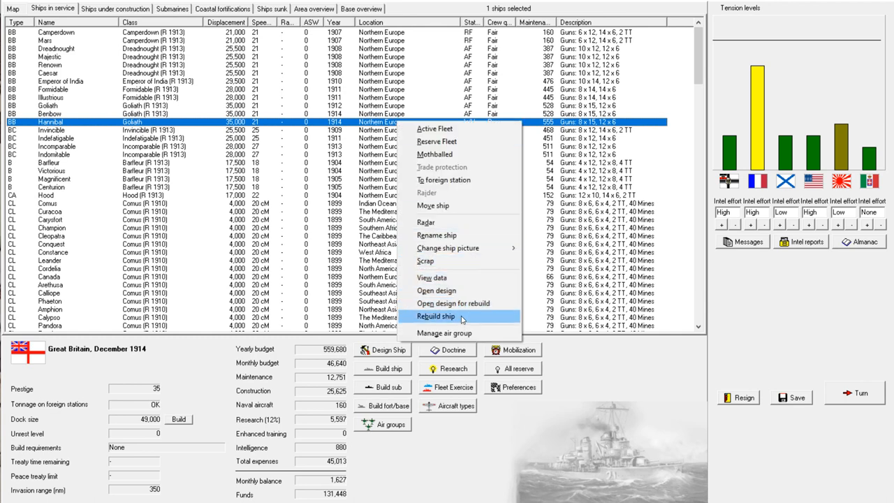
pyautogui.click(458, 316)
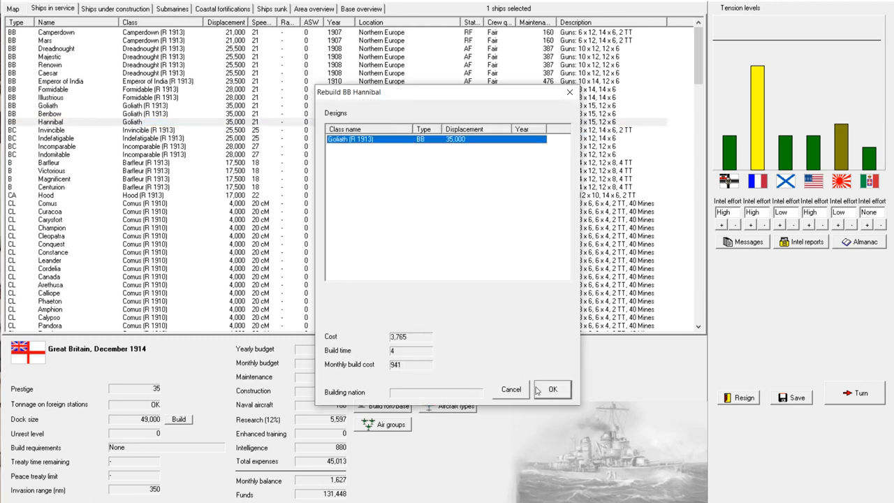
pyautogui.click(553, 389)
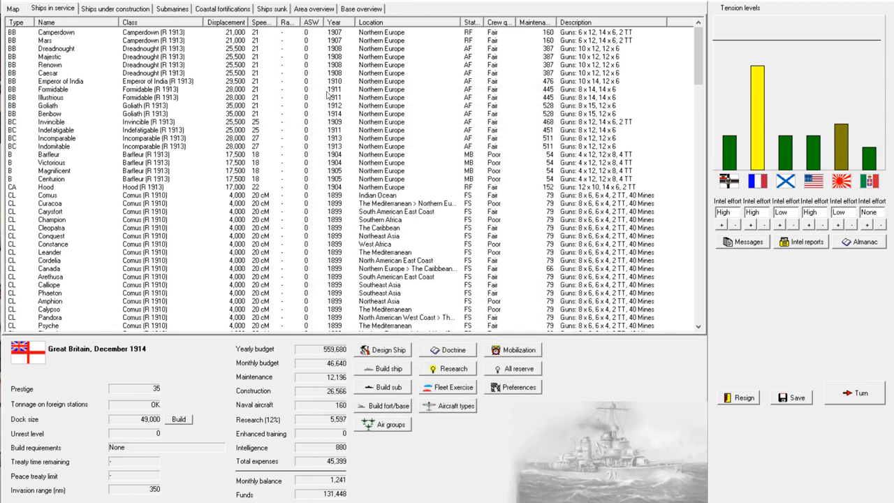
pyautogui.click(115, 8)
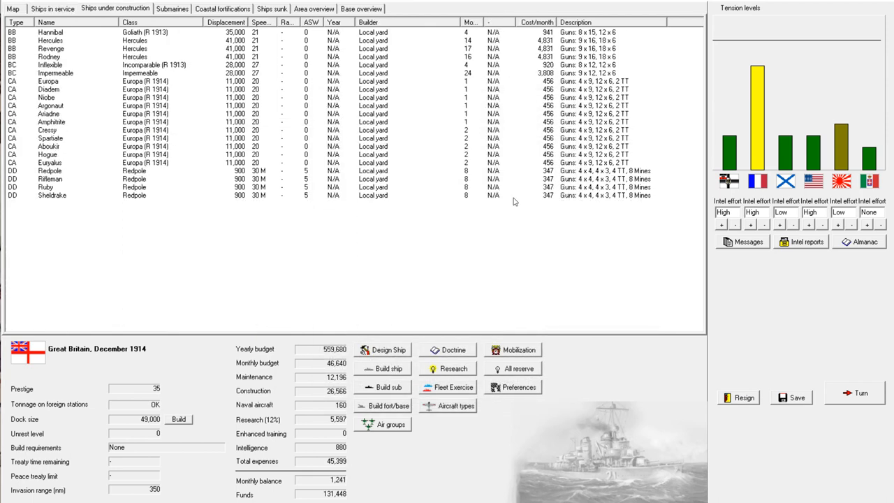
pyautogui.moveTo(759, 115)
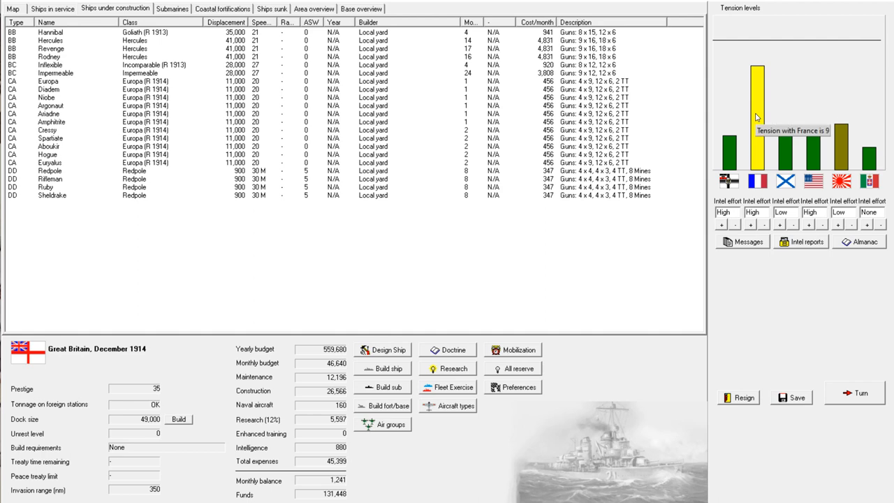
pyautogui.moveTo(468, 243)
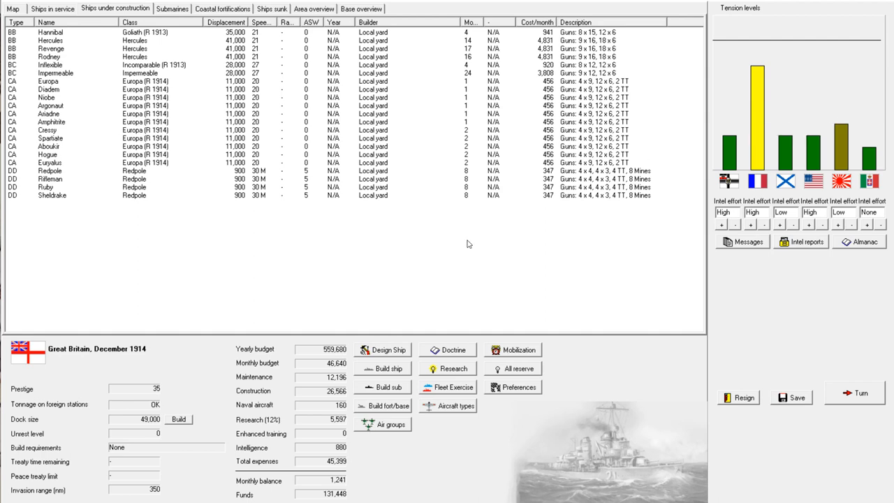
pyautogui.moveTo(843, 399)
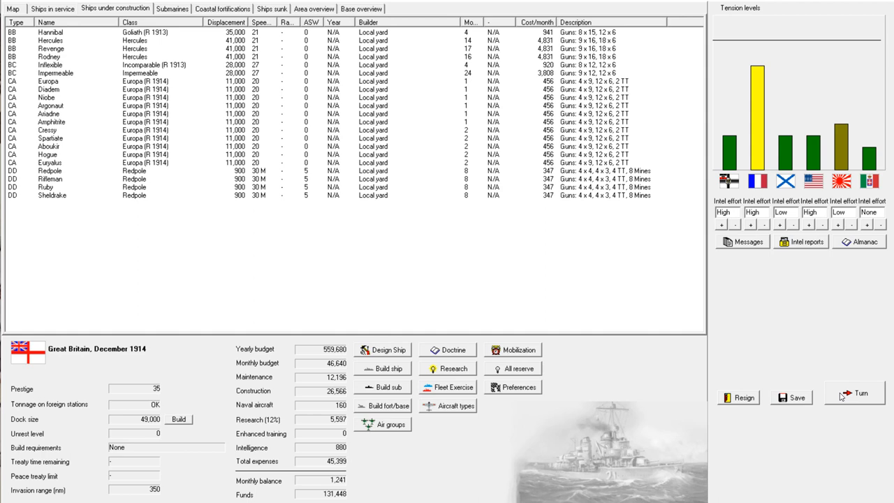
# End the December 1914 turn, acknowledging the six cruisers' reconstruction and the double-bottom breakthrough
pyautogui.click(855, 397)
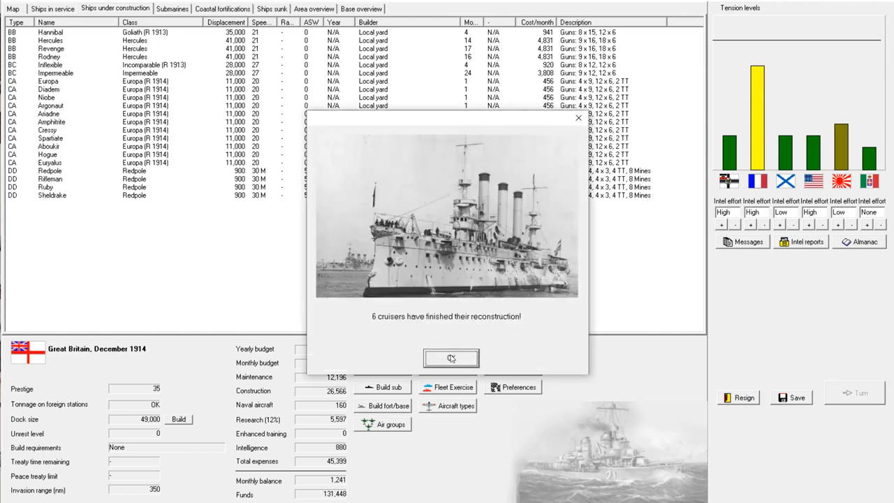
pyautogui.click(450, 357)
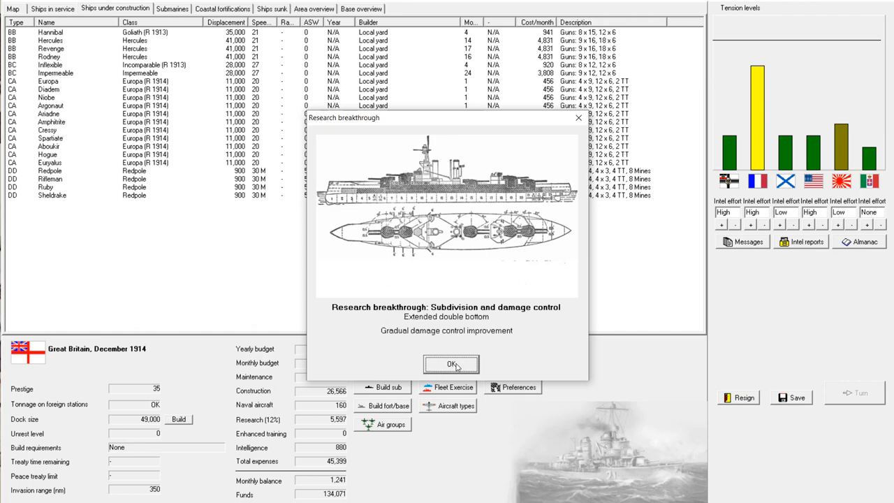
pyautogui.click(452, 364)
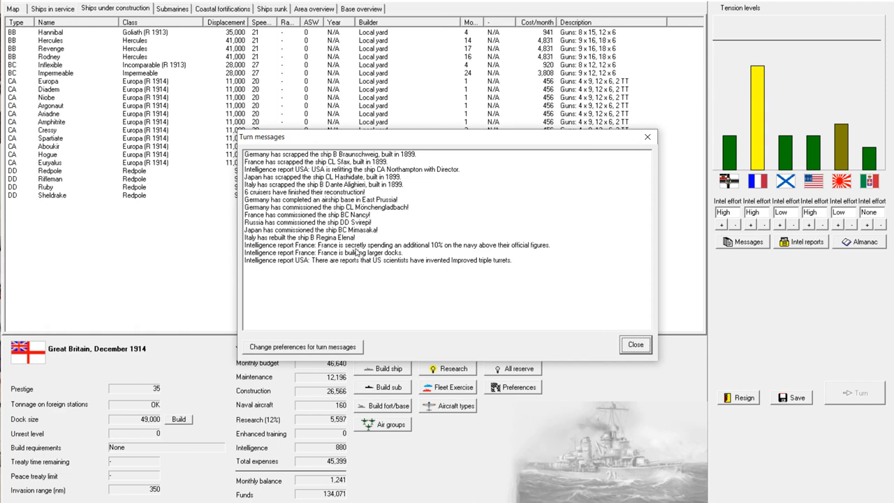
# Read the French spending, USA Northampton refit and triple-turret reports, then close the messages
pyautogui.click(384, 244)
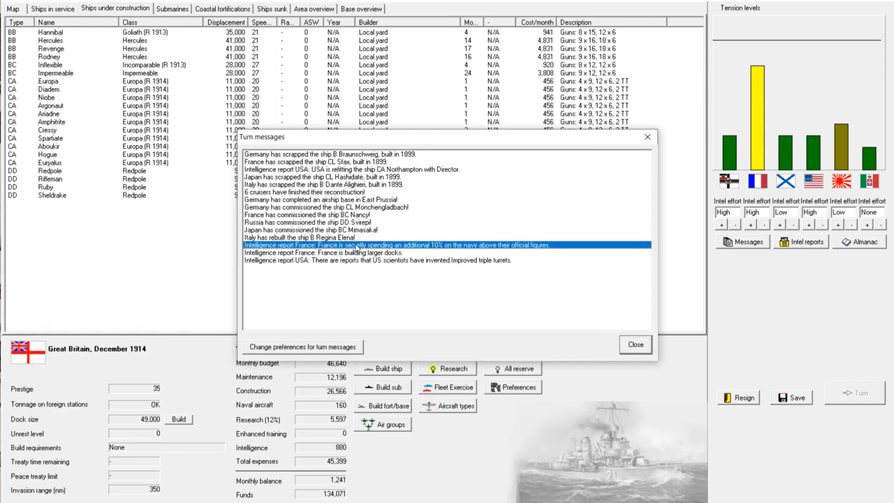
pyautogui.moveTo(294, 267)
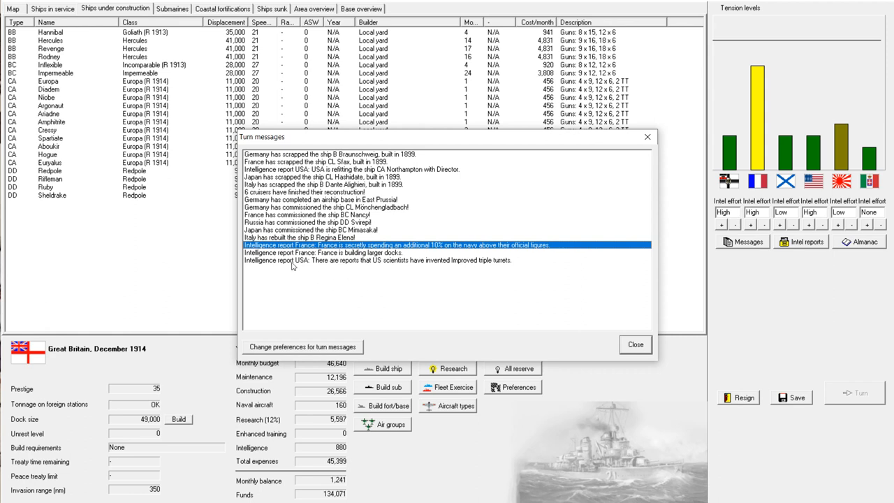
pyautogui.moveTo(419, 254)
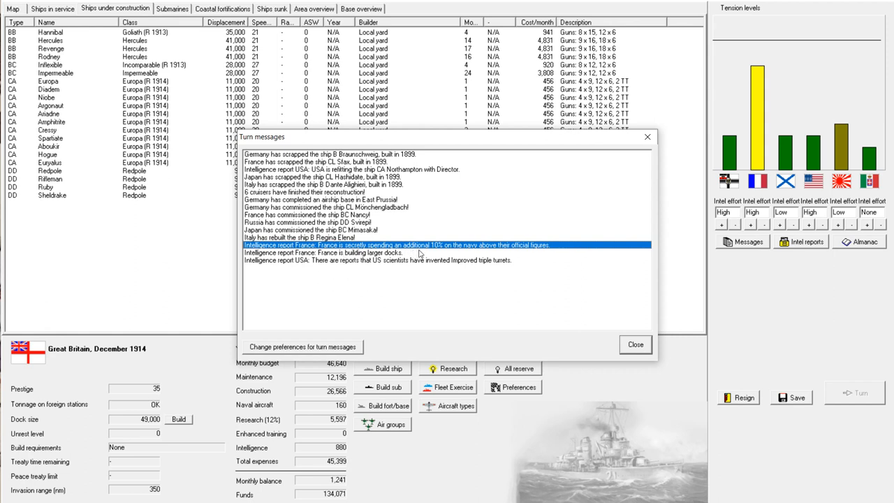
pyautogui.moveTo(528, 257)
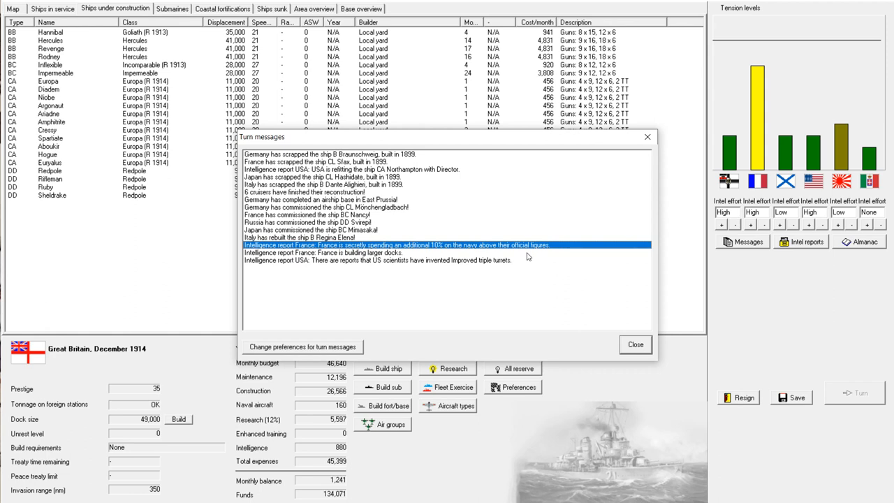
pyautogui.moveTo(500, 224)
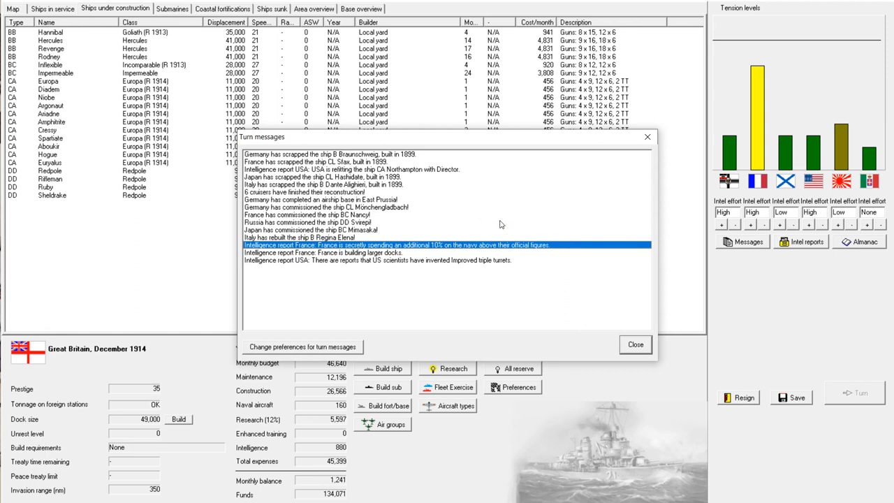
pyautogui.click(336, 223)
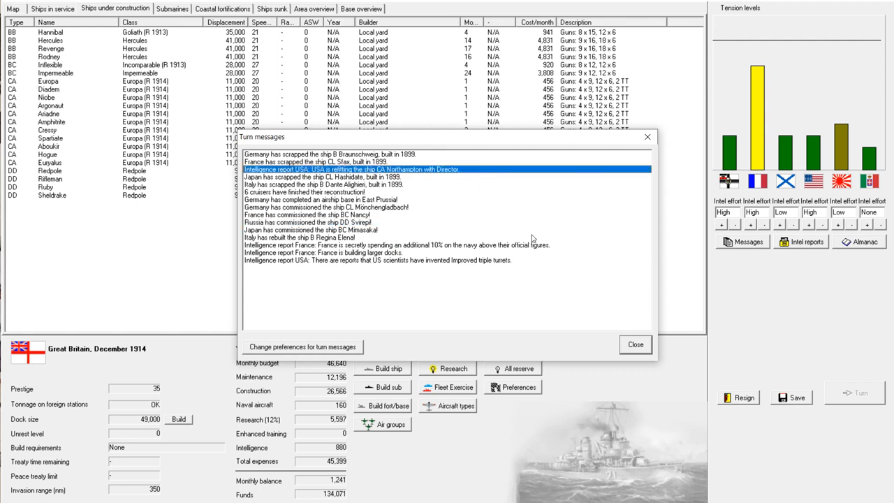
pyautogui.moveTo(636, 343)
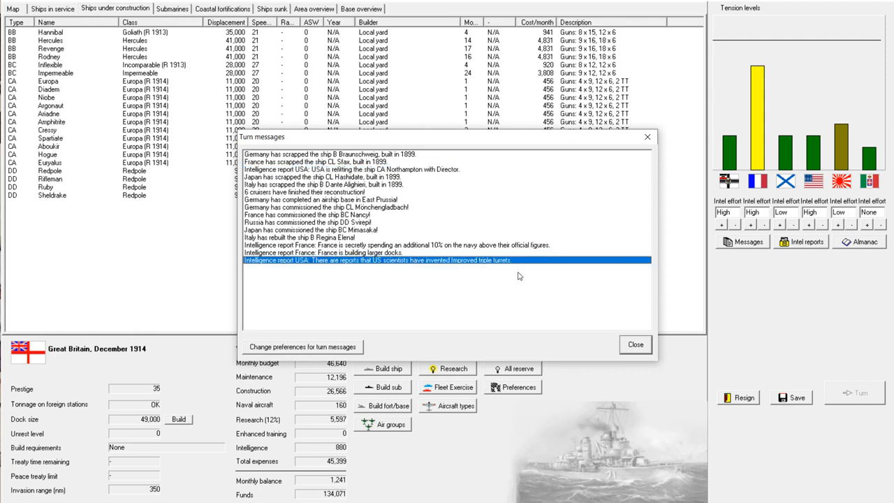
pyautogui.click(634, 343)
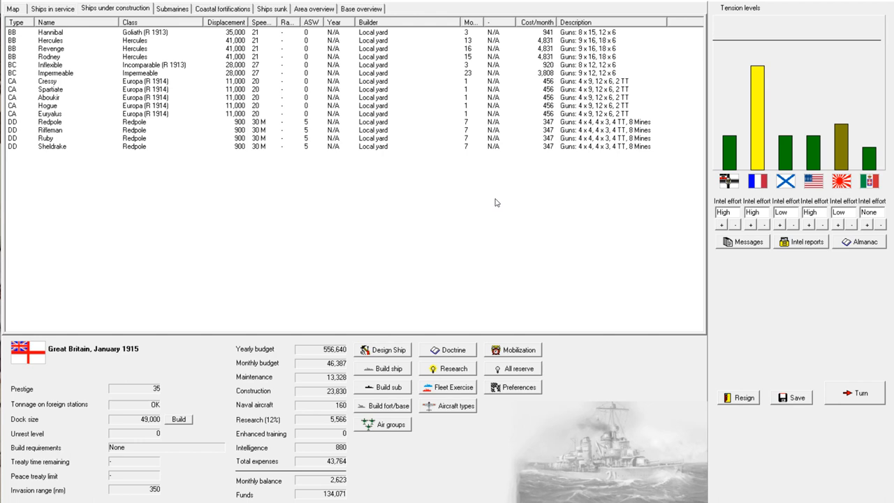
pyautogui.moveTo(824, 234)
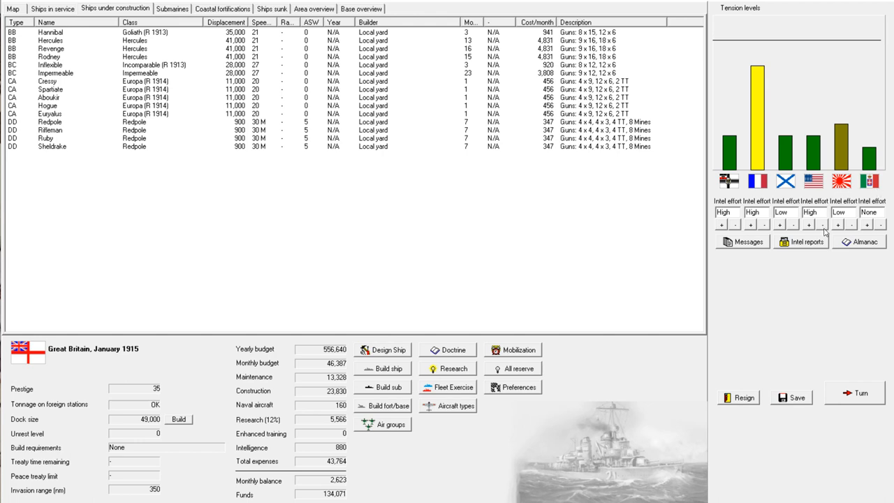
pyautogui.moveTo(496, 218)
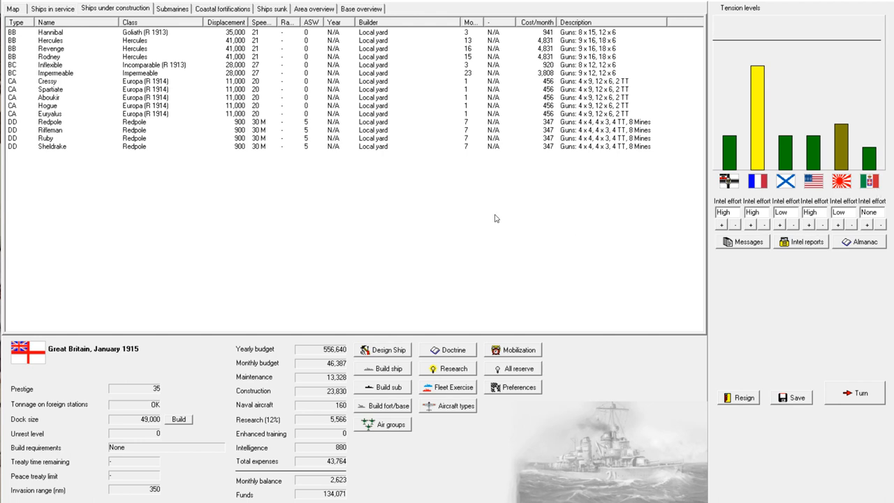
pyautogui.moveTo(495, 218)
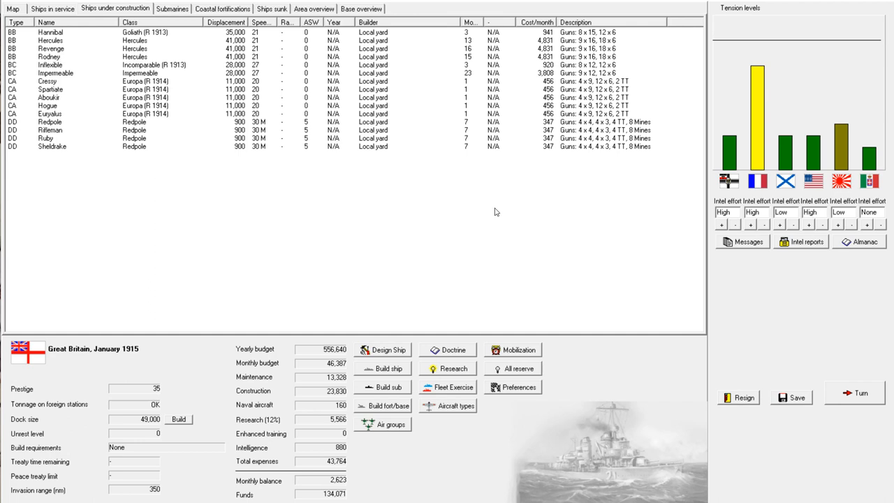
pyautogui.moveTo(103, 53)
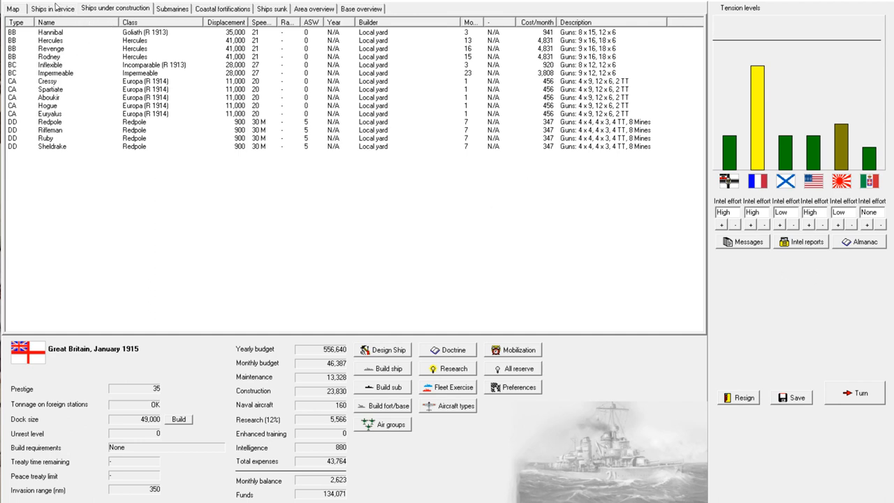
# Mothball the six Europa-class cruisers from the ships in service list
pyautogui.click(53, 10)
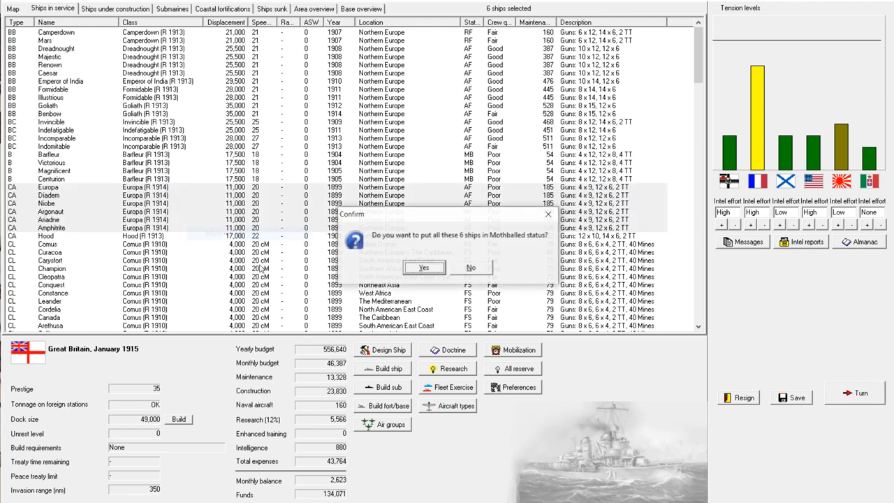
pyautogui.click(423, 267)
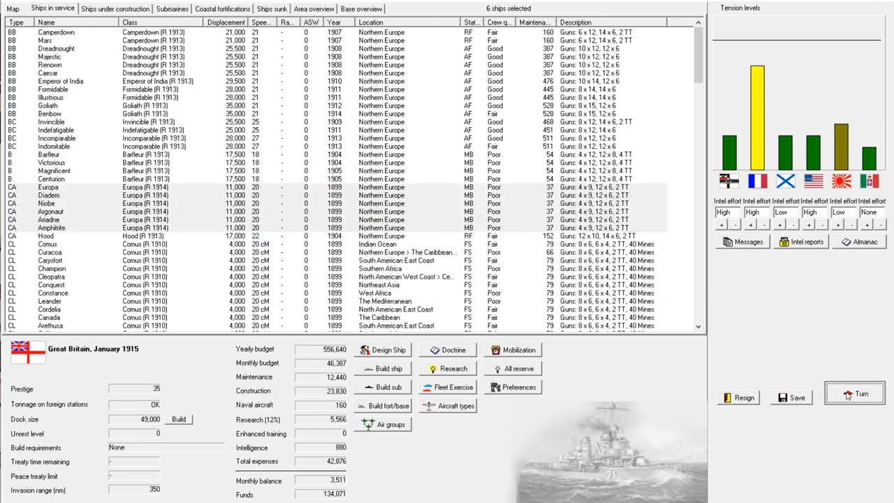
# End the turn, dismiss the cruiser reconstruction notice and review the stolen Louisiana blueprints
pyautogui.click(859, 395)
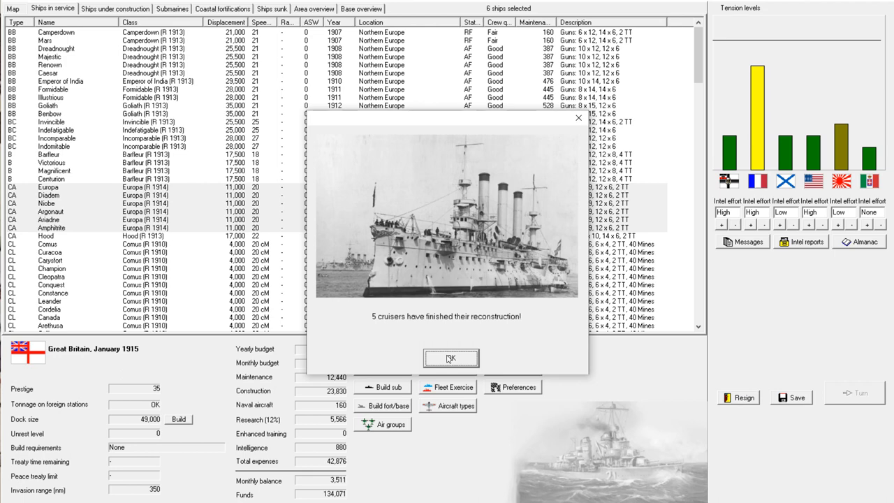
pyautogui.click(450, 357)
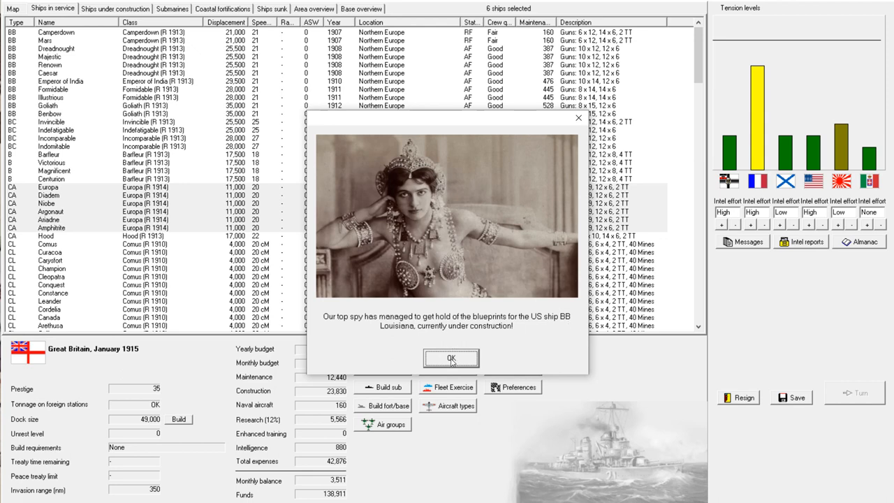
pyautogui.click(452, 357)
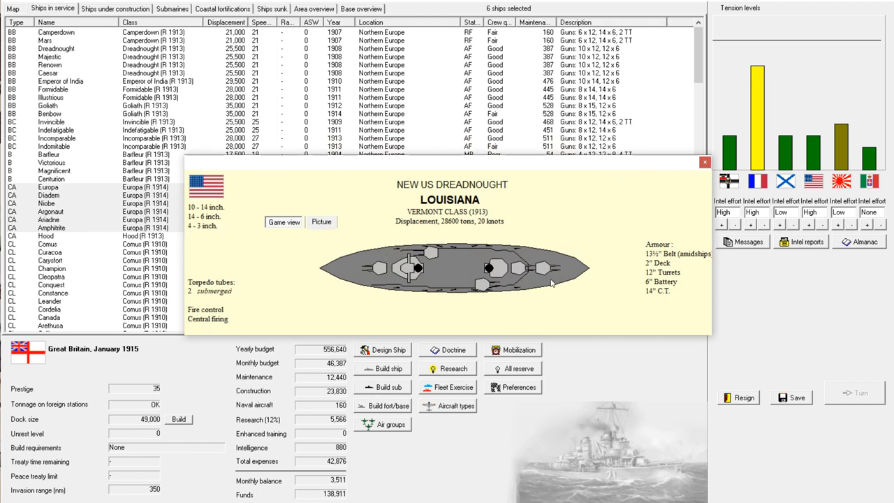
pyautogui.moveTo(645, 258)
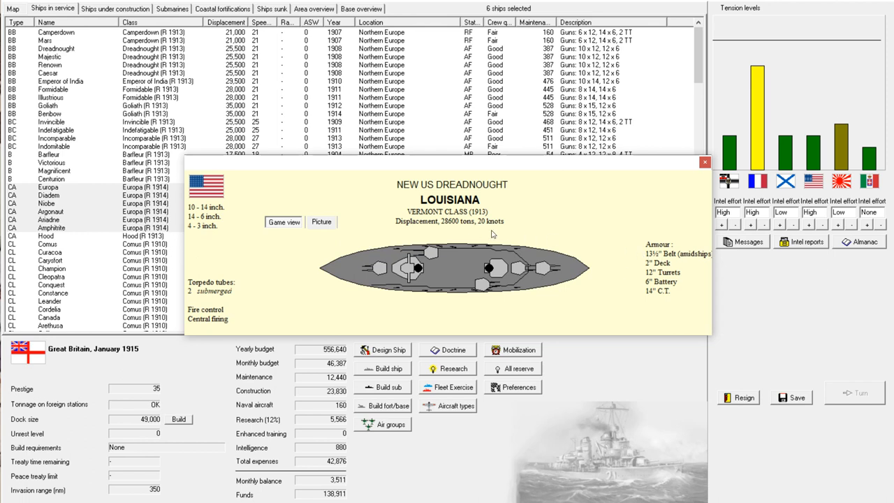
pyautogui.moveTo(478, 229)
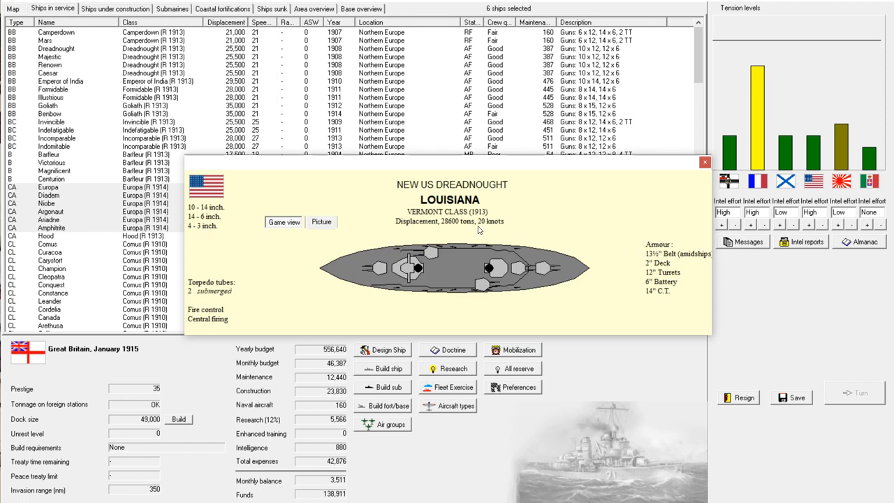
pyautogui.moveTo(226, 322)
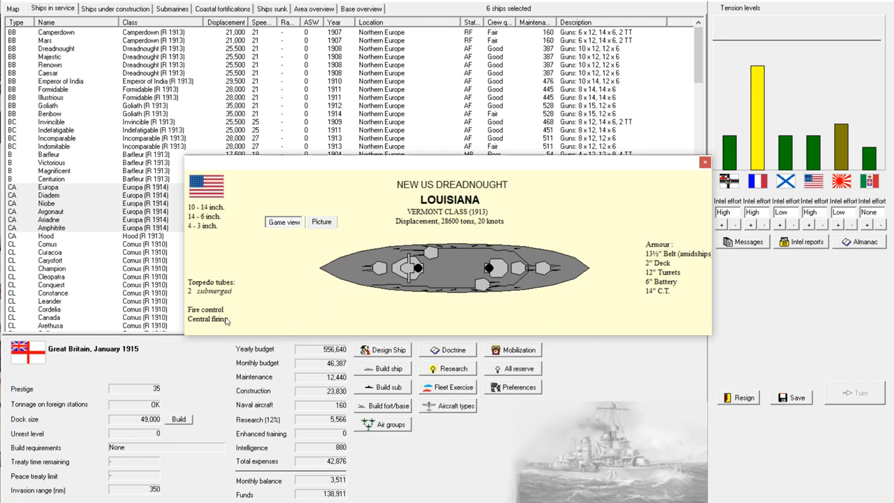
pyautogui.moveTo(237, 320)
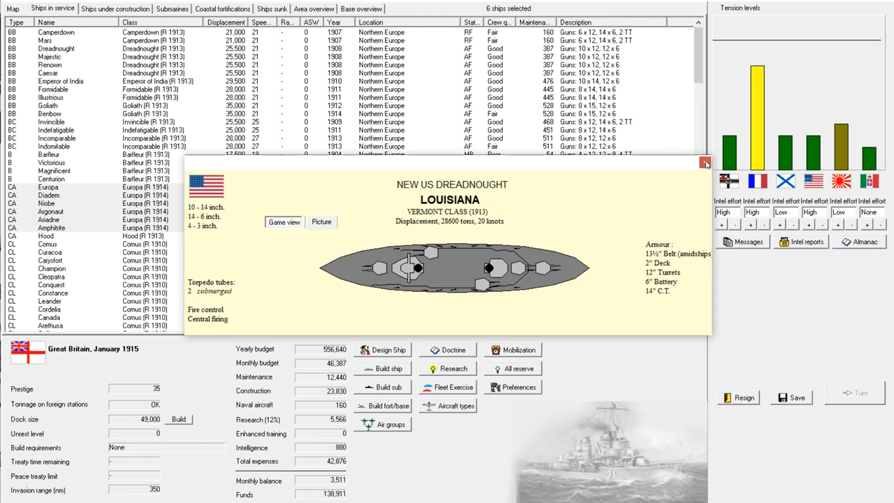
pyautogui.moveTo(705, 163)
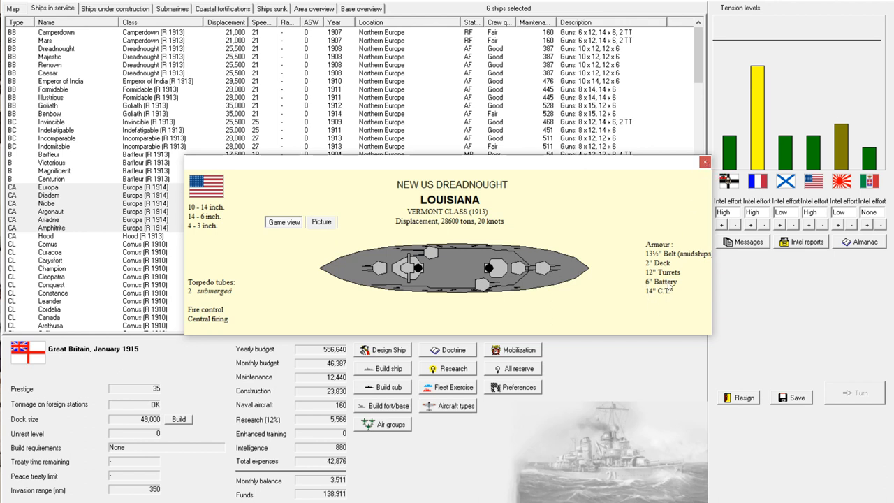
pyautogui.moveTo(704, 162)
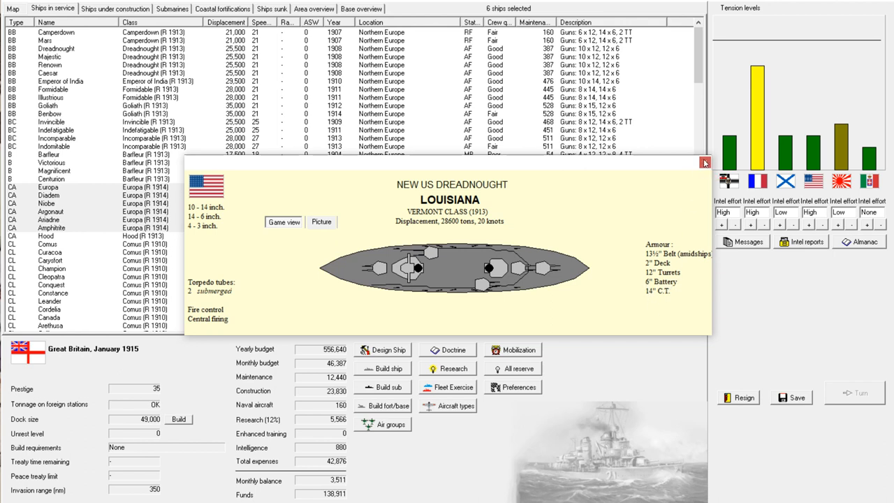
pyautogui.moveTo(705, 162)
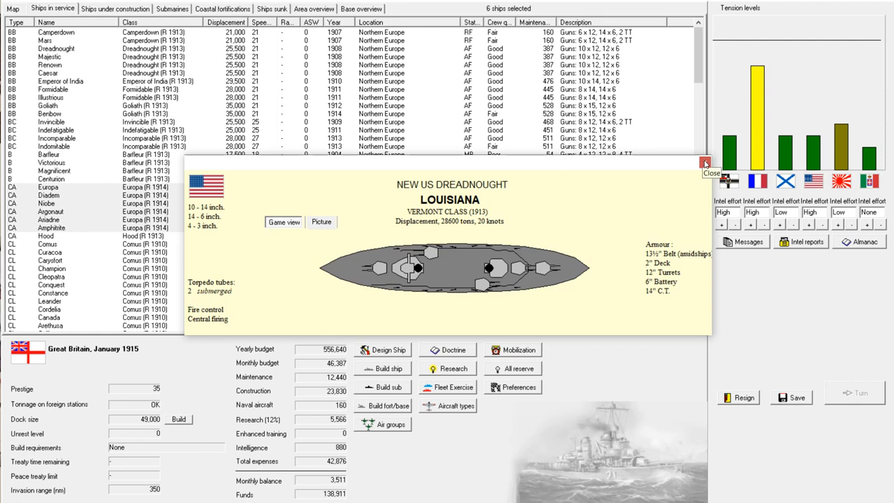
pyautogui.click(704, 162)
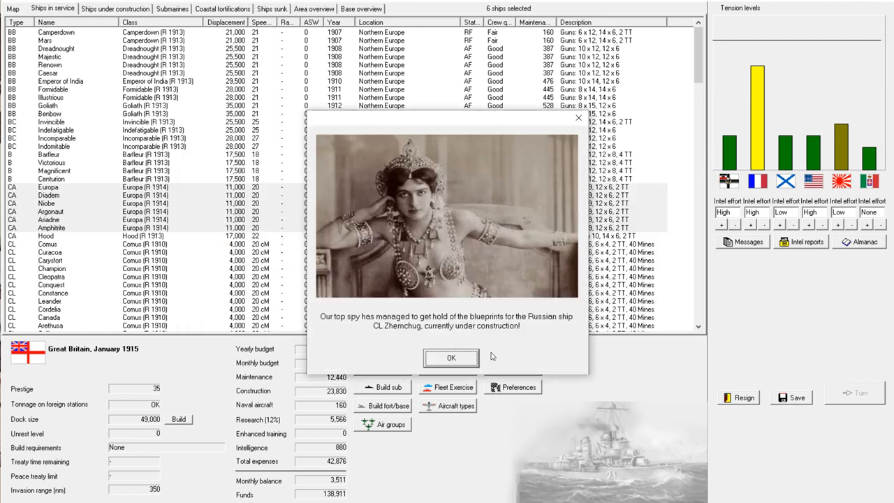
# Review the stolen Zhemchug blueprints, then bring up the French dreadnought Terrible's sheet
pyautogui.click(450, 357)
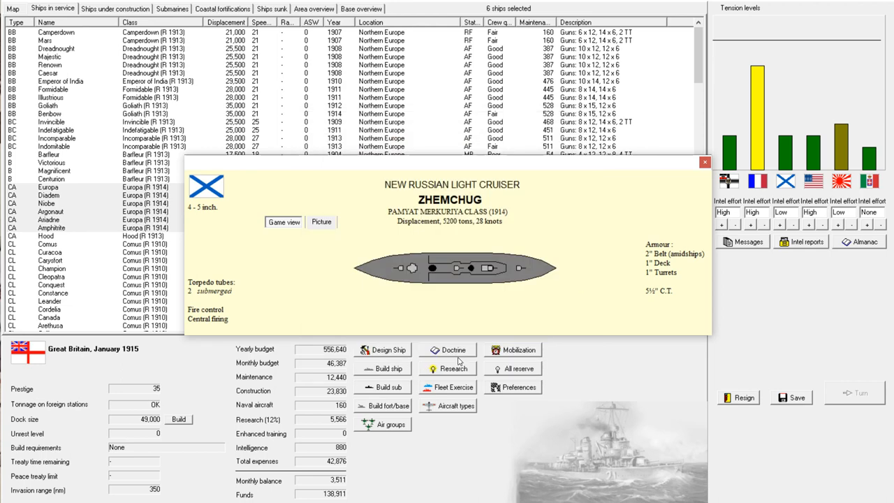
pyautogui.moveTo(419, 240)
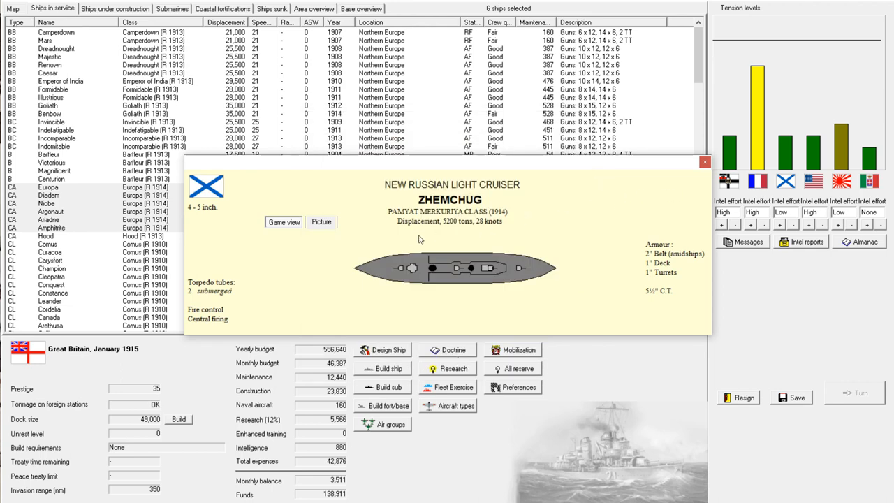
pyautogui.moveTo(433, 240)
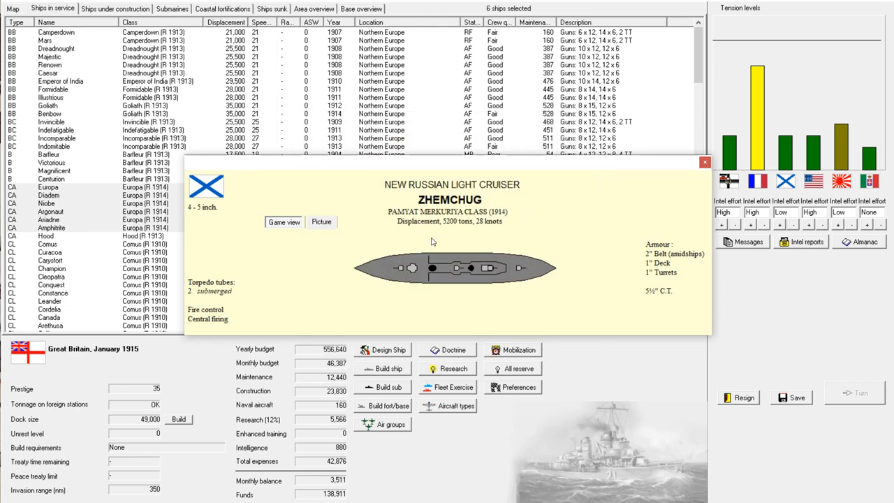
pyautogui.moveTo(511, 235)
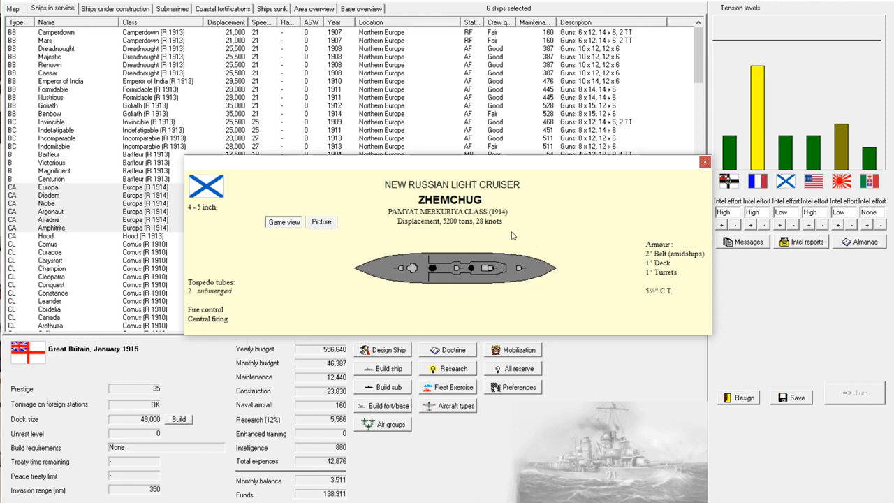
pyautogui.moveTo(493, 229)
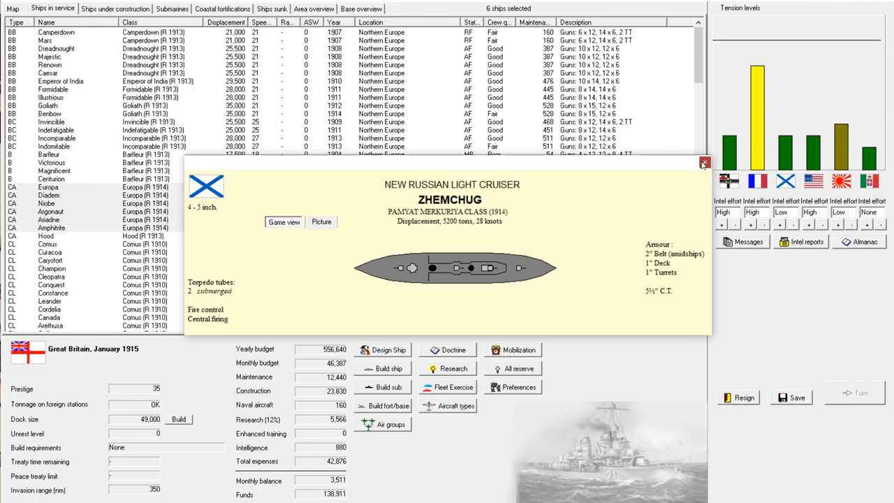
pyautogui.click(701, 163)
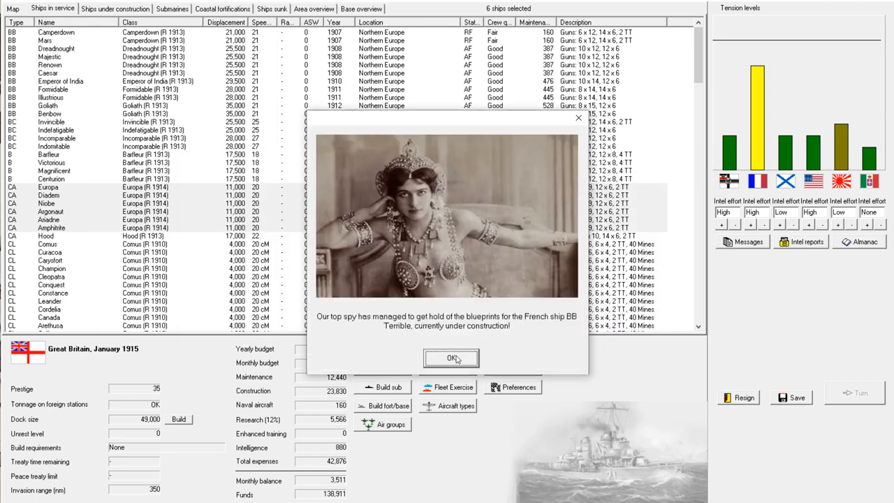
pyautogui.click(450, 357)
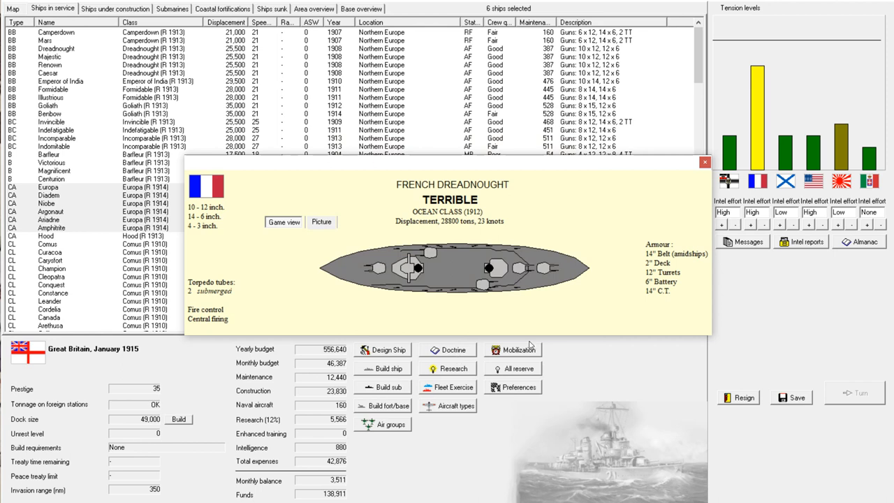
pyautogui.moveTo(523, 279)
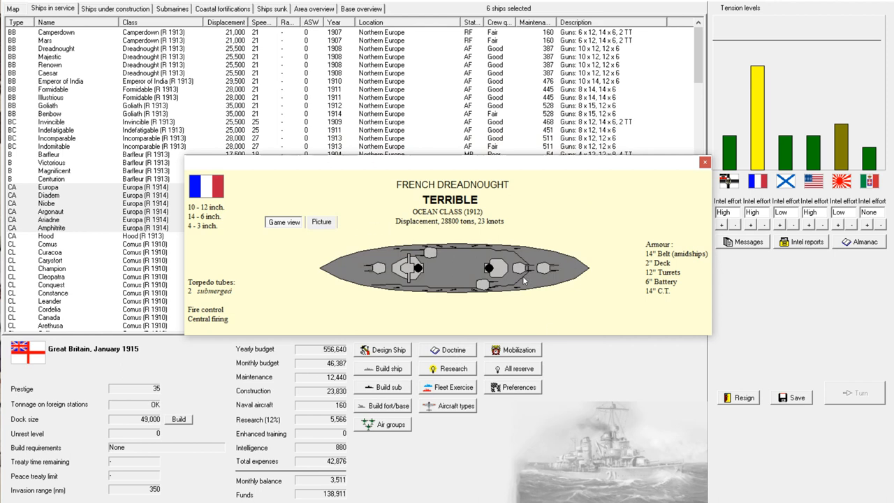
pyautogui.moveTo(628, 204)
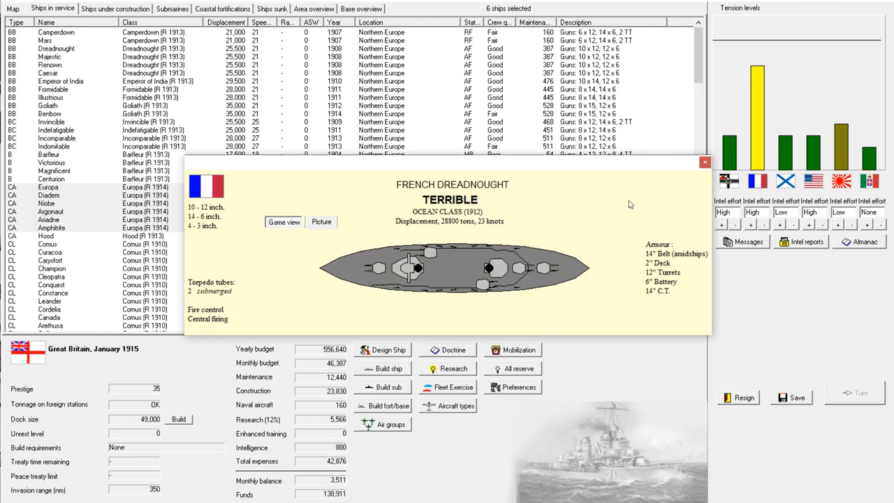
pyautogui.moveTo(704, 164)
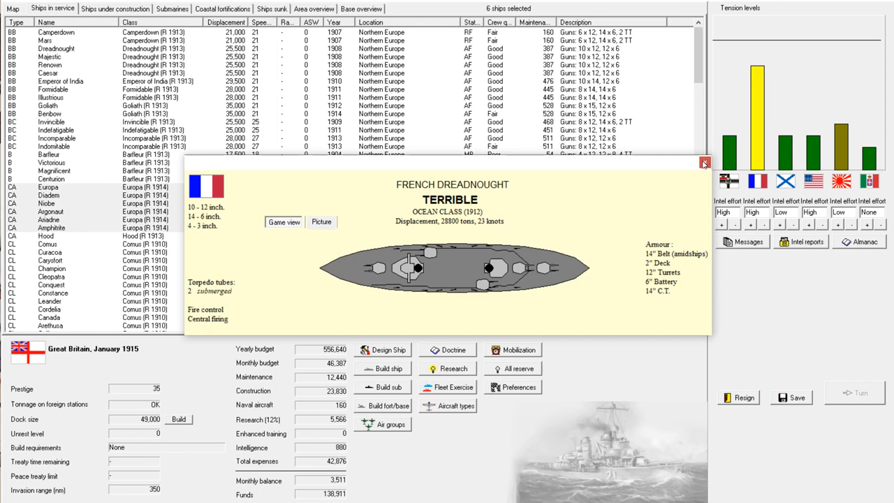
pyautogui.moveTo(704, 162)
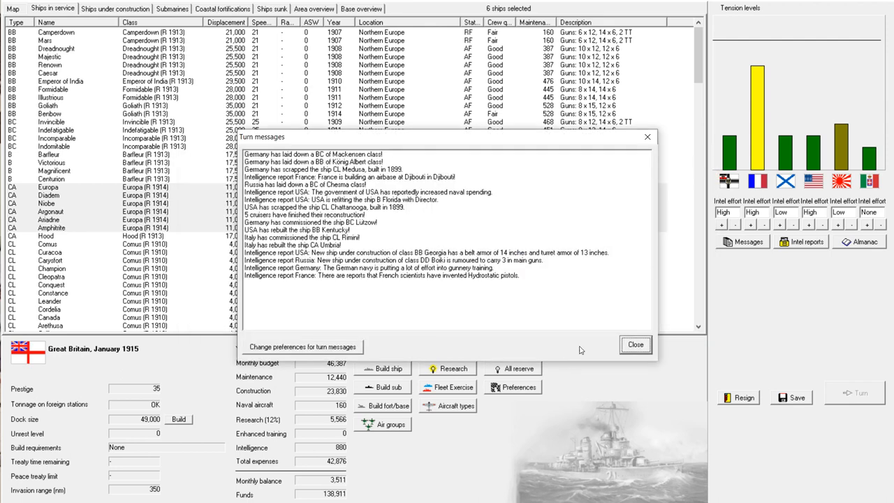
pyautogui.moveTo(382, 304)
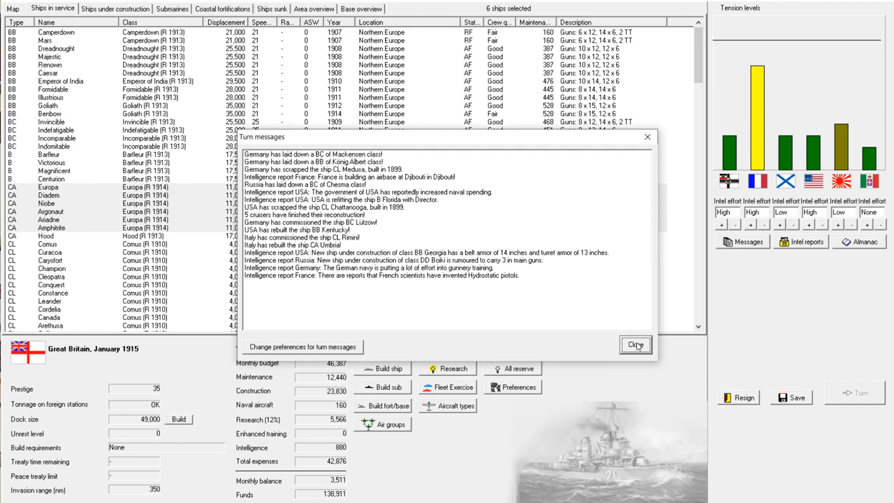
# Close the February 1915 messages, scroll through the ships in service and switch to those under construction
pyautogui.click(634, 344)
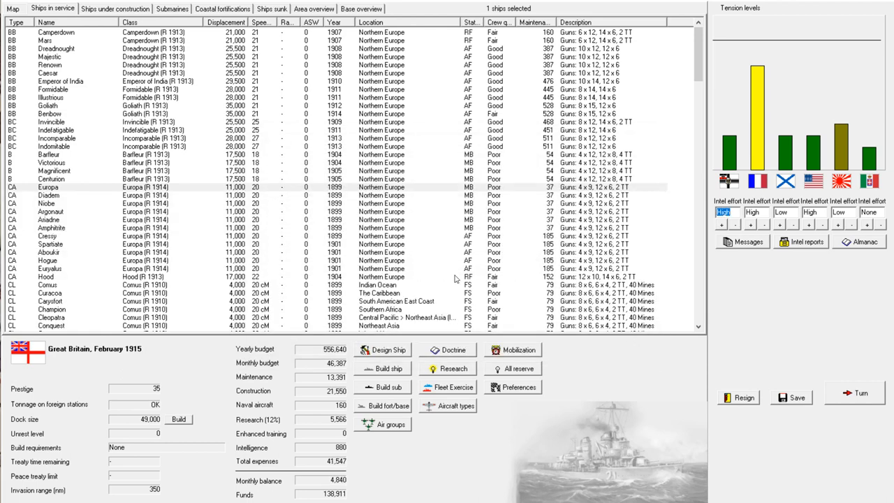
pyautogui.click(49, 234)
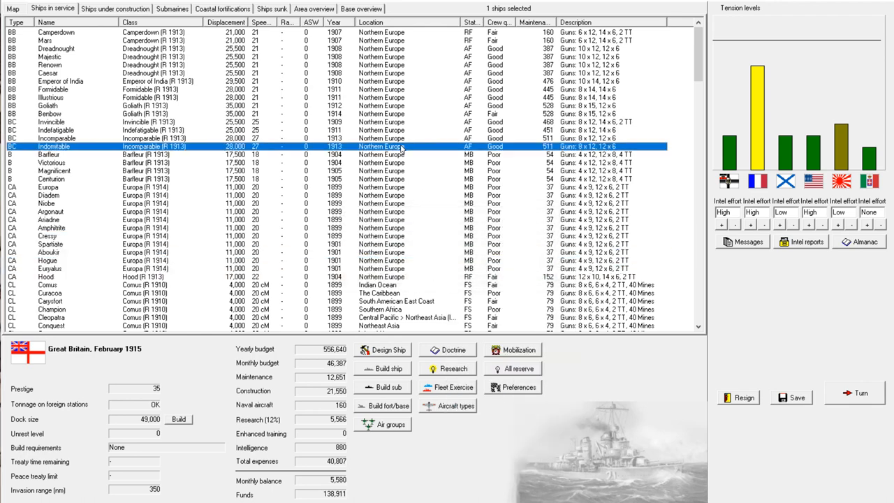
pyautogui.moveTo(411, 89)
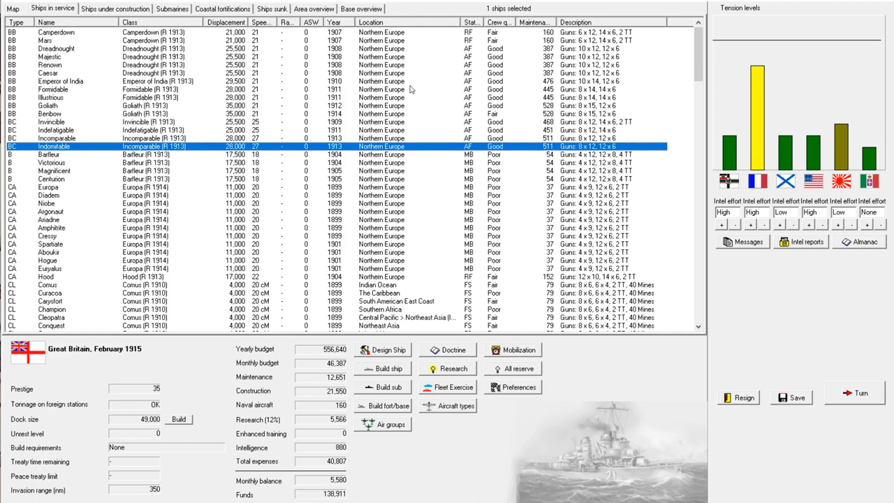
pyautogui.scroll(-3)
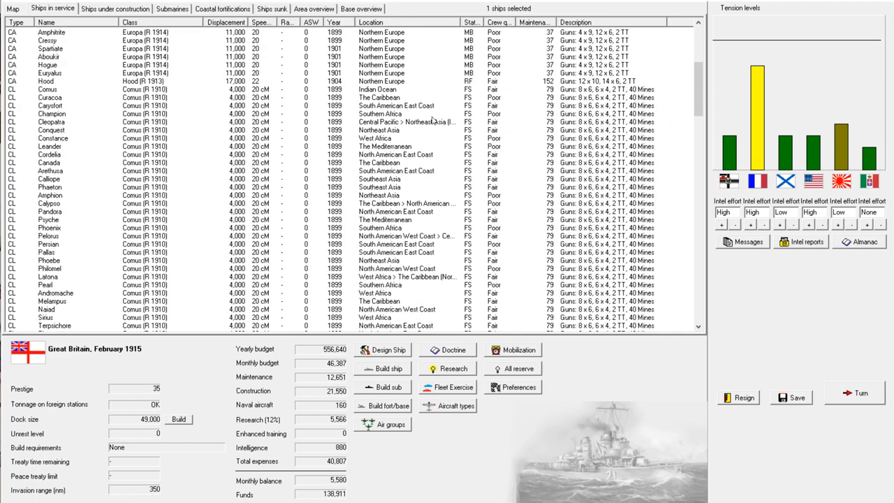
pyautogui.scroll(-3)
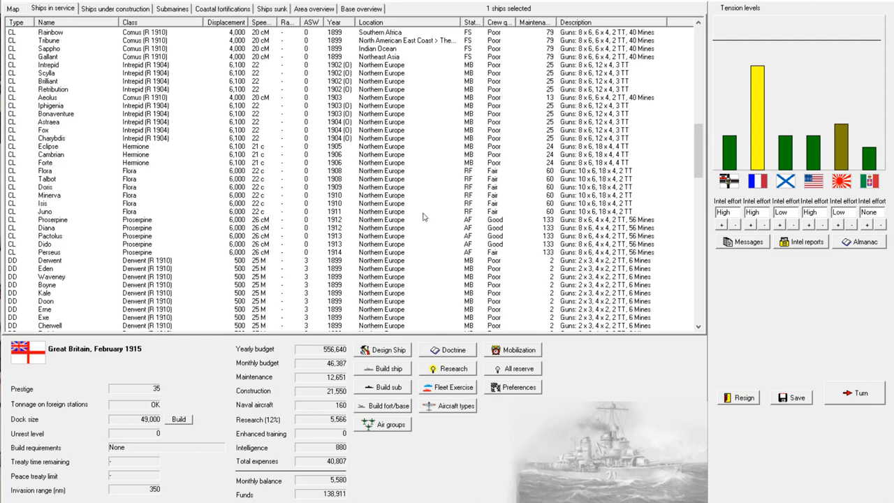
pyautogui.scroll(-3)
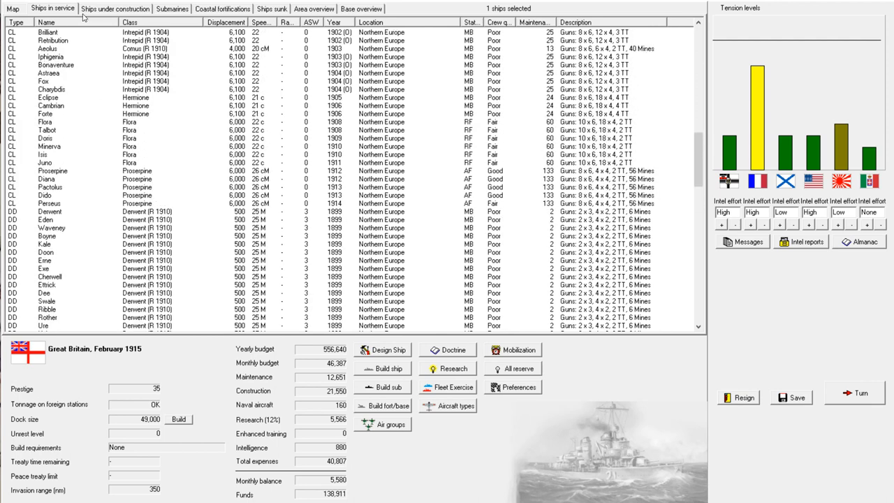
pyautogui.click(114, 8)
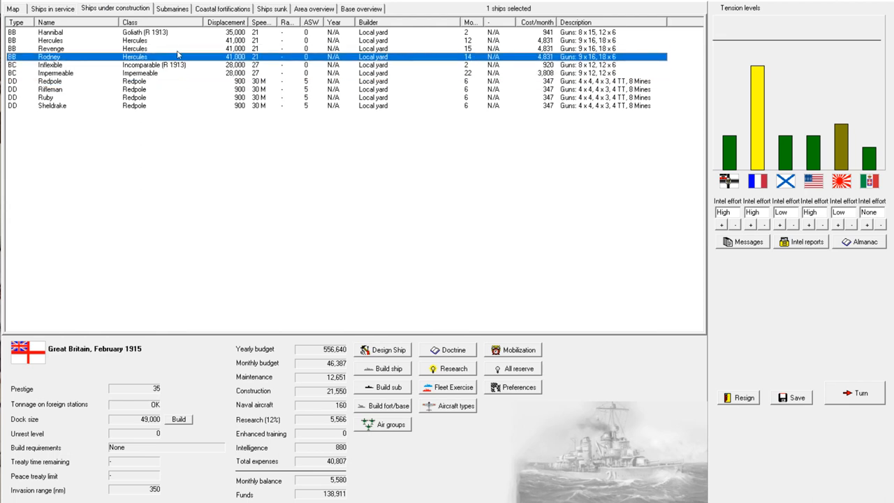
# Order six more Redpole-class destroyers from the Build ship dialog
pyautogui.click(63, 45)
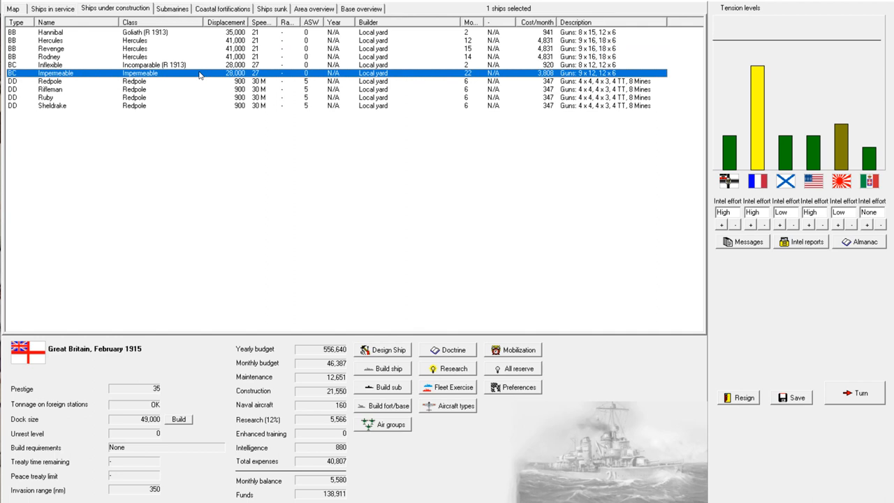
pyautogui.click(272, 221)
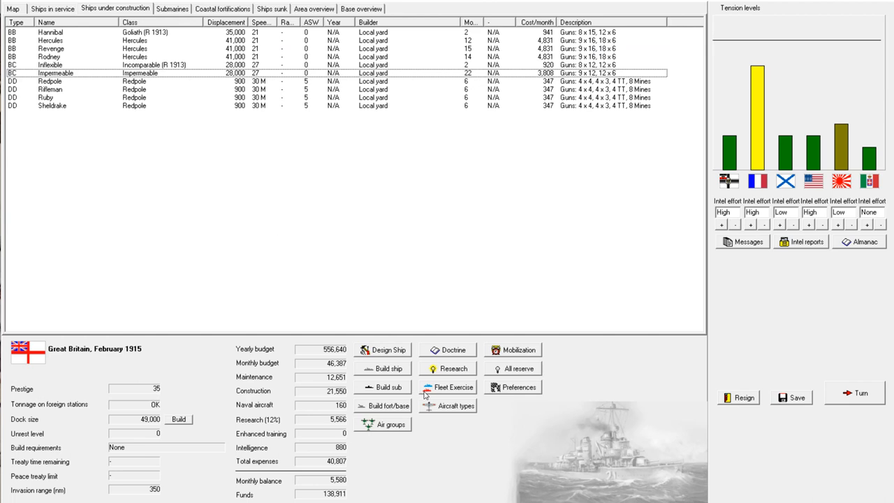
pyautogui.click(383, 369)
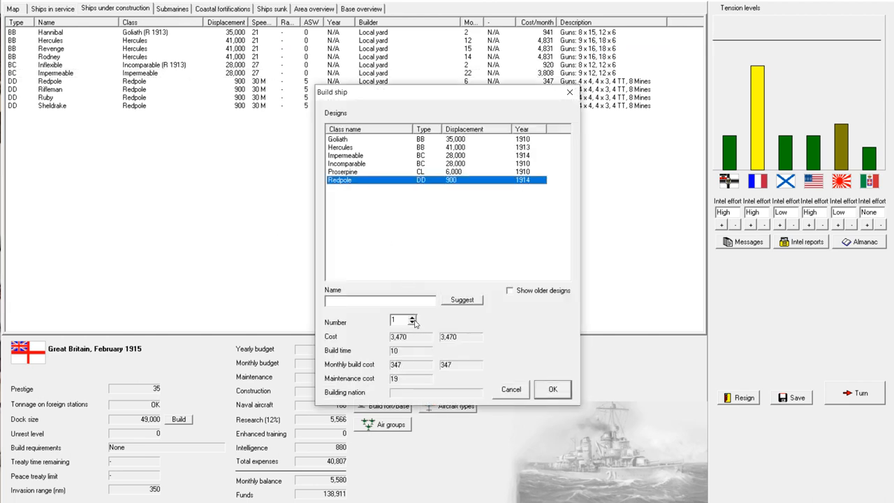
pyautogui.click(411, 316)
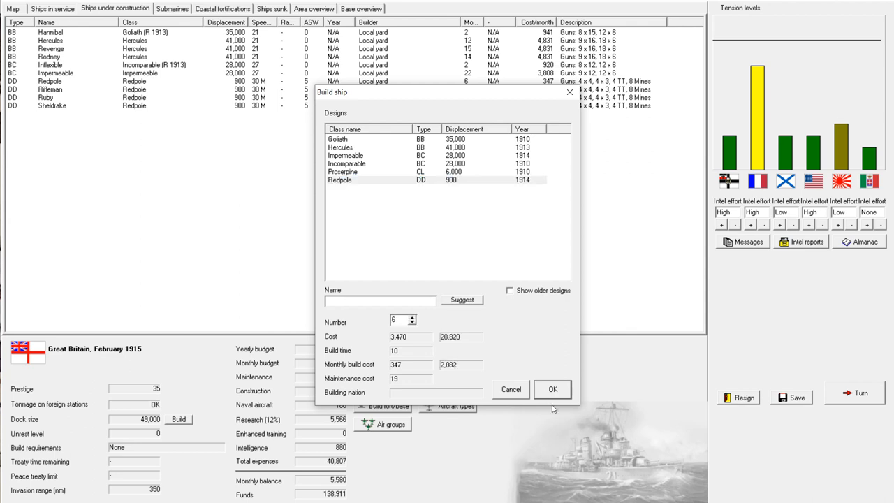
pyautogui.click(554, 388)
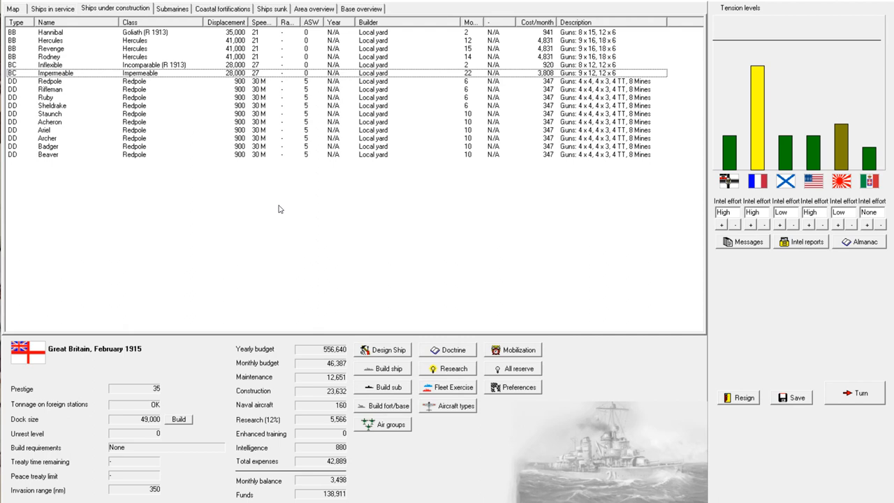
pyautogui.moveTo(280, 208)
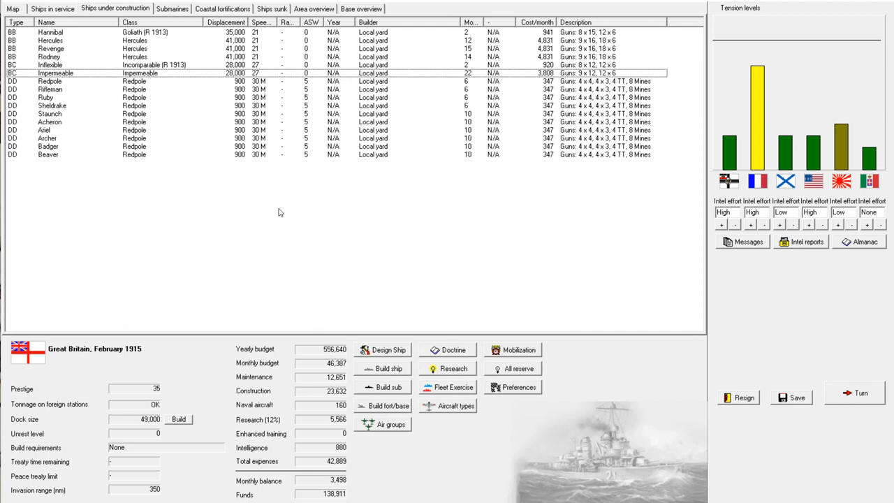
pyautogui.moveTo(210, 78)
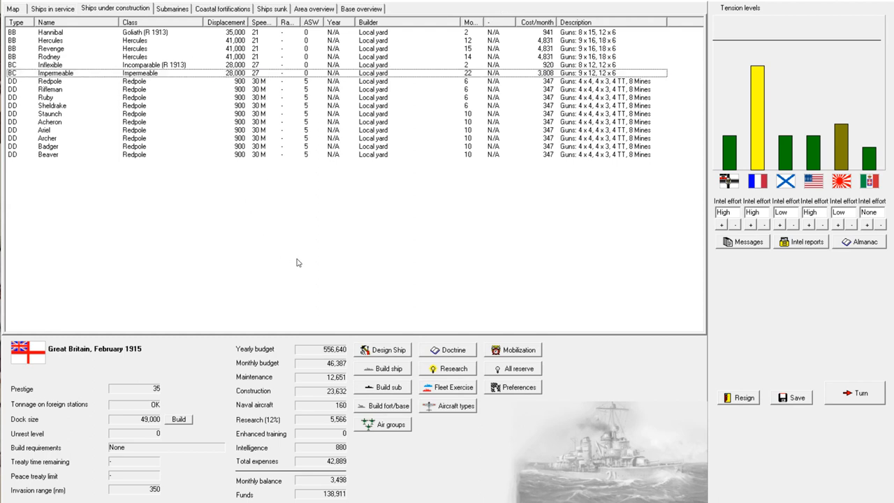
pyautogui.moveTo(341, 226)
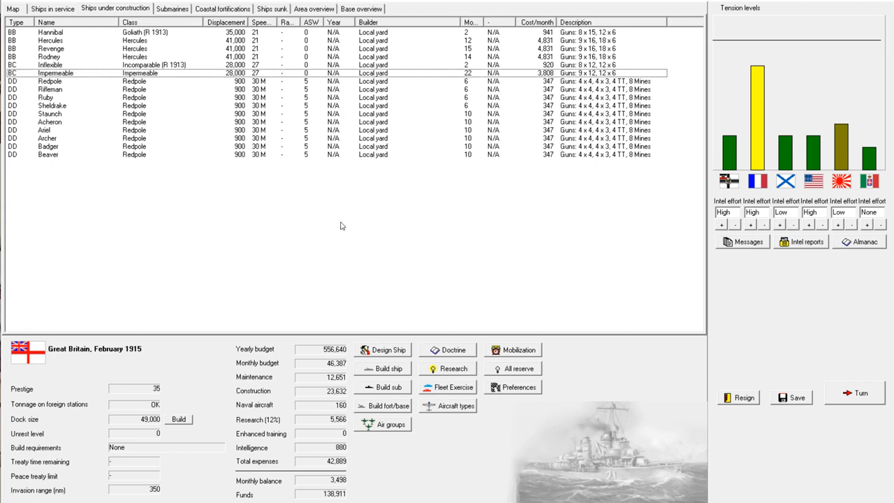
pyautogui.moveTo(243, 253)
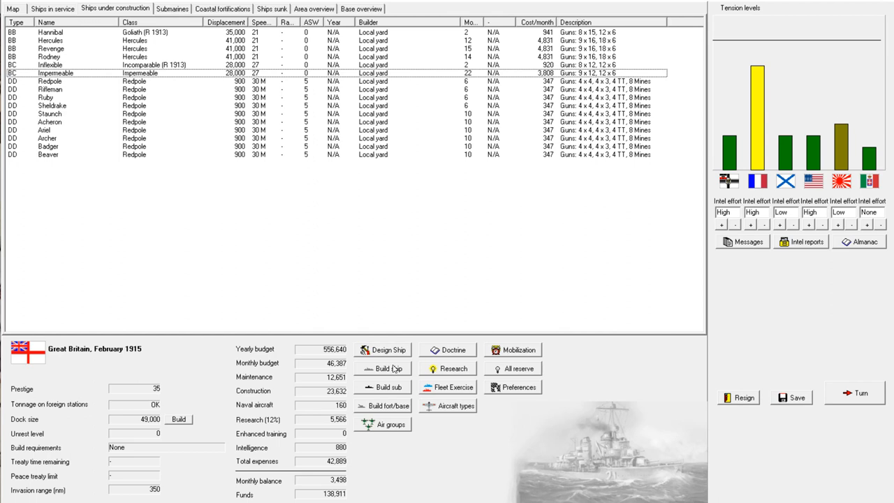
pyautogui.click(383, 369)
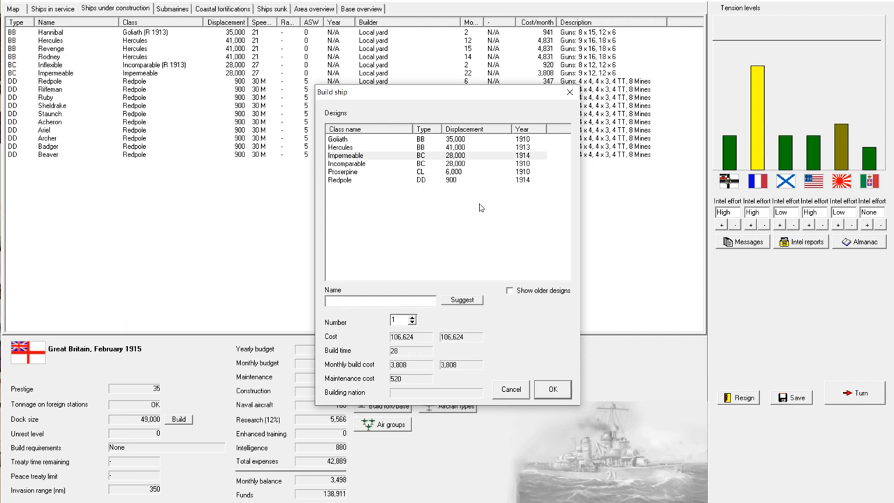
# Name the new Impermeable-class battlecruiser Inflammable and confirm its construction
pyautogui.write('Inflammable')
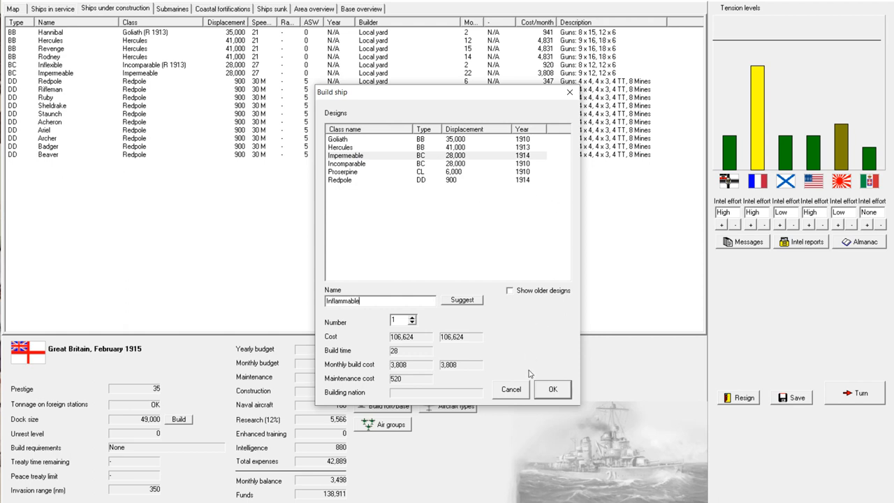
pyautogui.moveTo(531, 337)
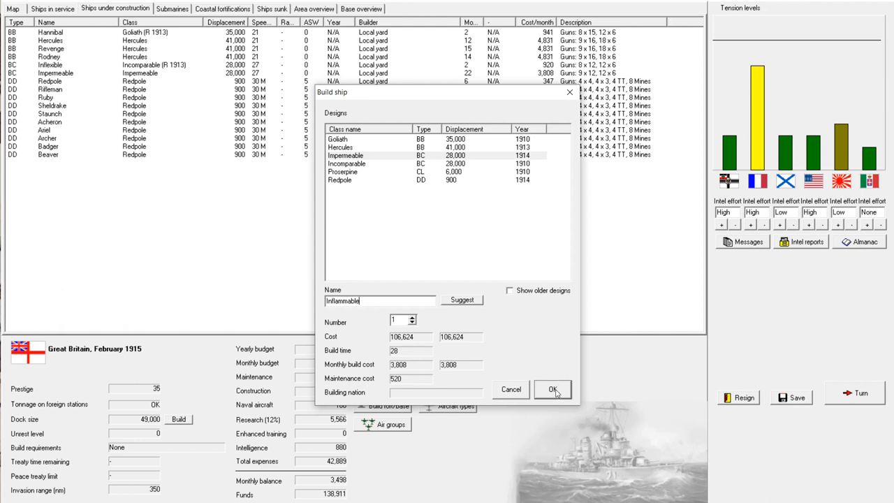
pyautogui.click(552, 388)
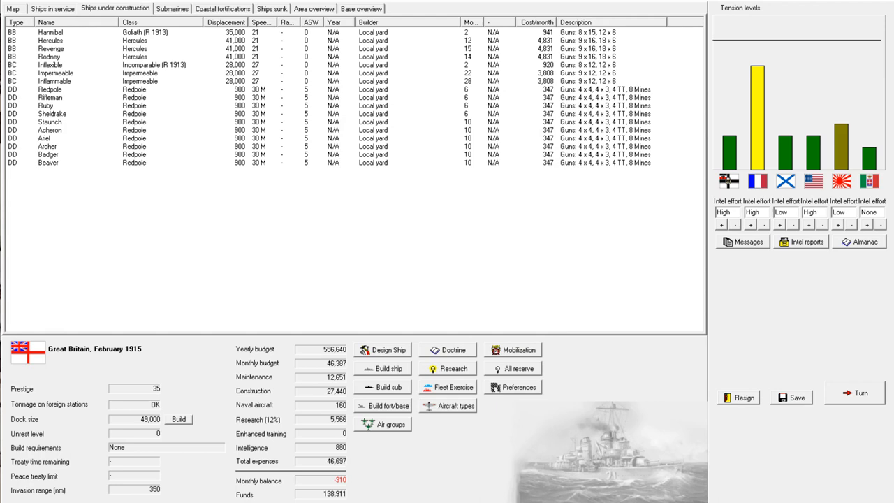
pyautogui.click(53, 10)
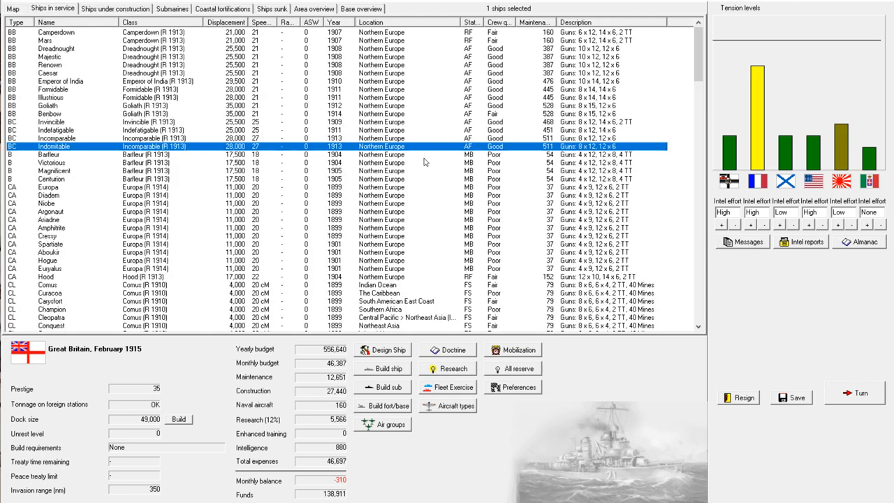
pyautogui.moveTo(442, 204)
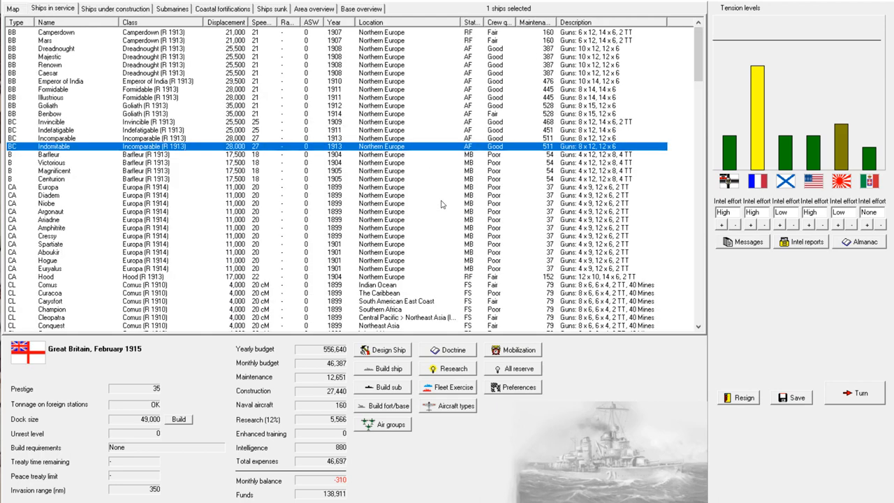
pyautogui.scroll(-3)
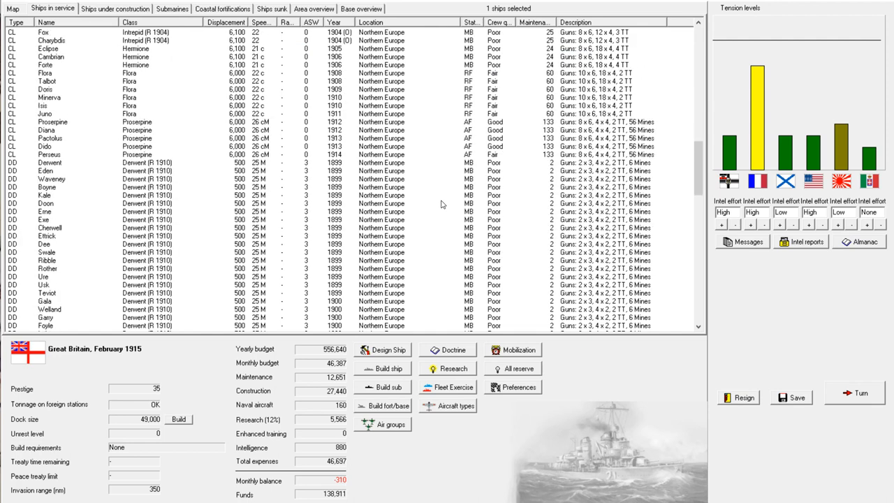
pyautogui.scroll(-3)
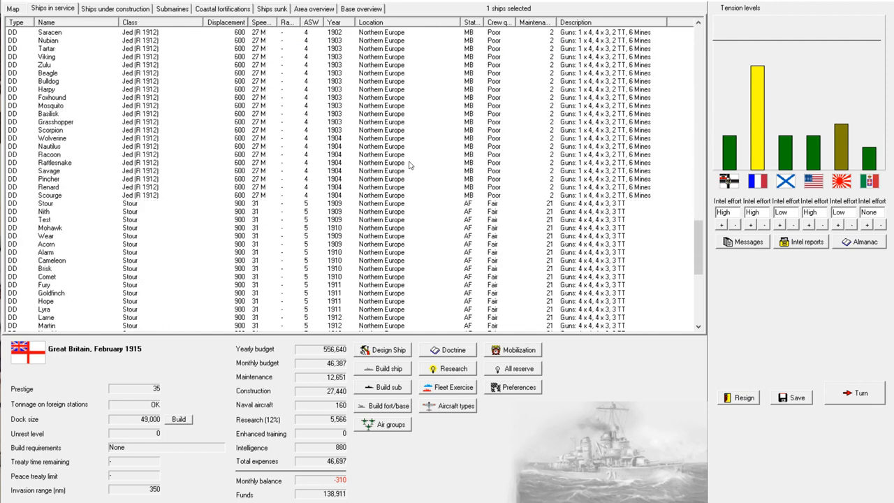
pyautogui.scroll(-3)
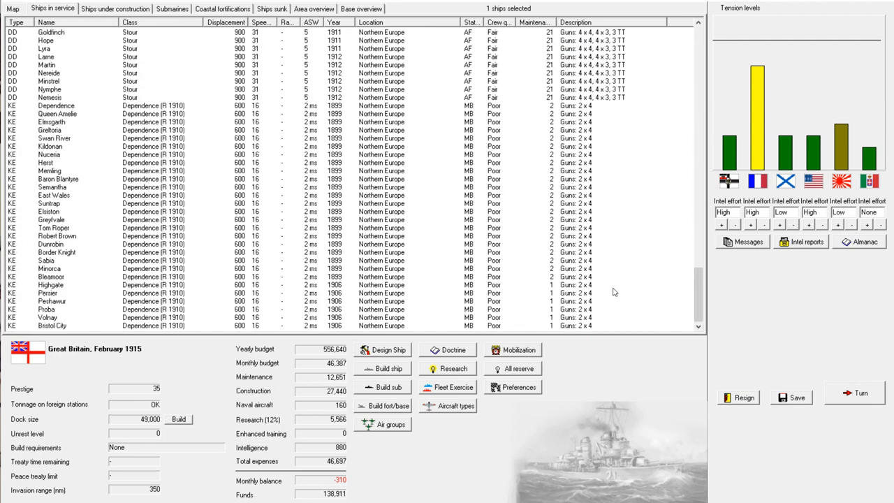
pyautogui.scroll(-3)
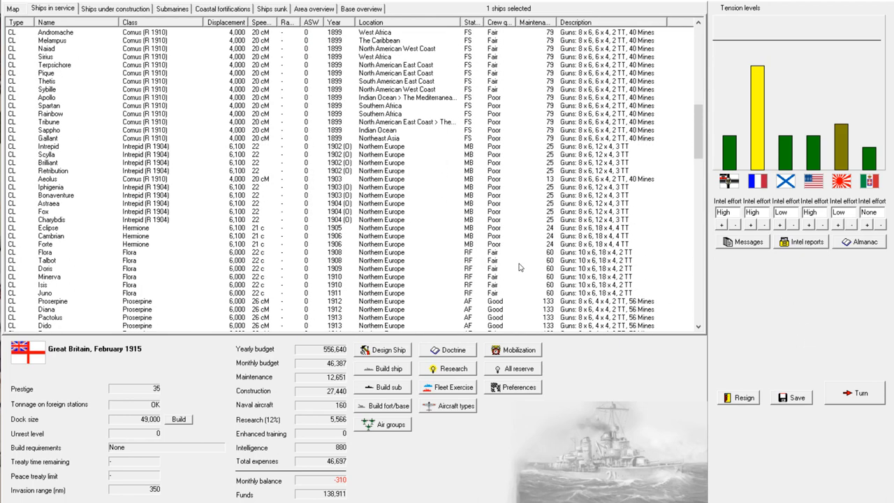
pyautogui.scroll(-3)
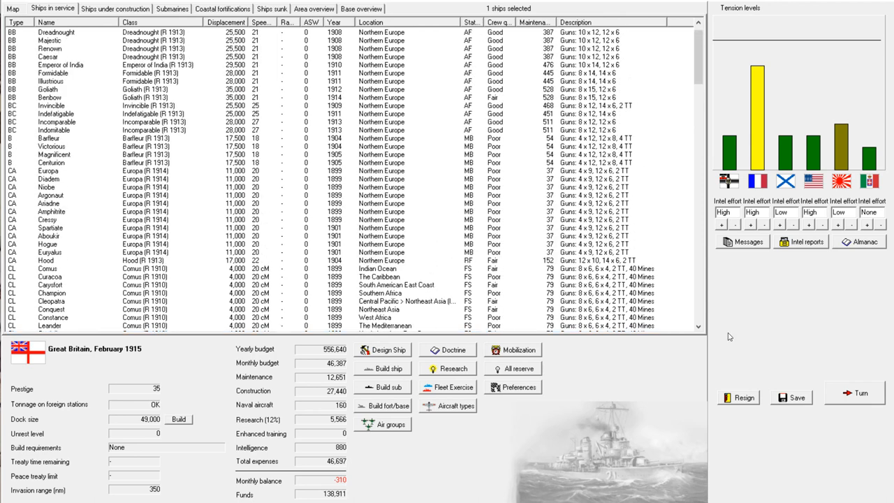
pyautogui.moveTo(849, 393)
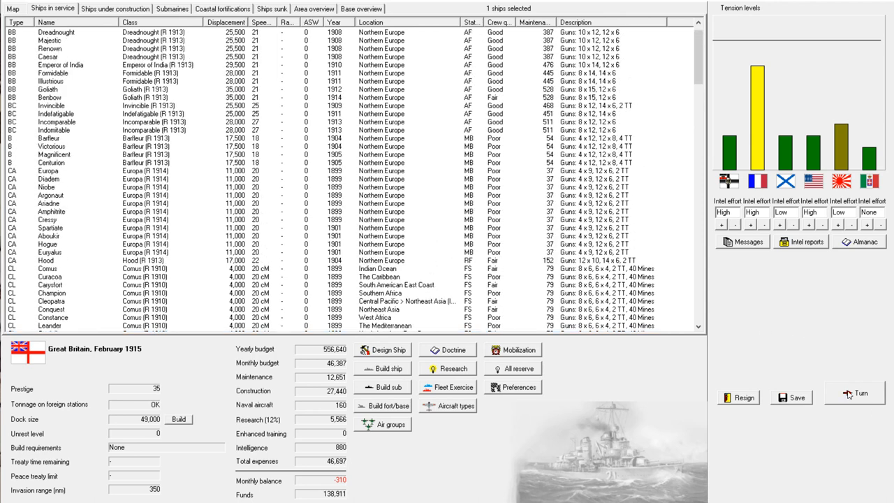
# Advance to March 1915 and give the Japanese spy affair maximum publicity, denouncing Japan
pyautogui.click(855, 394)
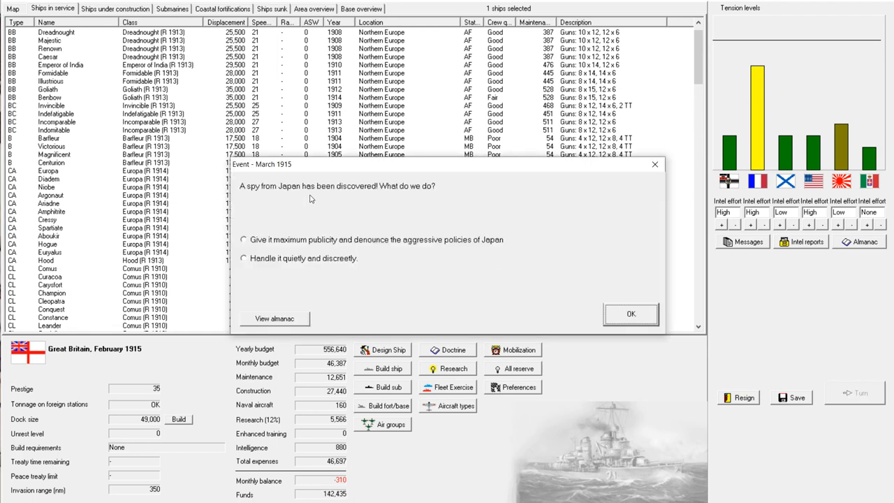
pyautogui.moveTo(318, 218)
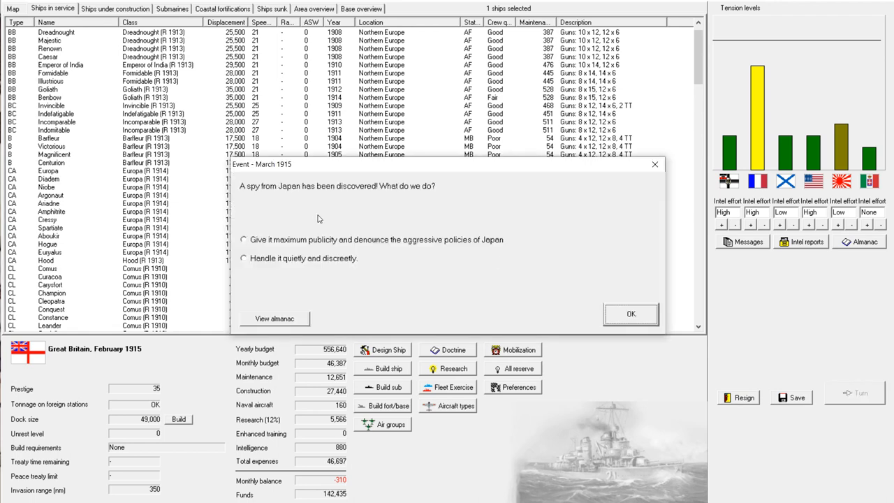
pyautogui.moveTo(307, 240)
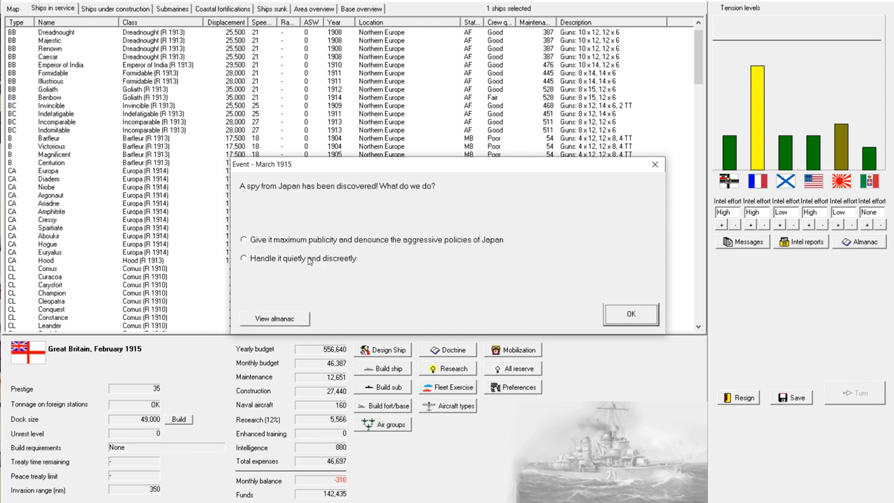
pyautogui.click(243, 239)
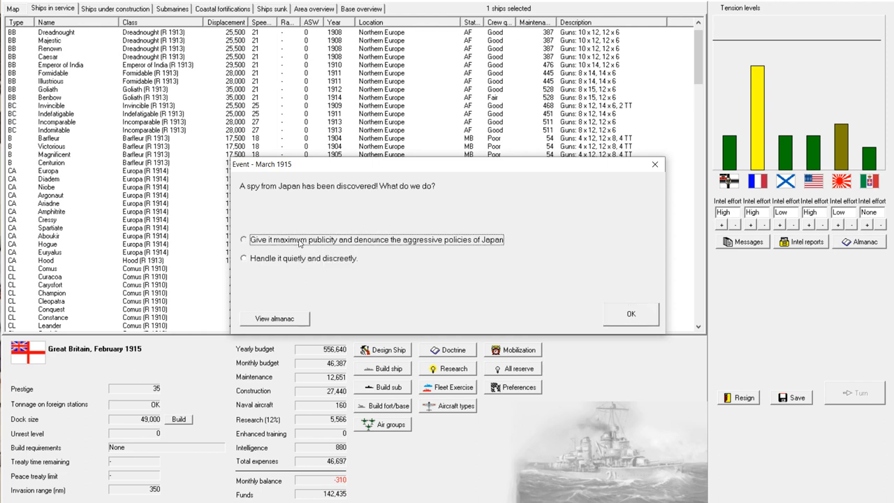
pyautogui.click(243, 240)
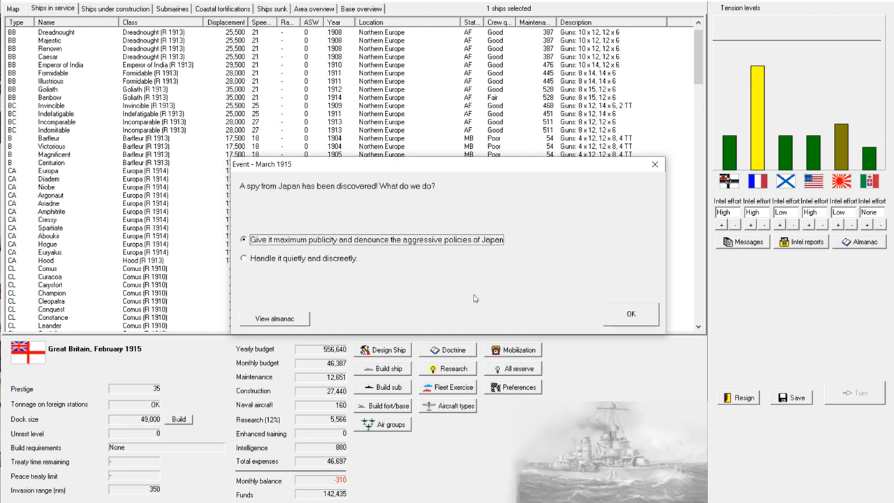
pyautogui.moveTo(632, 315)
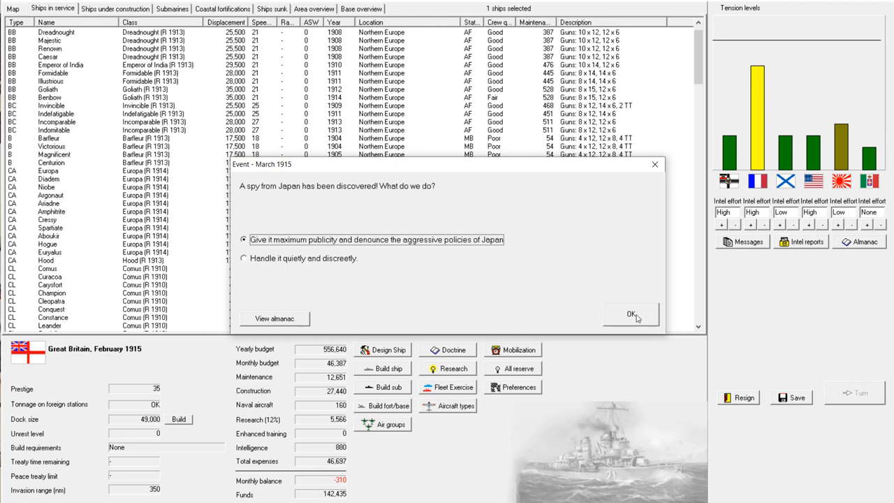
pyautogui.moveTo(635, 324)
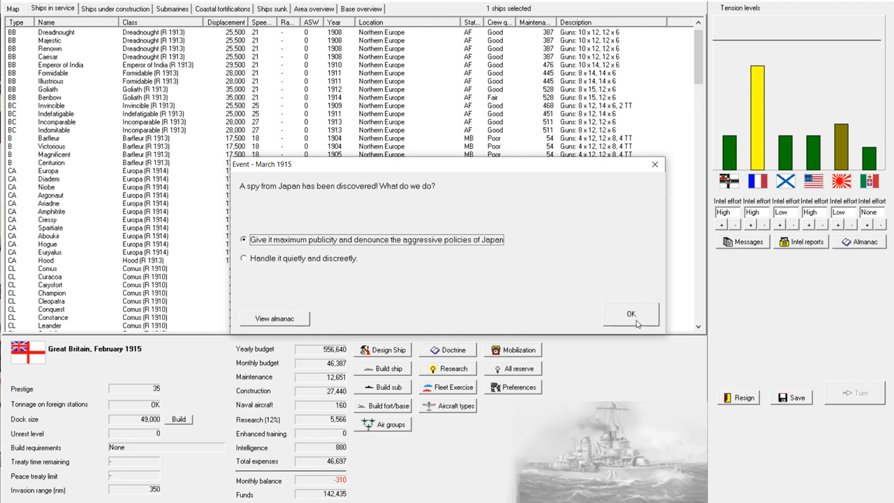
pyautogui.click(631, 313)
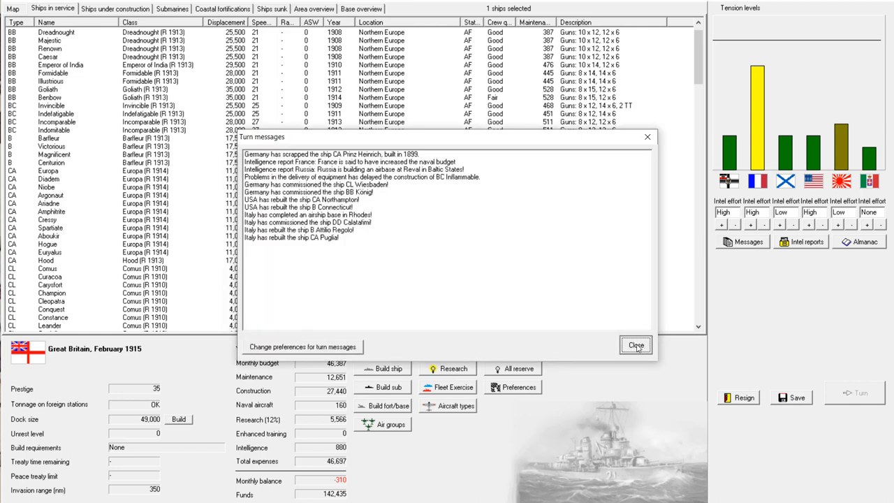
# Close the March messages and bring up the action menu for the Intrepid-class light cruisers
pyautogui.click(635, 343)
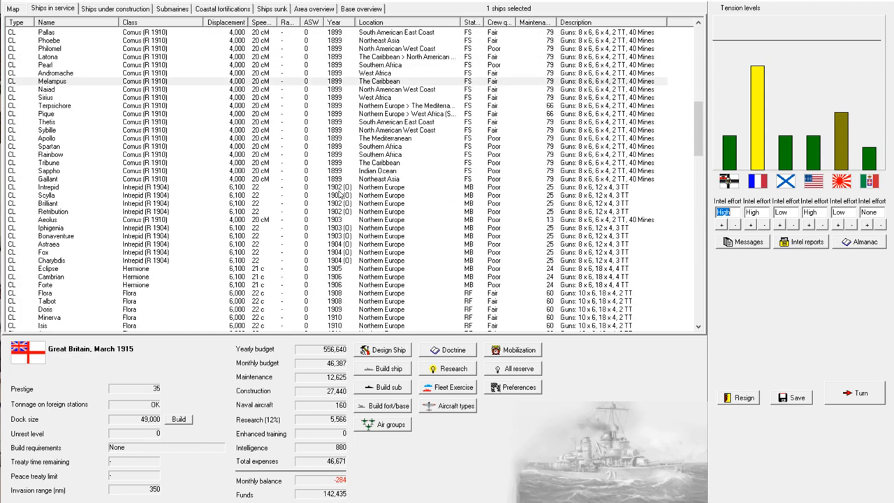
pyautogui.click(69, 188)
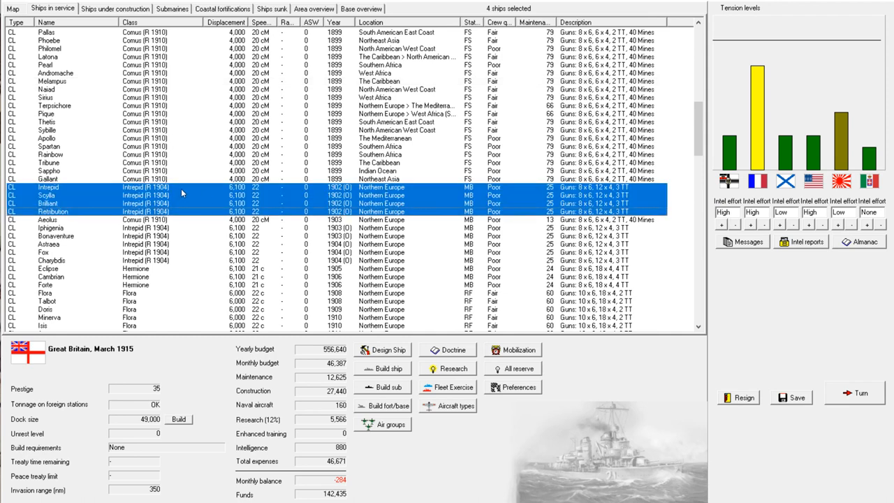
pyautogui.scroll(-3)
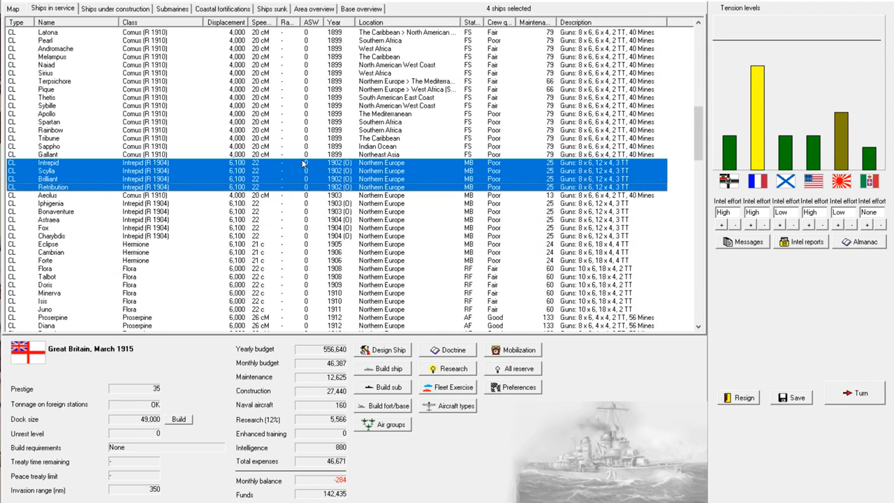
pyautogui.rightClick(305, 162)
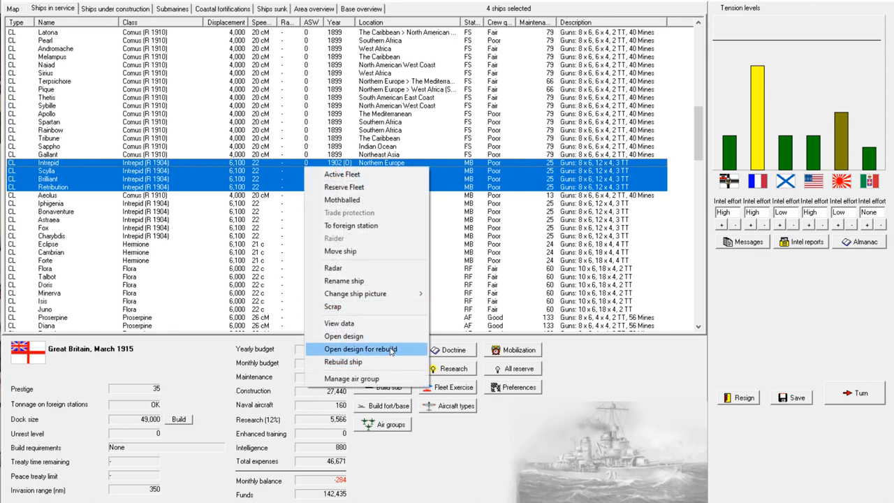
# Rework the Intrepid design with upgraded guns, check the other armament fits and save it as Intrepid (R 1915)
pyautogui.click(357, 349)
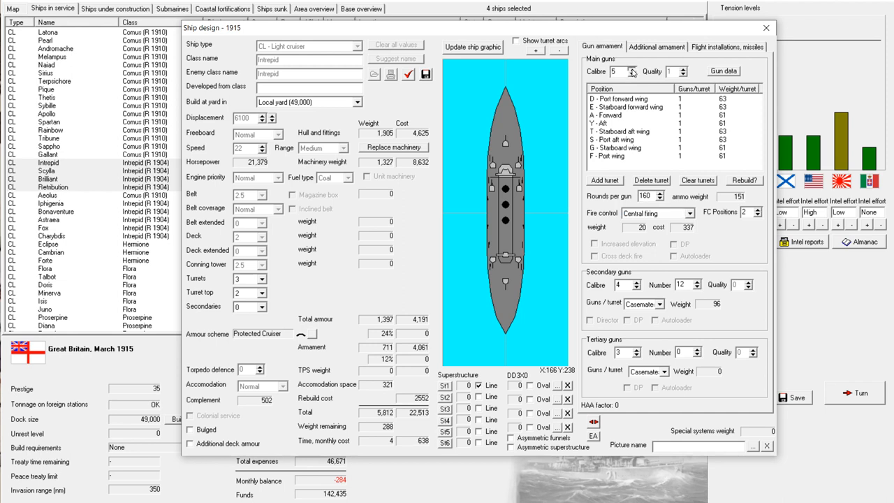
pyautogui.click(634, 67)
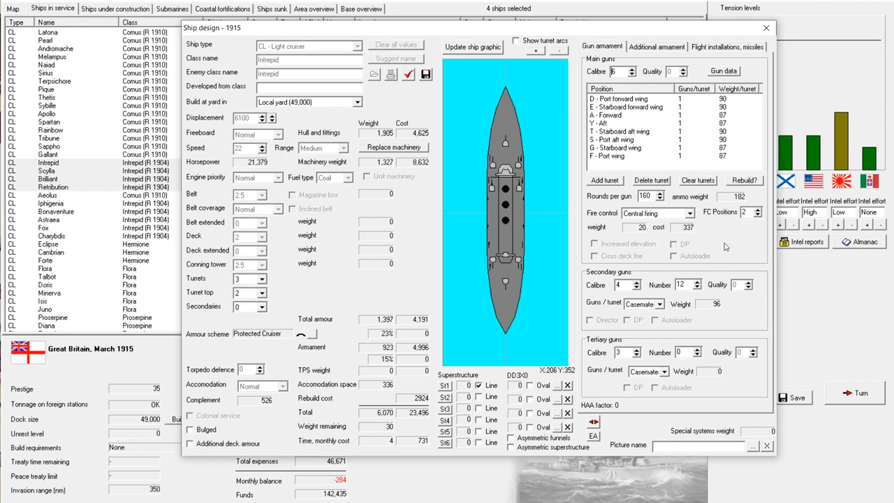
pyautogui.click(653, 48)
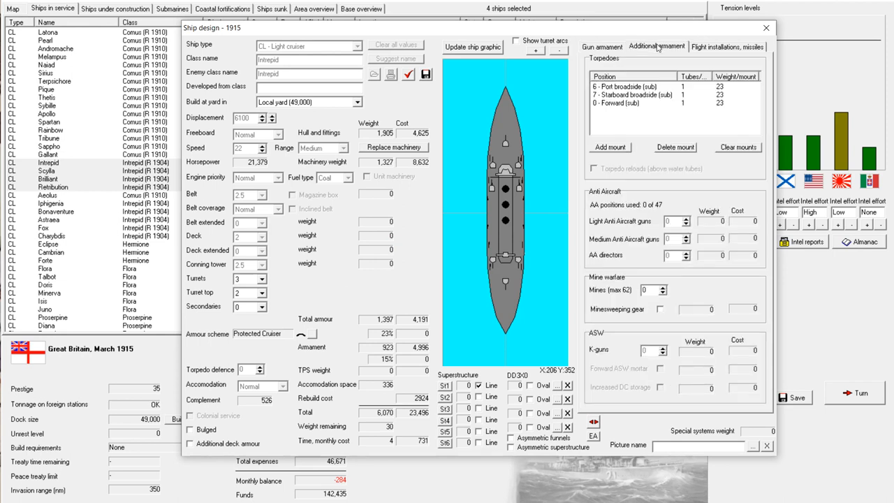
pyautogui.click(733, 46)
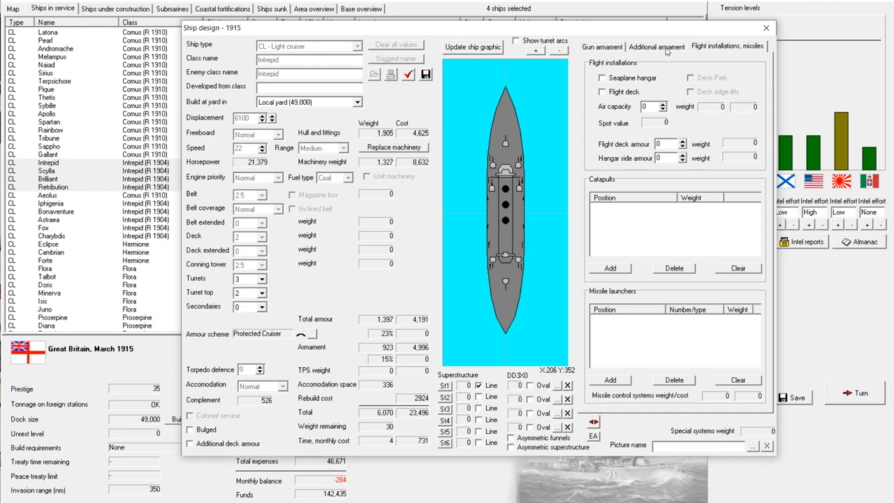
pyautogui.click(601, 47)
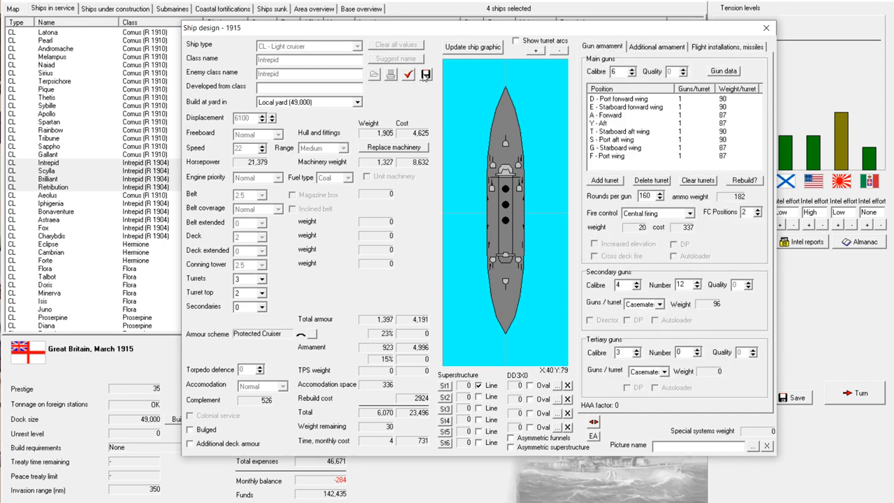
pyautogui.click(409, 77)
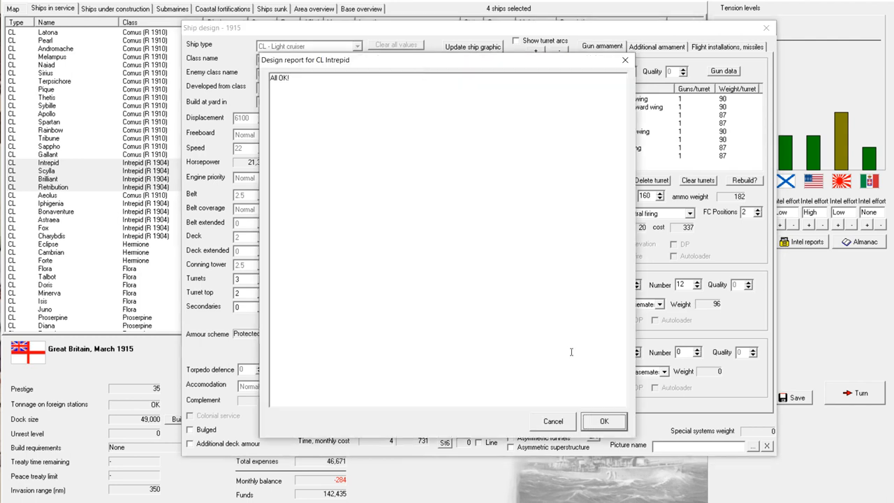
pyautogui.click(605, 421)
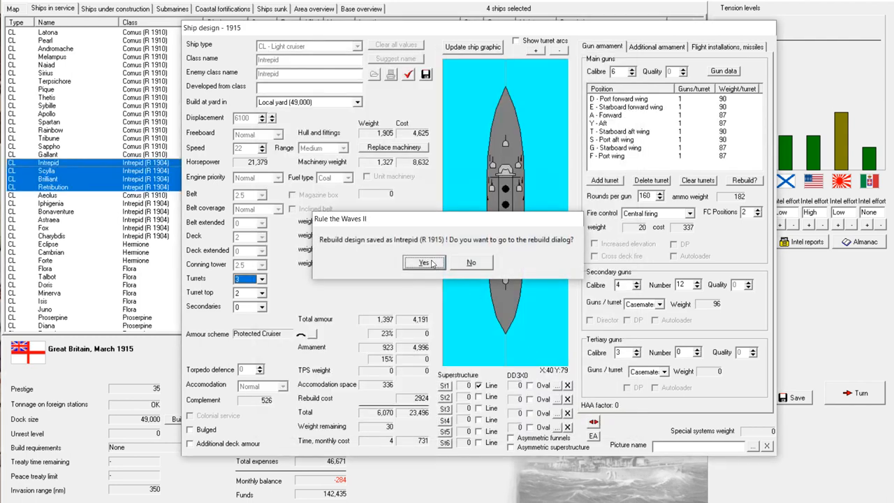
# Order the Intrepid (R 1915) rebuild for the four selected cruisers and then the remaining five
pyautogui.click(419, 262)
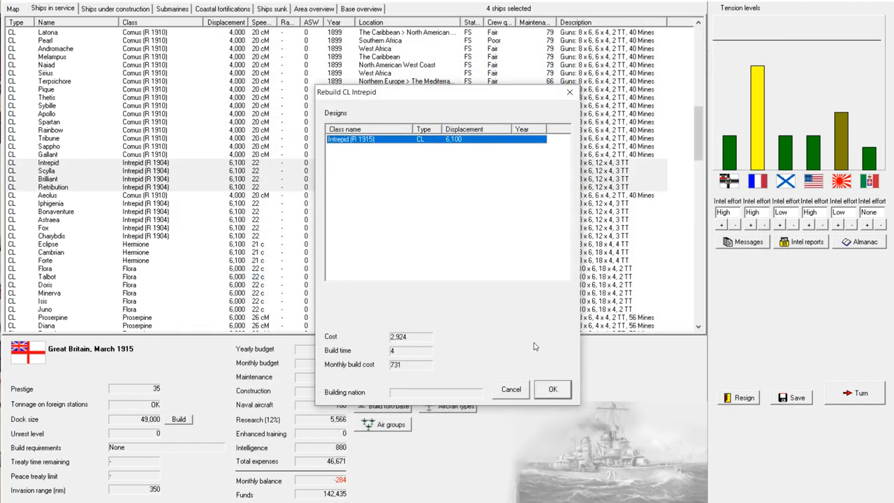
pyautogui.click(552, 389)
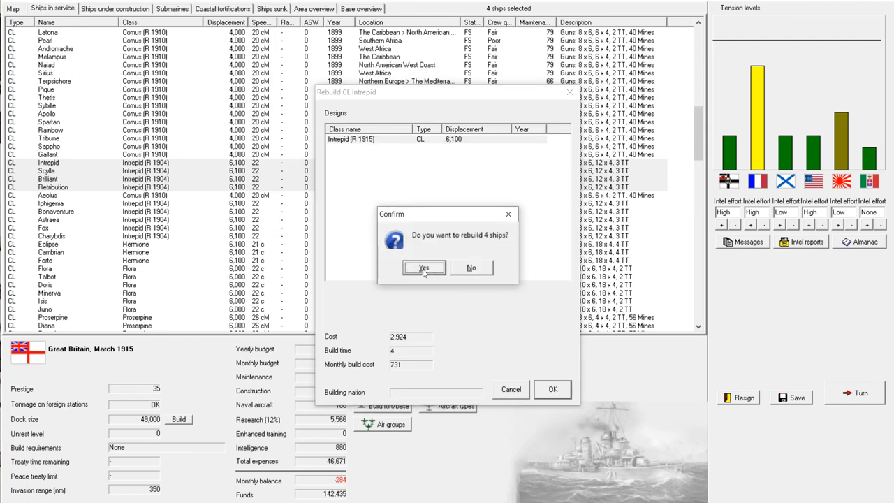
pyautogui.click(425, 268)
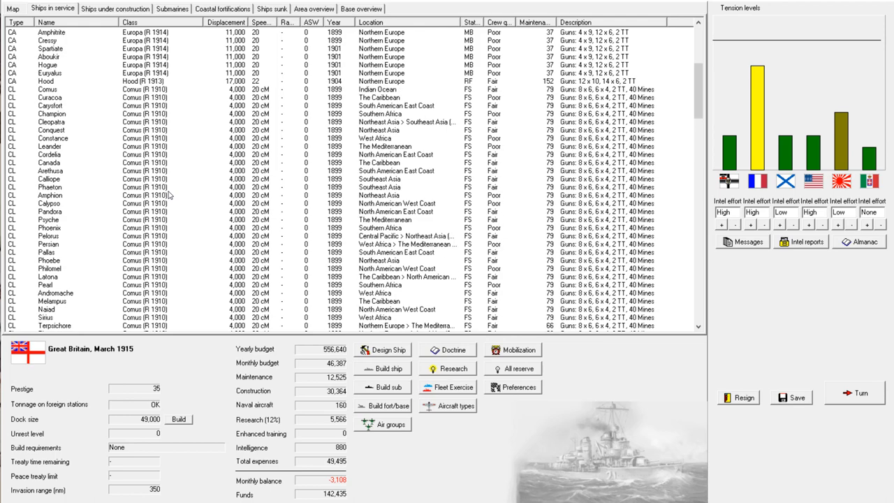
pyautogui.scroll(-3)
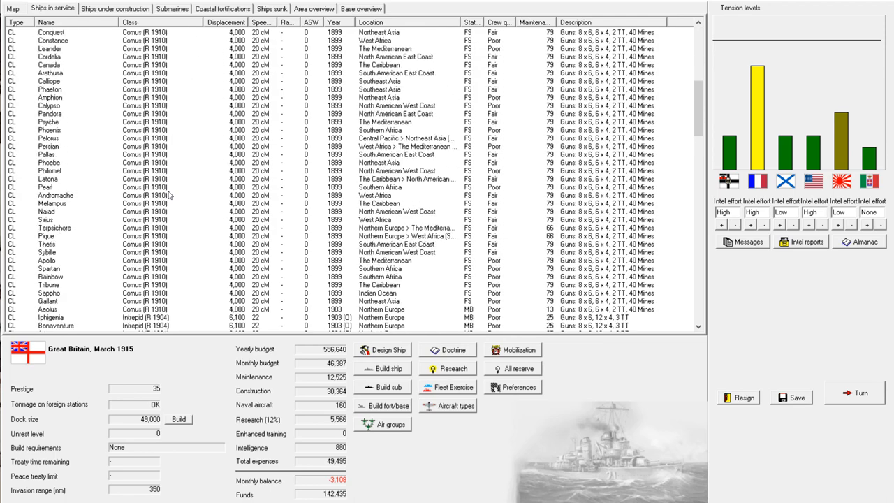
pyautogui.scroll(-3)
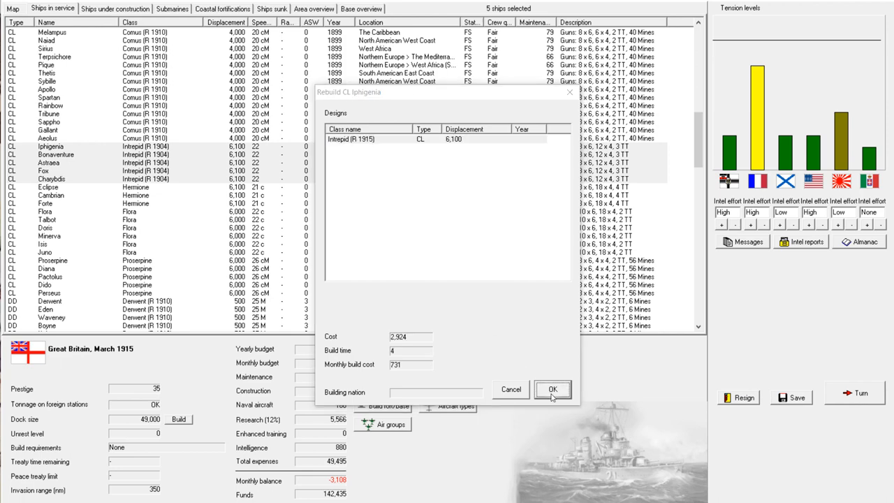
pyautogui.click(553, 389)
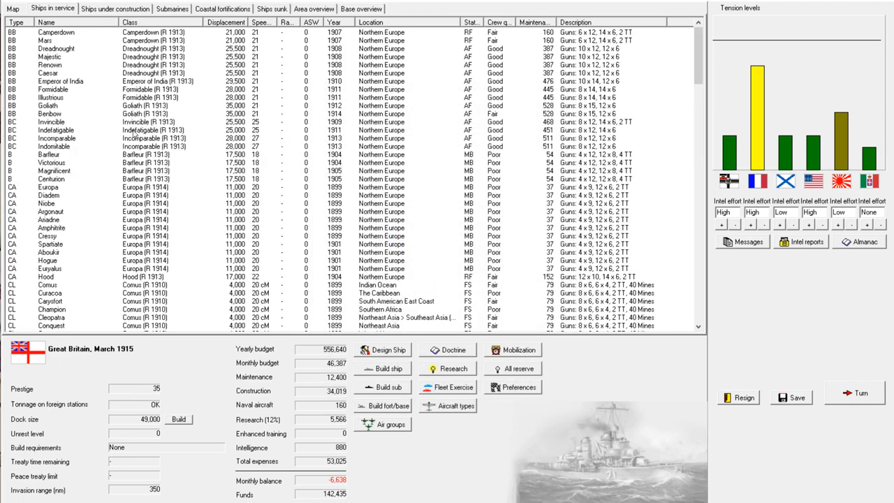
# Scroll the ship list and select the Hermione-class cruisers Eclipse, Cambrian and Forte
pyautogui.scroll(-3)
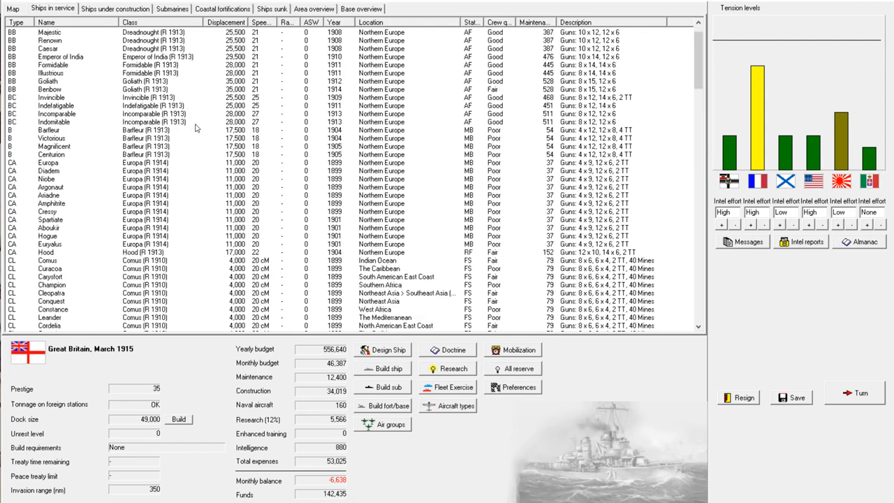
pyautogui.scroll(-3)
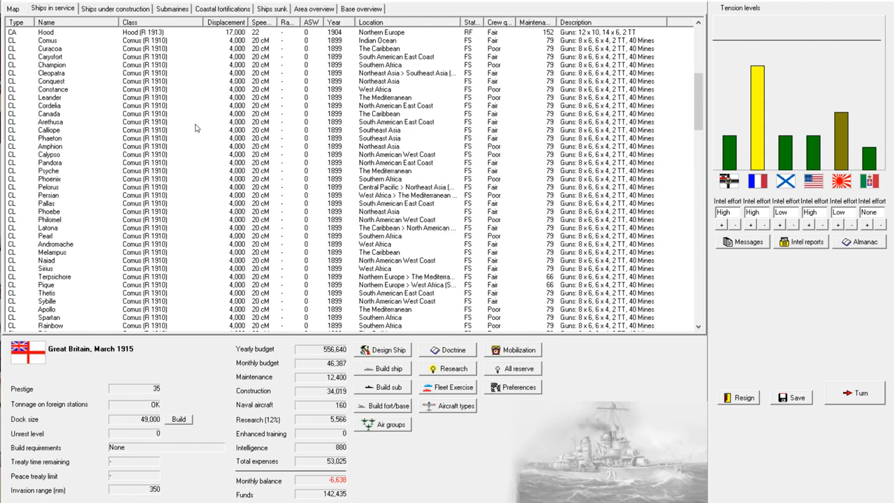
pyautogui.click(175, 179)
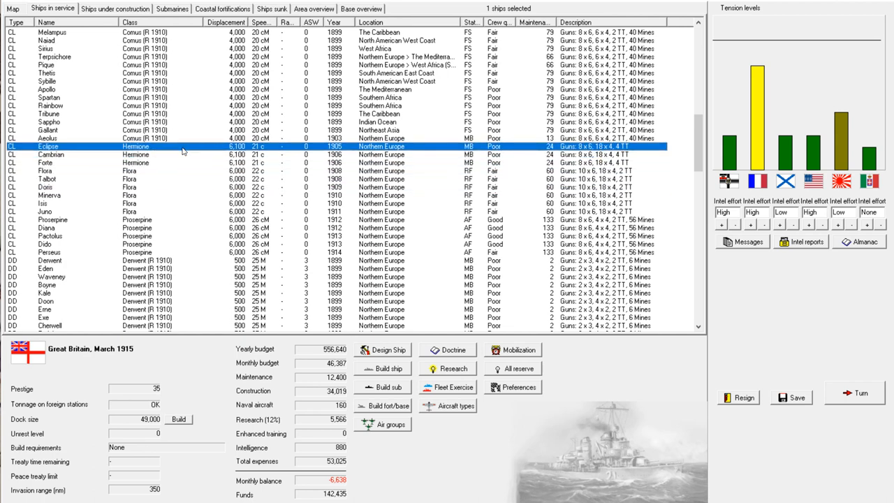
pyautogui.moveTo(182, 168)
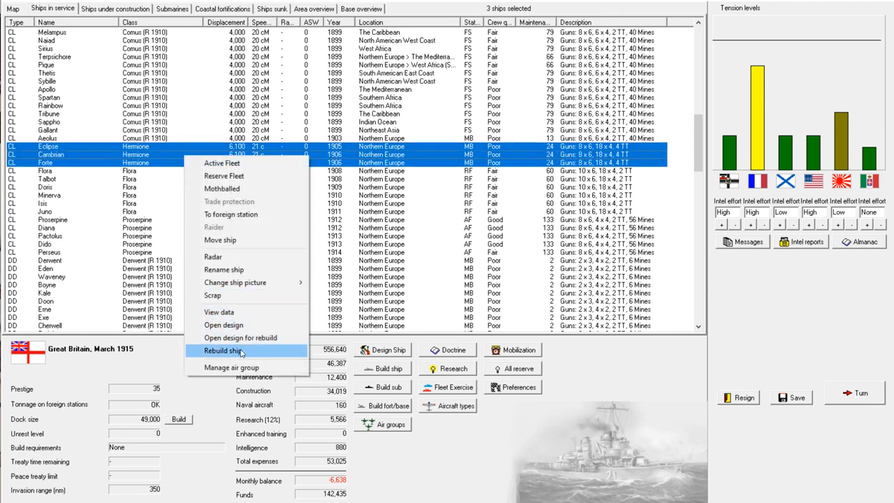
# Open the Hermione design for rebuild, accept the more powerful 6 in guns and adjust the additional armament
pyautogui.click(223, 351)
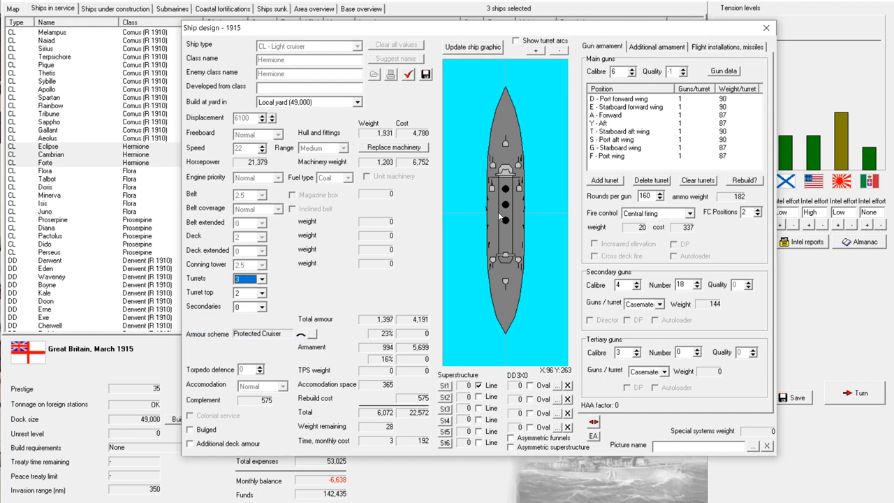
pyautogui.moveTo(478, 249)
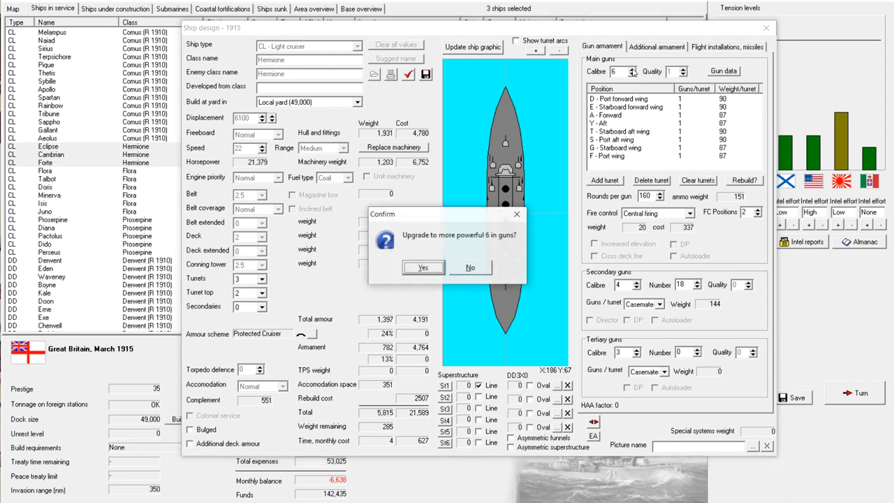
pyautogui.click(423, 268)
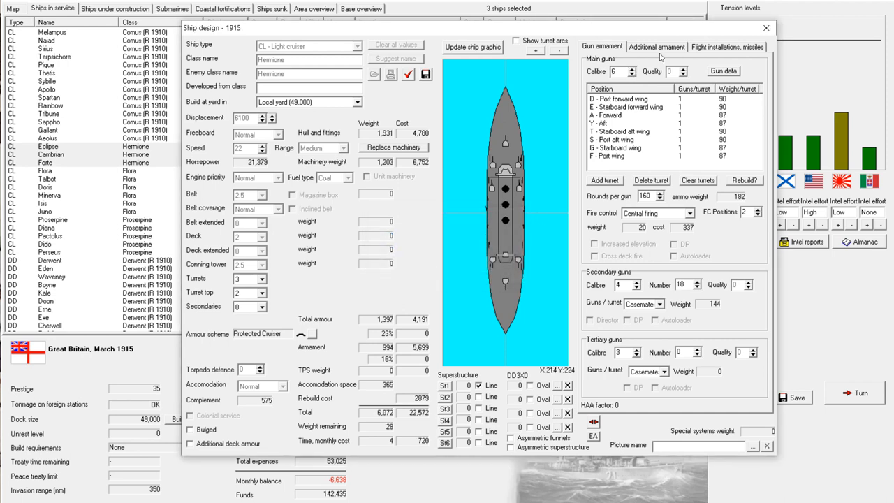
pyautogui.click(654, 46)
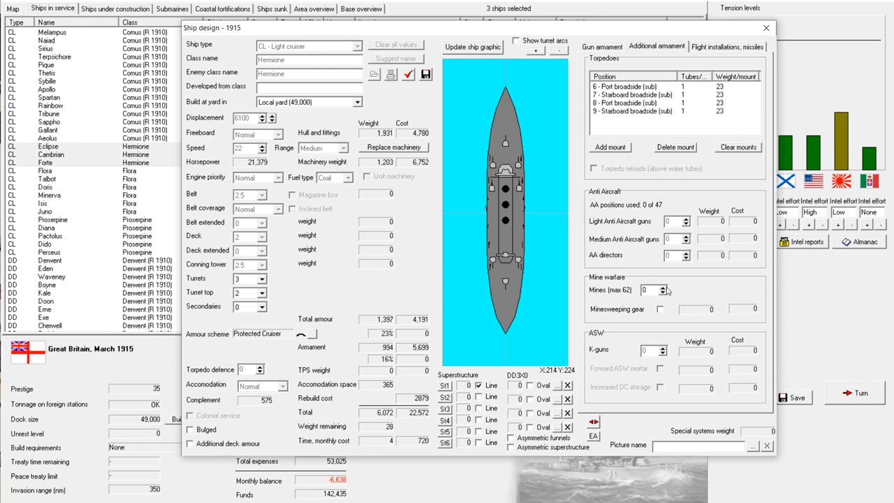
pyautogui.click(662, 287)
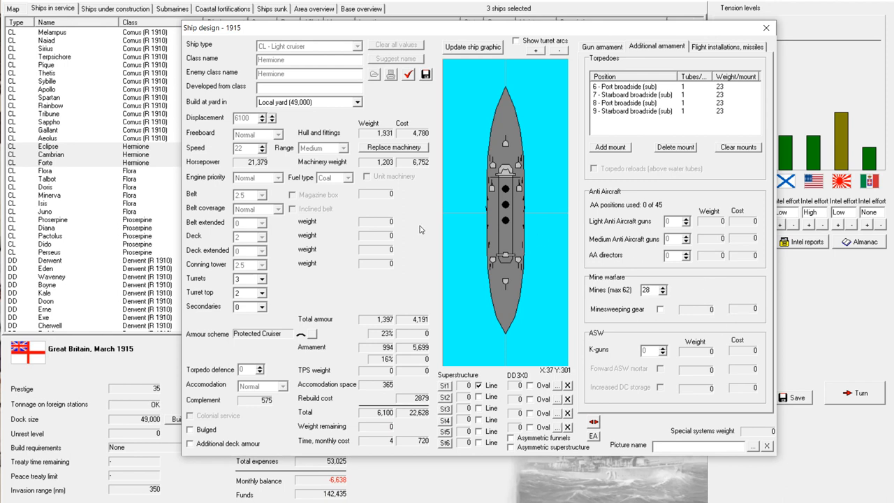
pyautogui.click(600, 47)
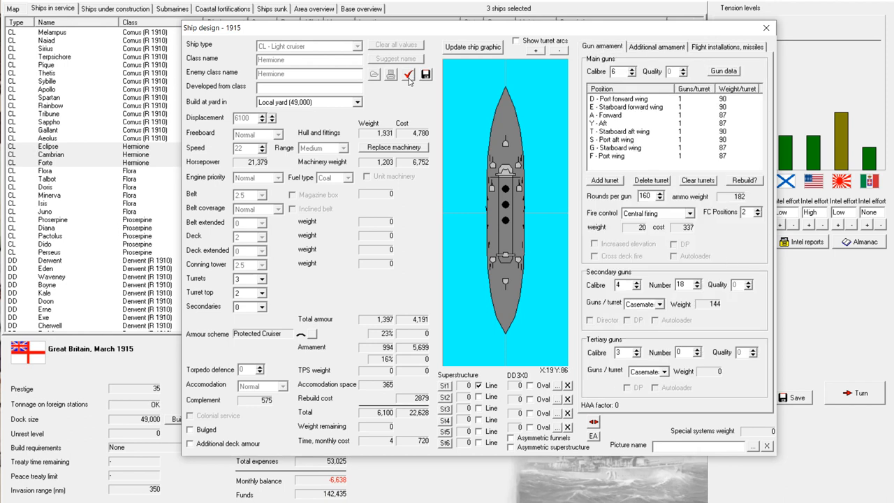
pyautogui.moveTo(424, 75)
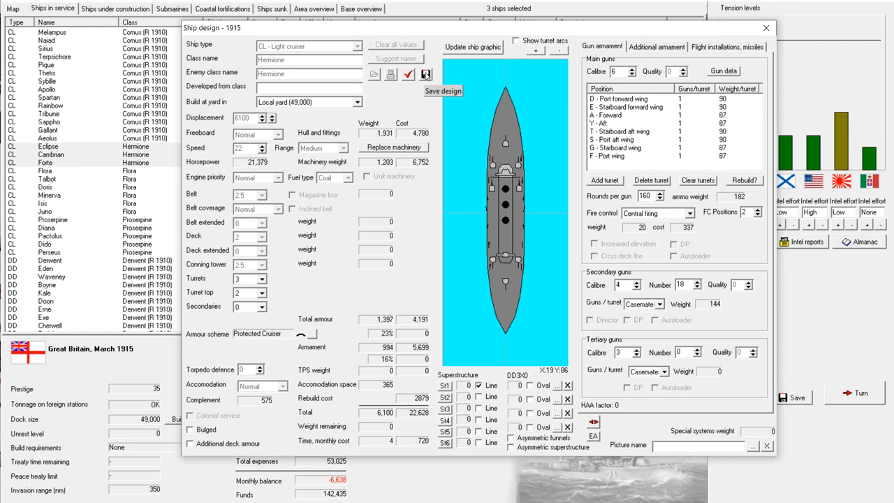
# Recheck the armament tabs, pass the design report and save the rebuild as Hermione (R 1915)
pyautogui.click(654, 46)
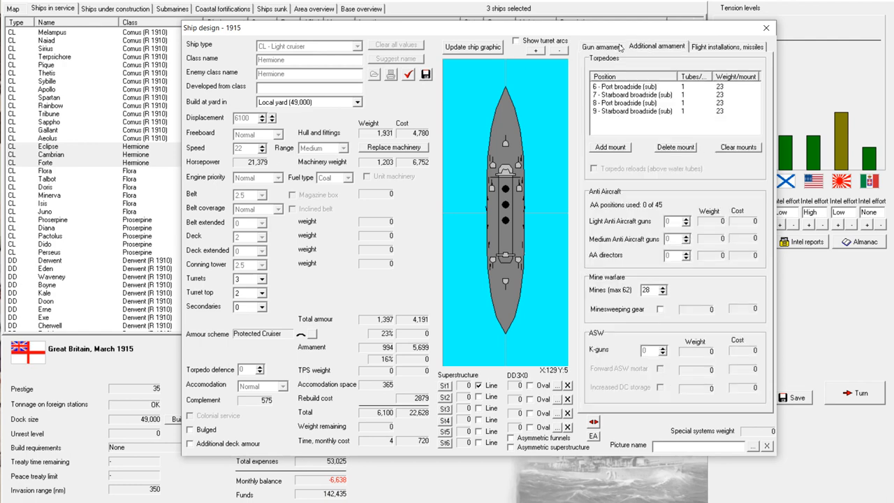
pyautogui.click(601, 47)
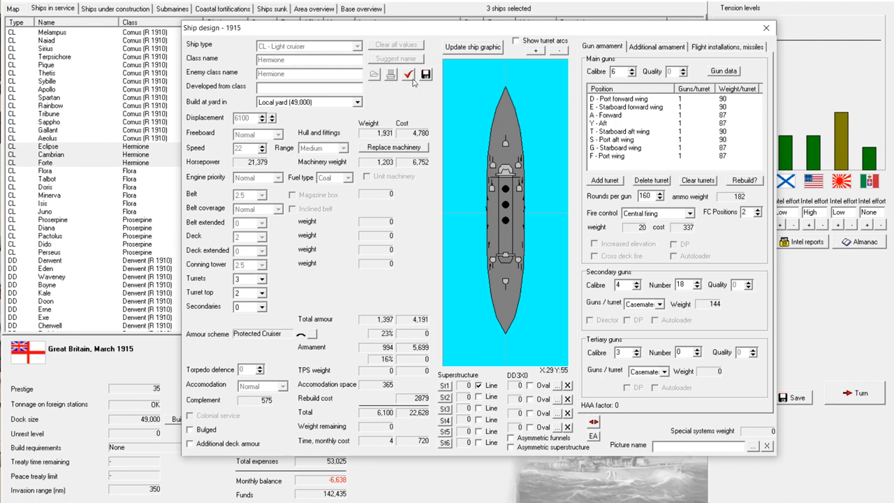
pyautogui.click(405, 72)
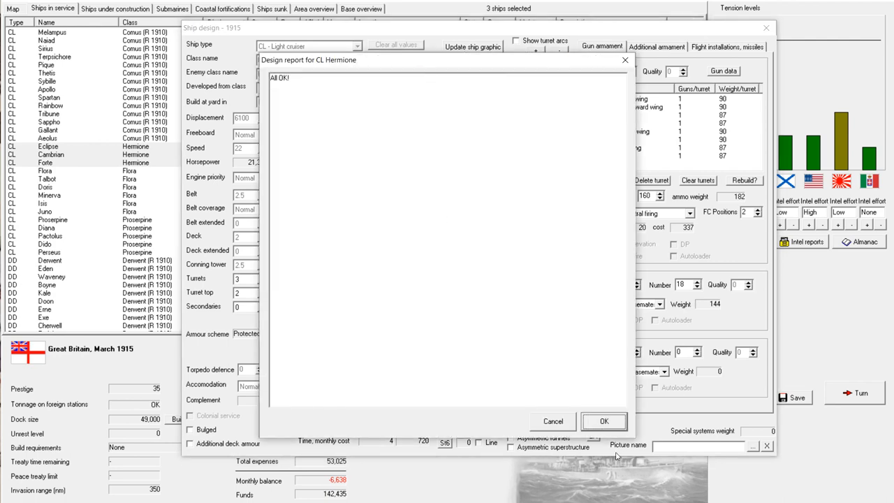
pyautogui.click(605, 421)
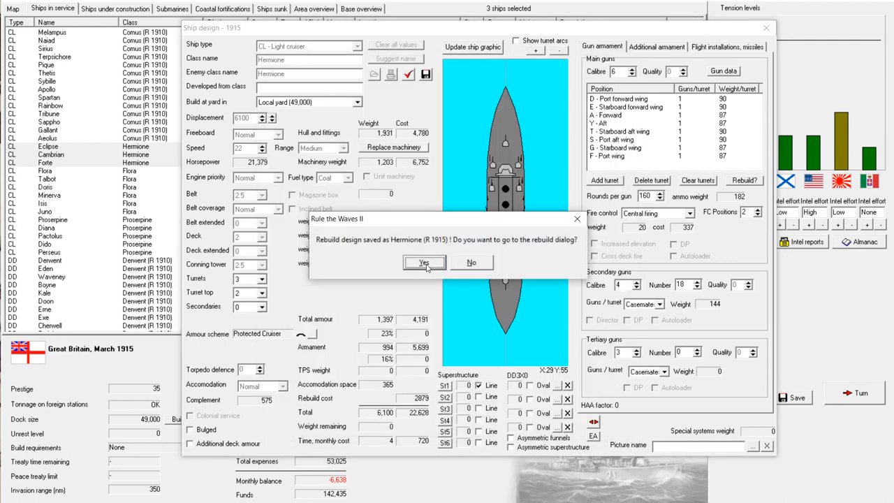
pyautogui.click(424, 262)
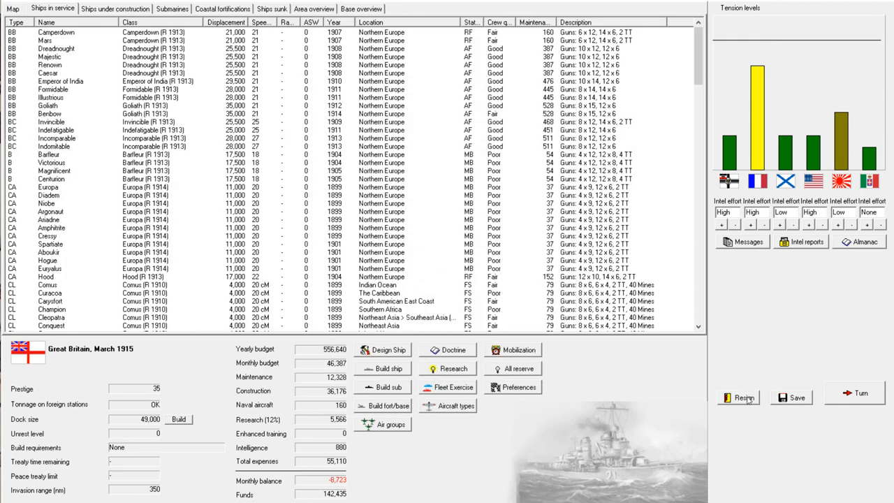
# Show the construction list with Eclipse, Cambrian and Forte as Hermione (R 1915) rebuilds
pyautogui.click(117, 10)
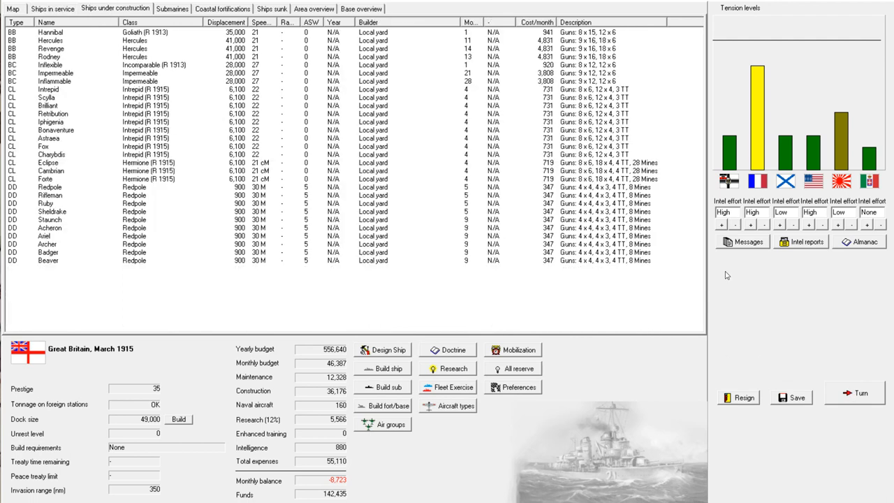
pyautogui.moveTo(767, 28)
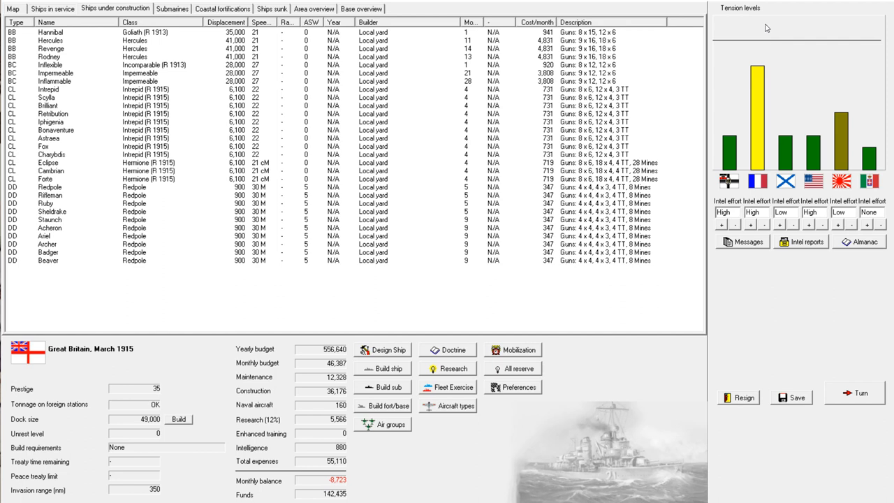